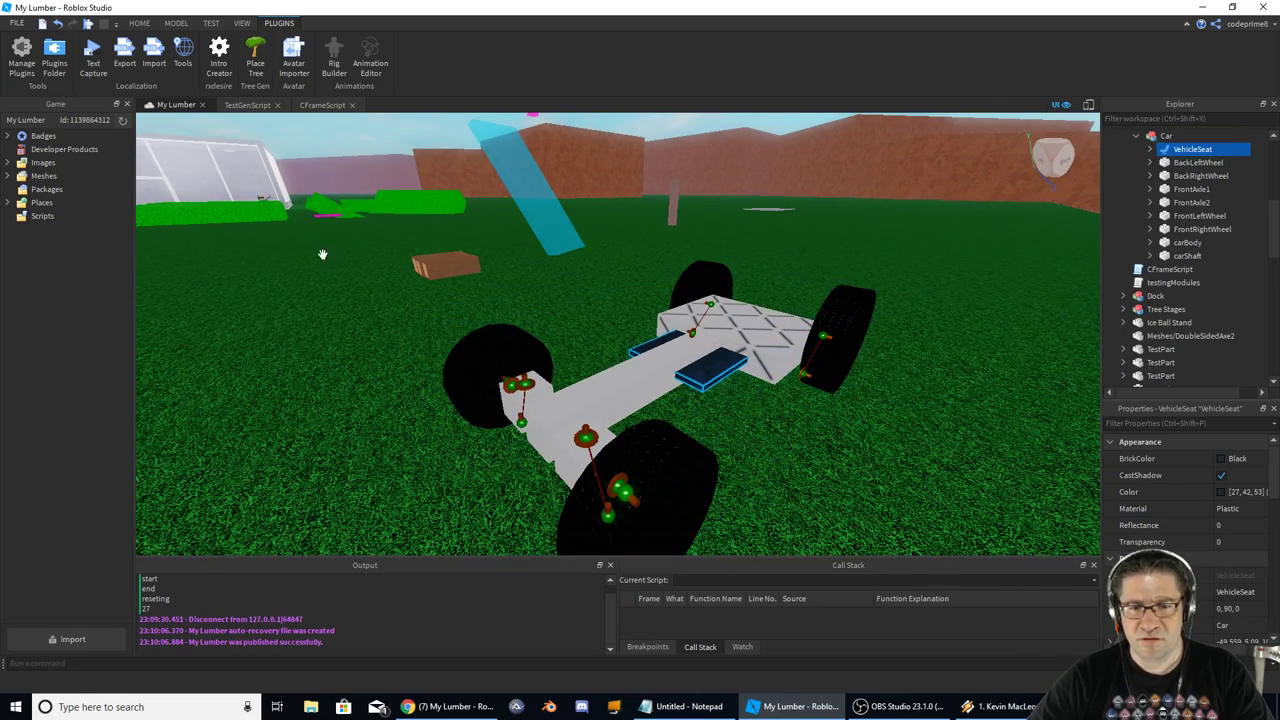
- Select the car shaft, play-test the game, then stop and return to editing near the planters
{"action": "left_click", "coordinate": [176, 24]}
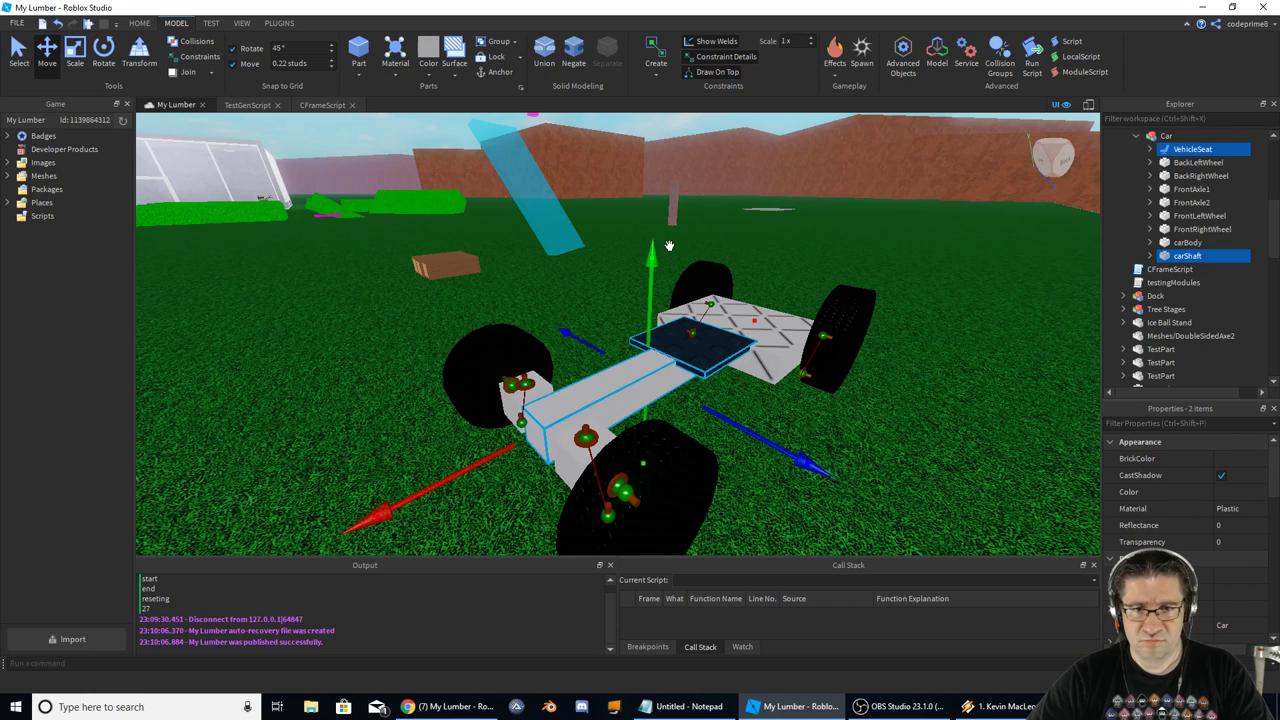
{"action": "left_click_drag", "start_coordinate": [668, 246], "coordinate": [656, 240]}
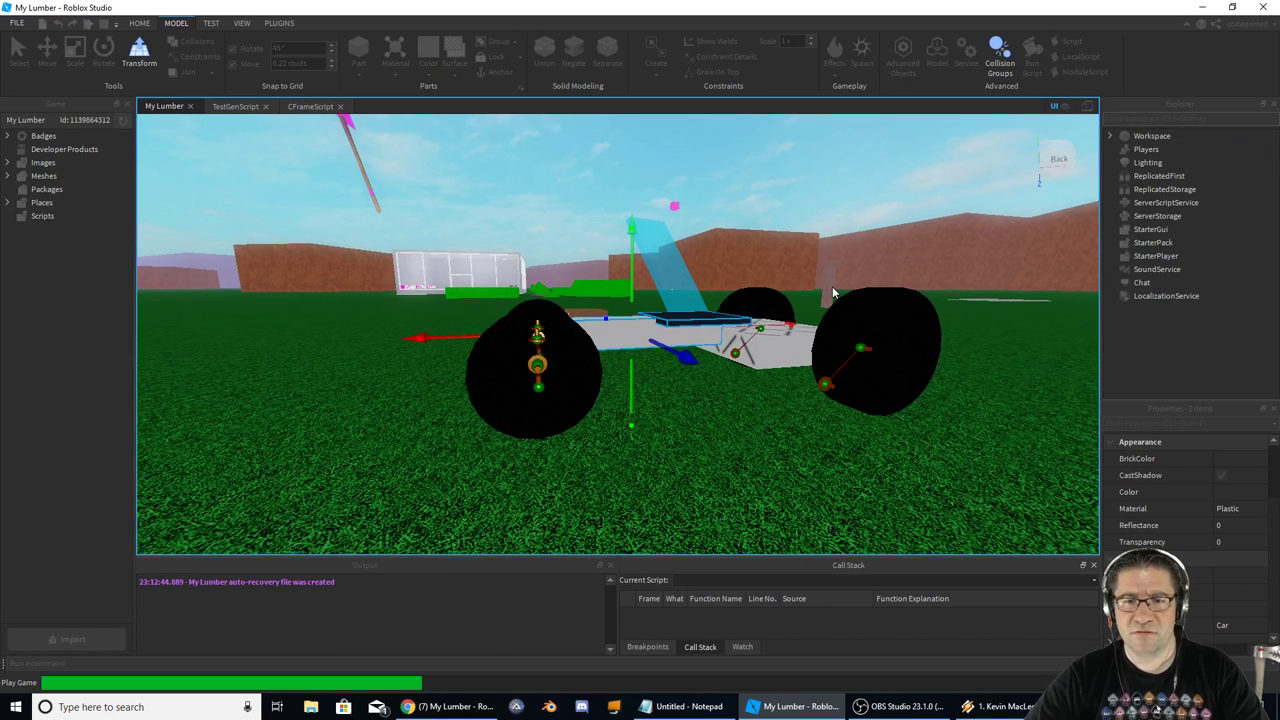
{"action": "left_click", "coordinate": [1032, 50]}
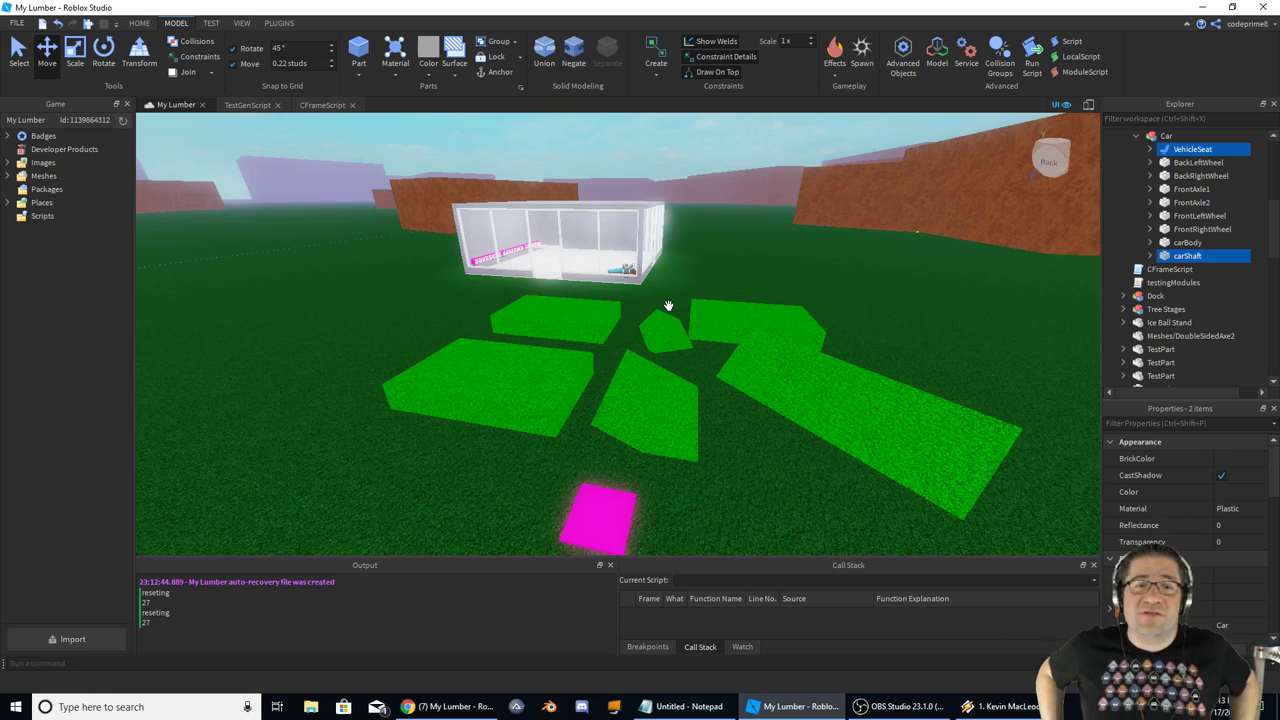
{"action": "mouse_move", "coordinate": [768, 296]}
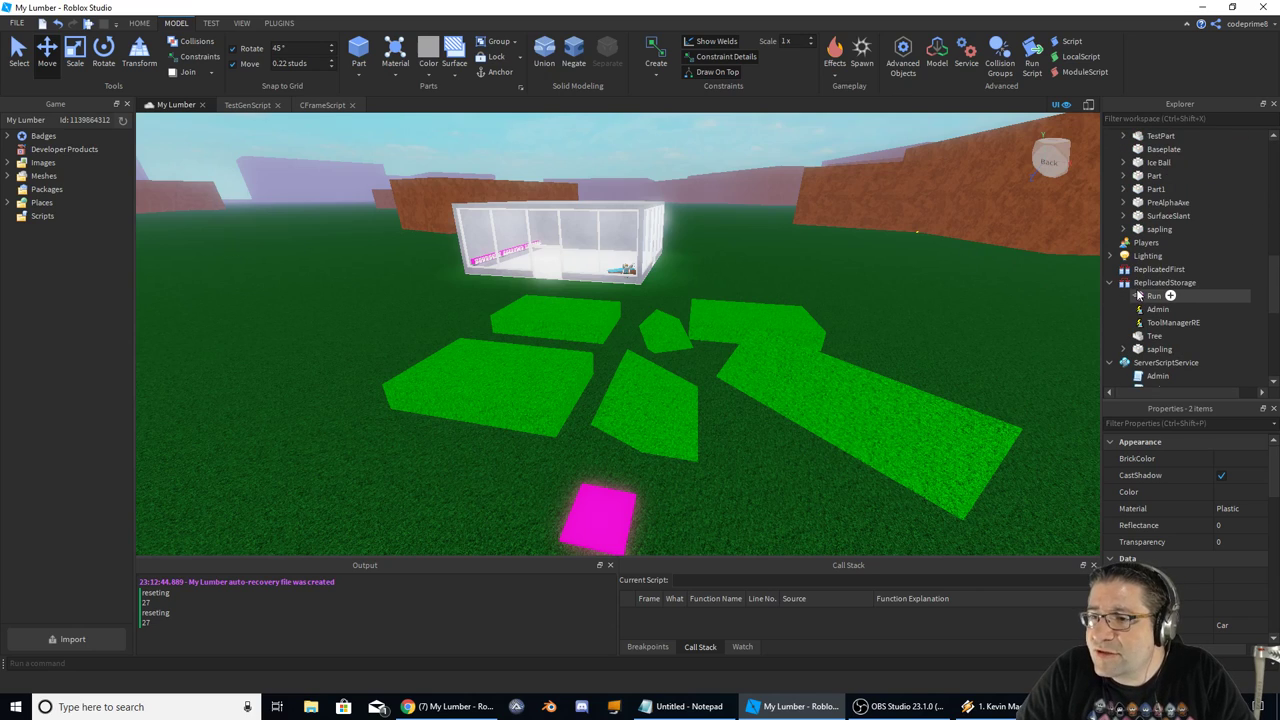
- Expand ServerScriptService and ServerStorage > TreeScripts in Explorer and open TreeModule in the editor
{"action": "scroll", "scroll_direction": "down", "scroll_amount": 3}
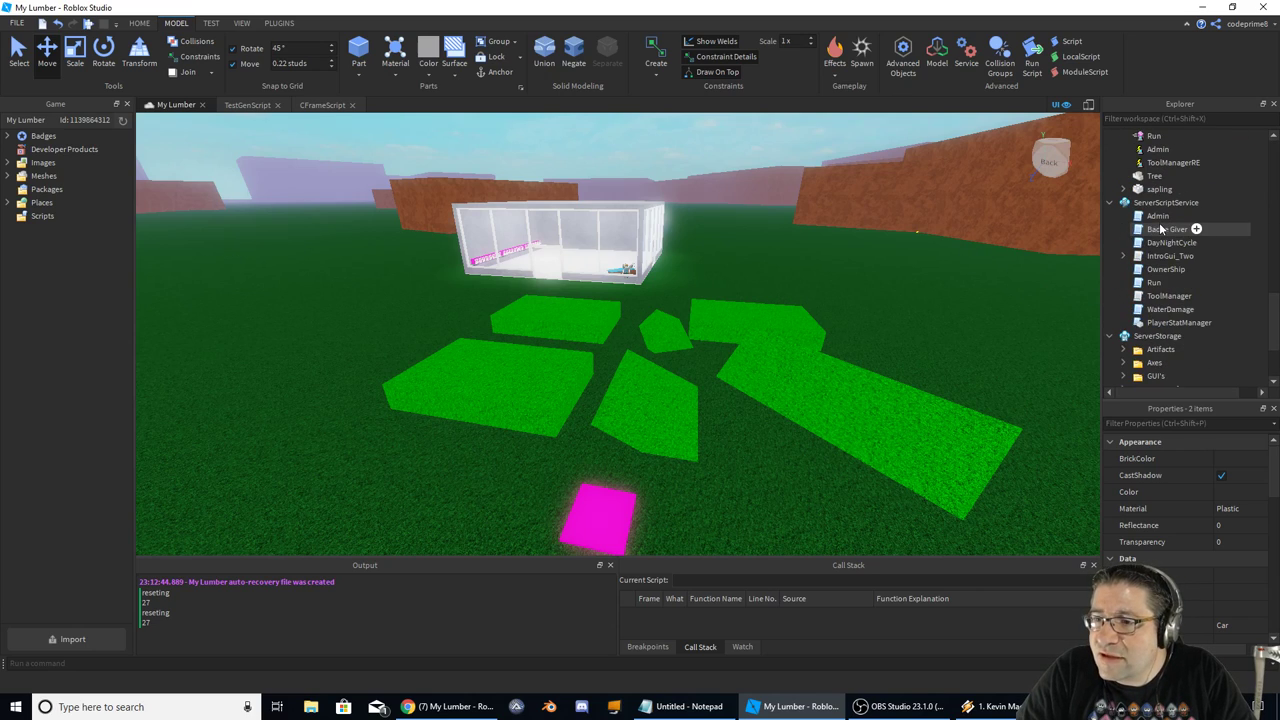
{"action": "left_click", "coordinate": [1166, 202]}
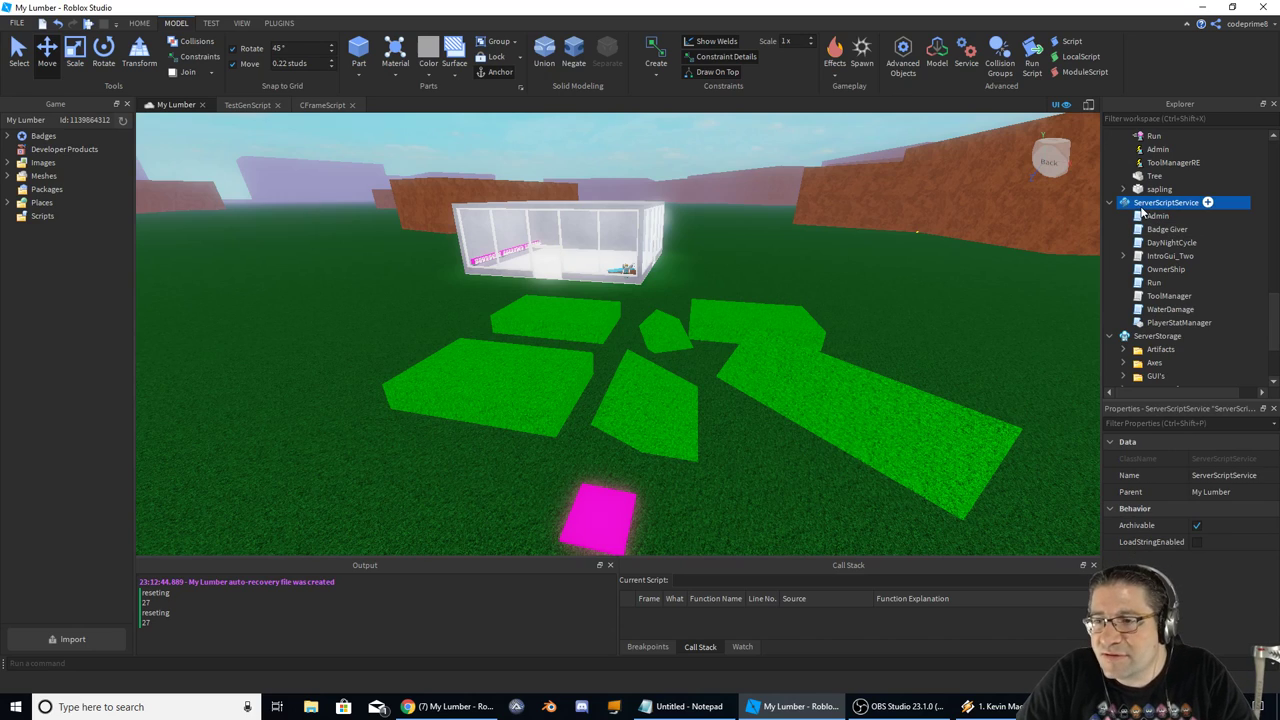
{"action": "left_click", "coordinate": [1156, 216]}
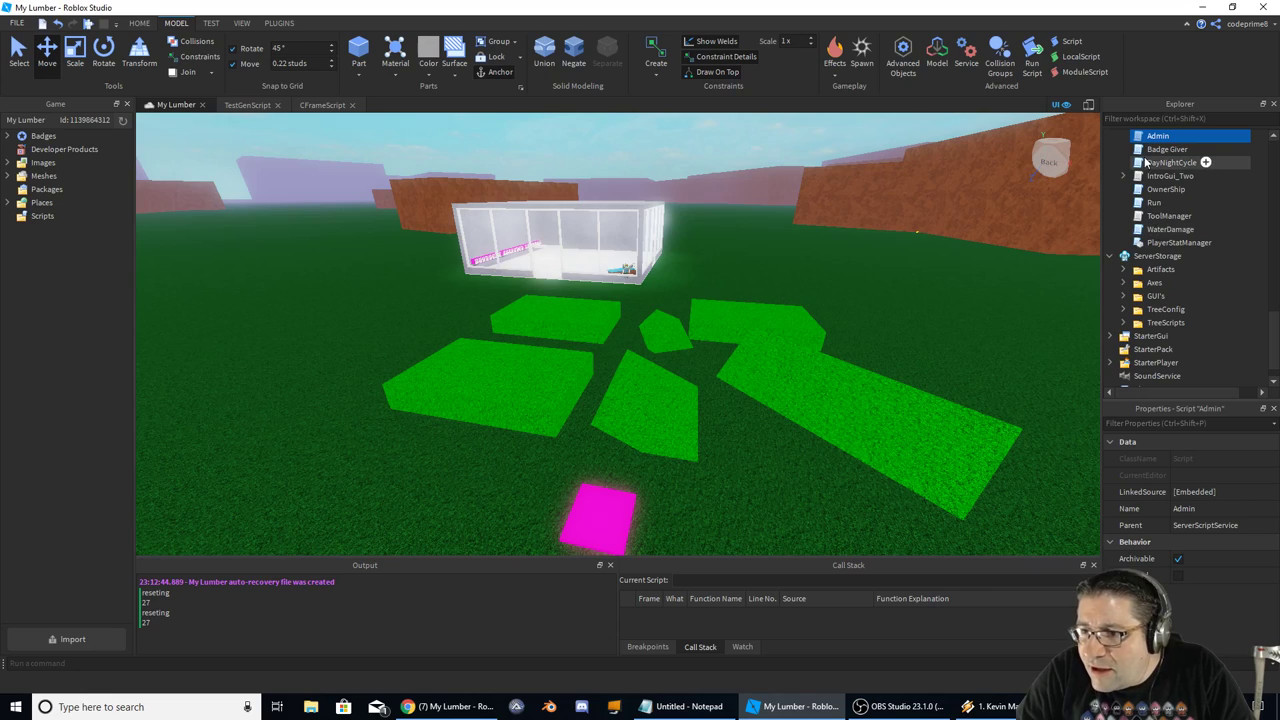
{"action": "left_click", "coordinate": [1156, 256]}
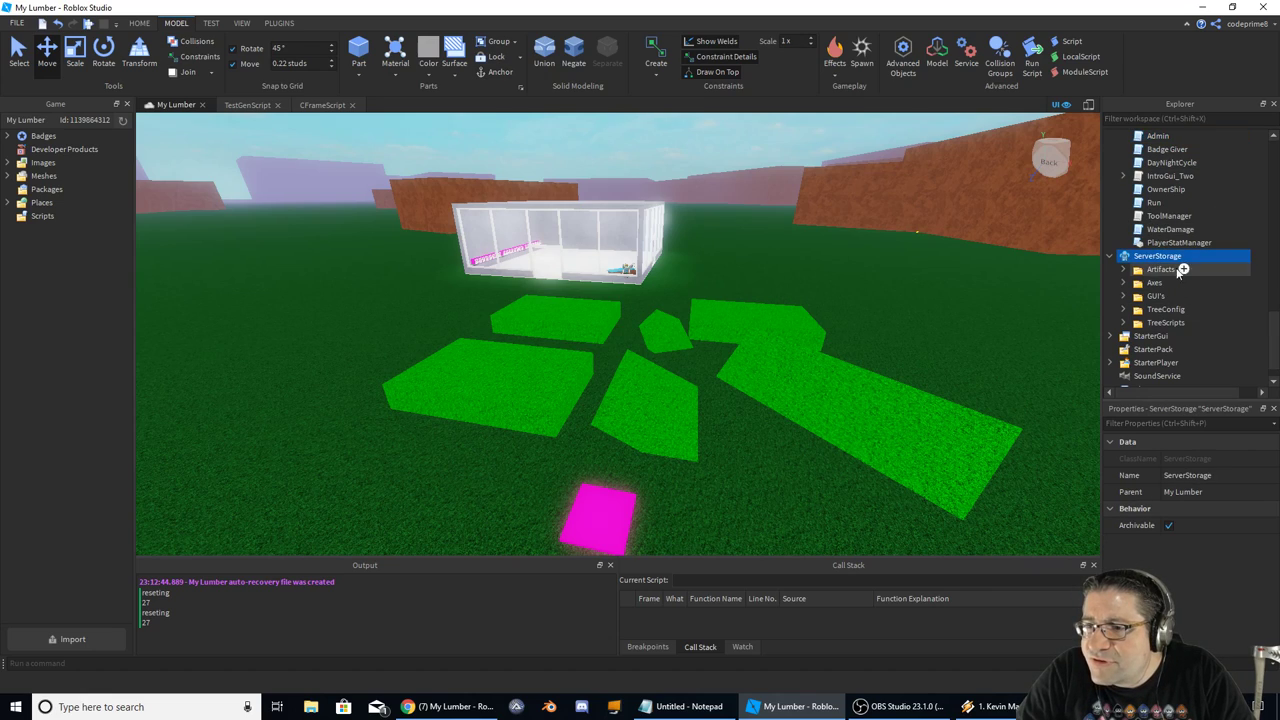
{"action": "left_click", "coordinate": [1164, 308]}
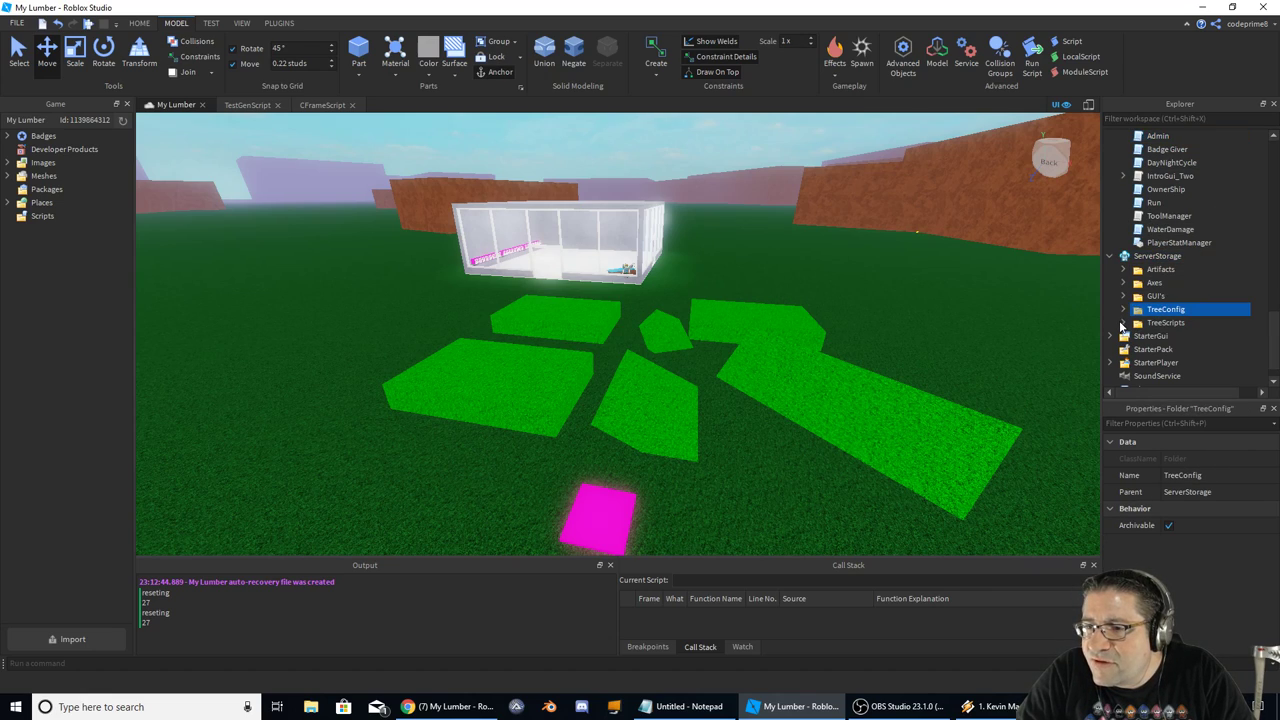
{"action": "double_click", "coordinate": [1188, 336]}
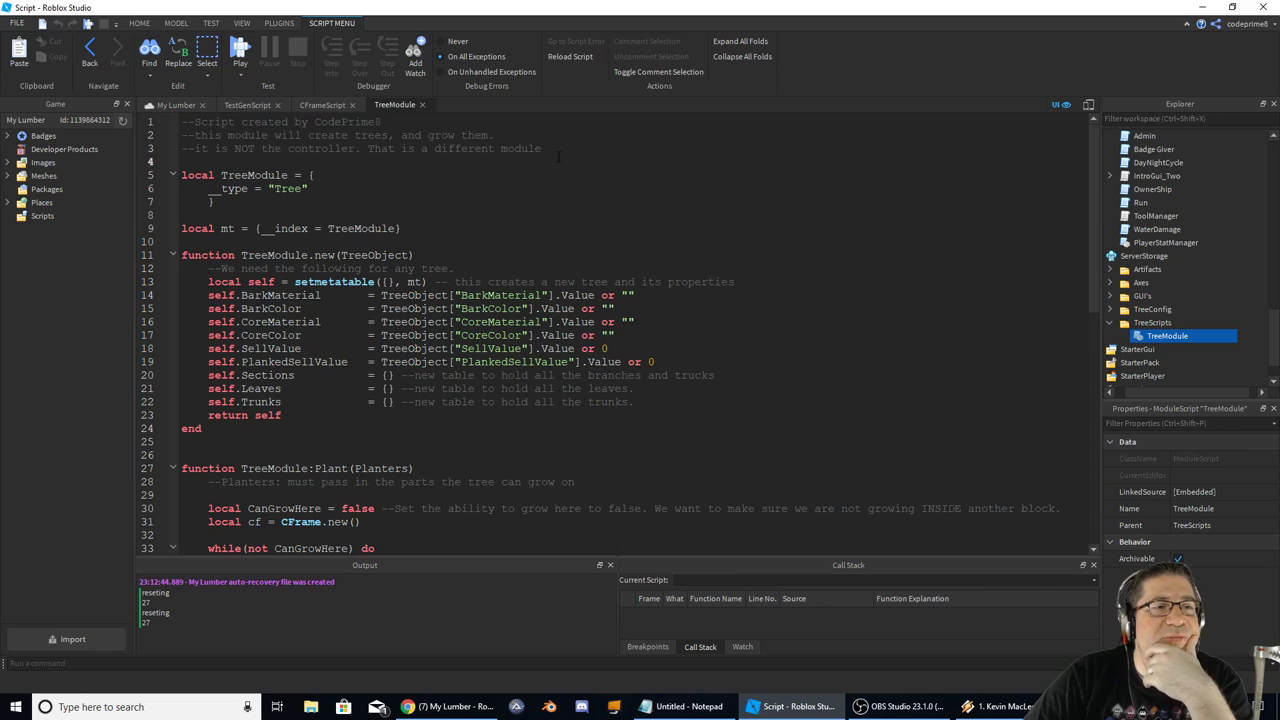
- Scroll through TreeModule's constructor and Plant code down to the empty Grow function
{"action": "scroll", "scroll_direction": "down", "scroll_amount": 3}
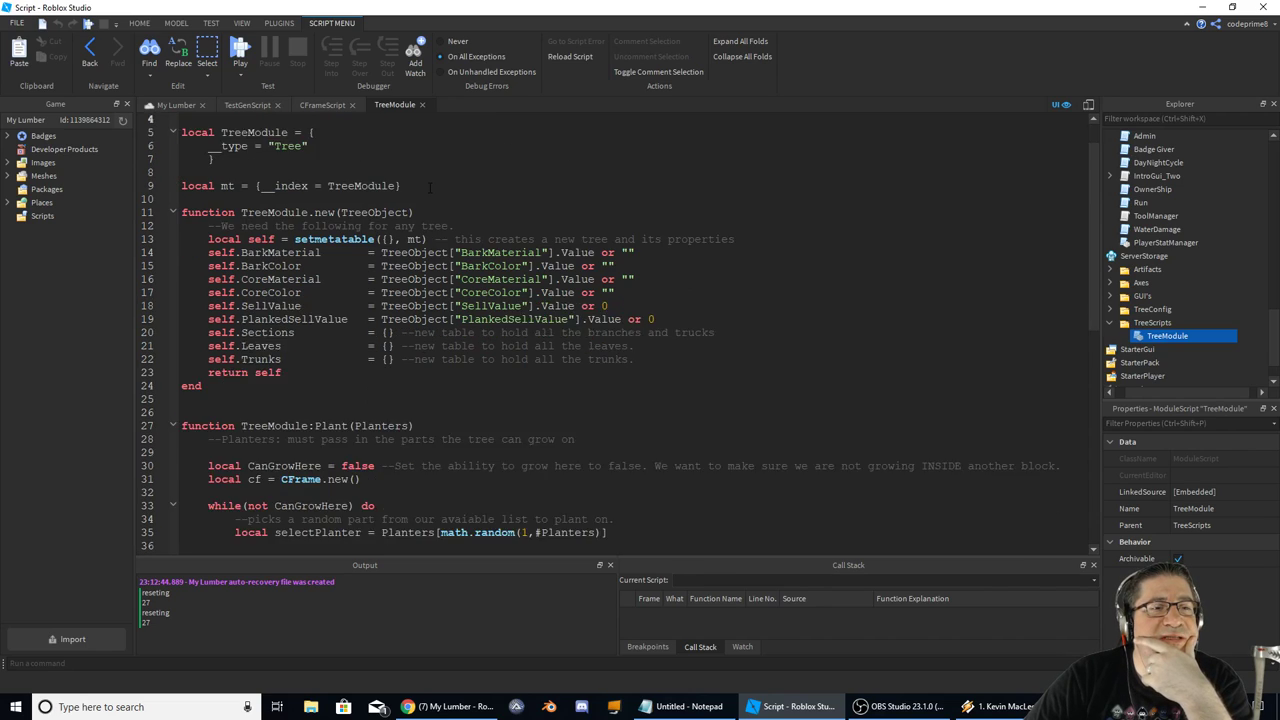
{"action": "scroll", "scroll_direction": "down", "scroll_amount": 3}
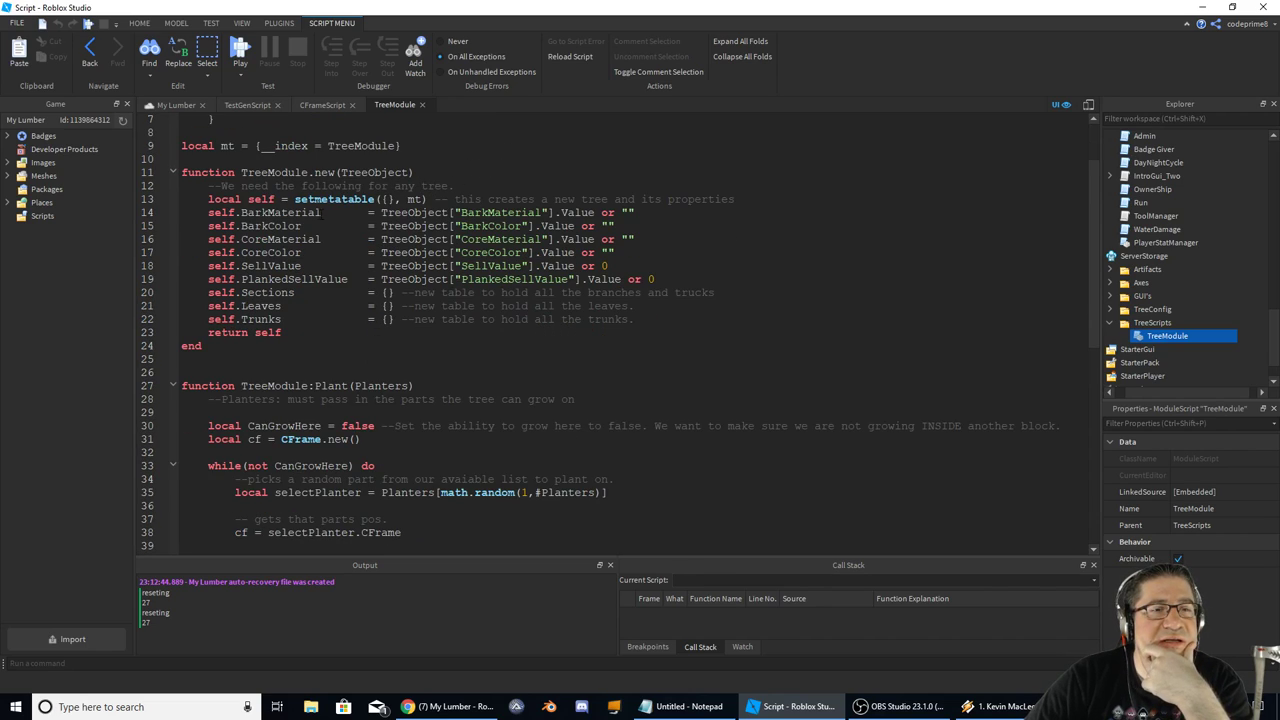
{"action": "double_click", "coordinate": [280, 212]}
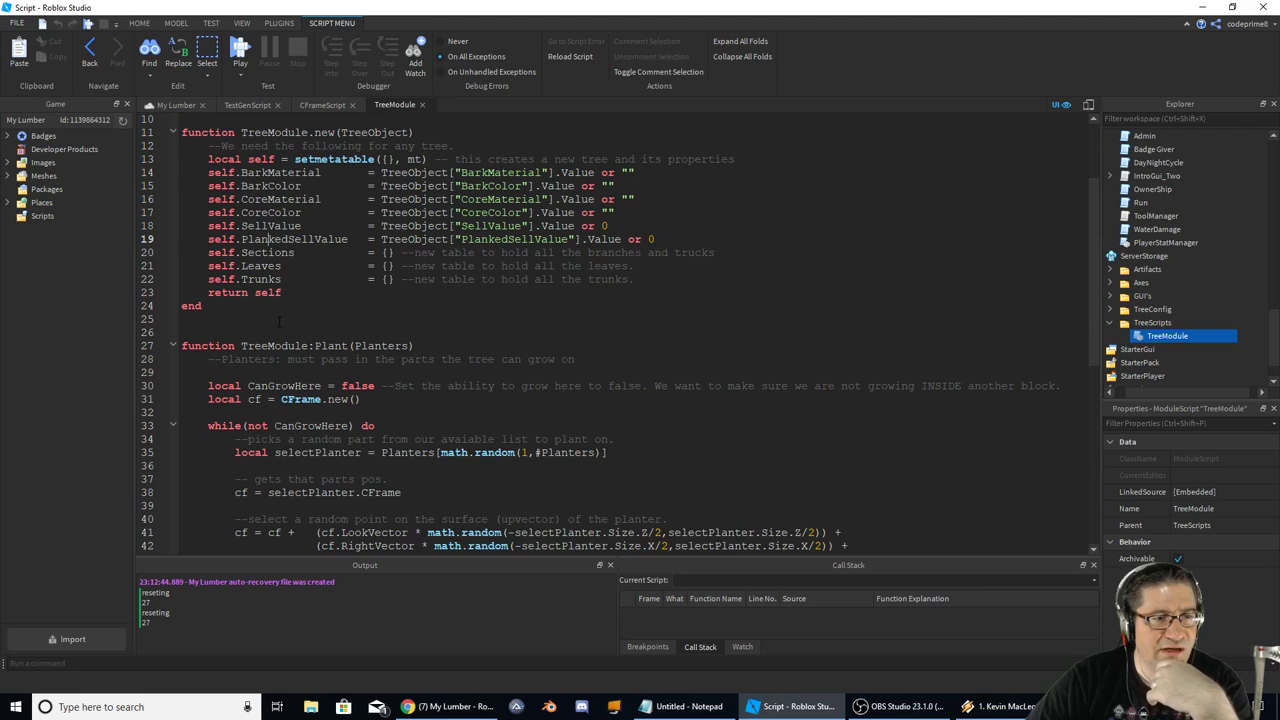
{"action": "scroll", "scroll_direction": "down", "scroll_amount": 3}
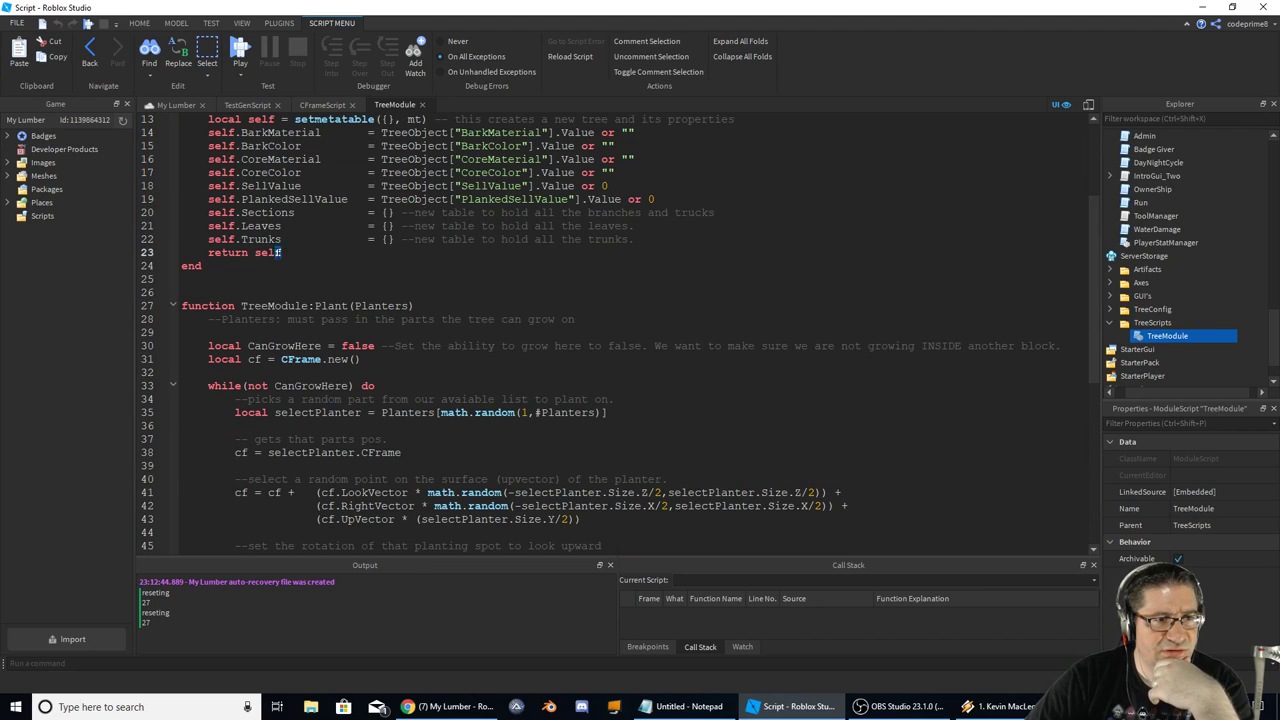
{"action": "scroll", "scroll_direction": "down", "scroll_amount": 3}
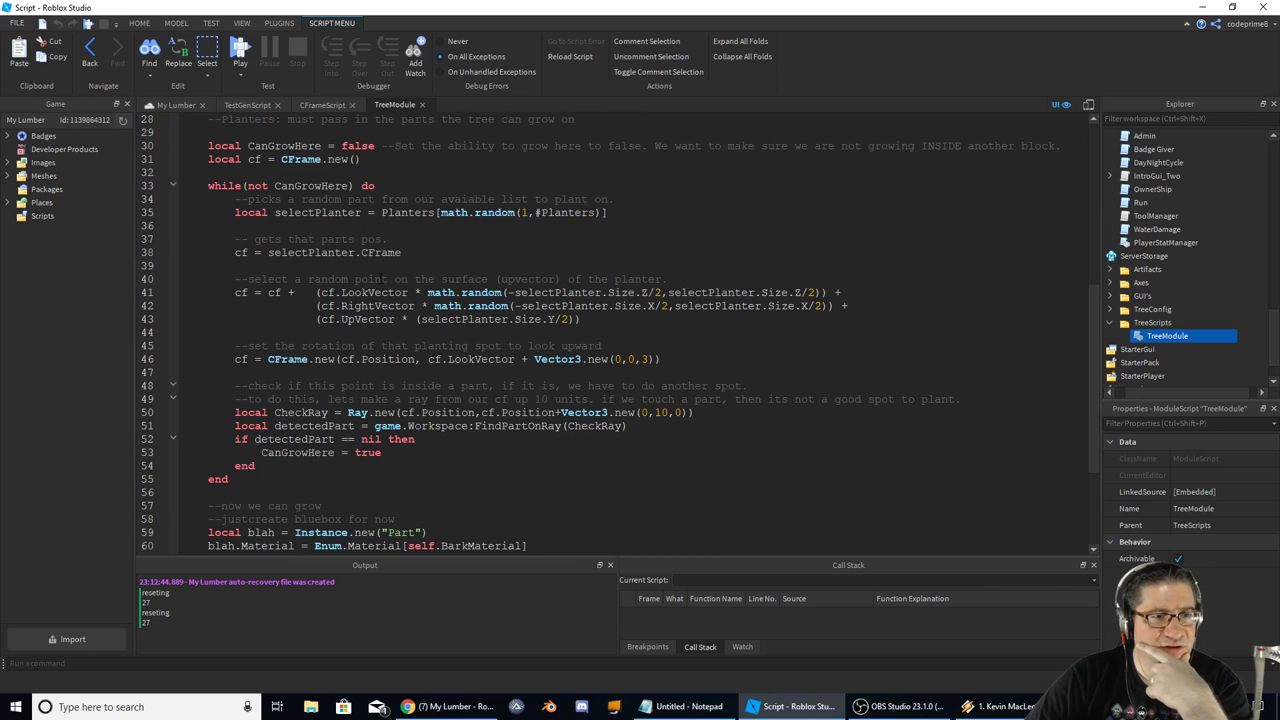
{"action": "scroll", "scroll_direction": "up", "scroll_amount": 3}
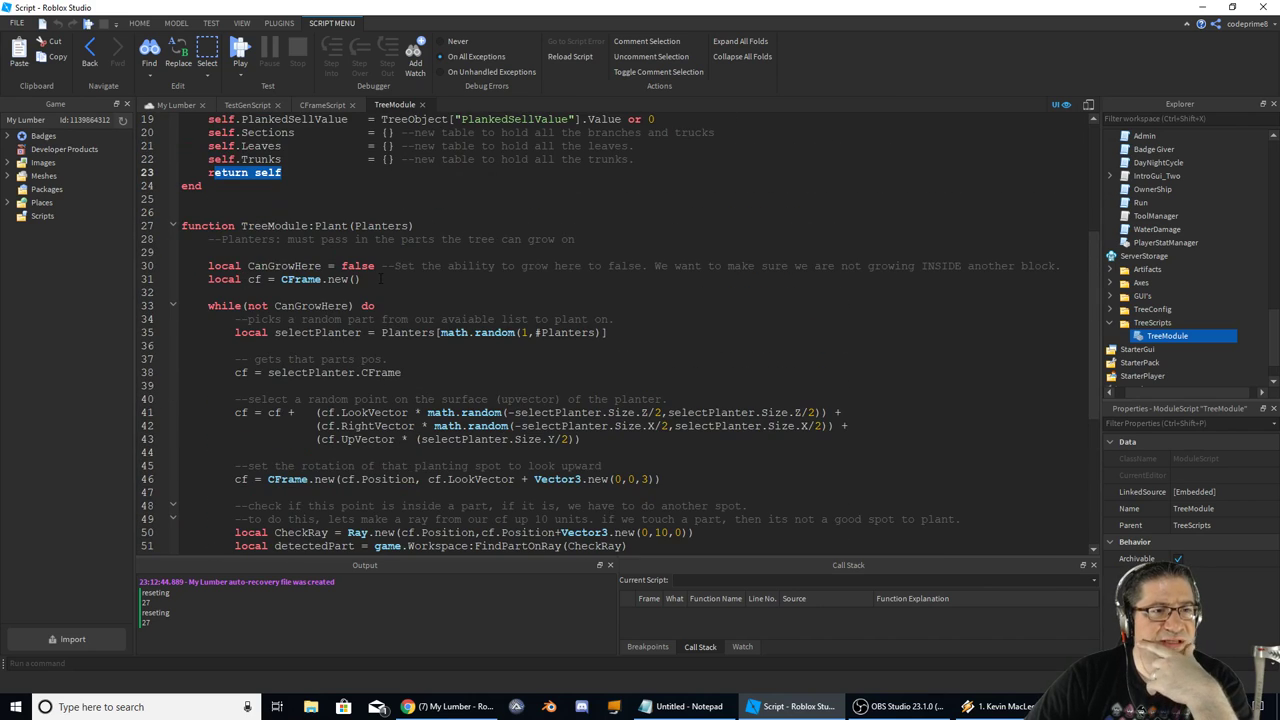
{"action": "scroll", "scroll_direction": "down", "scroll_amount": 3}
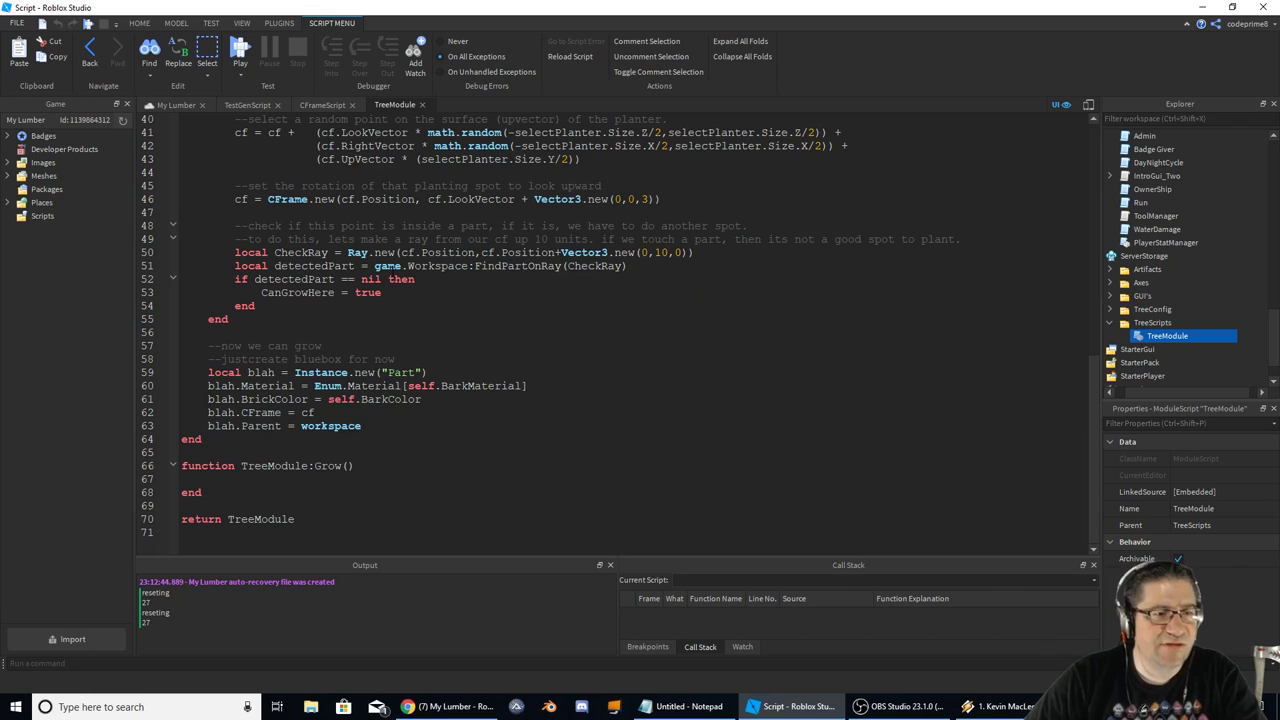
{"action": "mouse_move", "coordinate": [388, 342]}
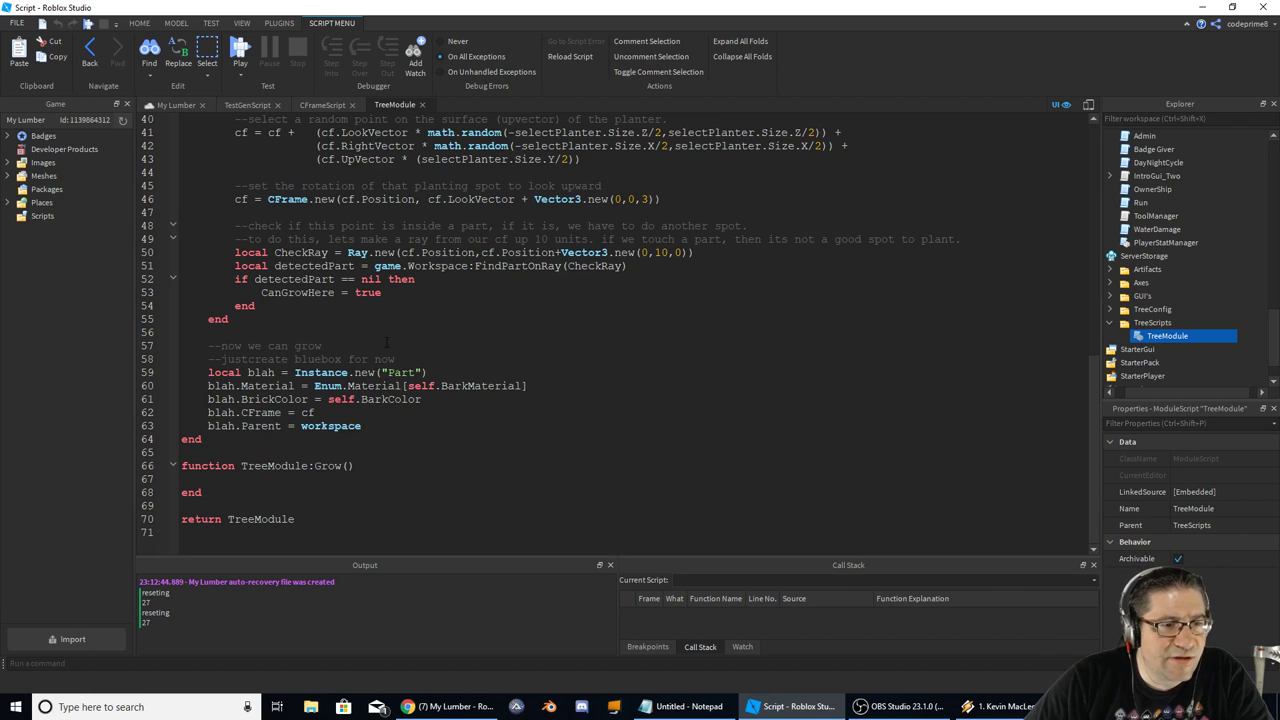
- Scroll back up and highlight every use of selectPlanter in TreeModule
{"action": "scroll", "scroll_direction": "up", "scroll_amount": 3}
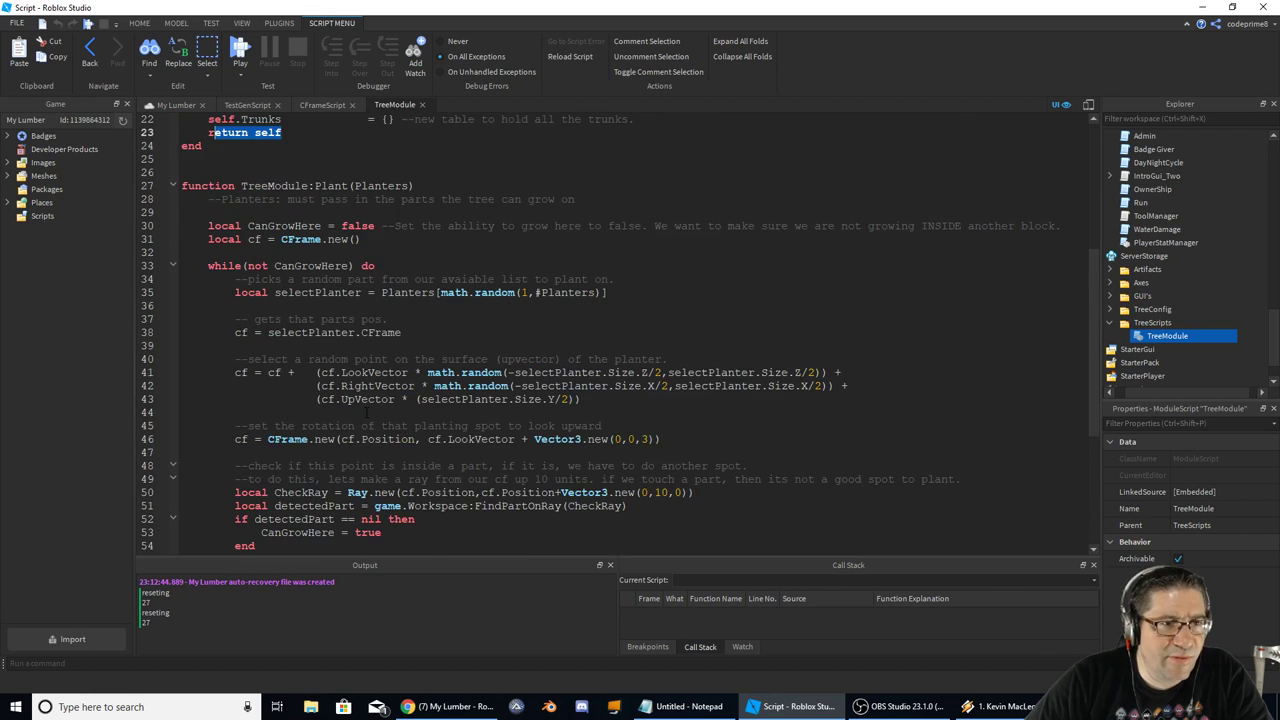
{"action": "double_click", "coordinate": [382, 184]}
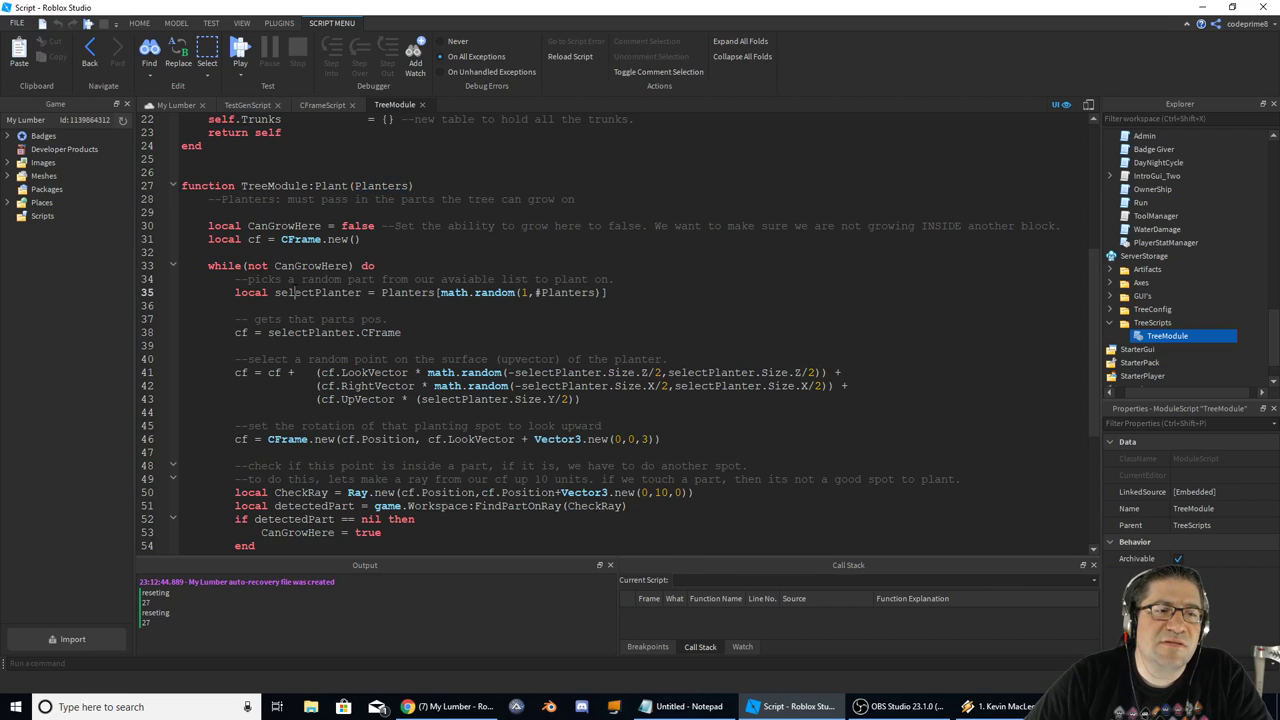
{"action": "double_click", "coordinate": [318, 292]}
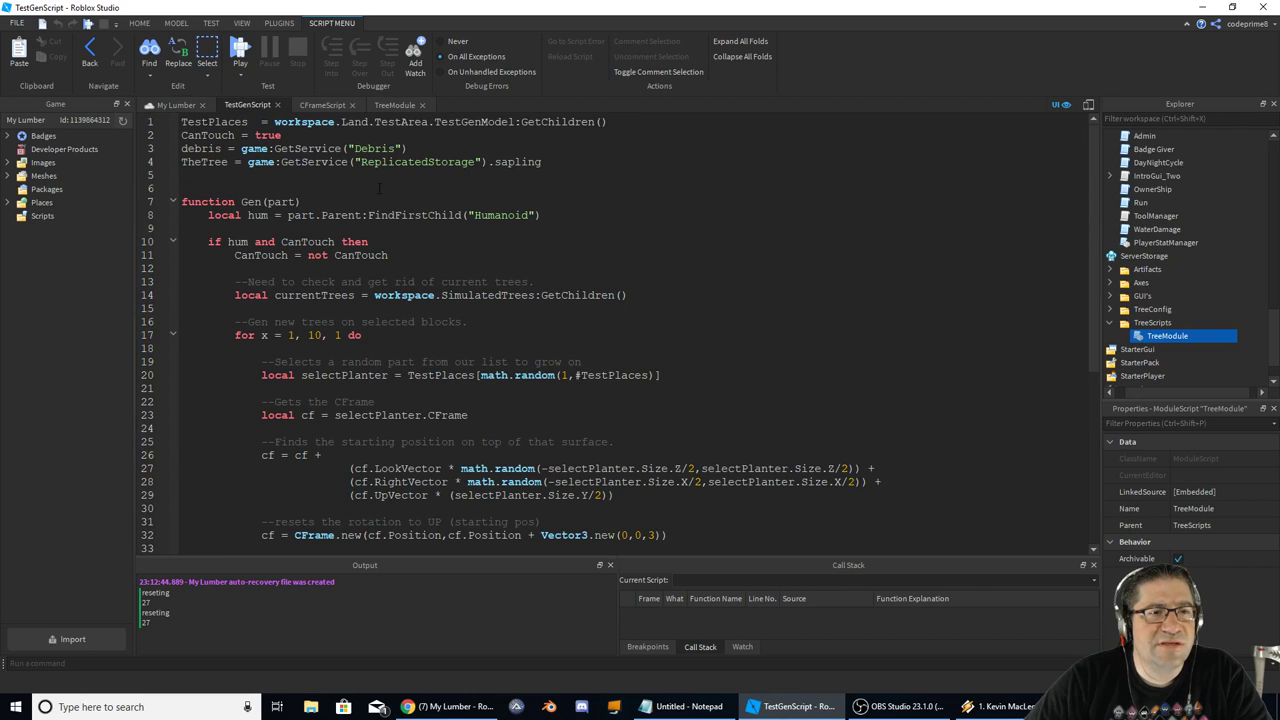
- Switch to TreeModule and scroll its Plant function to compare the selectPlanter code
{"action": "left_click", "coordinate": [394, 104]}
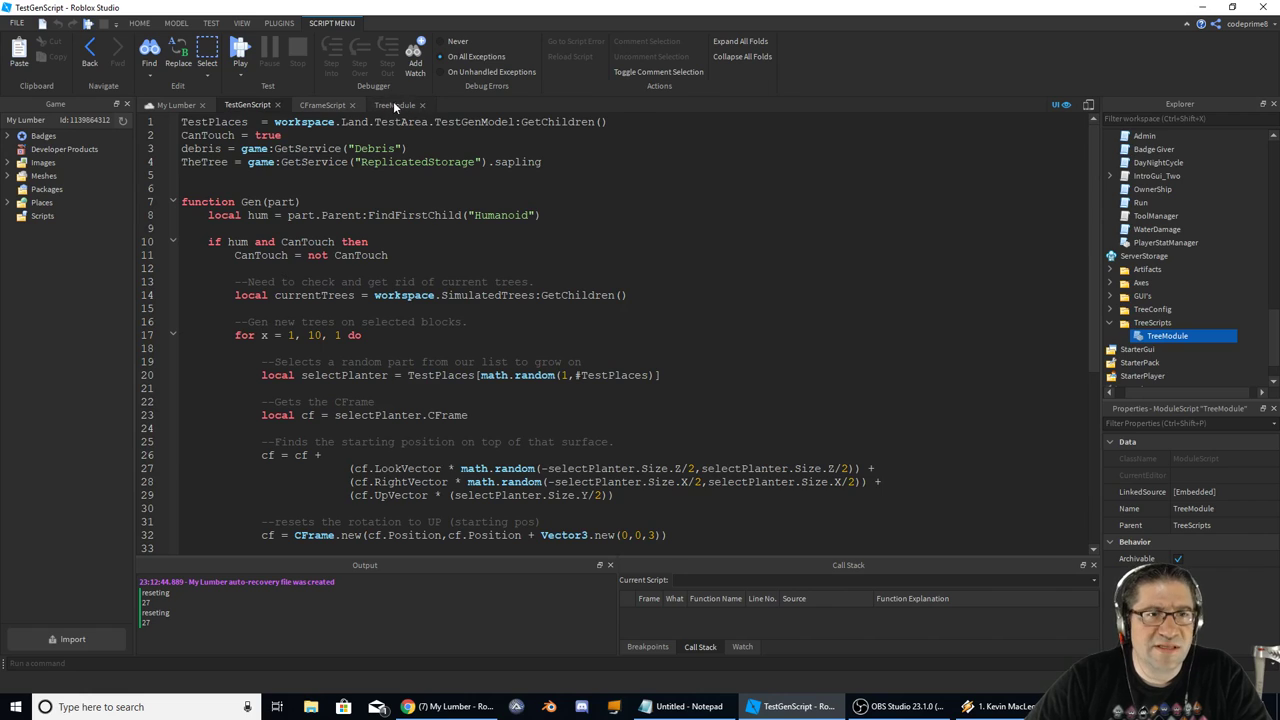
{"action": "left_click", "coordinate": [392, 104]}
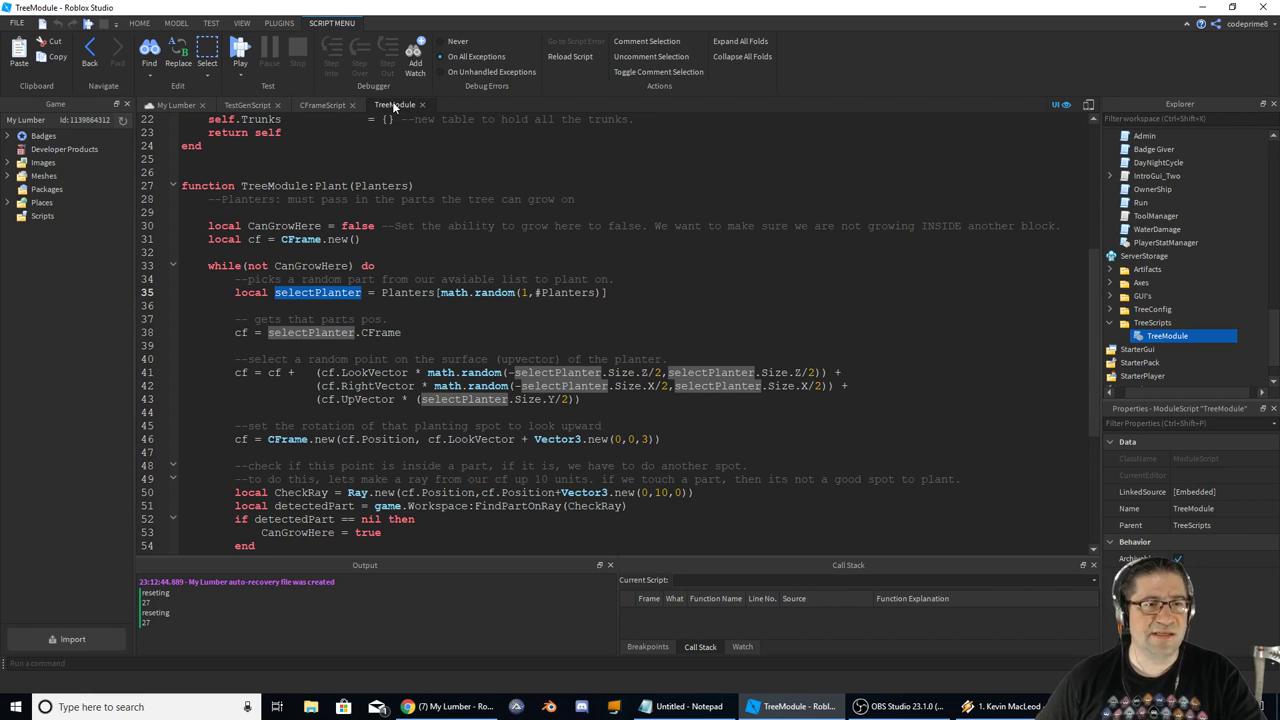
{"action": "scroll", "scroll_direction": "down", "scroll_amount": 3}
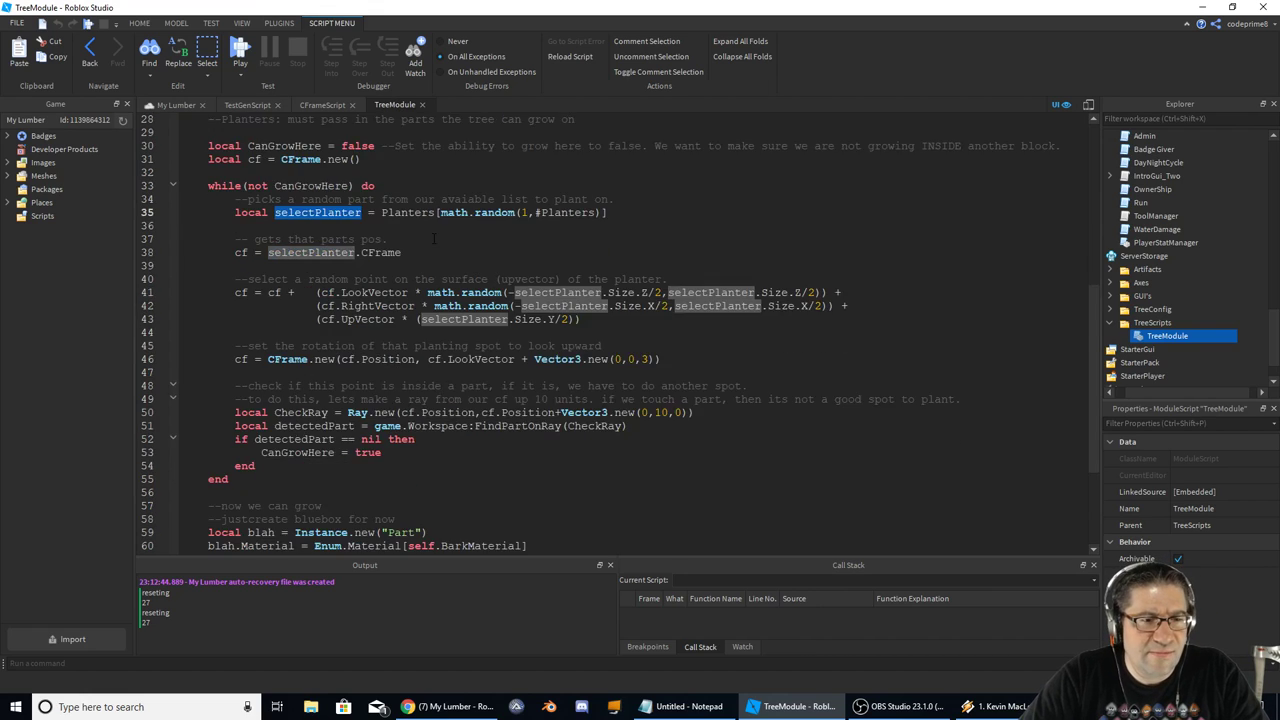
{"action": "scroll", "scroll_direction": "down", "scroll_amount": 3}
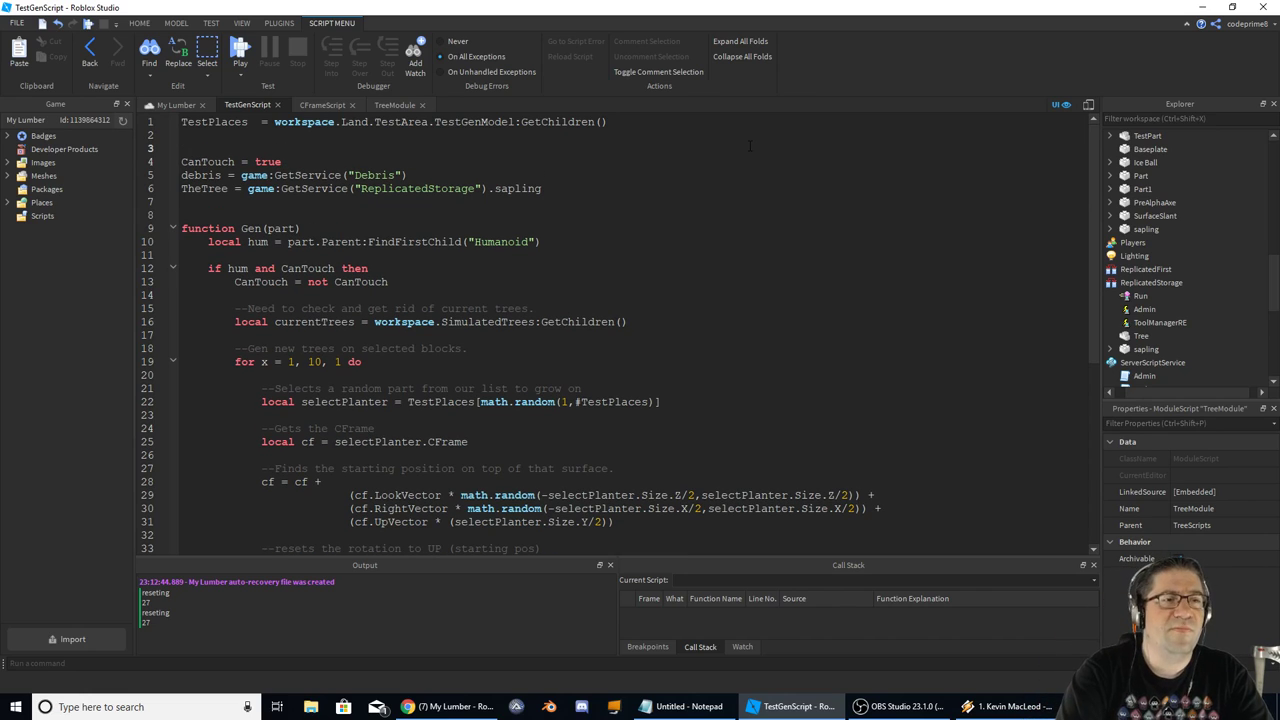
- Add a TestTree = game:GetService("ServerScriptService") line to TestGenScript, path still incomplete
{"action": "type", "text": "TestTree"}
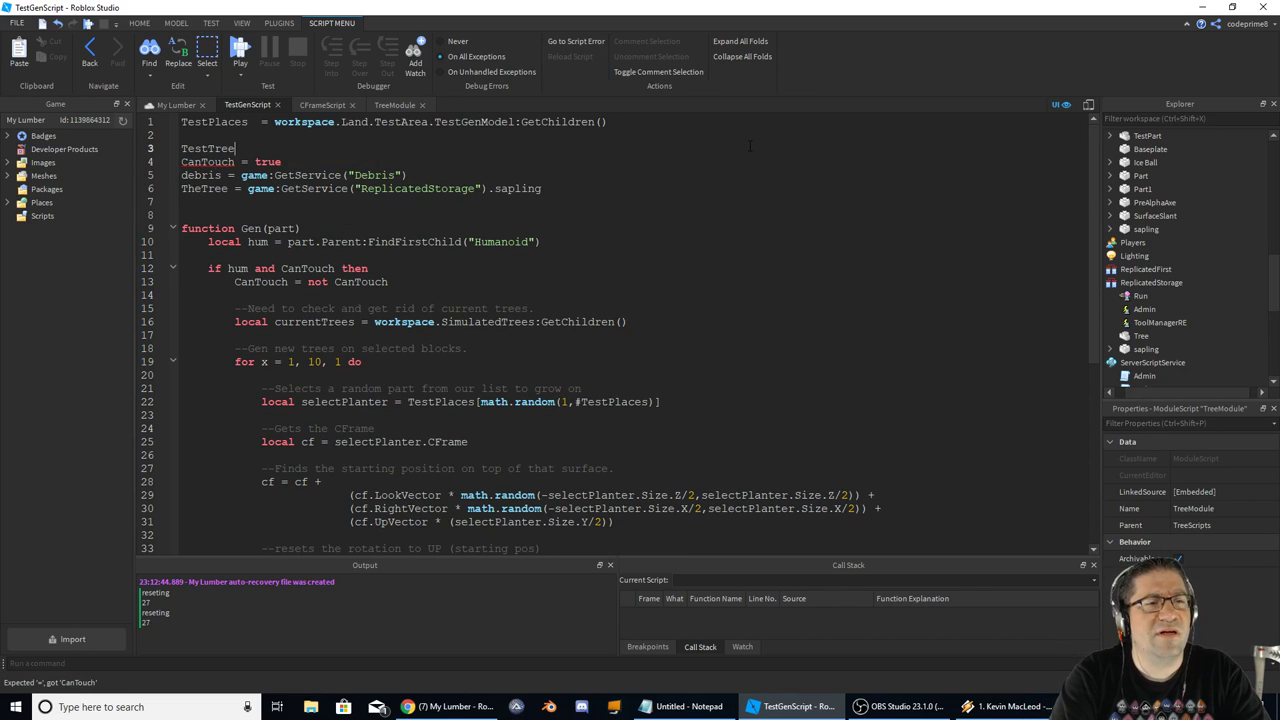
{"action": "type", "text": "="}
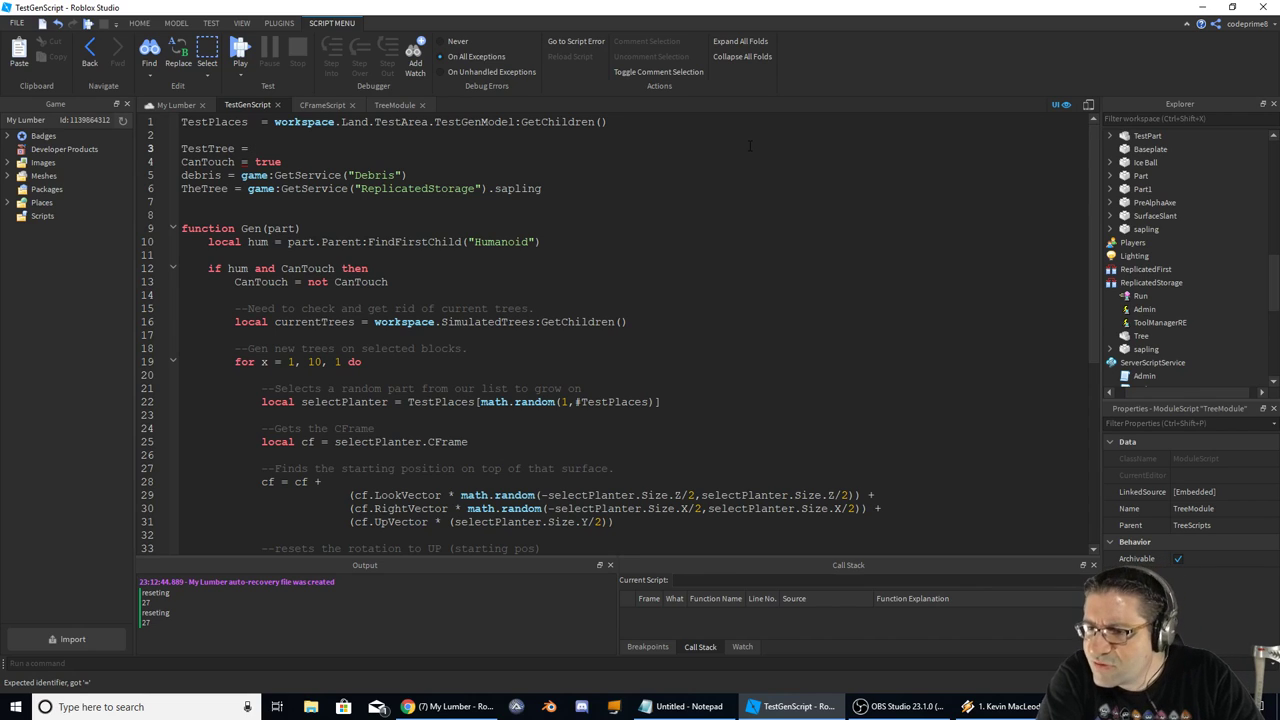
{"action": "type", "text": "game."}
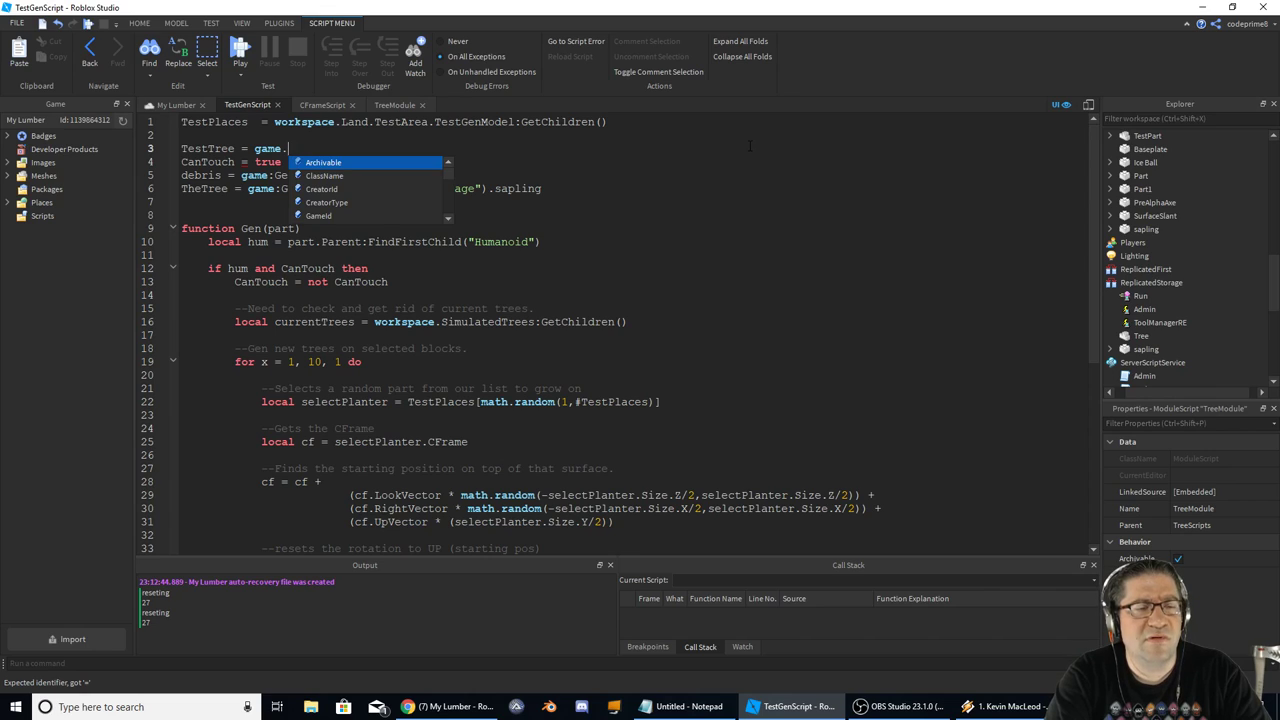
{"action": "type", "text": ":re"}
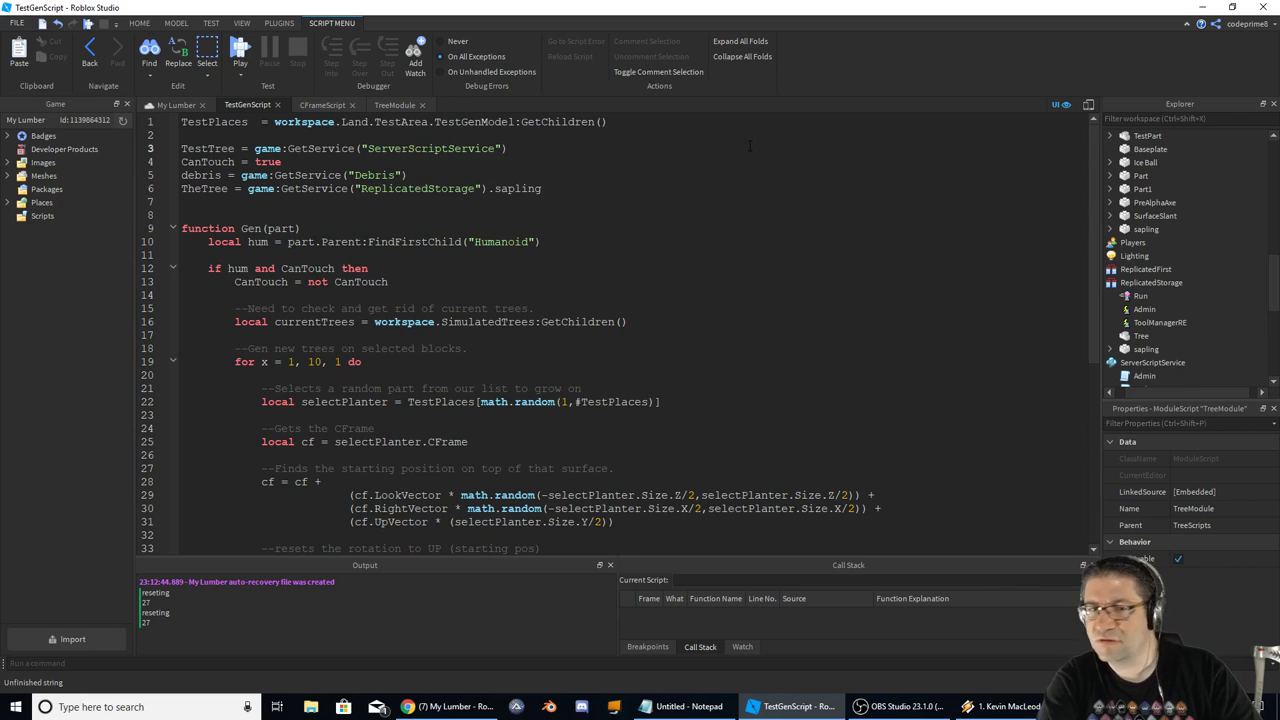
{"action": "type", "text": "="}
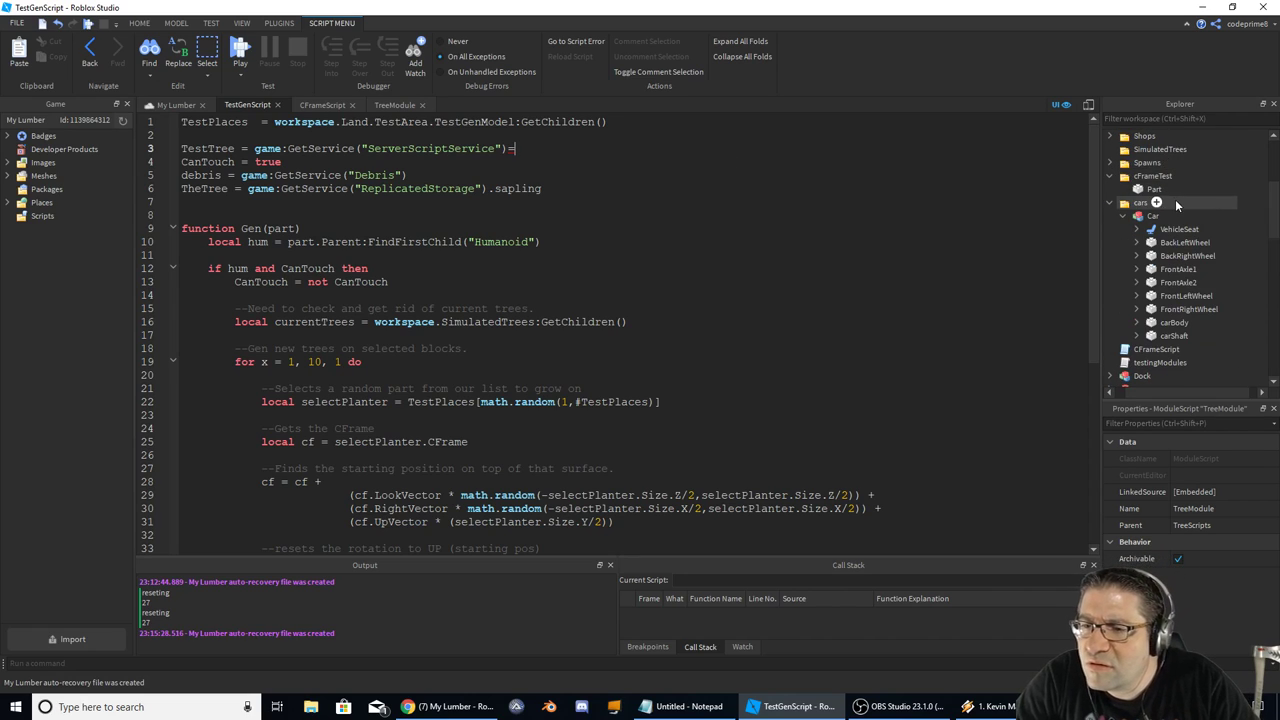
{"action": "scroll", "scroll_direction": "down", "scroll_amount": 3}
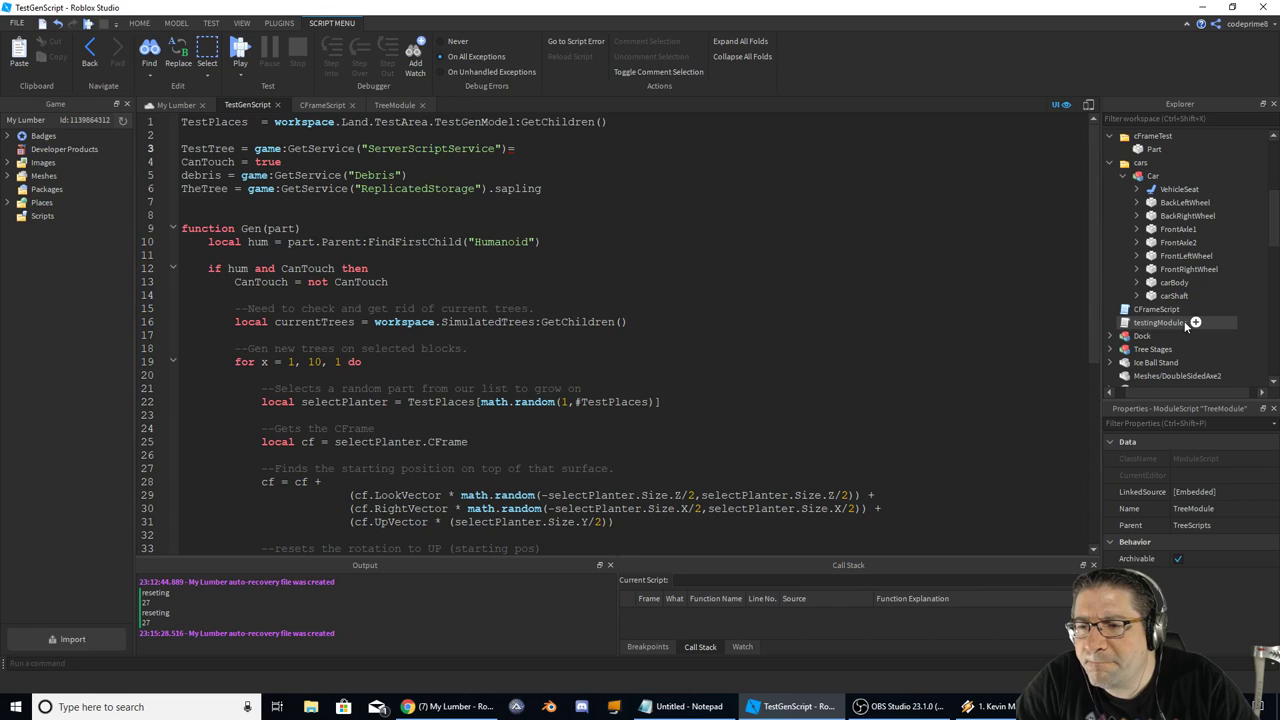
{"action": "mouse_move", "coordinate": [1184, 202]}
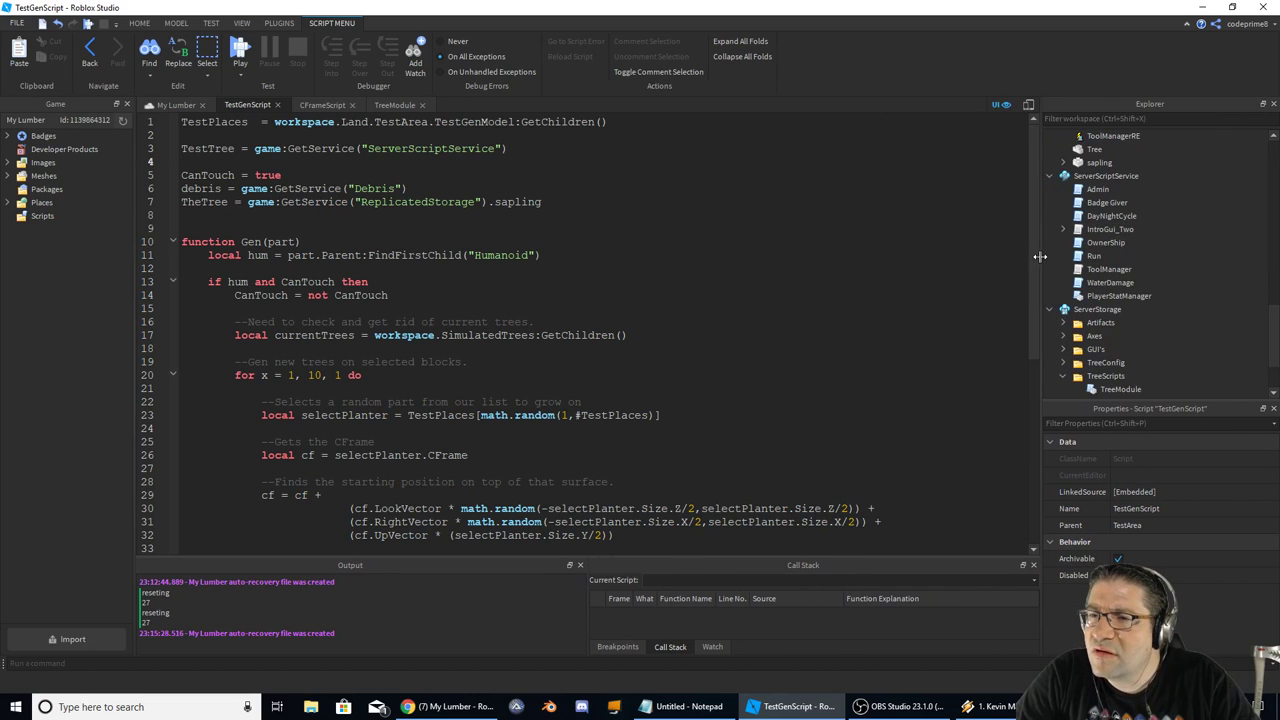
- Rewrite TestTree as require(game.ServerStorage.TreeScripts.TreeModule)
{"action": "scroll", "scroll_direction": "down", "scroll_amount": 3}
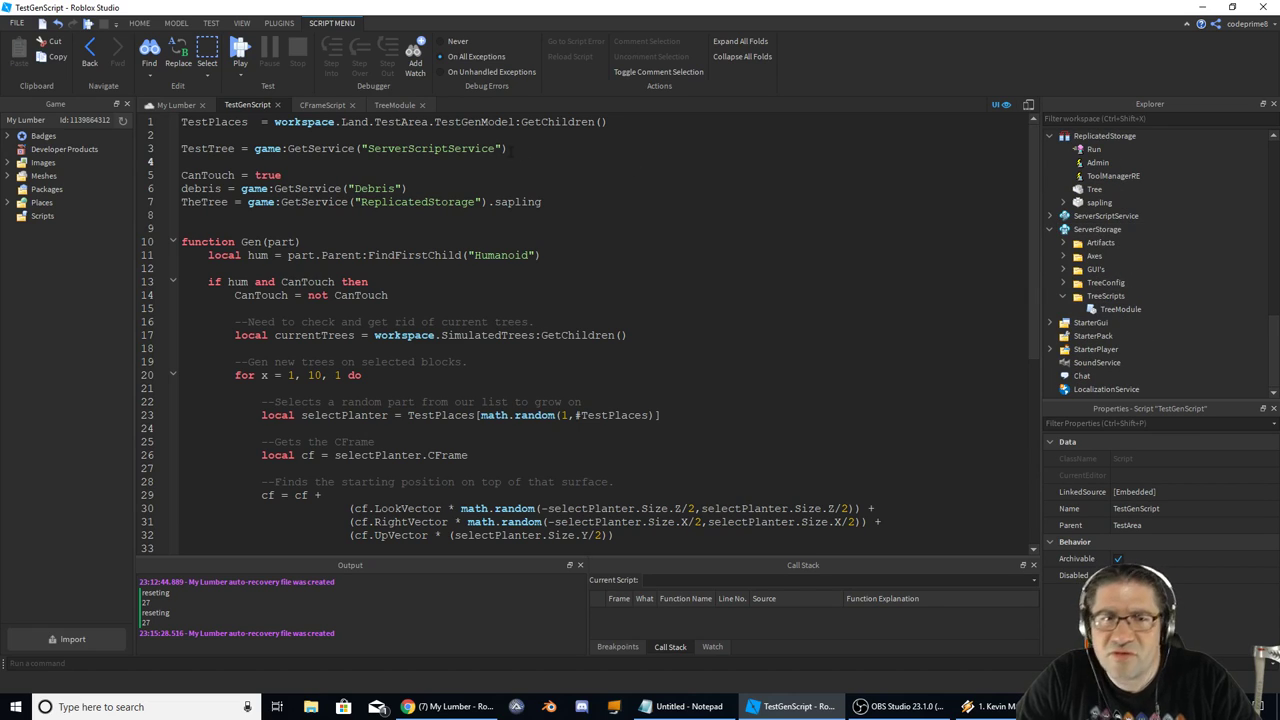
{"action": "double_click", "coordinate": [430, 148]}
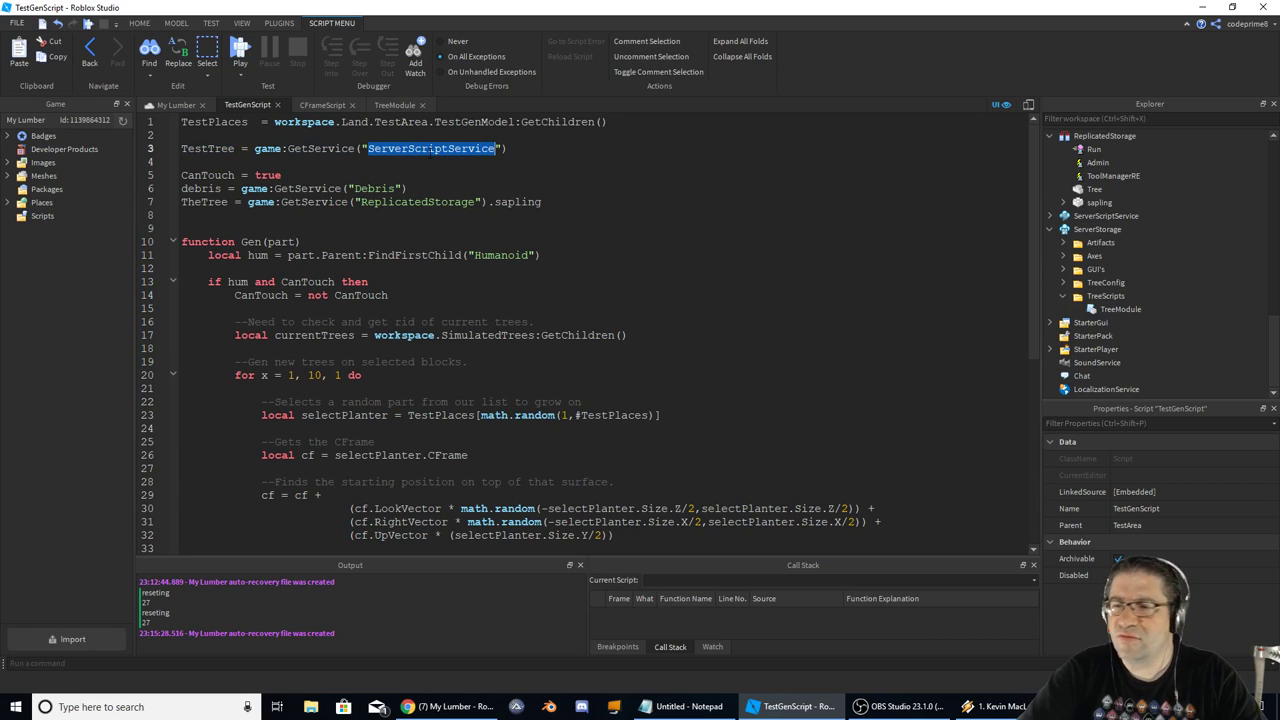
{"action": "type", "text": "Servers"}
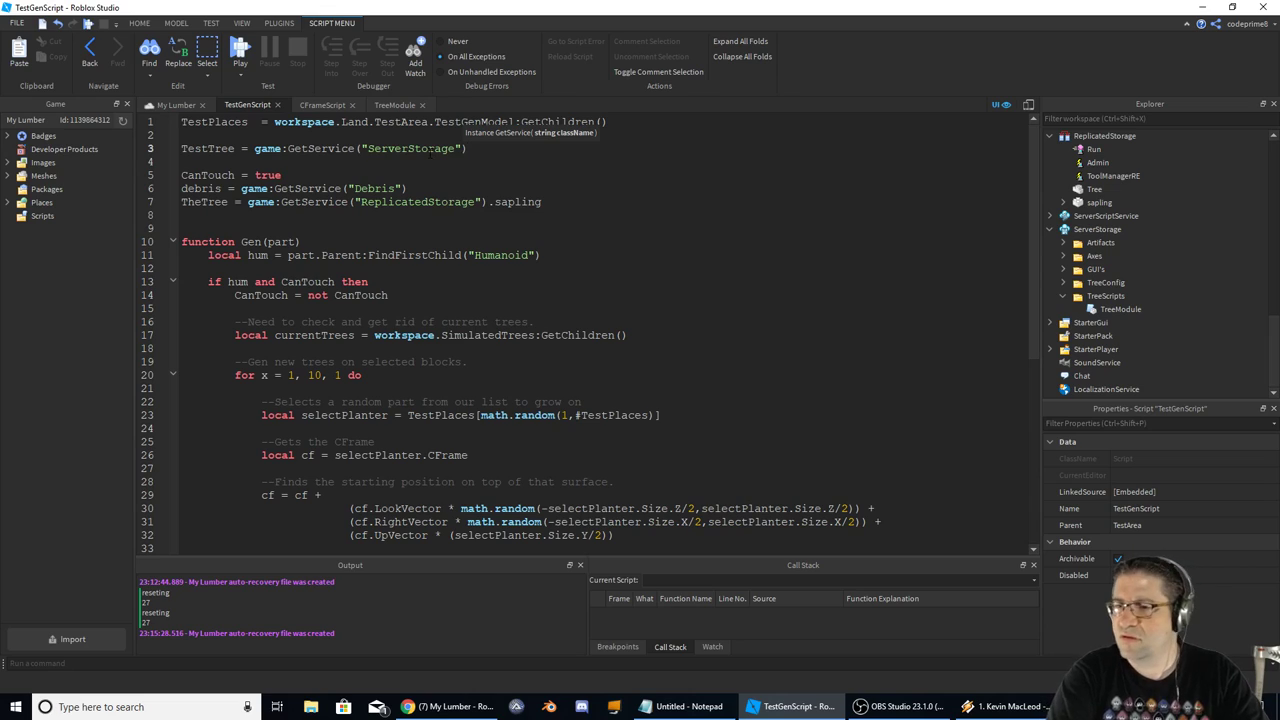
{"action": "type", "text": ".TreeS"}
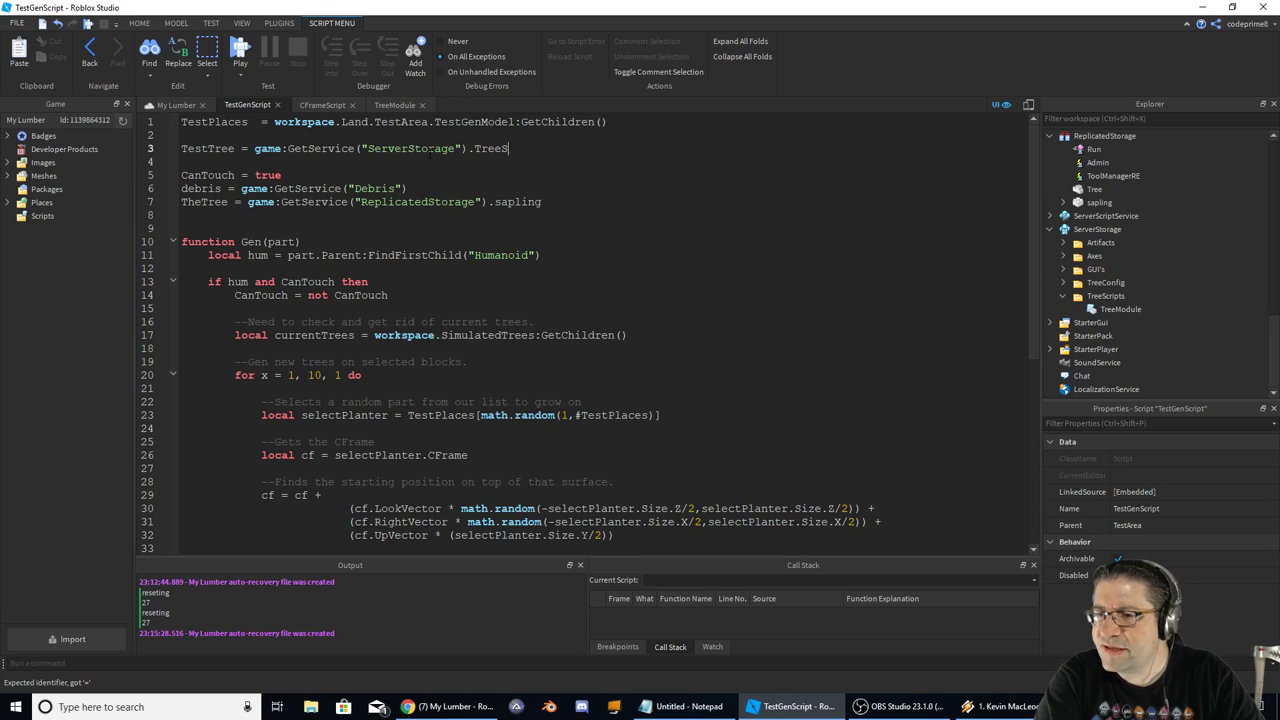
{"action": "type", "text": "cripts.T"}
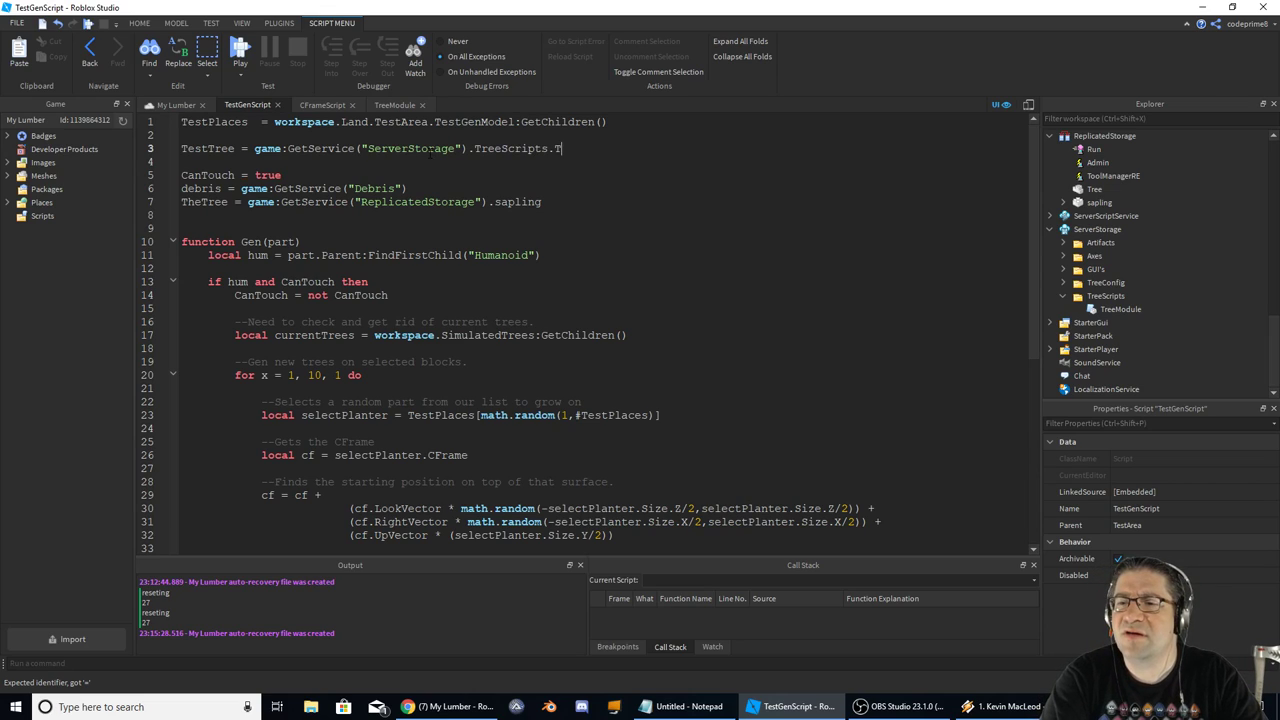
{"action": "type", "text": "reeModule"}
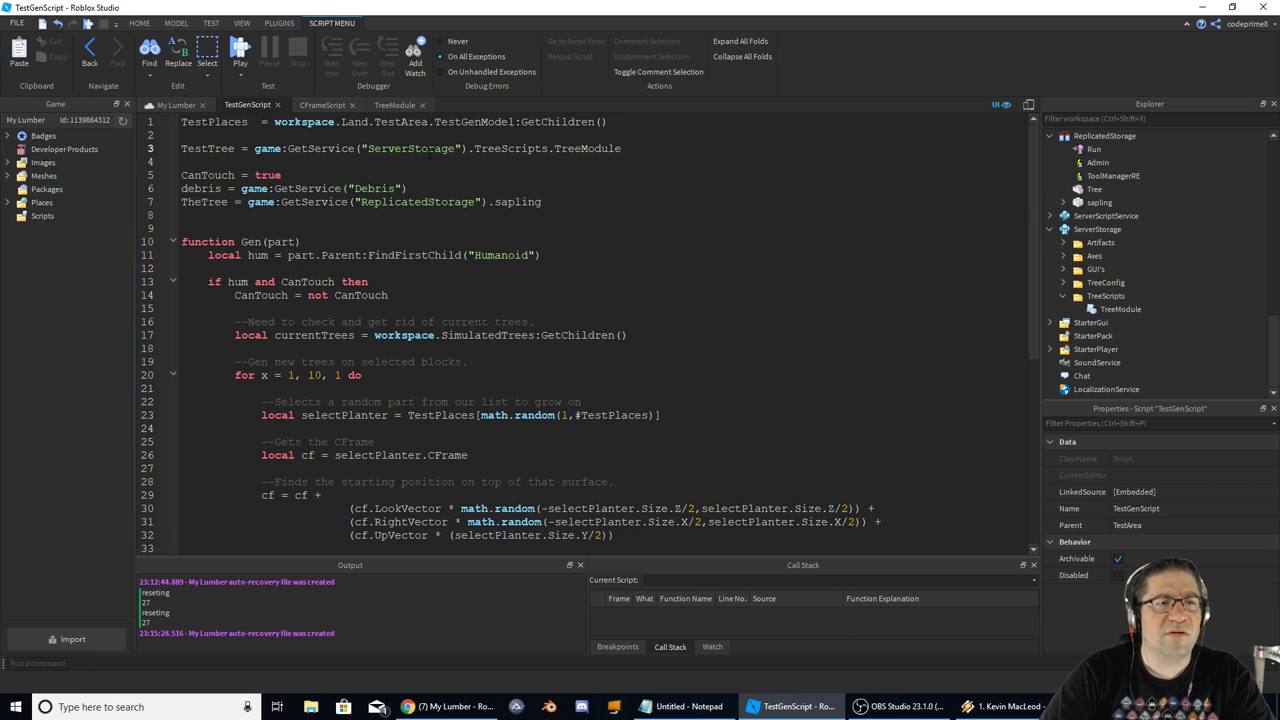
{"action": "type", "text": "require("}
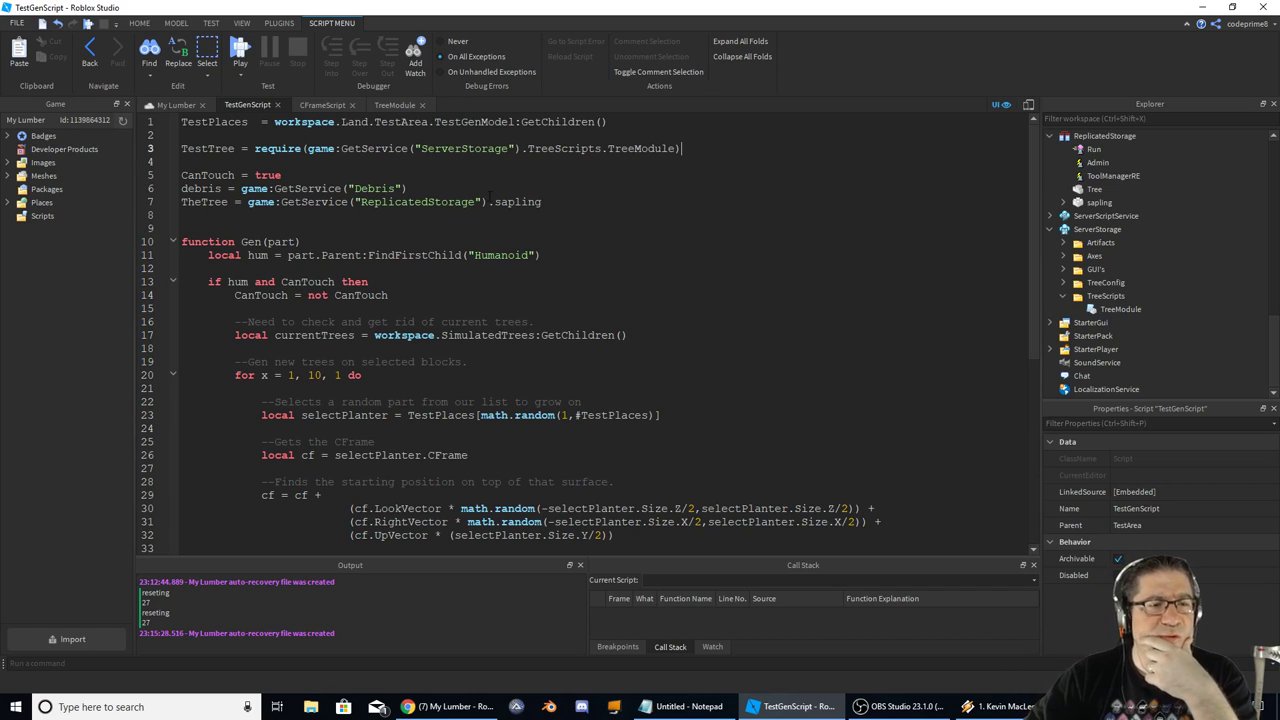
{"action": "scroll", "scroll_direction": "down", "scroll_amount": 3}
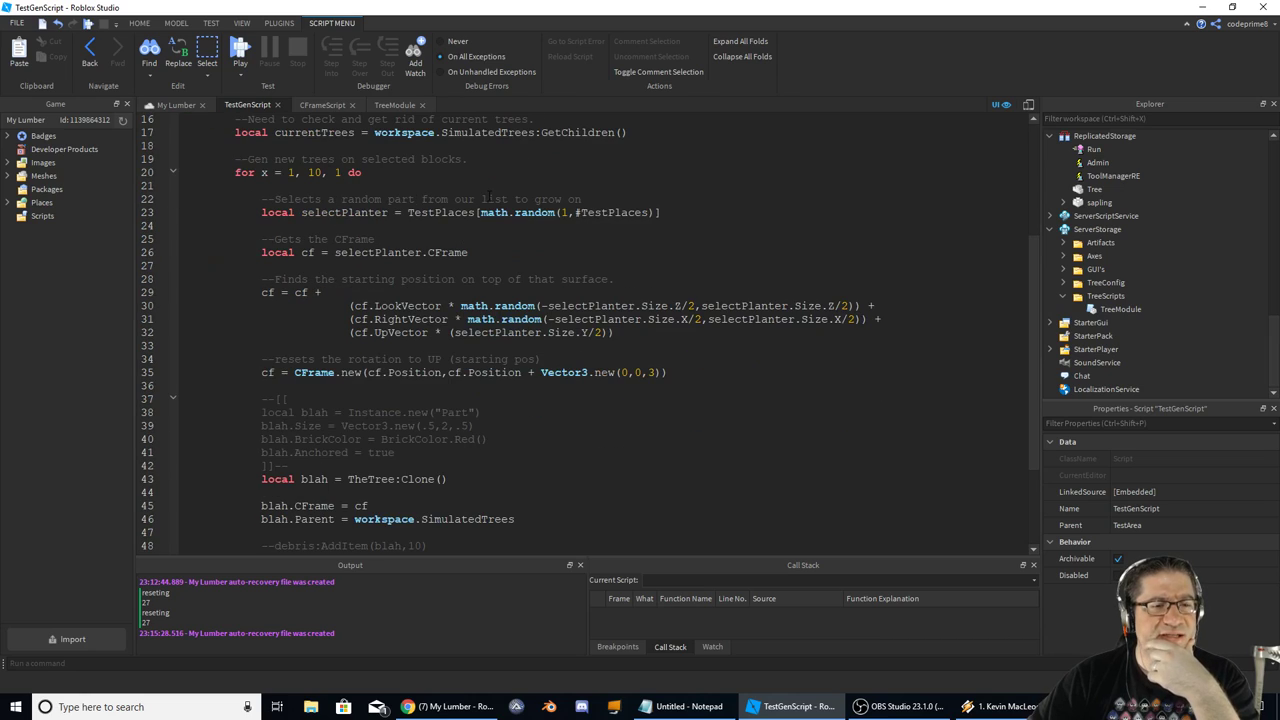
{"action": "scroll", "scroll_direction": "down", "scroll_amount": 3}
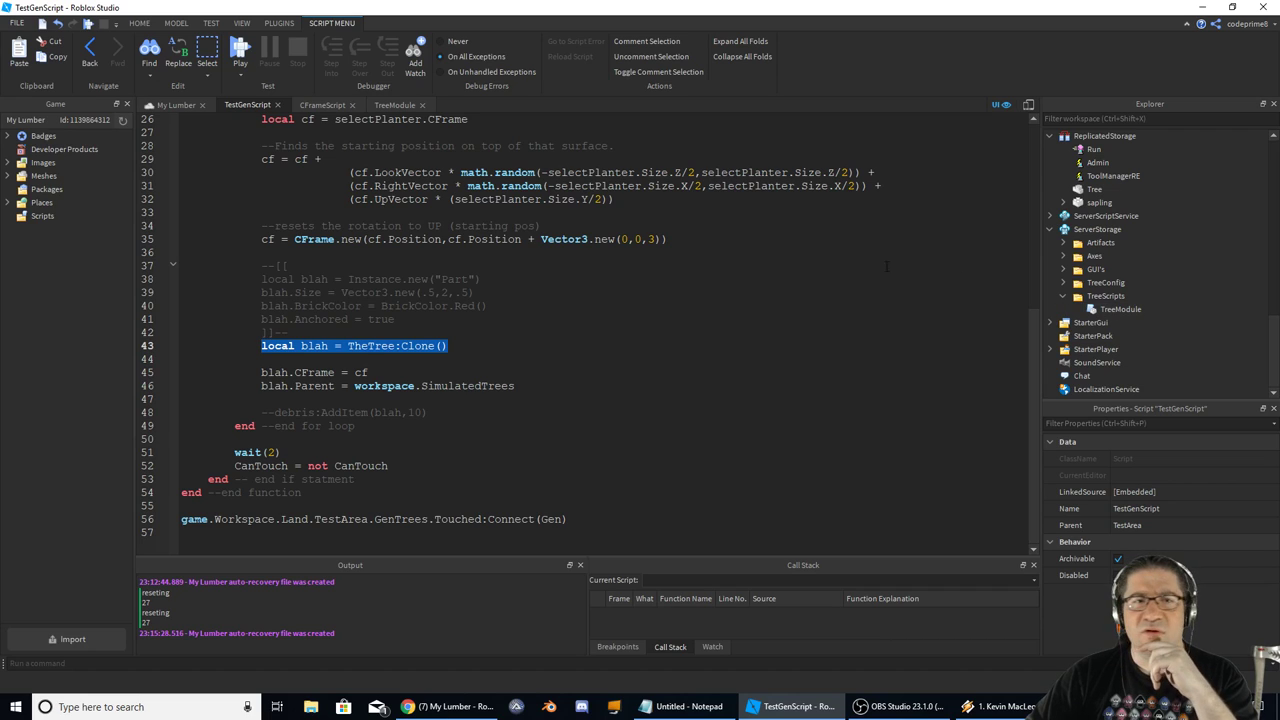
{"action": "left_click", "coordinate": [394, 104]}
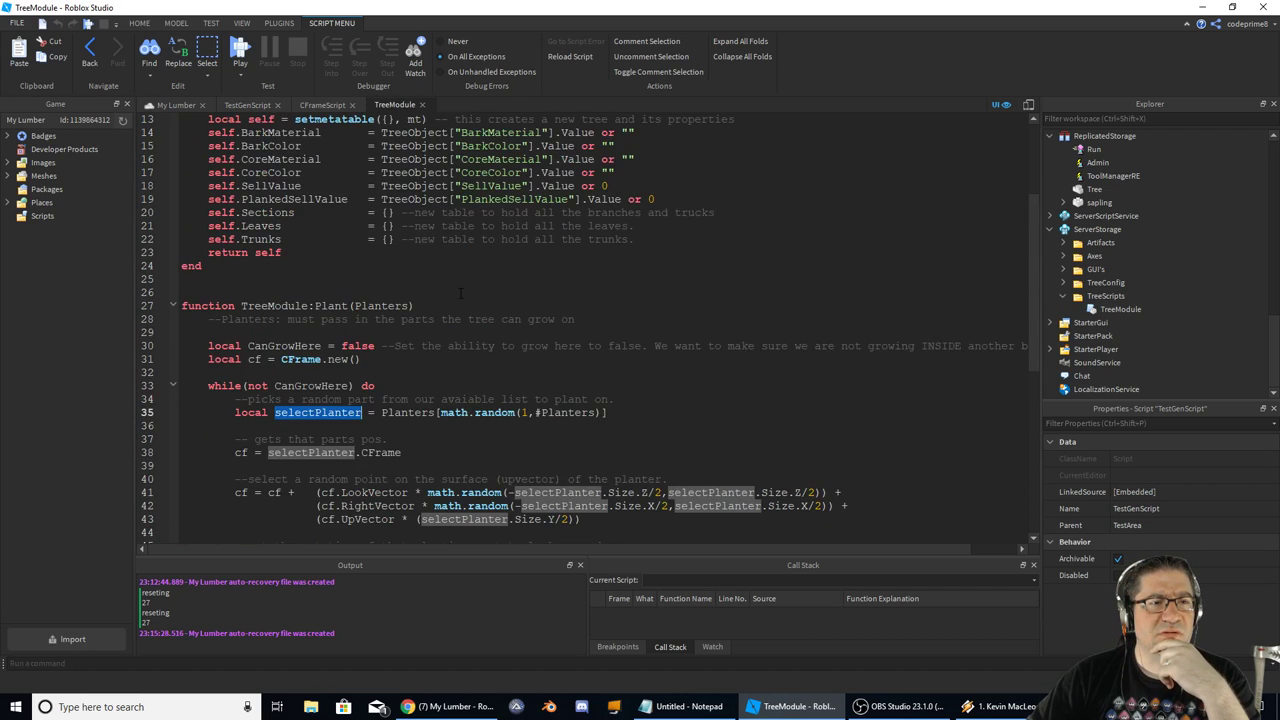
{"action": "scroll", "scroll_direction": "up", "scroll_amount": 3}
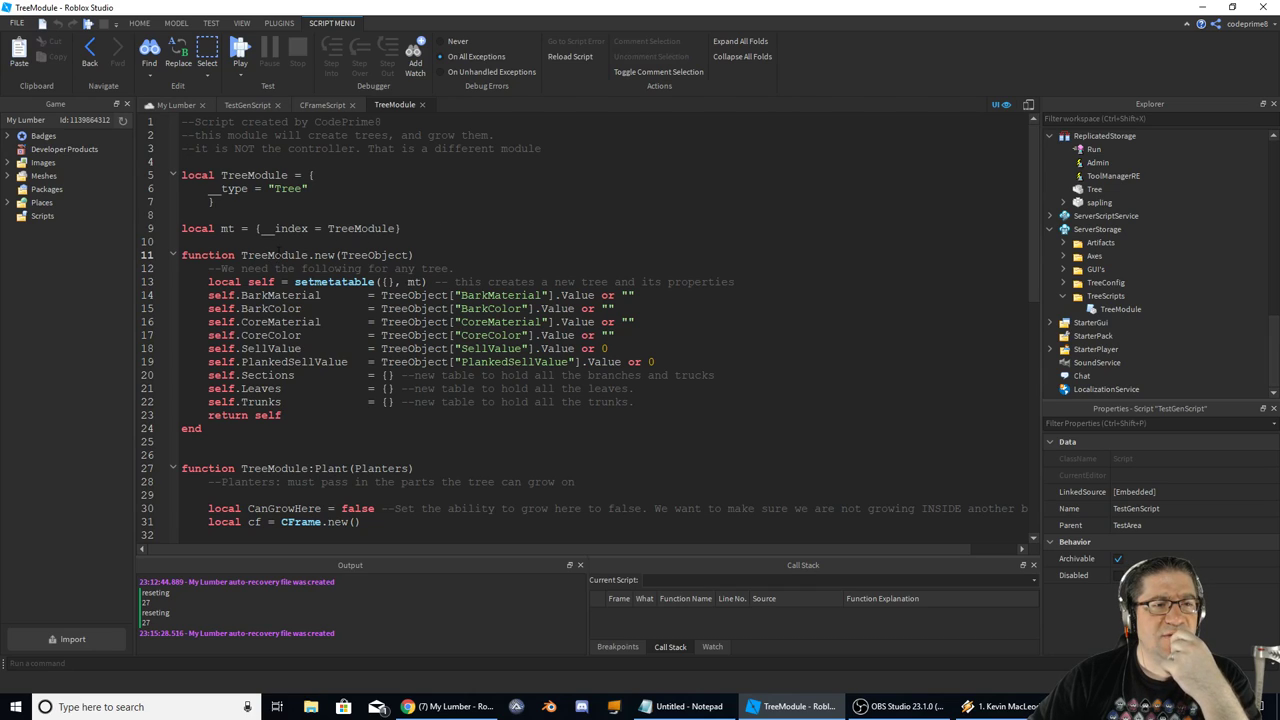
{"action": "double_click", "coordinate": [374, 254]}
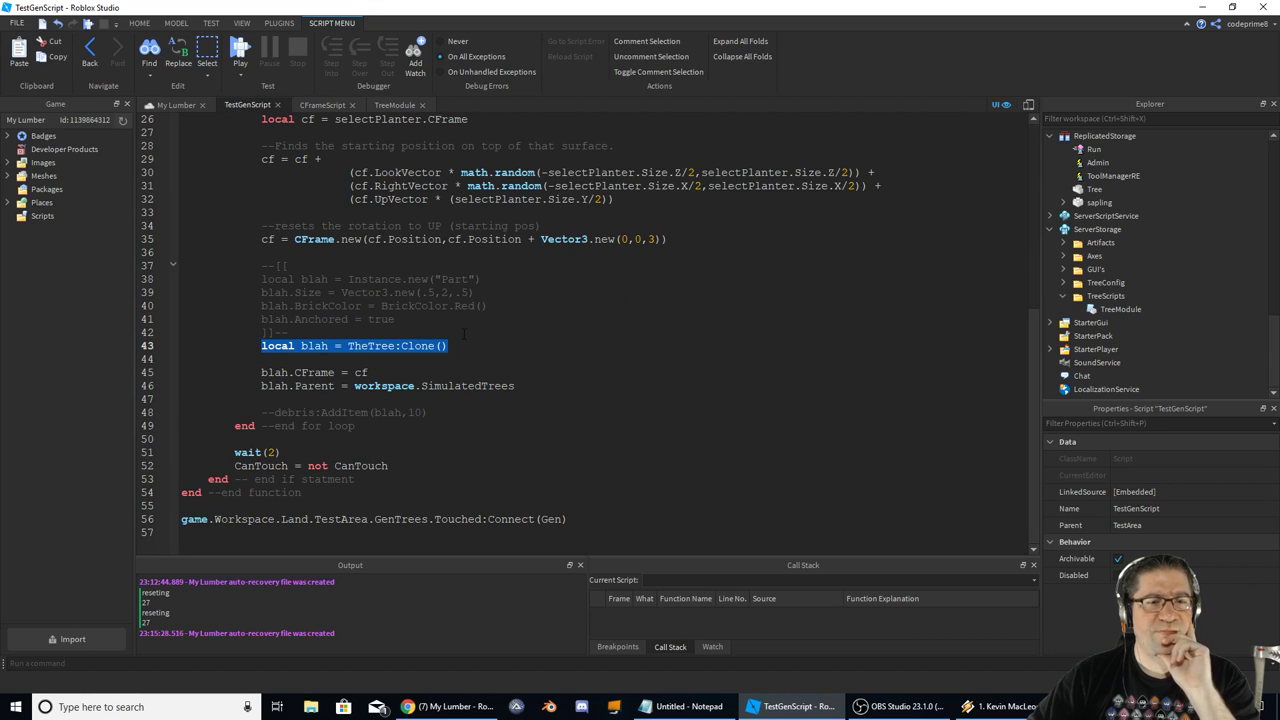
- Review TheTree:Clone() and the TestTree variable, then comment out the old sapling TheTree line
{"action": "left_click", "coordinate": [460, 344]}
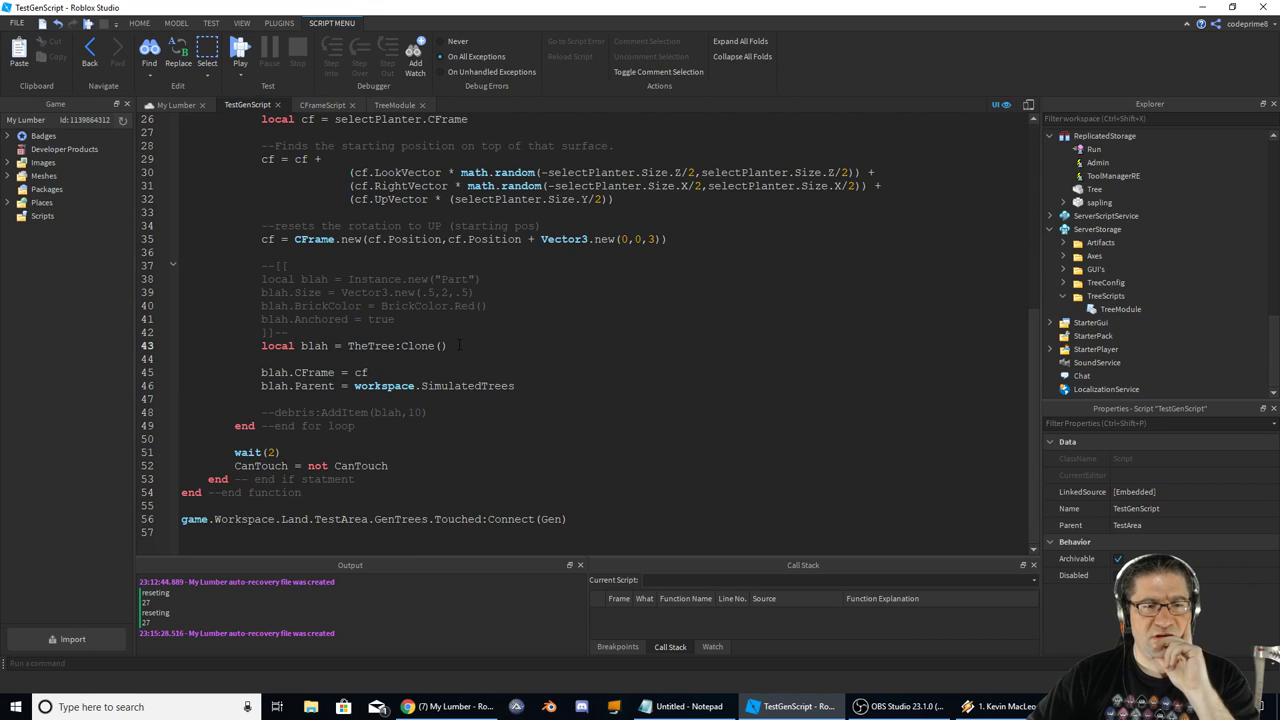
{"action": "double_click", "coordinate": [396, 344]}
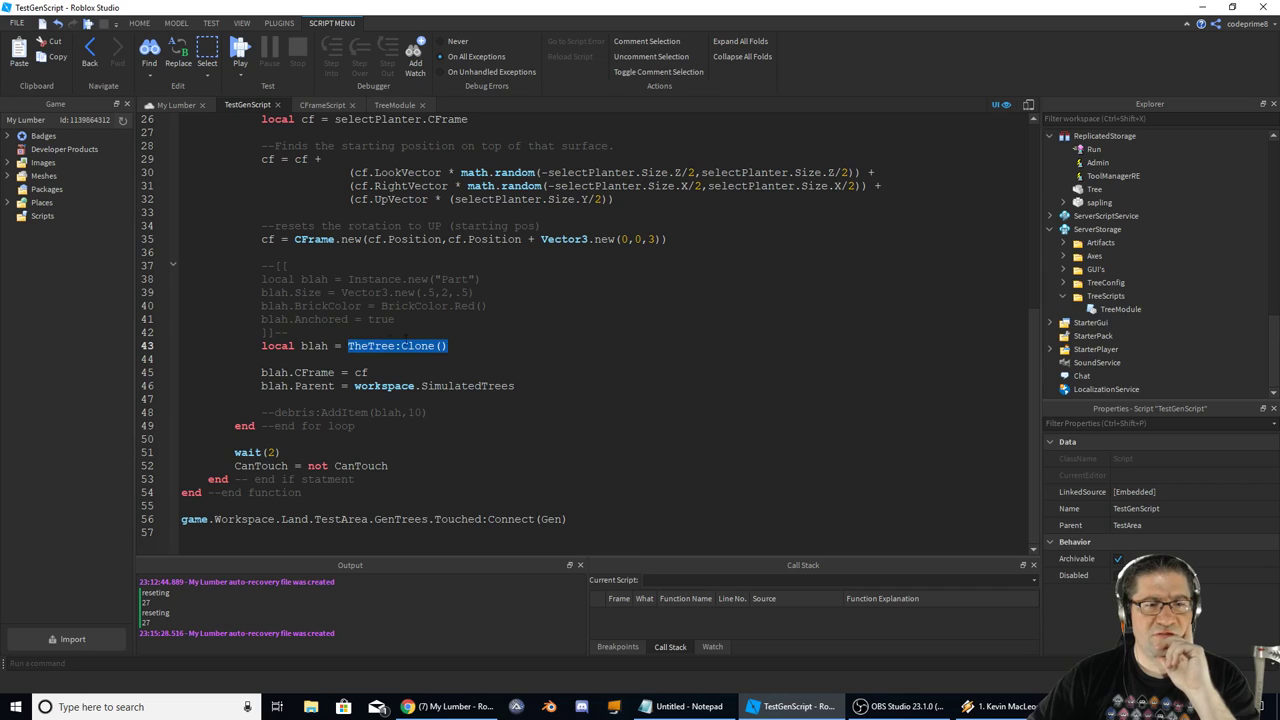
{"action": "scroll", "scroll_direction": "up", "scroll_amount": 3}
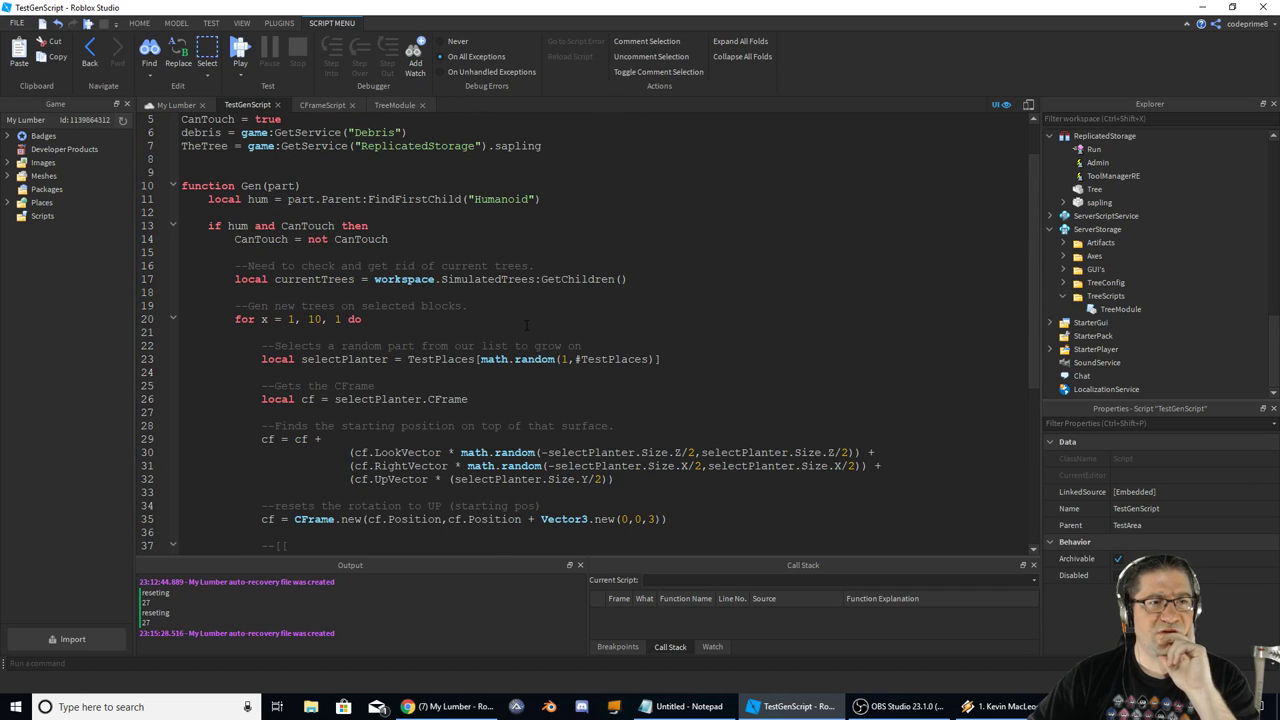
{"action": "double_click", "coordinate": [204, 146]}
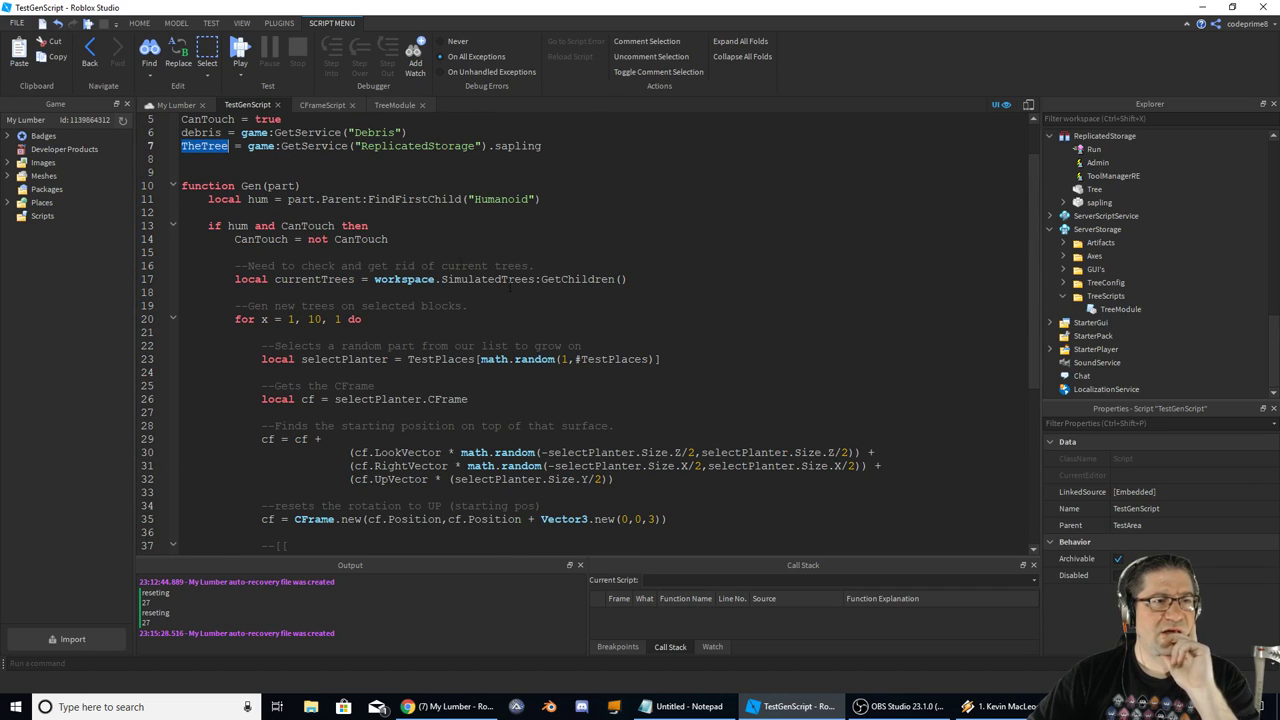
{"action": "scroll", "scroll_direction": "down", "scroll_amount": 3}
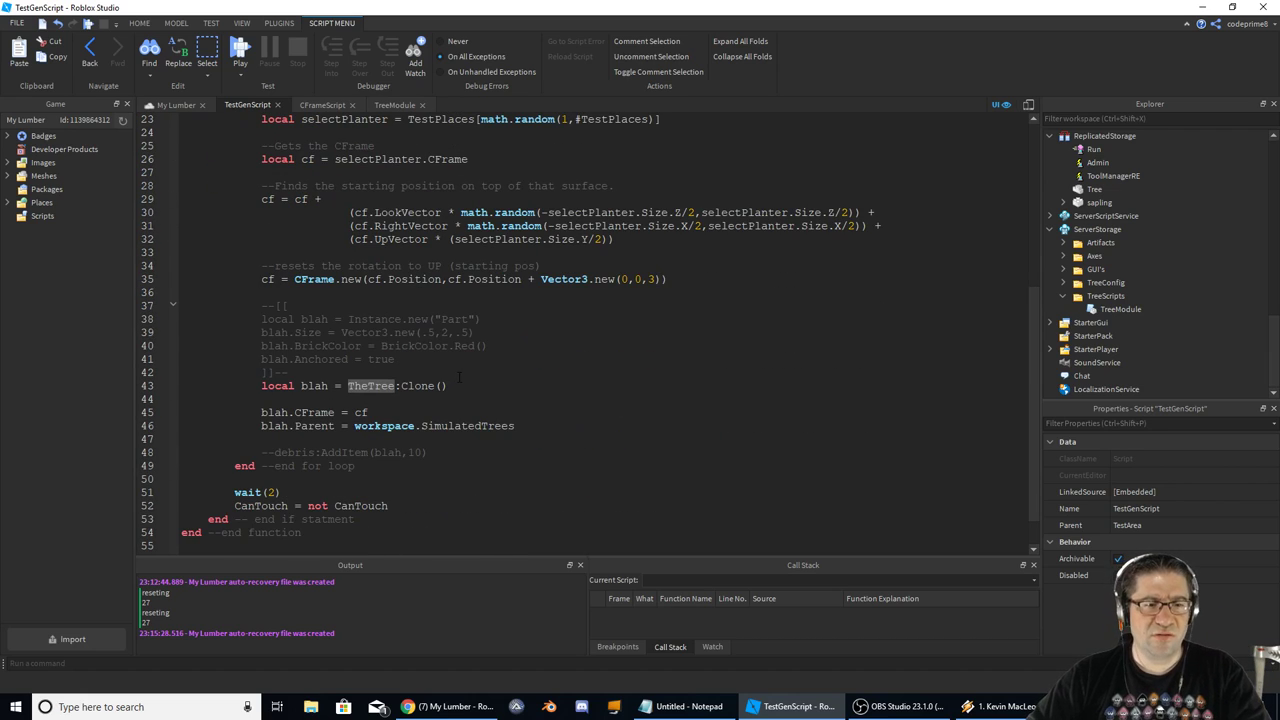
{"action": "scroll", "scroll_direction": "up", "scroll_amount": 3}
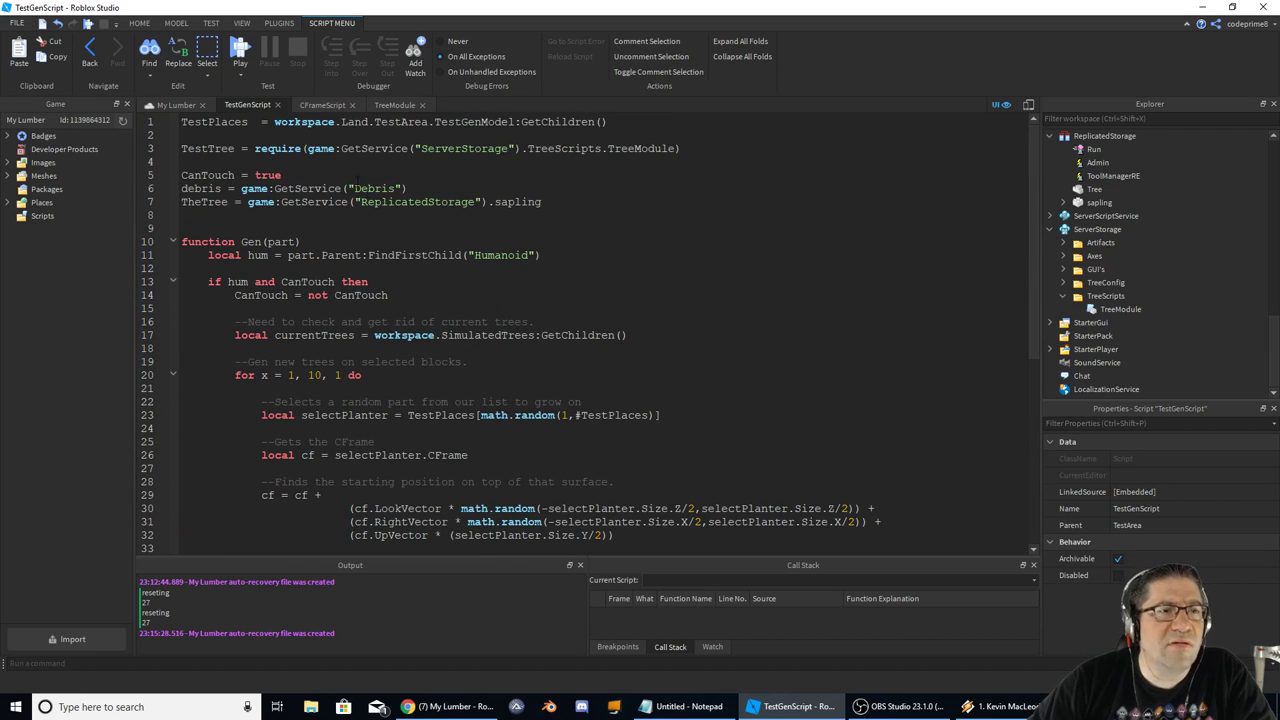
{"action": "double_click", "coordinate": [208, 148]}
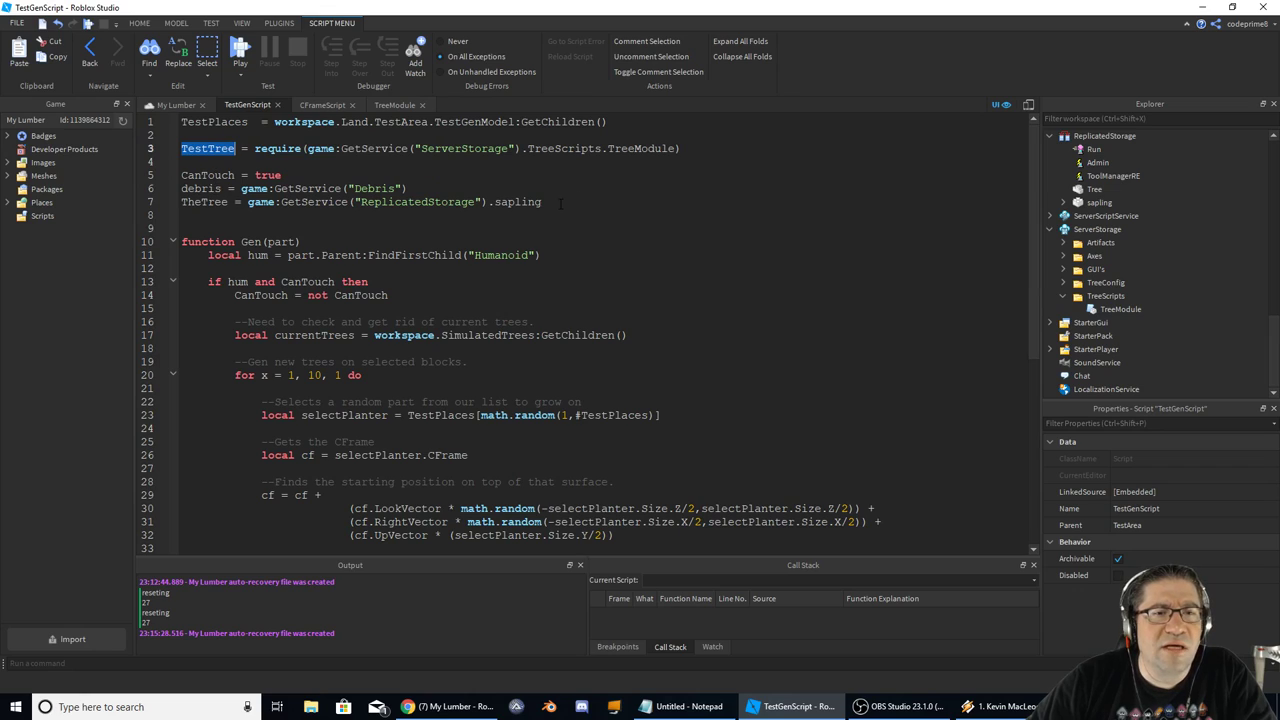
{"action": "left_click", "coordinate": [182, 200]}
{"action": "type", "text": "--"}
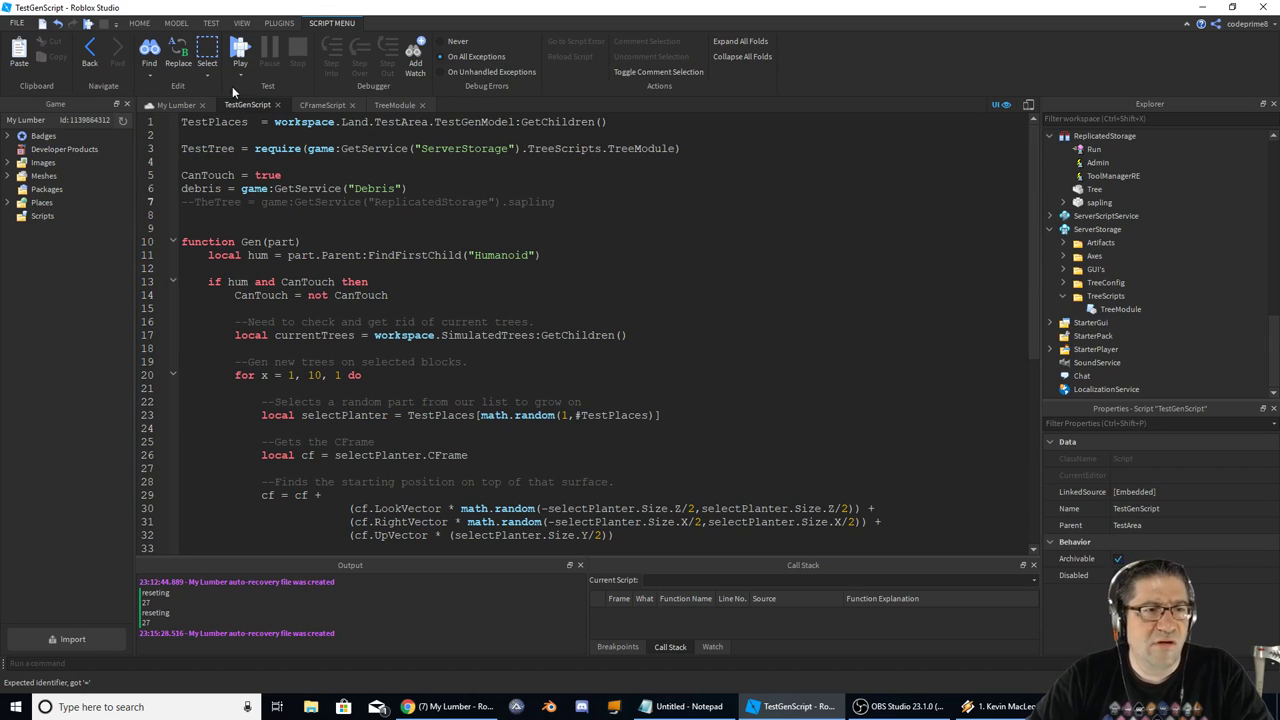
- Replace TheTree:Clone() on line 43 with a TestTree.new( call
{"action": "double_click", "coordinate": [208, 148]}
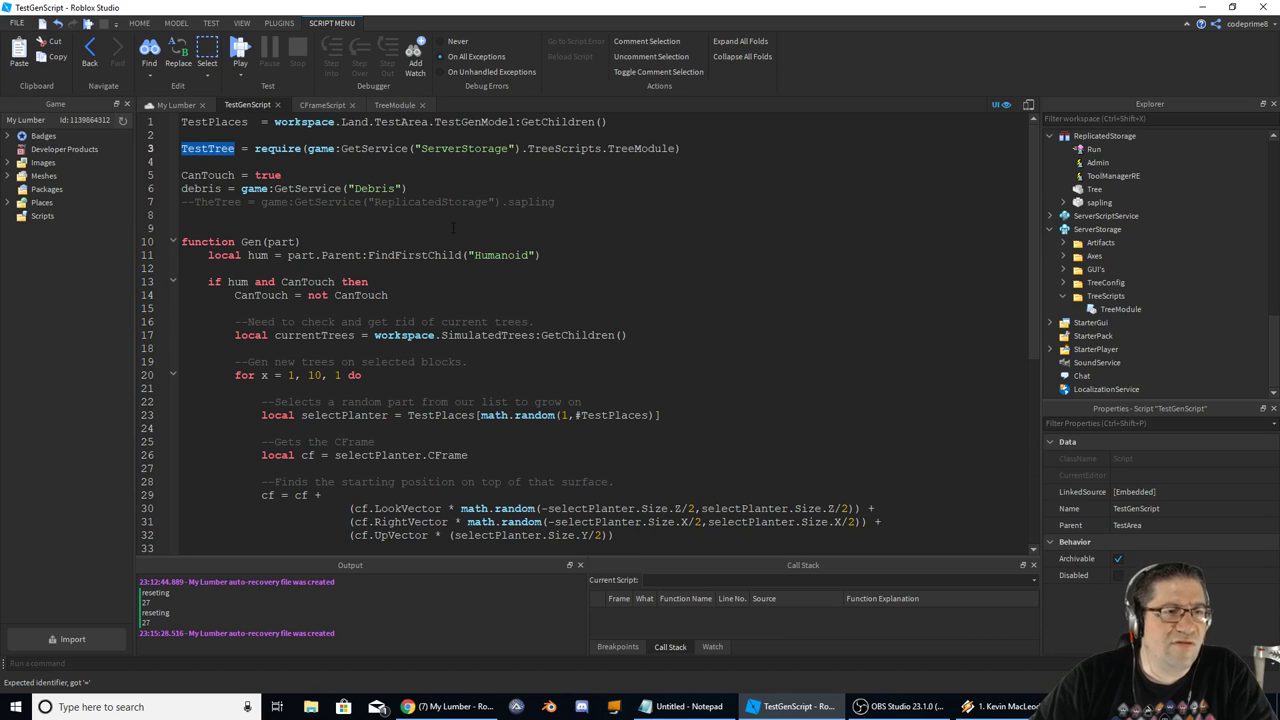
{"action": "scroll", "scroll_direction": "down", "scroll_amount": 3}
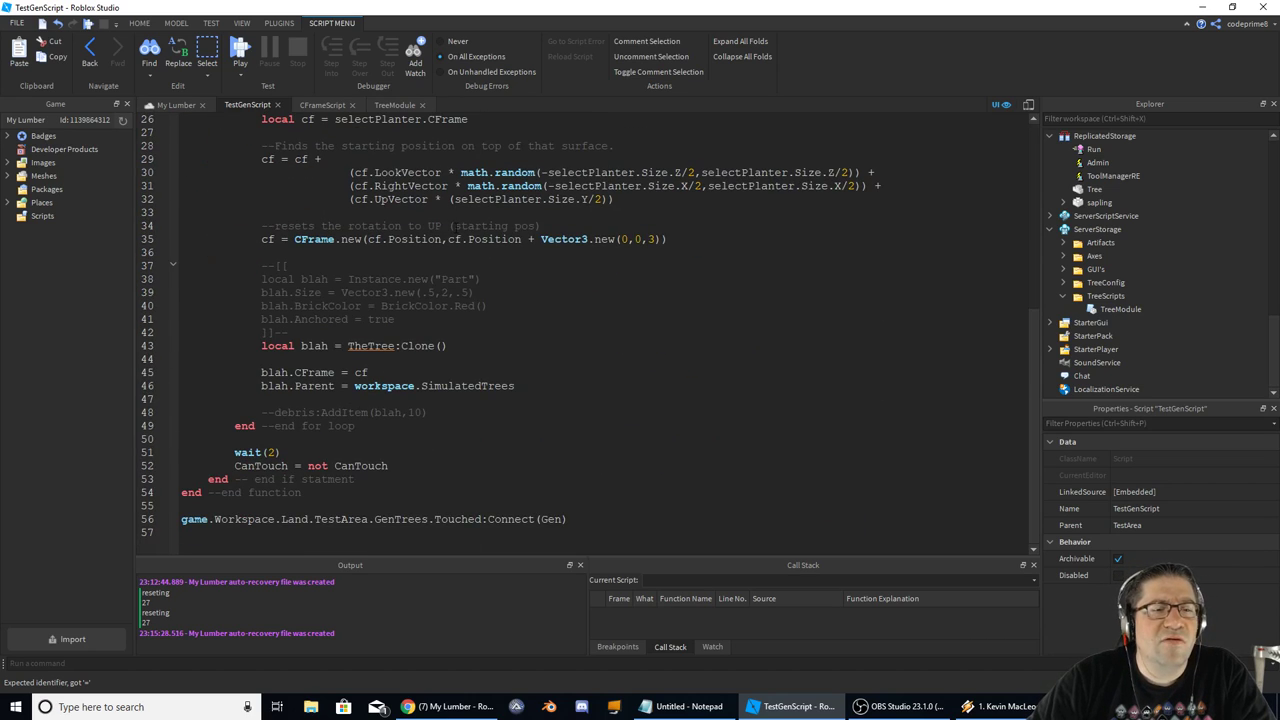
{"action": "double_click", "coordinate": [372, 344]}
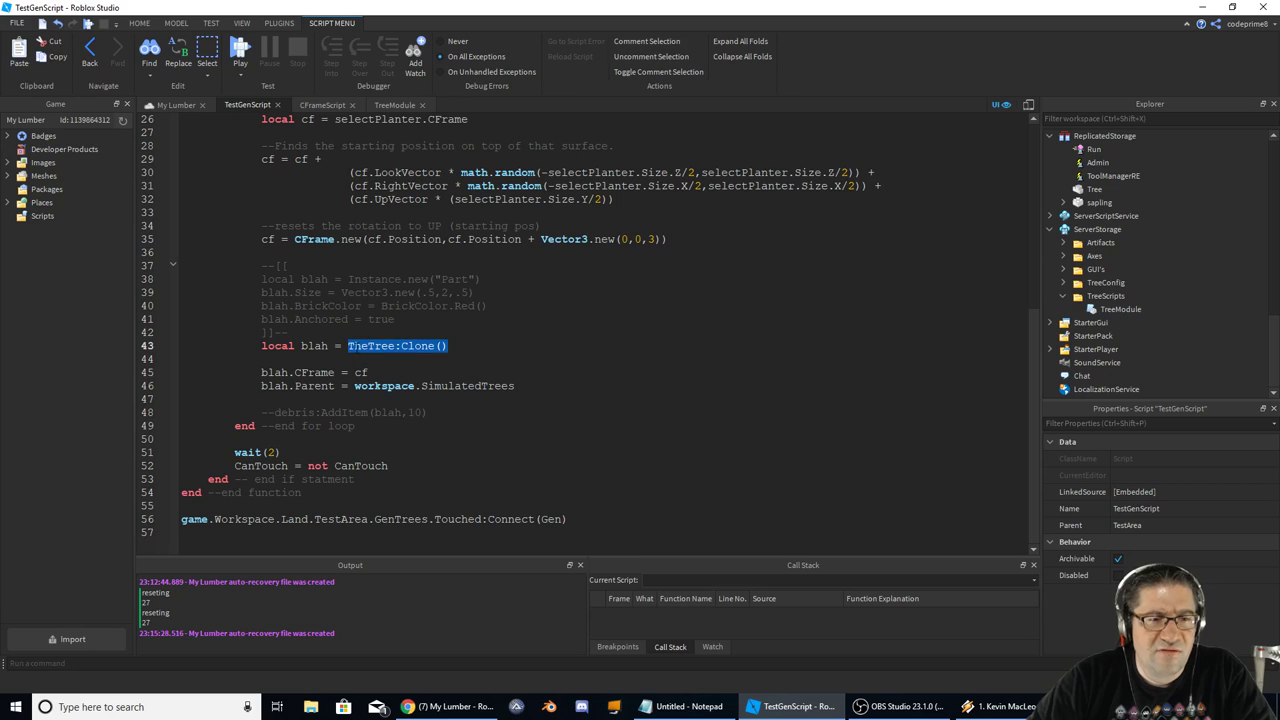
{"action": "type", "text": "Test"}
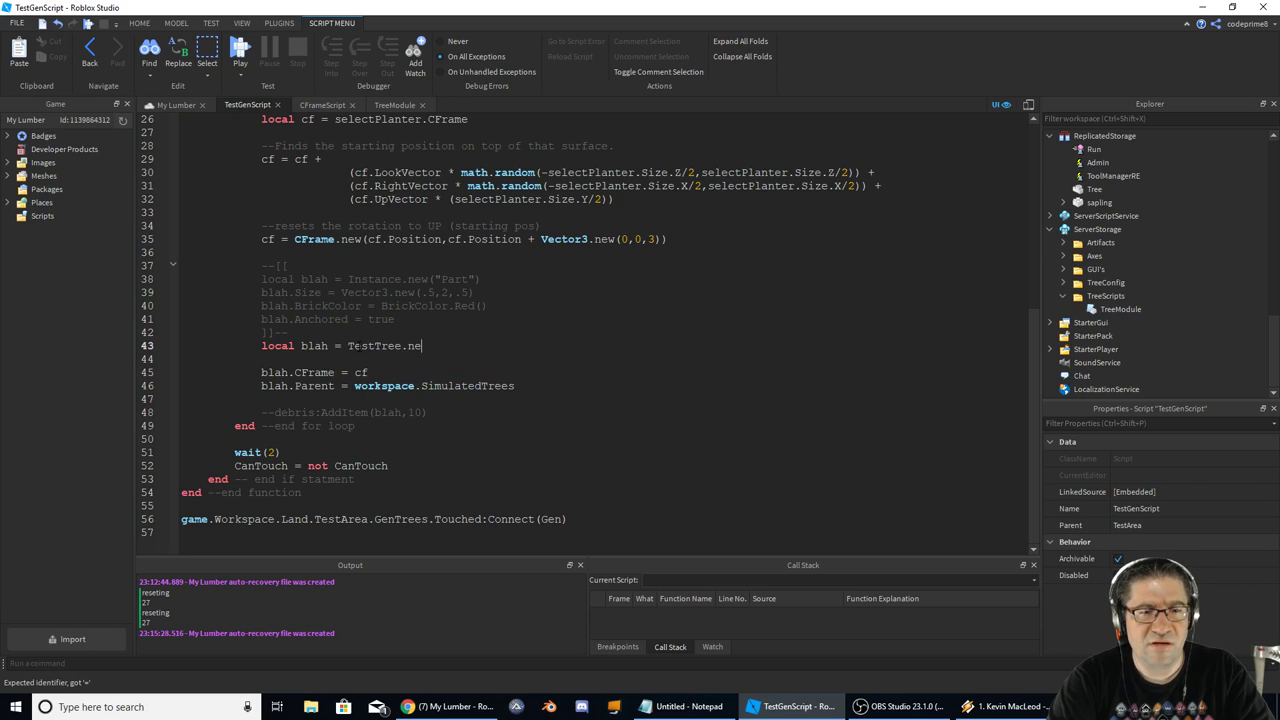
{"action": "type", "text": "w("}
{"action": "type", "text": "n"}
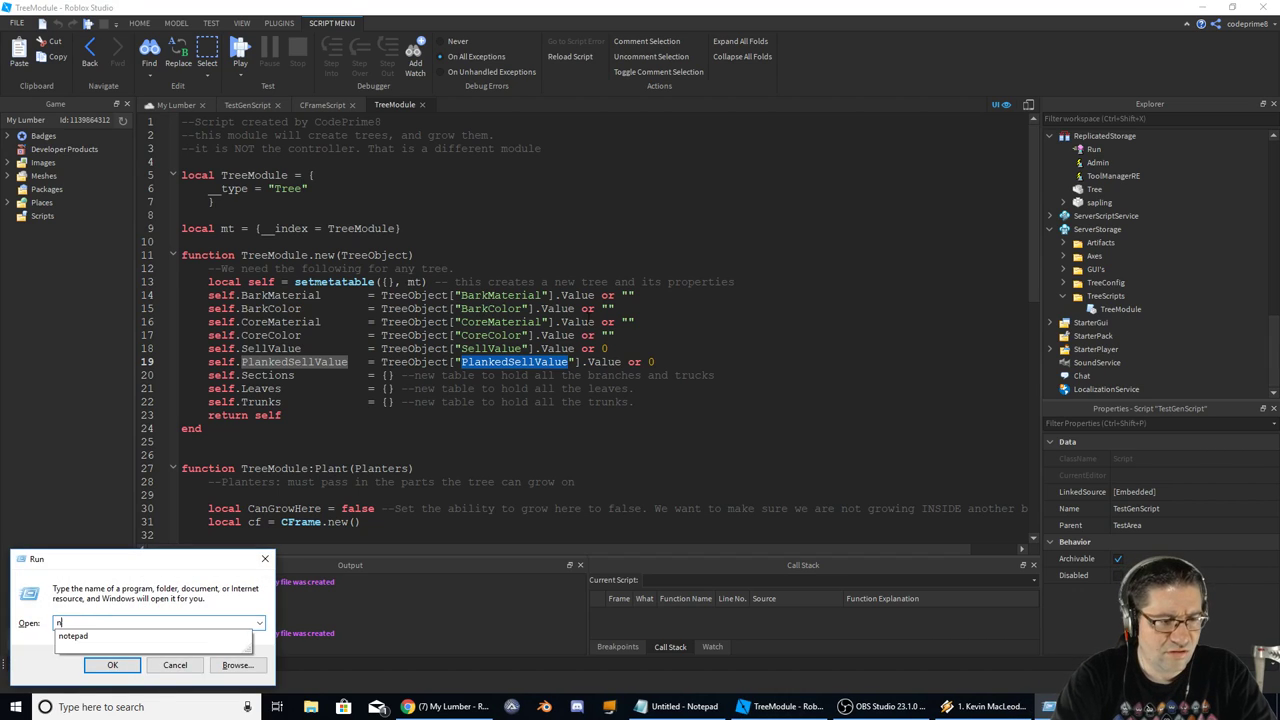
- List BarkMaterial, BarkColor, CoreMaterial, CoreColor, SellValue and PlankedSellValue in Notepad, one per line
{"action": "left_click", "coordinate": [112, 664]}
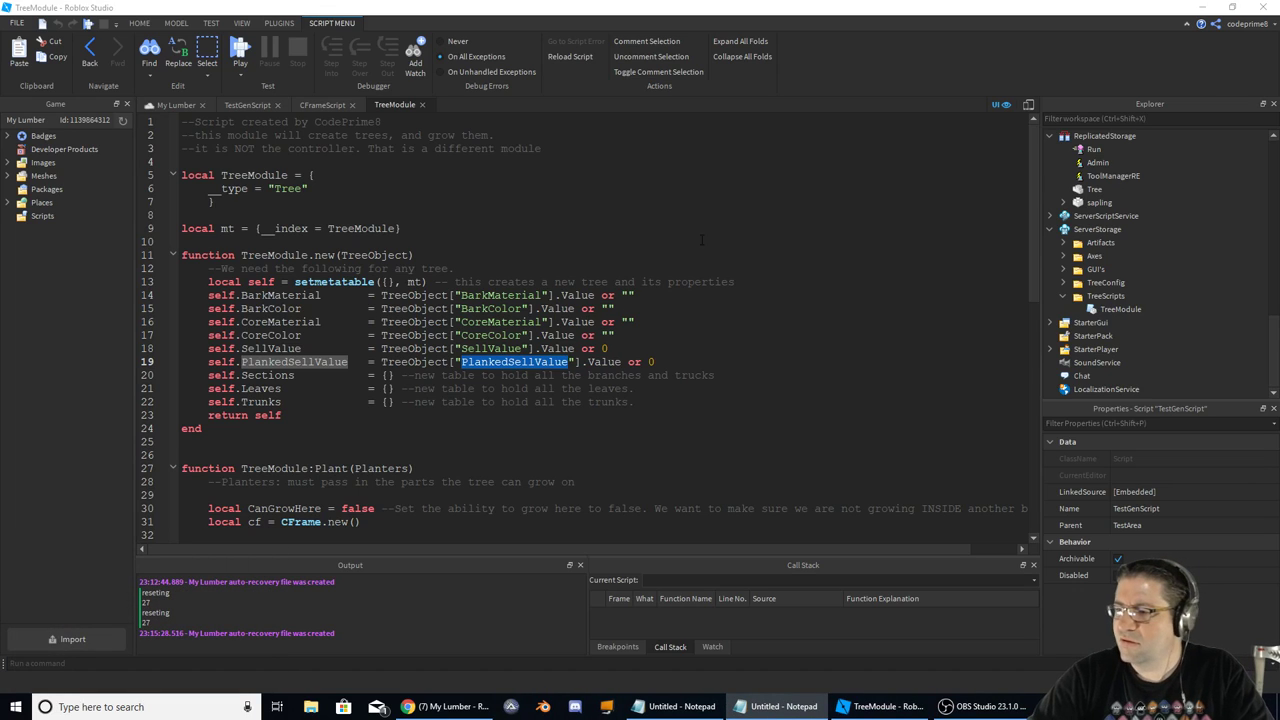
{"action": "left_click", "coordinate": [784, 708]}
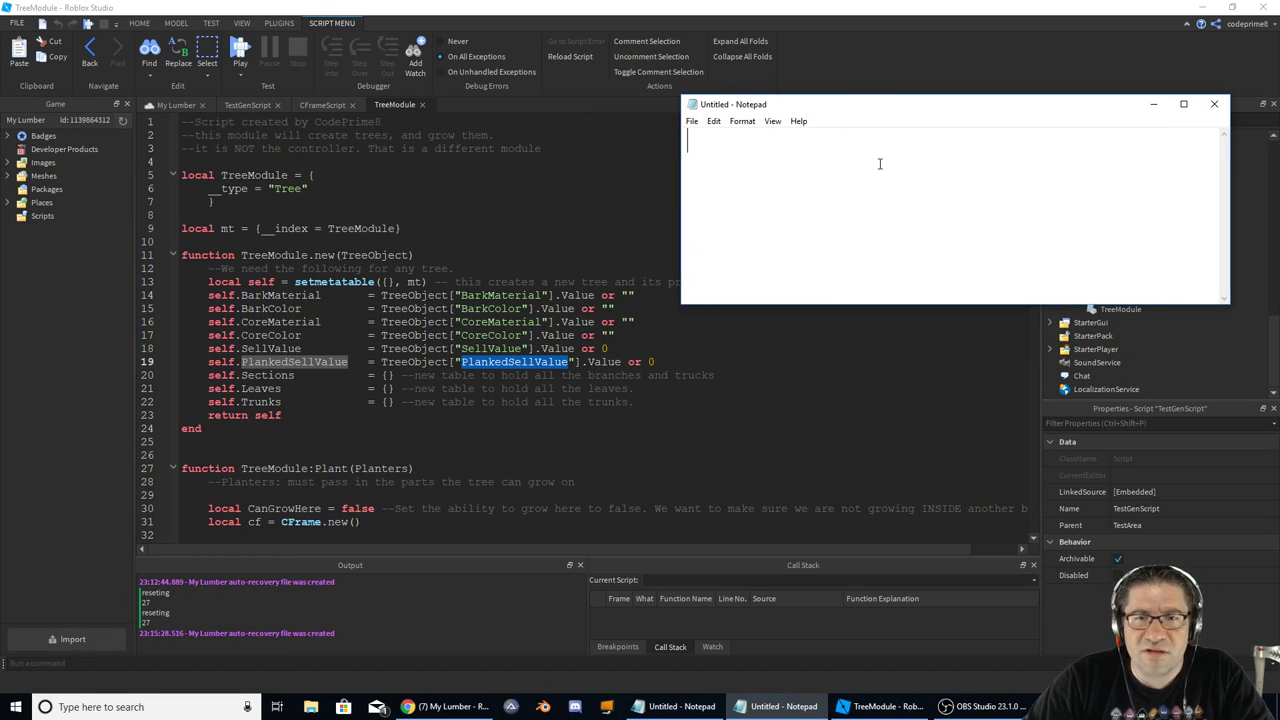
{"action": "type", "text": "BarkMaterial"}
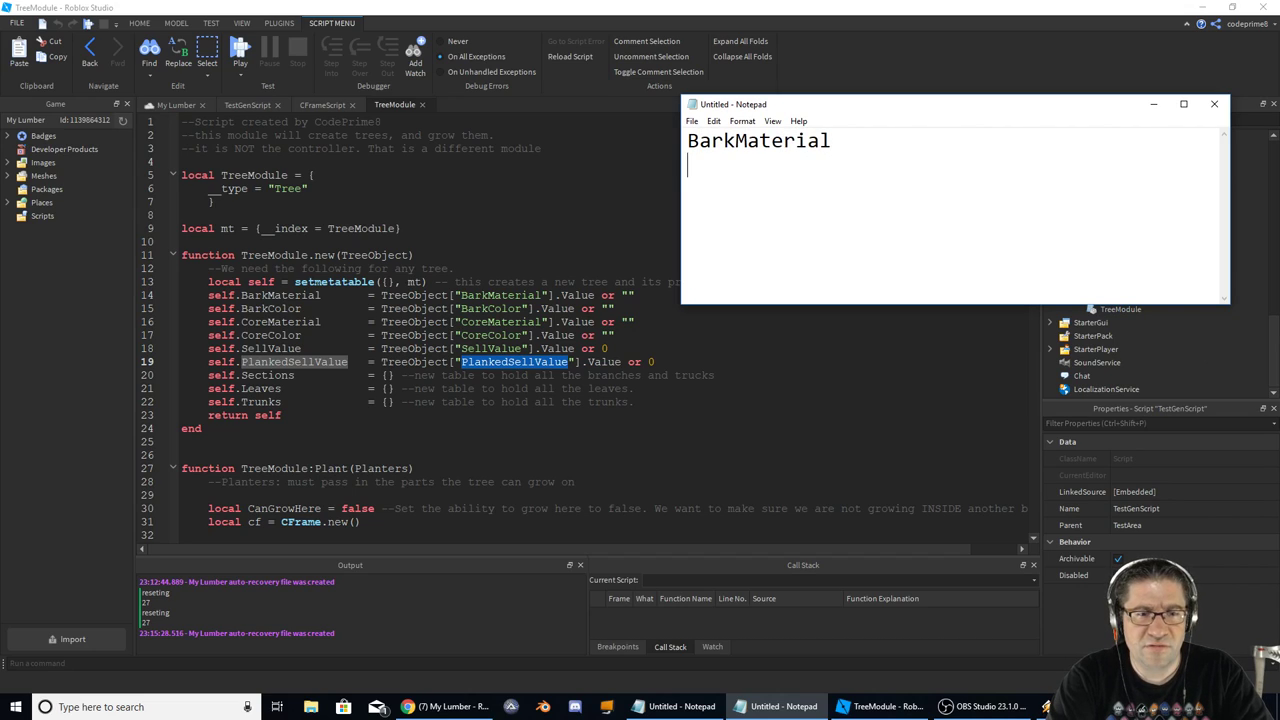
{"action": "type", "text": "BarkColor"}
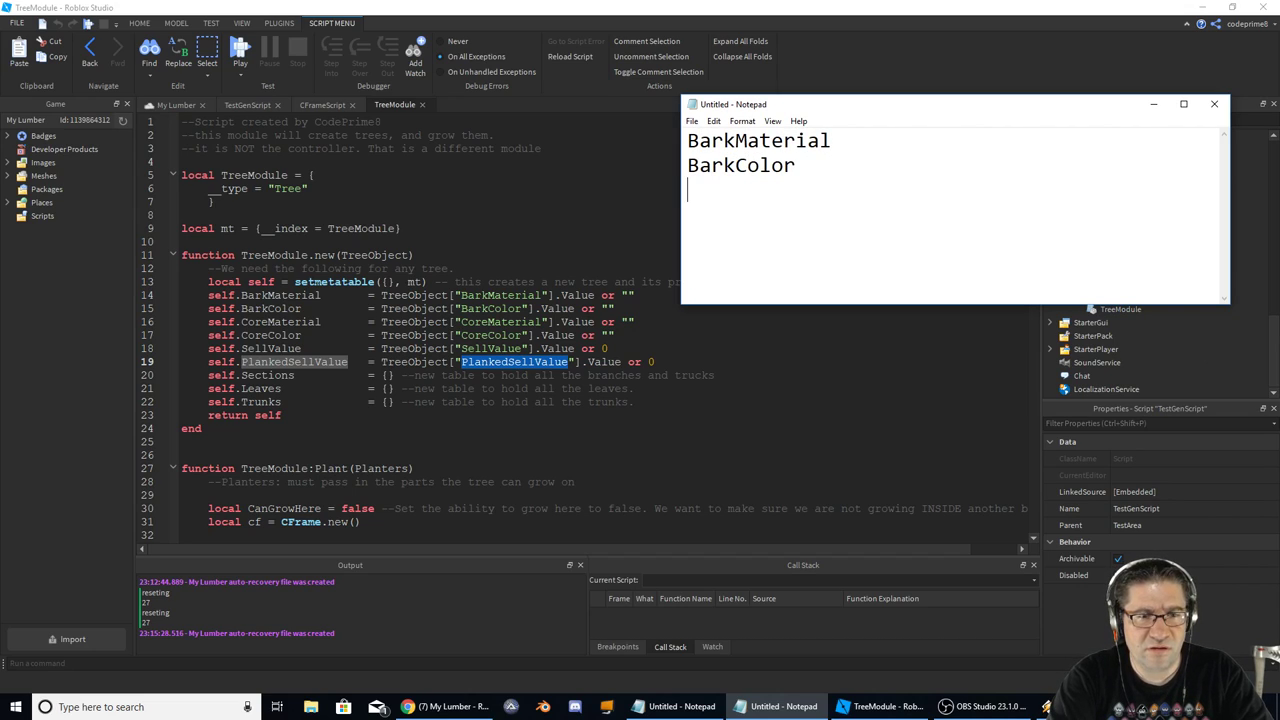
{"action": "type", "text": "CoreMaterial"}
{"action": "type", "text": "Sl"}
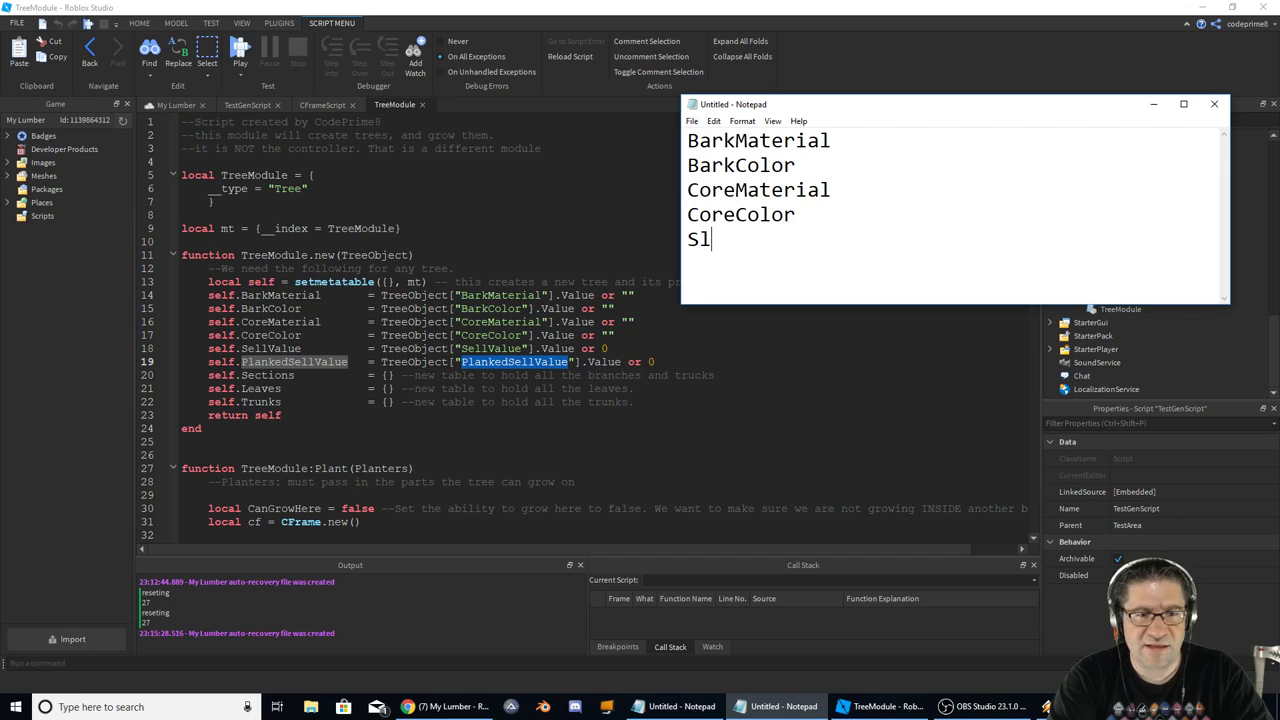
{"action": "type", "text": "ellValue"}
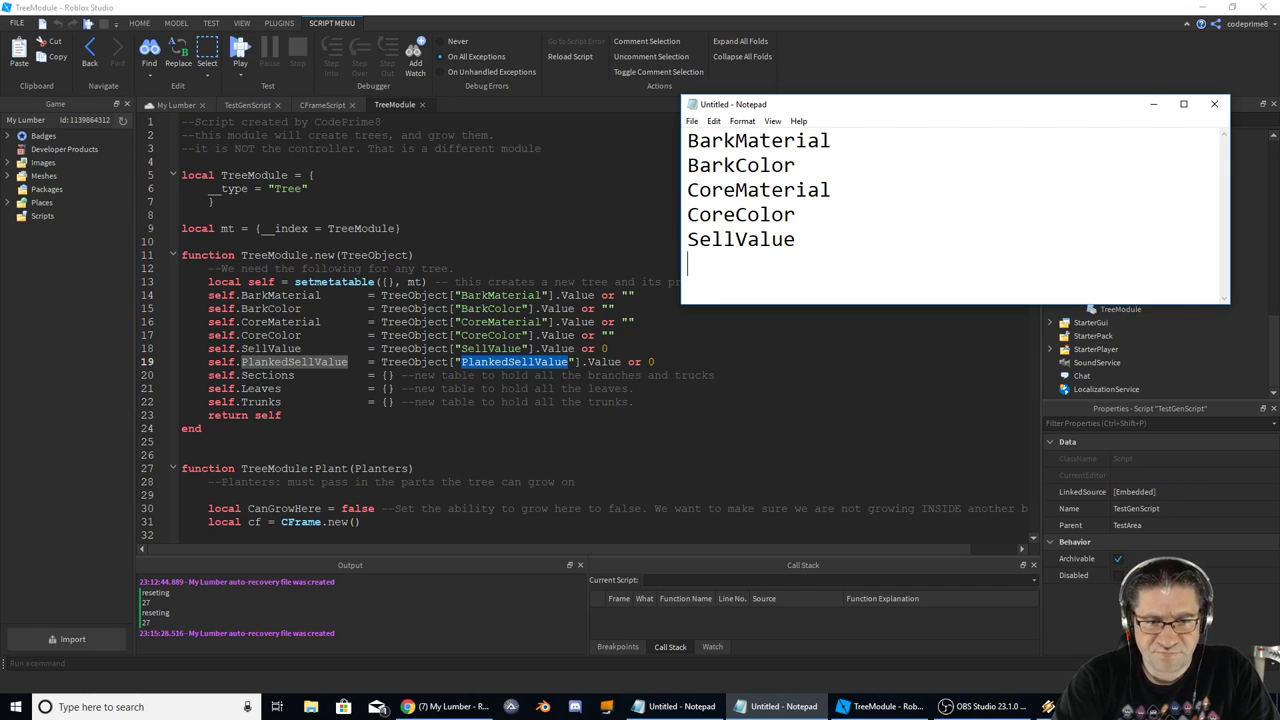
{"action": "type", "text": "Planked"}
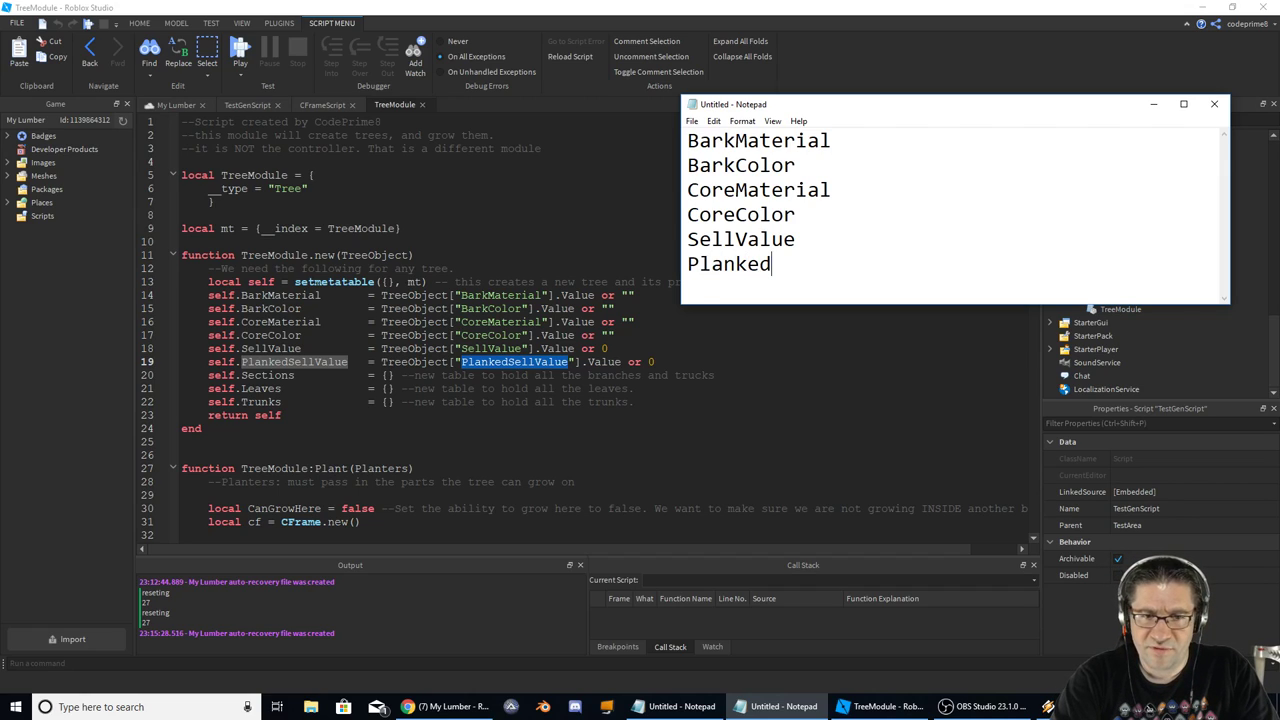
{"action": "type", "text": "SellValu"}
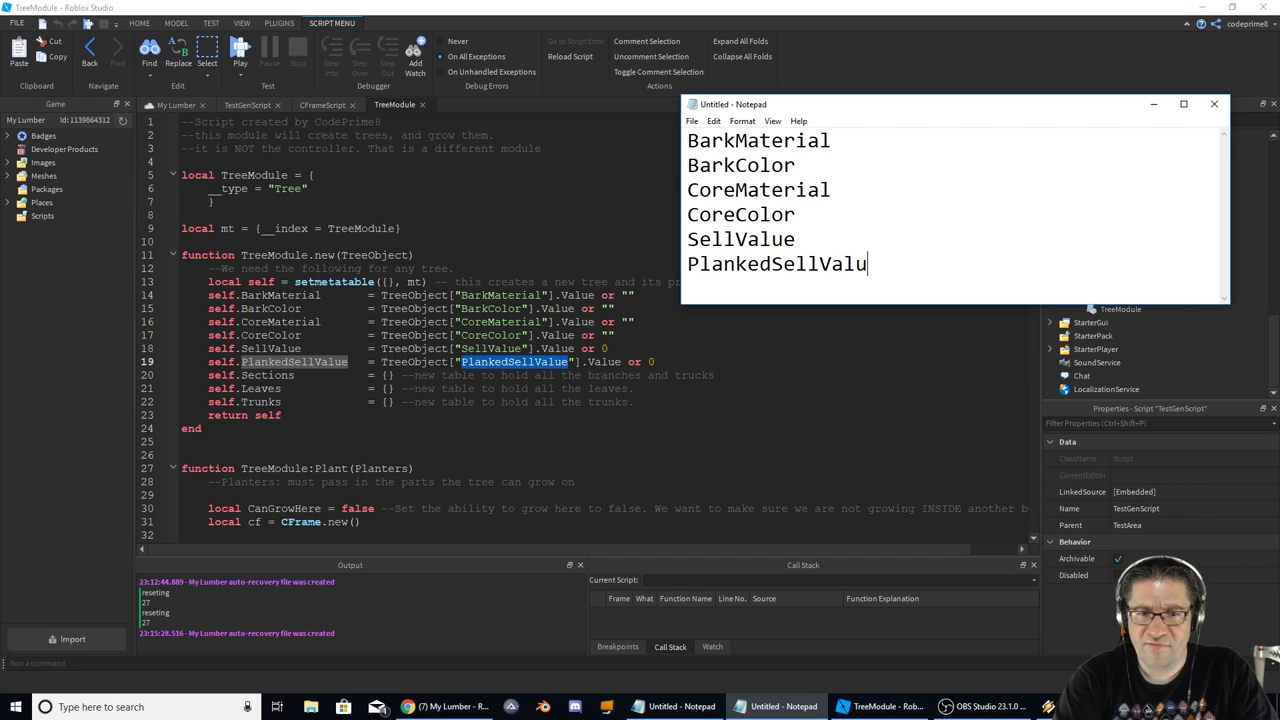
{"action": "type", "text": "e"}
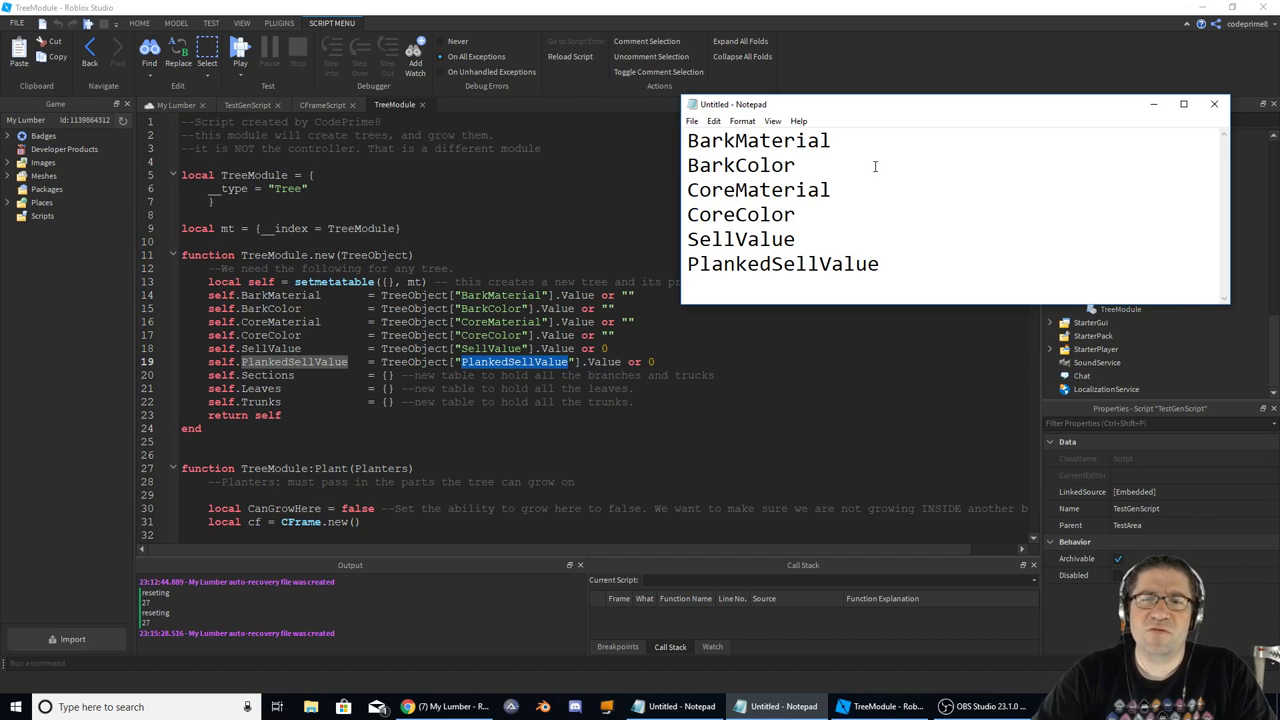
{"action": "key", "text": "ctrl+a"}
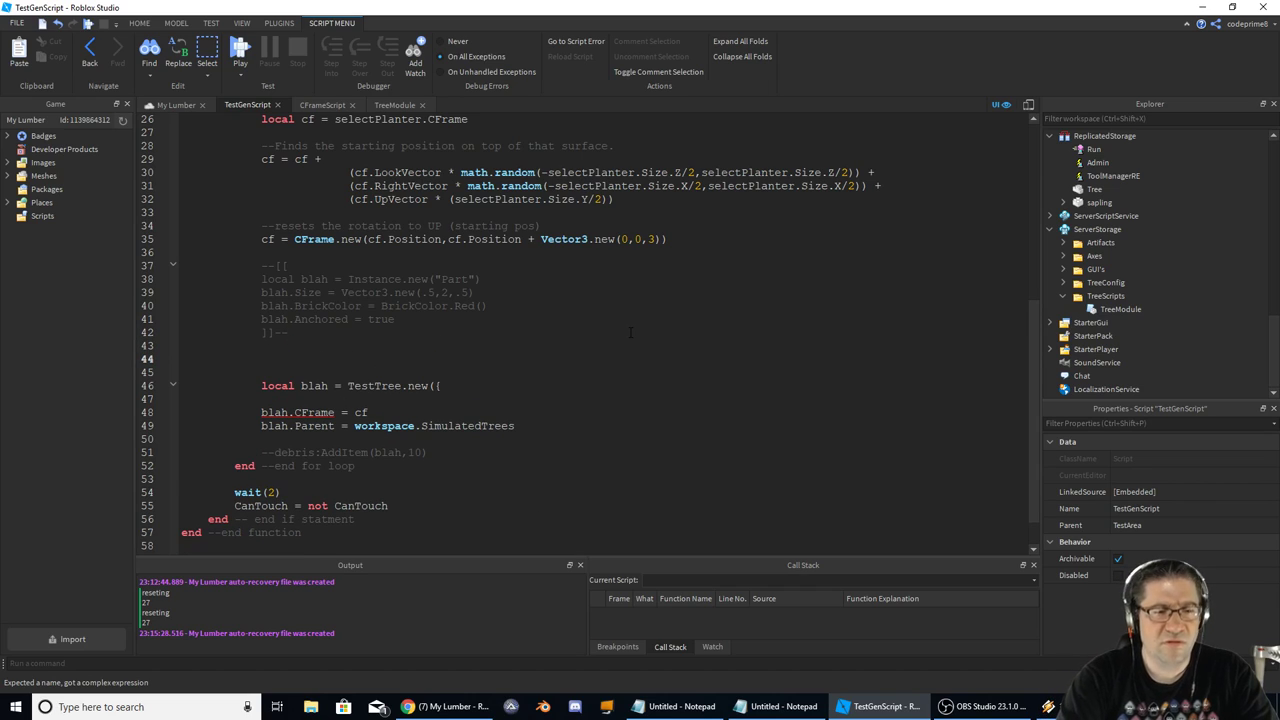
- Start a TreeModel line, check the Oak config under ServerStorage > TreeConfig, then erase the draft
{"action": "type", "text": "TreeModel ="}
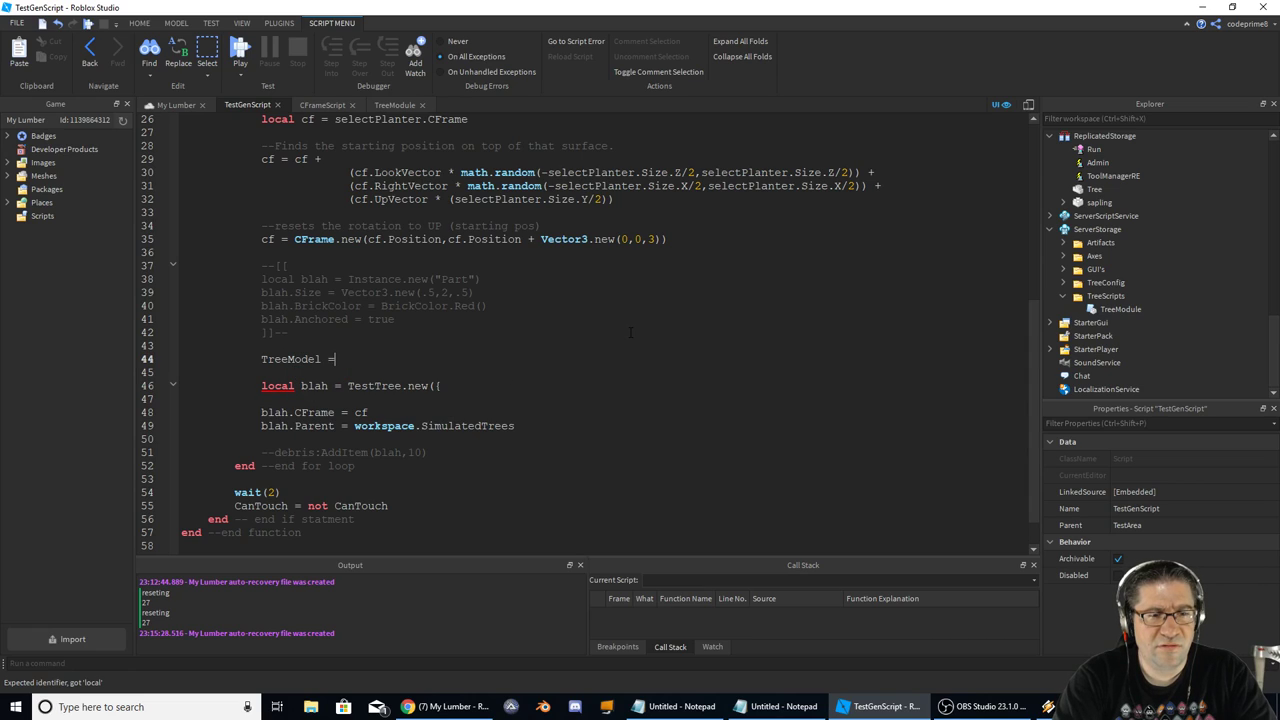
{"action": "type", "text": "{"}
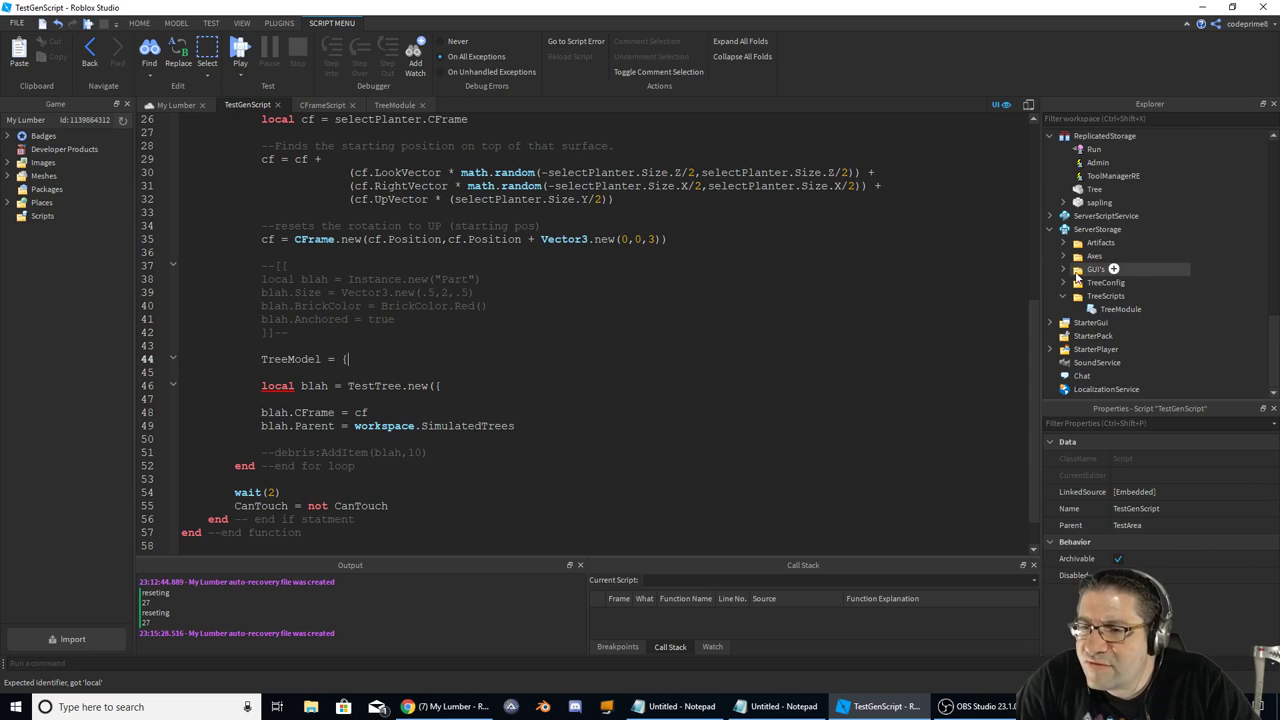
{"action": "left_click", "coordinate": [1110, 296]}
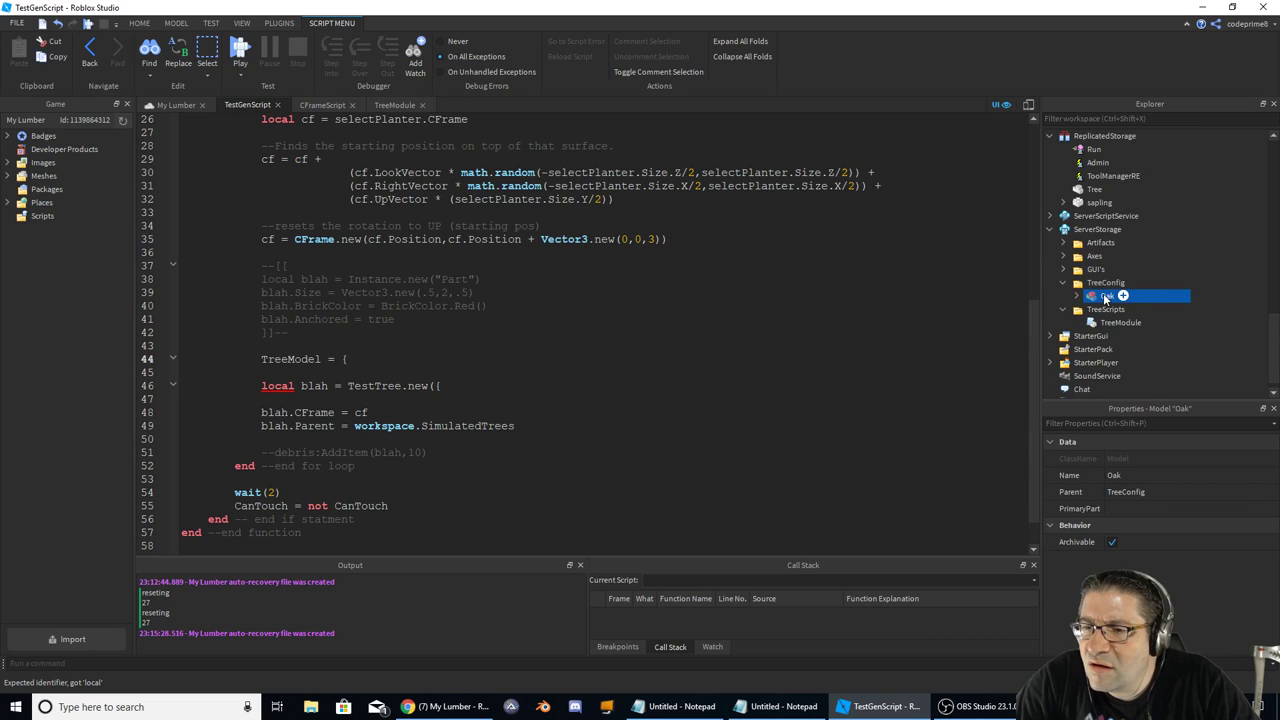
{"action": "left_click", "coordinate": [1078, 296]}
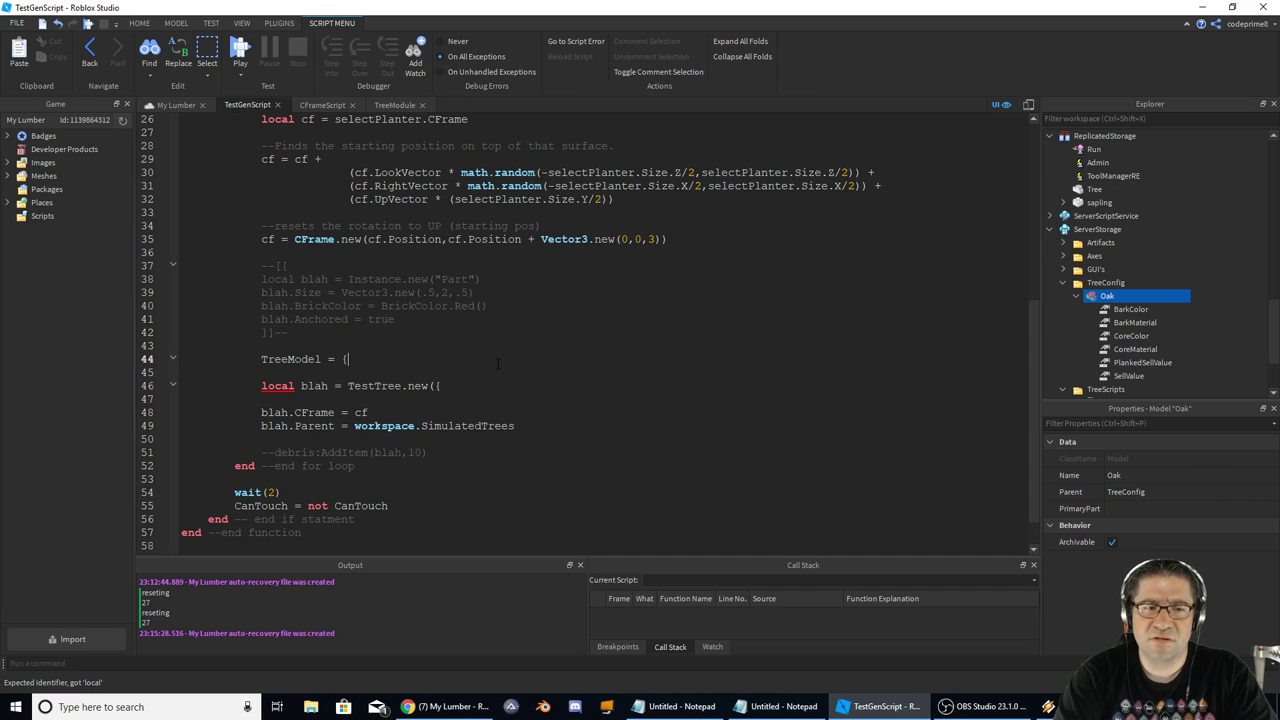
{"action": "key", "text": "Backspace"}
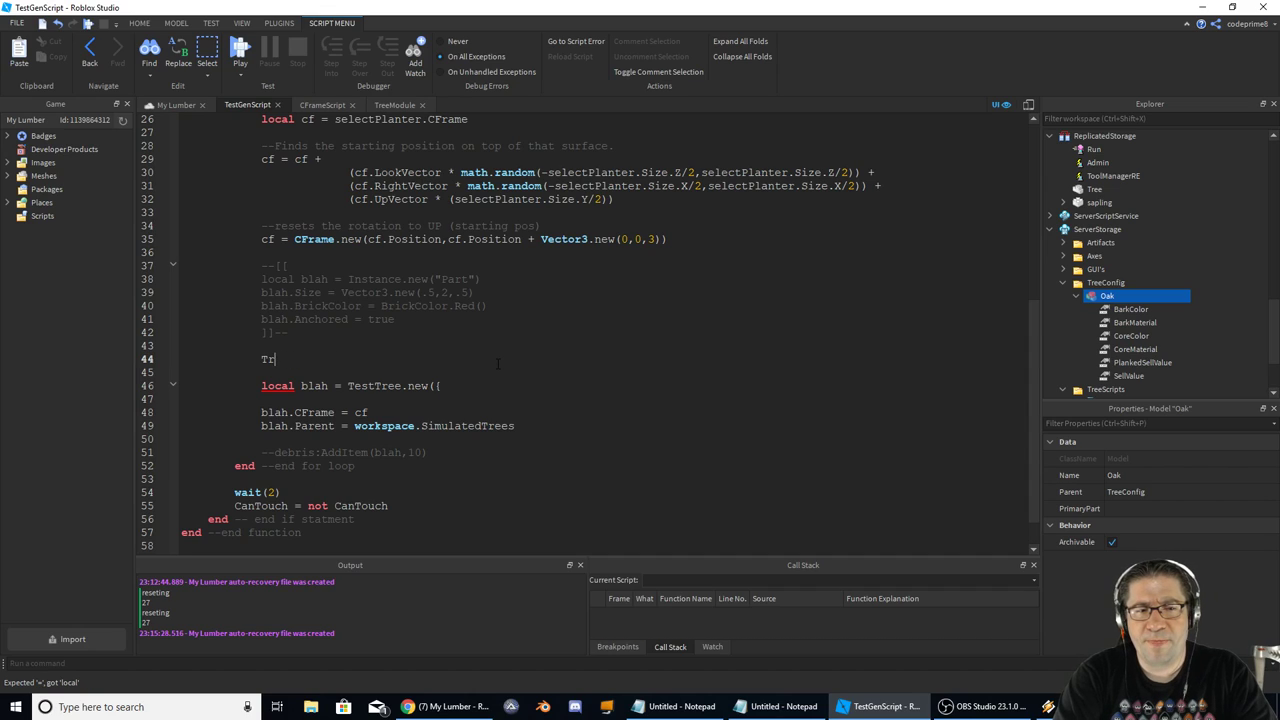
{"action": "key", "text": "backspace"}
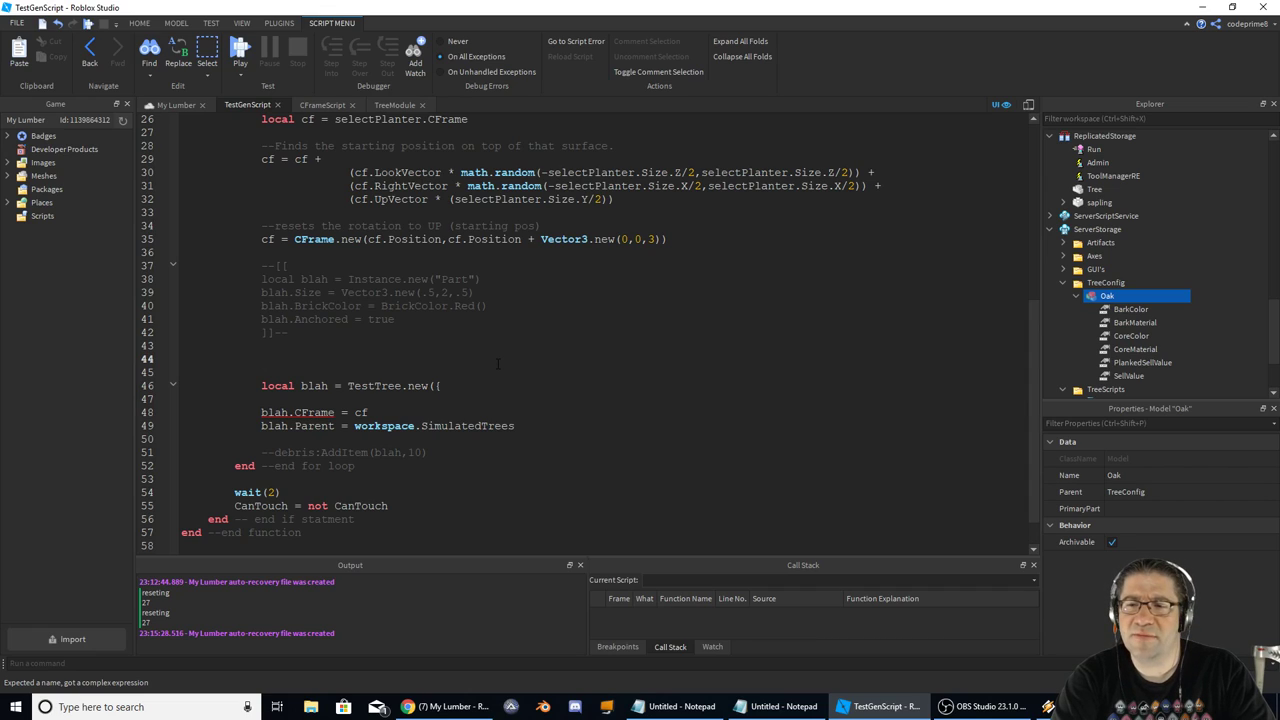
- Set local TreeModel = game.ServerStorage.TreeConfig.Oak, pass TreeModel to TestTree.new, and start a play-test
{"action": "type", "text": "TreeModel ="}
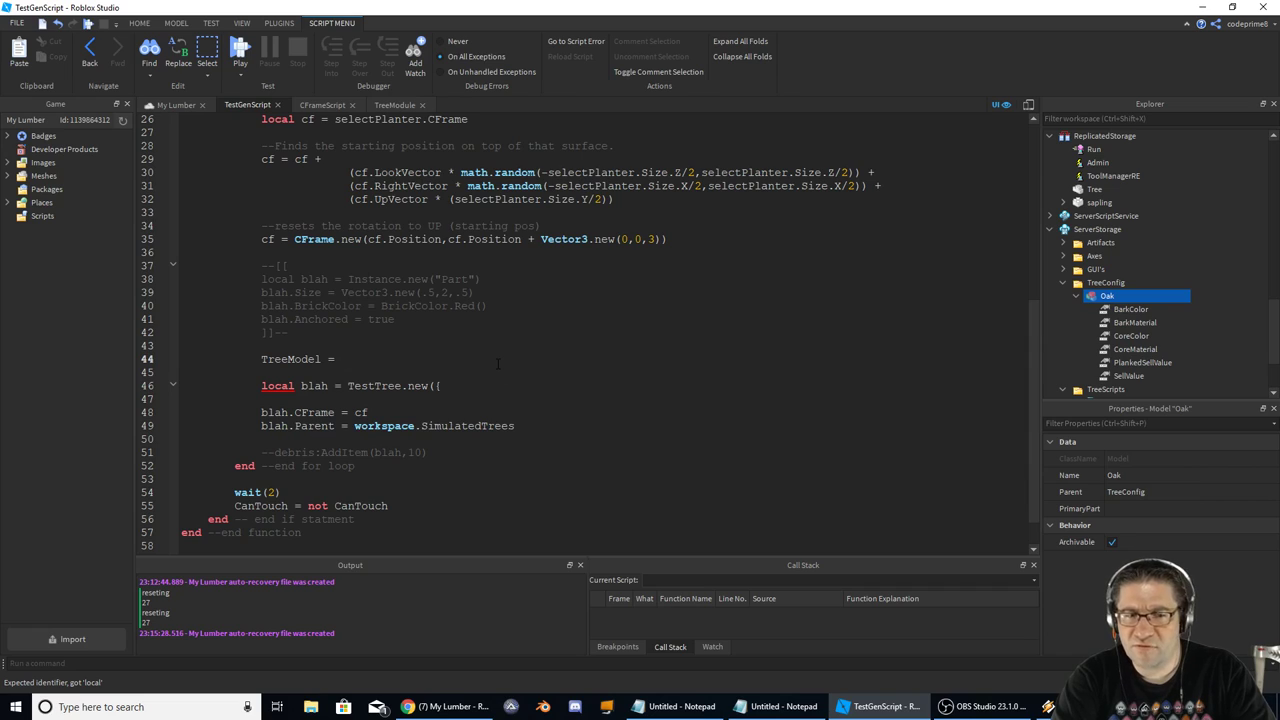
{"action": "type", "text": "game"}
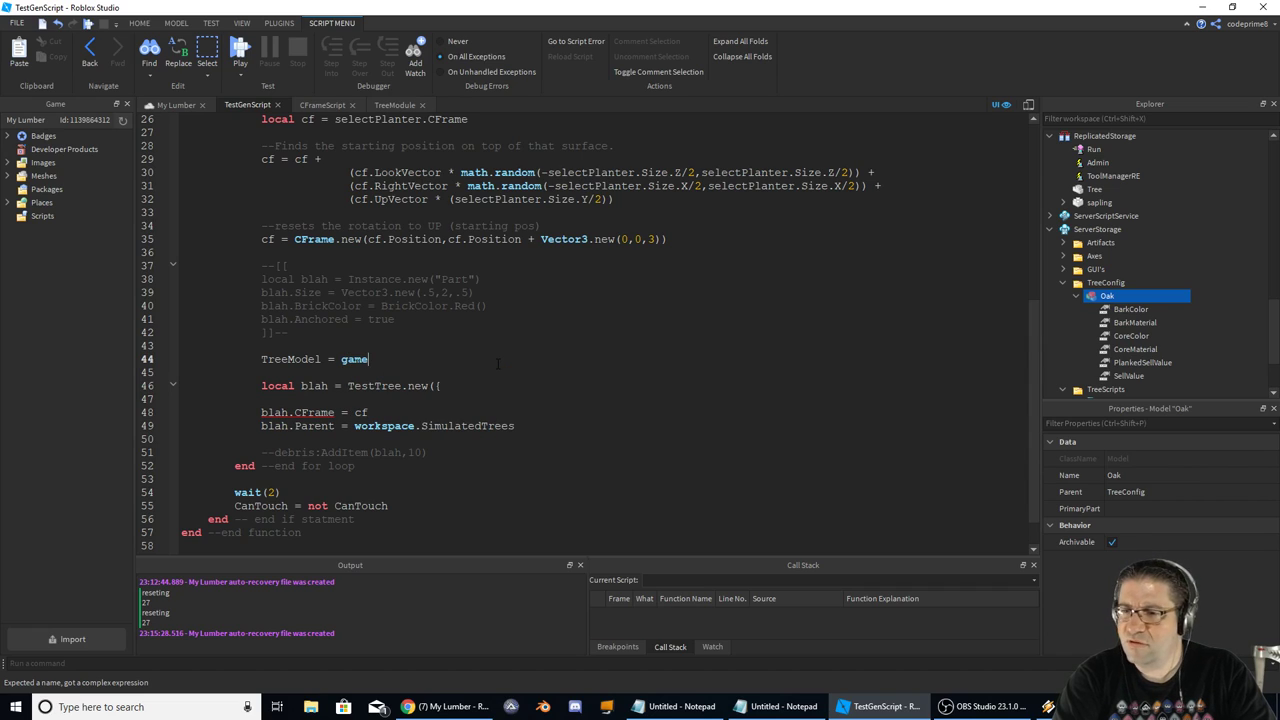
{"action": "type", "text": "."}
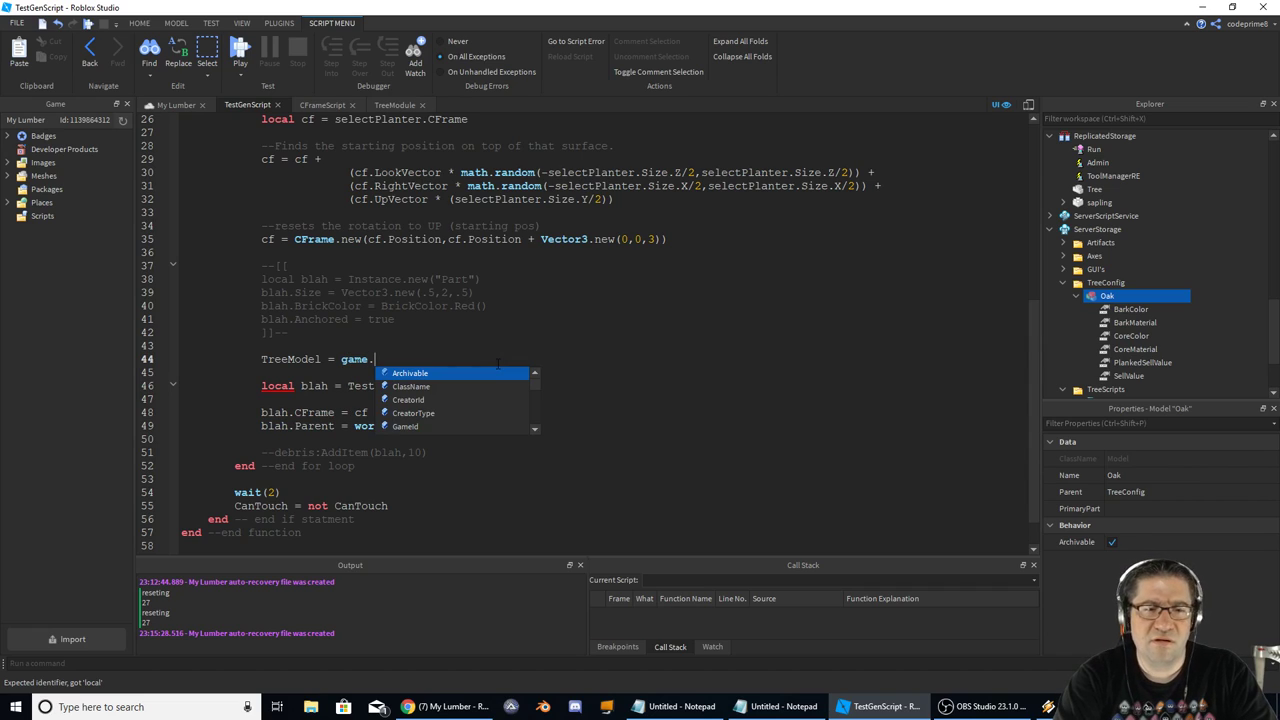
{"action": "type", "text": "ServerStorage.TreeConfig"}
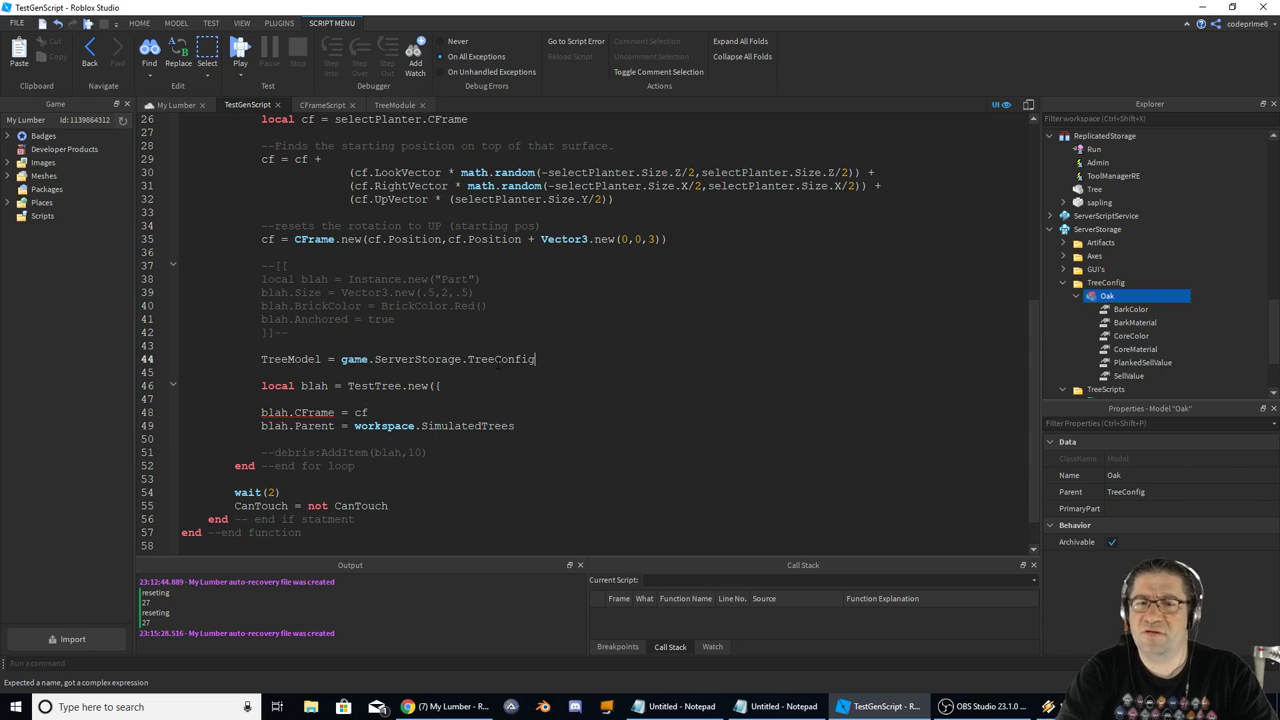
{"action": "type", "text": ".Oak"}
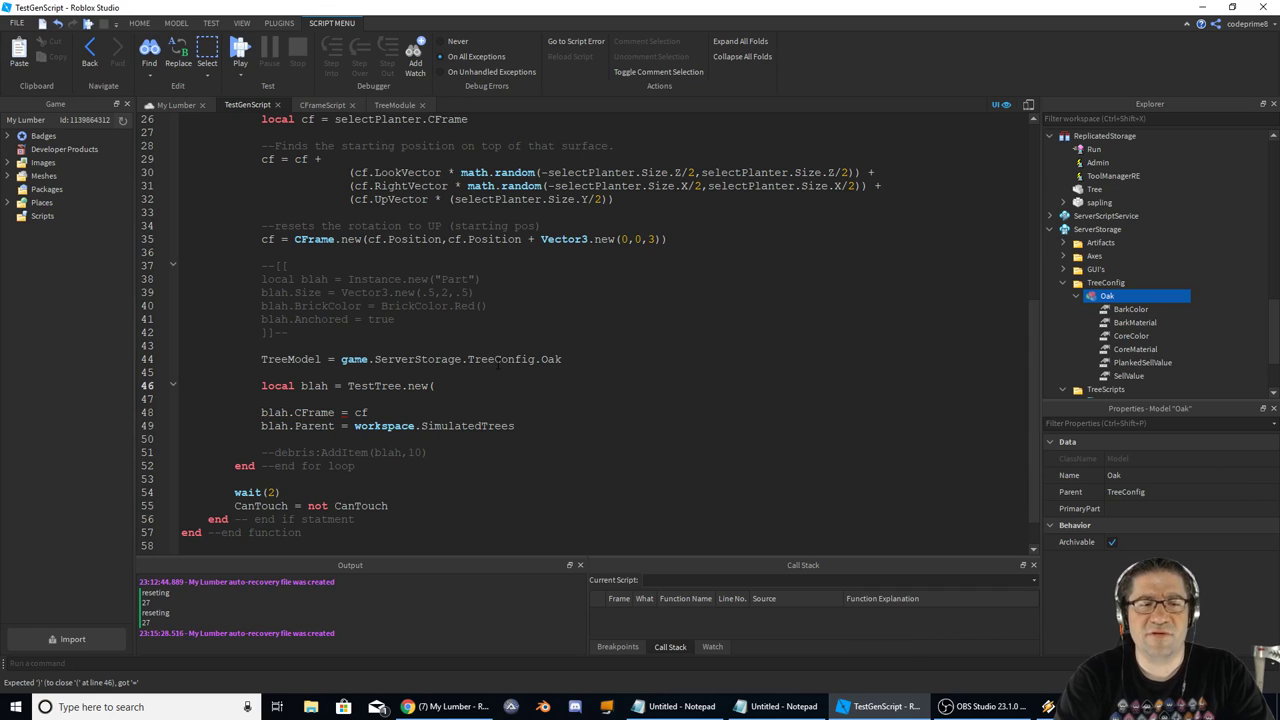
{"action": "type", "text": "TreeM"}
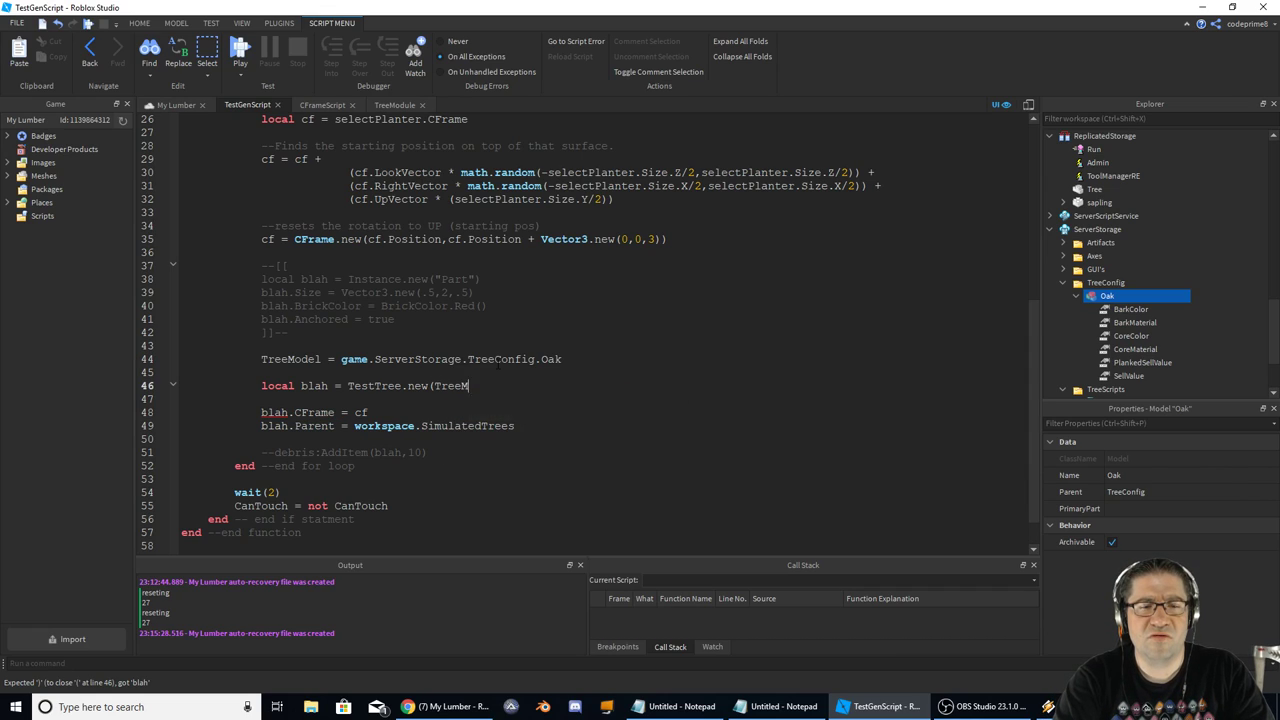
{"action": "type", "text": "odel)"}
{"action": "left_click", "coordinate": [600, 358]}
{"action": "type", "text": "local "}
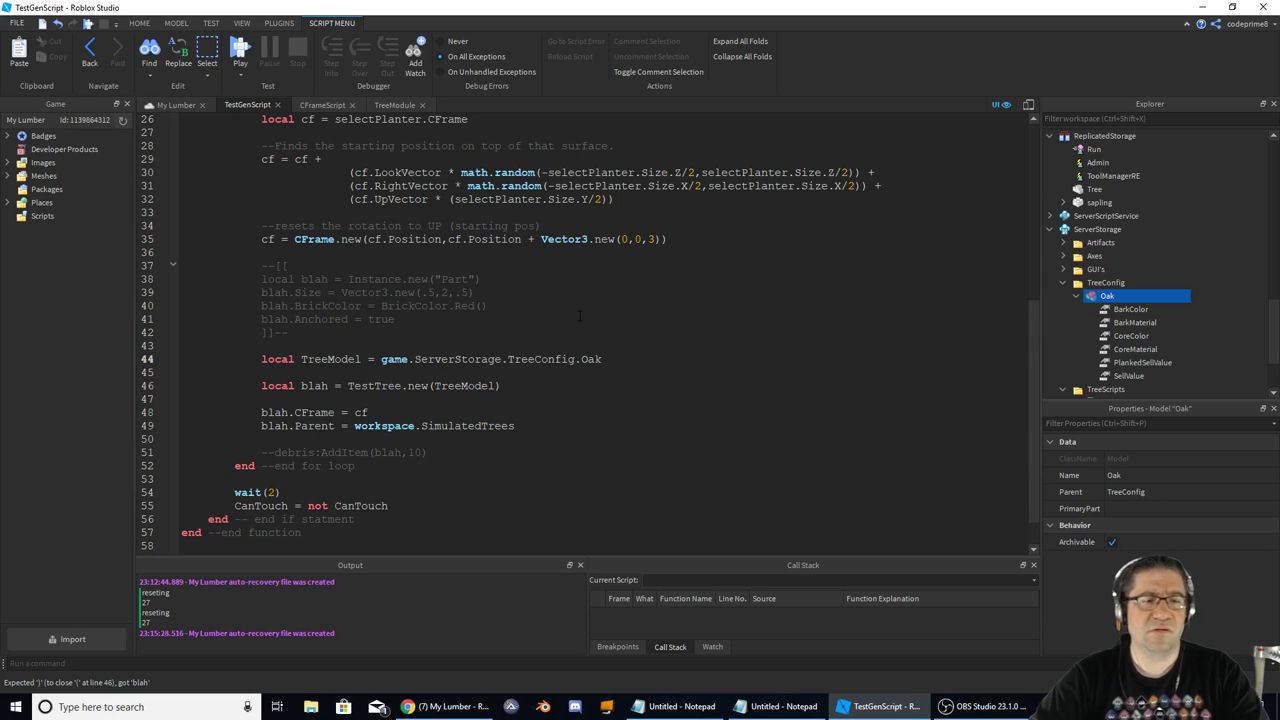
{"action": "left_click", "coordinate": [240, 50]}
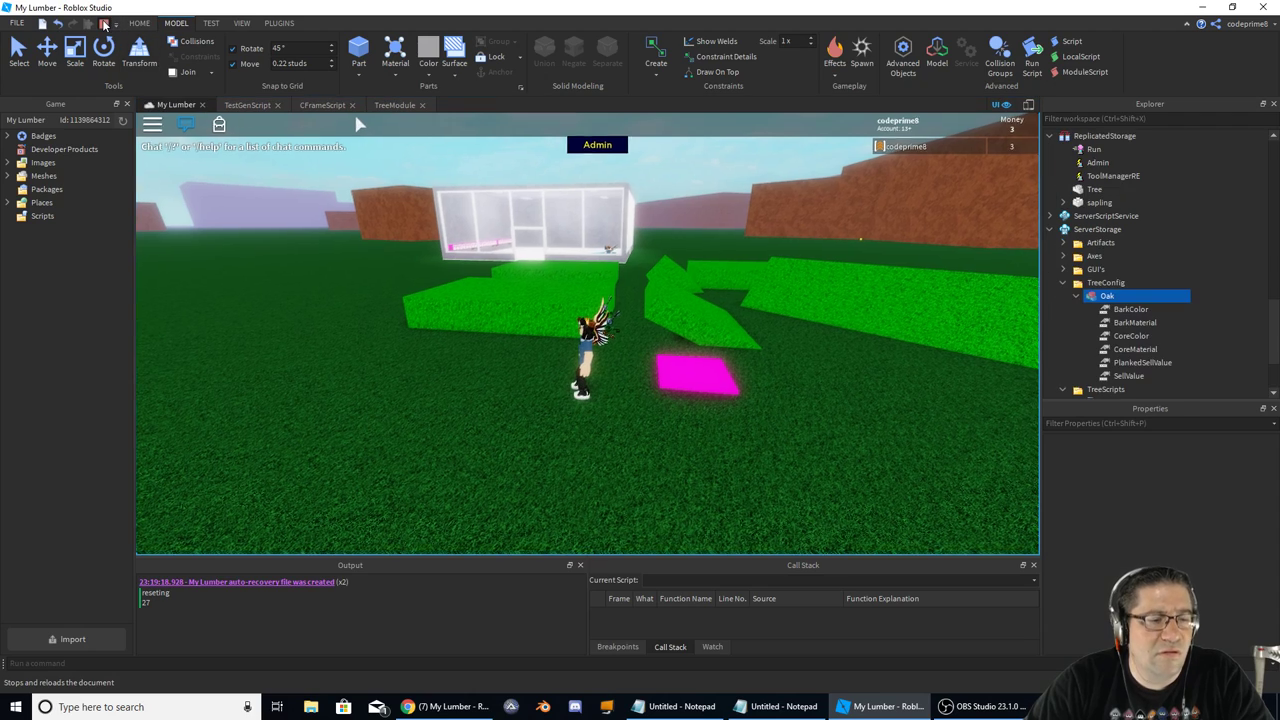
- Stop the play-test and return to the My Lumber world view
{"action": "left_click", "coordinate": [394, 104]}
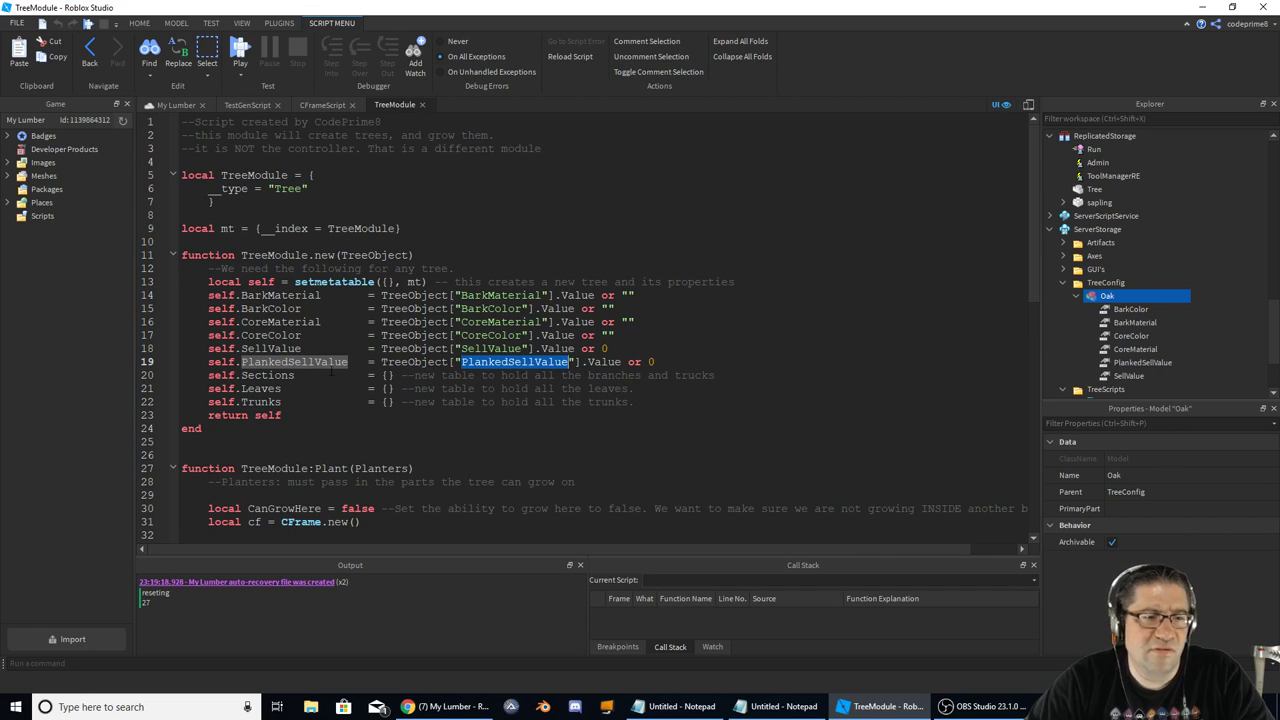
{"action": "left_click", "coordinate": [170, 104]}
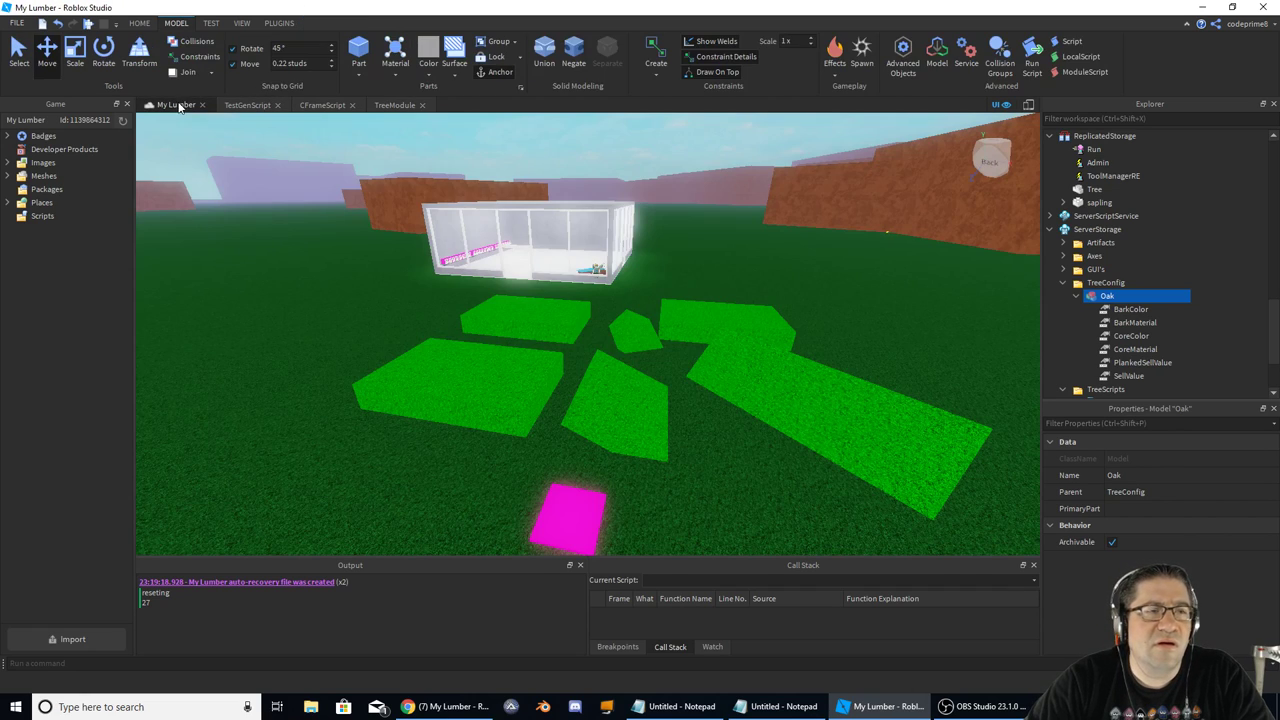
- Pass game.ServerStorage.TreeConfig.Oak directly into TestTree.new in TestGenScript
{"action": "left_click", "coordinate": [248, 104]}
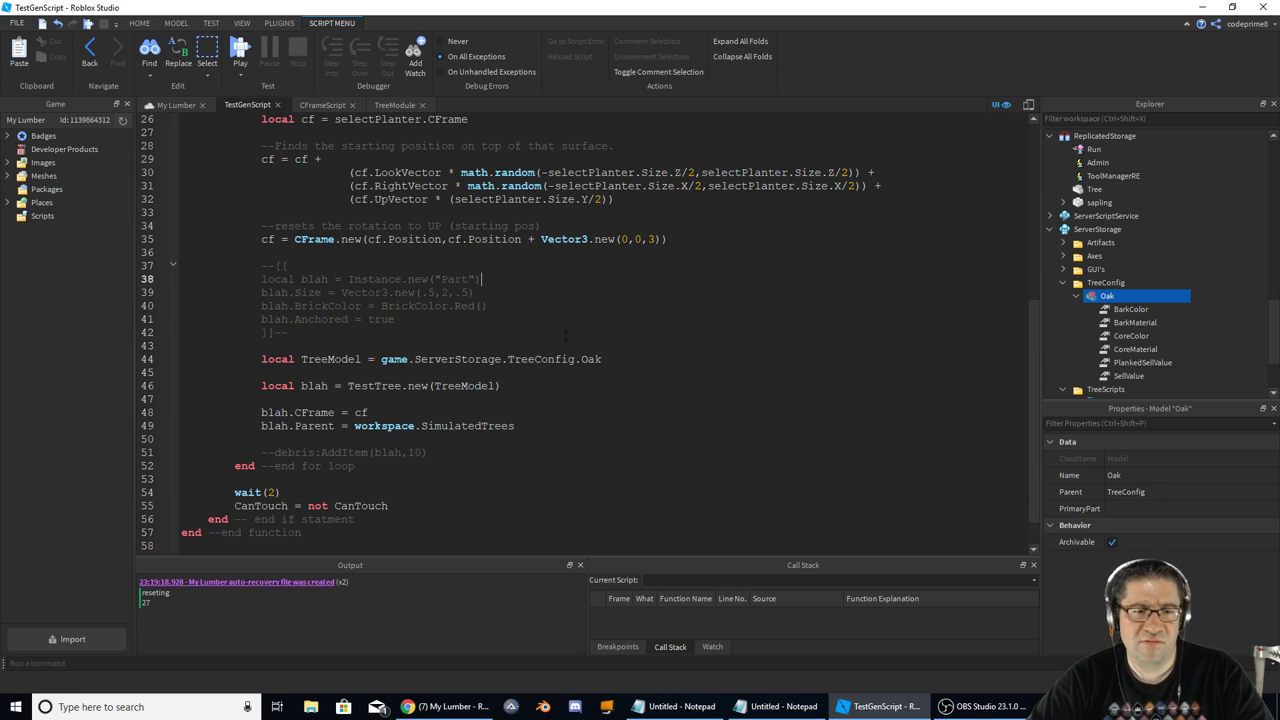
{"action": "scroll", "scroll_direction": "down", "scroll_amount": 3}
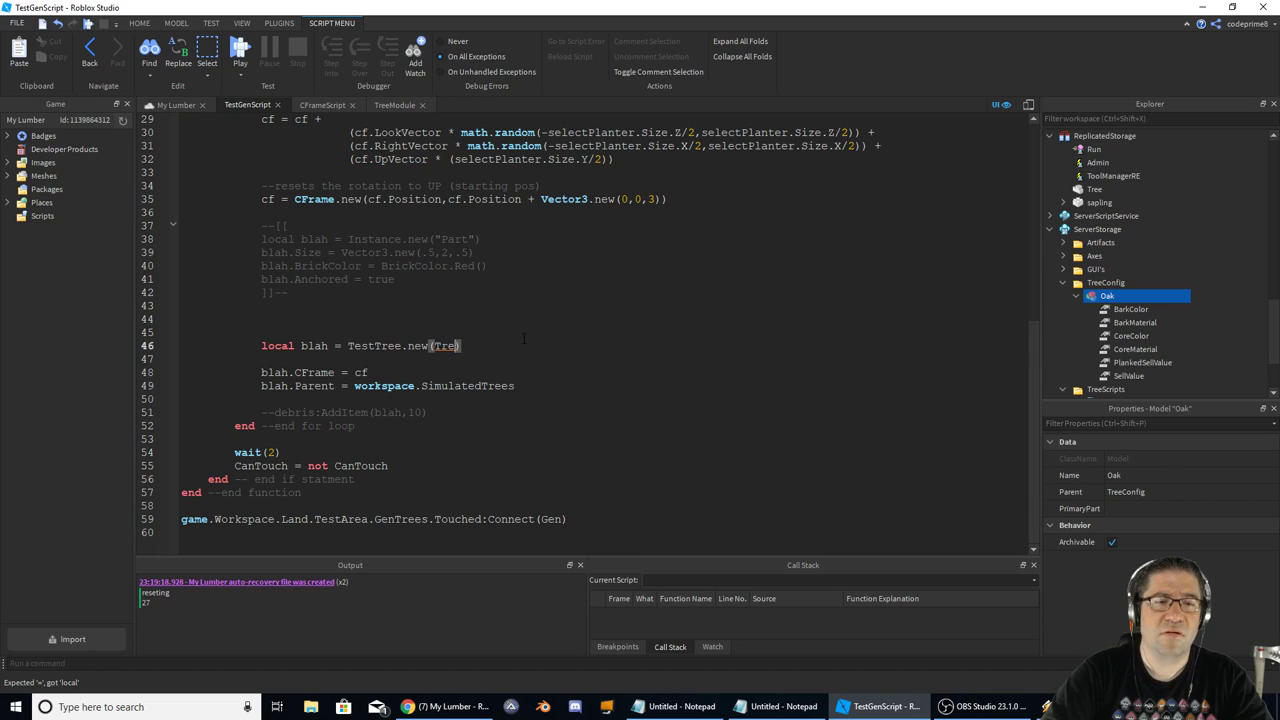
{"action": "type", "text": "game.ServerStorage.TreeConfig.Oak"}
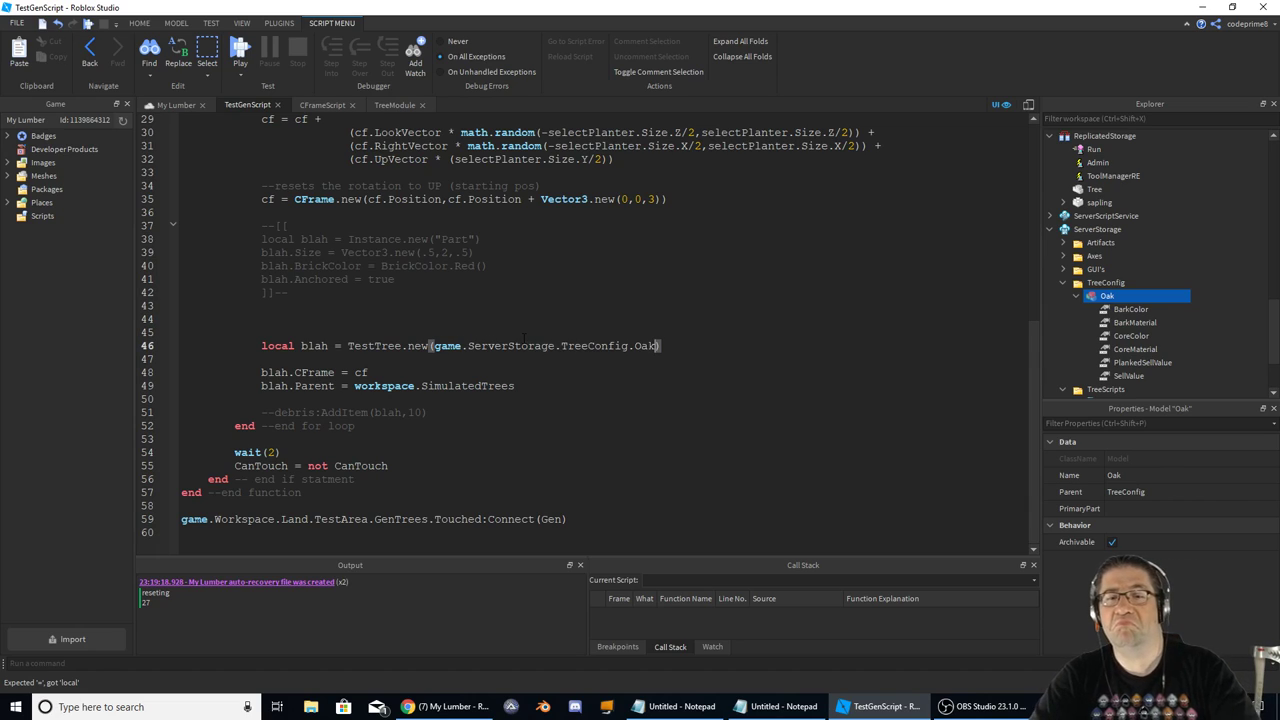
- Play-test the place to check the tree planting, then end the test
{"action": "left_click", "coordinate": [240, 48]}
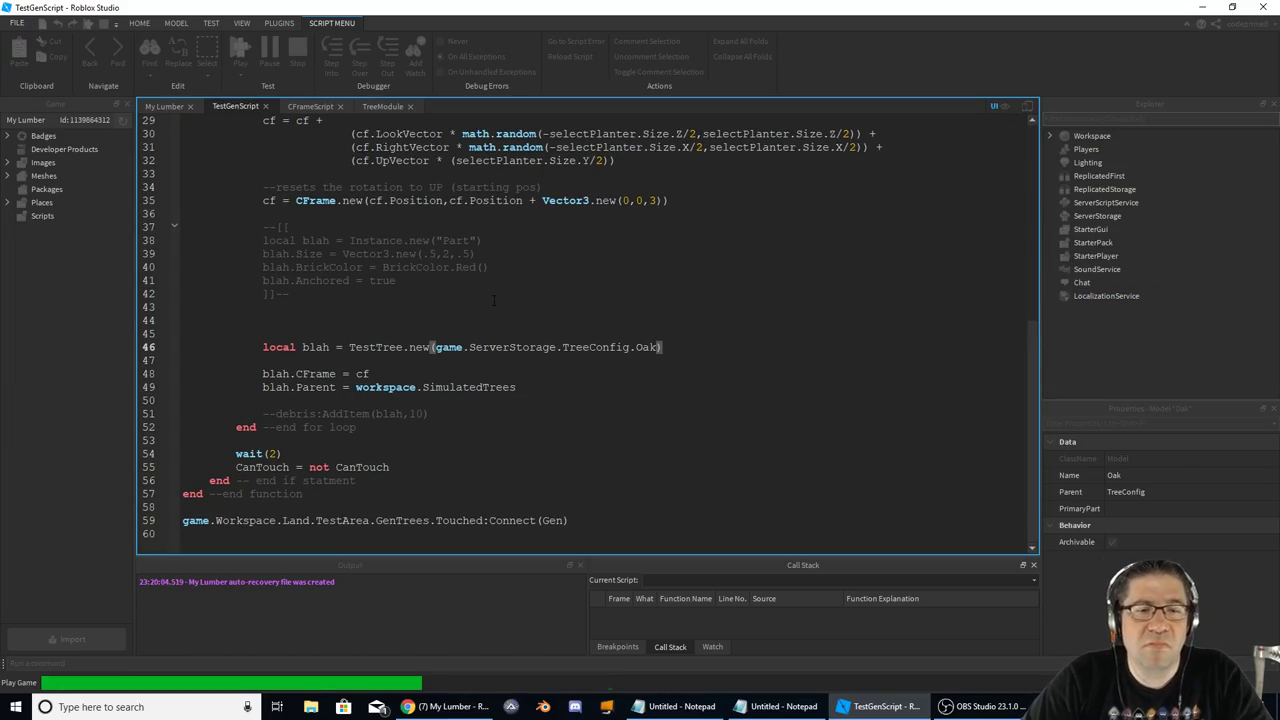
{"action": "left_click", "coordinate": [240, 56]}
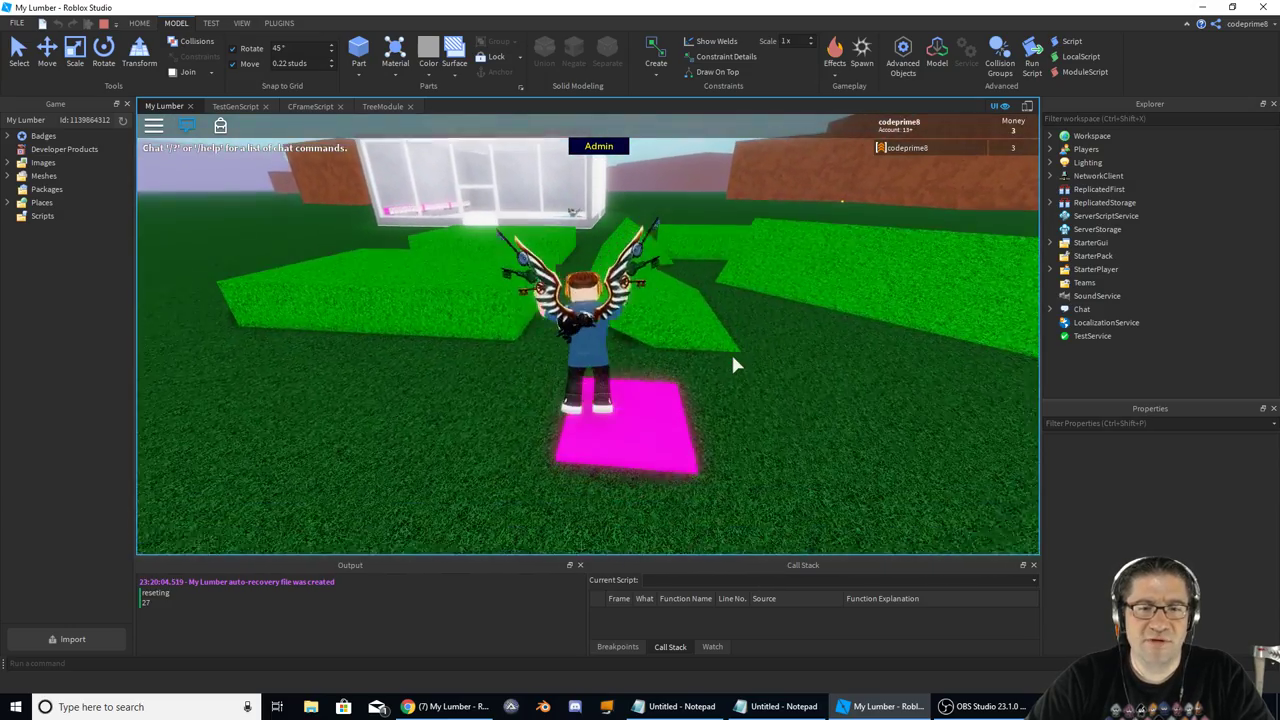
{"action": "left_click", "coordinate": [382, 106]}
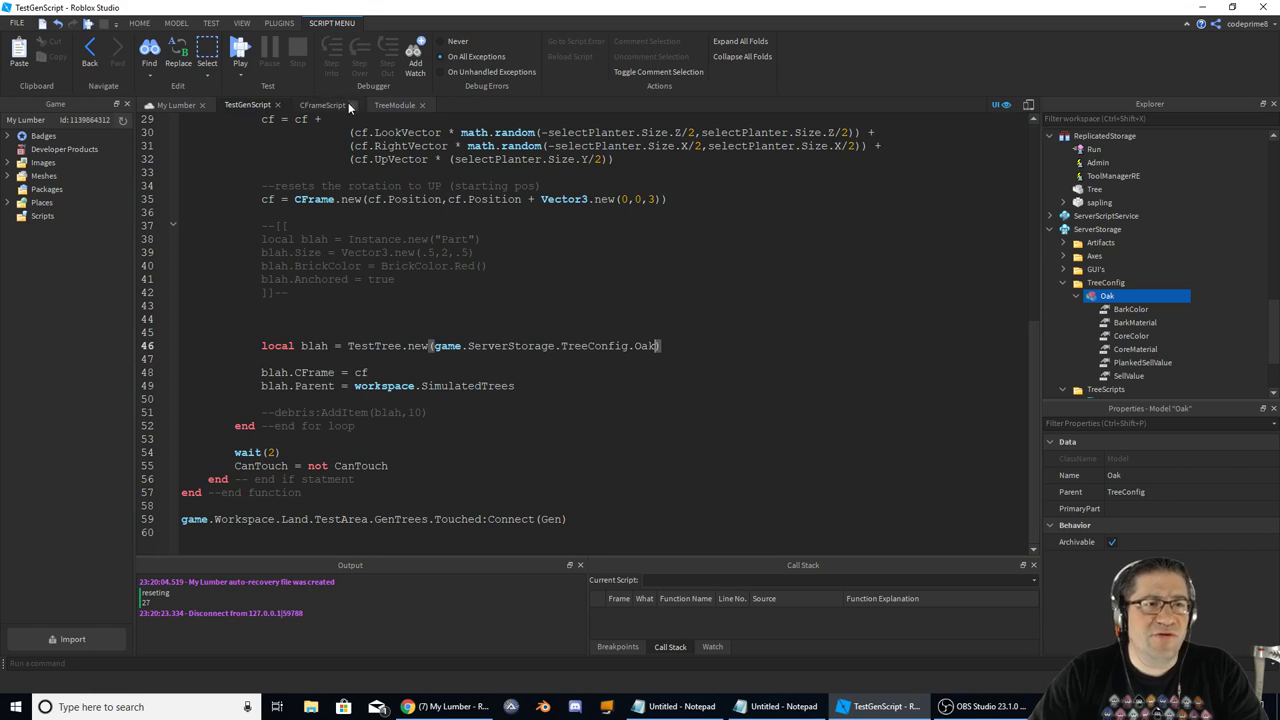
{"action": "left_click", "coordinate": [322, 104]}
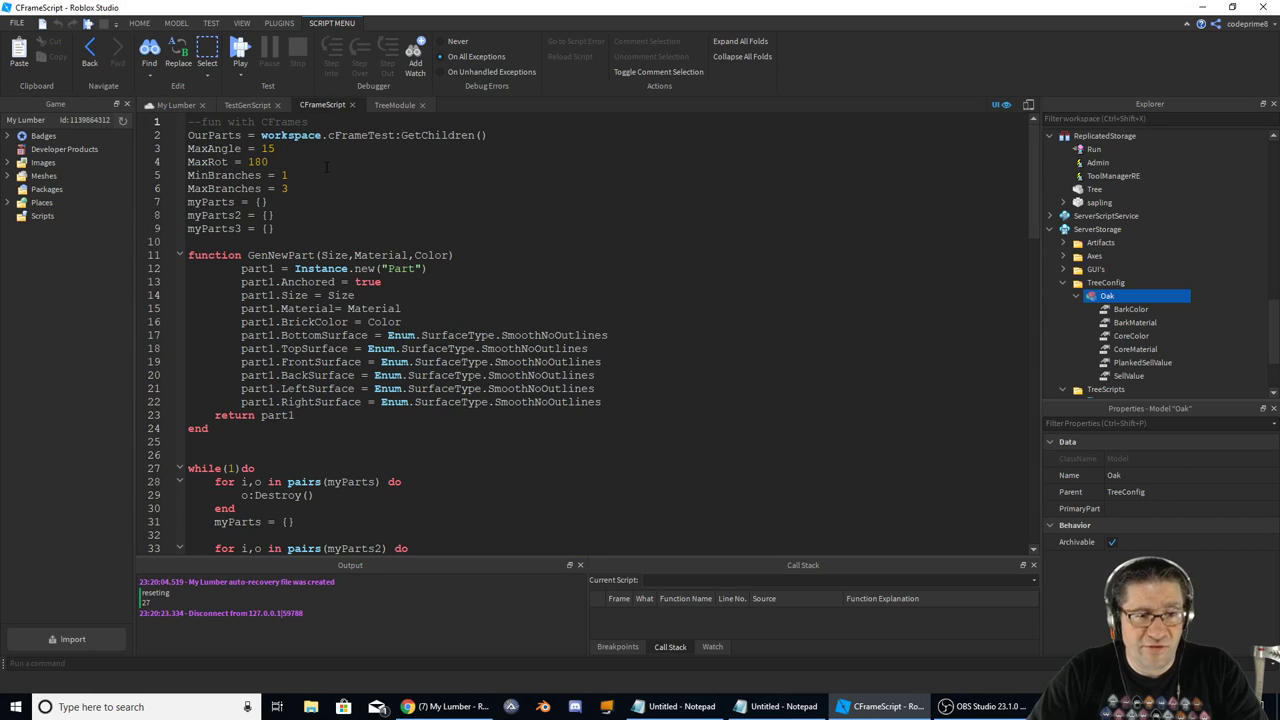
{"action": "scroll", "scroll_direction": "down", "scroll_amount": 3}
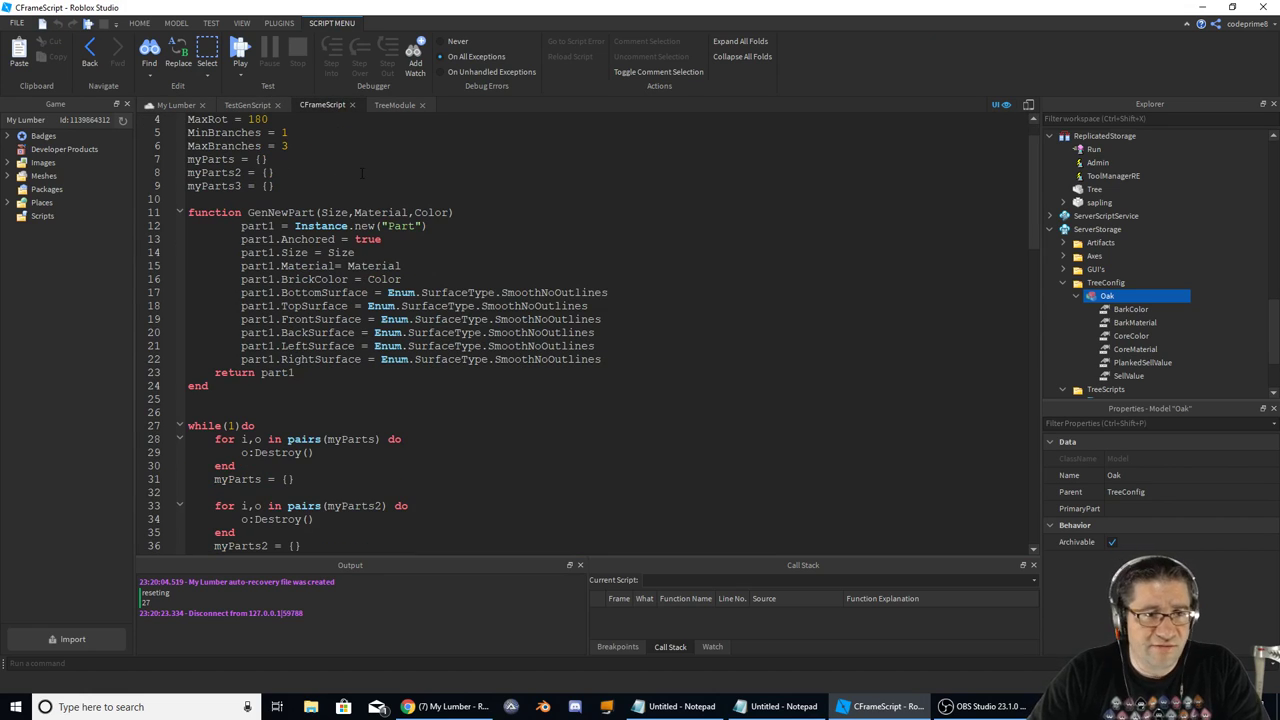
{"action": "scroll", "scroll_direction": "up", "scroll_amount": 3}
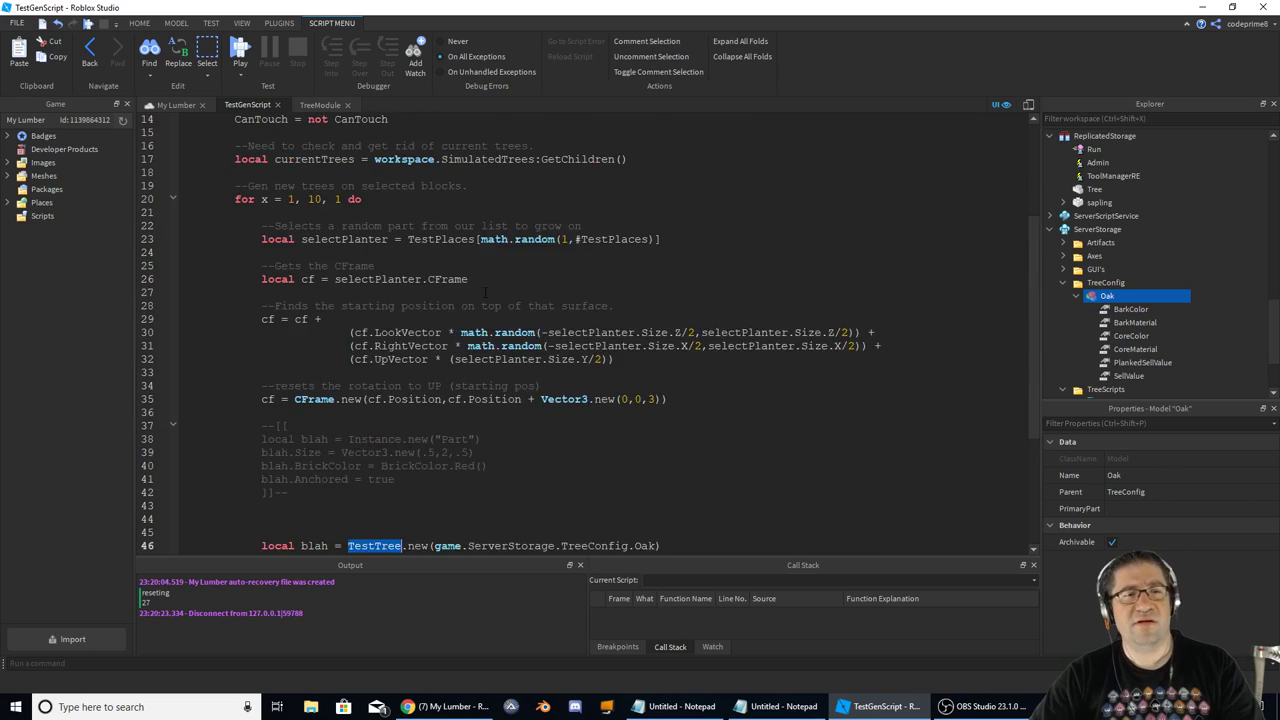
- Require TreeModule via game.ServerStorage.TreeScripts instead of GetService, checking TreeScripts in Explorer
{"action": "scroll", "scroll_direction": "up", "scroll_amount": 3}
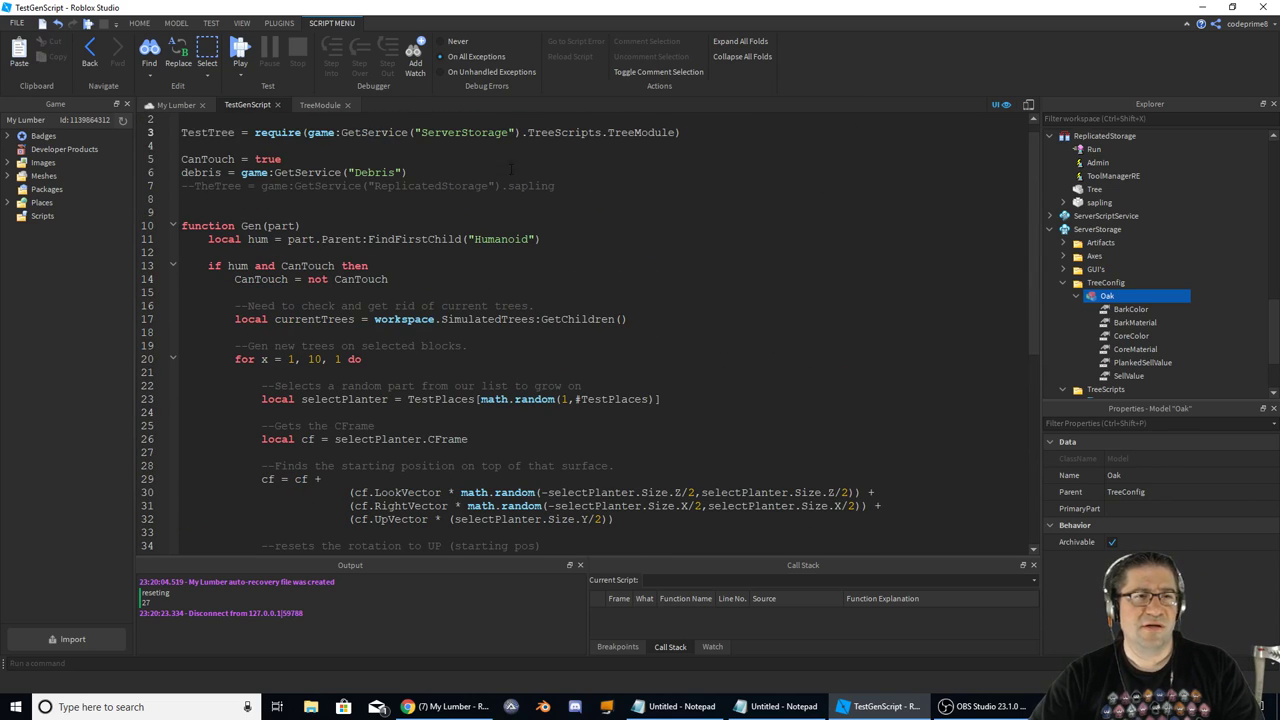
{"action": "double_click", "coordinate": [374, 132]}
{"action": "type", "text": "."}
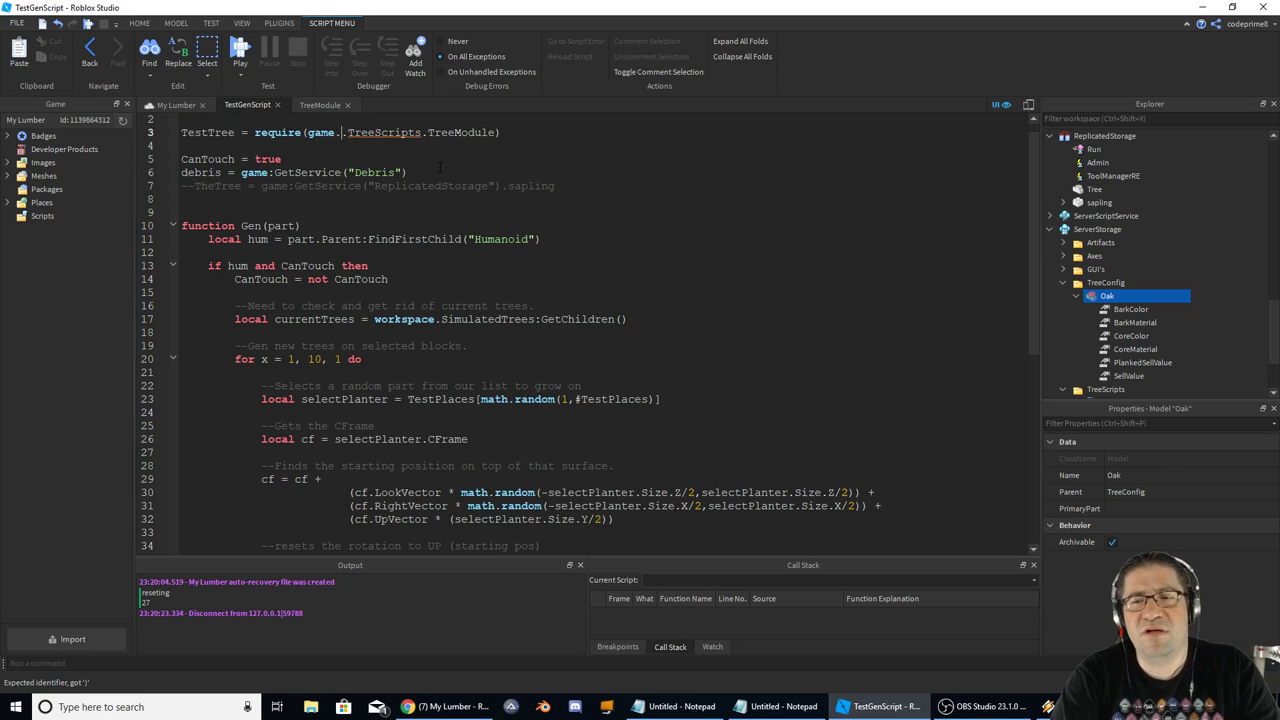
{"action": "type", "text": "Server."}
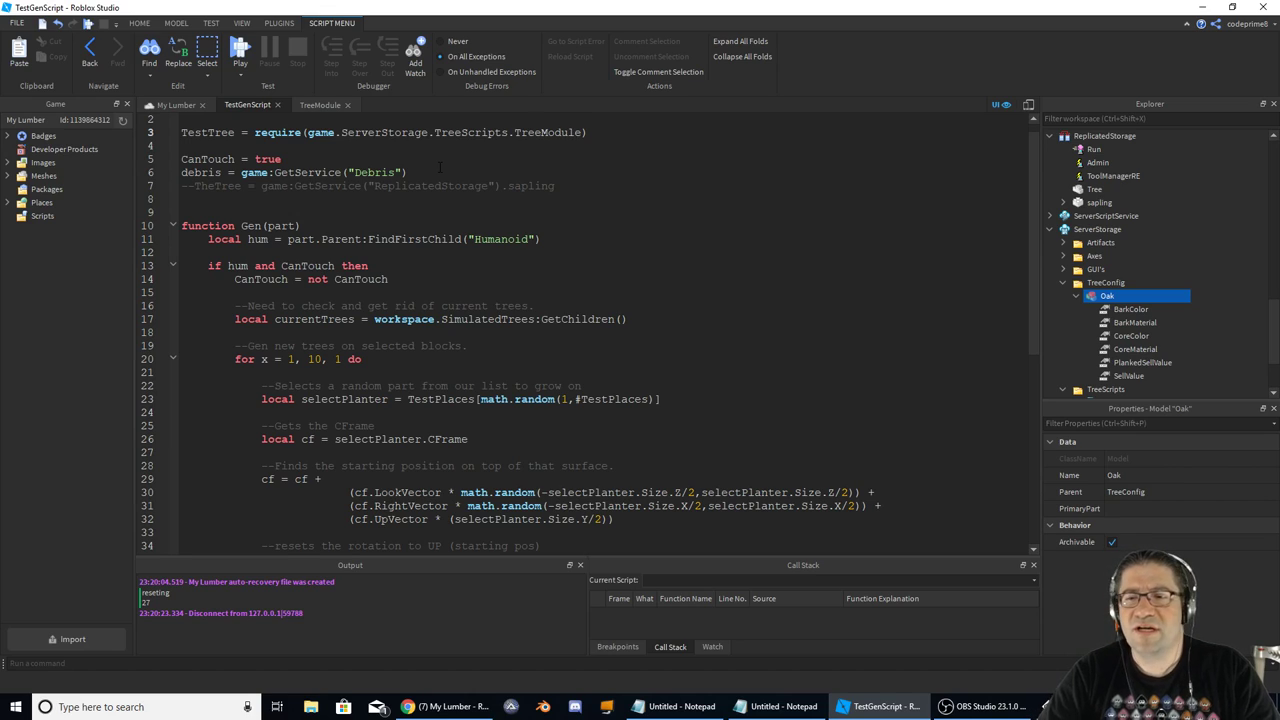
{"action": "left_click", "coordinate": [1116, 322]}
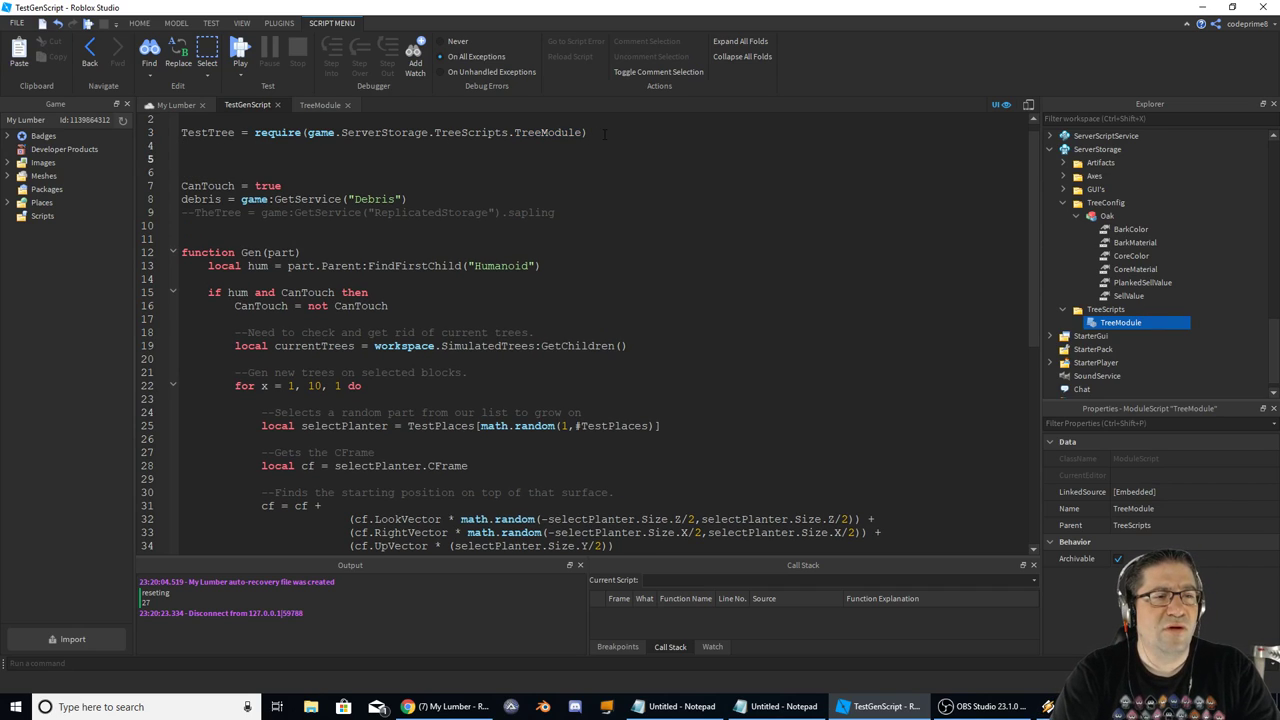
- Add print(TestTree) after the require and run the game, confirming a table in Output
{"action": "type", "text": "print(TestTree"}
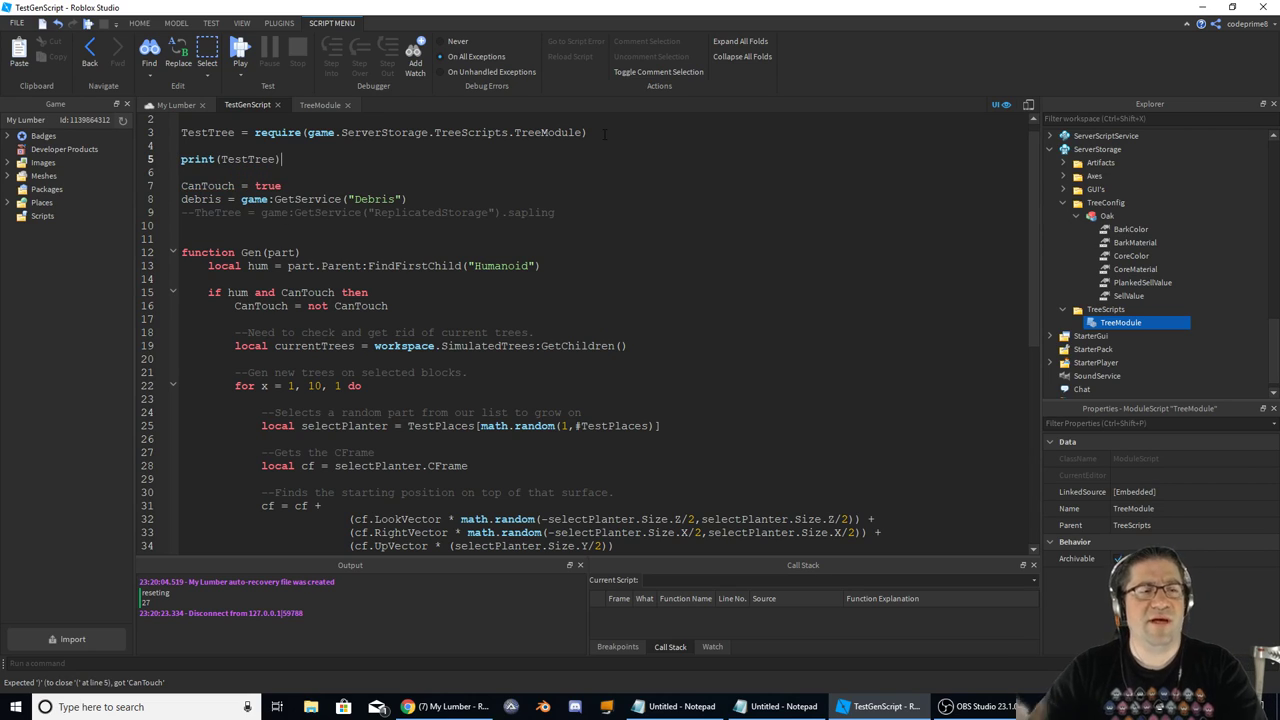
{"action": "left_click", "coordinate": [164, 106]}
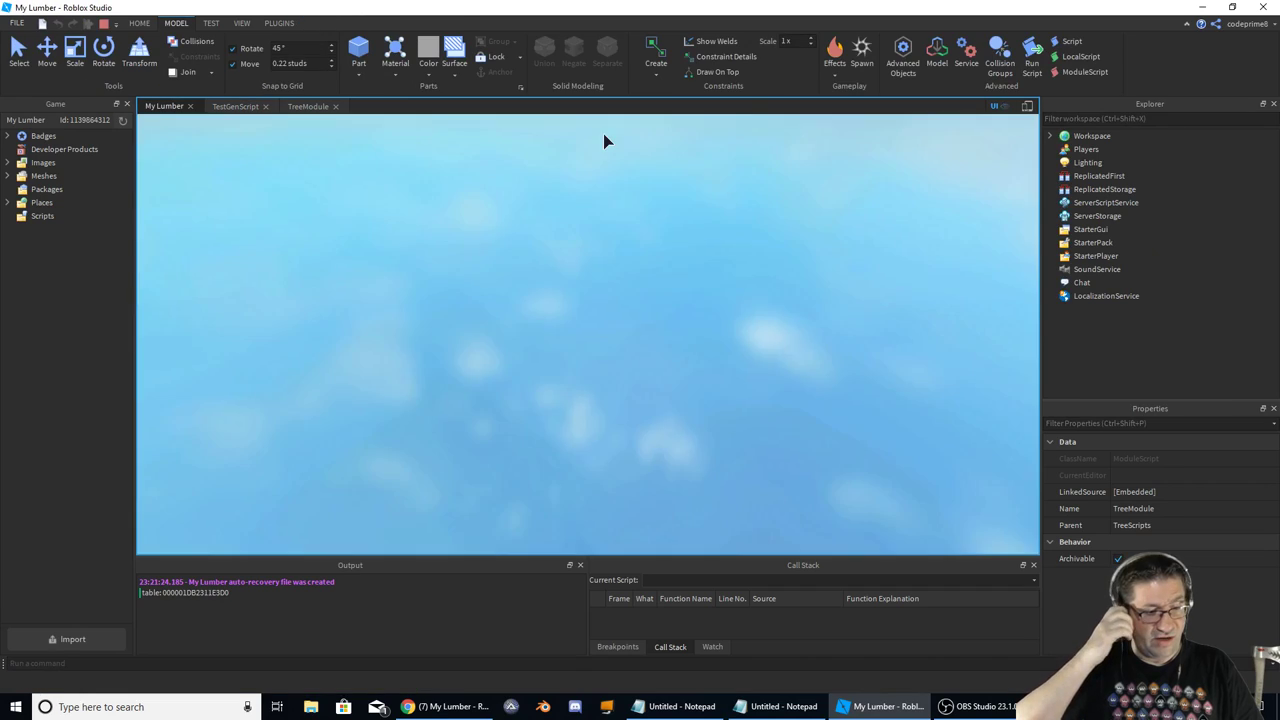
{"action": "left_click", "coordinate": [1032, 48]}
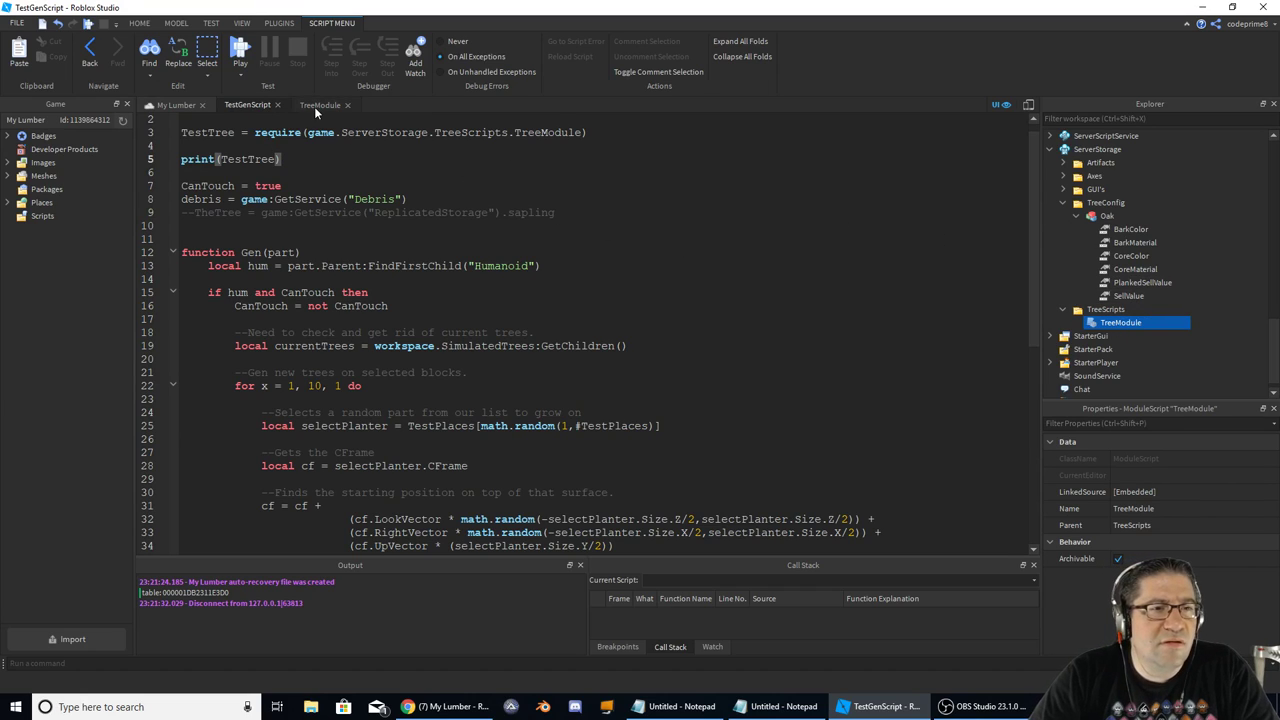
- Check how new is defined in TreeModule, then start editing the print toward TestTree.new
{"action": "left_click", "coordinate": [320, 104]}
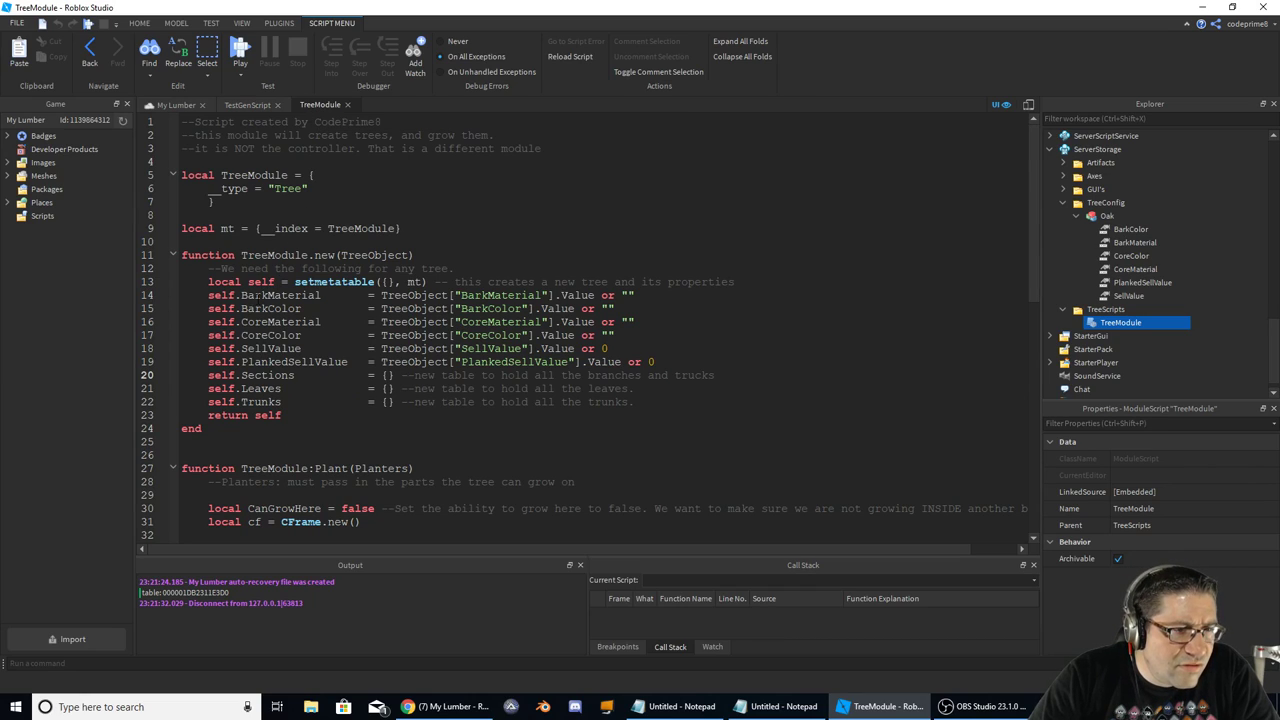
{"action": "double_click", "coordinate": [280, 296]}
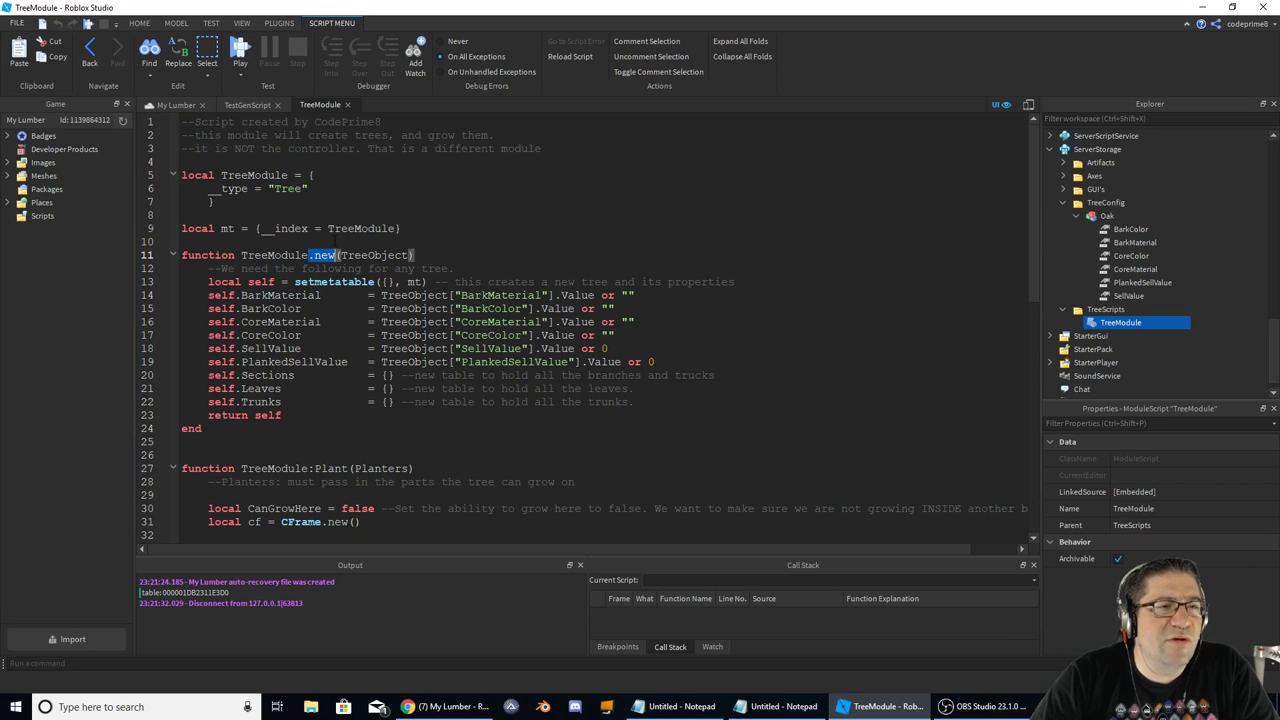
{"action": "left_click", "coordinate": [248, 104]}
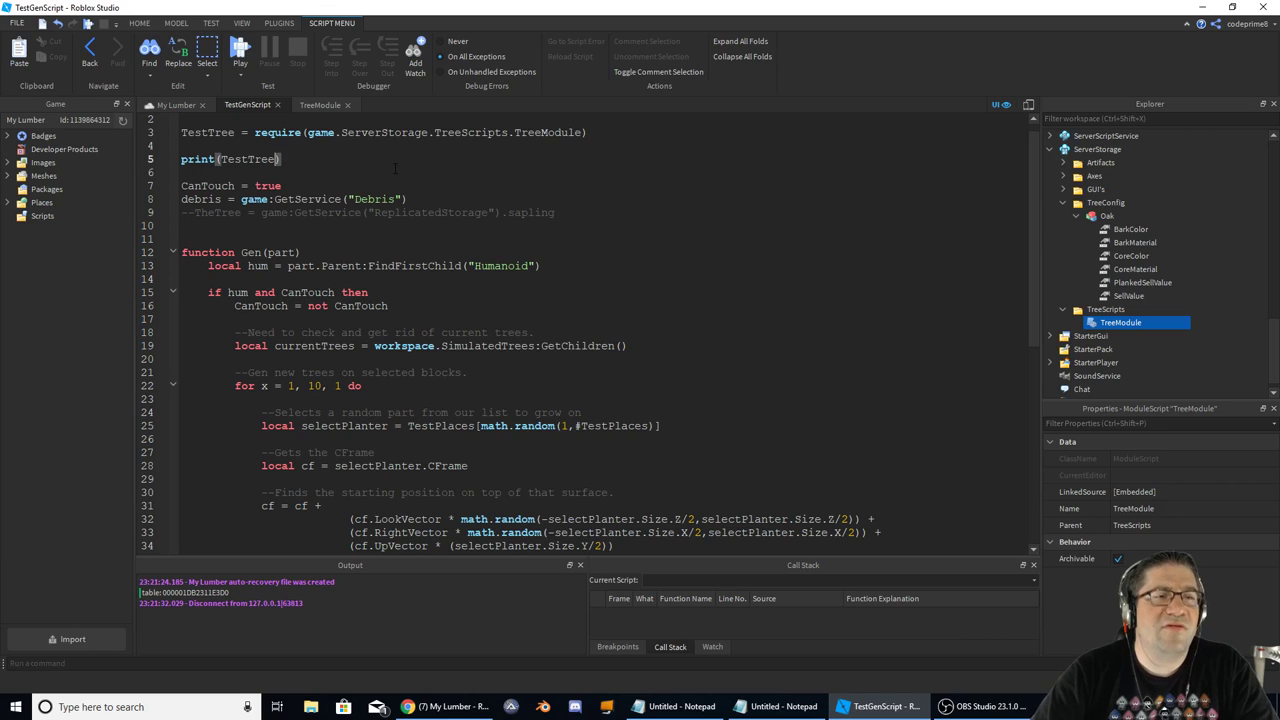
{"action": "type", "text": ".New"}
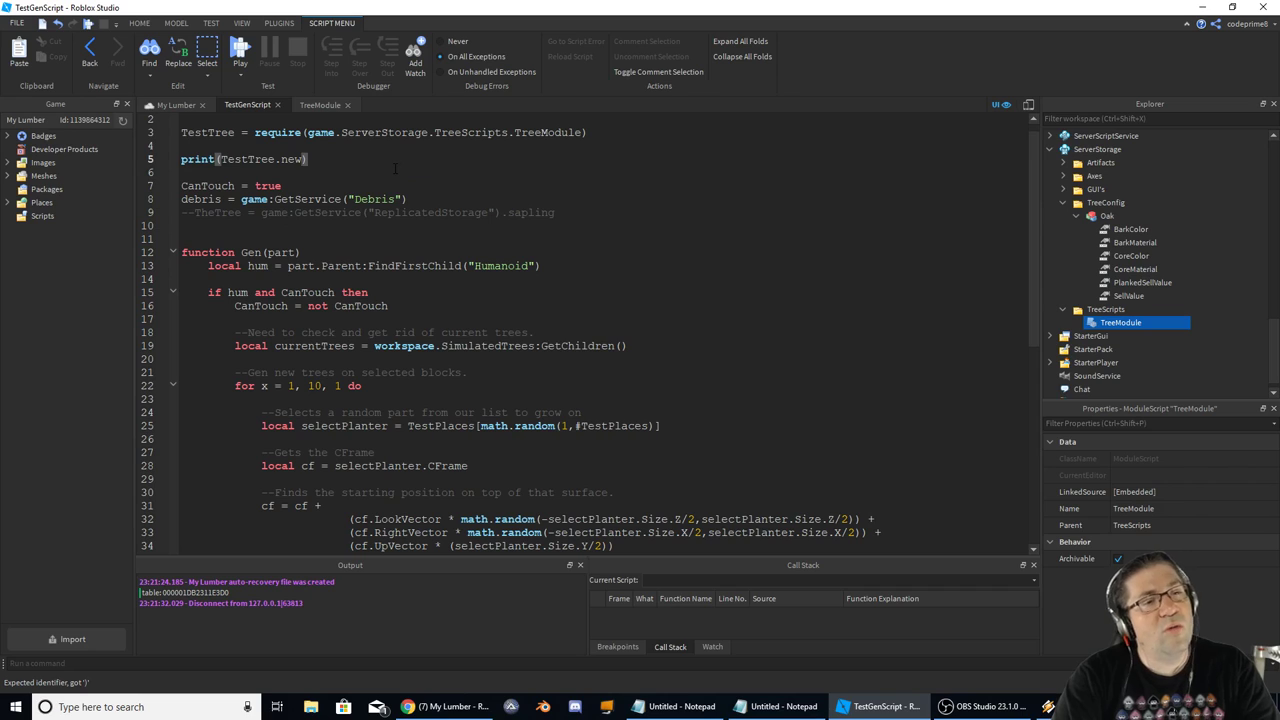
{"action": "scroll", "scroll_direction": "down", "scroll_amount": 3}
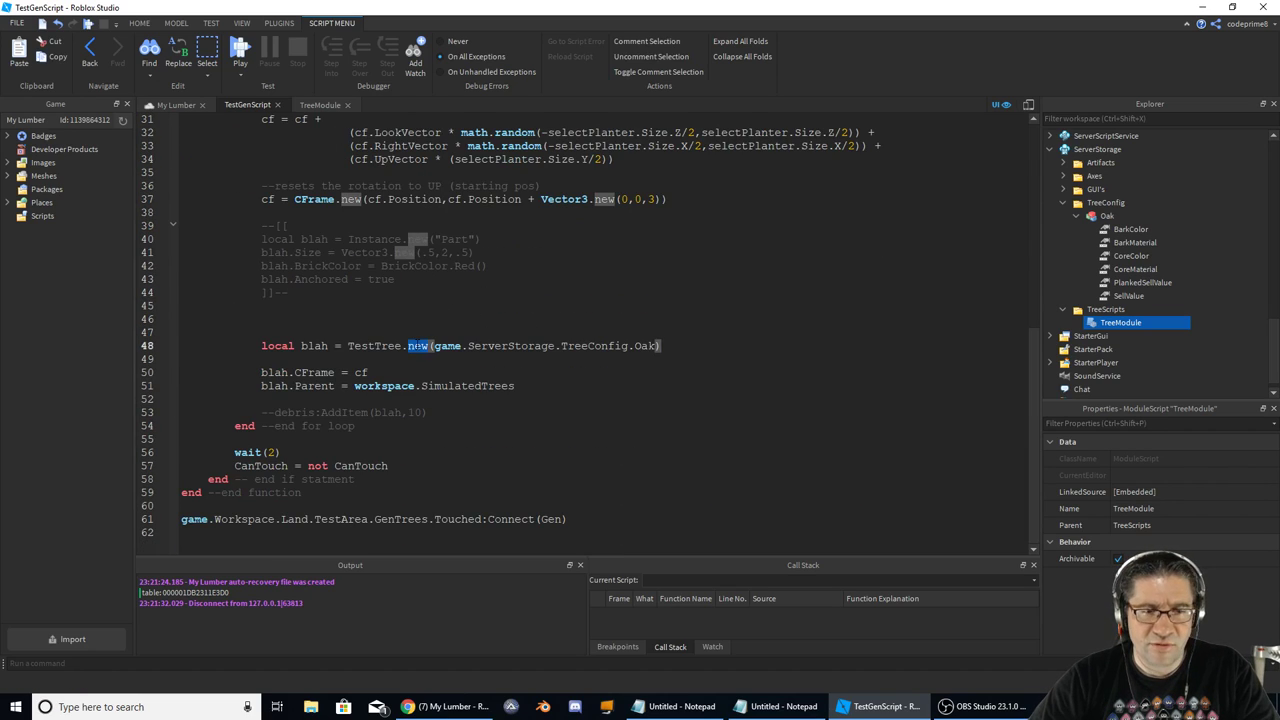
{"action": "scroll", "scroll_direction": "up", "scroll_amount": 3}
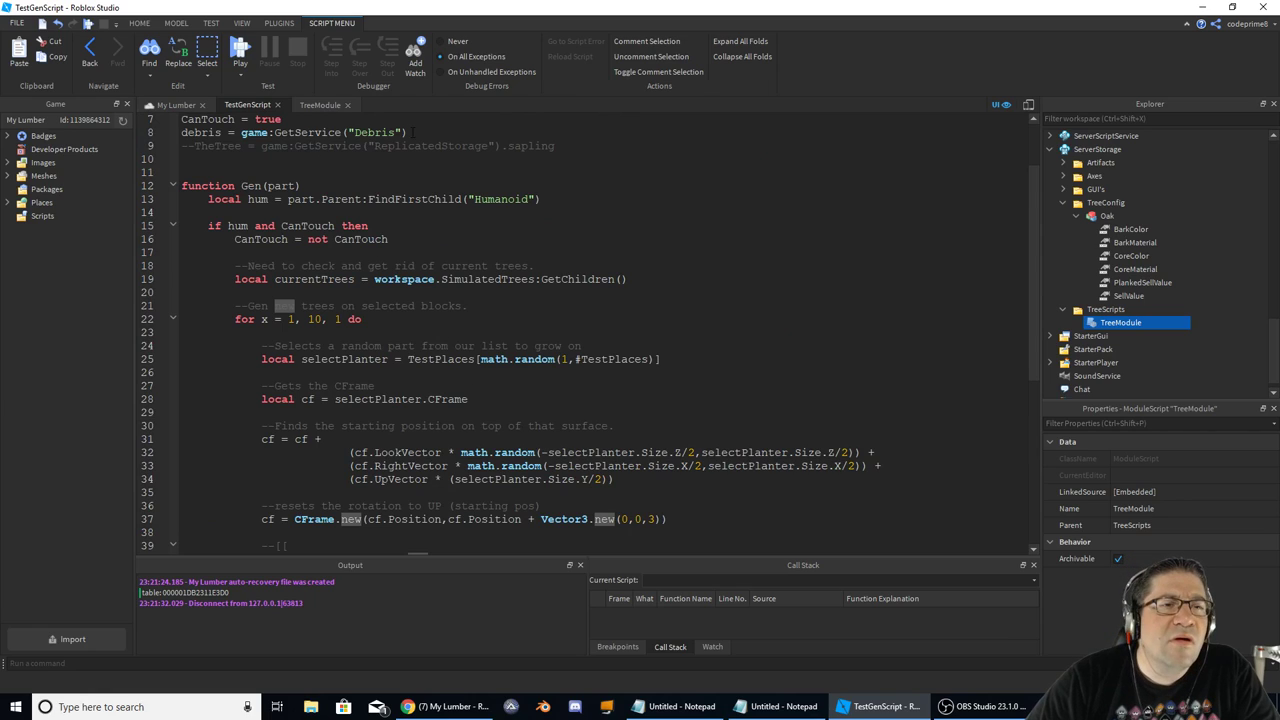
{"action": "scroll", "scroll_direction": "up", "scroll_amount": 3}
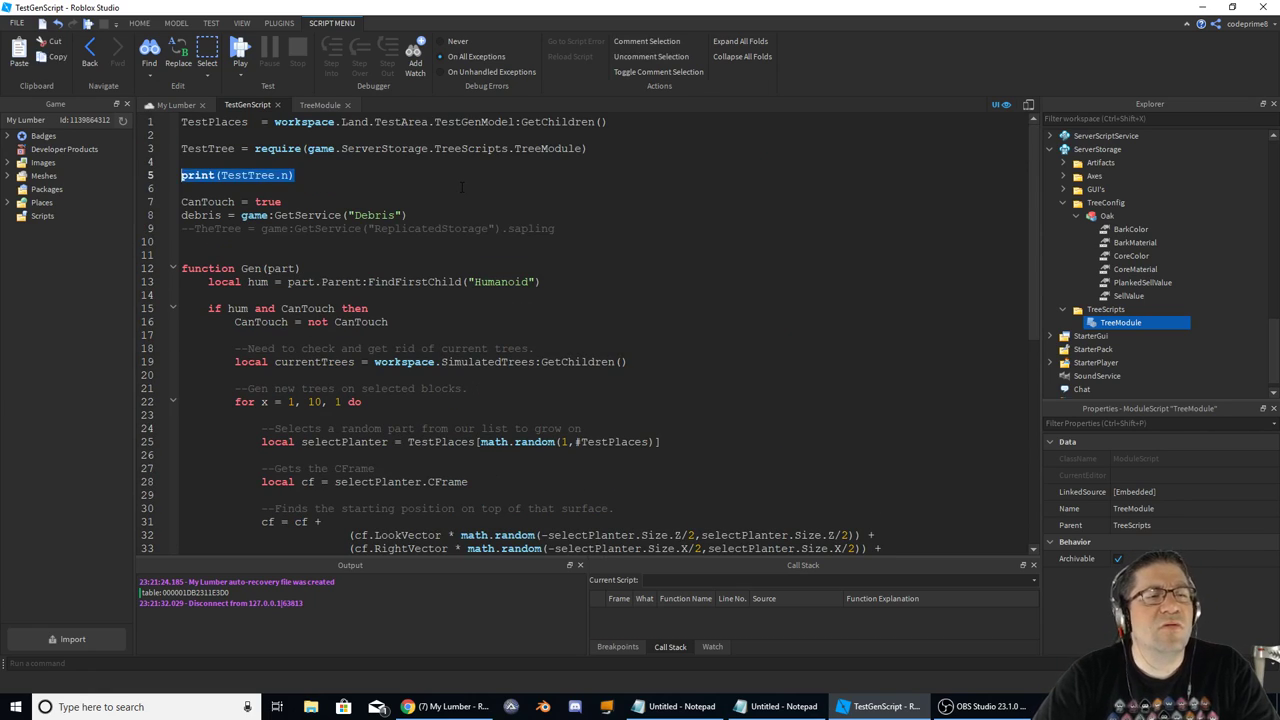
- Replace the print line with blah = TestTree.new() taking no argument
{"action": "key", "text": "Delete"}
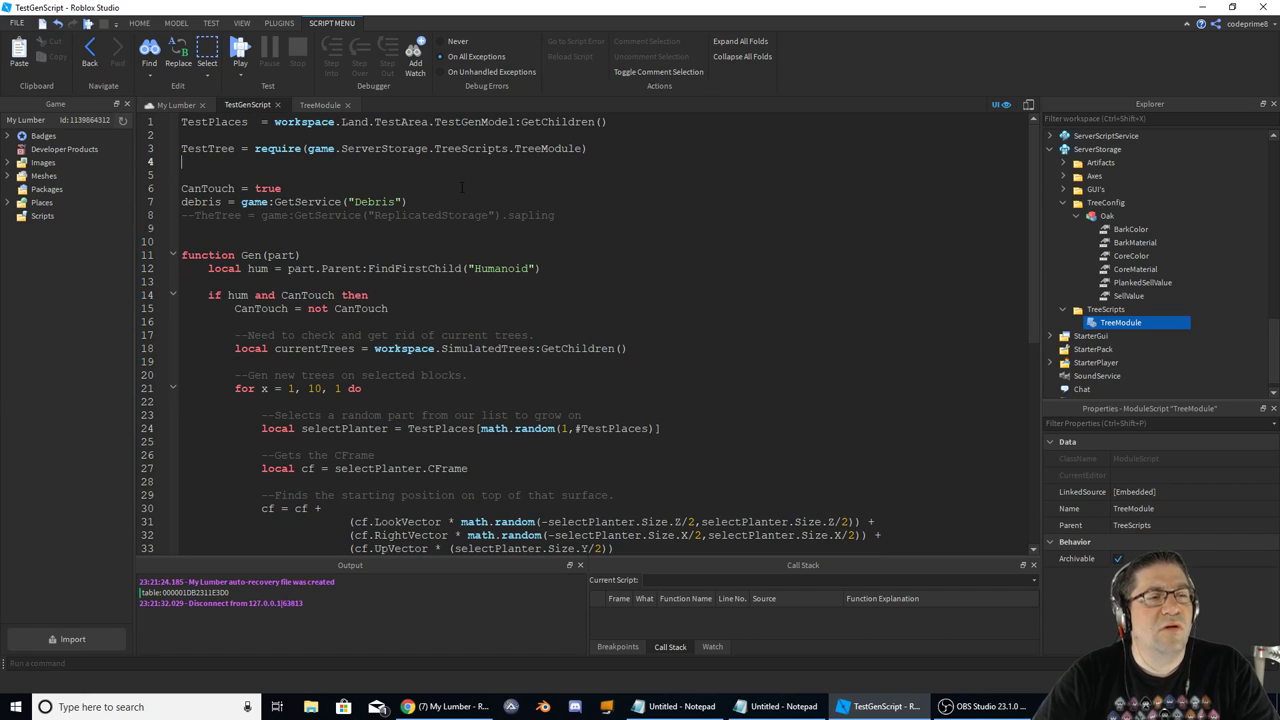
{"action": "type", "text": "blah"}
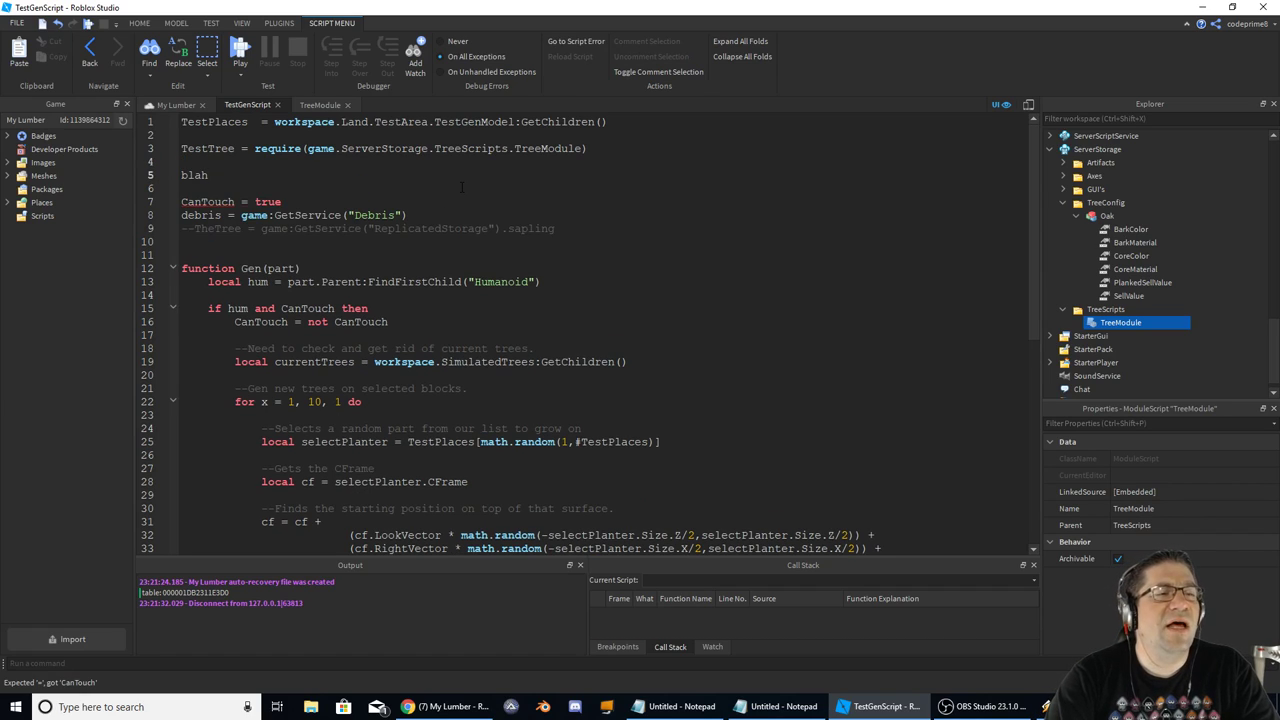
{"action": "type", "text": "= TestTree"}
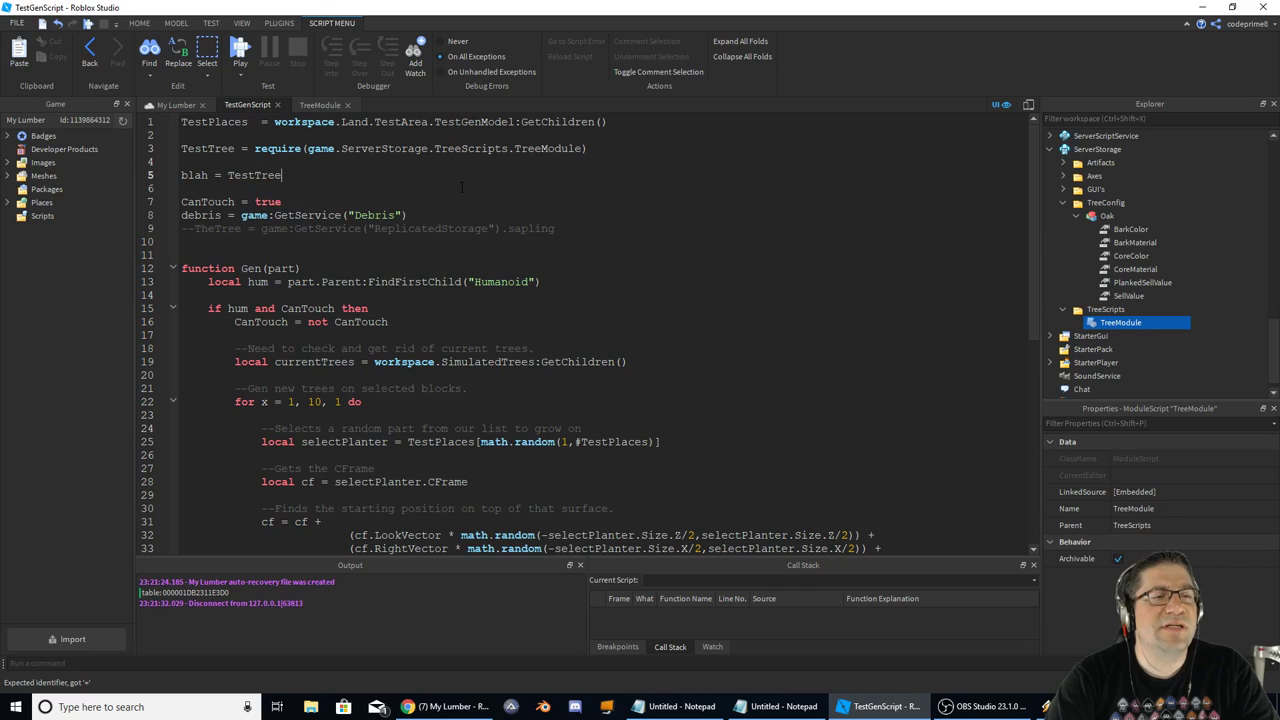
{"action": "type", "text": ".new()"}
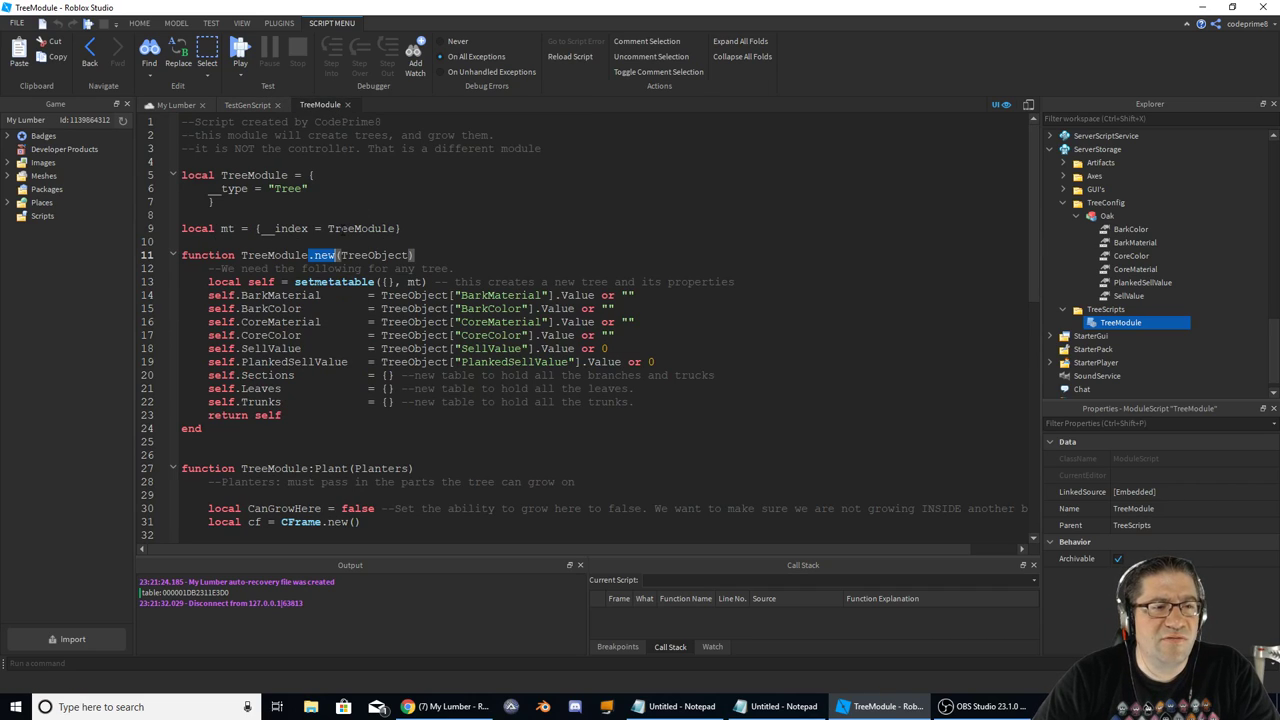
- Review new's TreeObject parameter in TreeModule, then add print(blah) and run it
{"action": "double_click", "coordinate": [376, 256]}
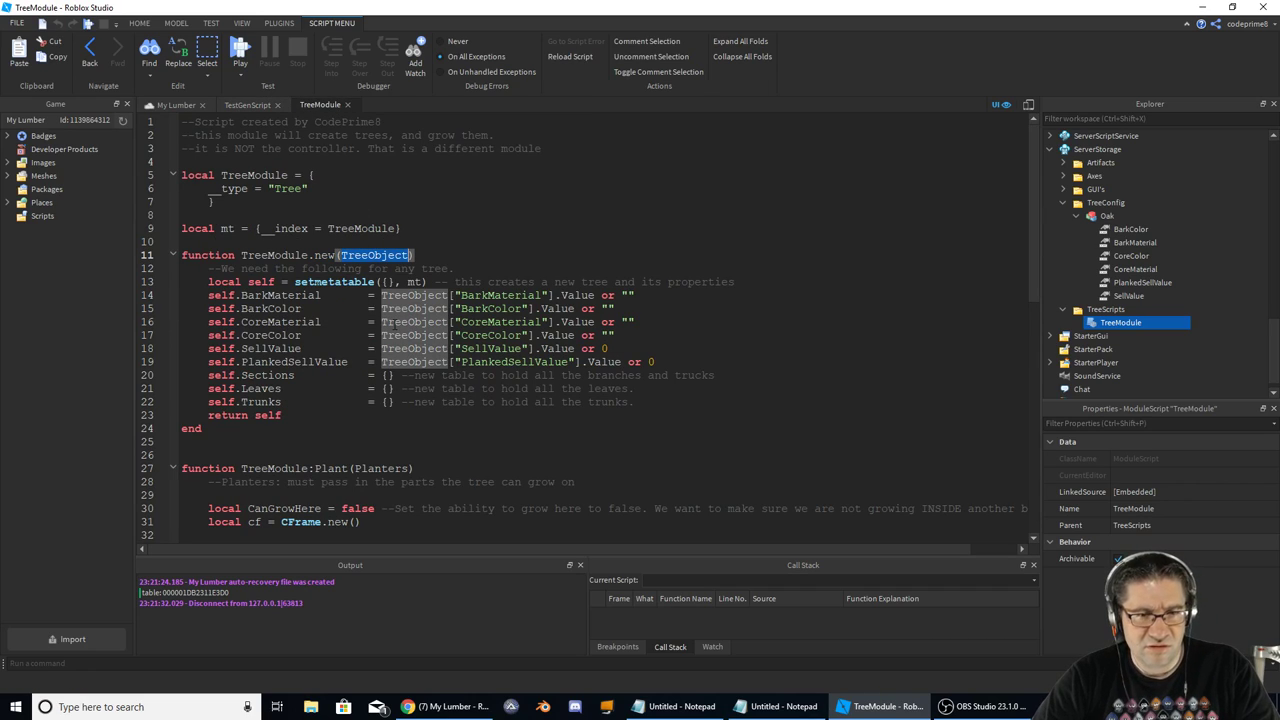
{"action": "double_click", "coordinate": [496, 294]}
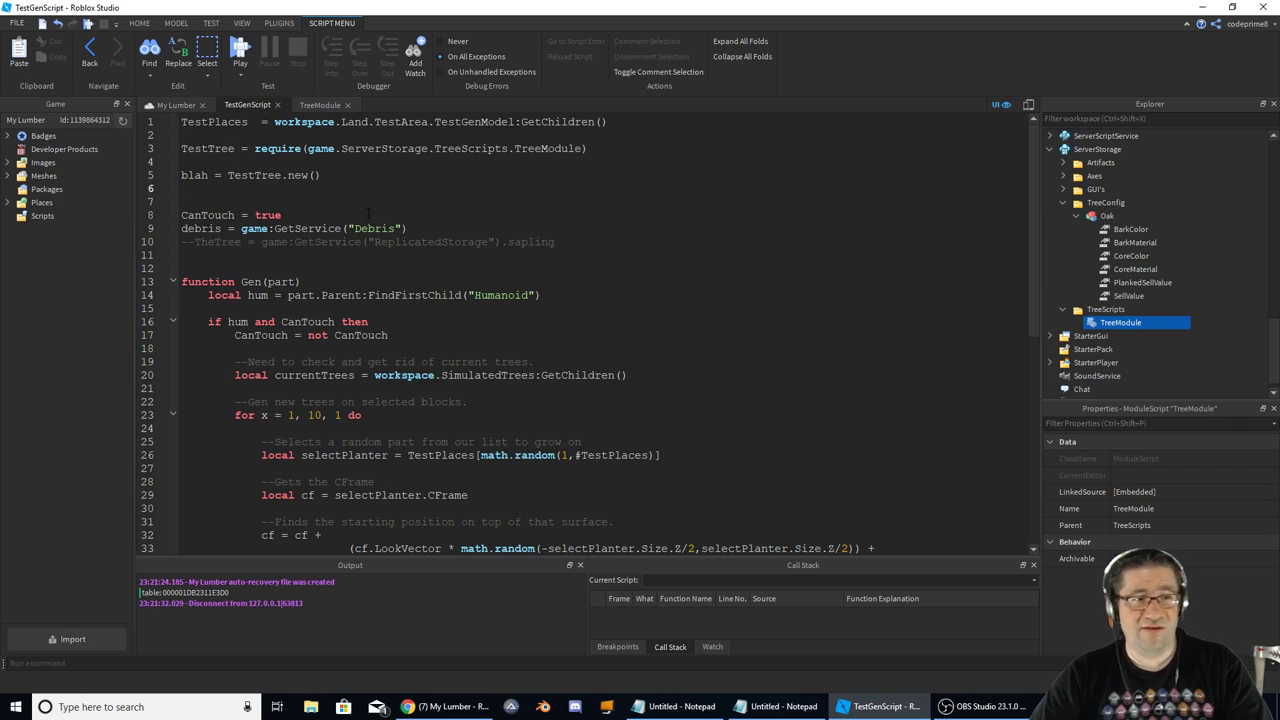
{"action": "type", "text": "prin"}
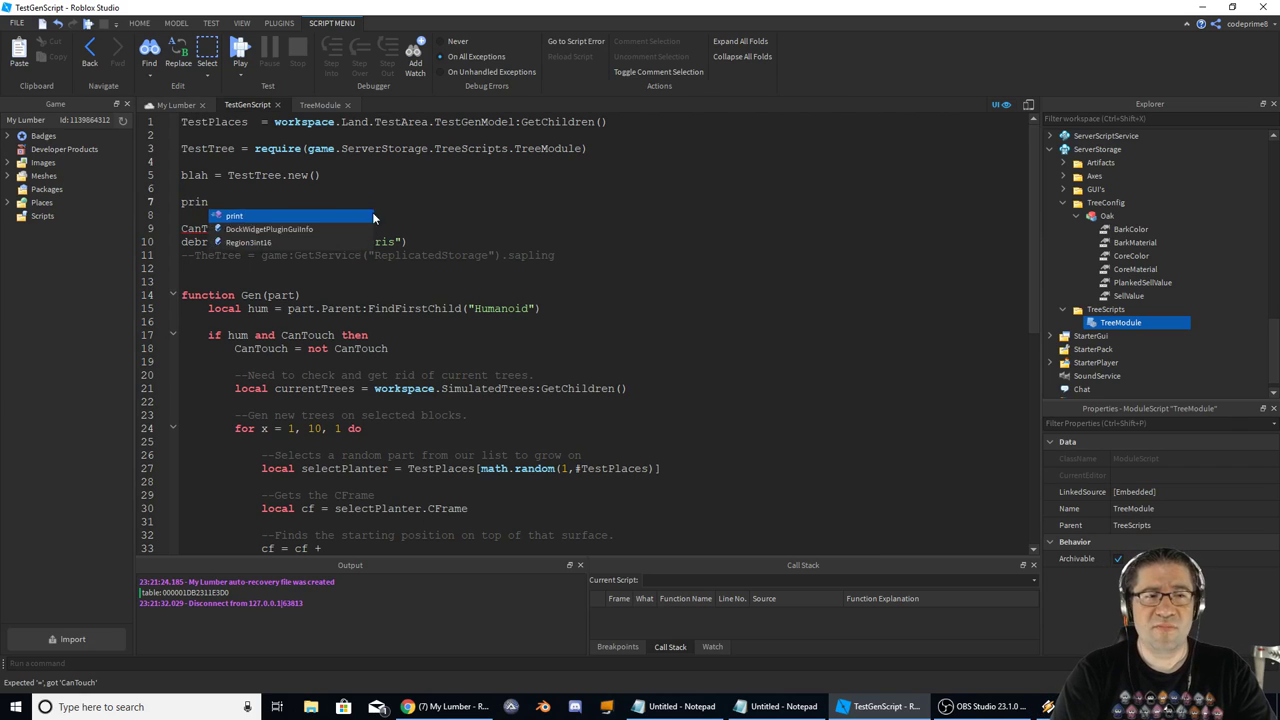
{"action": "type", "text": "t(blah"}
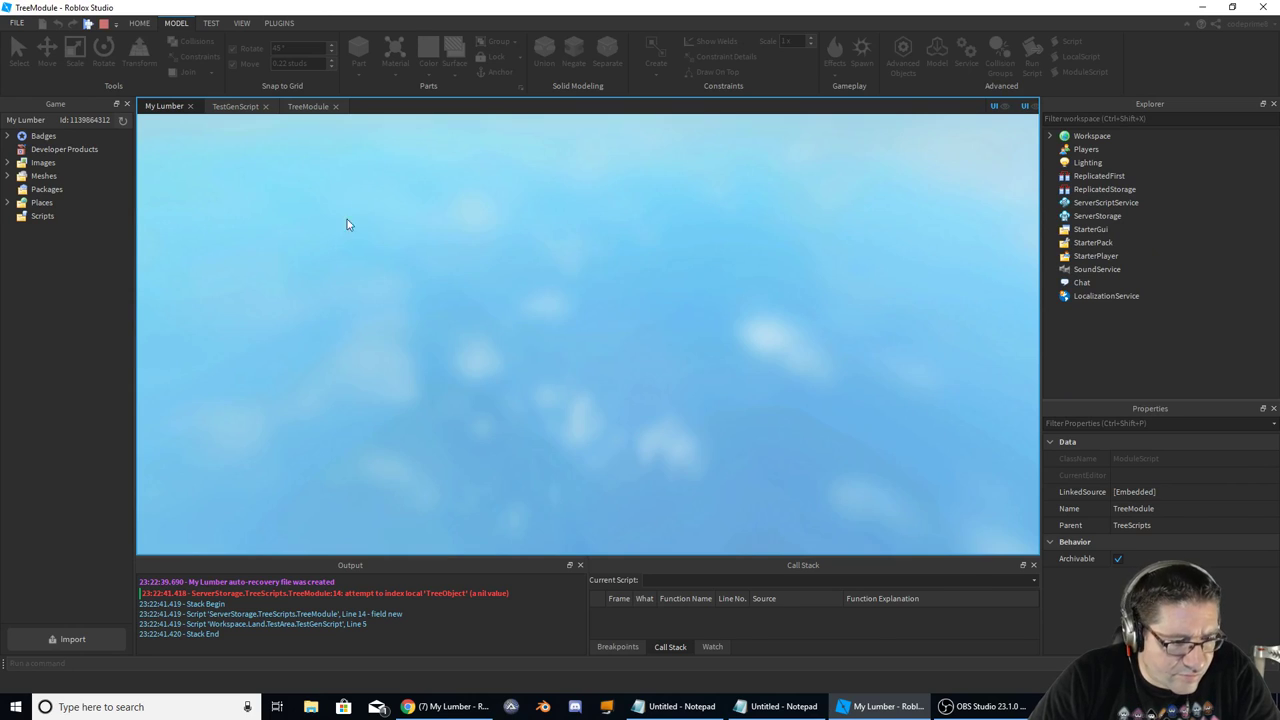
- Trace the nil TreeObject error to TreeModule line 14's BarkMaterial lookup and stop the test
{"action": "left_click", "coordinate": [340, 592]}
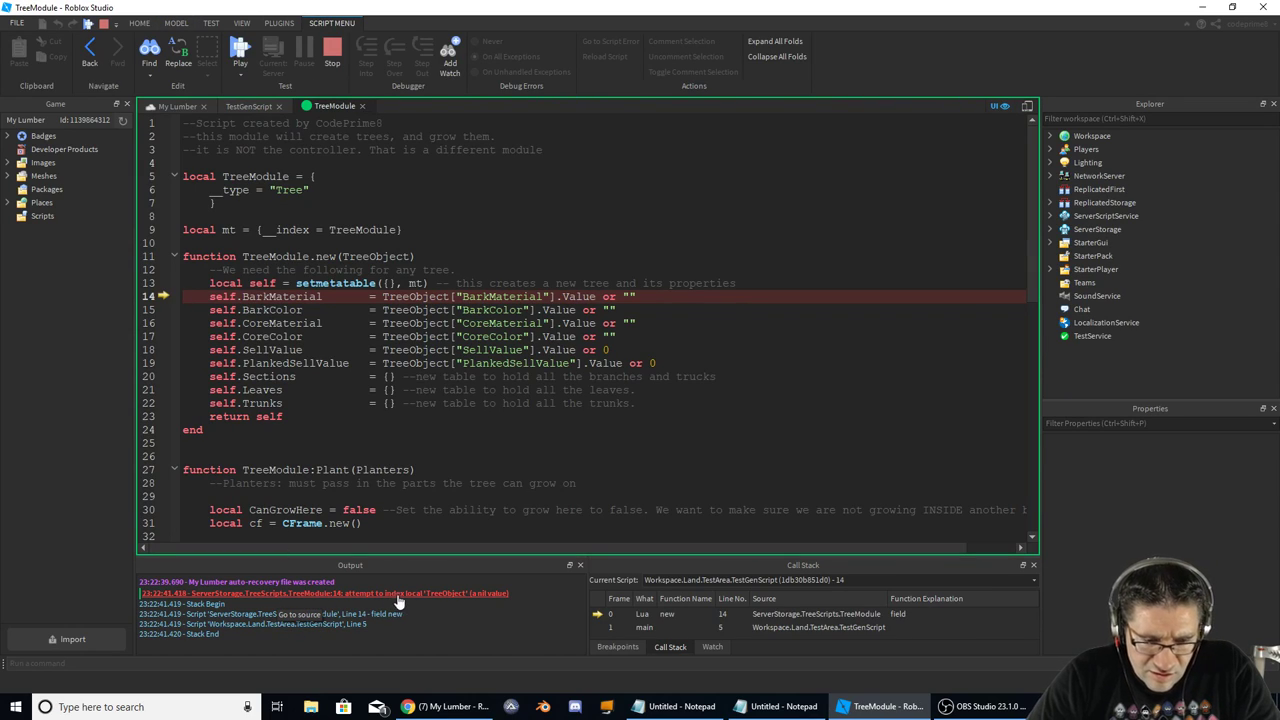
{"action": "mouse_move", "coordinate": [398, 604]}
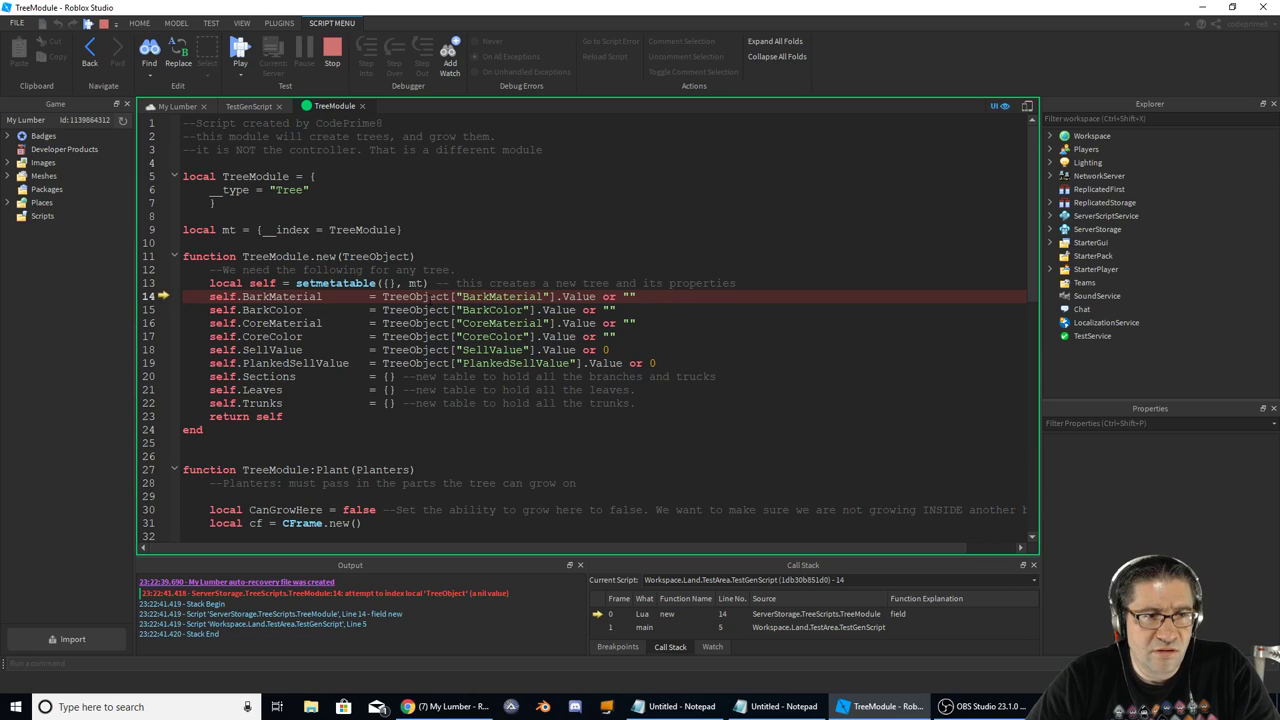
{"action": "double_click", "coordinate": [376, 256]}
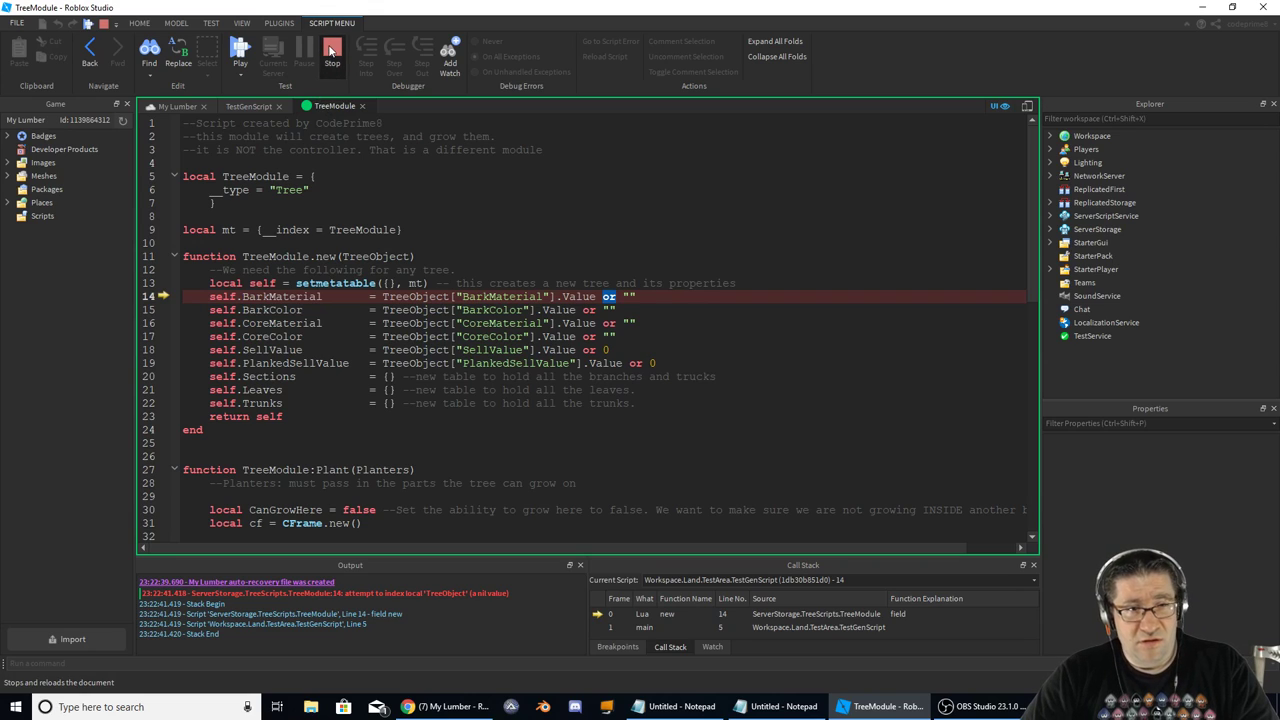
{"action": "left_click", "coordinate": [332, 52]}
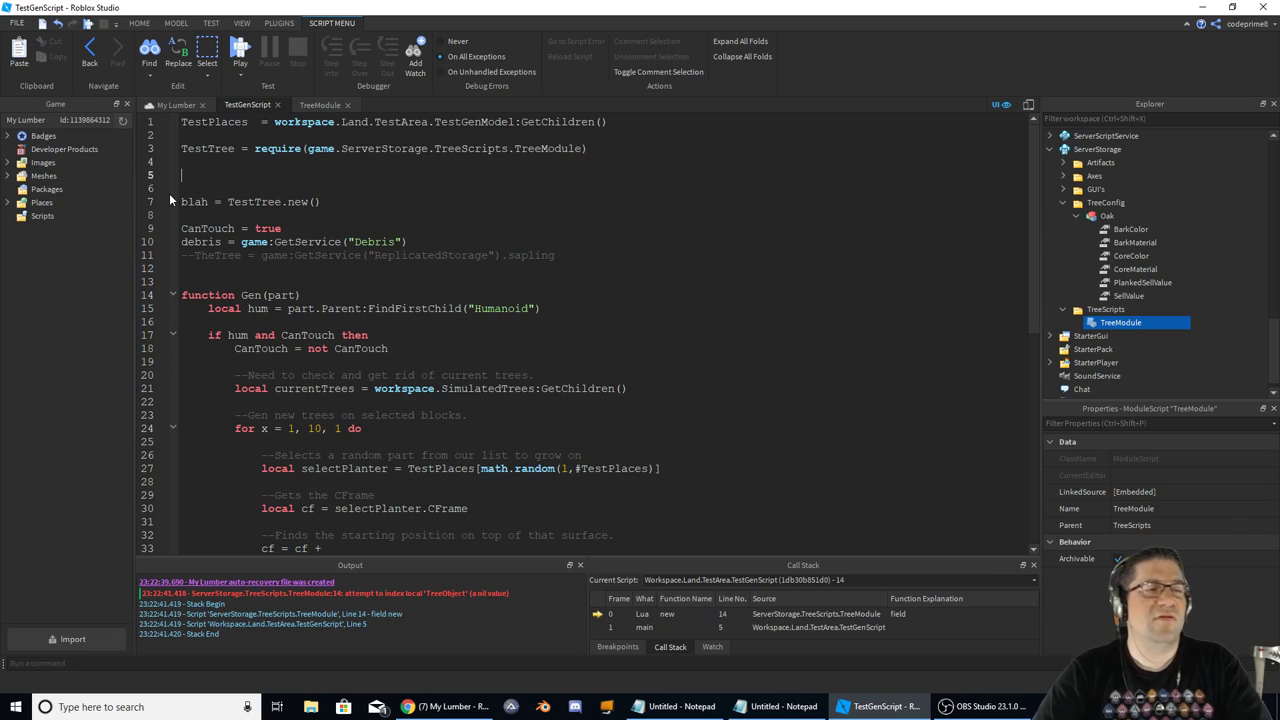
- Define oak as game.ServerStorage.TreeConfig.Oak:Clone() in TestGenScript
{"action": "type", "text": "oak ="}
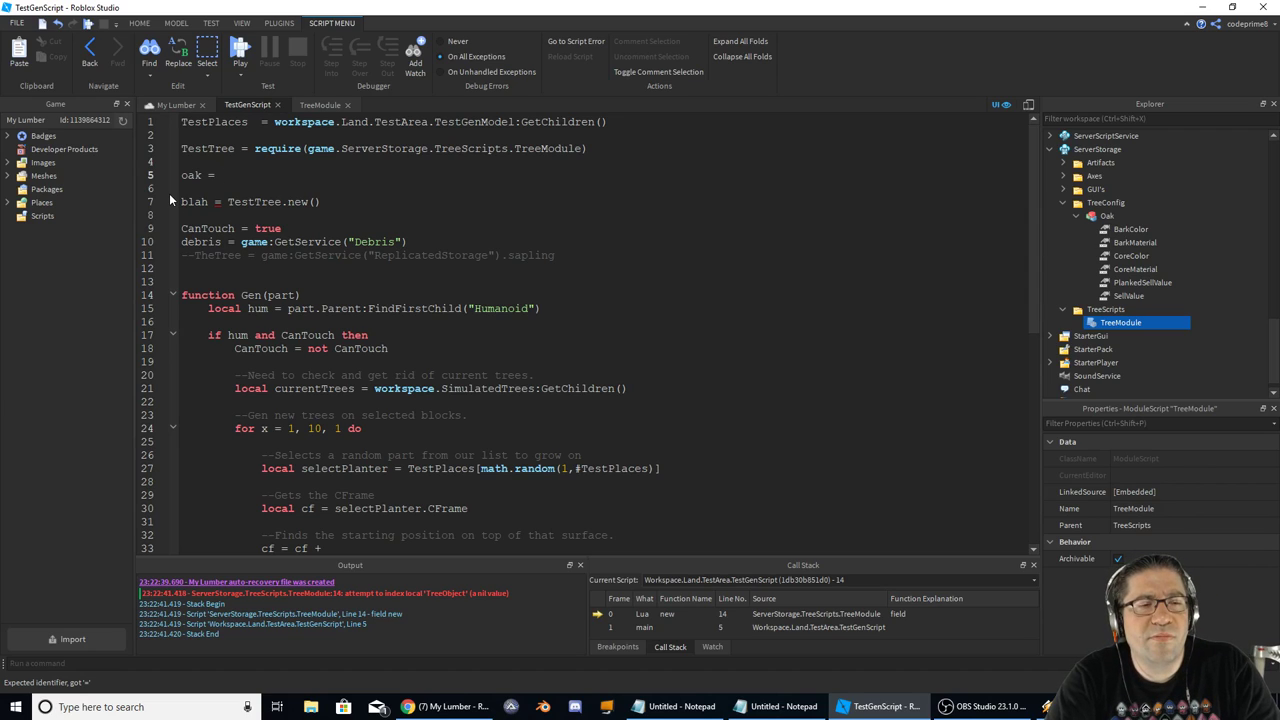
{"action": "type", "text": "Gam"}
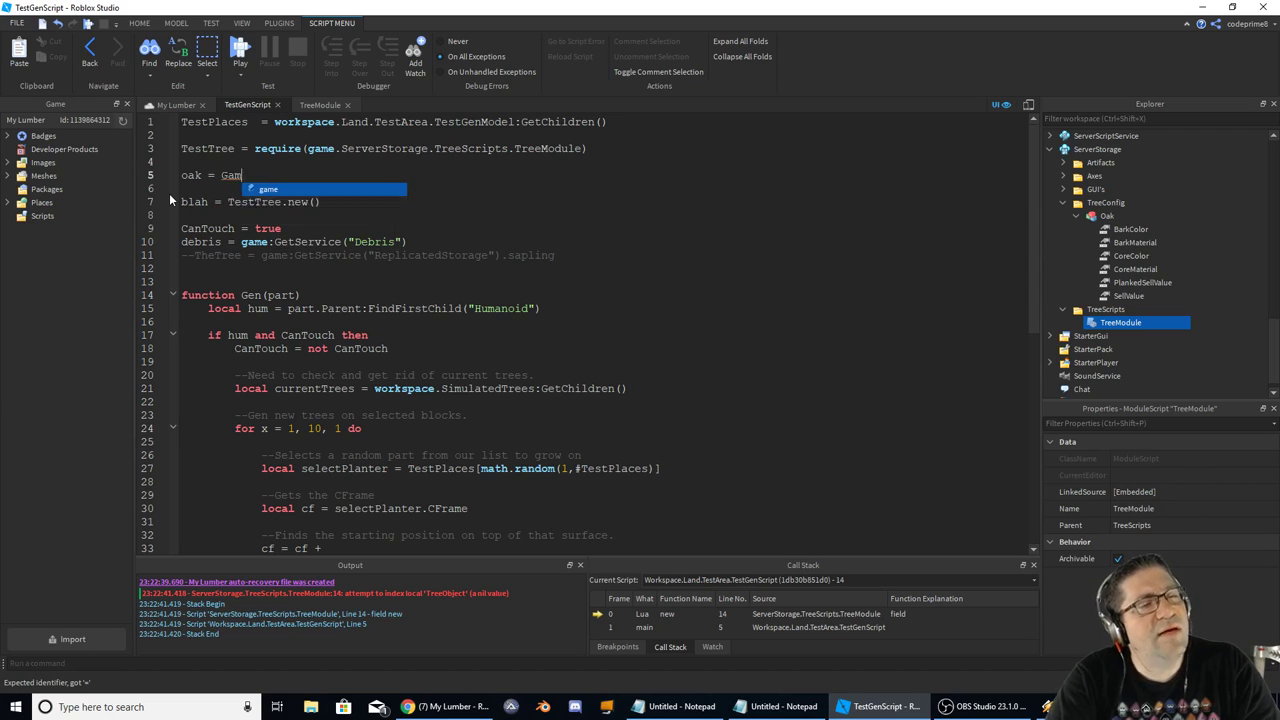
{"action": "type", "text": "."}
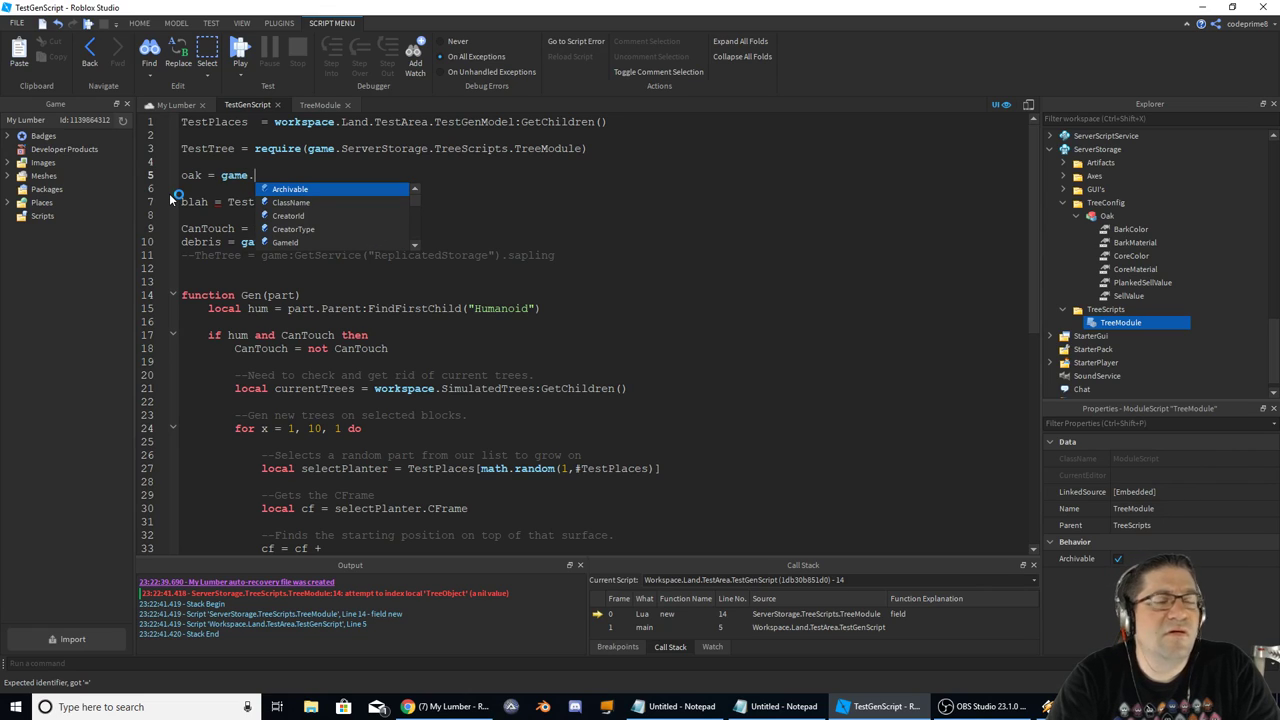
{"action": "type", "text": "ser"}
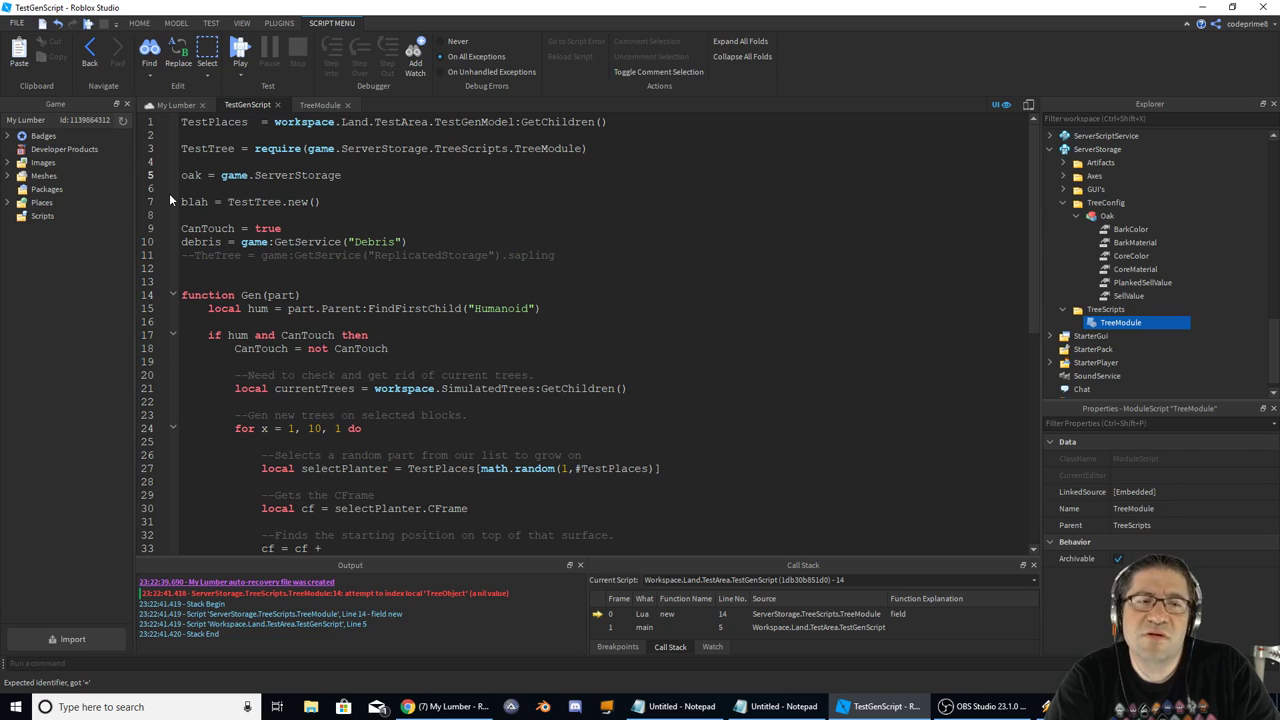
{"action": "type", "text": "."}
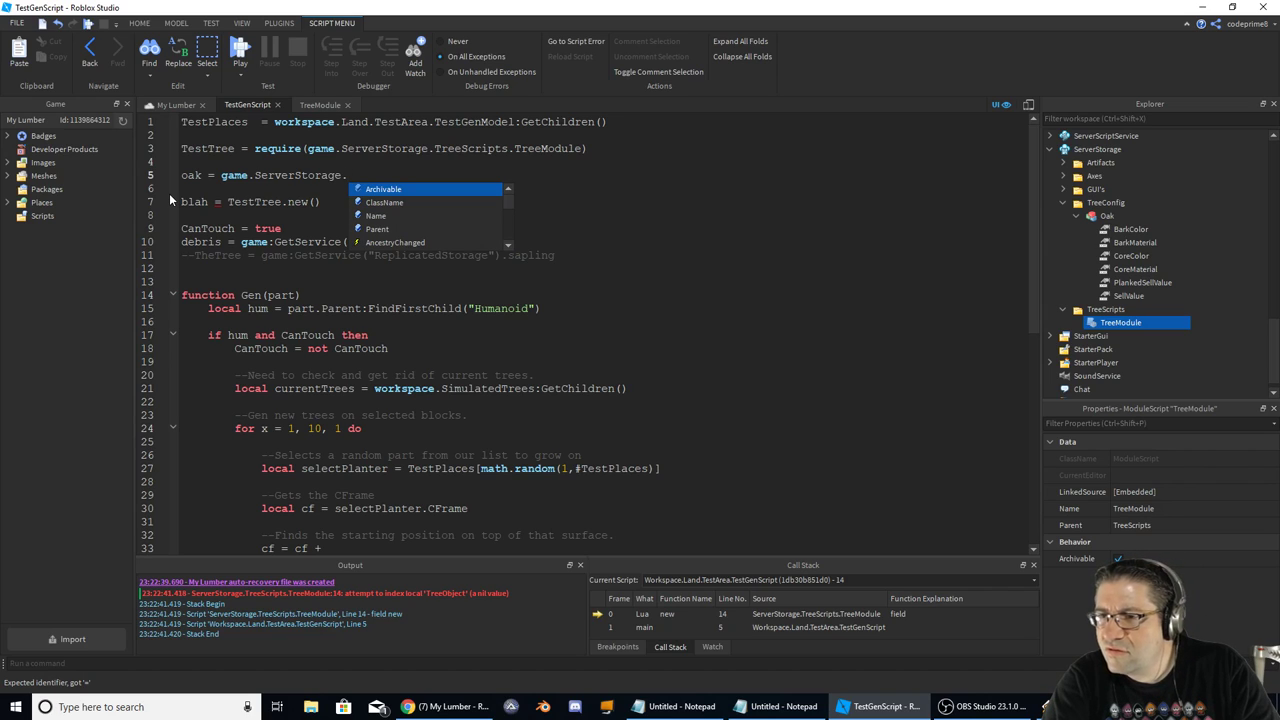
{"action": "type", "text": "TreeConfig"}
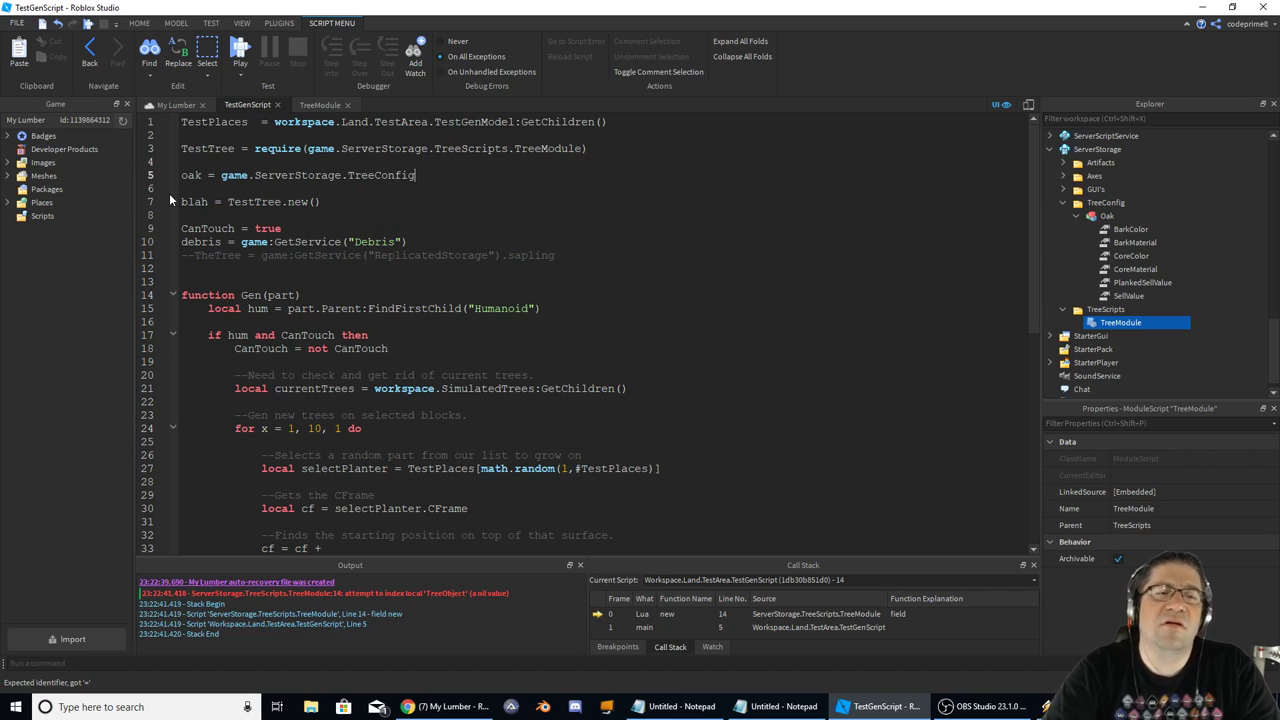
{"action": "type", "text": ".oa"}
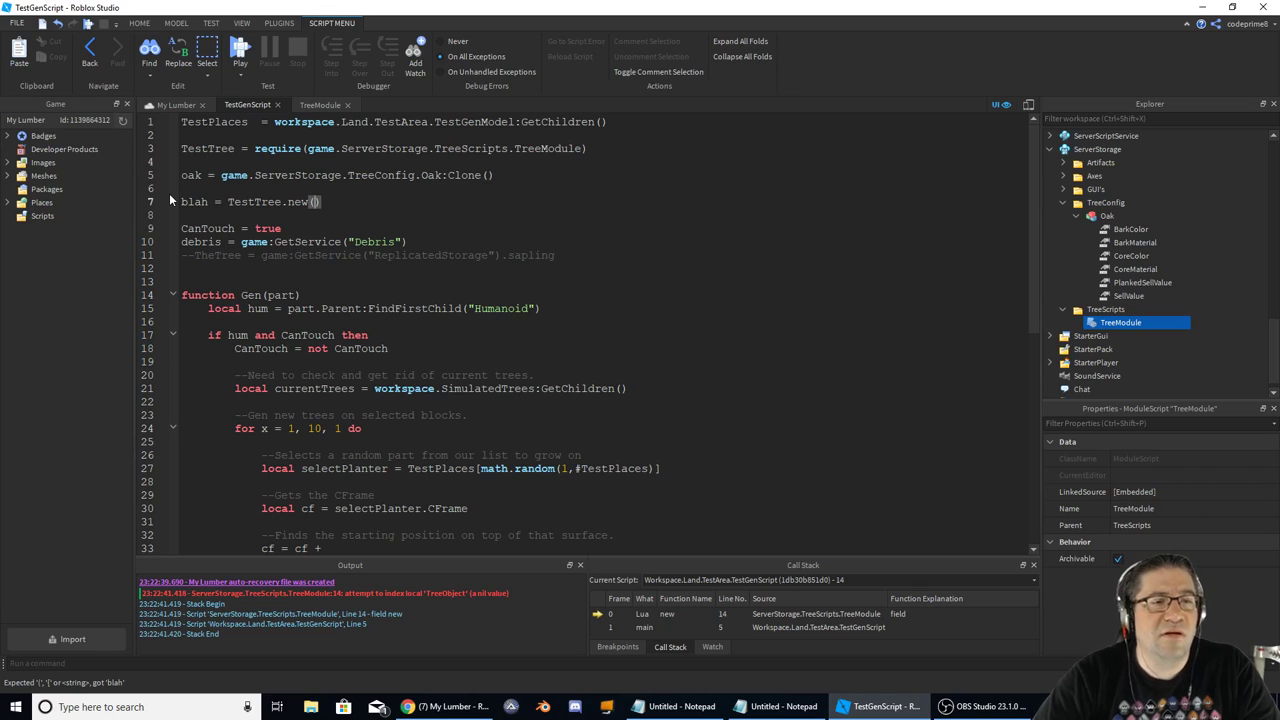
- Pass oak into TestTree.new, print blah, and start a play-test that prints a table
{"action": "type", "text": "oak"}
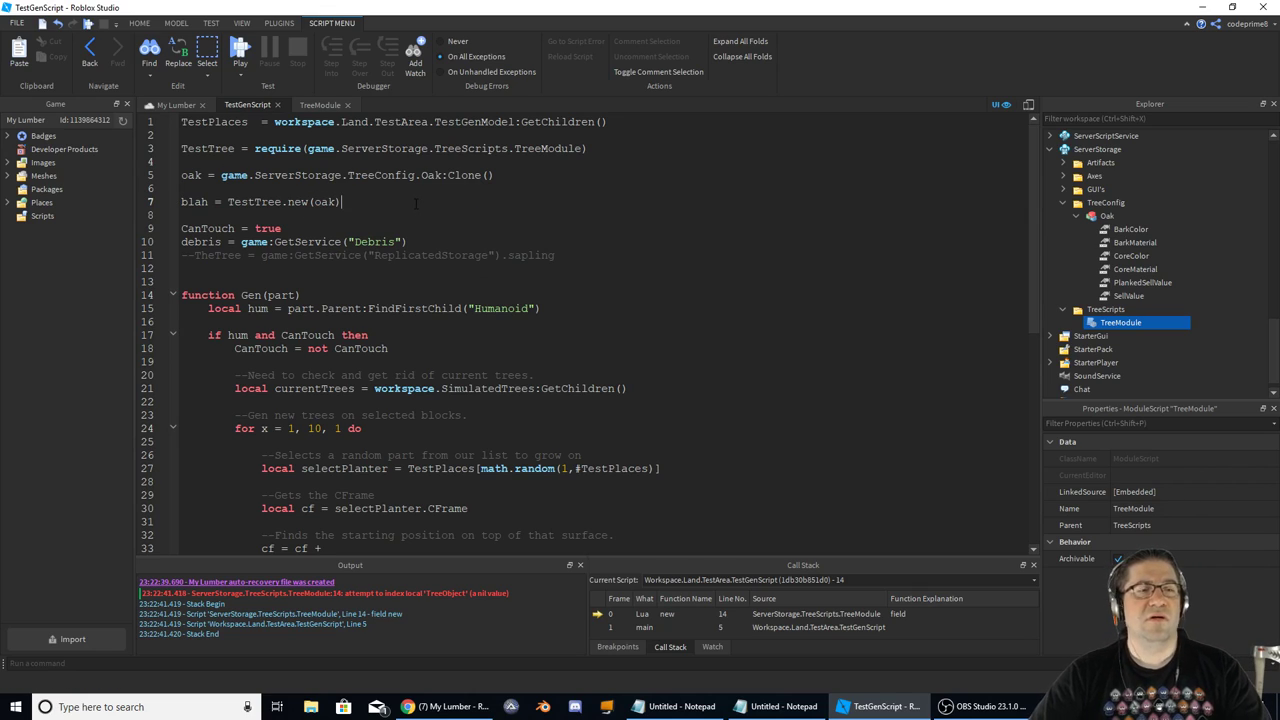
{"action": "type", "text": "print"}
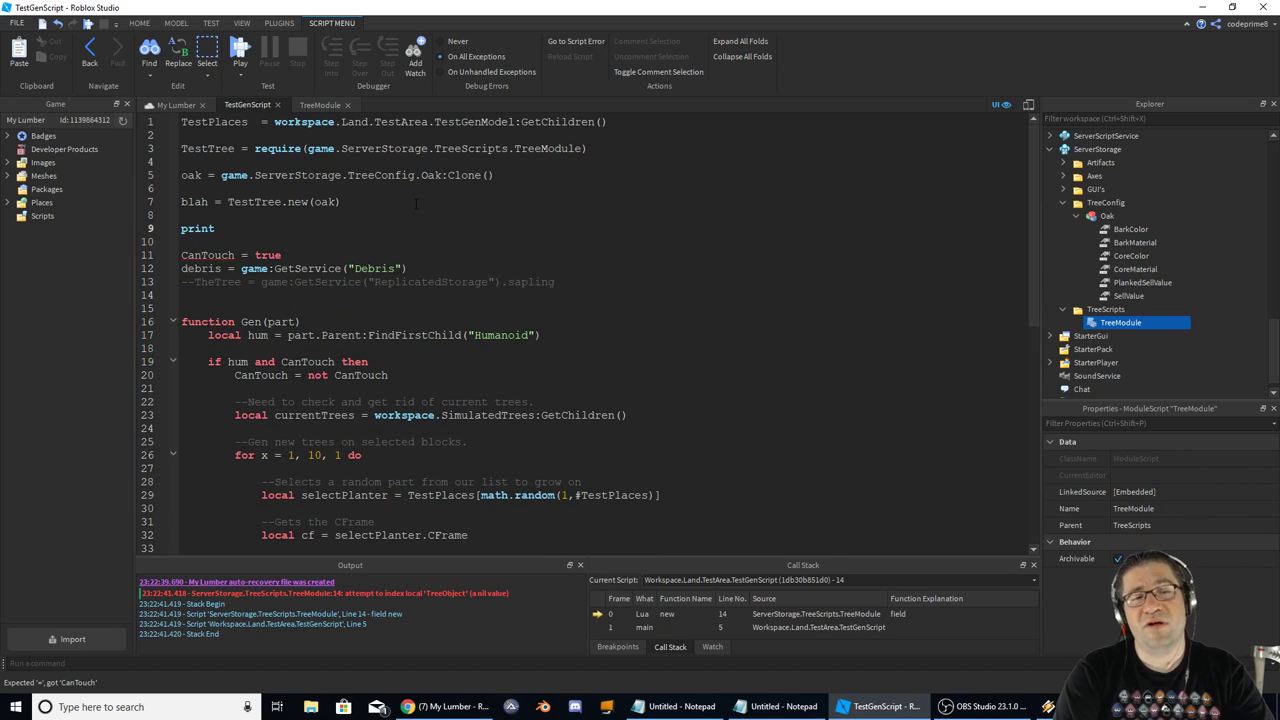
{"action": "type", "text": "(blah)"}
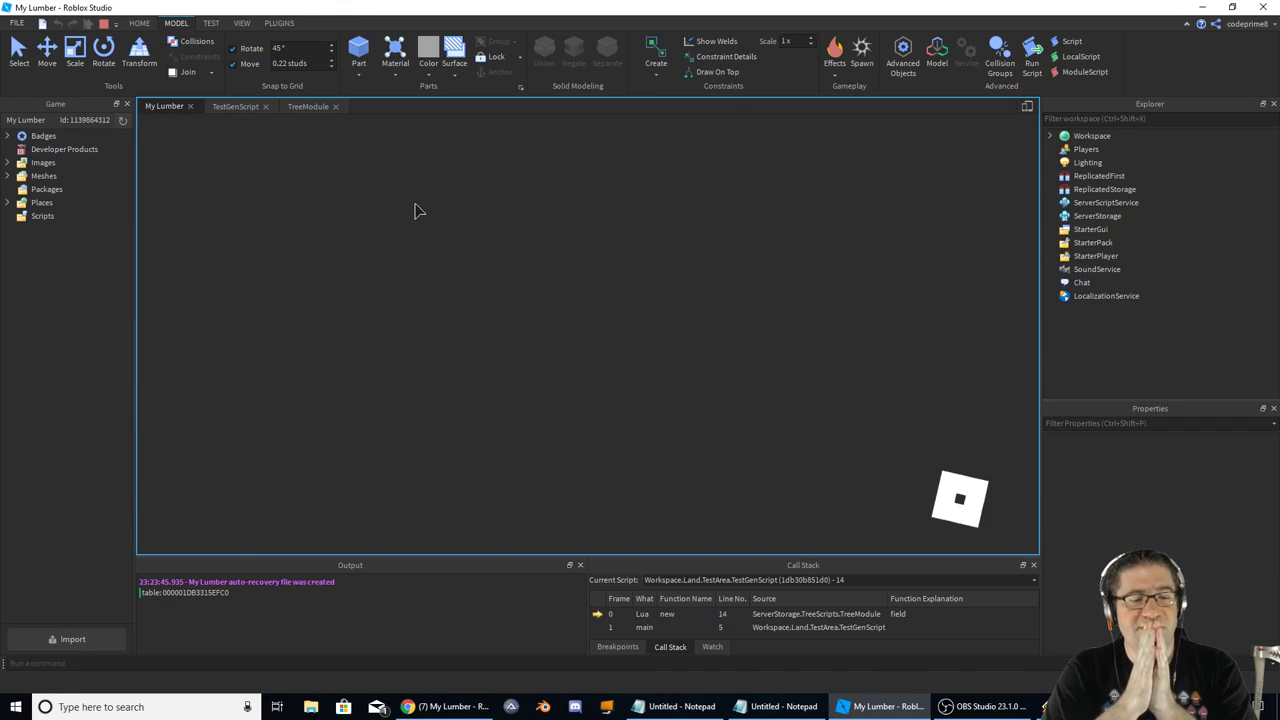
{"action": "left_click", "coordinate": [1032, 48]}
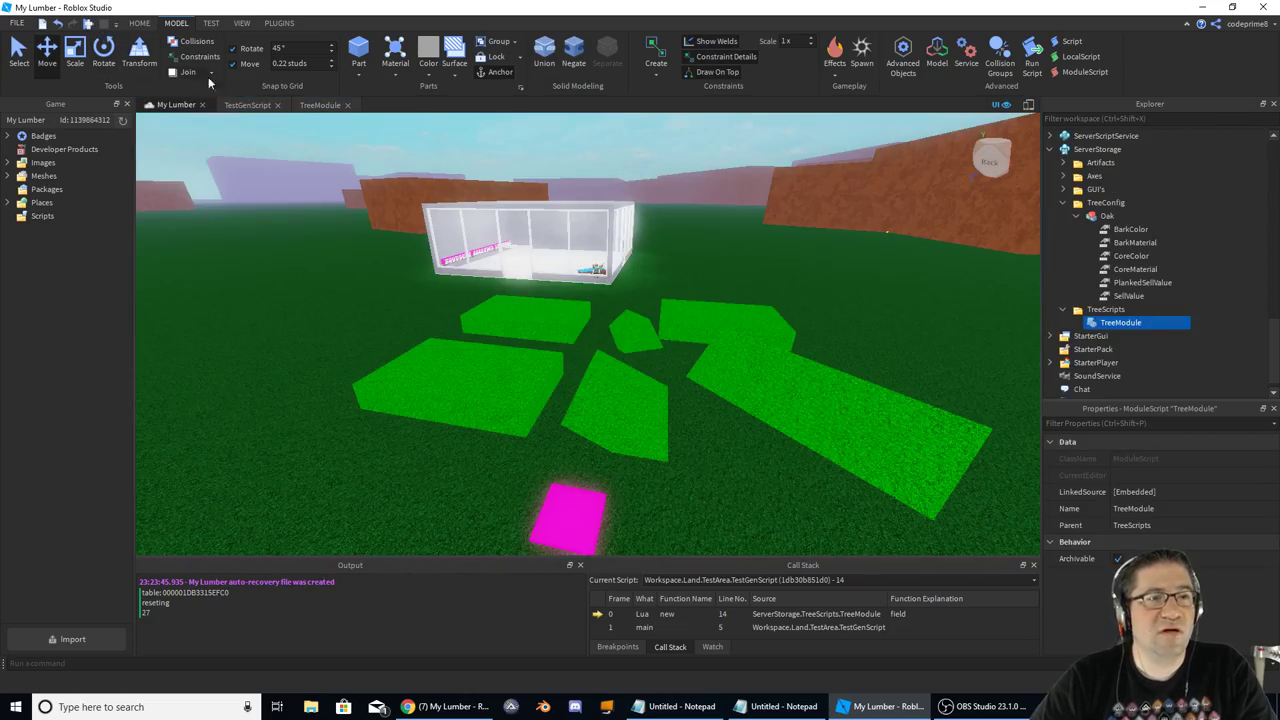
- Start an oak line on the empty line after selectPlanter in the planting loop
{"action": "left_click", "coordinate": [248, 104]}
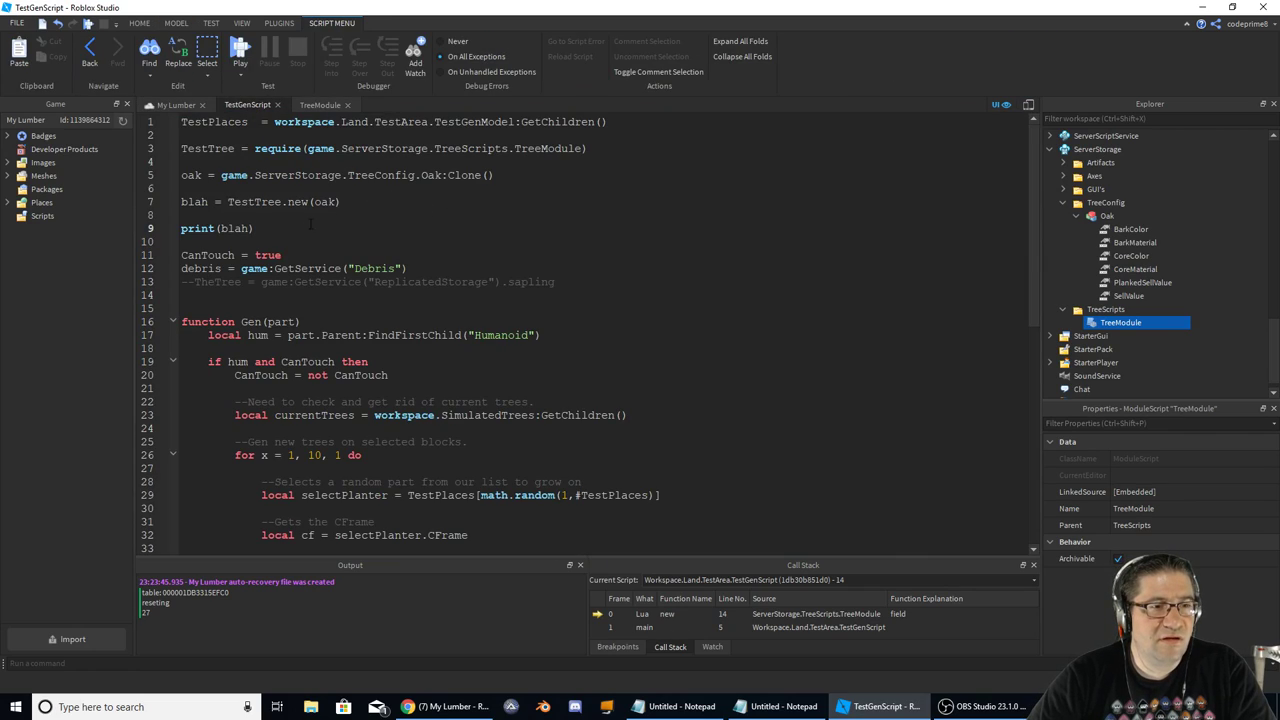
{"action": "scroll", "scroll_direction": "down", "scroll_amount": 3}
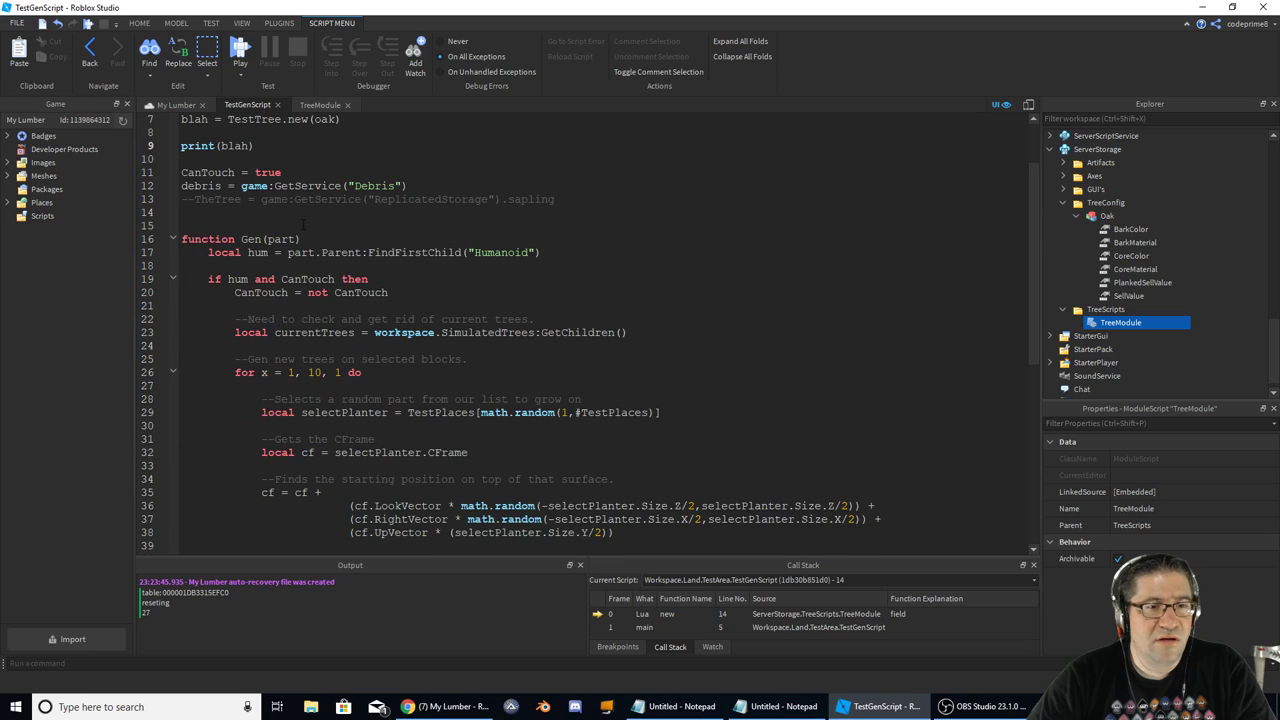
{"action": "scroll", "scroll_direction": "up", "scroll_amount": 3}
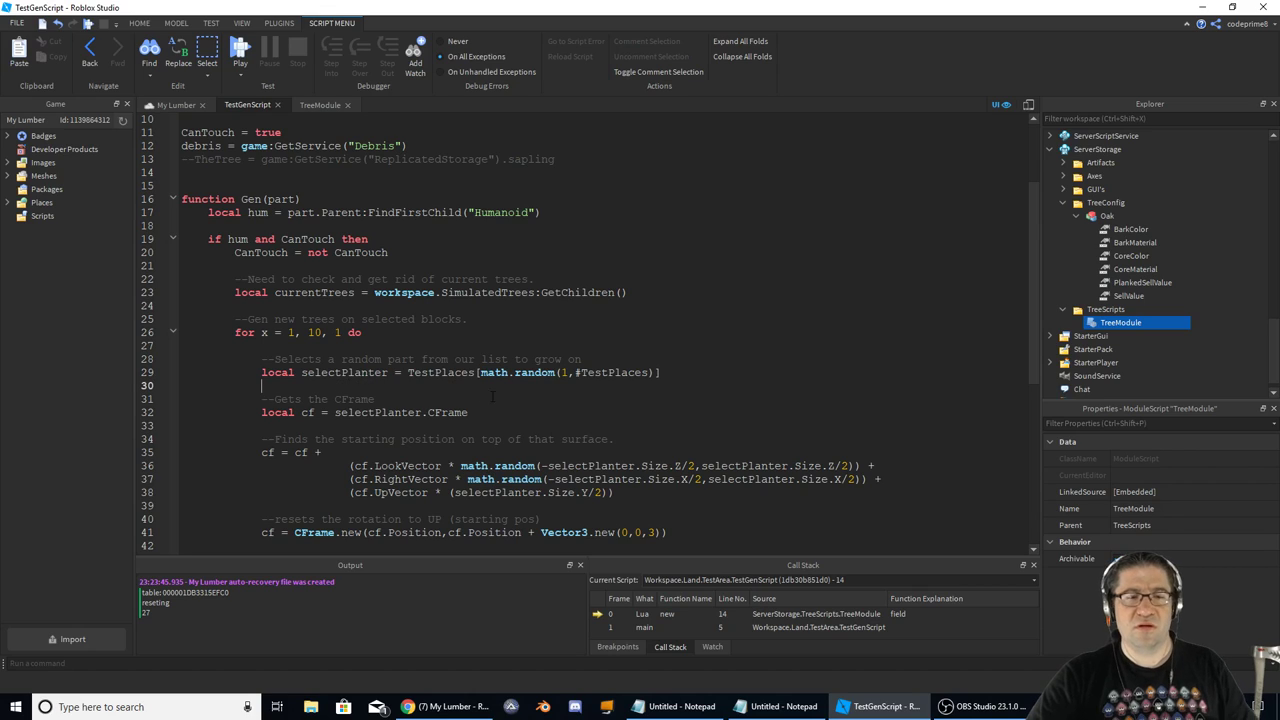
{"action": "type", "text": "oa"}
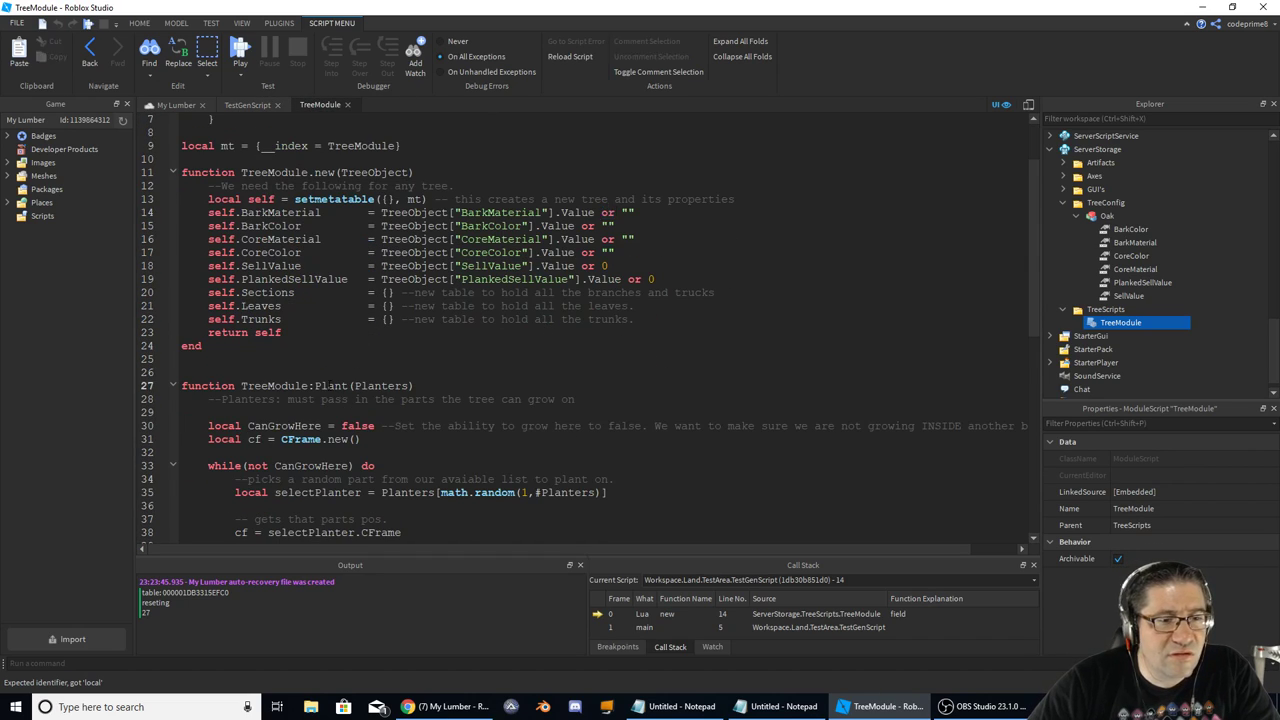
- Review TreeModule's Plant function and compare TestPlaces with its GetChildren definition
{"action": "double_click", "coordinate": [330, 384]}
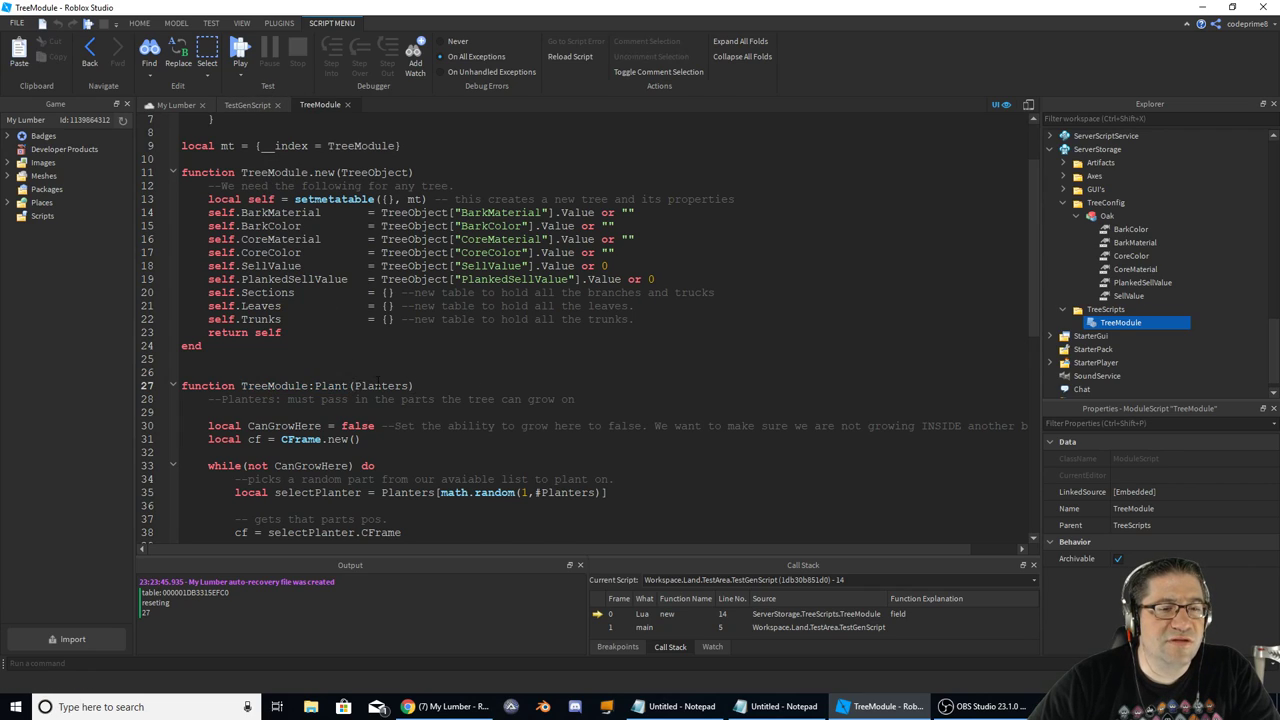
{"action": "double_click", "coordinate": [380, 384]}
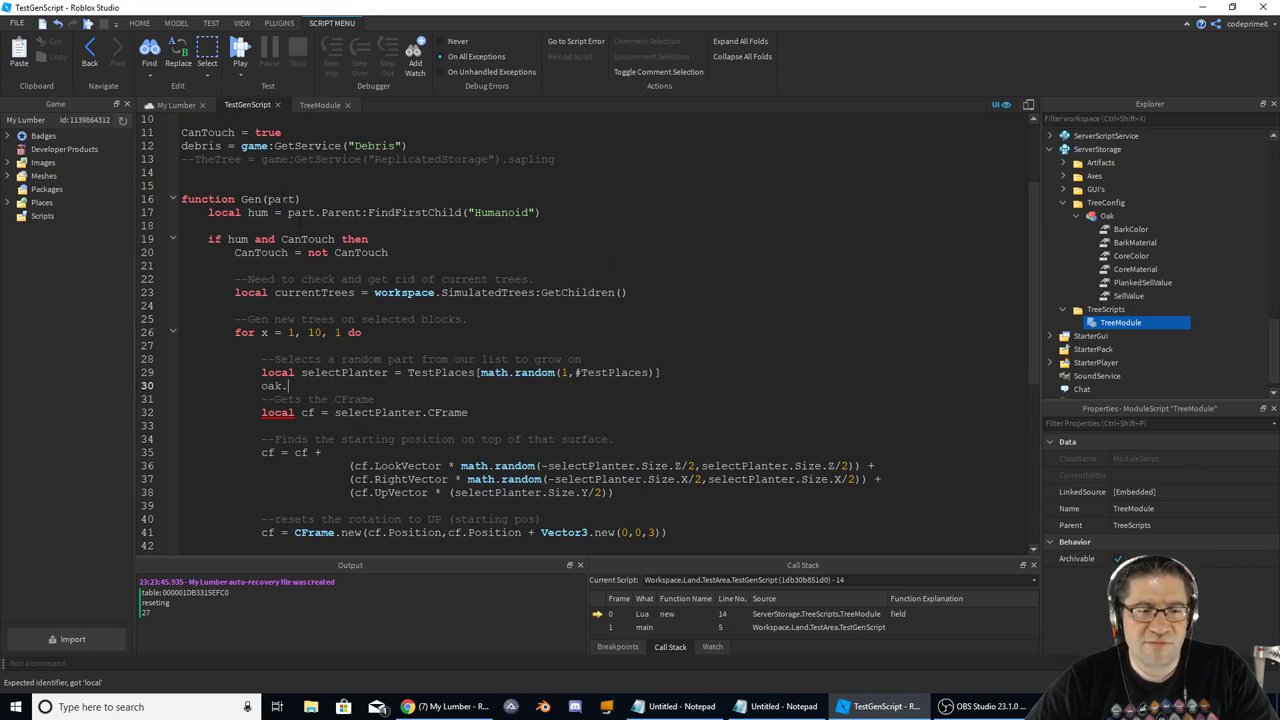
{"action": "double_click", "coordinate": [344, 372]}
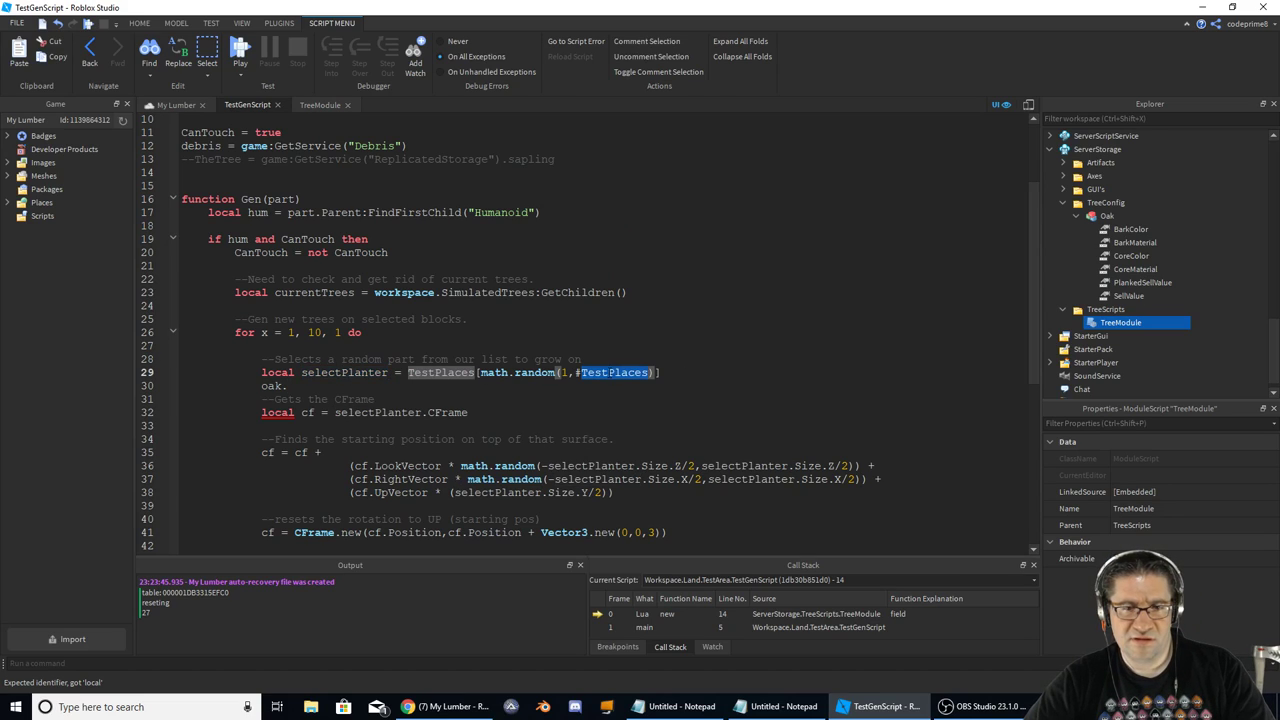
{"action": "scroll", "scroll_direction": "up", "scroll_amount": 3}
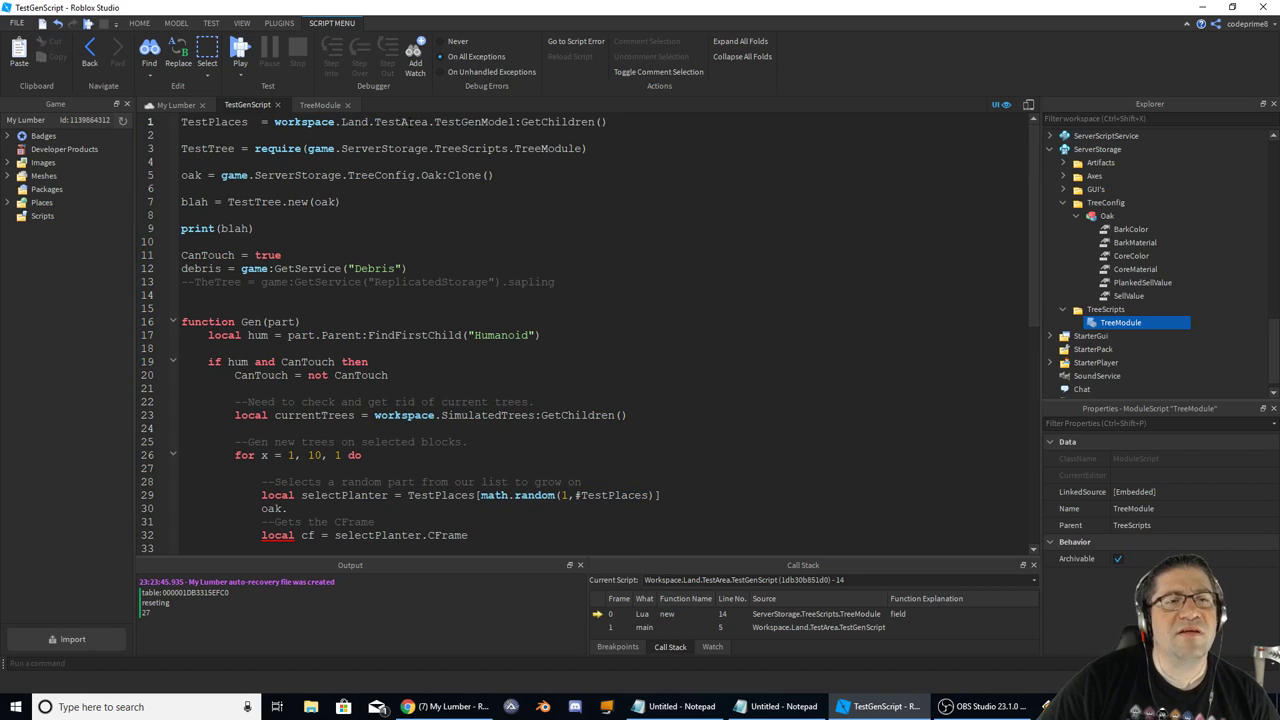
{"action": "double_click", "coordinate": [556, 122]}
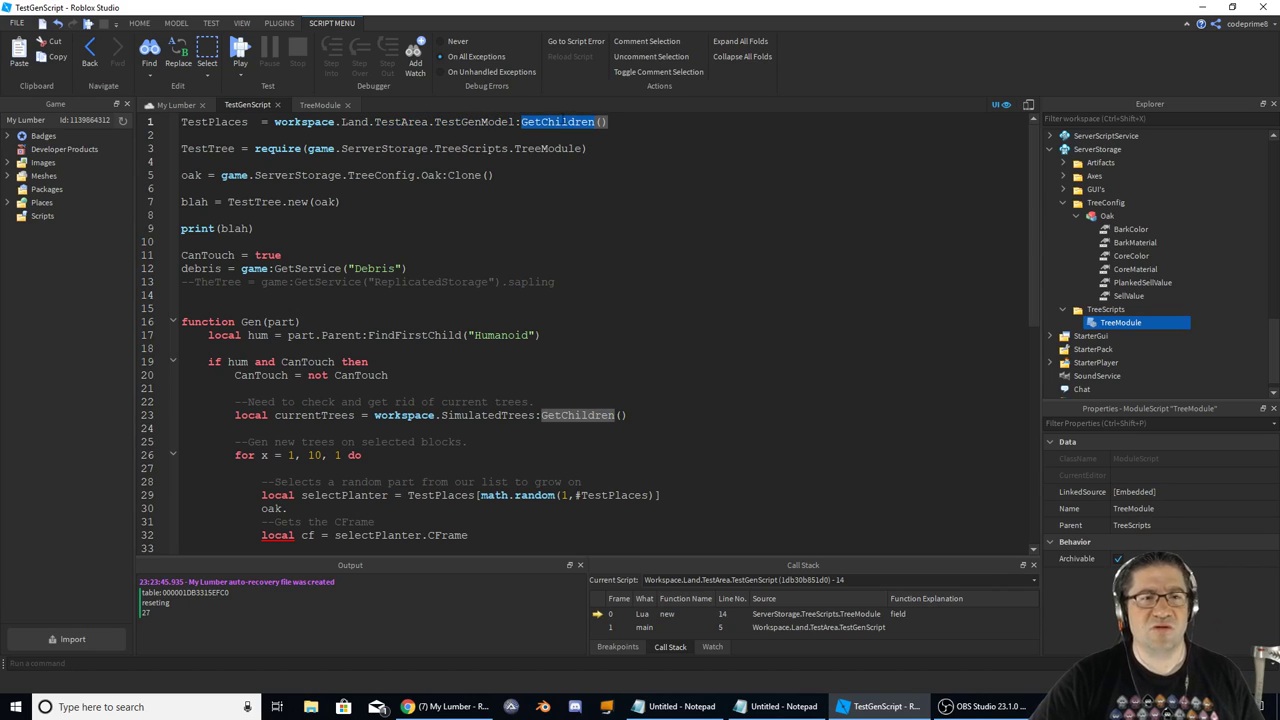
{"action": "double_click", "coordinate": [212, 122]}
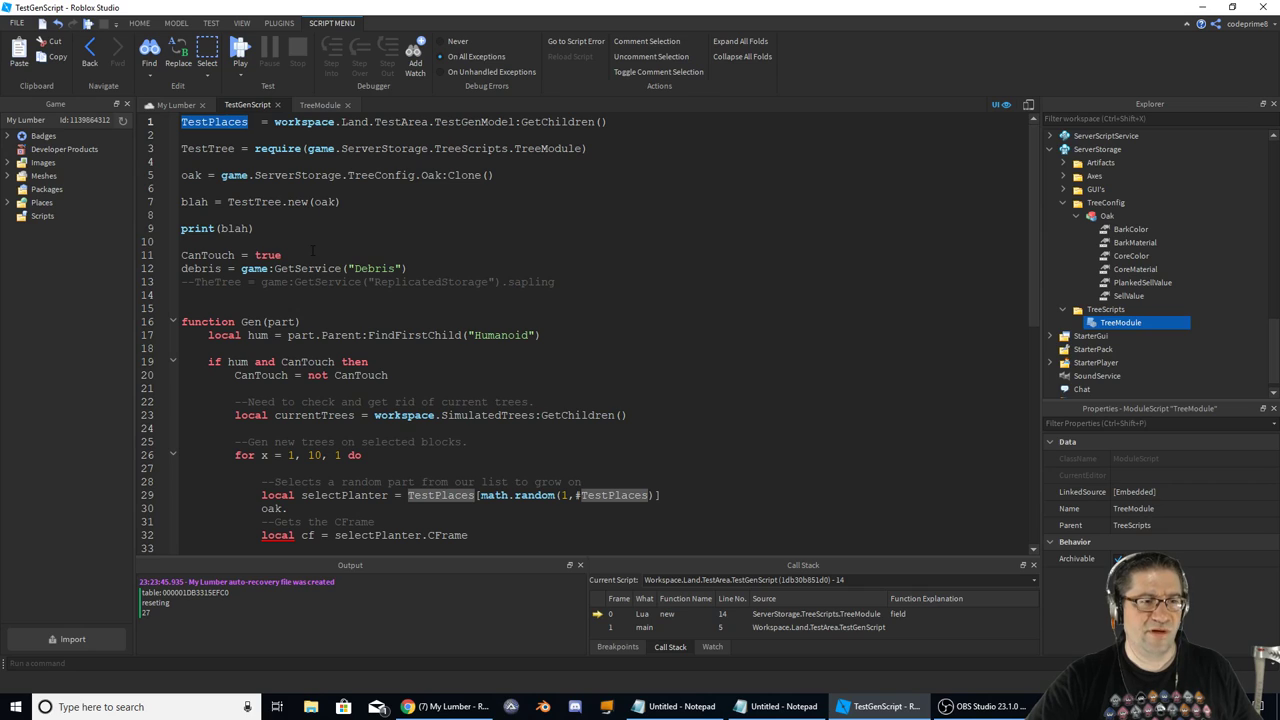
- Begin rewriting print(blah) into a blah:Plan call on line 9
{"action": "left_click", "coordinate": [330, 228]}
{"action": "type", "text": "bla"}
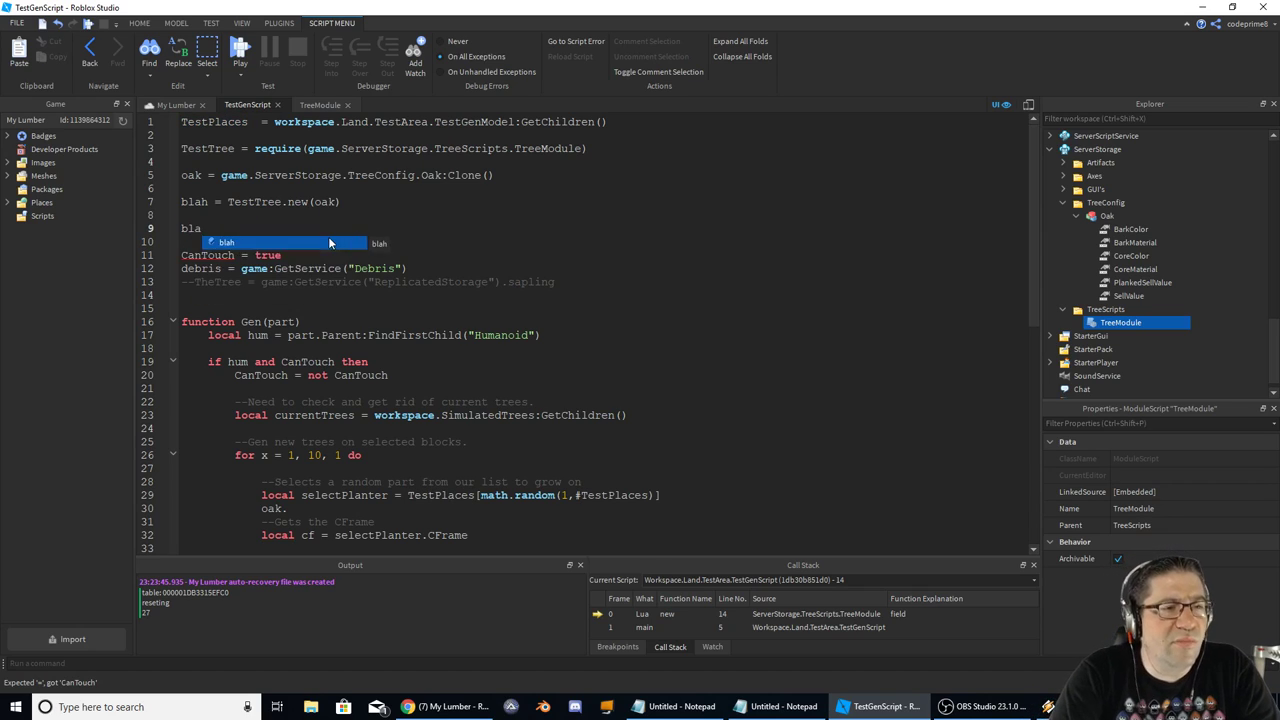
{"action": "type", "text": ":Plan"}
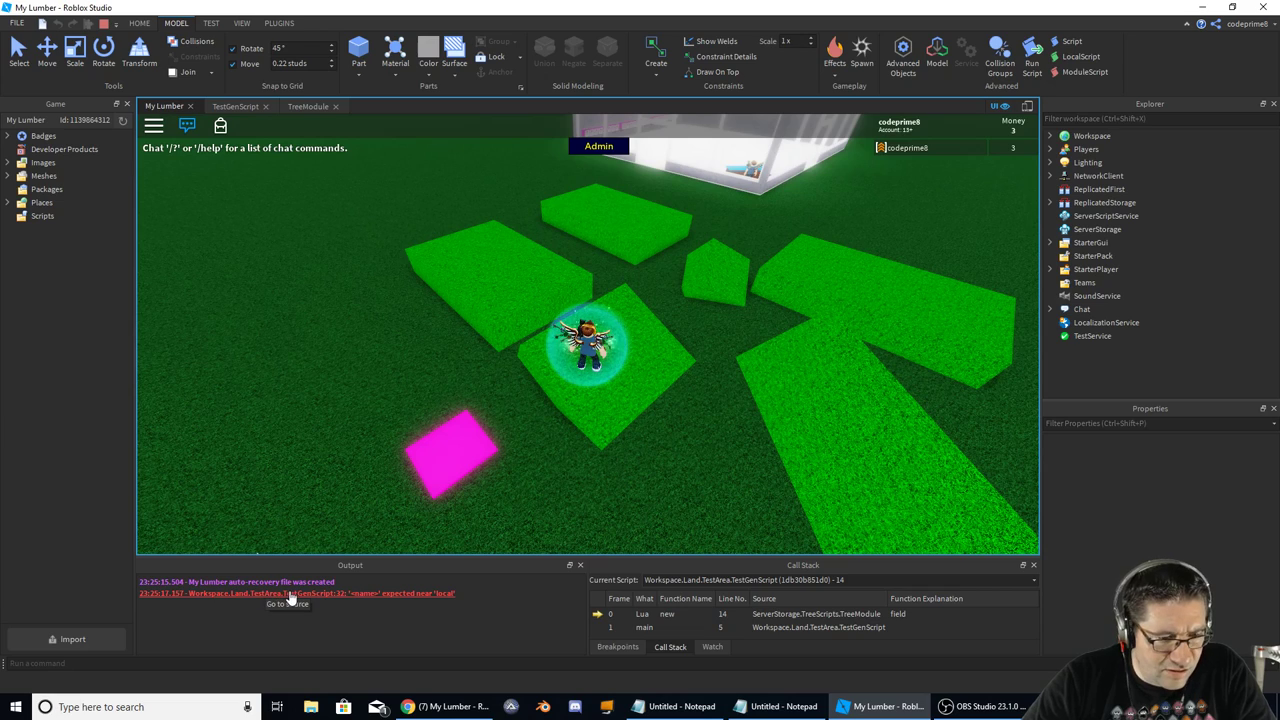
{"action": "mouse_move", "coordinate": [284, 604]}
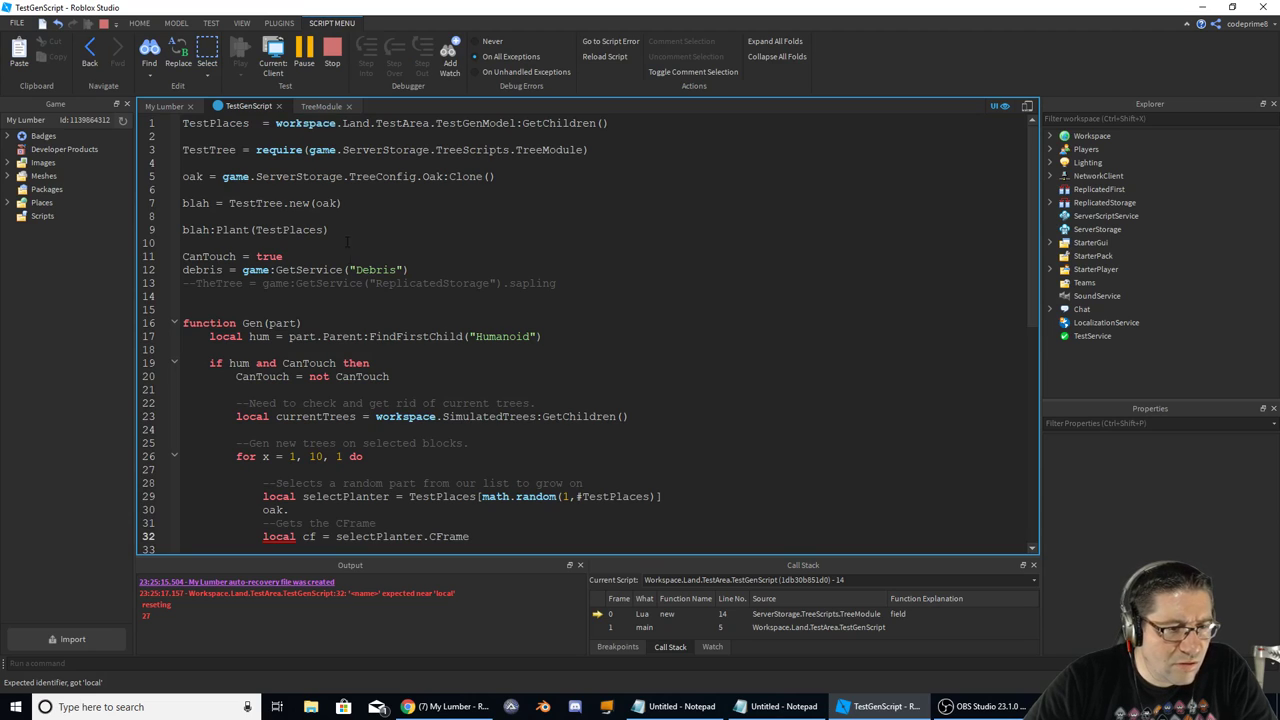
- Stop the failed play-test and return to the planting loop
{"action": "scroll", "scroll_direction": "down", "scroll_amount": 3}
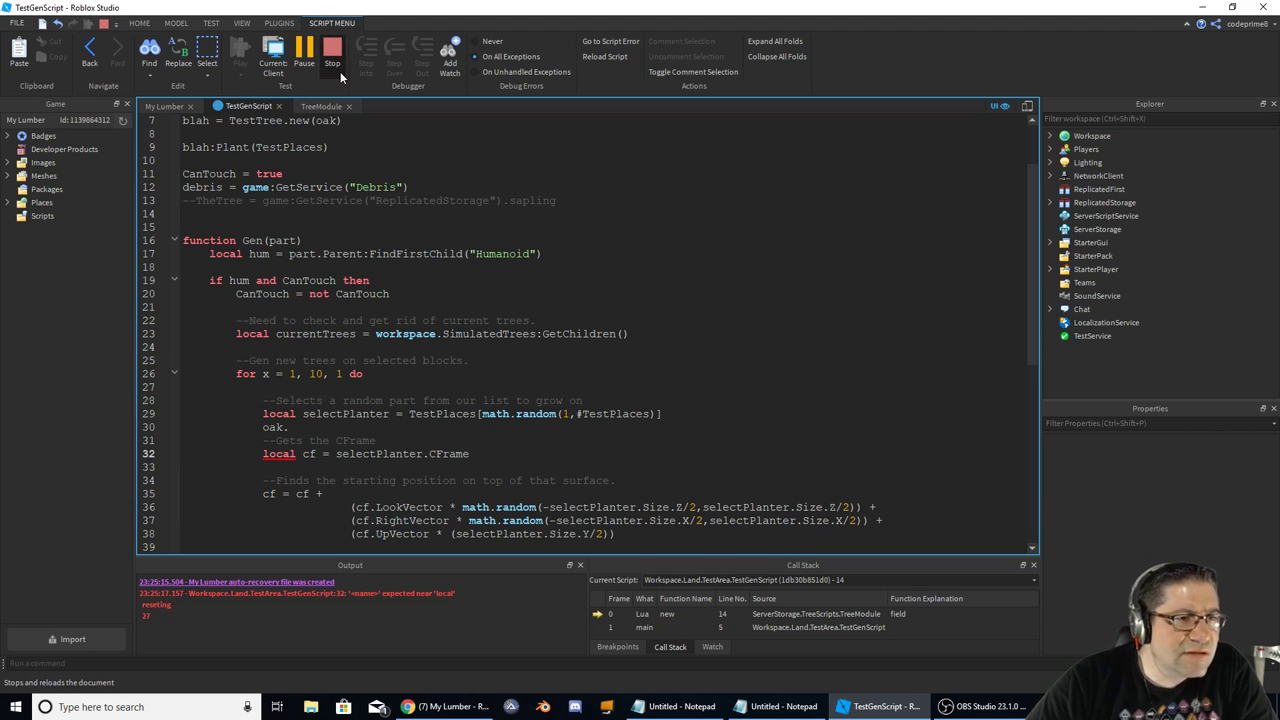
{"action": "left_click", "coordinate": [332, 52]}
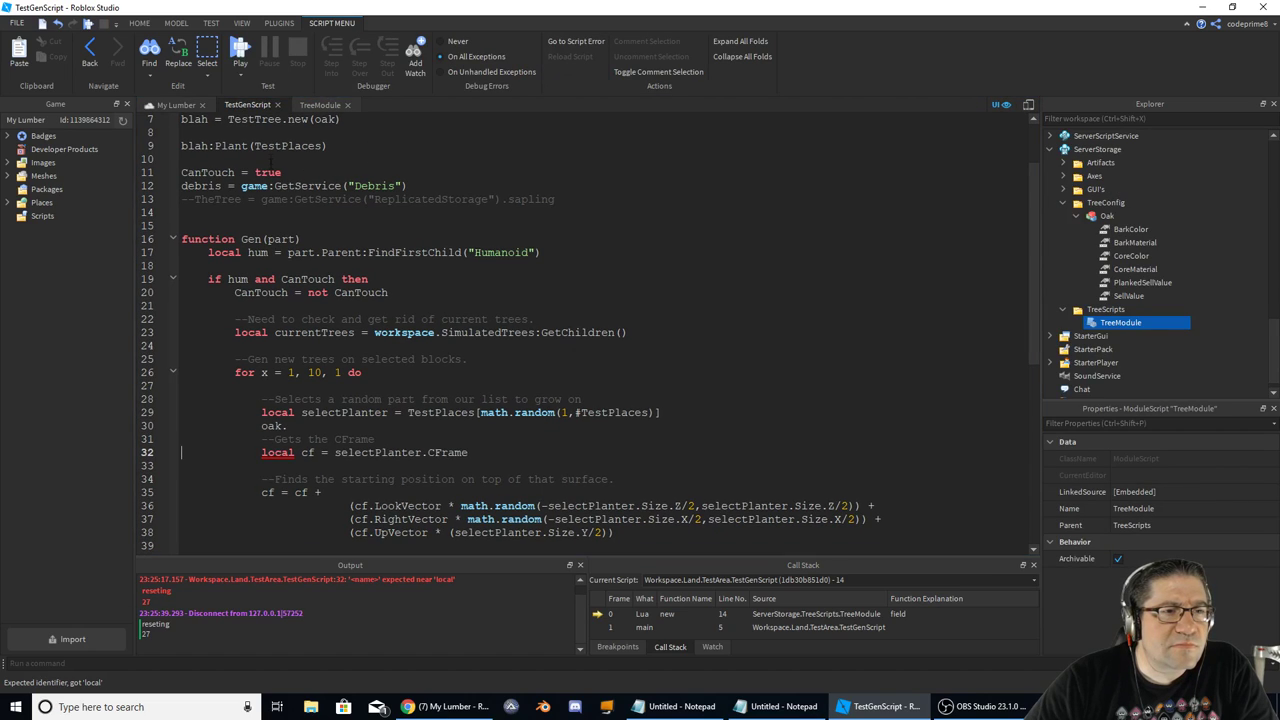
{"action": "scroll", "scroll_direction": "up", "scroll_amount": 3}
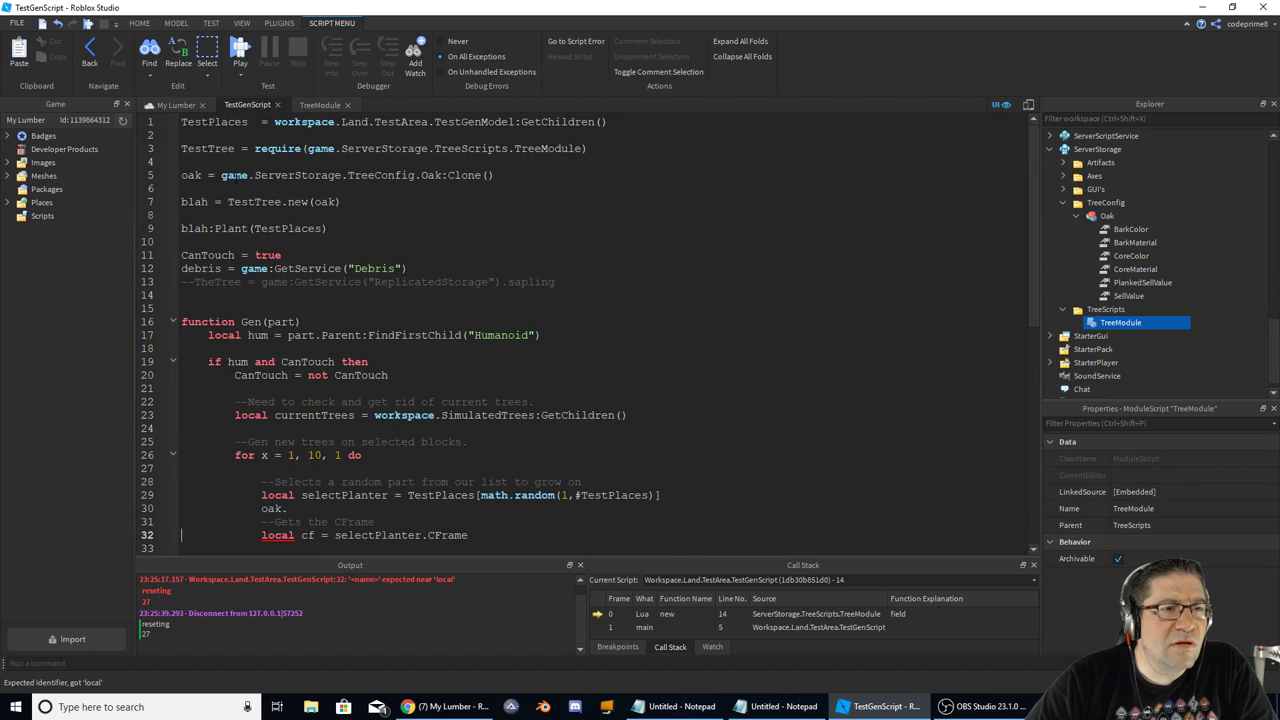
{"action": "scroll", "scroll_direction": "down", "scroll_amount": 3}
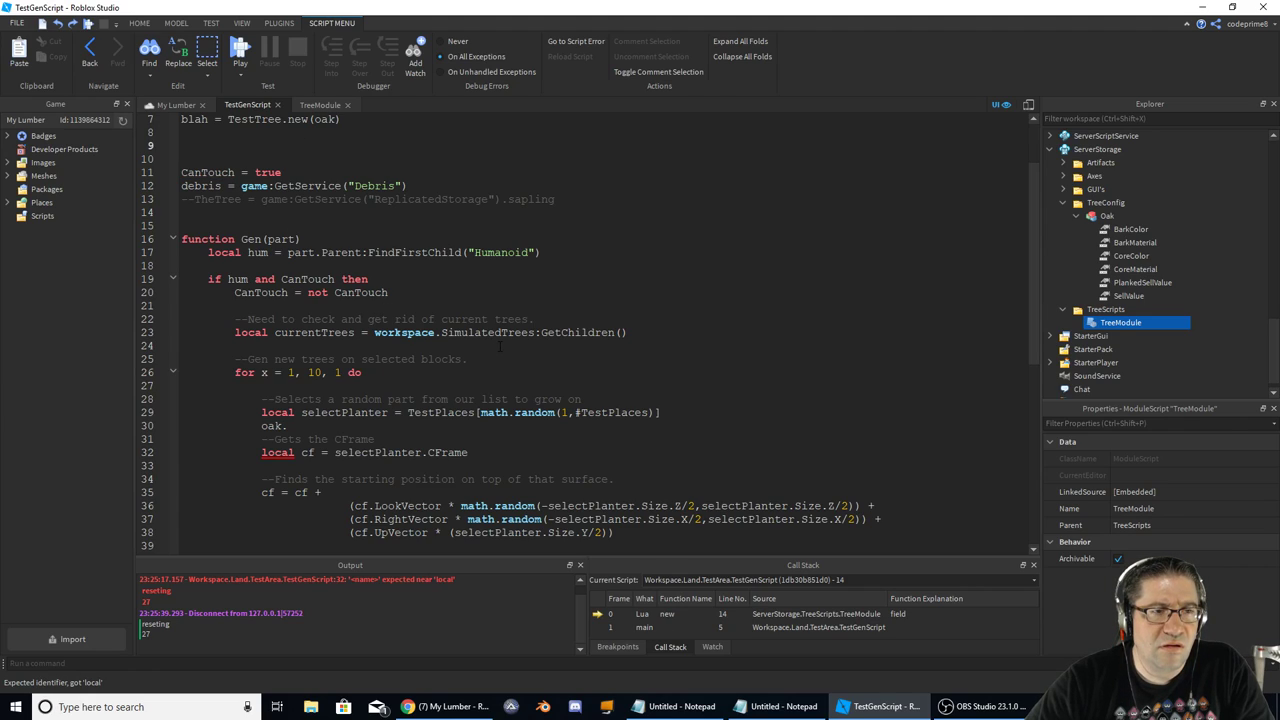
- Keep blah:Plant(TestPlaces) on line 9 and remove the unfinished oak. line from the loop
{"action": "type", "text": "print(blah)"}
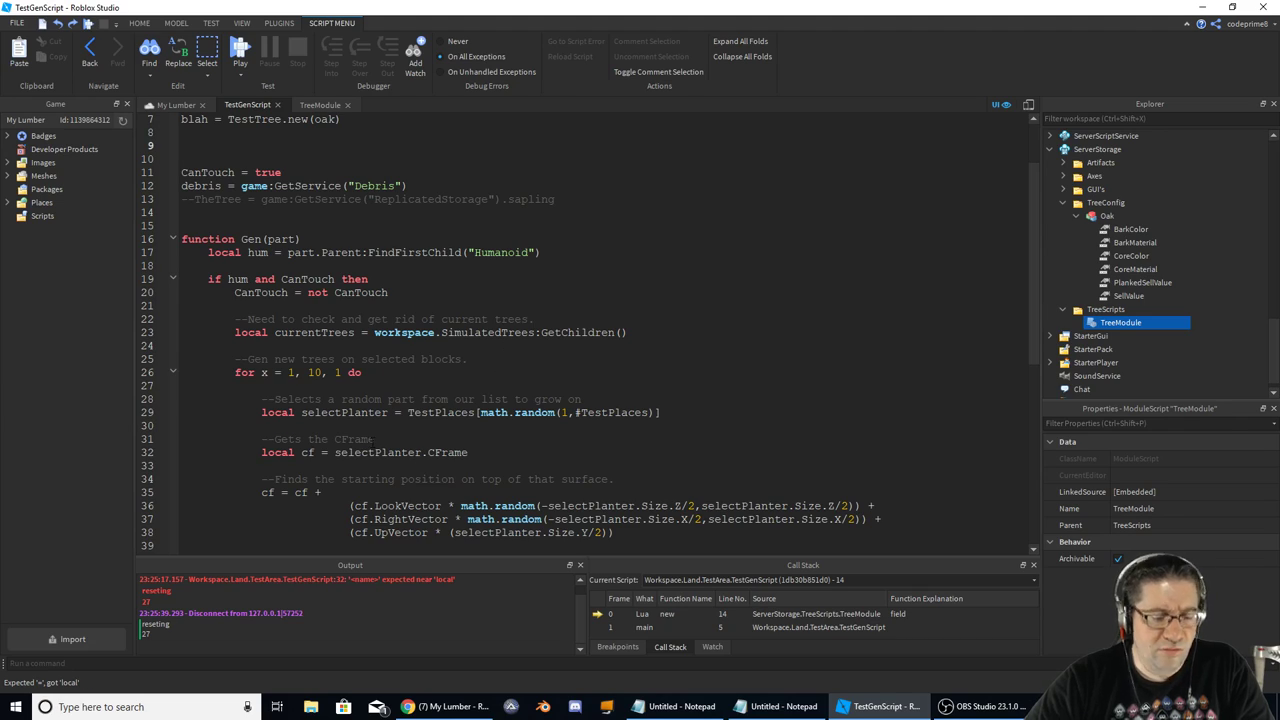
{"action": "type", "text": "oak."}
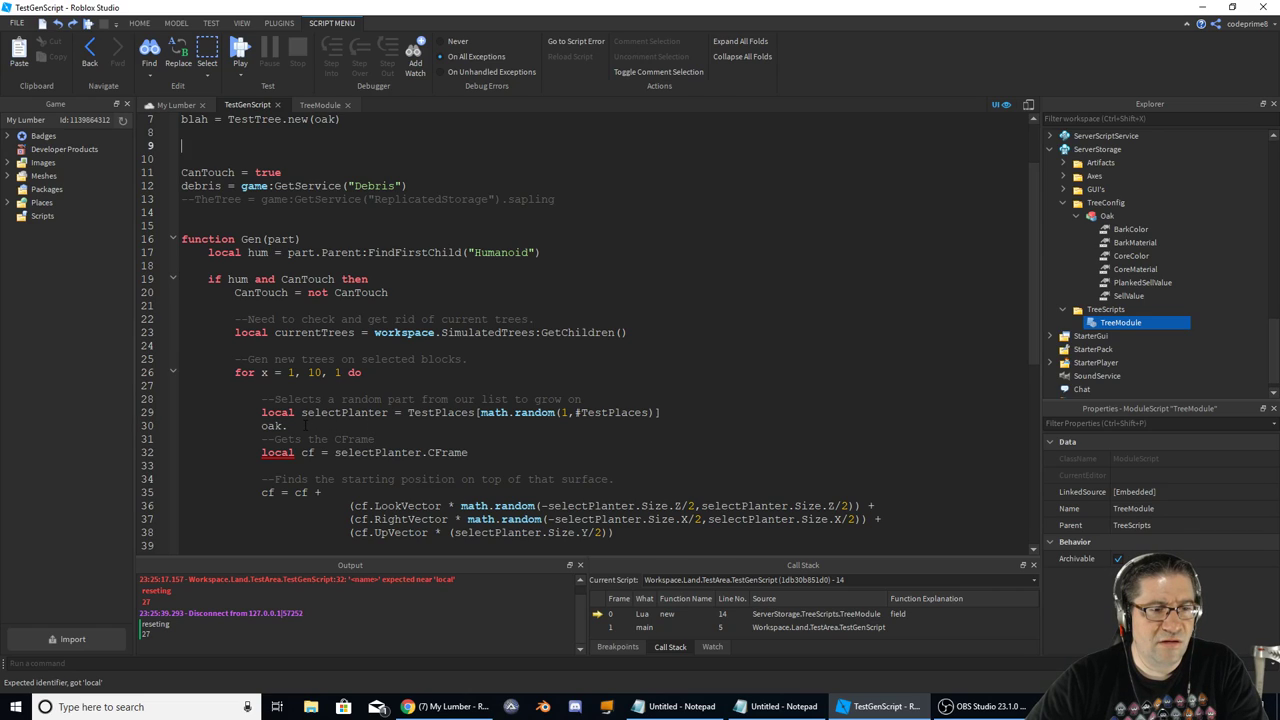
{"action": "type", "text": "blah:Plant(TestPlaces"}
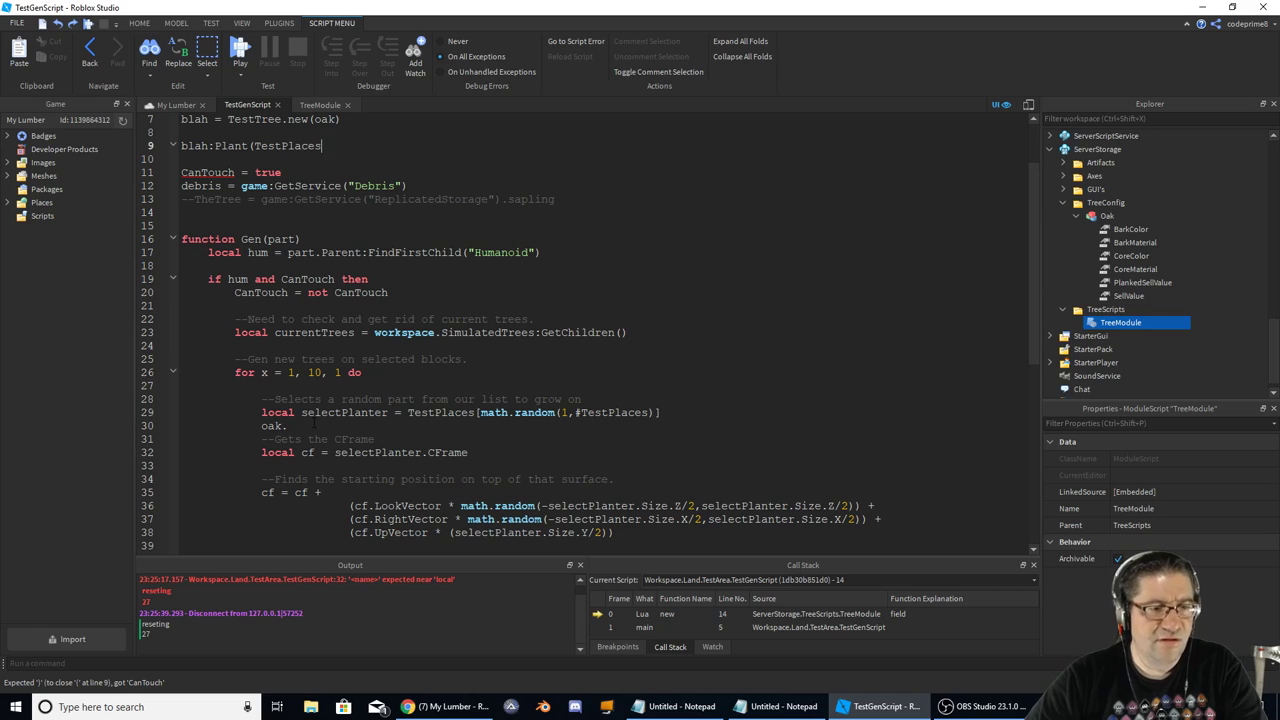
{"action": "double_click", "coordinate": [272, 424]}
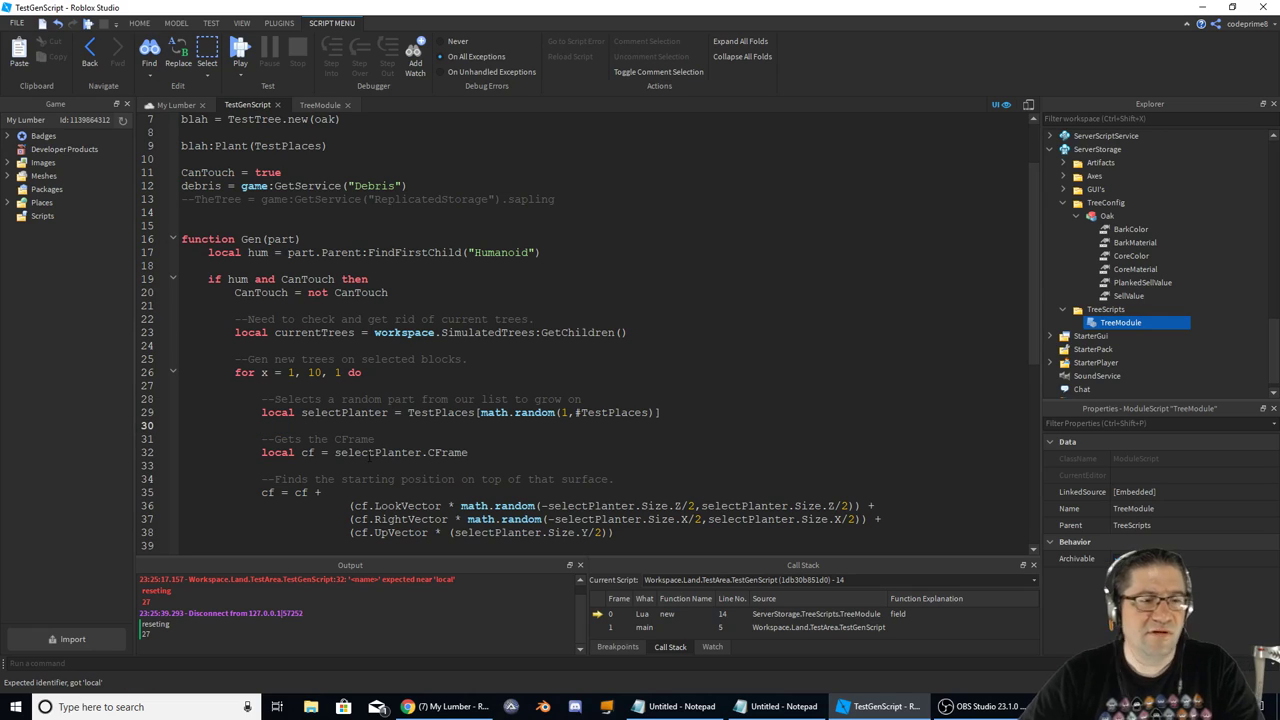
{"action": "scroll", "scroll_direction": "up", "scroll_amount": 3}
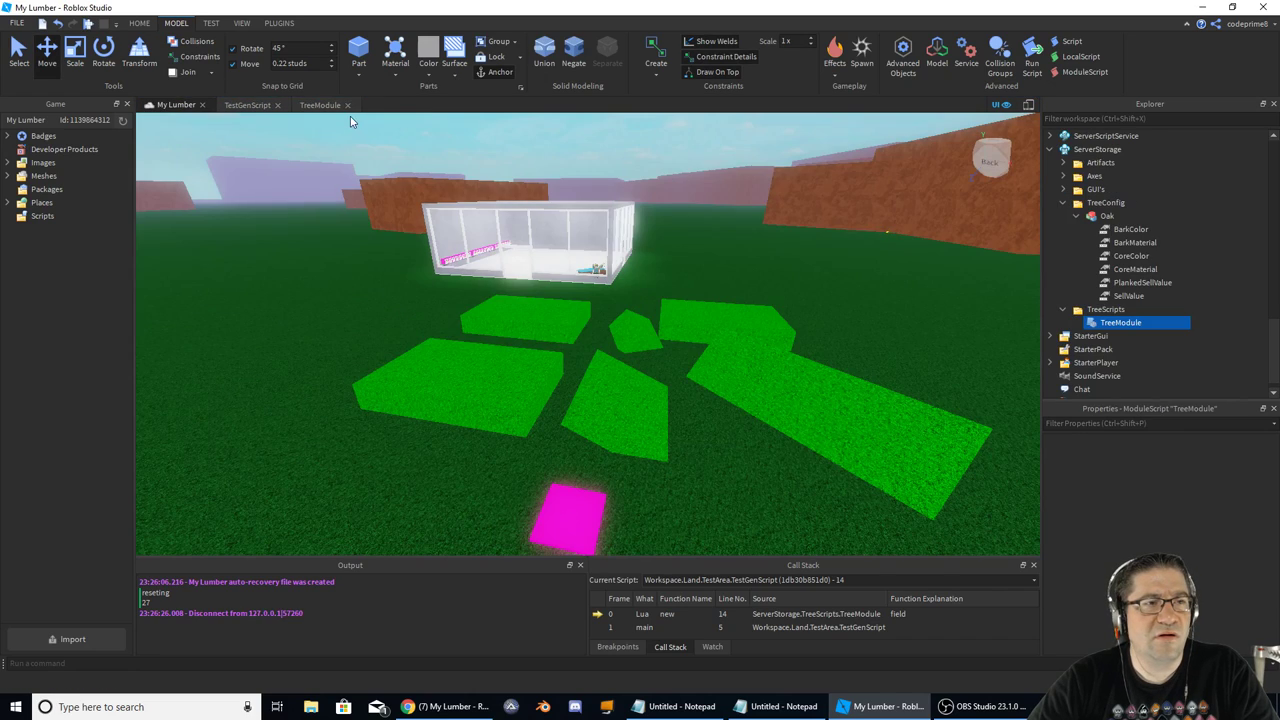
- Switch to TreeModule and read through the Plant function body
{"action": "left_click", "coordinate": [320, 104]}
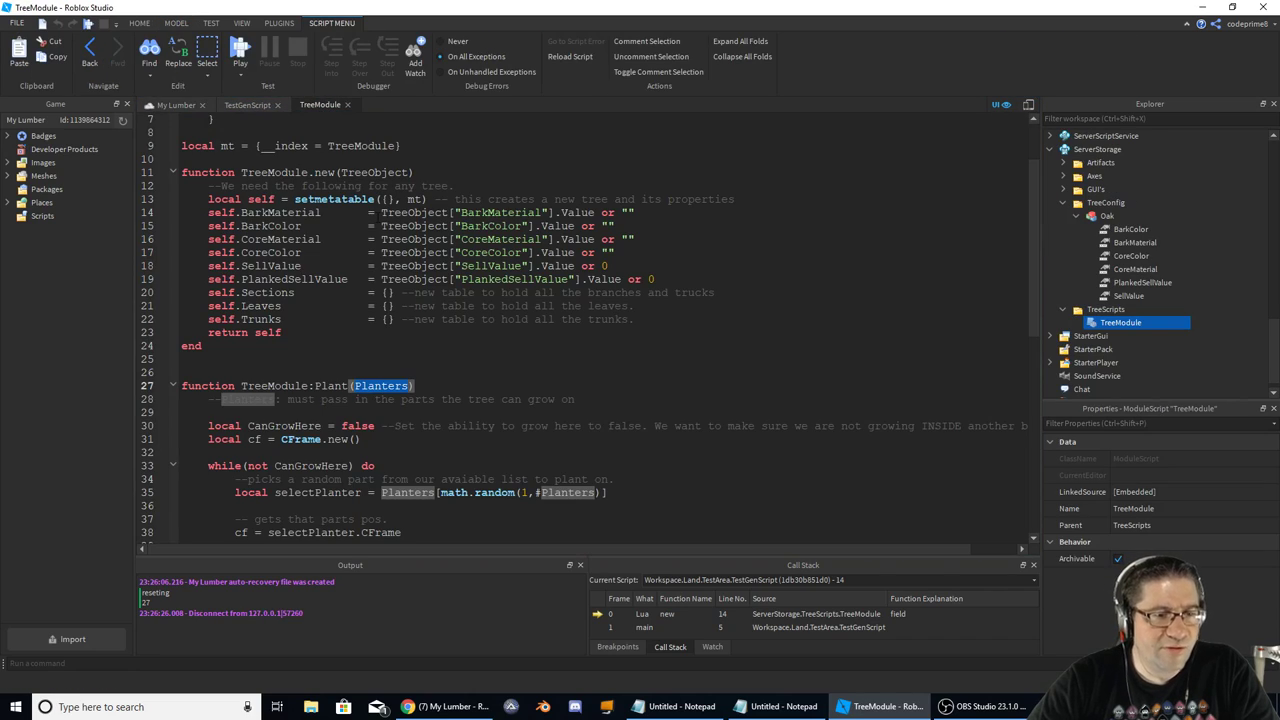
{"action": "scroll", "scroll_direction": "up", "scroll_amount": 3}
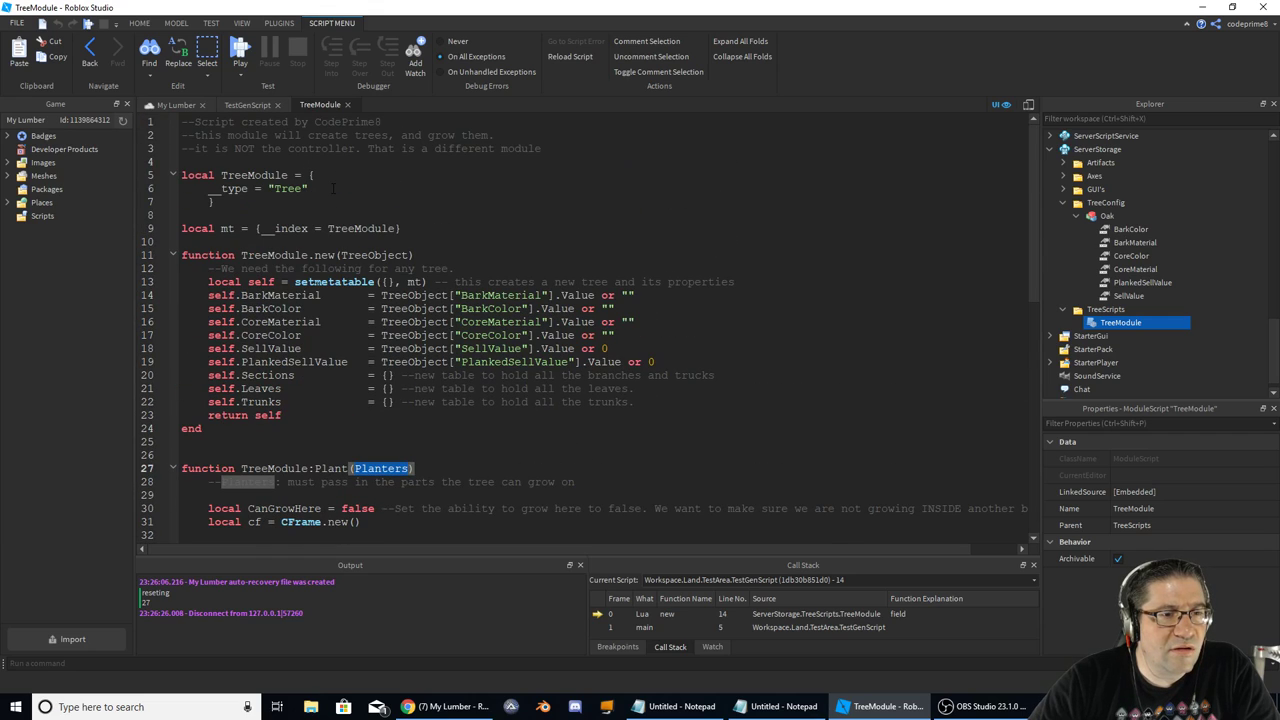
{"action": "scroll", "scroll_direction": "down", "scroll_amount": 3}
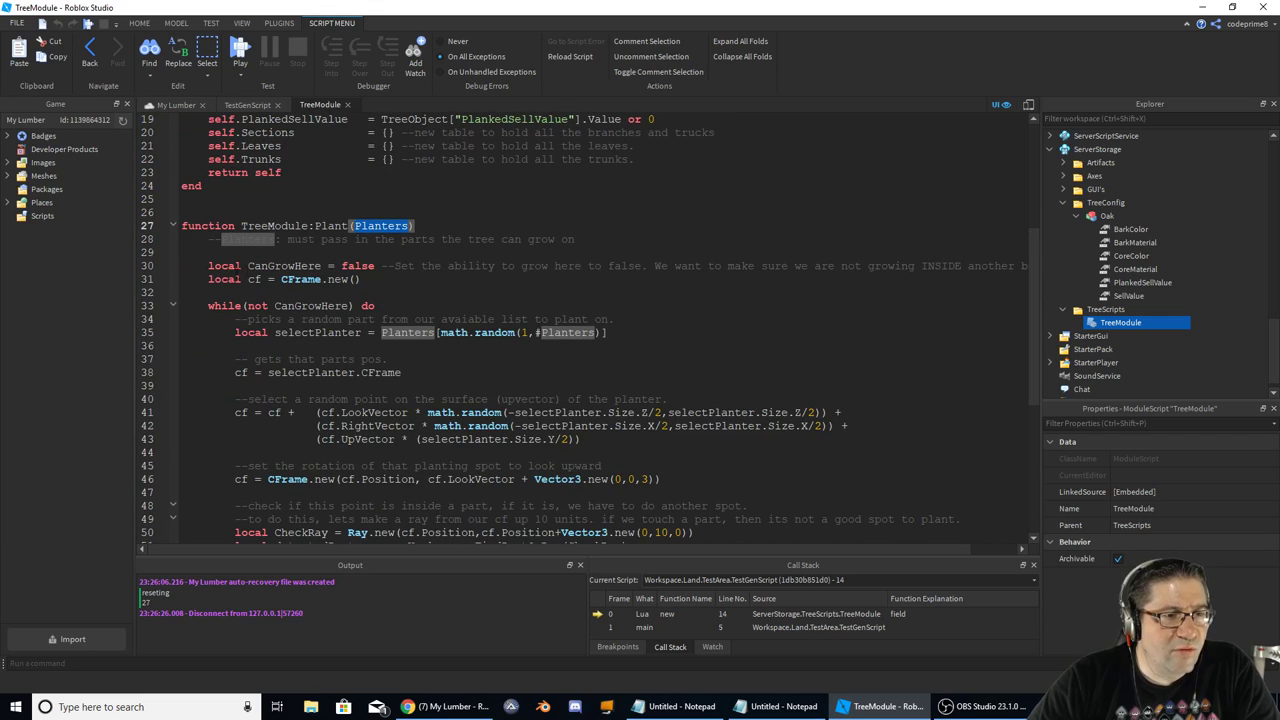
{"action": "scroll", "scroll_direction": "down", "scroll_amount": 3}
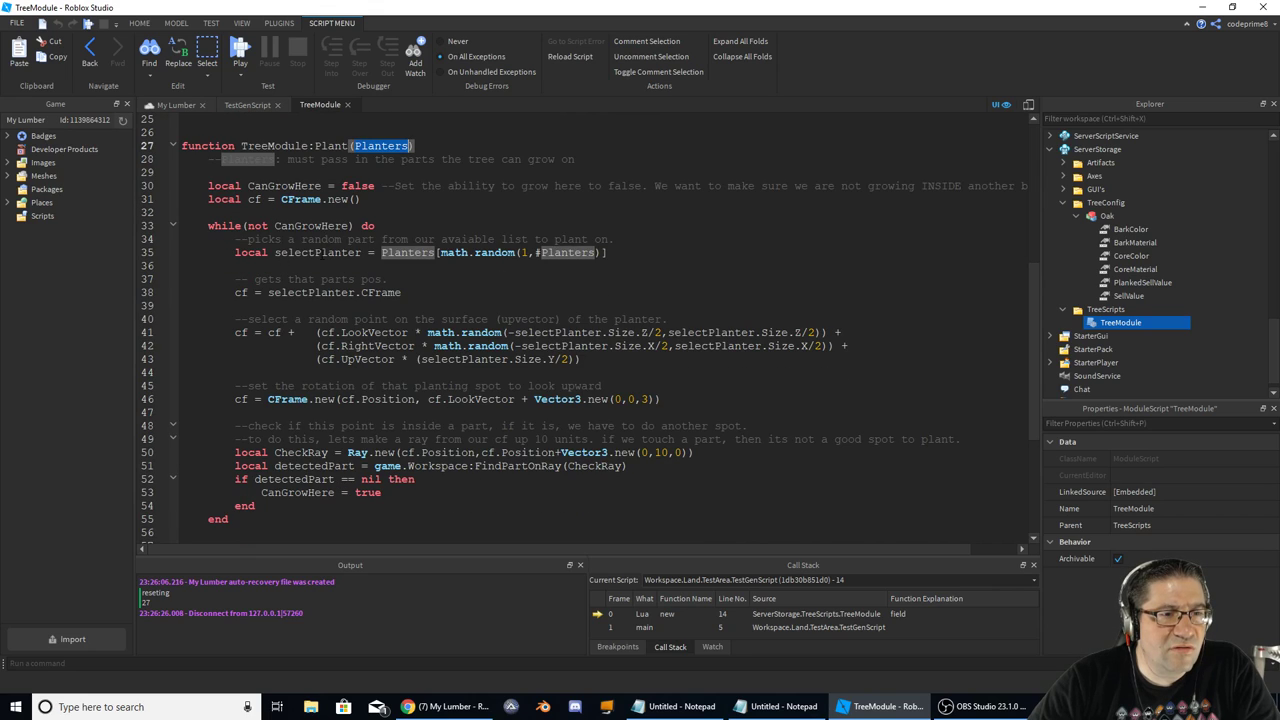
{"action": "scroll", "scroll_direction": "down", "scroll_amount": 3}
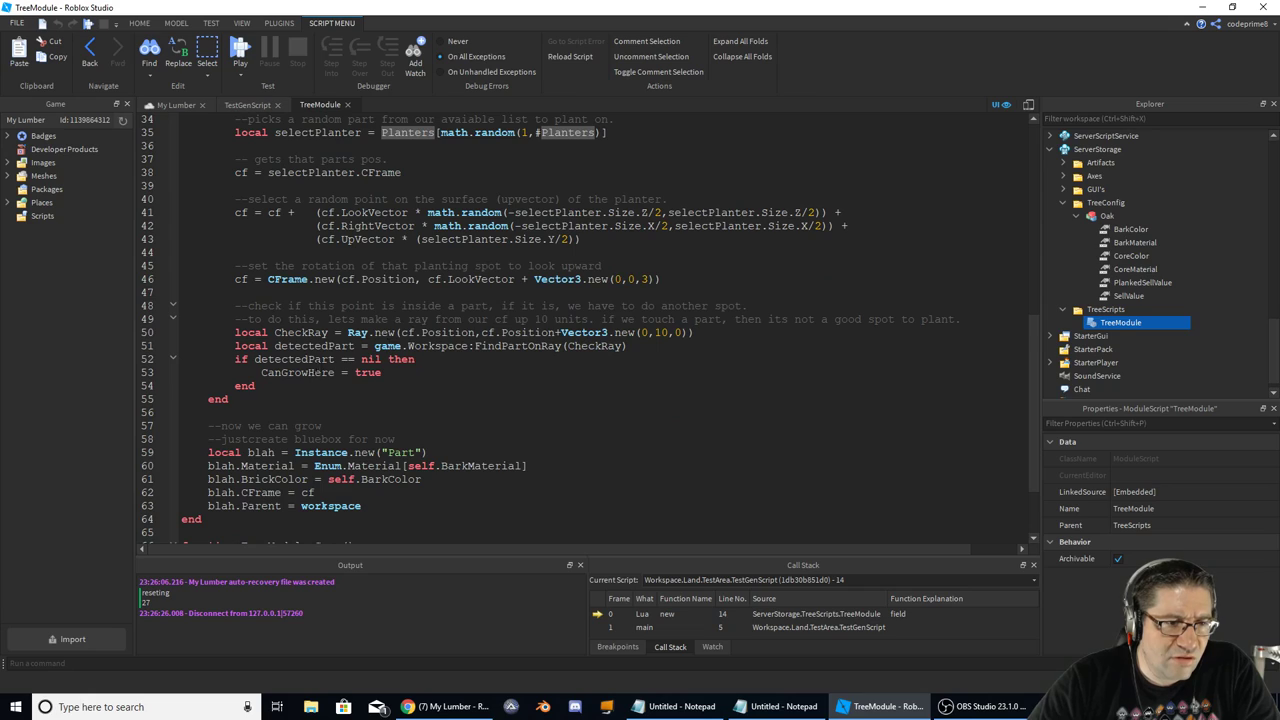
- Check uses of Position, reach the empty Grow stub, and begin a new property line for the placeholder part
{"action": "double_click", "coordinate": [296, 372]}
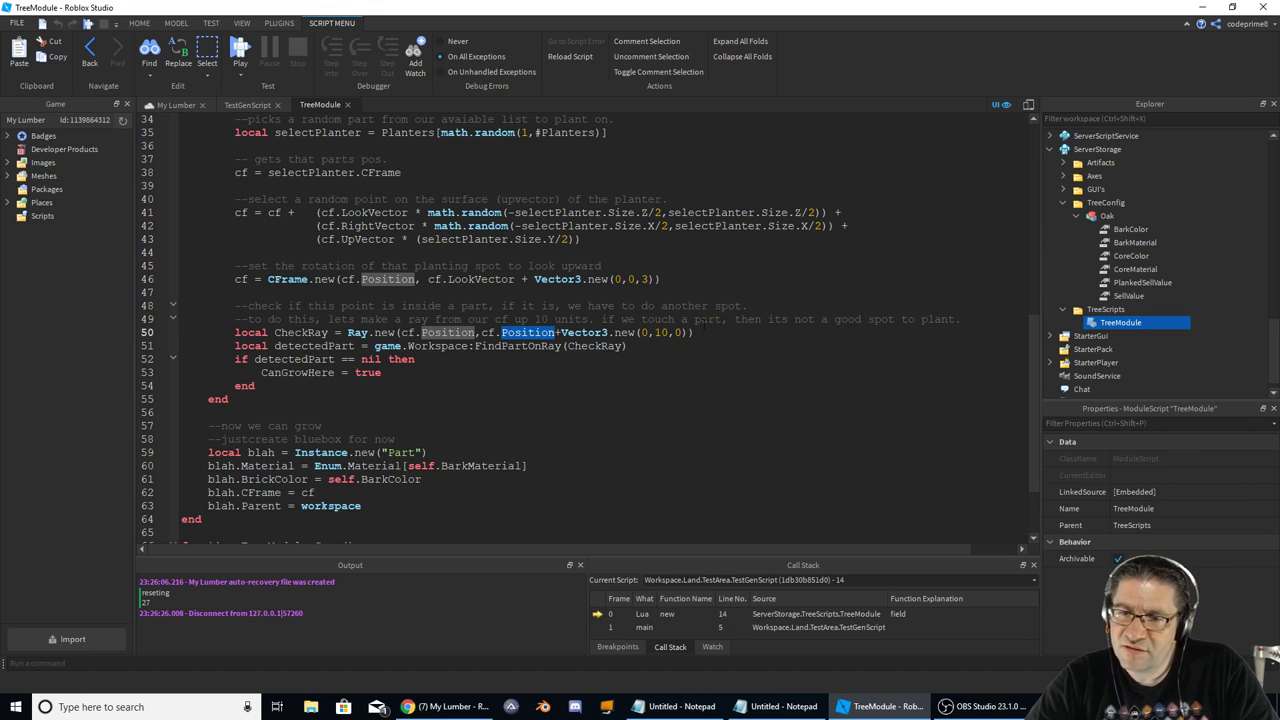
{"action": "scroll", "scroll_direction": "down", "scroll_amount": 3}
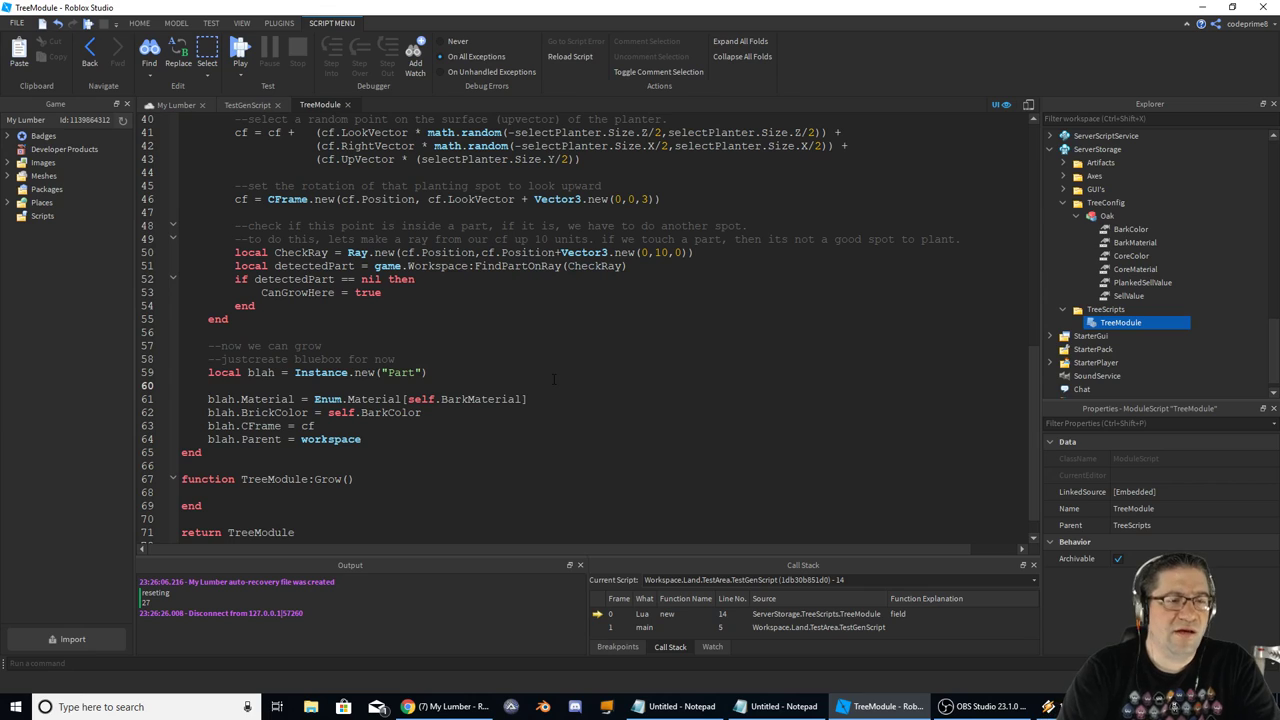
{"action": "type", "text": "A"}
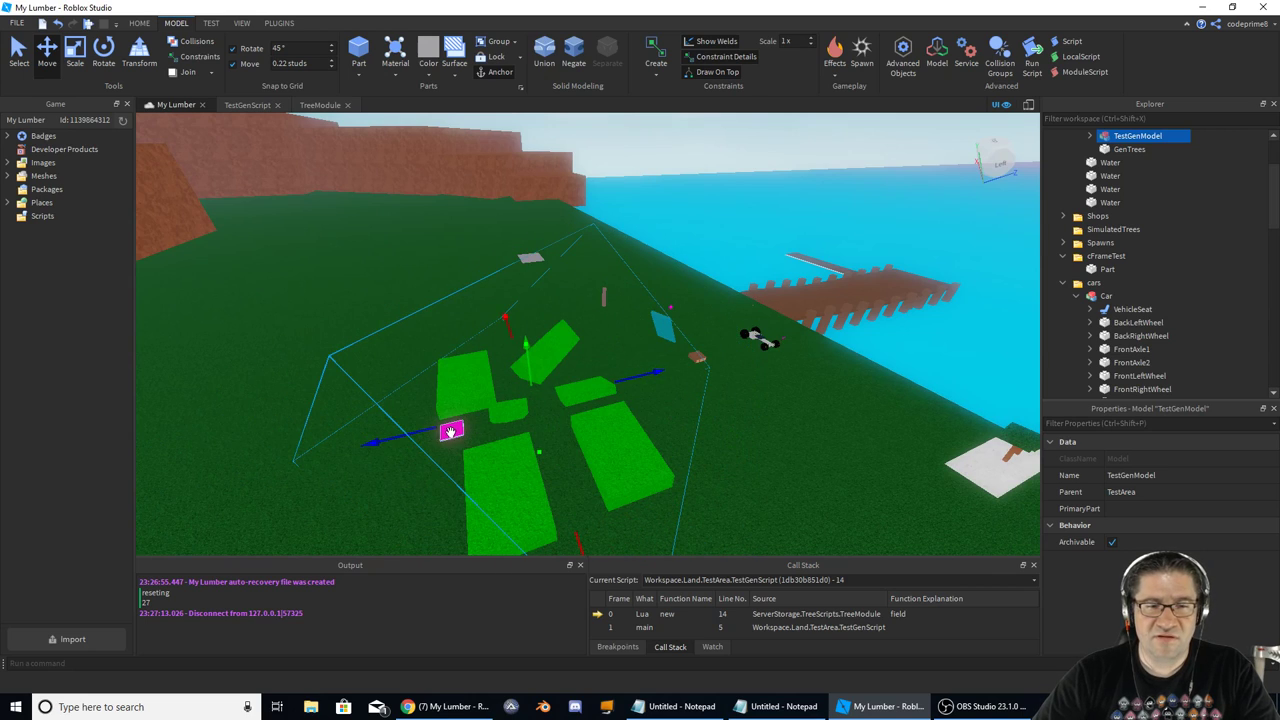
- Select the GenTrees pad, playtest My Lumber, stop it, and return to TestGenScript
{"action": "left_click", "coordinate": [1128, 148]}
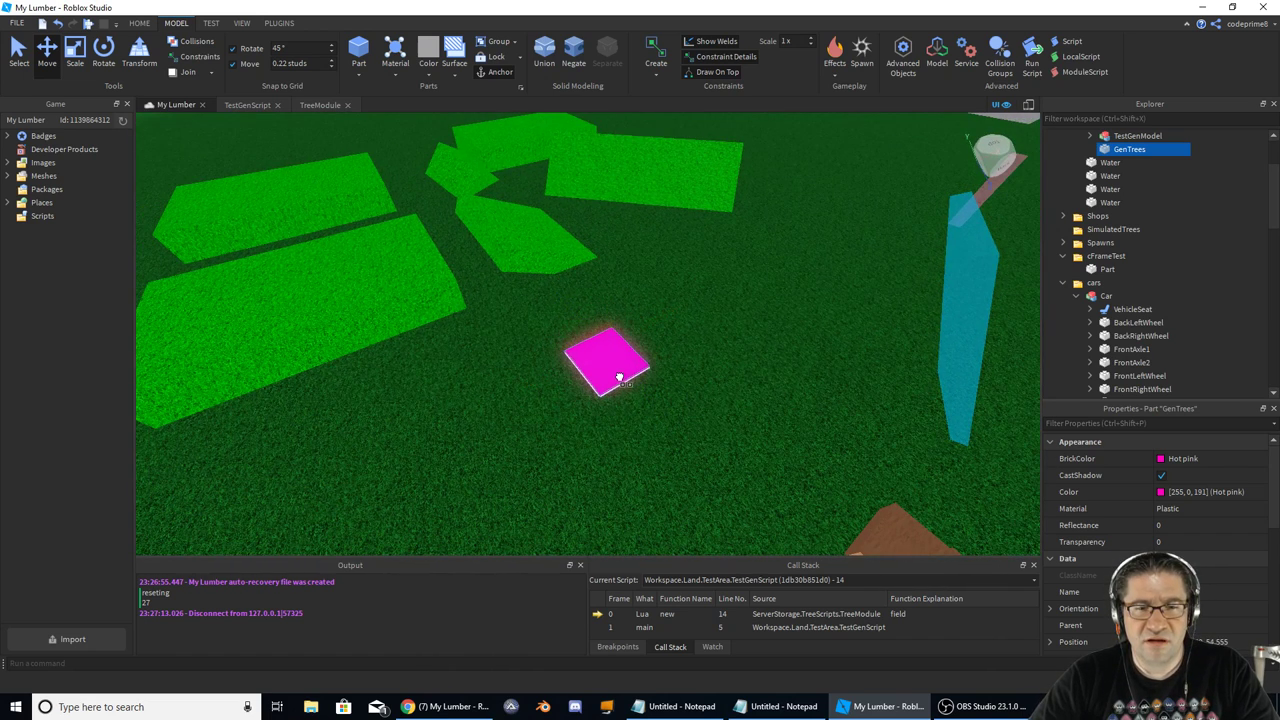
{"action": "left_click", "coordinate": [608, 364]}
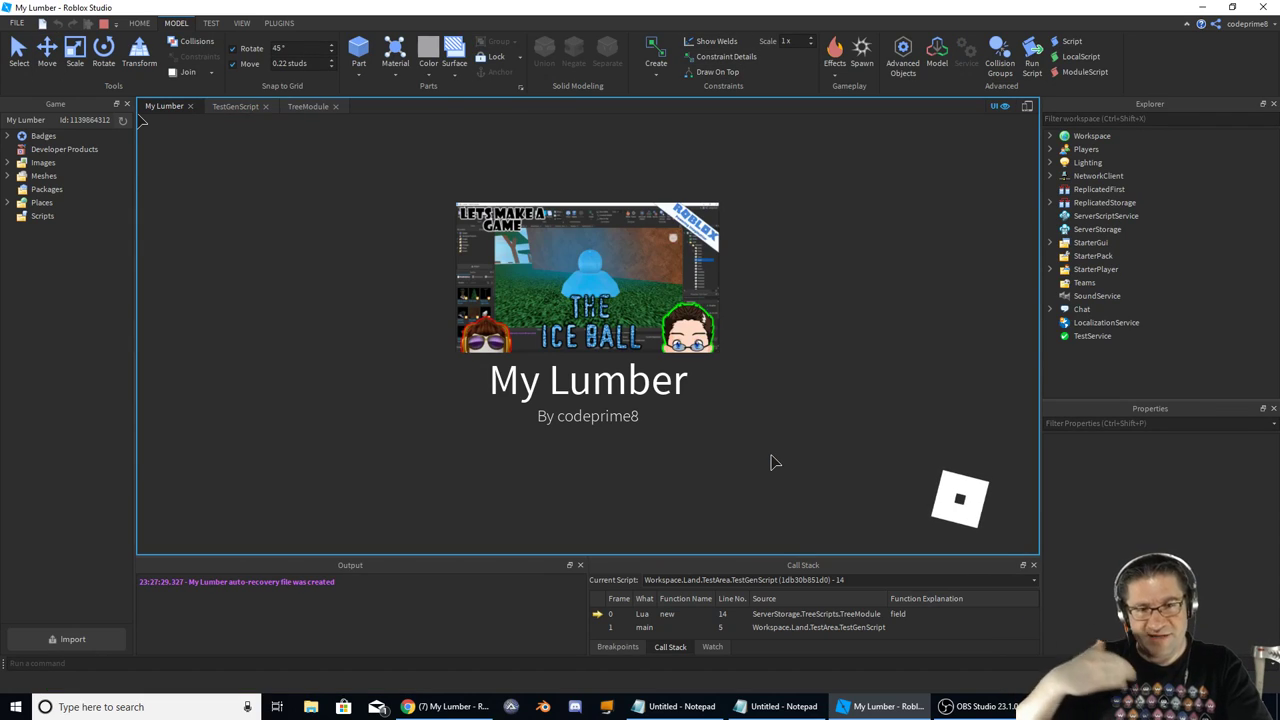
{"action": "mouse_move", "coordinate": [896, 472]}
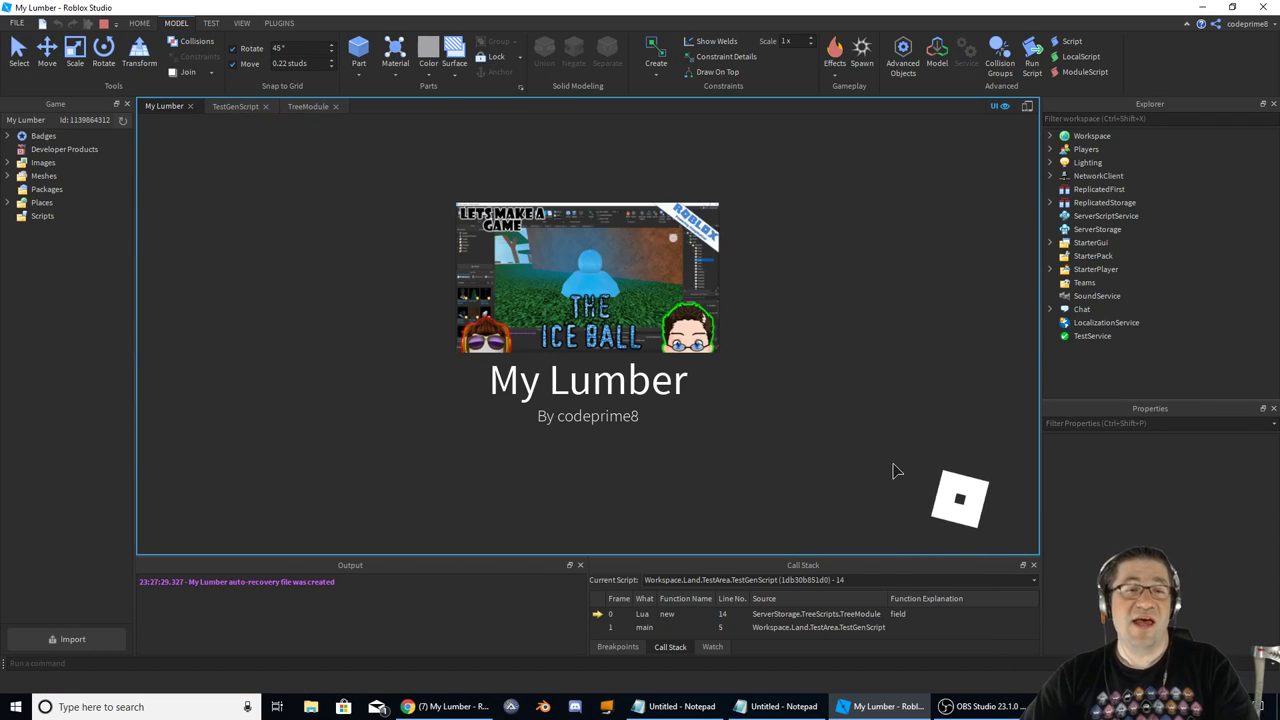
{"action": "left_click", "coordinate": [1032, 48]}
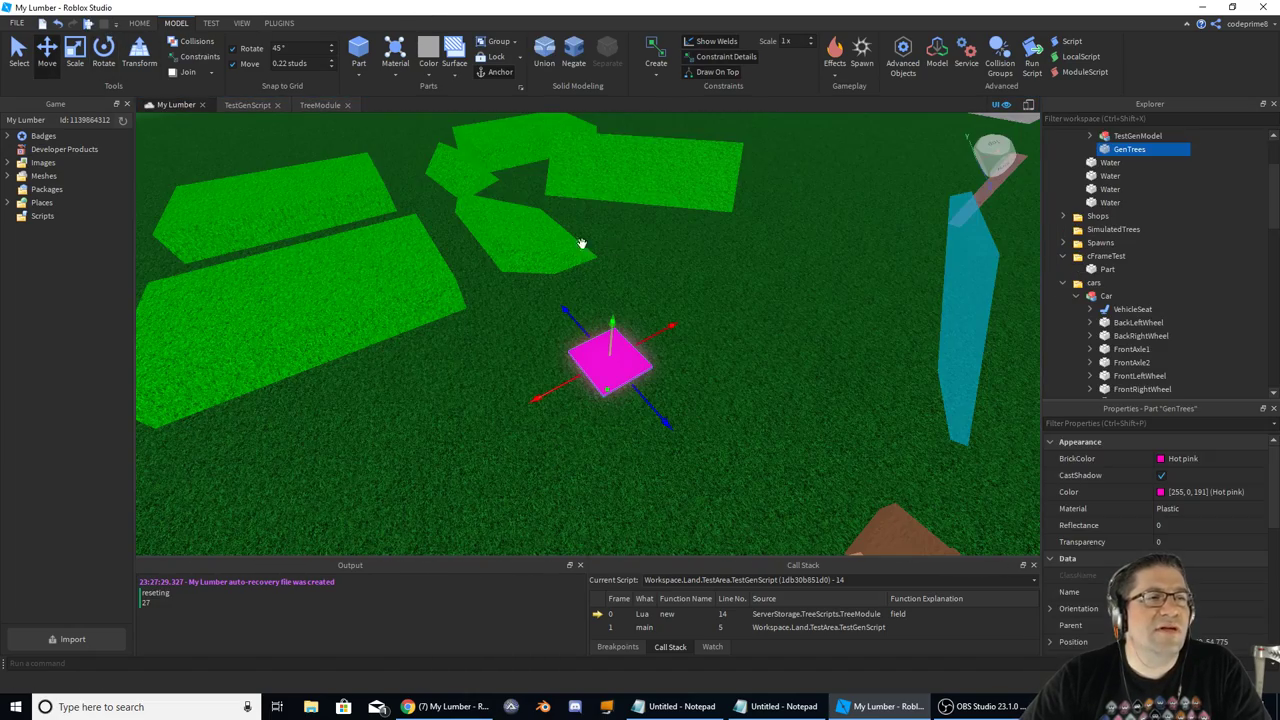
{"action": "left_click", "coordinate": [320, 104]}
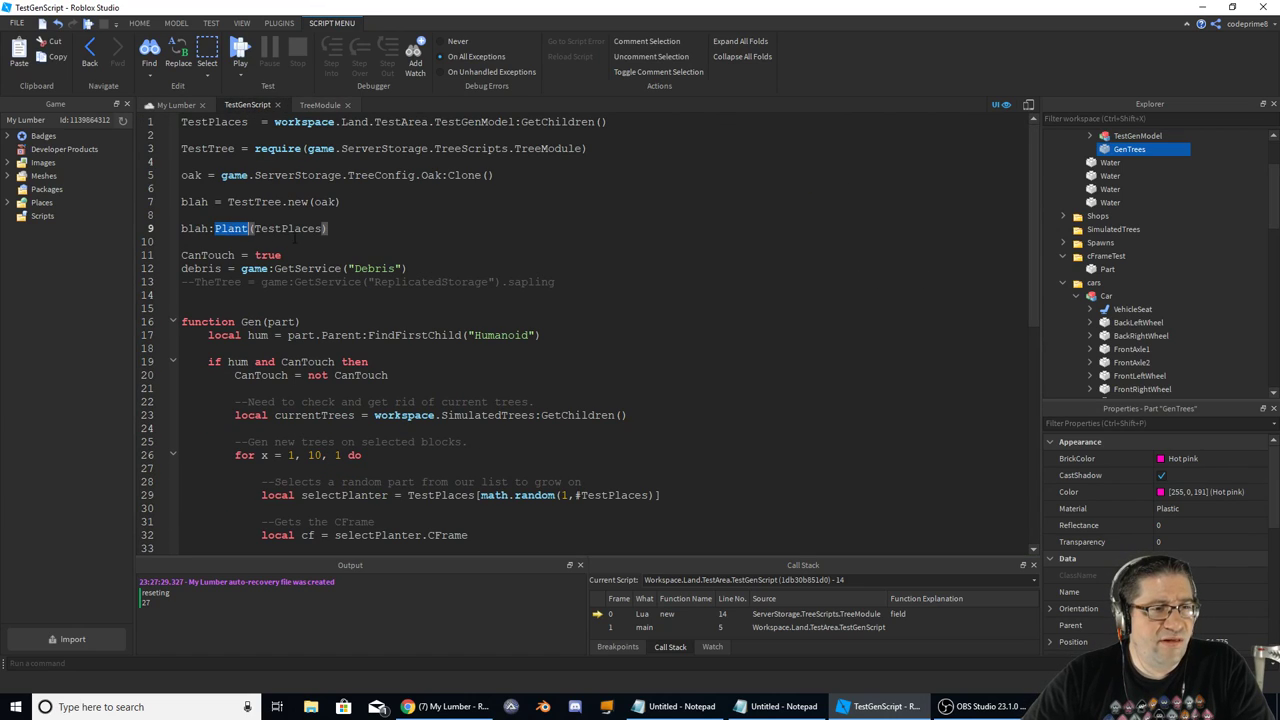
- Repeat the blah:Plant(TestPlaces) call ten times, then playtest and stop
{"action": "left_click", "coordinate": [540, 224]}
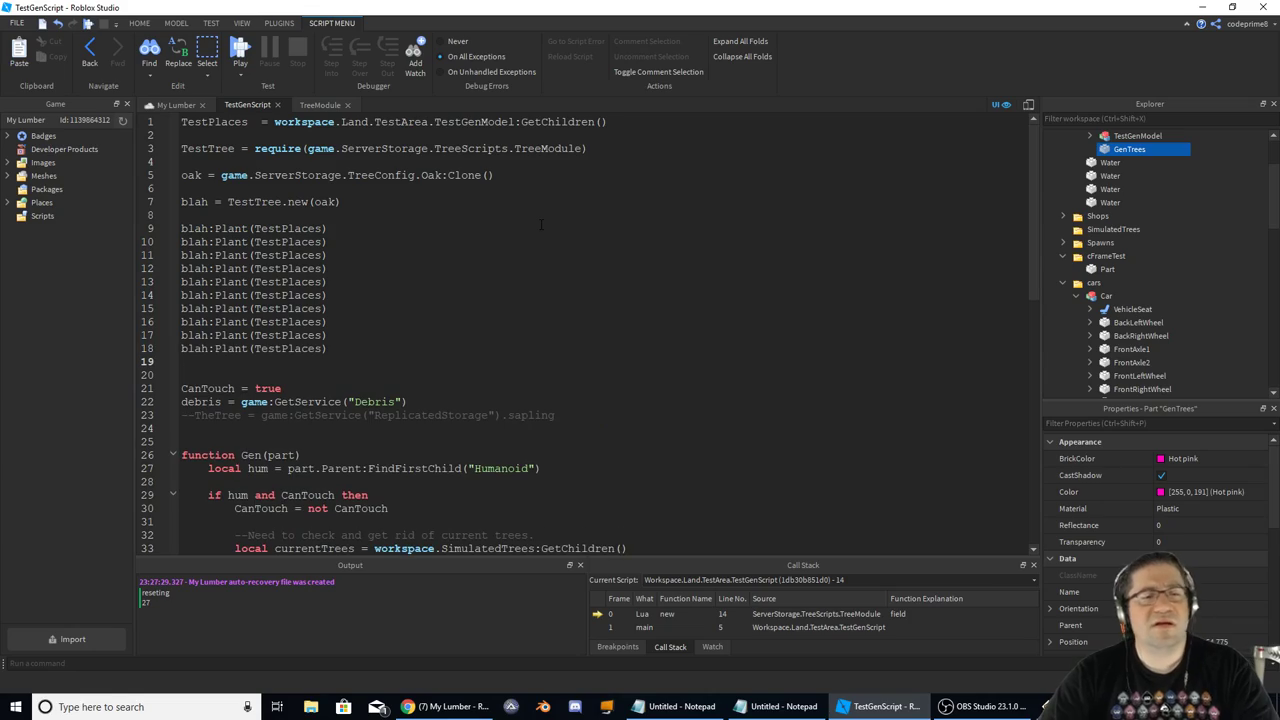
{"action": "left_click", "coordinate": [240, 50]}
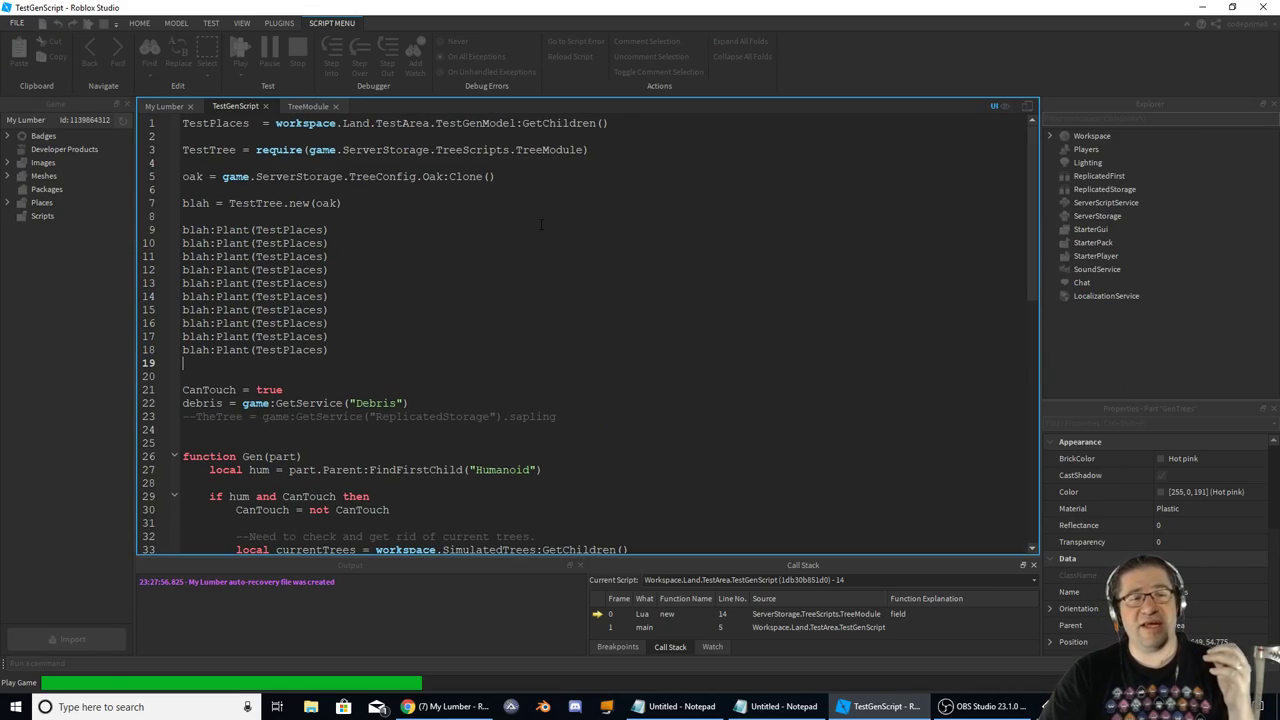
{"action": "left_click", "coordinate": [240, 48]}
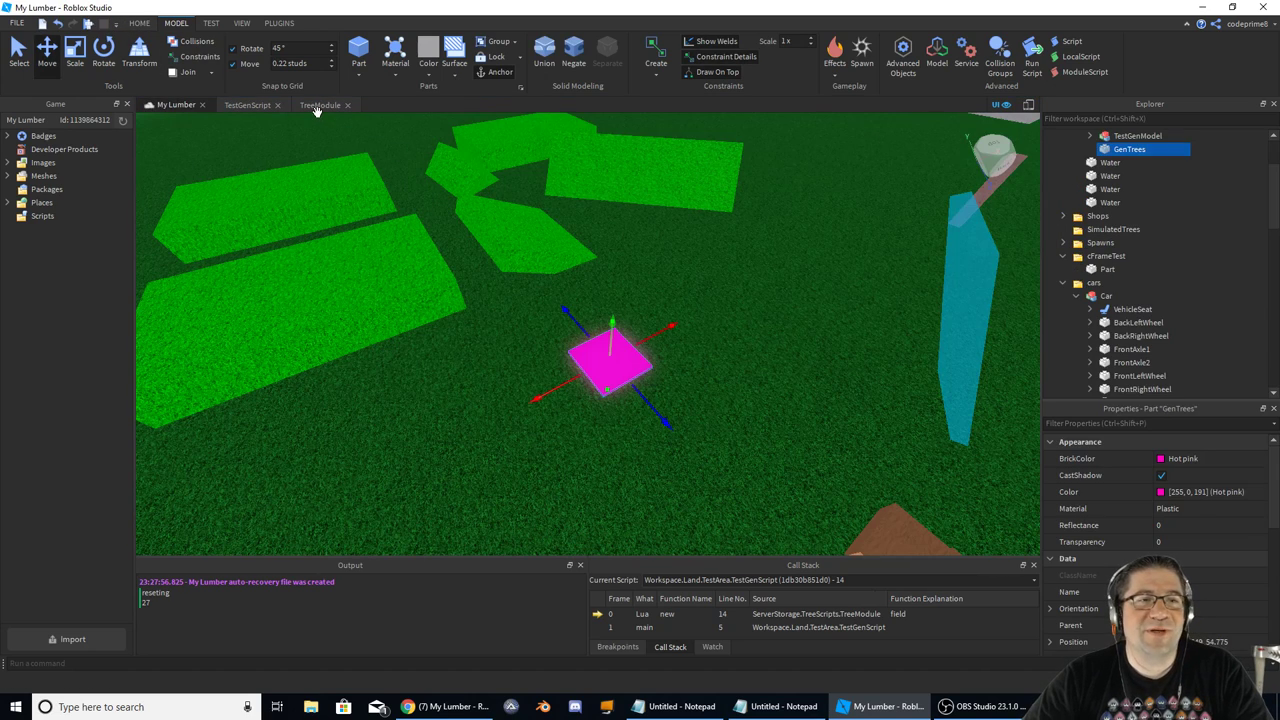
- In TreeModule's Plant function, add a comment about being already planted
{"action": "left_click", "coordinate": [320, 104]}
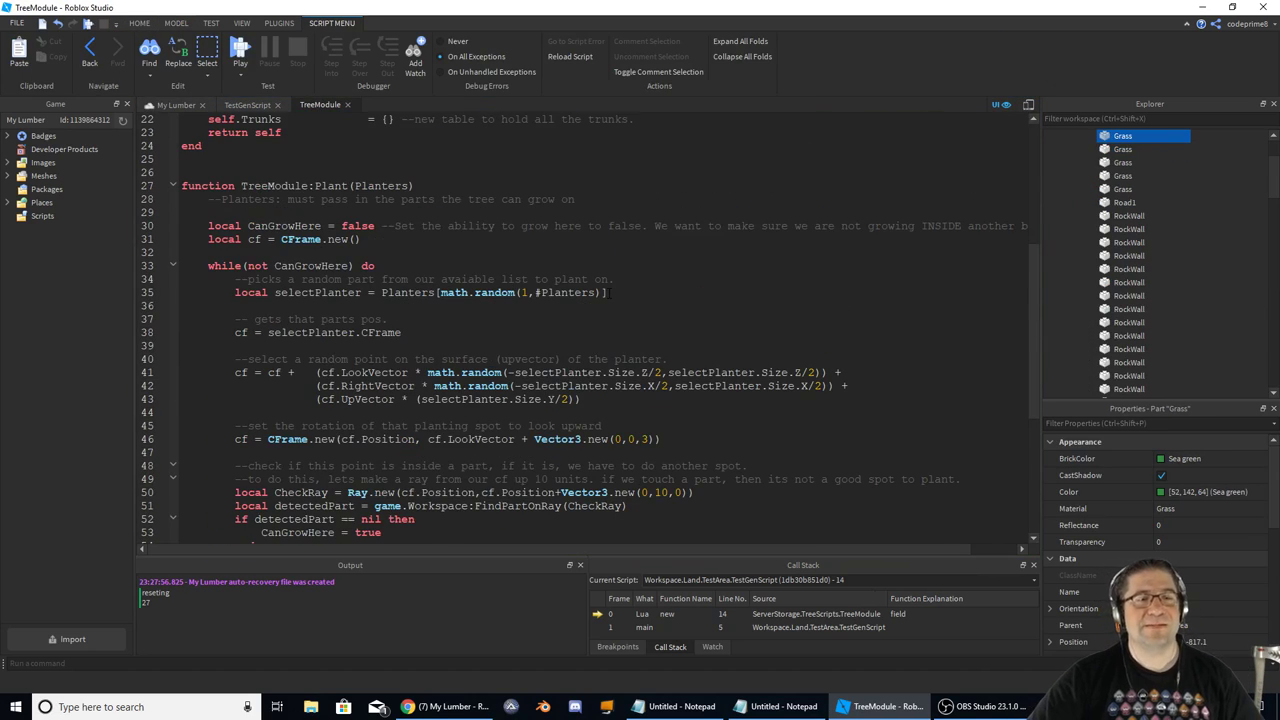
{"action": "scroll", "scroll_direction": "up", "scroll_amount": 3}
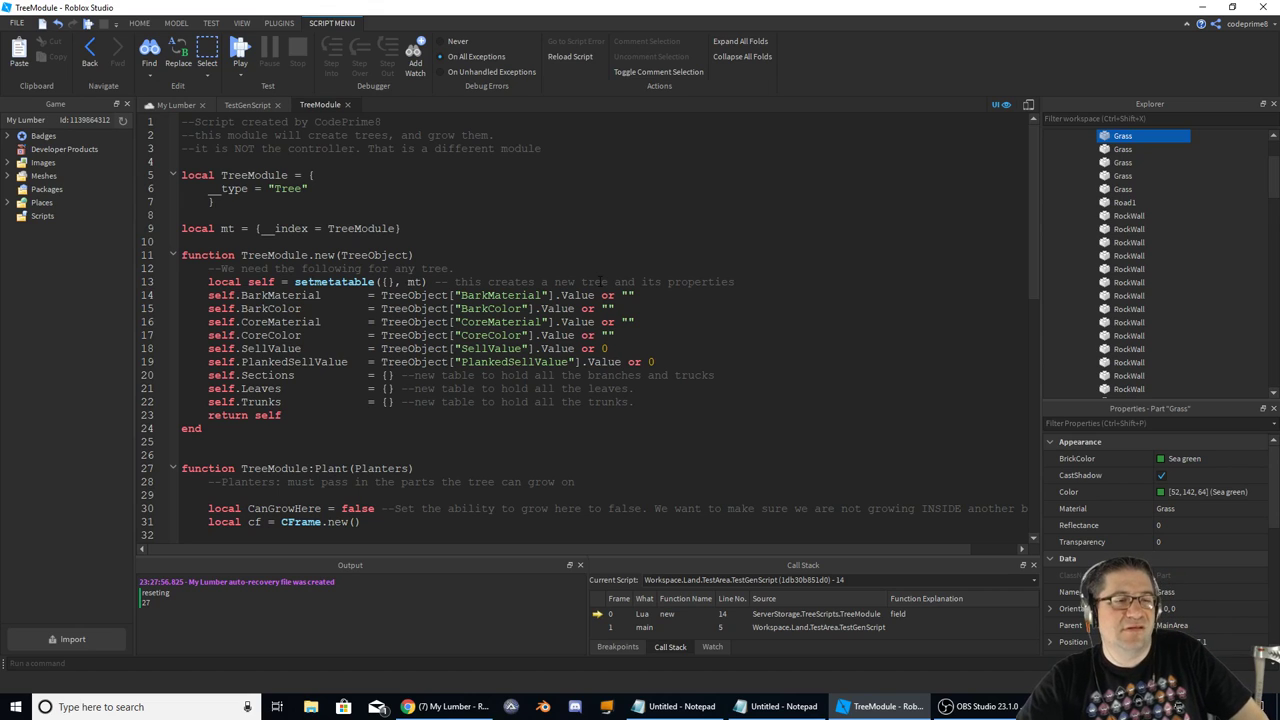
{"action": "scroll", "scroll_direction": "down", "scroll_amount": 3}
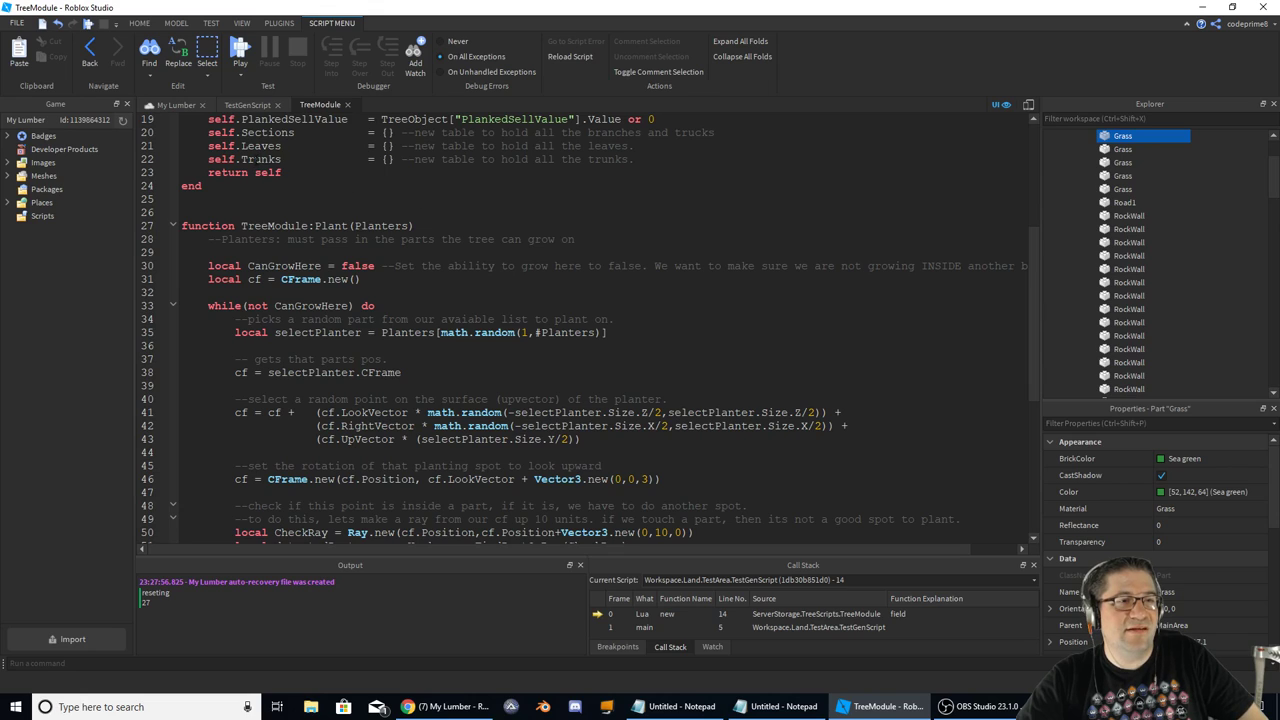
{"action": "scroll", "scroll_direction": "down", "scroll_amount": 3}
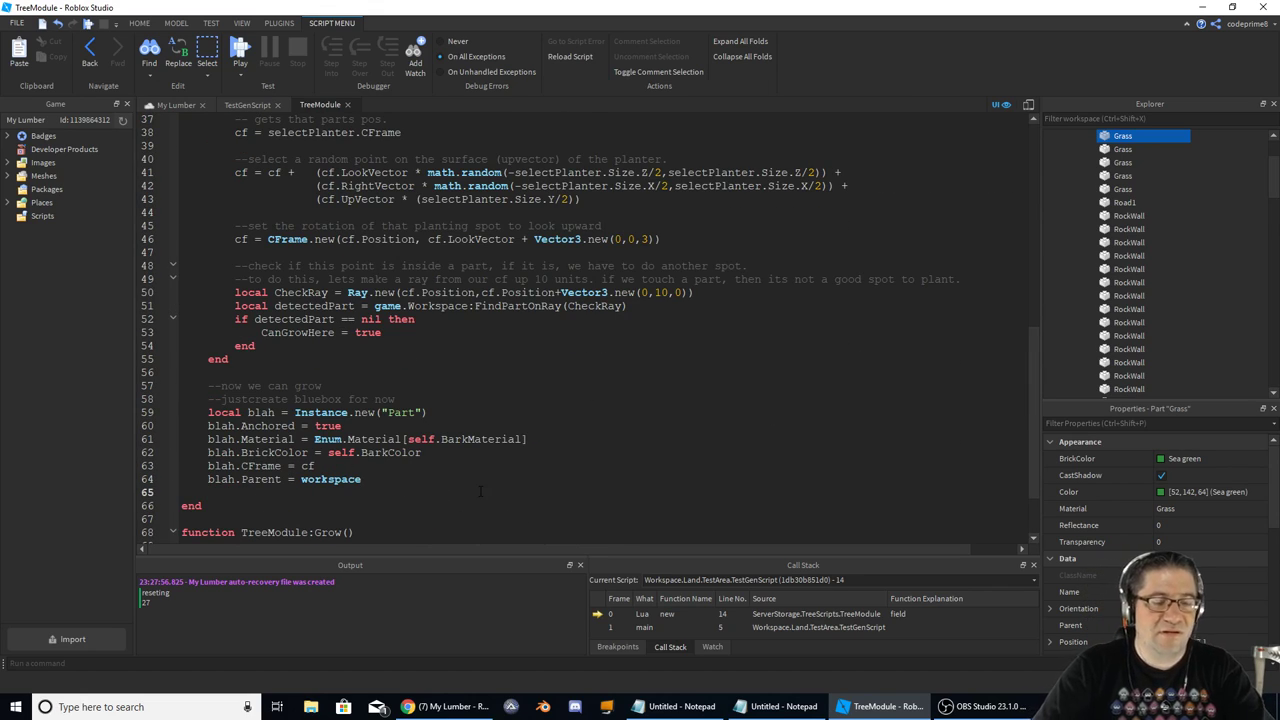
{"action": "scroll", "scroll_direction": "up", "scroll_amount": 3}
{"action": "type", "text": "--Check to see"}
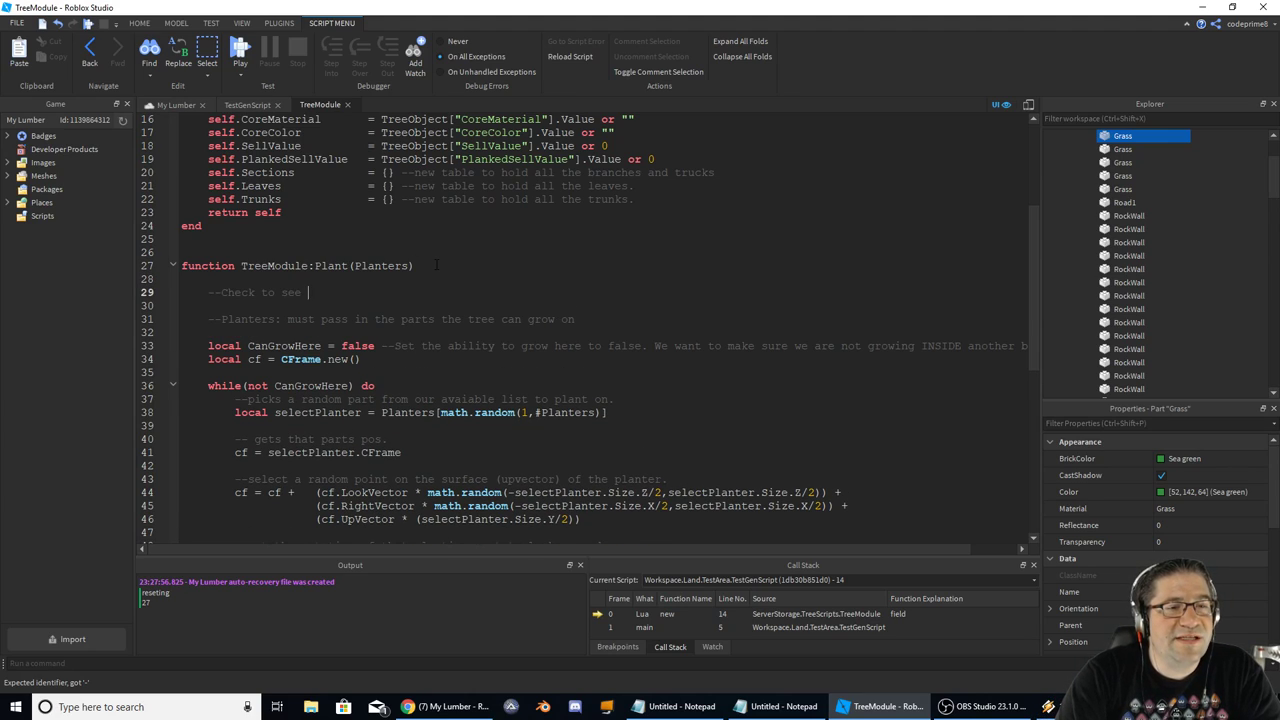
{"action": "type", "text": "if we are already planted."}
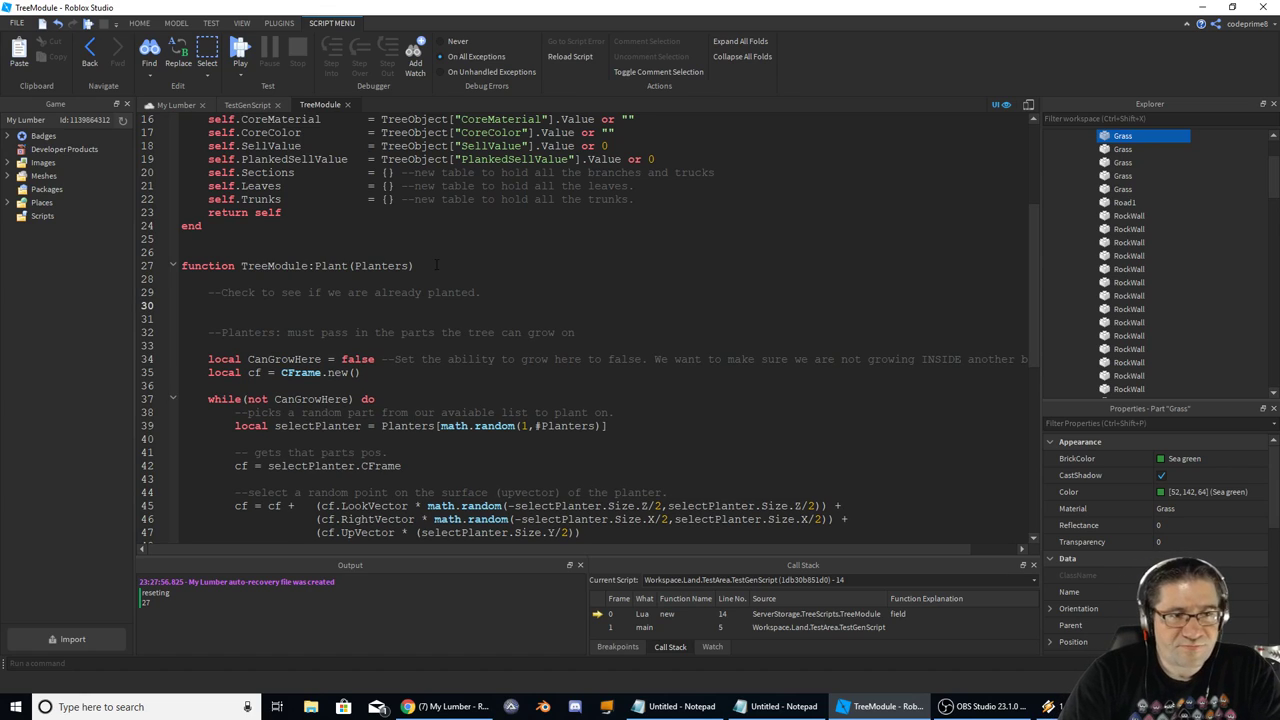
- Wrap the Plant body in 'if #self.Trunks < 1 then'
{"action": "type", "text": "if select()"}
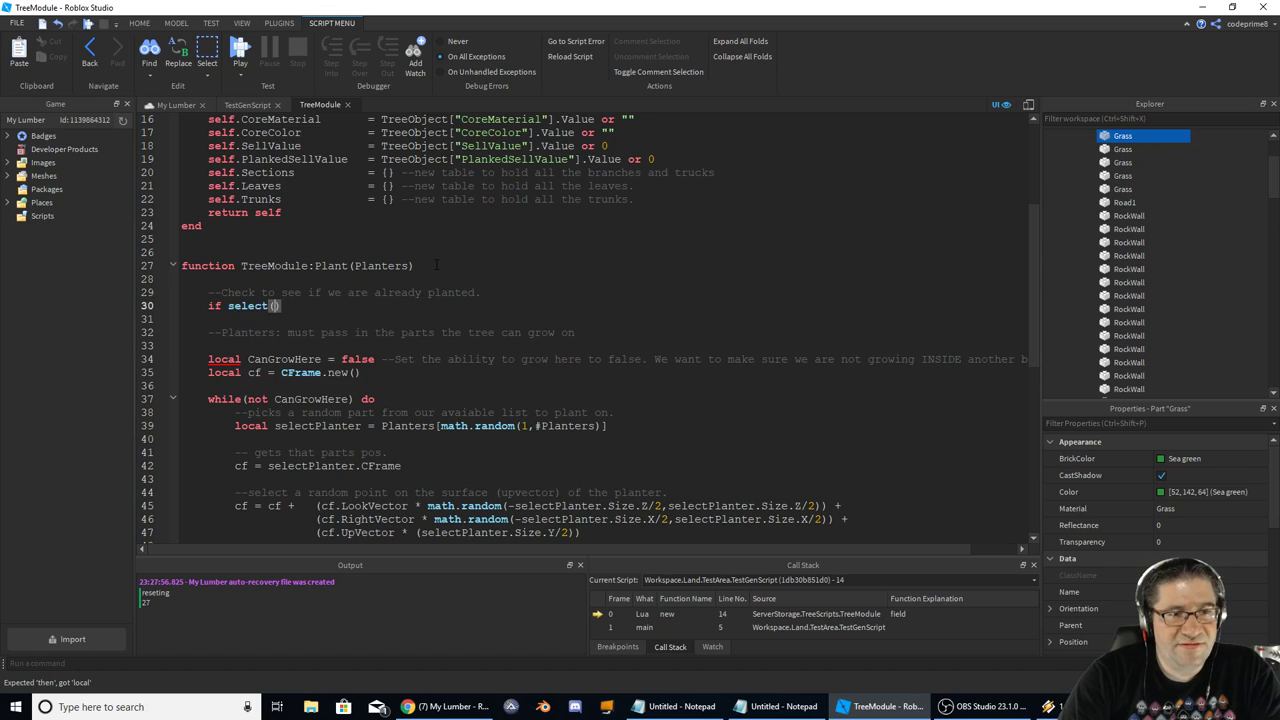
{"action": "key", "text": "Backspace"}
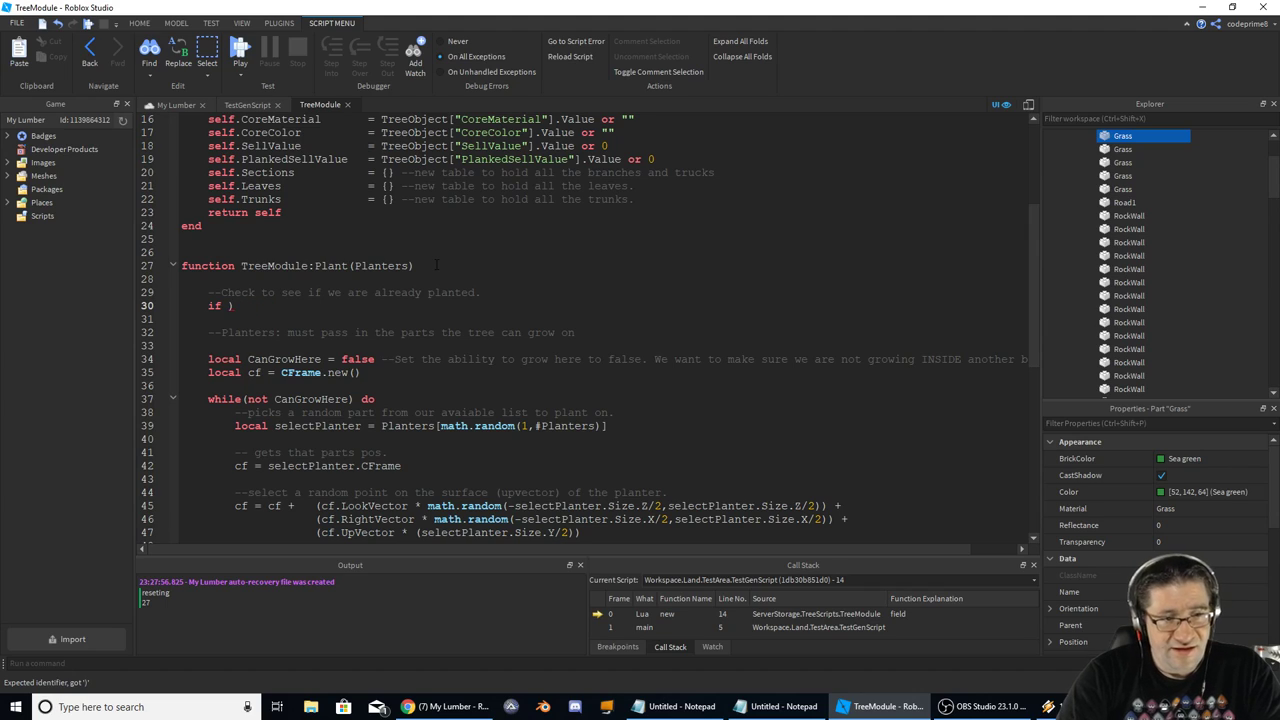
{"action": "type", "text": "self.Trunk"}
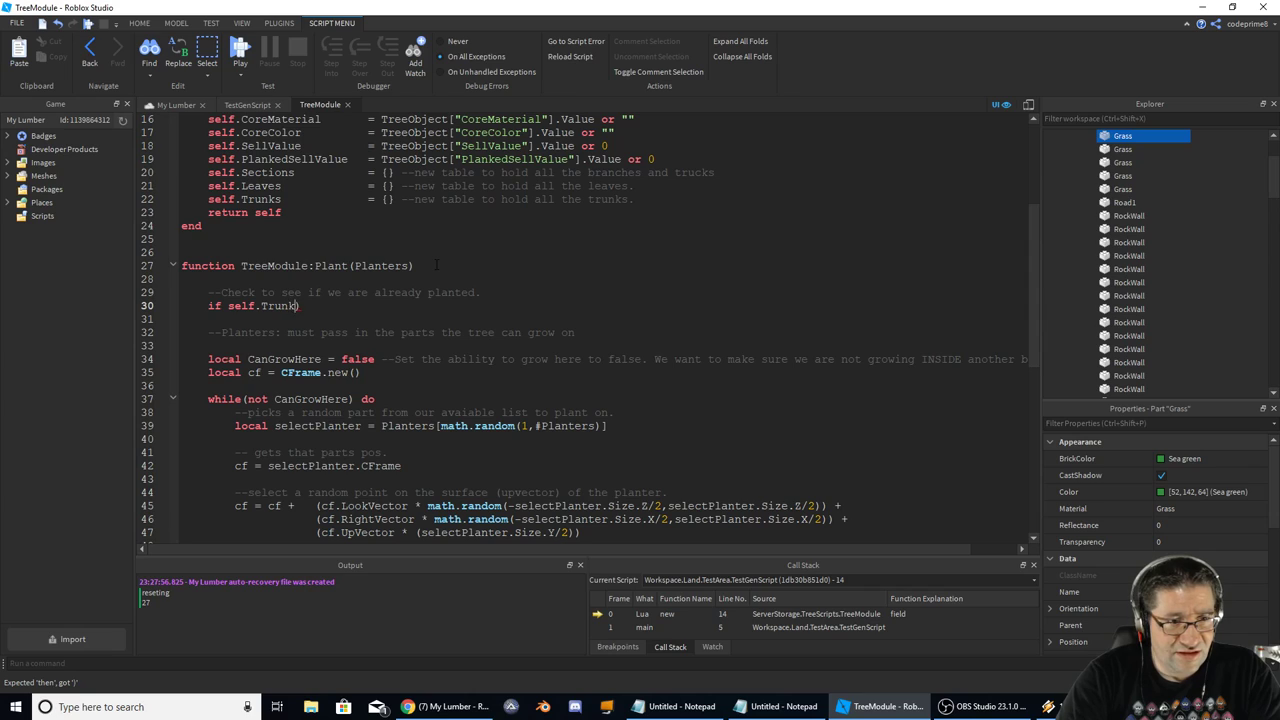
{"action": "type", "text": "s"}
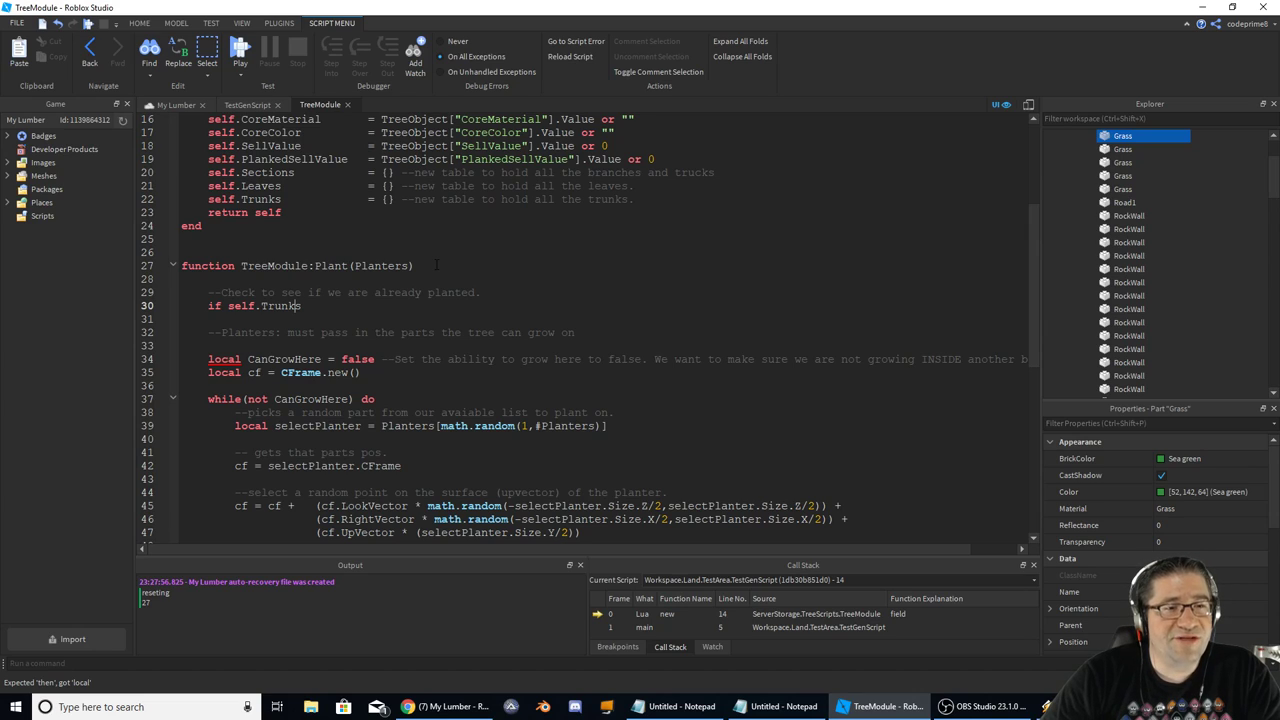
{"action": "type", "text": "#"}
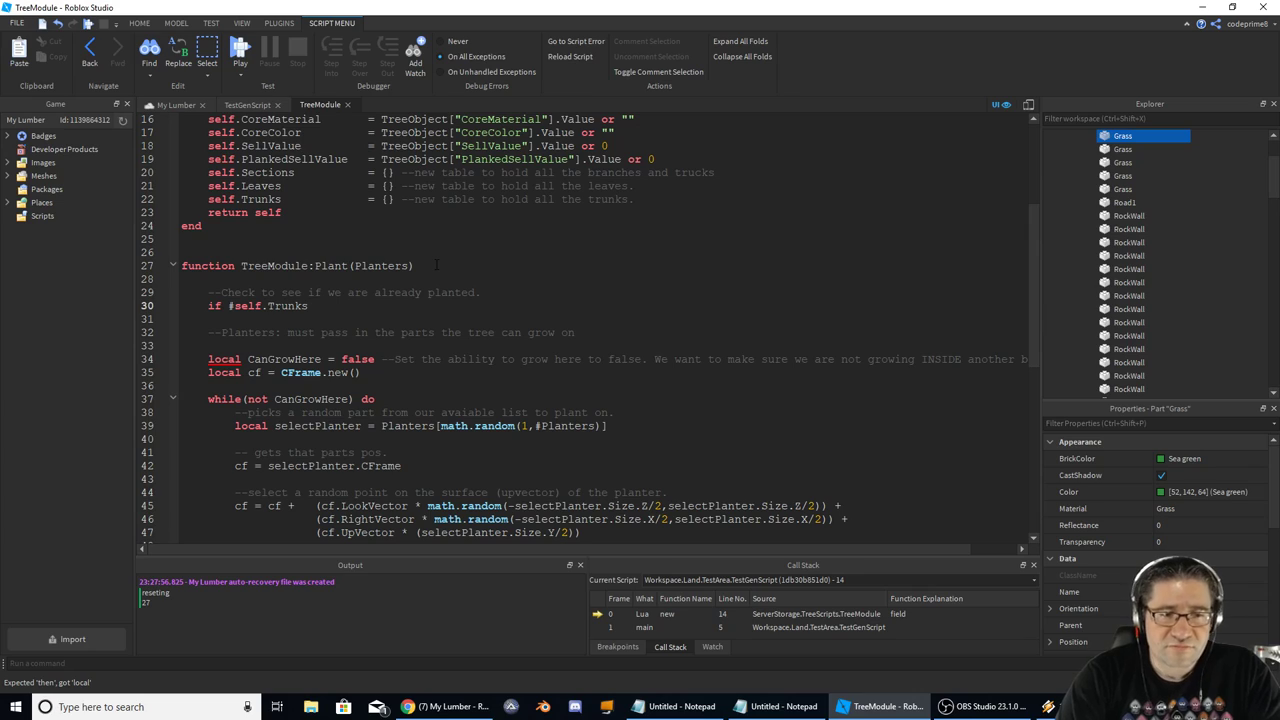
{"action": "type", "text": "> 0"}
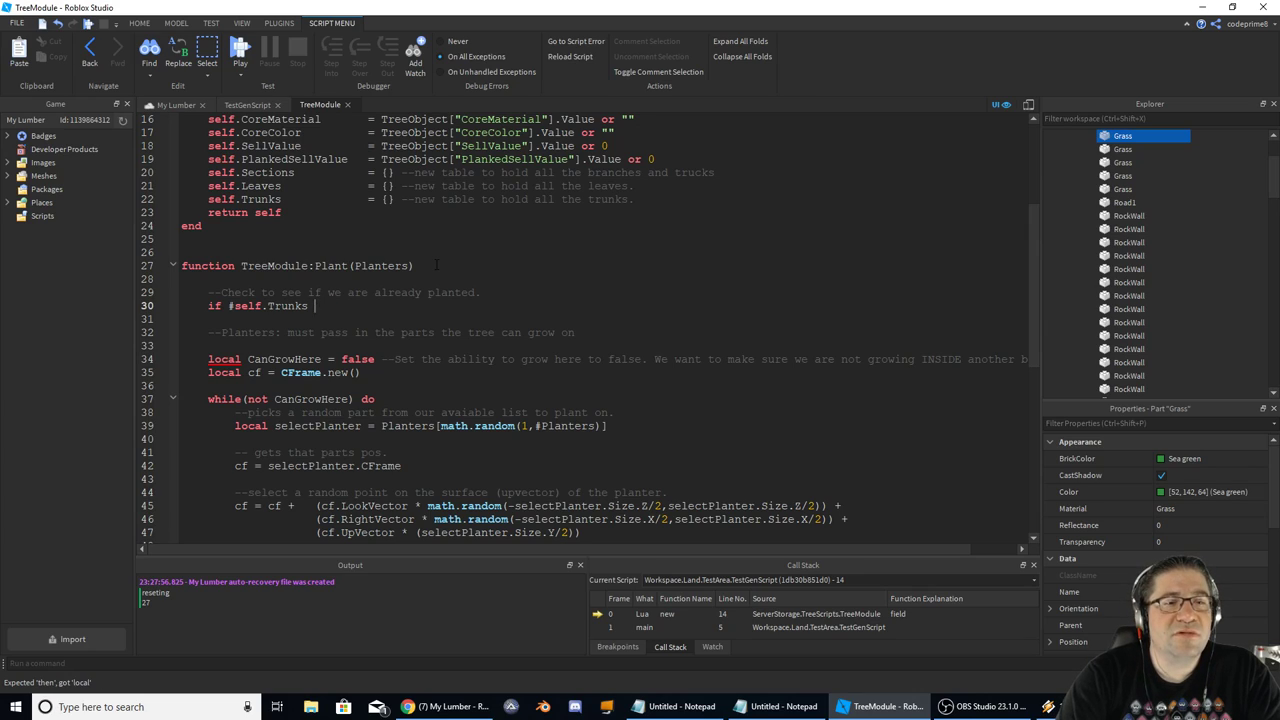
{"action": "type", "text": "< 1 then"}
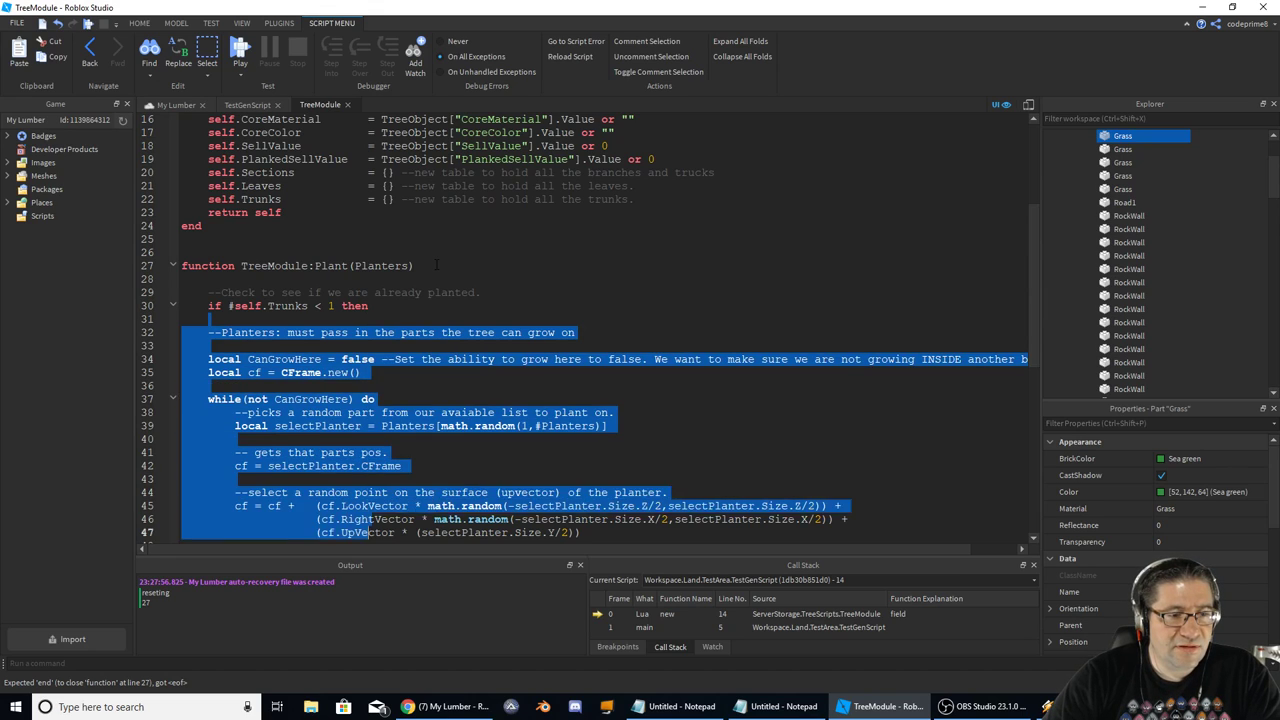
- Close the planting block and add an else branch printing "already planted"
{"action": "scroll", "scroll_direction": "down", "scroll_amount": 3}
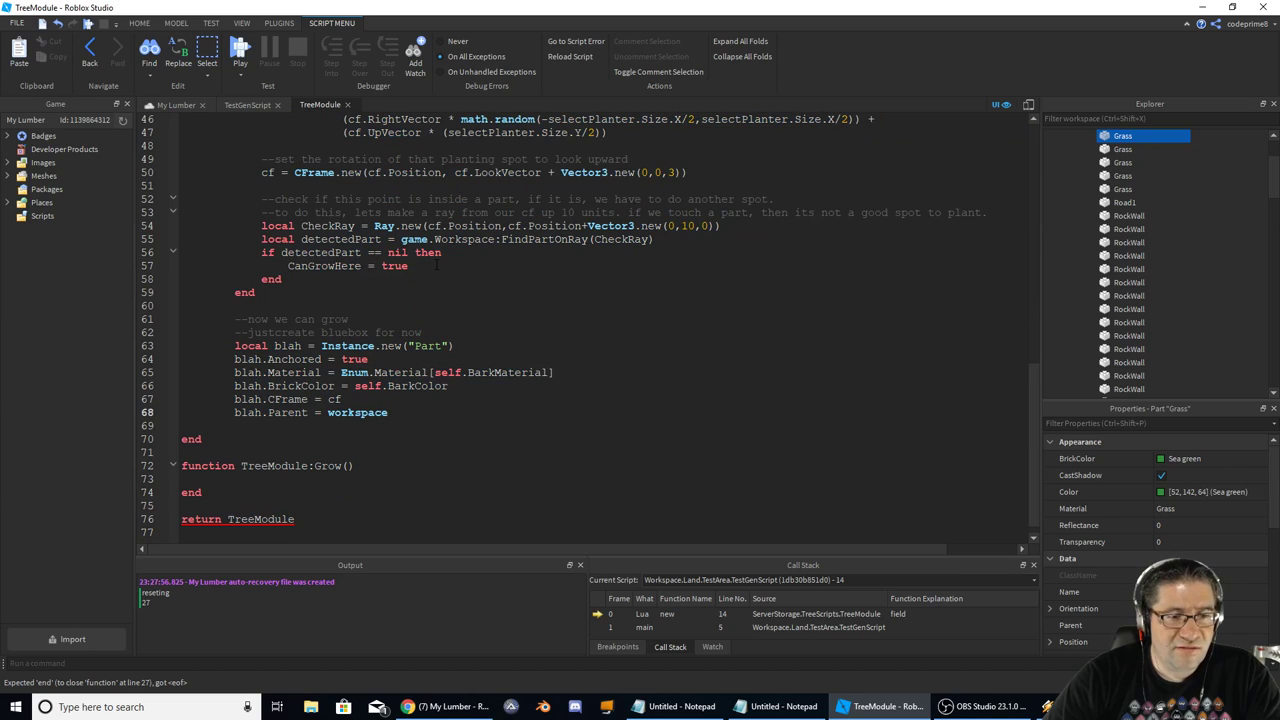
{"action": "left_click", "coordinate": [208, 424]}
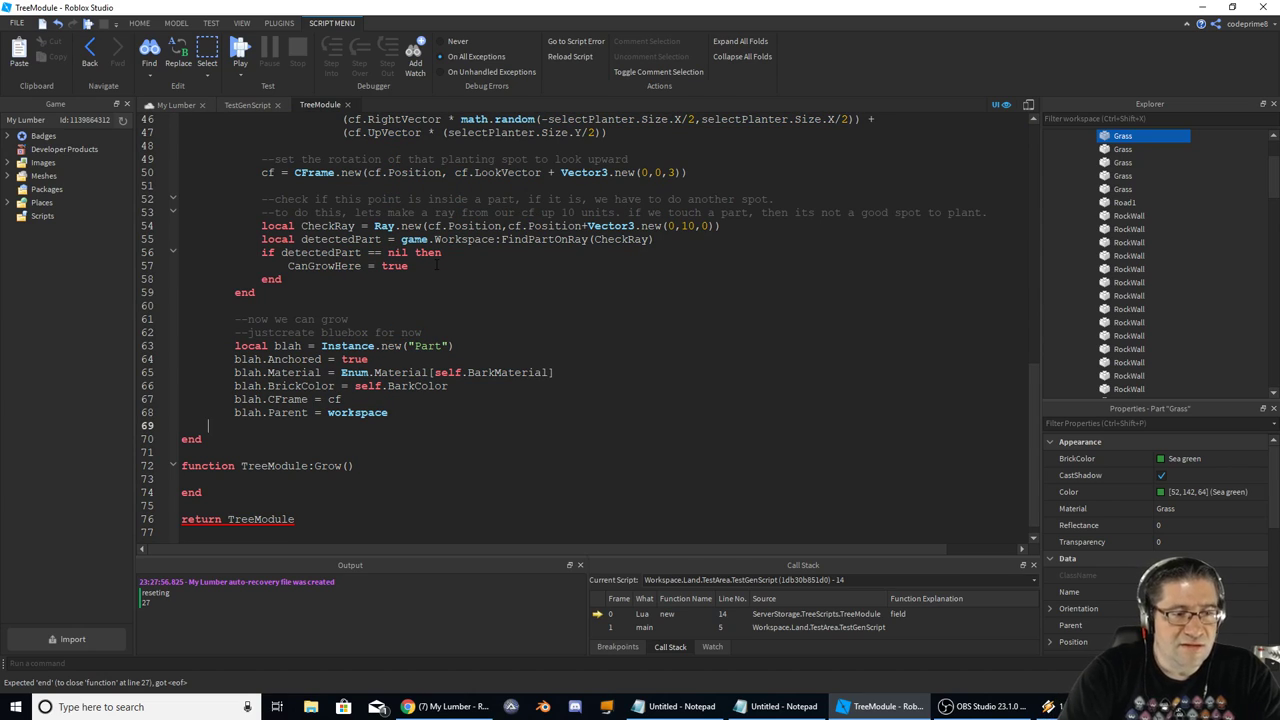
{"action": "type", "text": "})"}
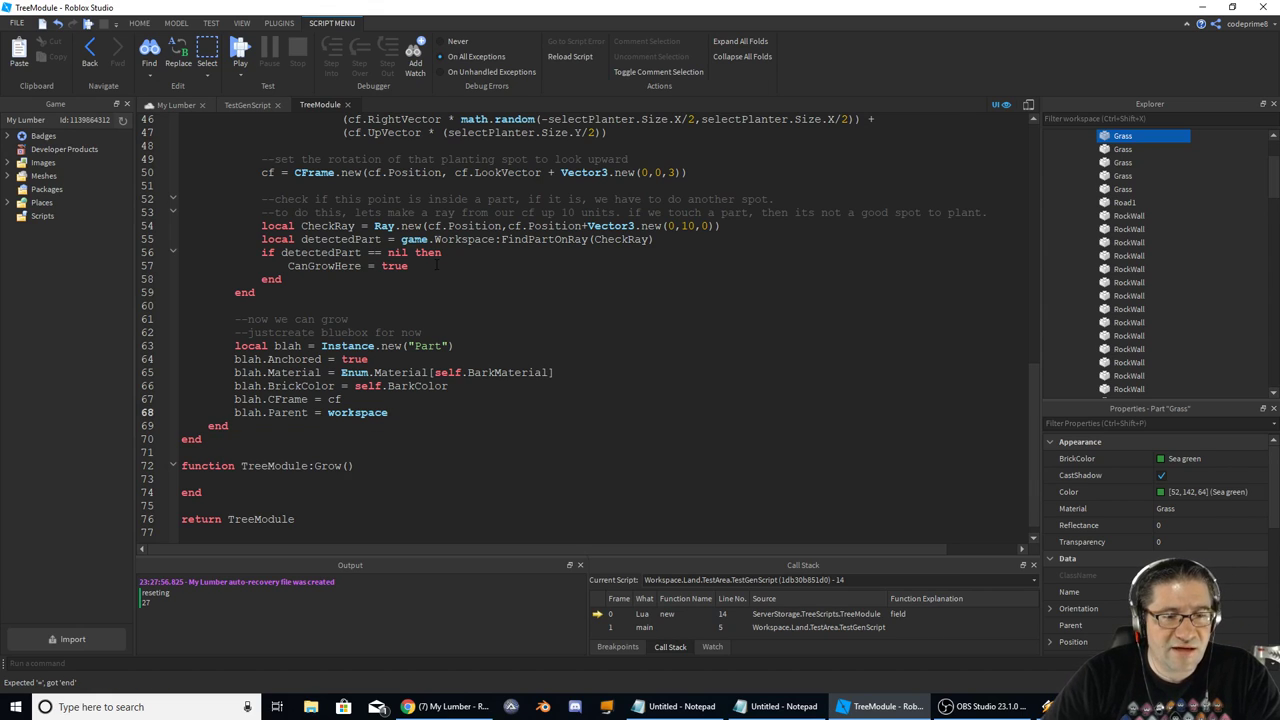
{"action": "scroll", "scroll_direction": "up", "scroll_amount": 3}
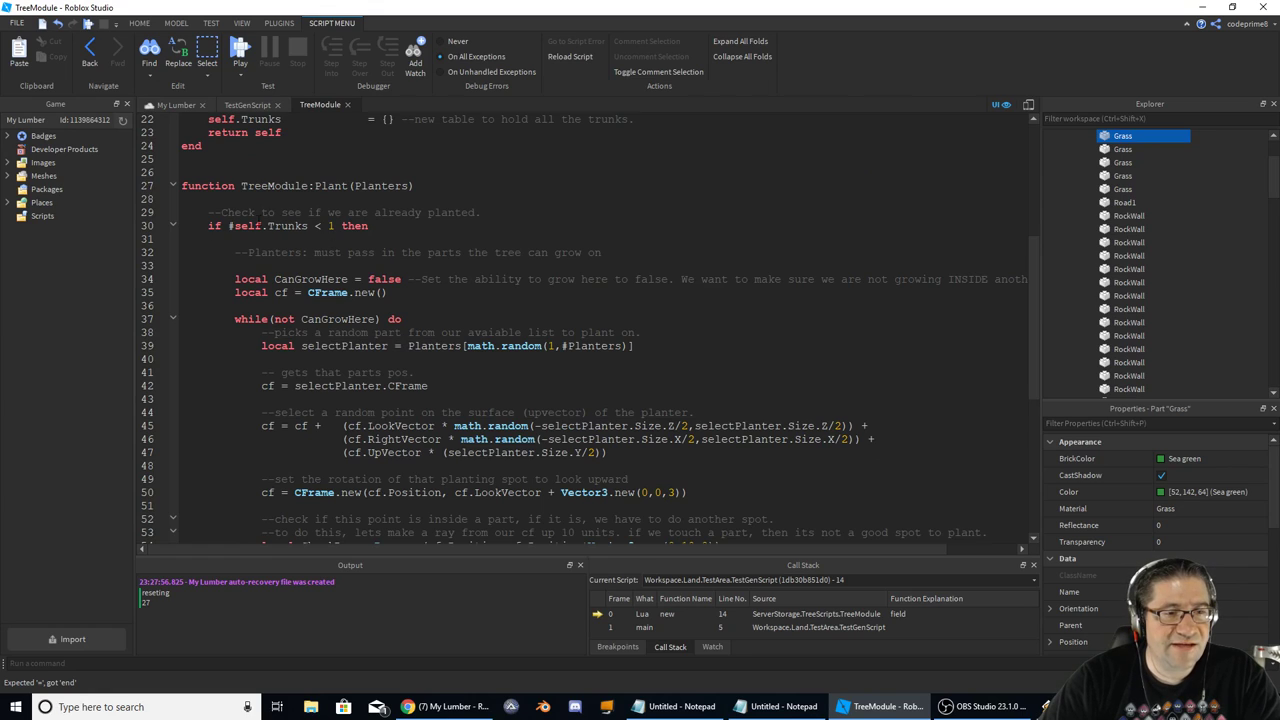
{"action": "scroll", "scroll_direction": "down", "scroll_amount": 3}
{"action": "type", "text": "print("}
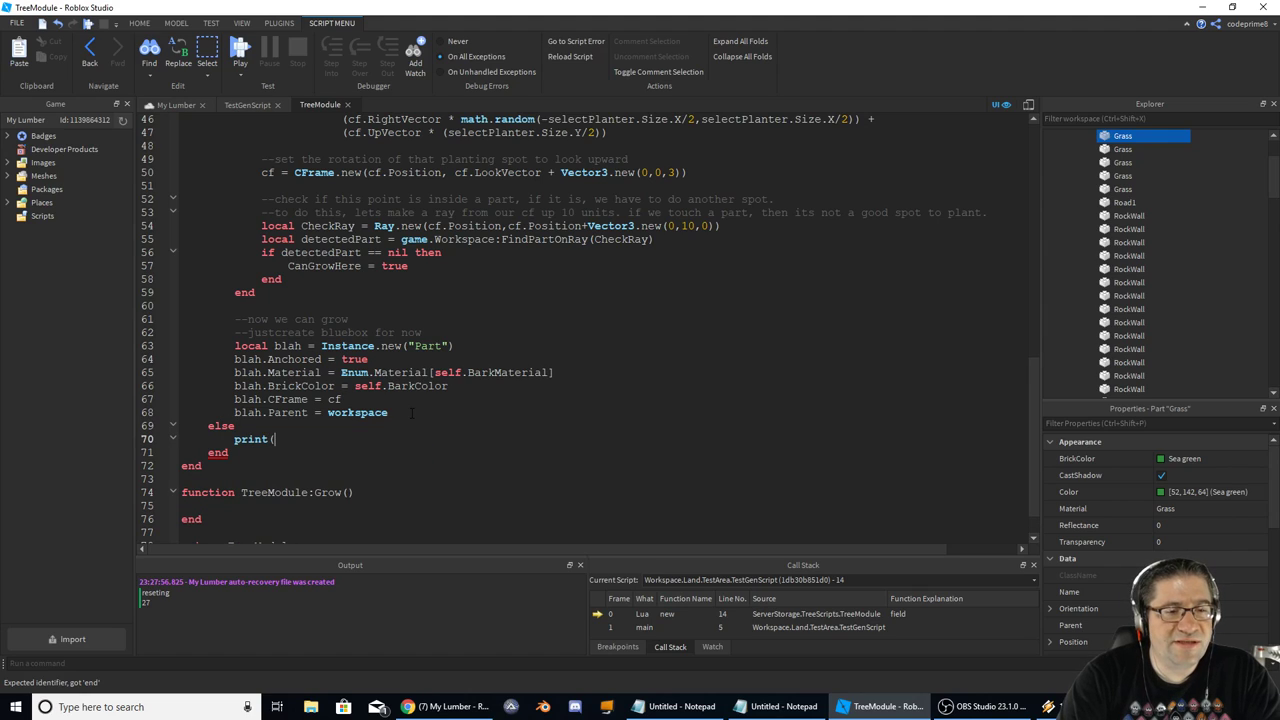
{"action": "type", "text": "\"already plant"}
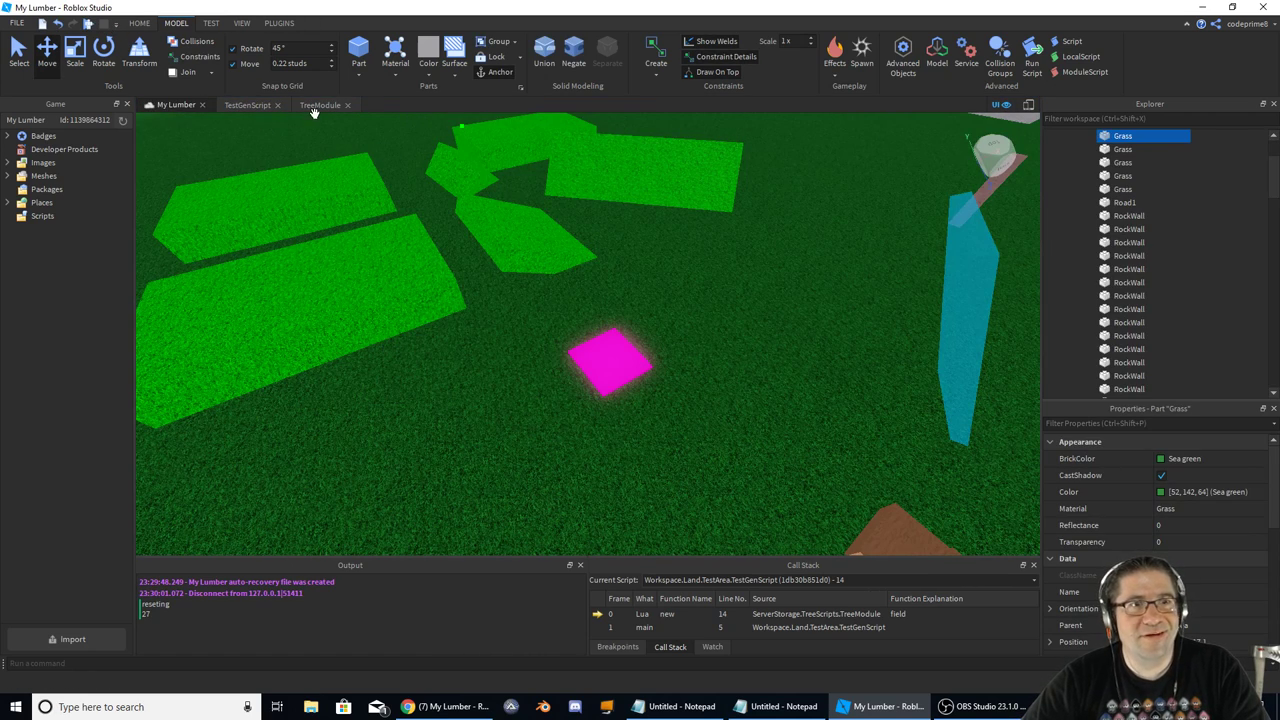
- Return from the 3D world to the TreeModule script code
{"action": "left_click", "coordinate": [248, 104]}
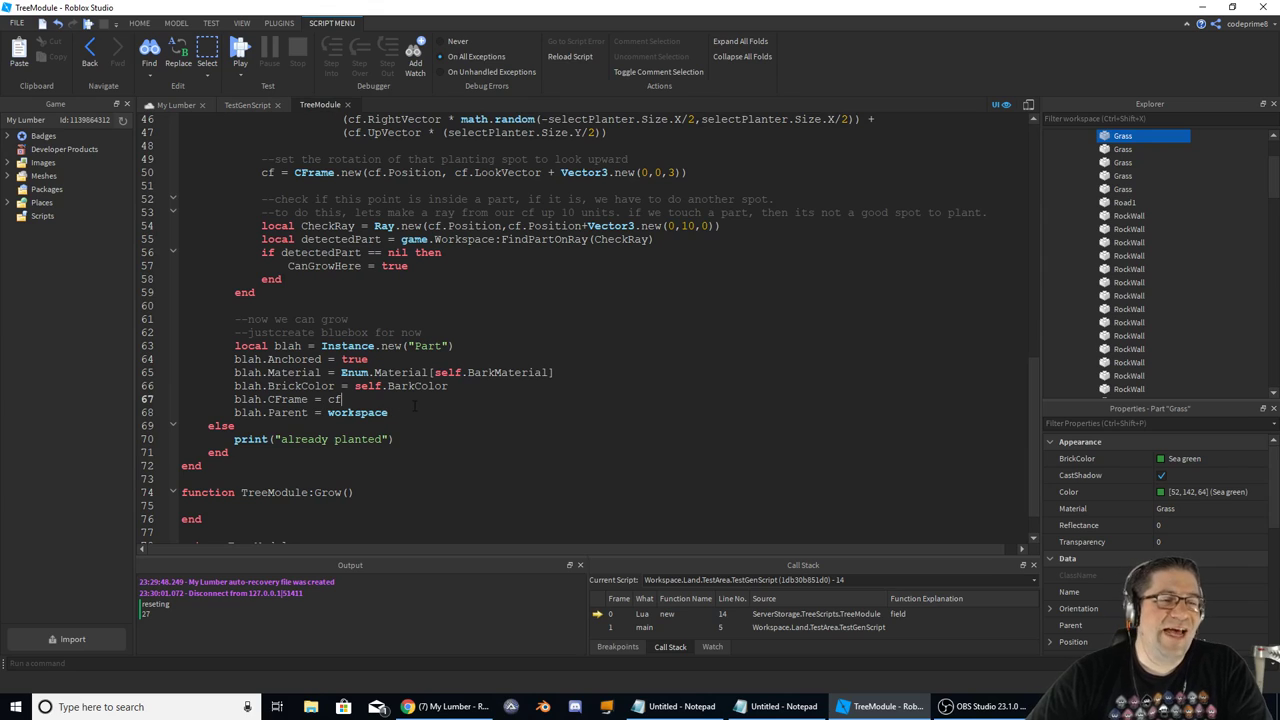
- After blah.Parent = workspace, start a new table.insert line referencing Tru..
{"action": "left_click", "coordinate": [388, 412]}
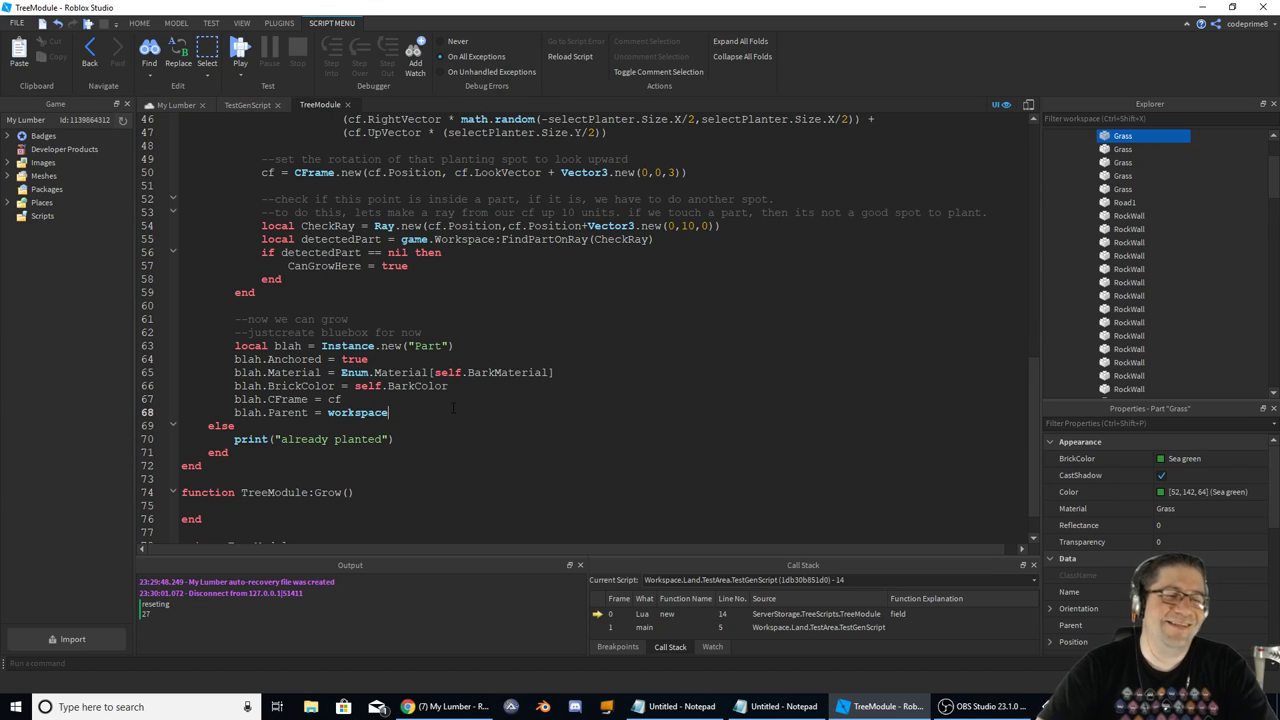
{"action": "key", "text": "enter"}
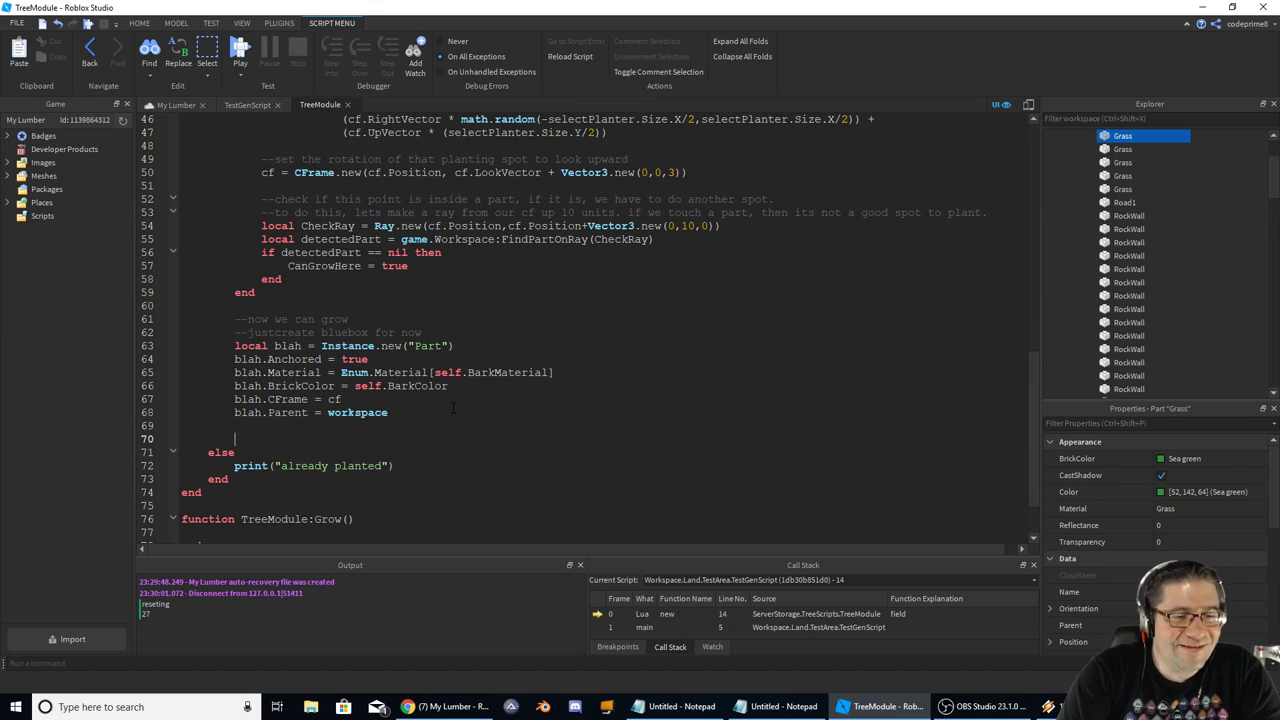
{"action": "type", "text": "table.a"}
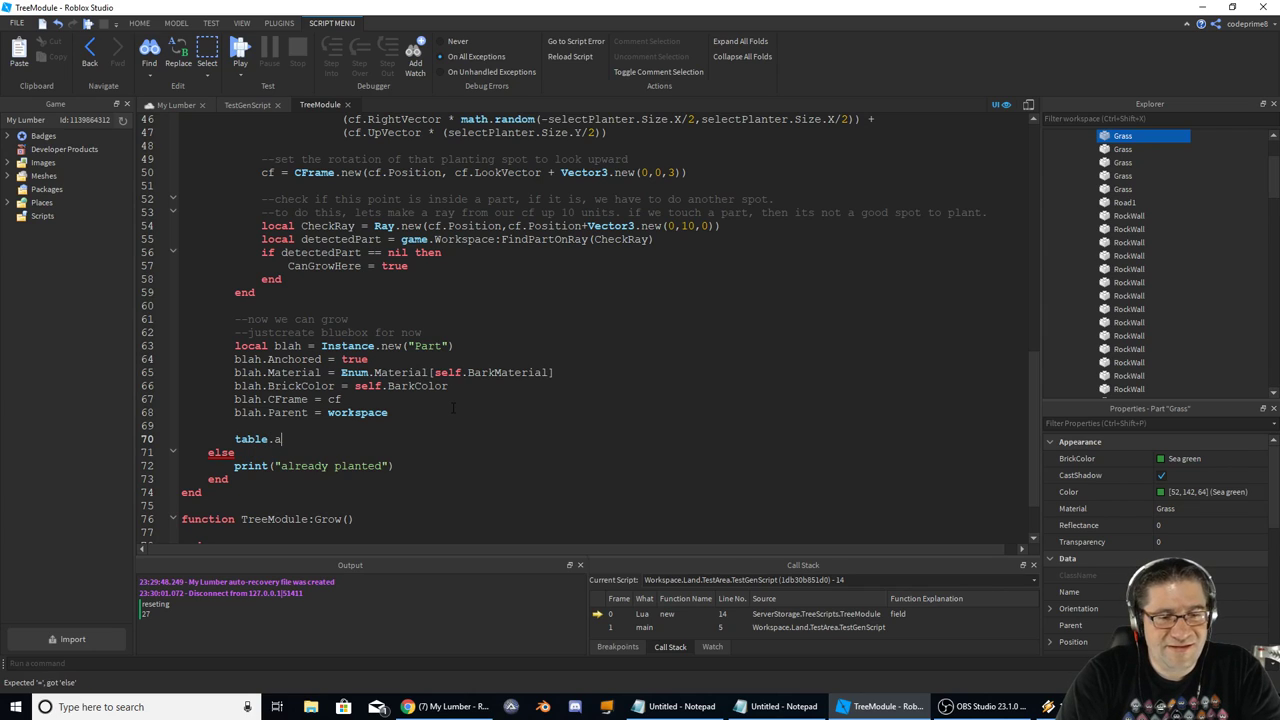
{"action": "type", "text": "insert()"}
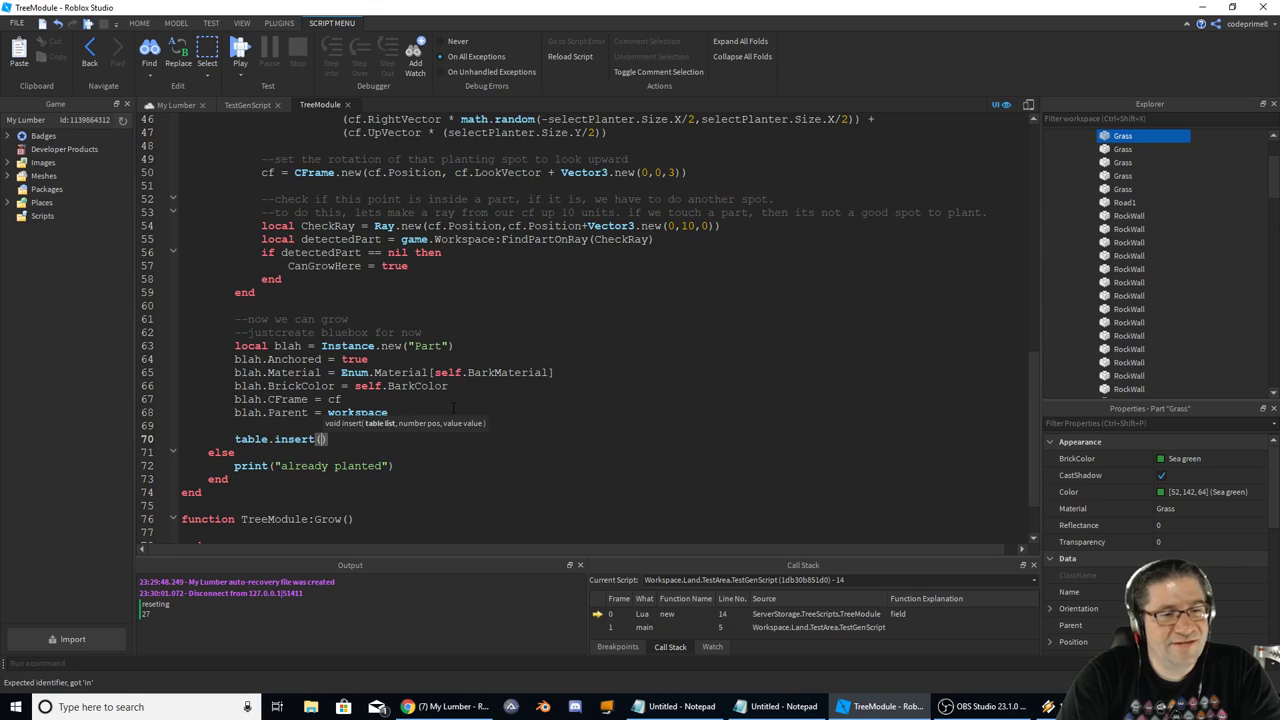
{"action": "type", "text": "Tru"}
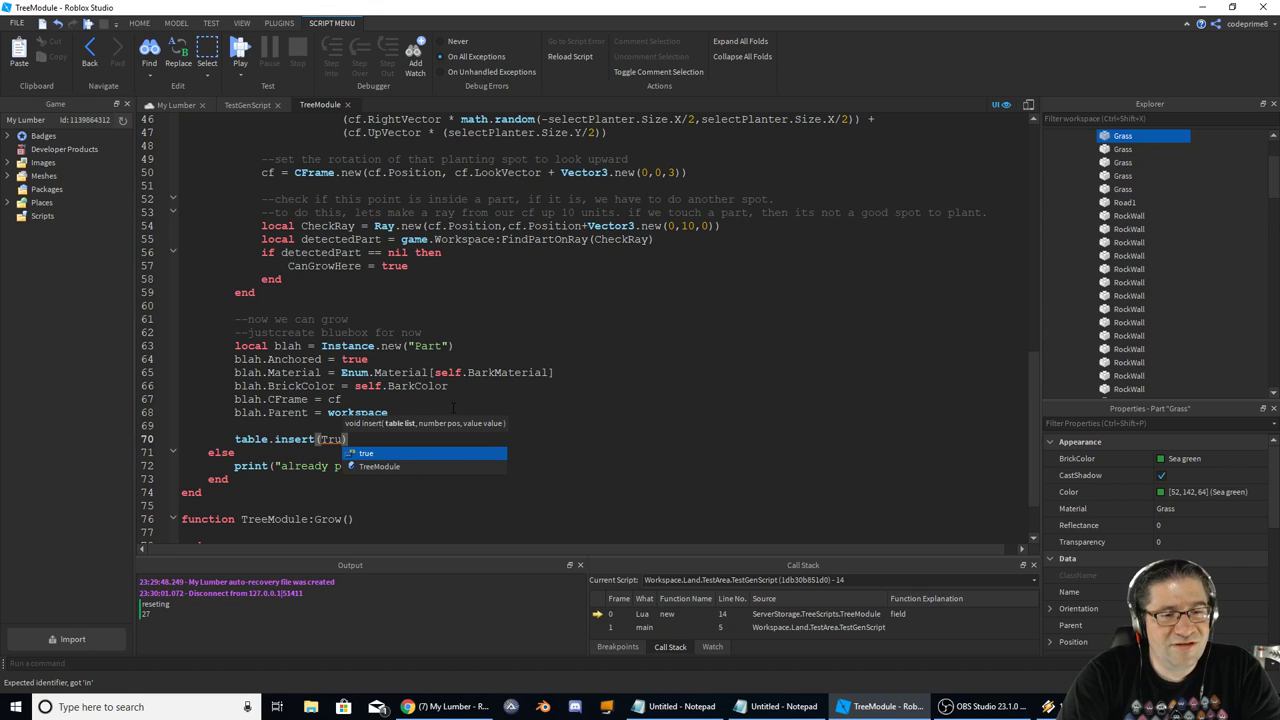
{"action": "scroll", "scroll_direction": "up", "scroll_amount": 3}
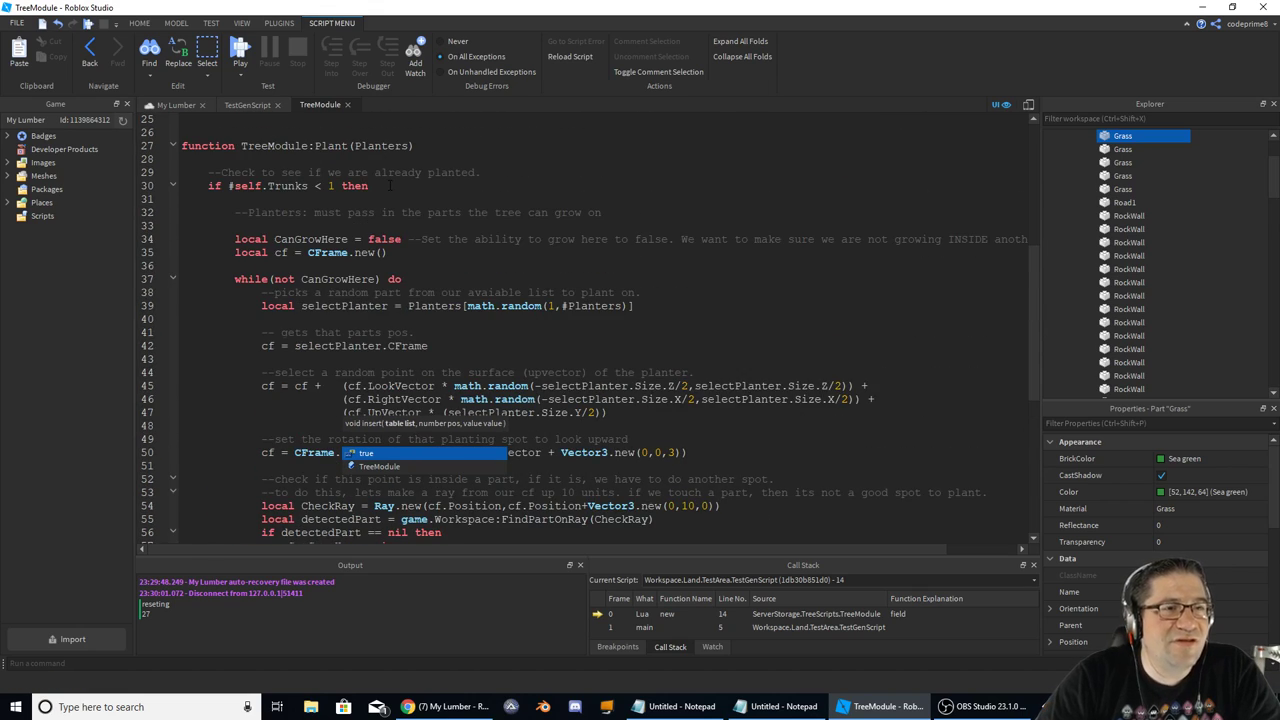
{"action": "scroll", "scroll_direction": "up", "scroll_amount": 3}
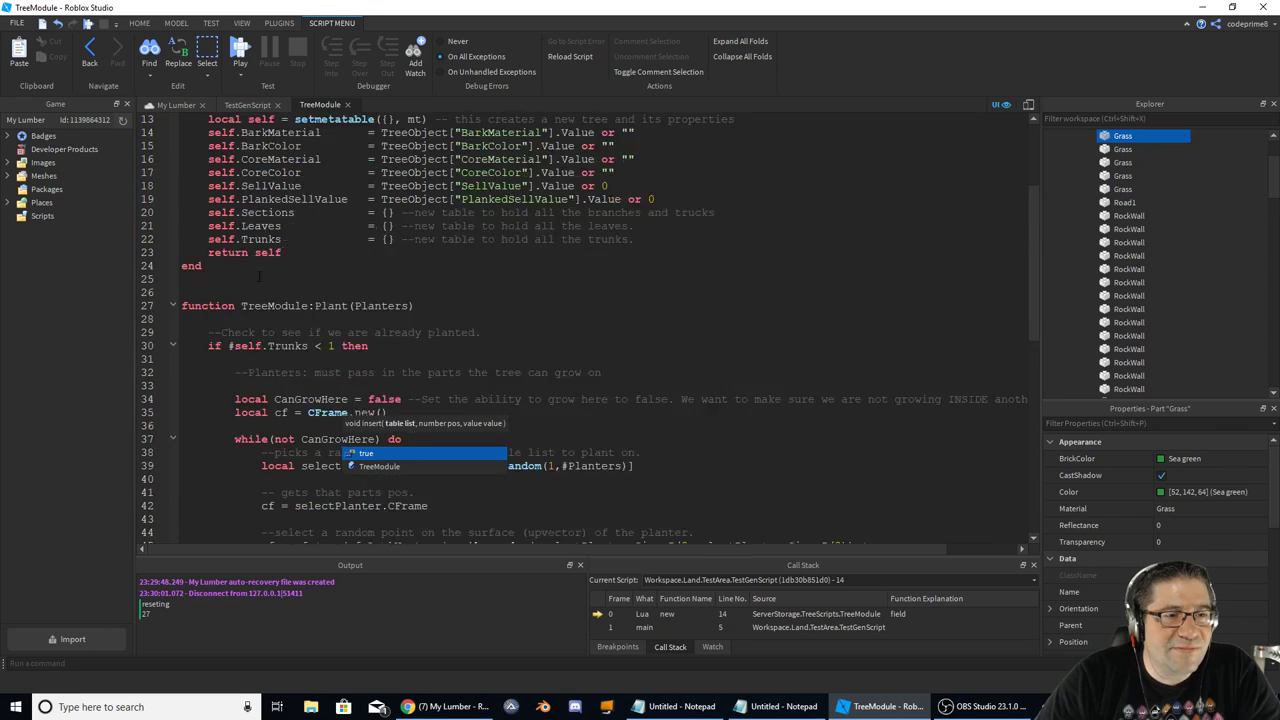
{"action": "scroll", "scroll_direction": "down", "scroll_amount": 3}
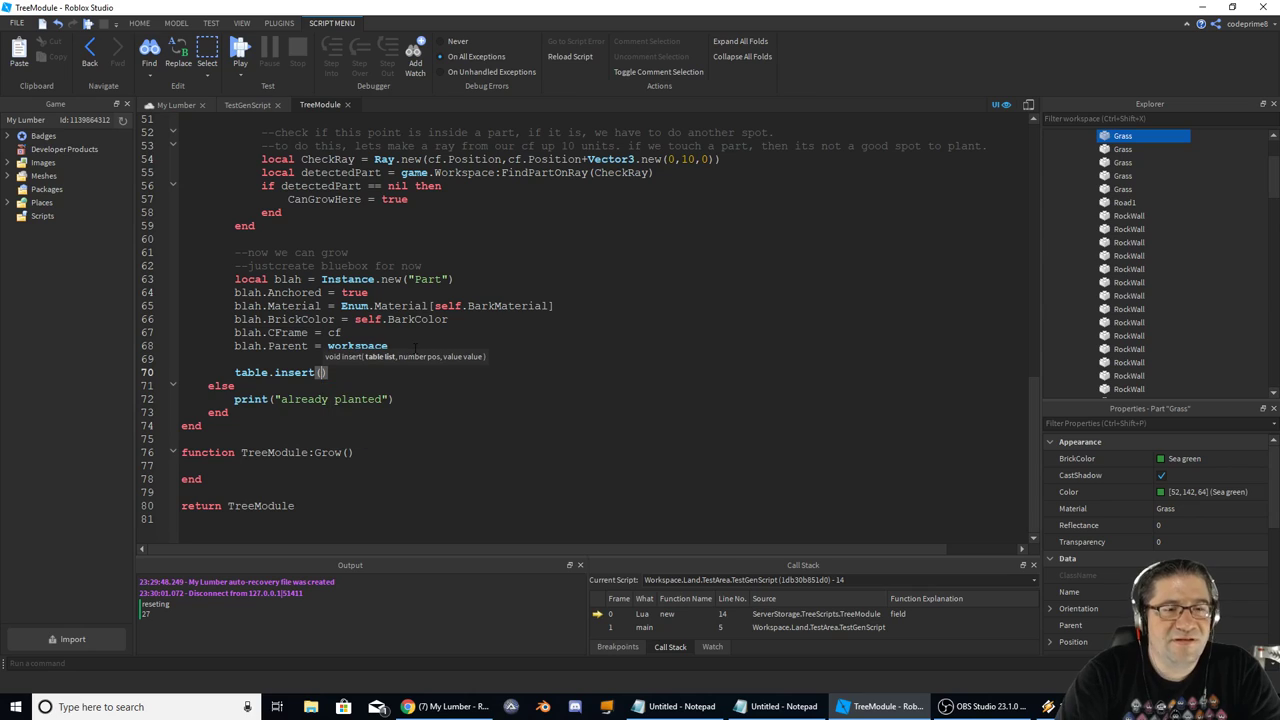
- Complete it as table.insert(self.Trucks,blah) and run a test of the game
{"action": "type", "text": "self."}
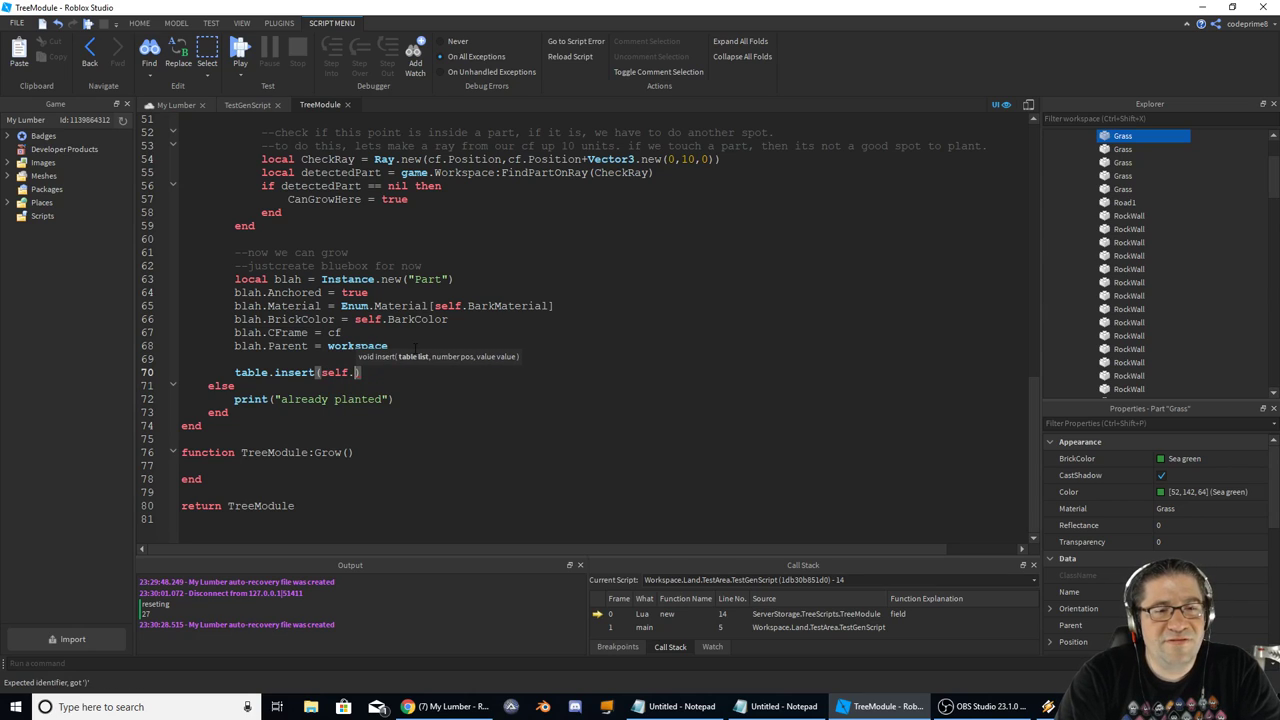
{"action": "type", "text": "Trucks,"}
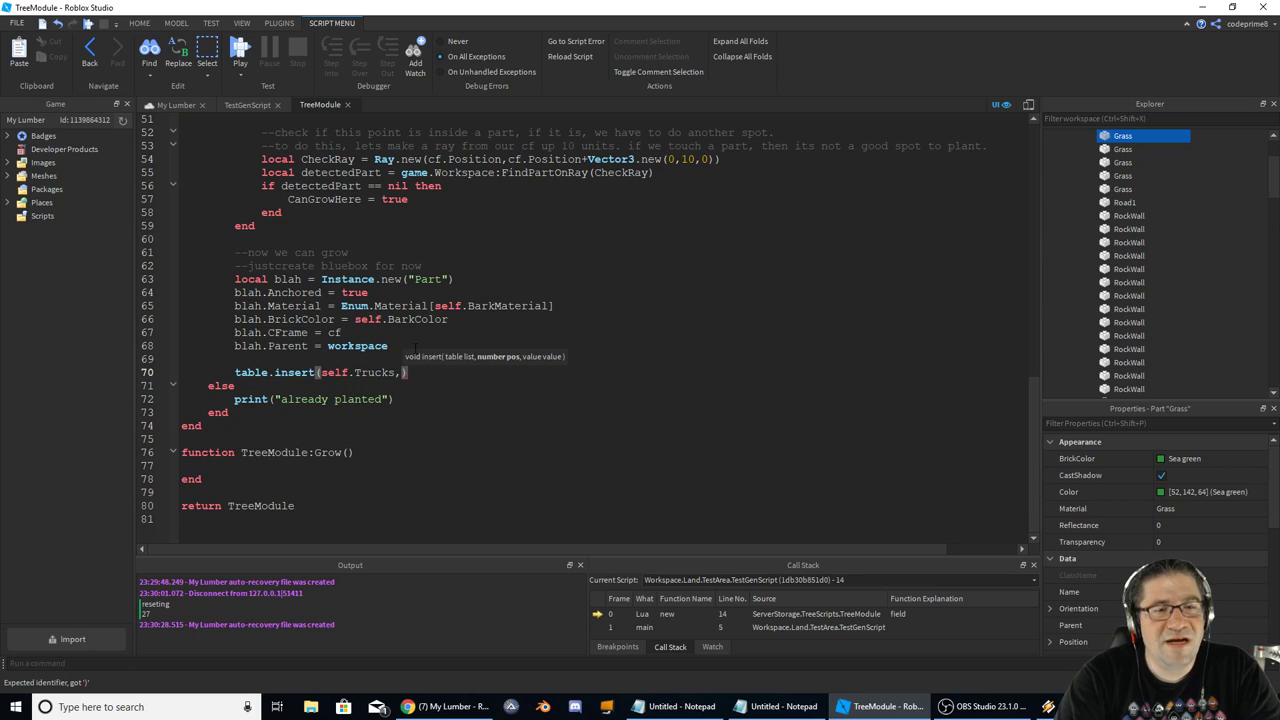
{"action": "type", "text": "blah"}
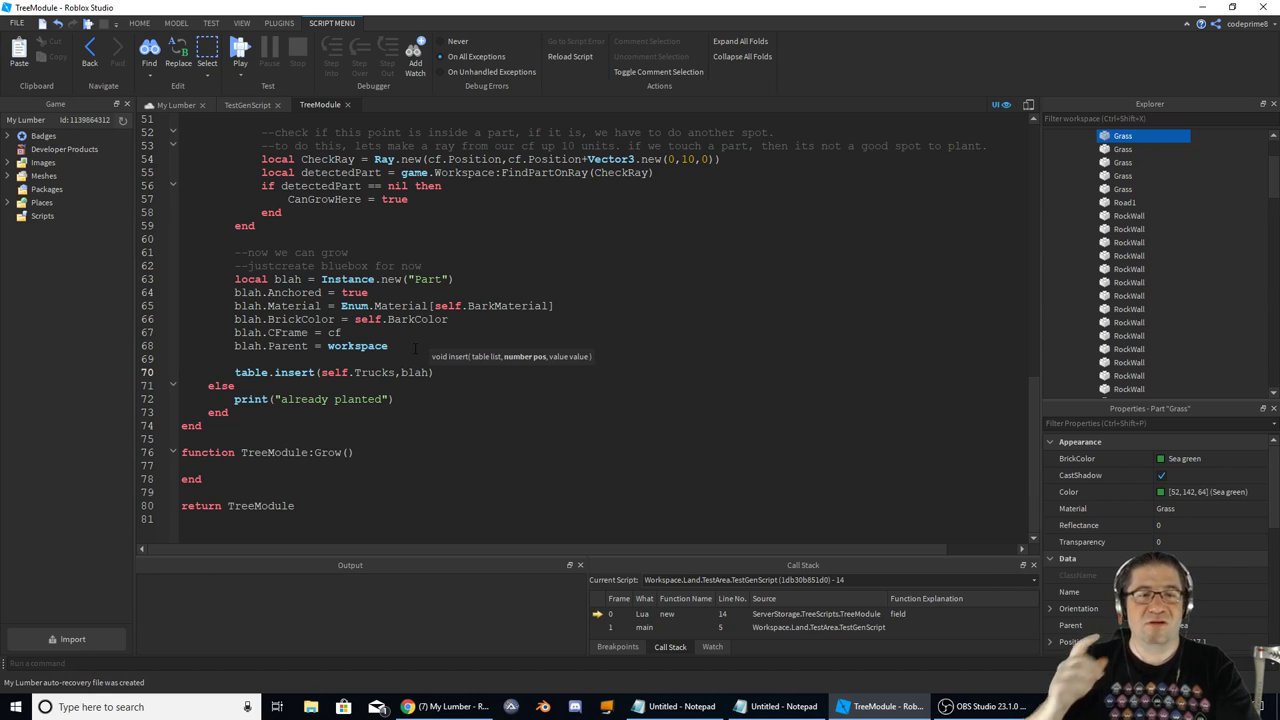
{"action": "left_click", "coordinate": [240, 48]}
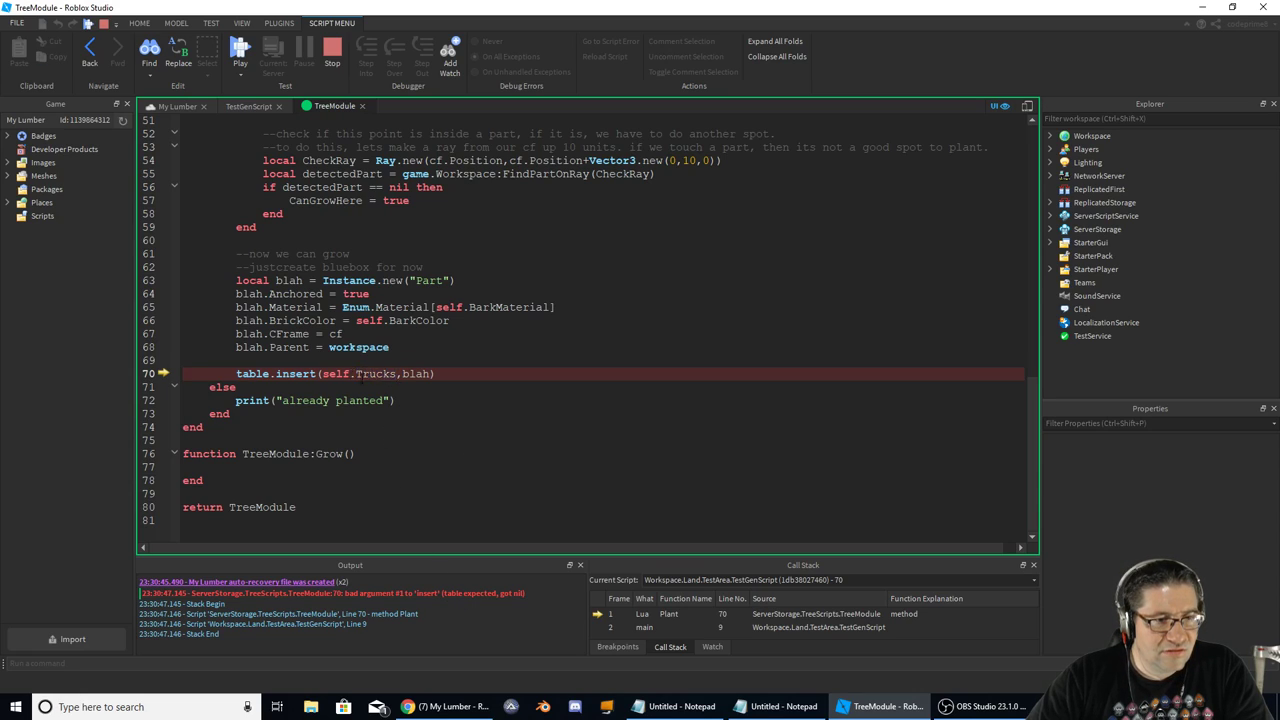
- Change the insert line to table.insert(blah,self.Trunks) and start another test run
{"action": "scroll", "scroll_direction": "up", "scroll_amount": 3}
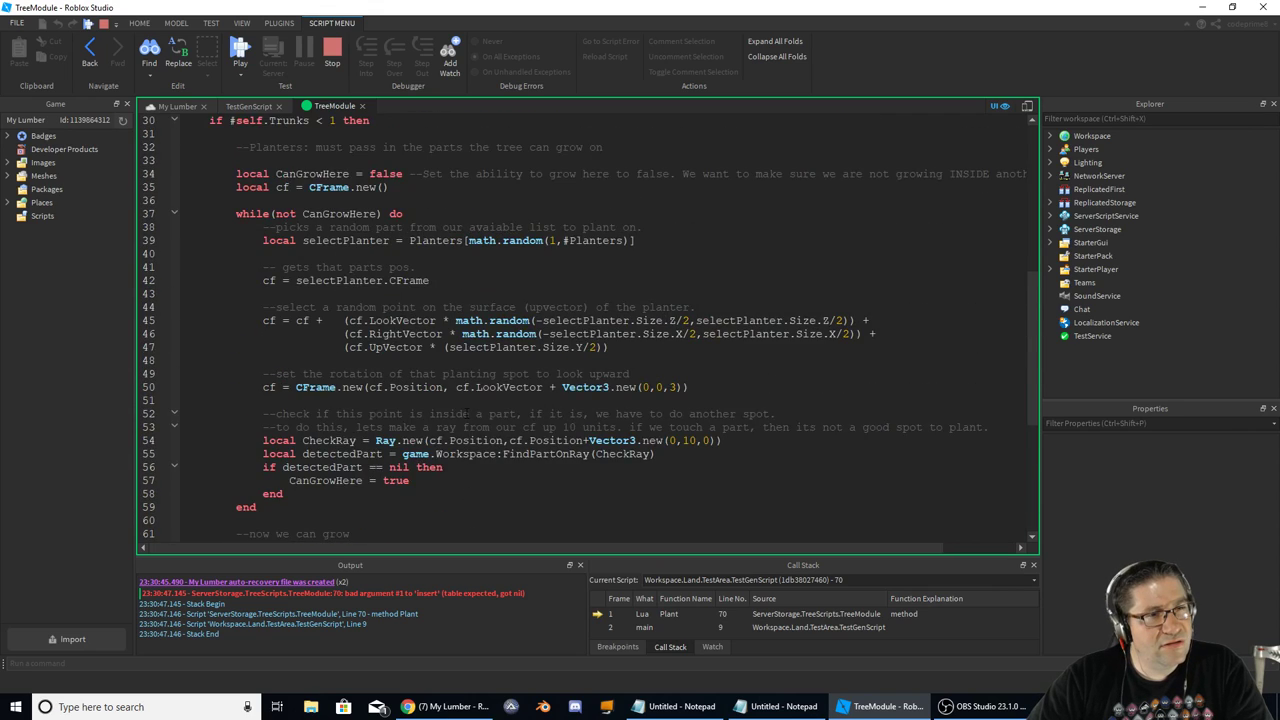
{"action": "scroll", "scroll_direction": "up", "scroll_amount": 3}
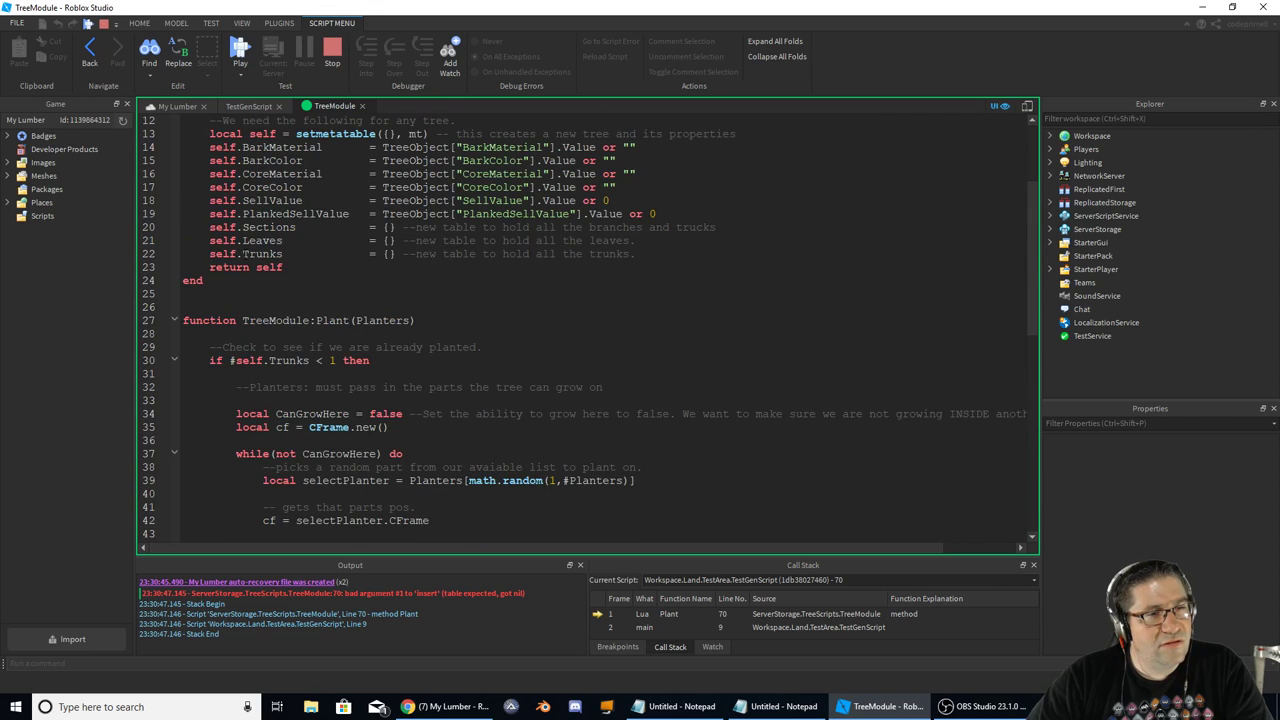
{"action": "scroll", "scroll_direction": "down", "scroll_amount": 3}
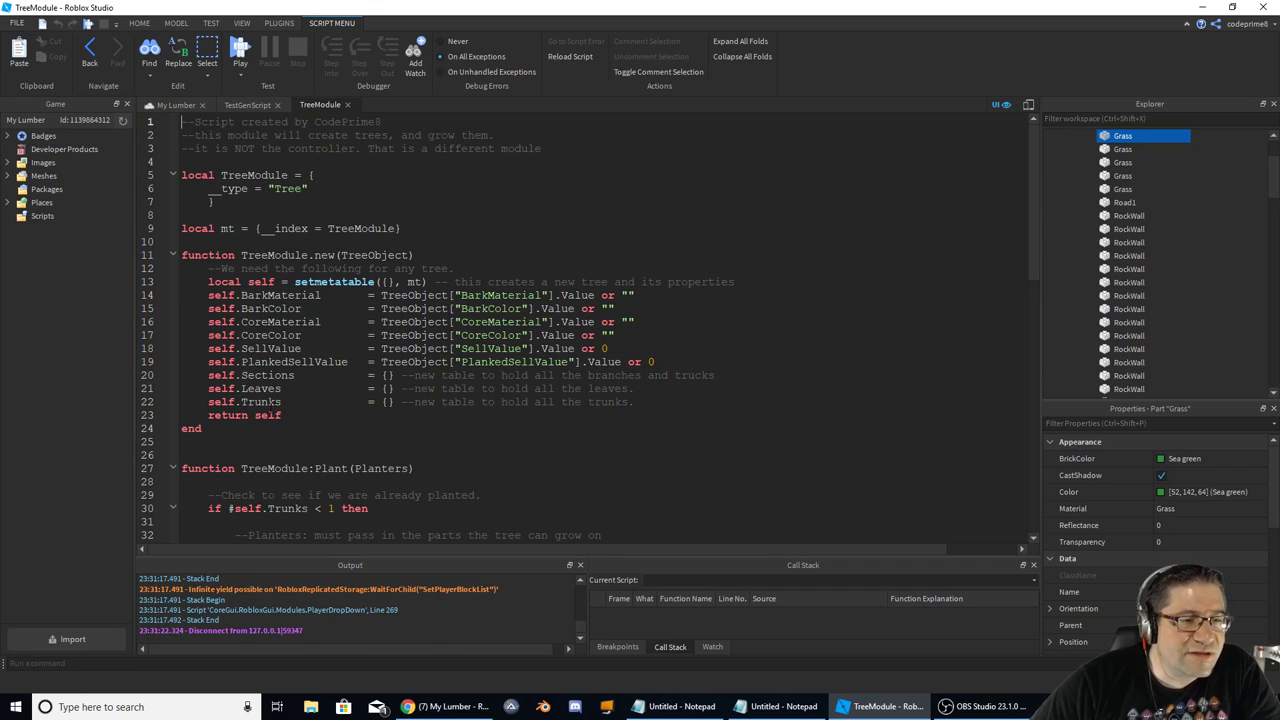
{"action": "scroll", "scroll_direction": "down", "scroll_amount": 3}
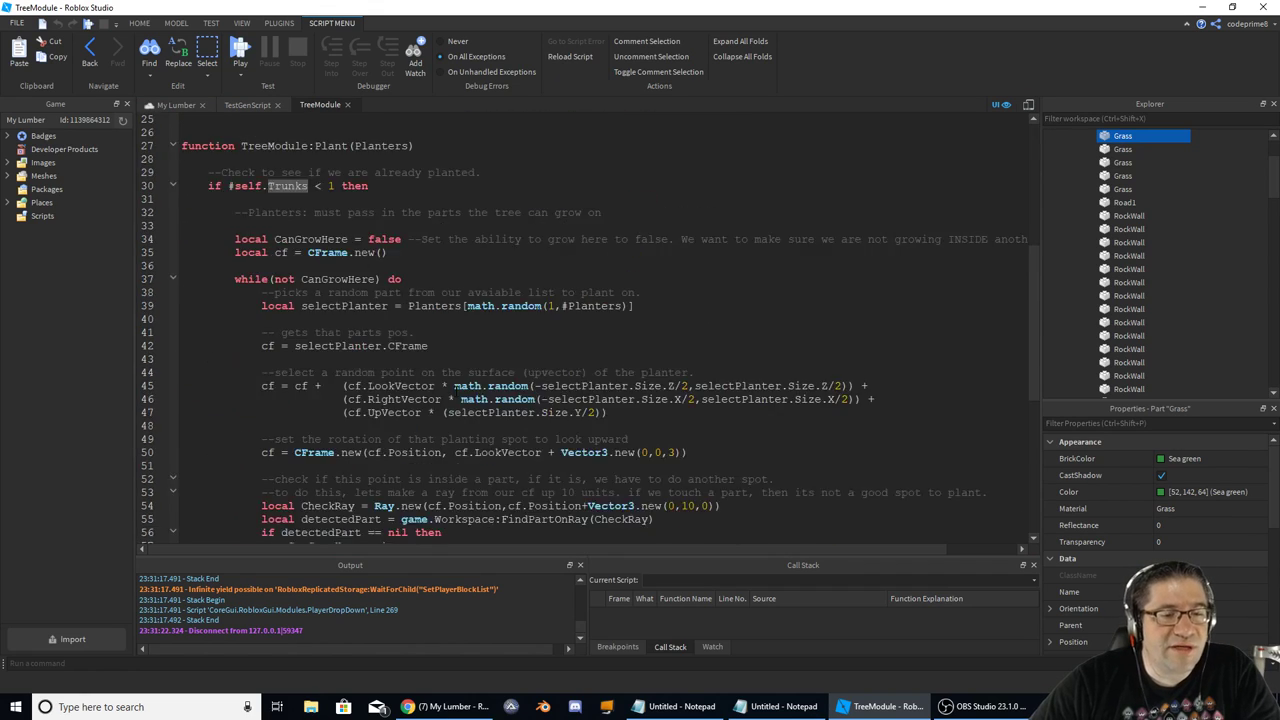
{"action": "scroll", "scroll_direction": "down", "scroll_amount": 3}
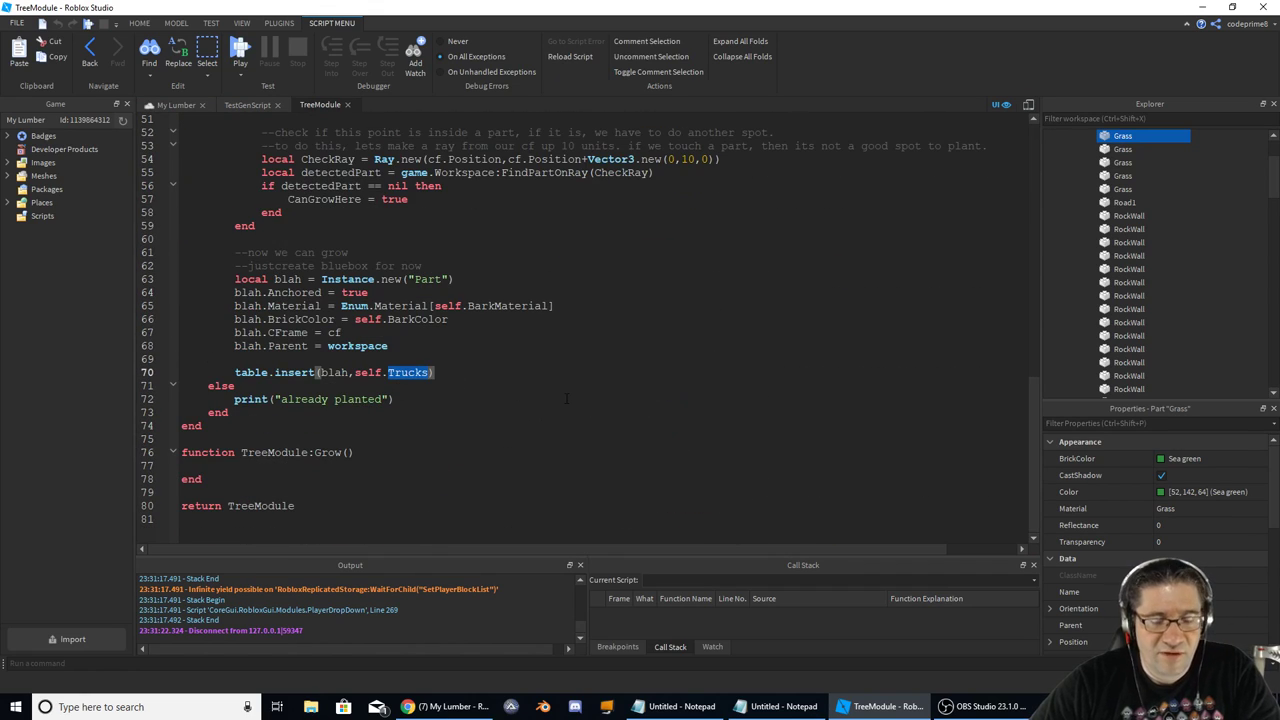
{"action": "left_click", "coordinate": [644, 398]}
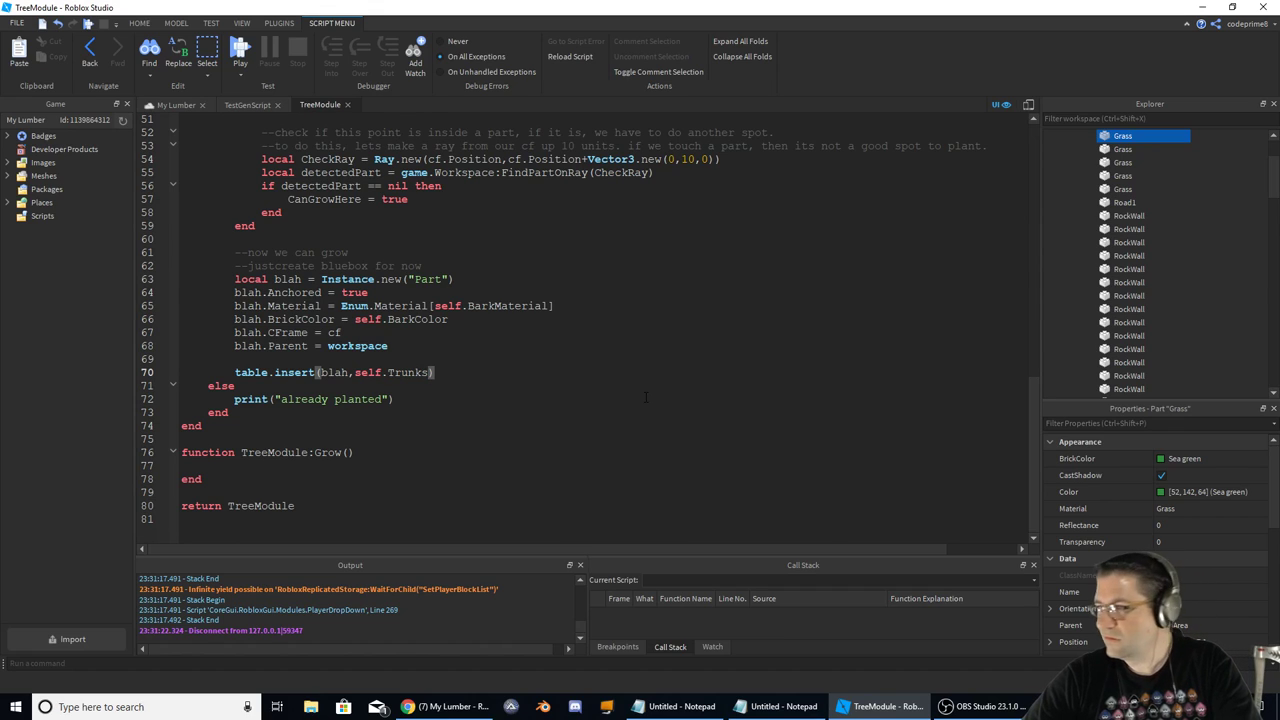
{"action": "left_click", "coordinate": [240, 48]}
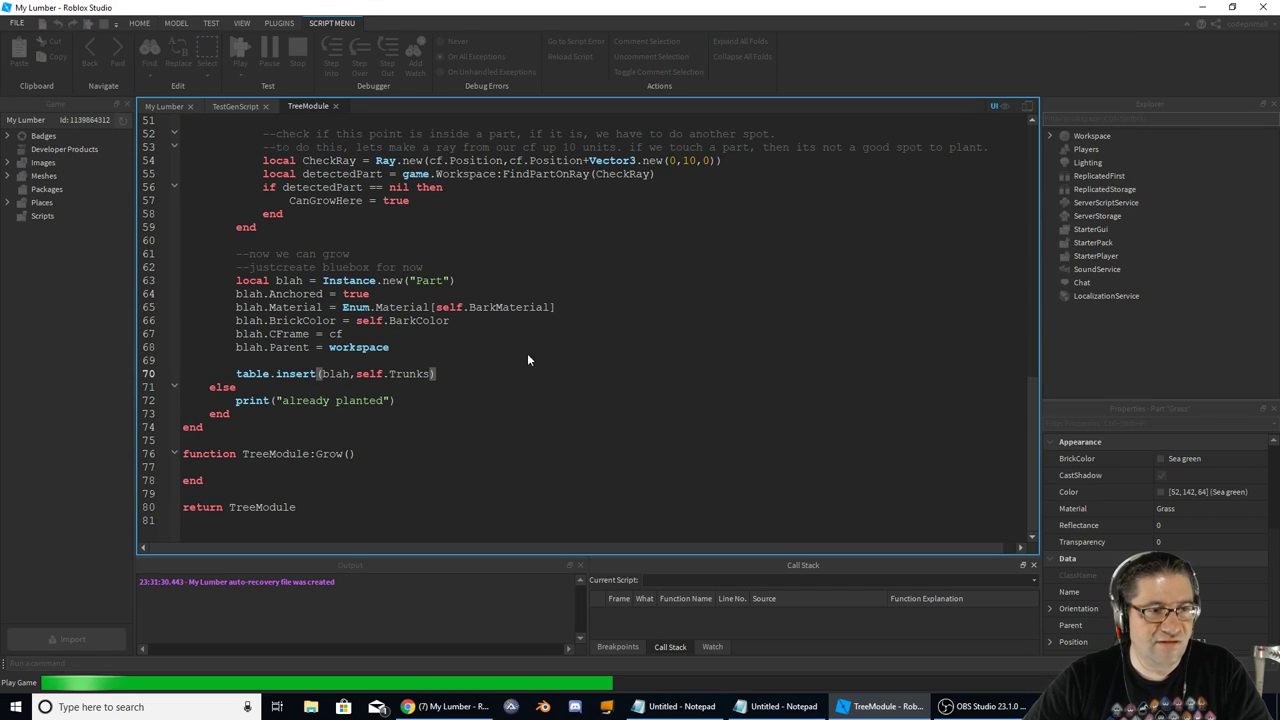
- After the insert error, rework the table.insert arguments on line 70 and stop the test
{"action": "left_click", "coordinate": [240, 52]}
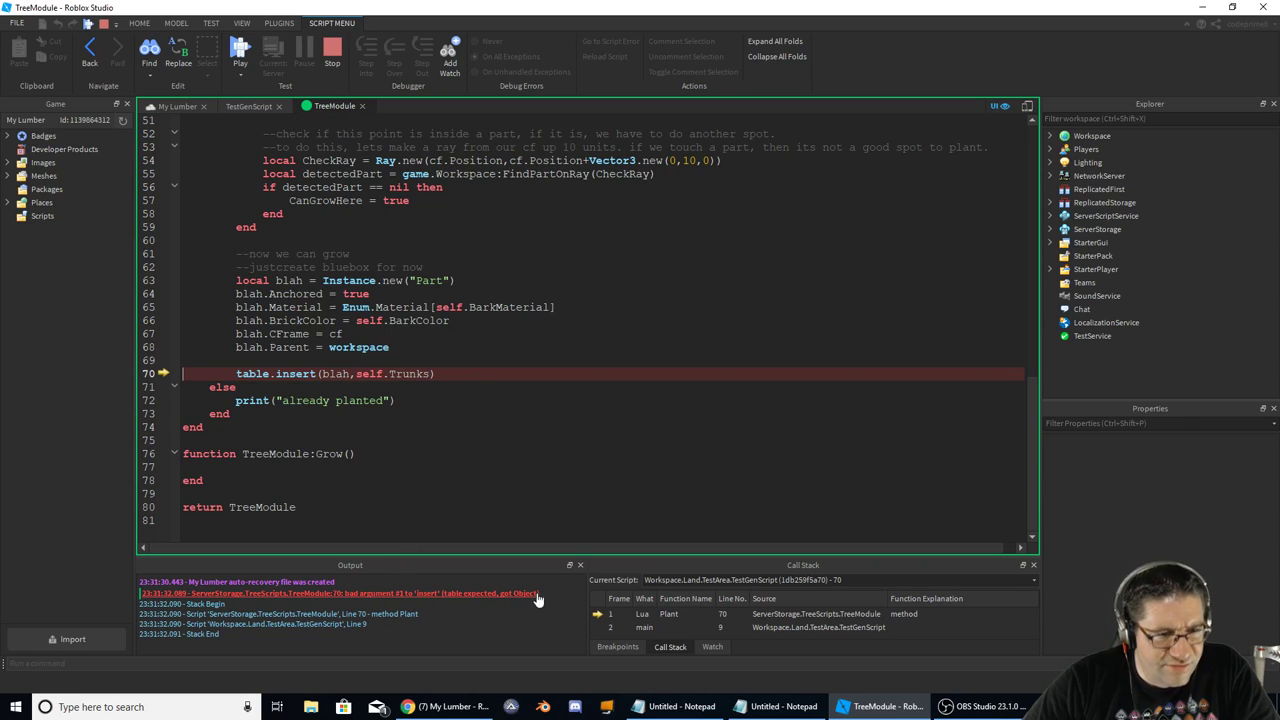
{"action": "double_click", "coordinate": [336, 374]}
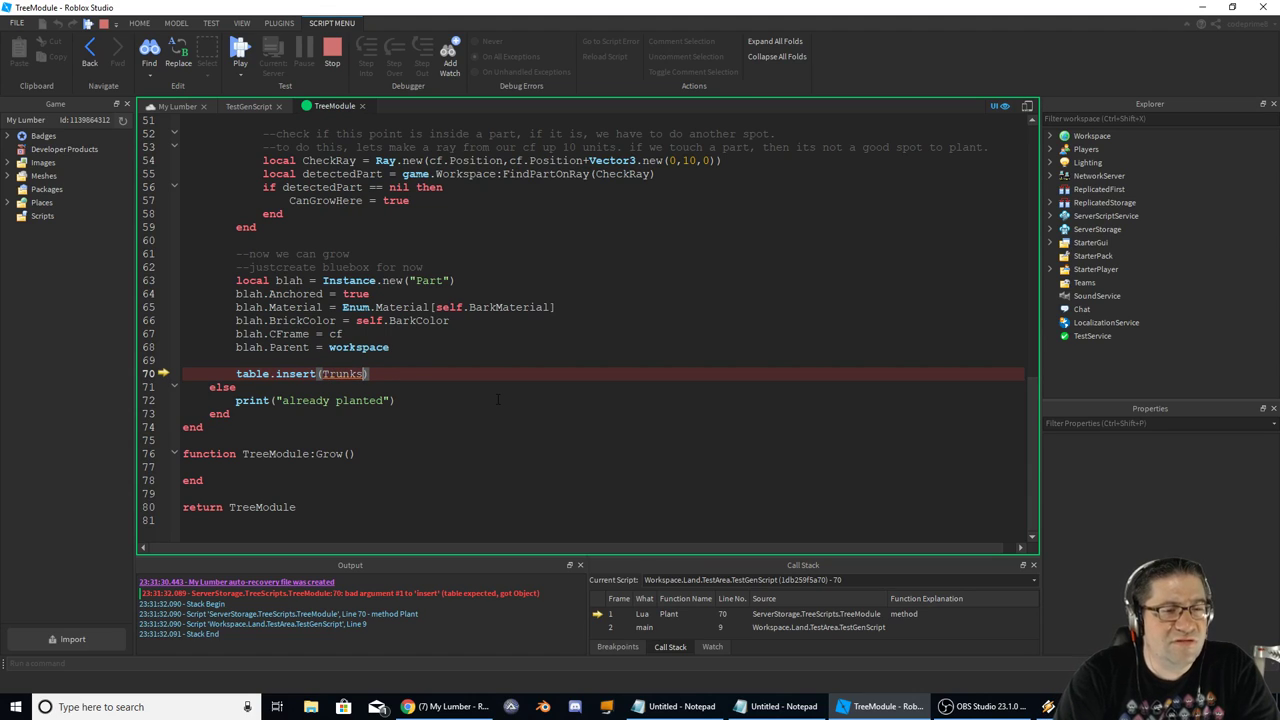
{"action": "type", "text": ","}
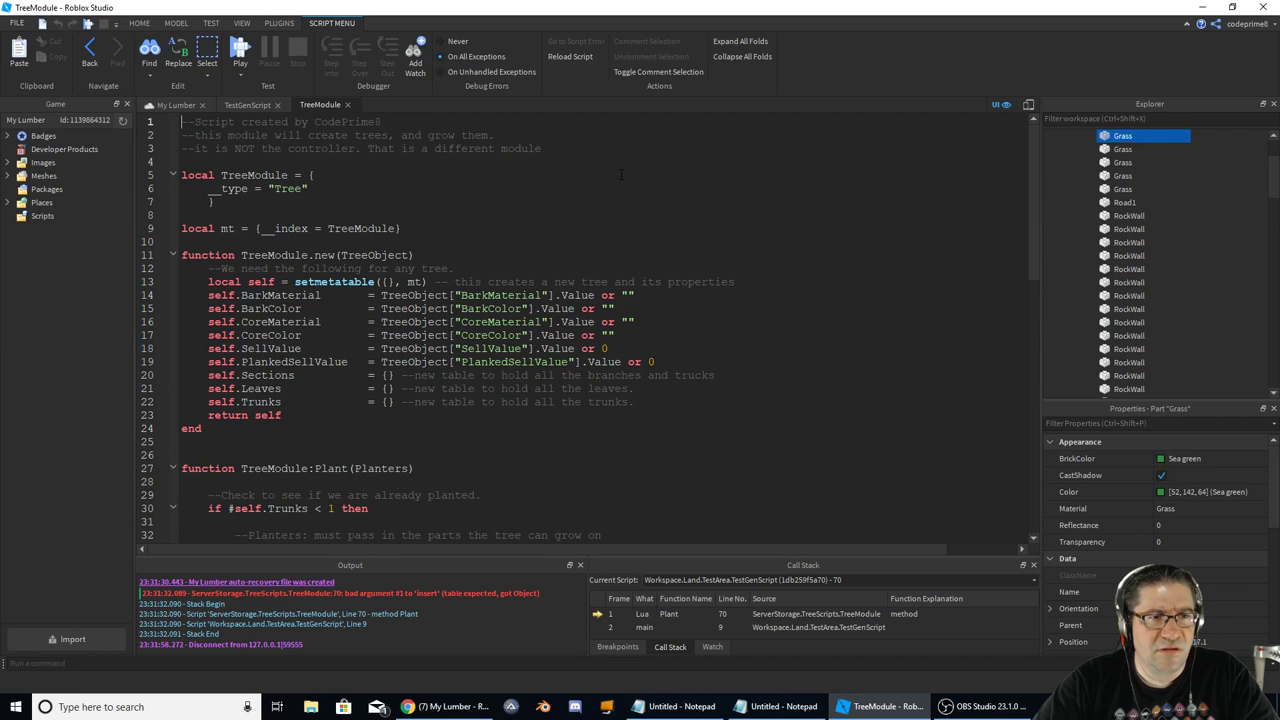
- Add print(self.Trunks) above the if check and run the game to inspect its value
{"action": "scroll", "scroll_direction": "down", "scroll_amount": 3}
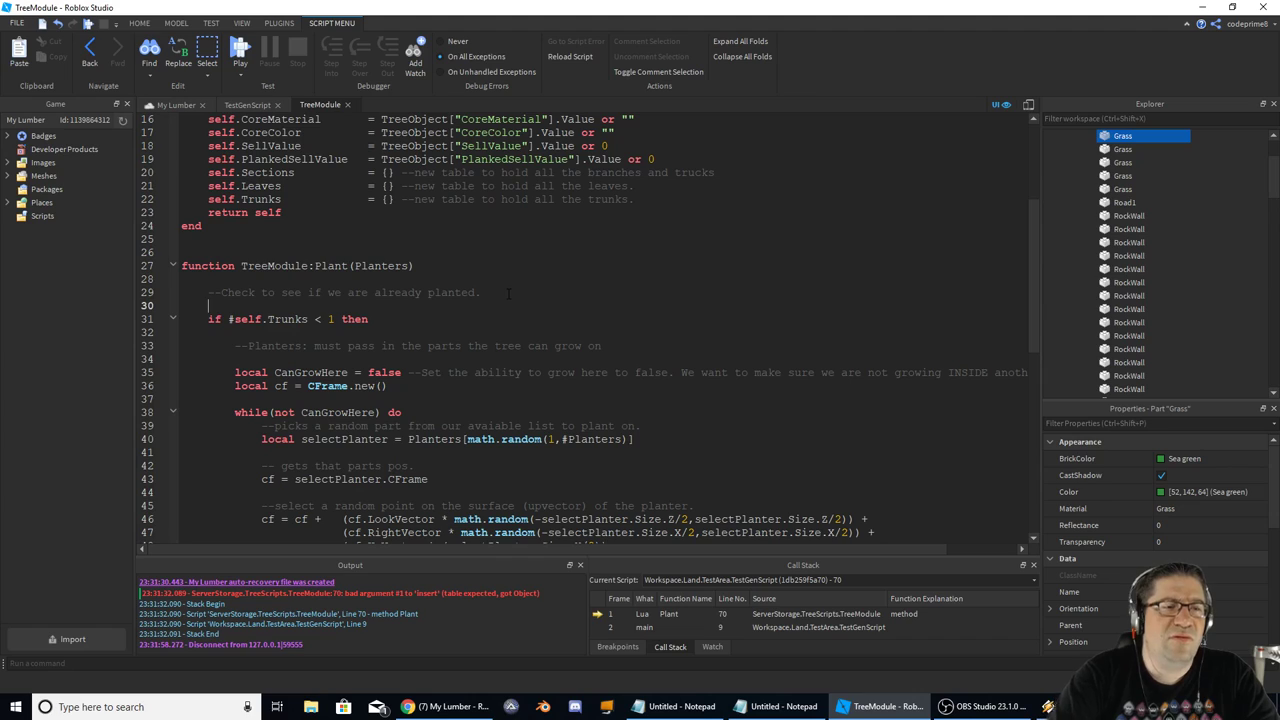
{"action": "type", "text": "print"}
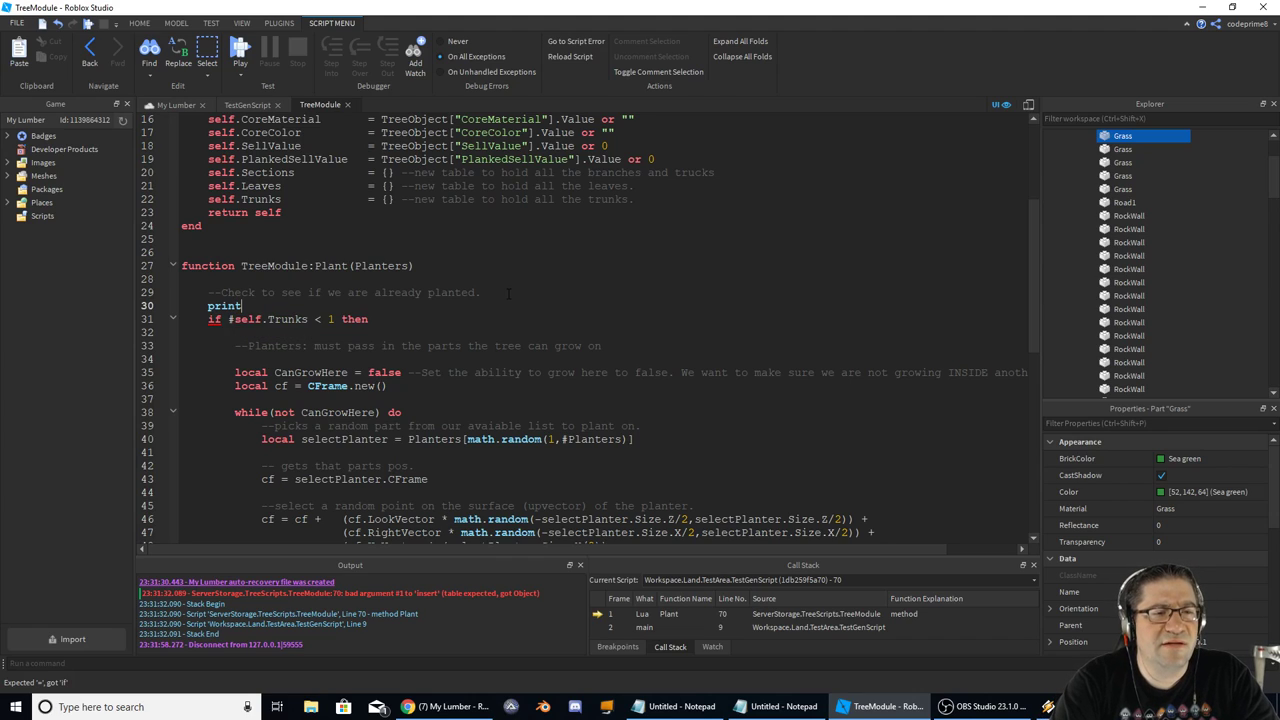
{"action": "type", "text": "(self.Trunkc"}
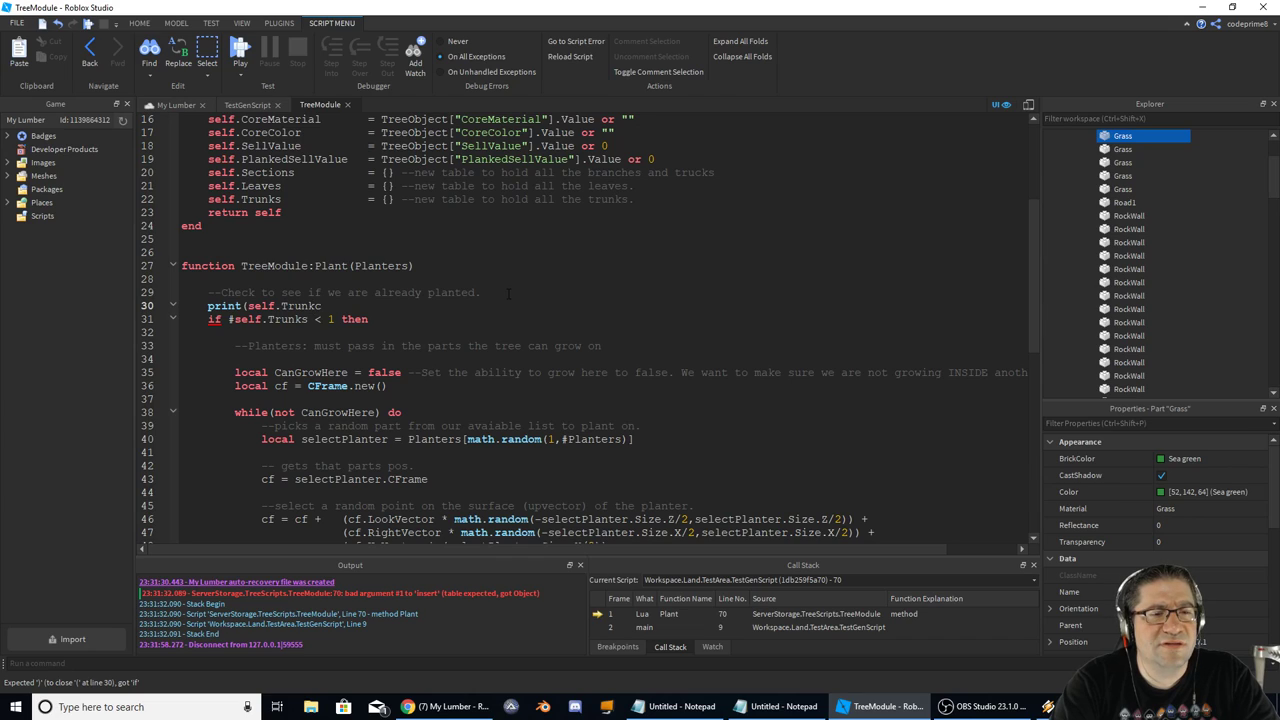
{"action": "type", "text": "s"}
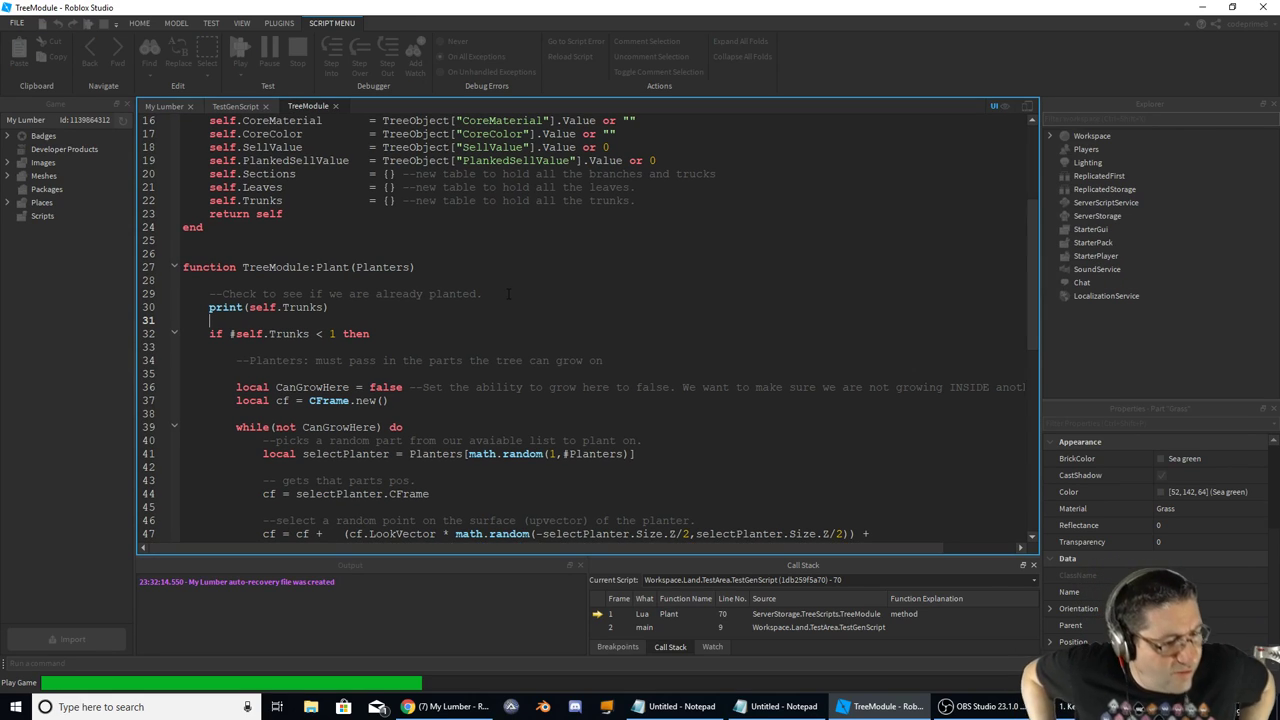
{"action": "left_click", "coordinate": [240, 48]}
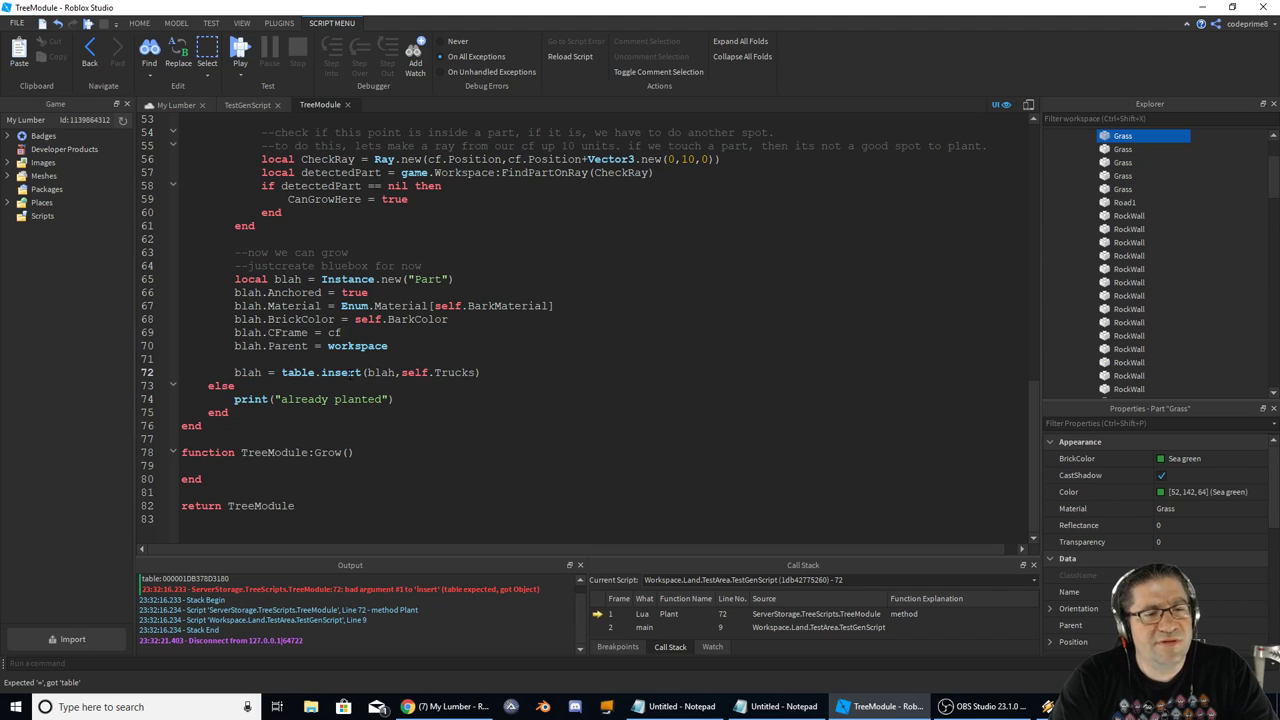
{"action": "left_click", "coordinate": [258, 372]}
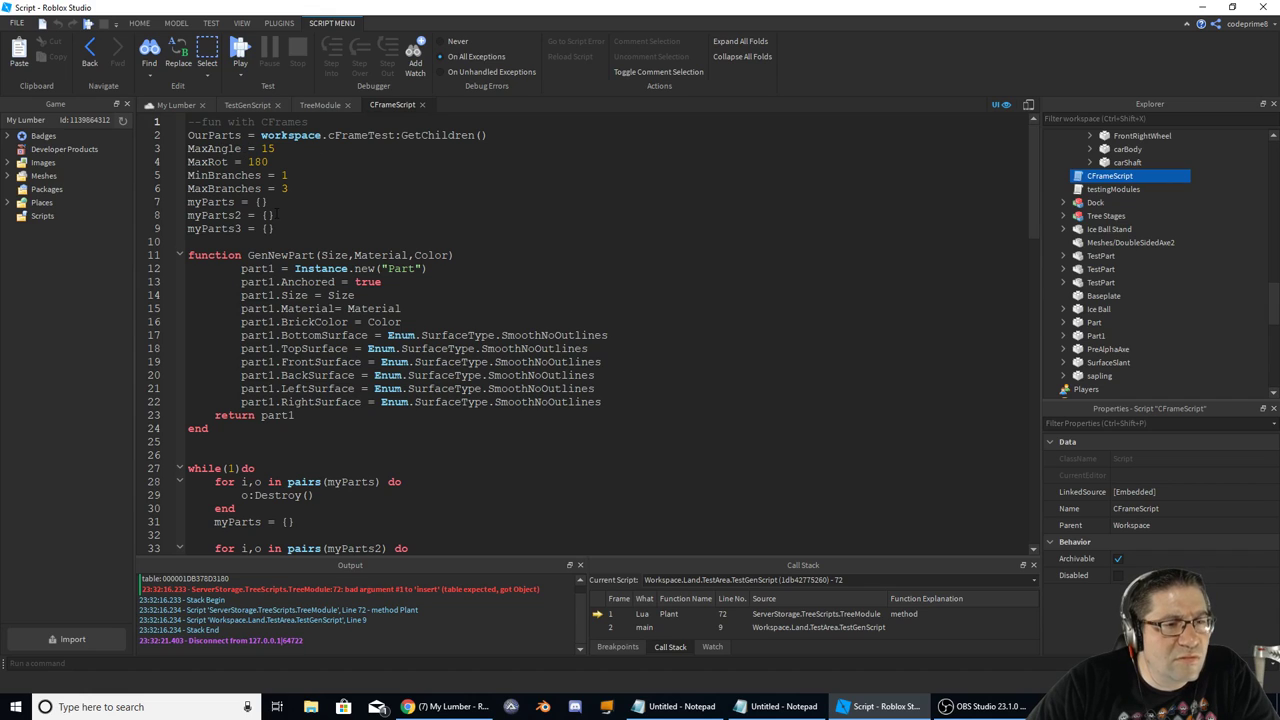
{"action": "scroll", "scroll_direction": "down", "scroll_amount": 3}
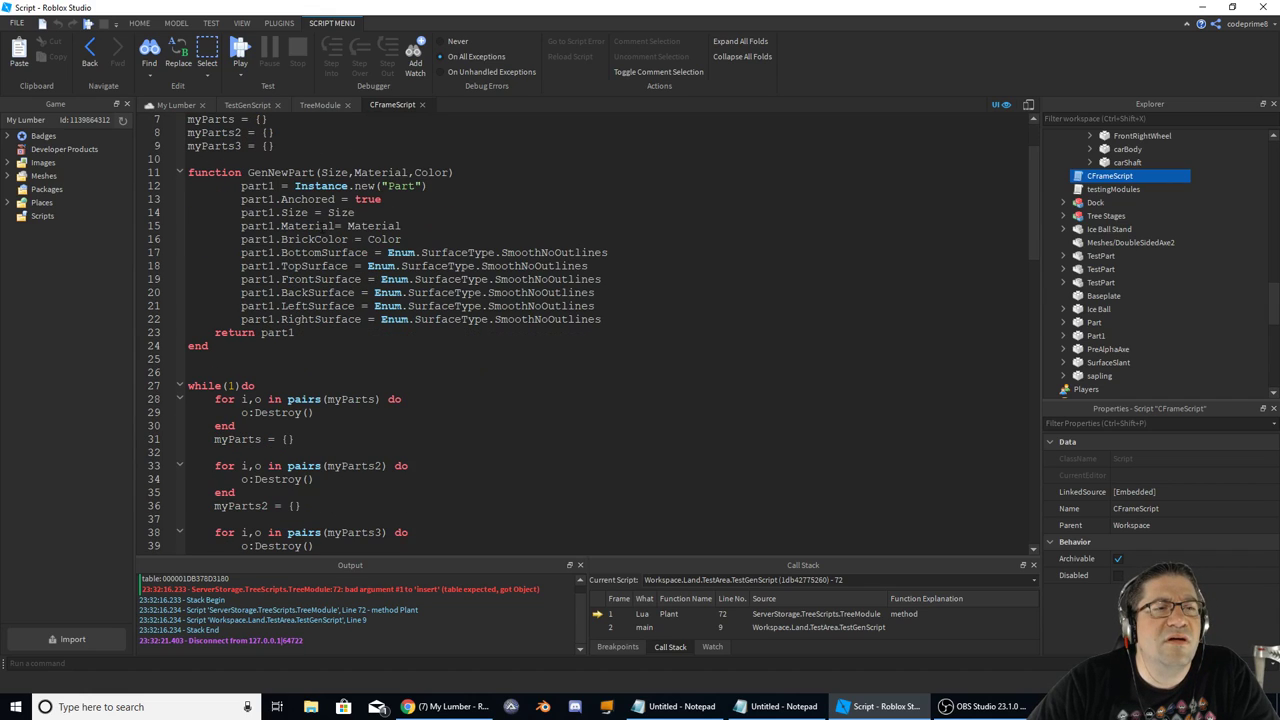
{"action": "scroll", "scroll_direction": "down", "scroll_amount": 3}
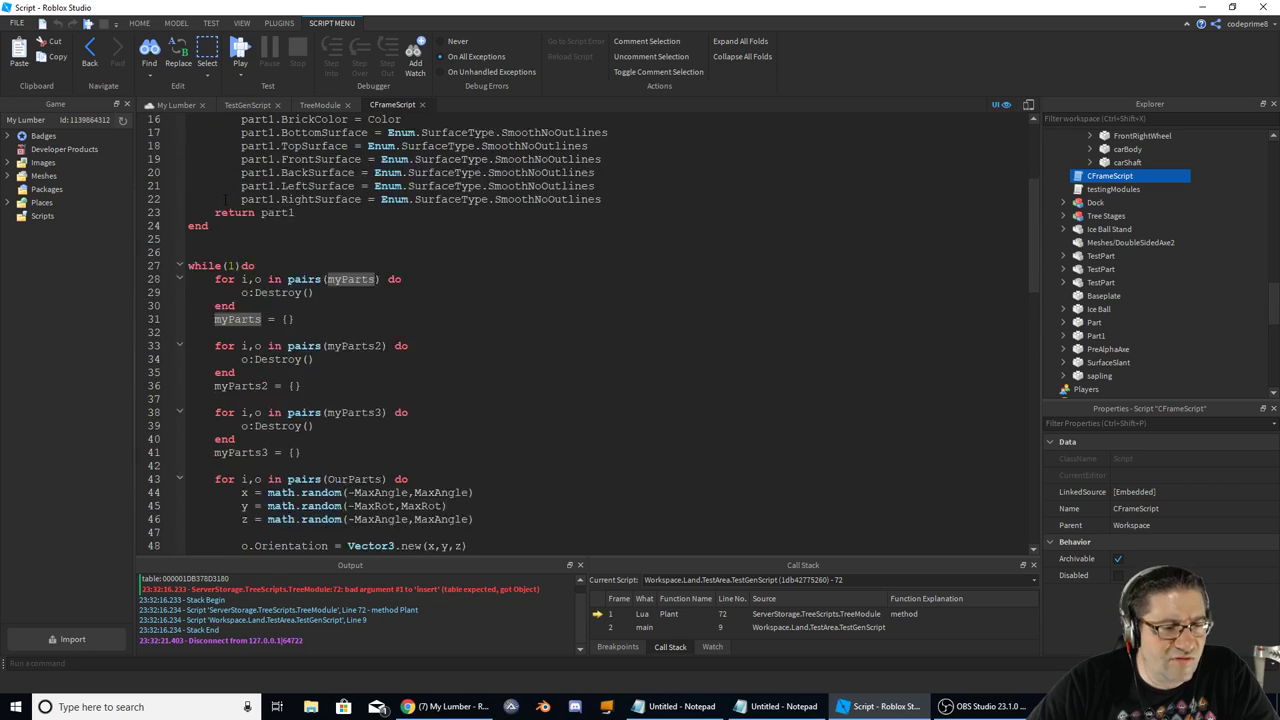
{"action": "scroll", "scroll_direction": "down", "scroll_amount": 3}
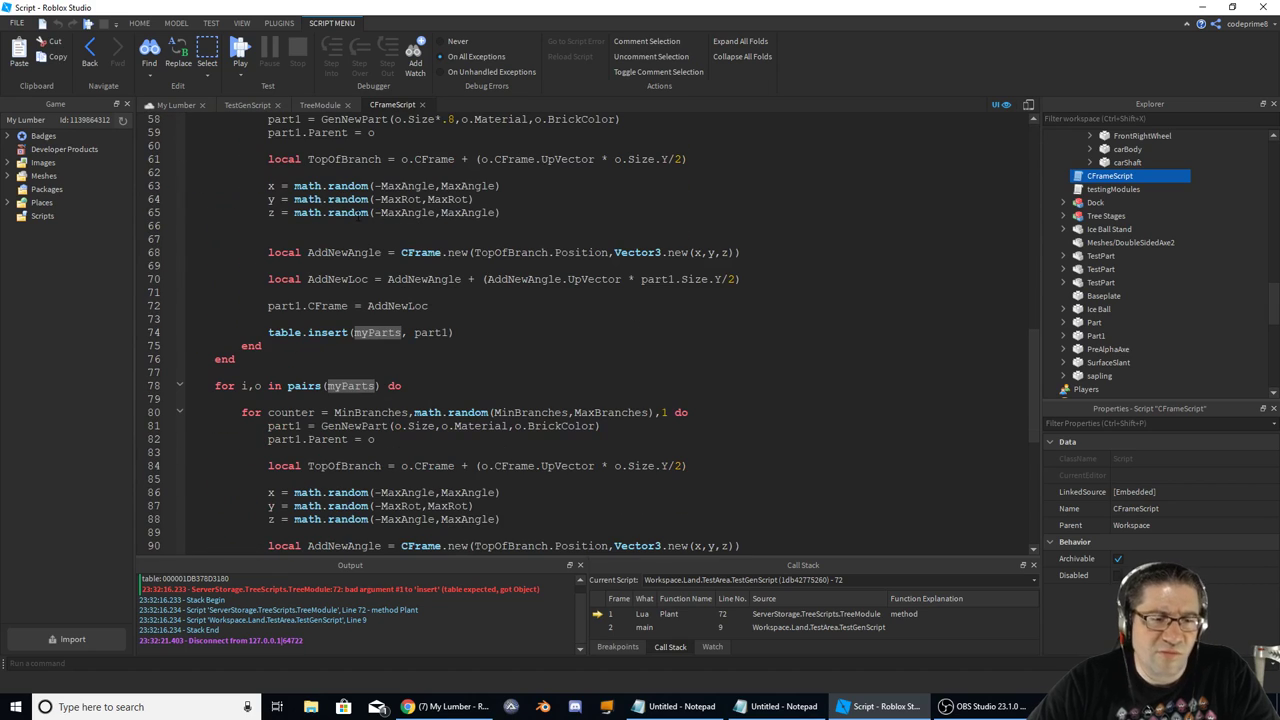
{"action": "double_click", "coordinate": [328, 332]}
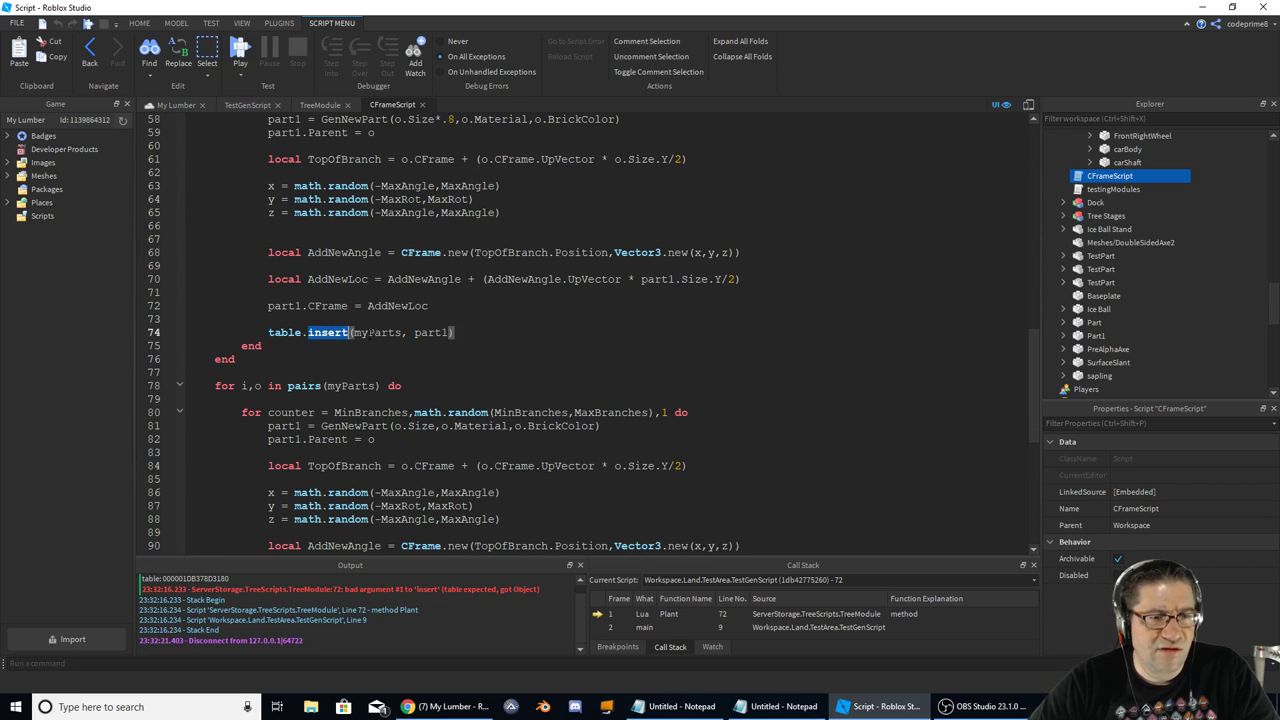
{"action": "double_click", "coordinate": [434, 332]}
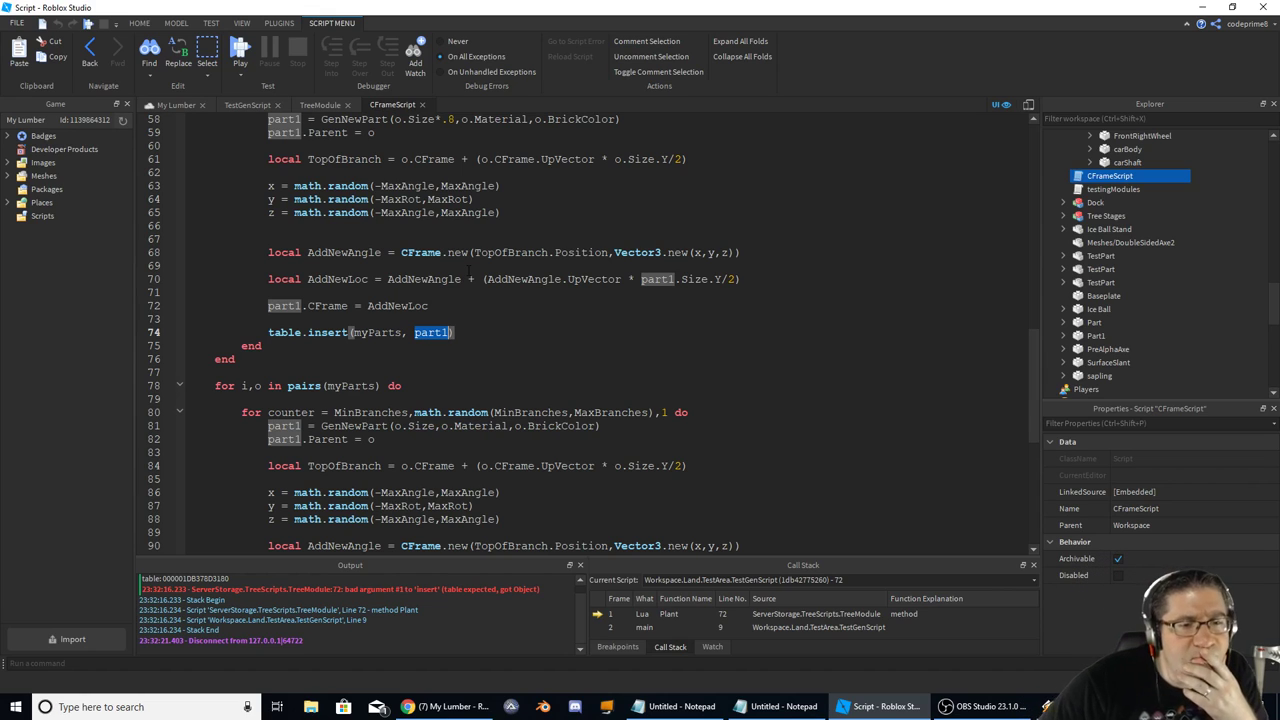
{"action": "scroll", "scroll_direction": "up", "scroll_amount": 3}
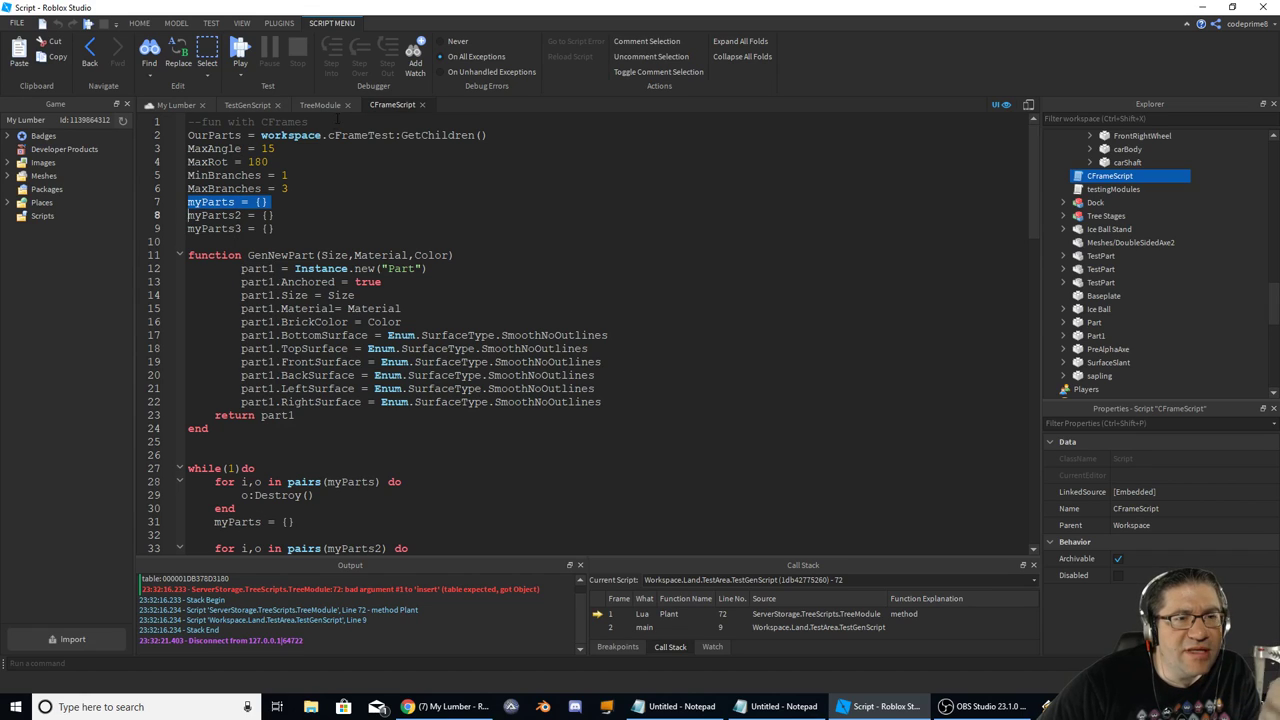
{"action": "left_click", "coordinate": [320, 104]}
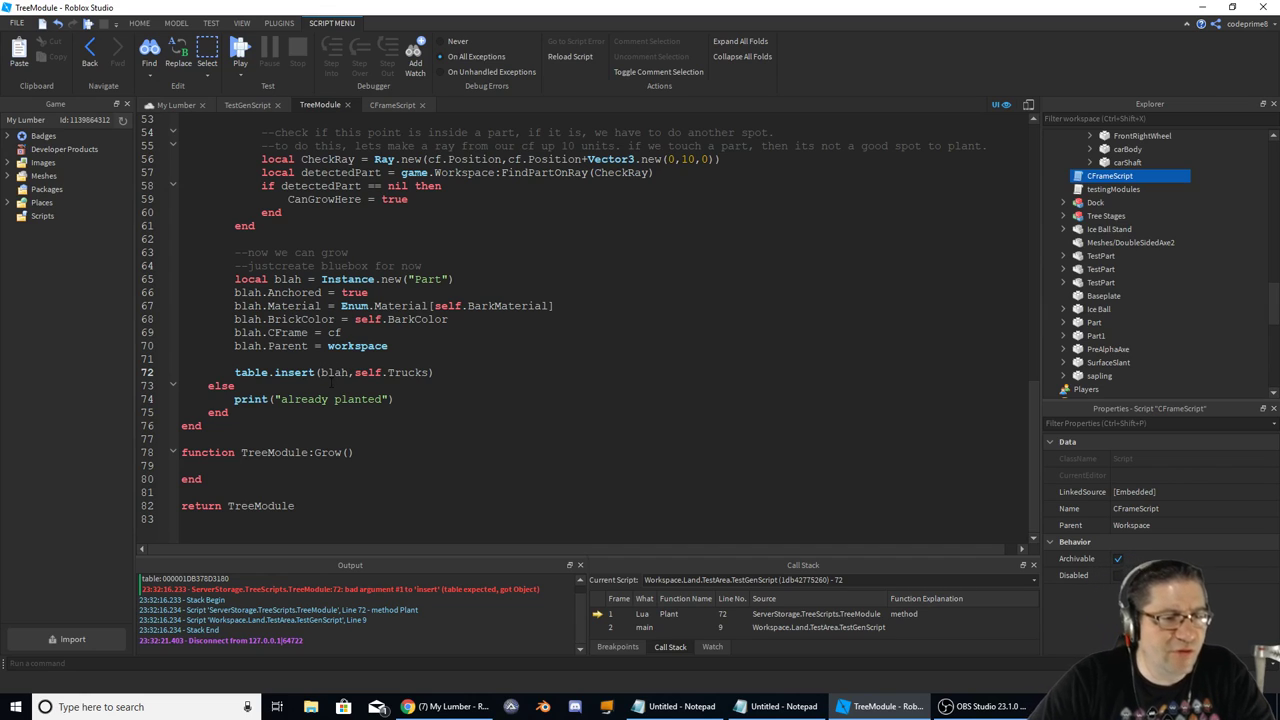
- Rewrite the insert as table.insert(self.Trunks,blah) and run the game to confirm "already planted"
{"action": "double_click", "coordinate": [332, 372]}
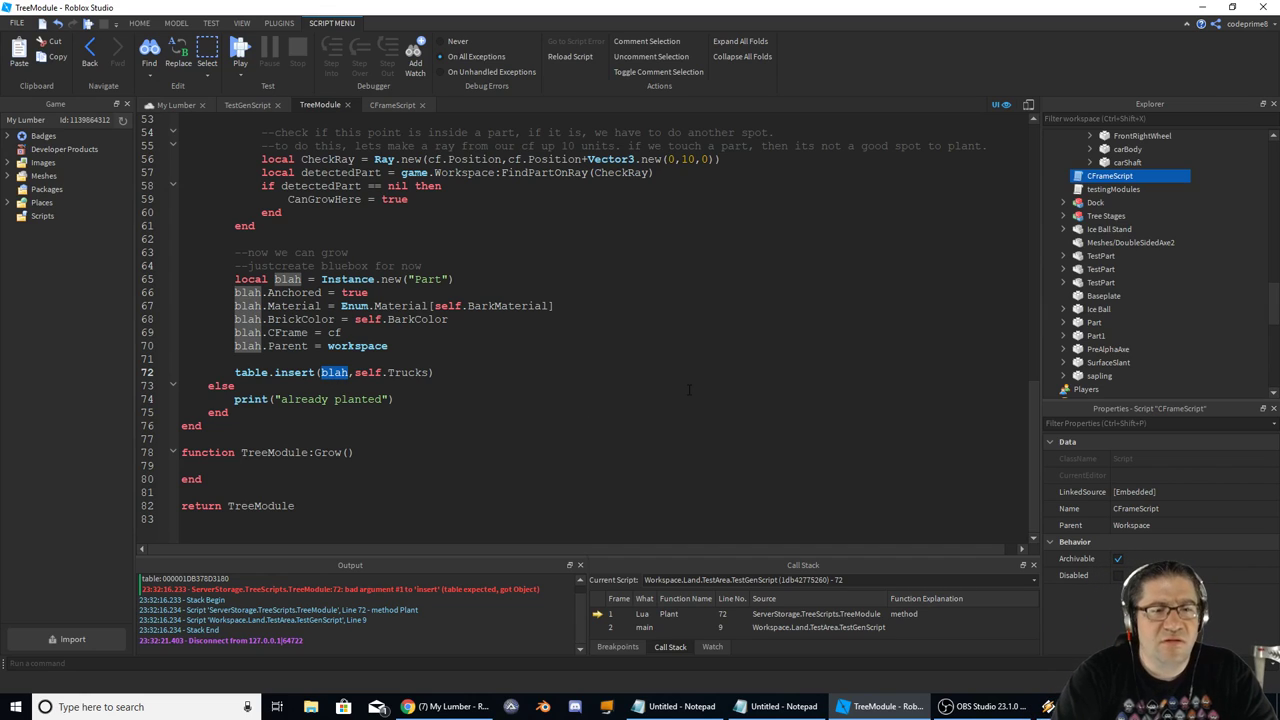
{"action": "type", "text": "t"}
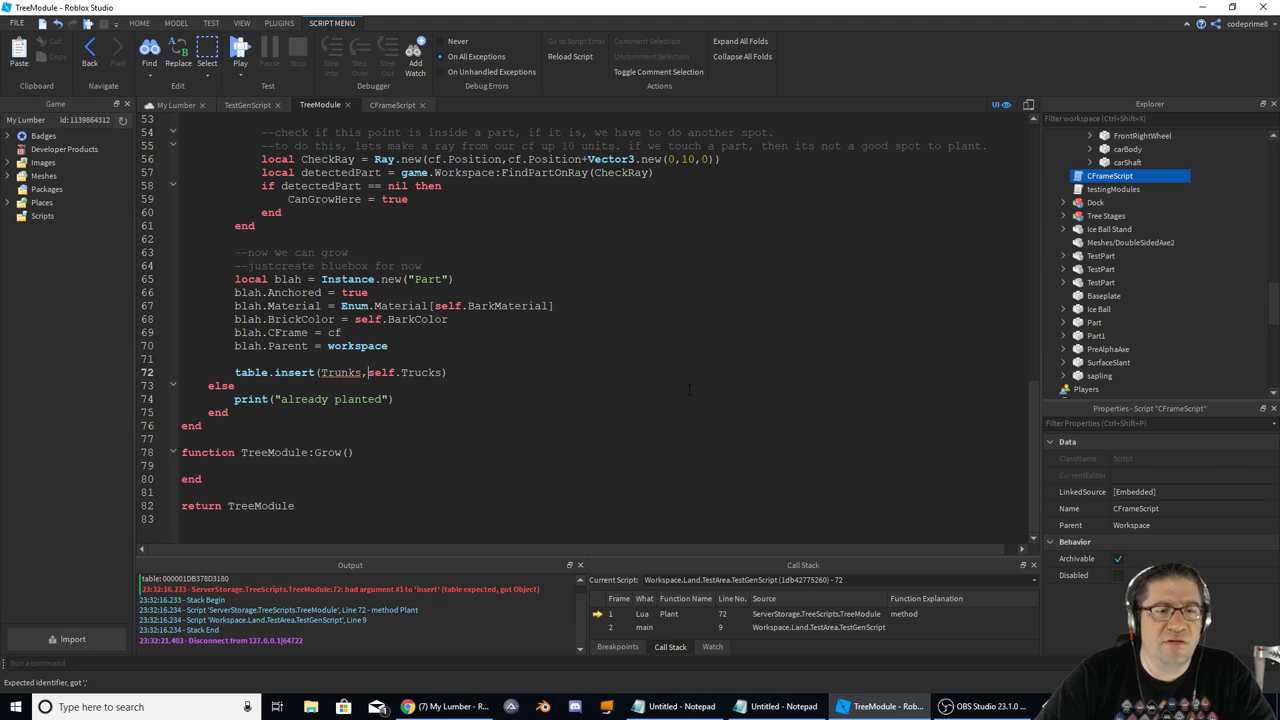
{"action": "key", "text": "BackSpace"}
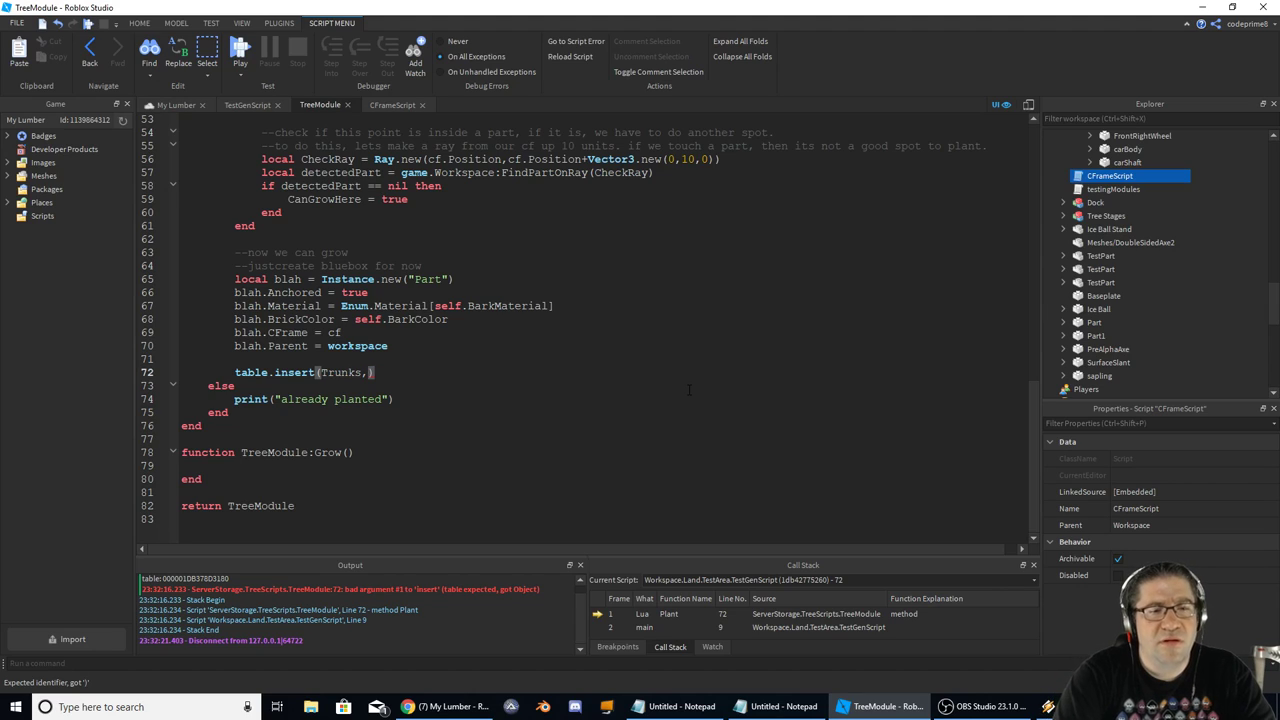
{"action": "type", "text": ",blah"}
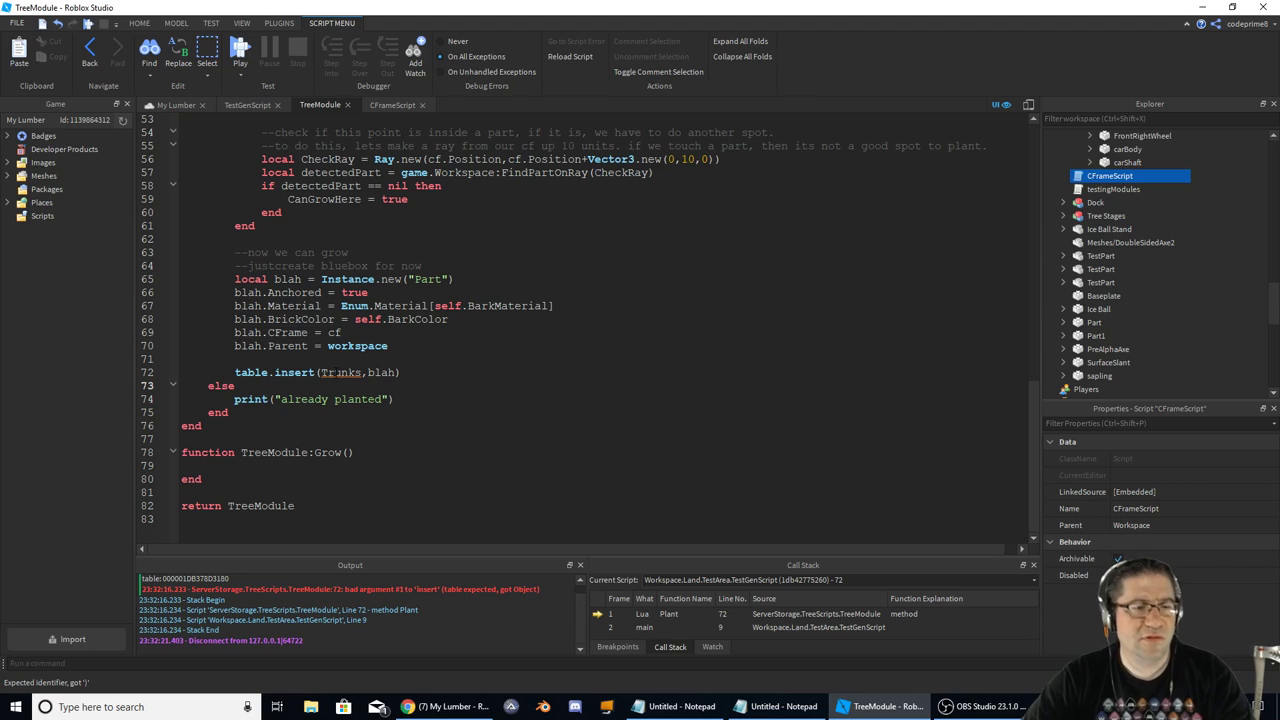
{"action": "mouse_move", "coordinate": [340, 372]}
{"action": "type", "text": "self."}
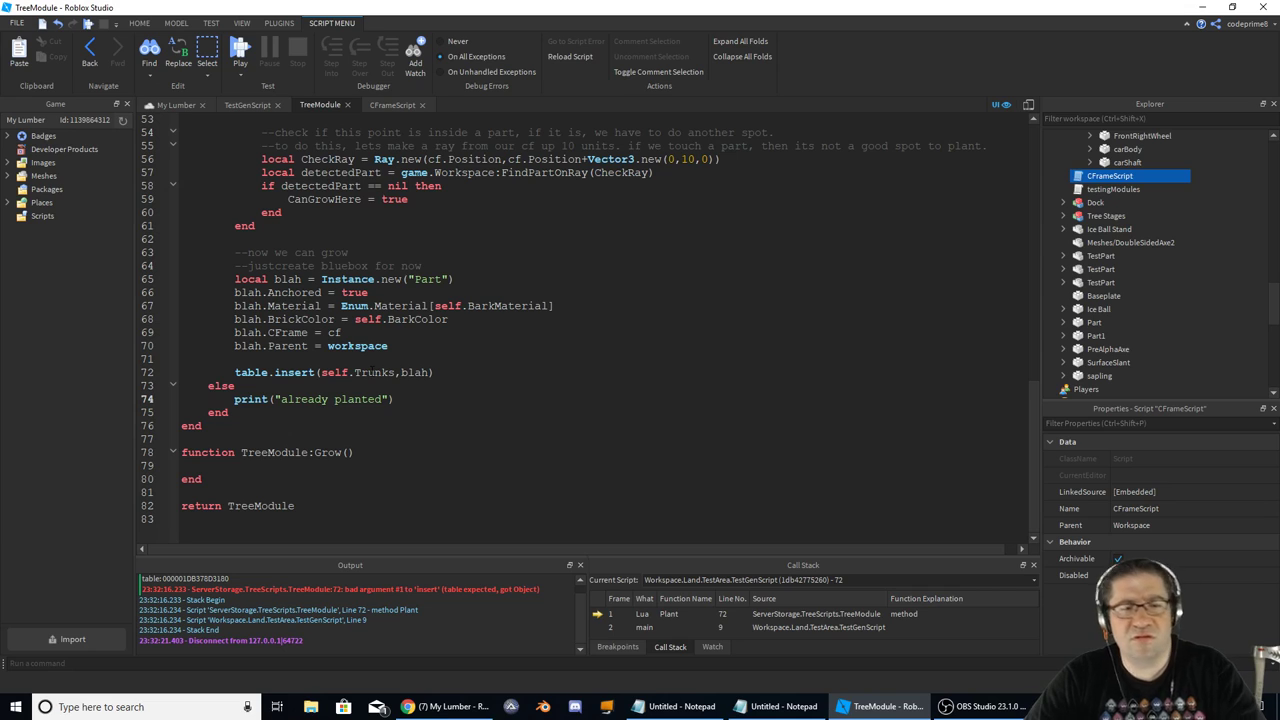
{"action": "left_click", "coordinate": [240, 50]}
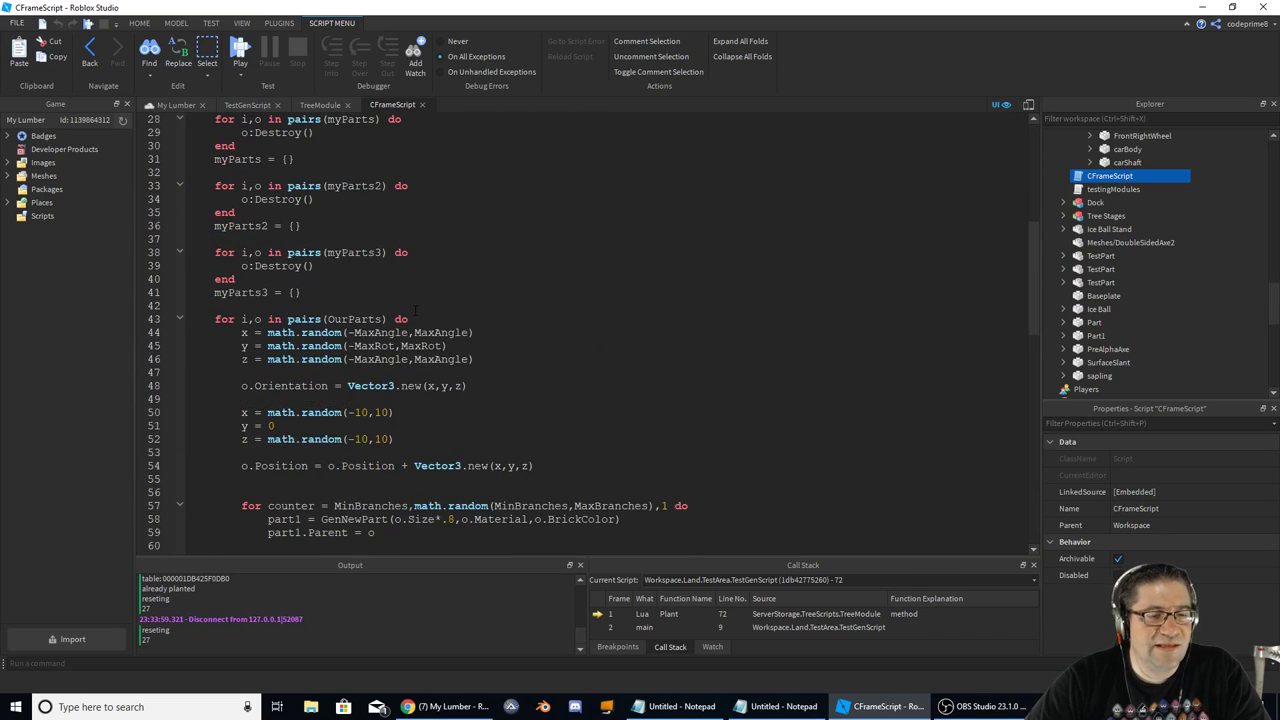
- Scroll through CFrameScript's loops, then return to the TestGenScript code
{"action": "scroll", "scroll_direction": "down", "scroll_amount": 3}
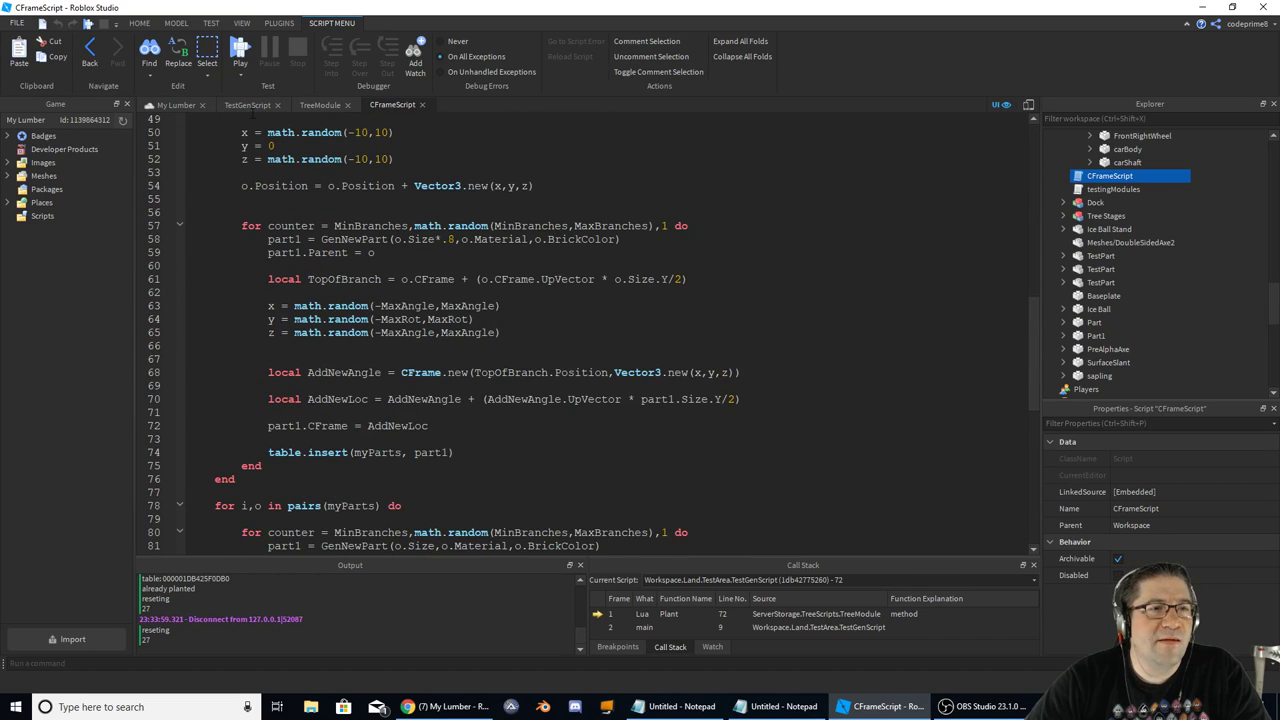
{"action": "left_click", "coordinate": [248, 104]}
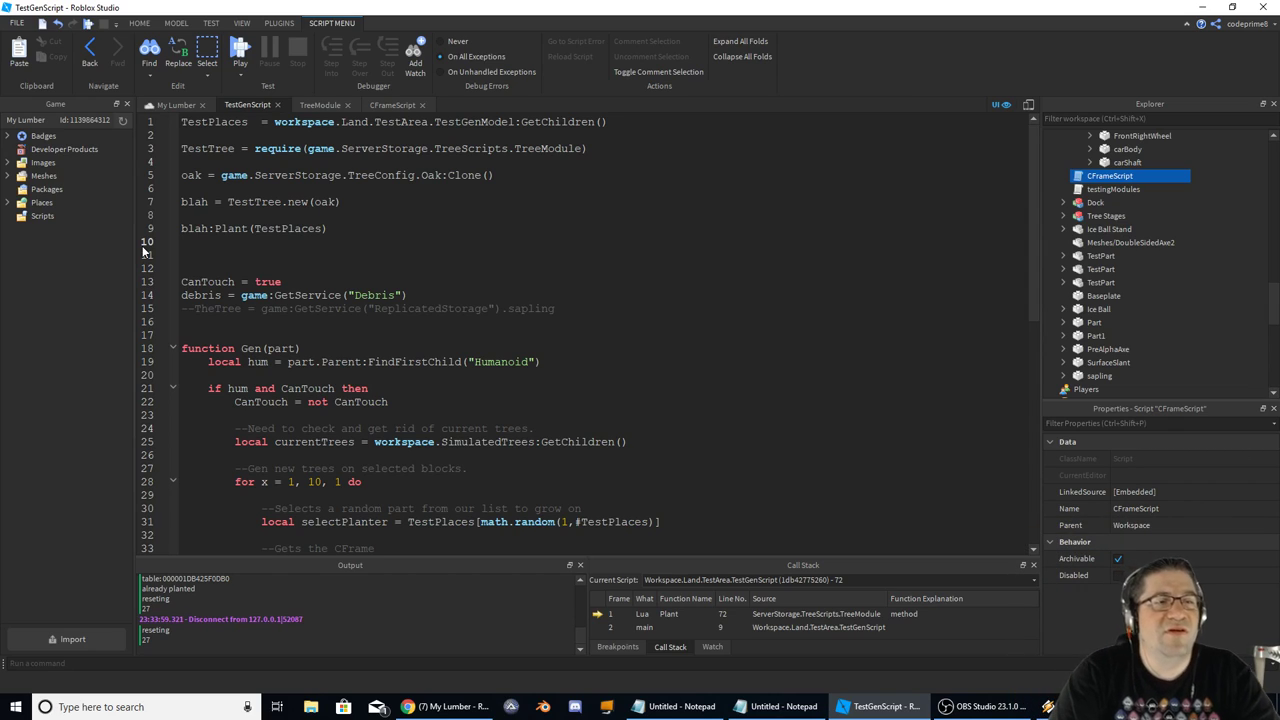
- Add a trees = {} table and a for x = 1,10,1 loop with a table.insert(trees, ...) call
{"action": "type", "text": "blah2"}
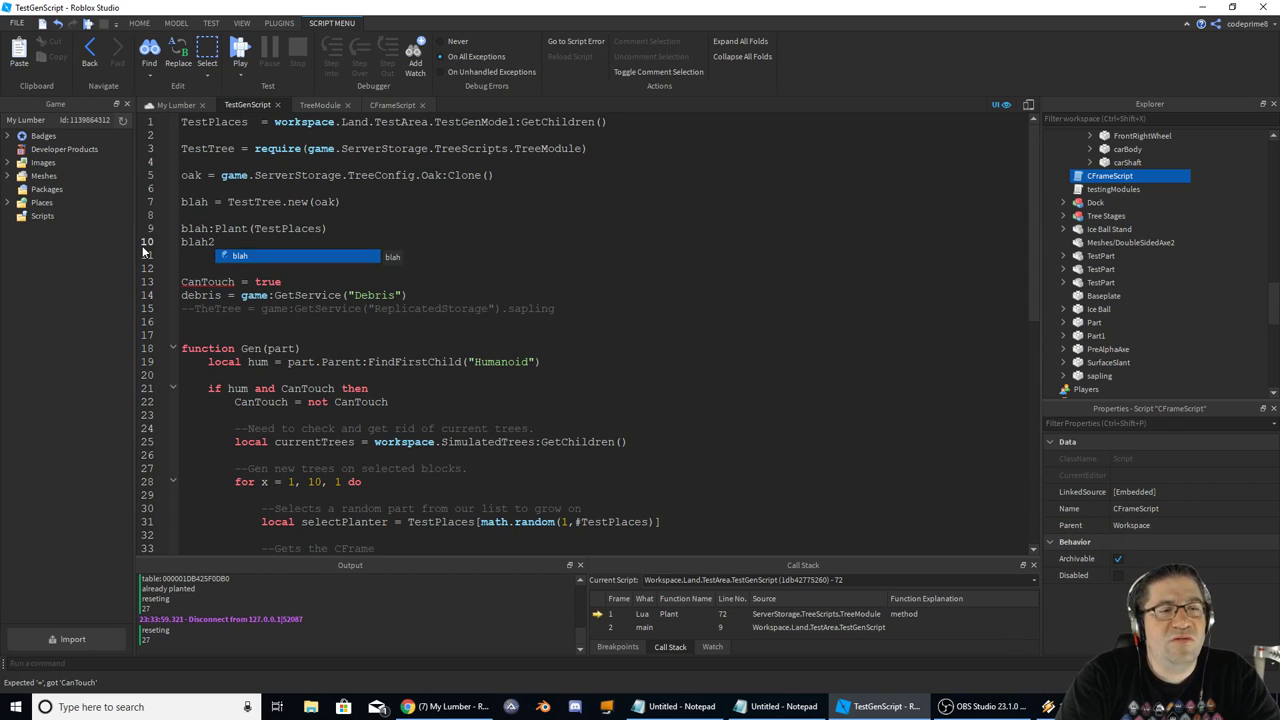
{"action": "type", "text": ":"}
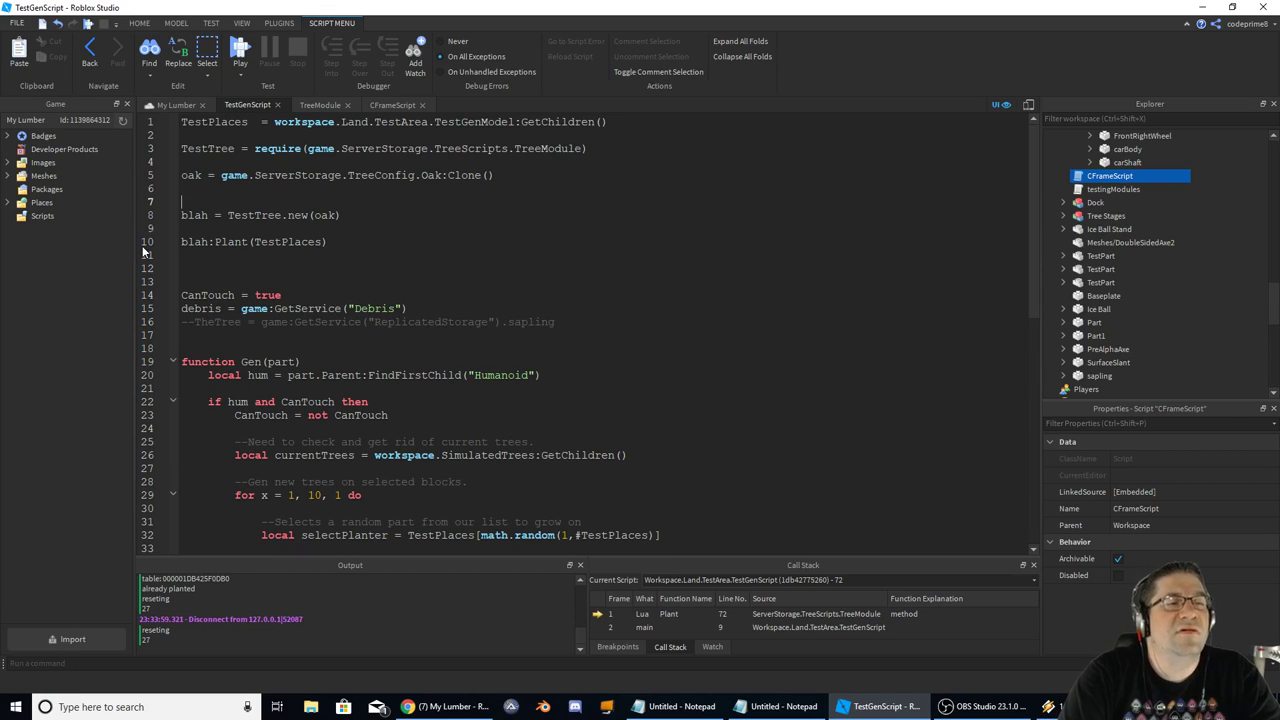
{"action": "type", "text": "trees = {"}
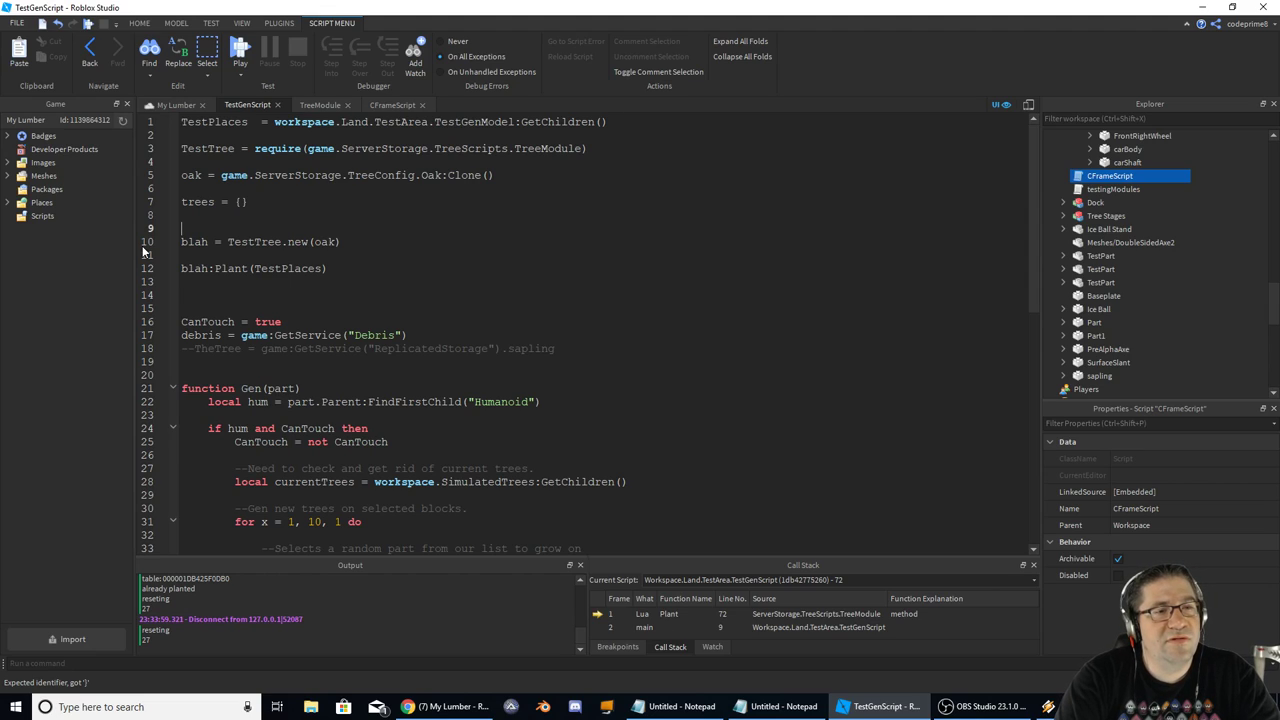
{"action": "type", "text": "for x = 1"}
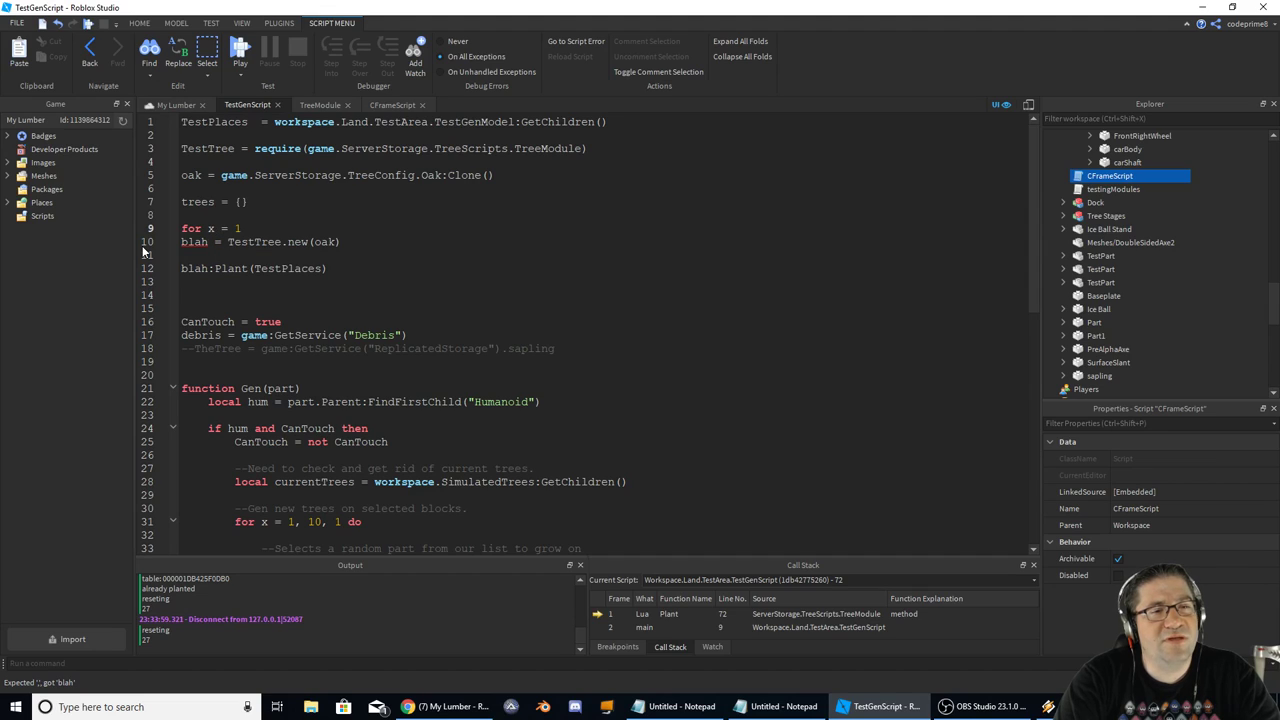
{"action": "type", "text": ",10,1 do"}
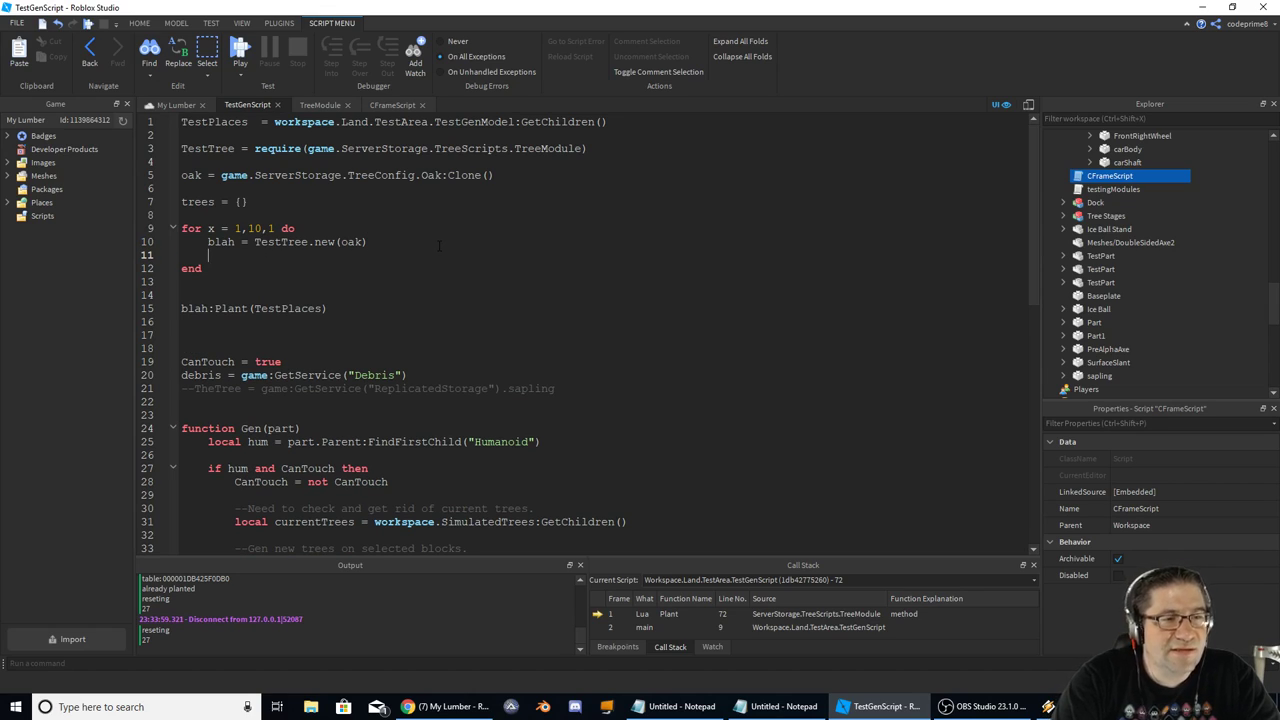
{"action": "type", "text": "table.insert("}
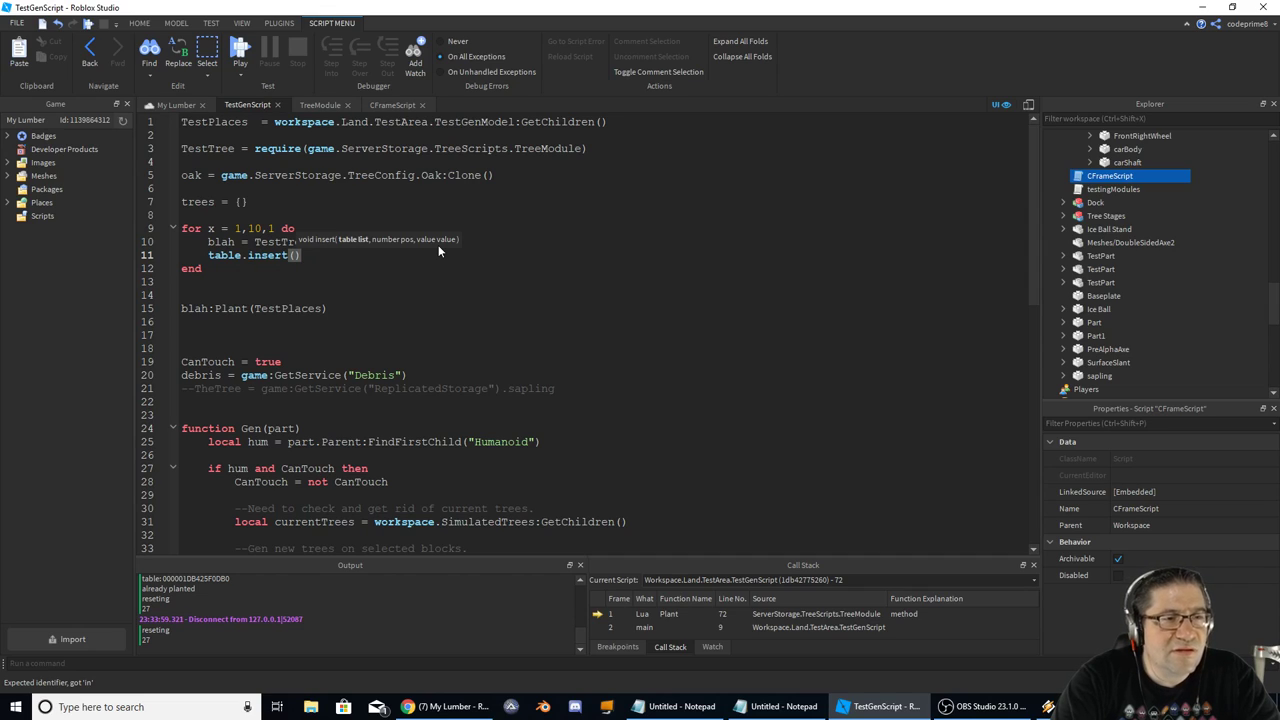
{"action": "type", "text": "trees,"}
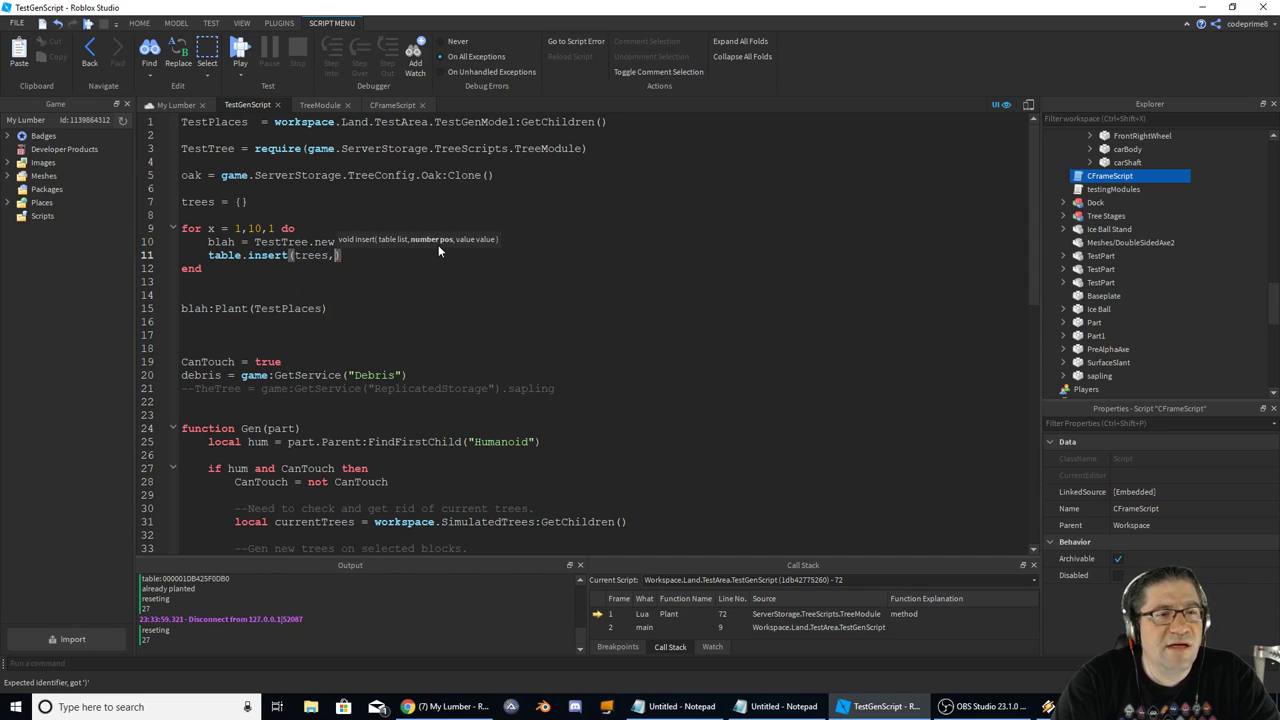
{"action": "type", "text": "b"}
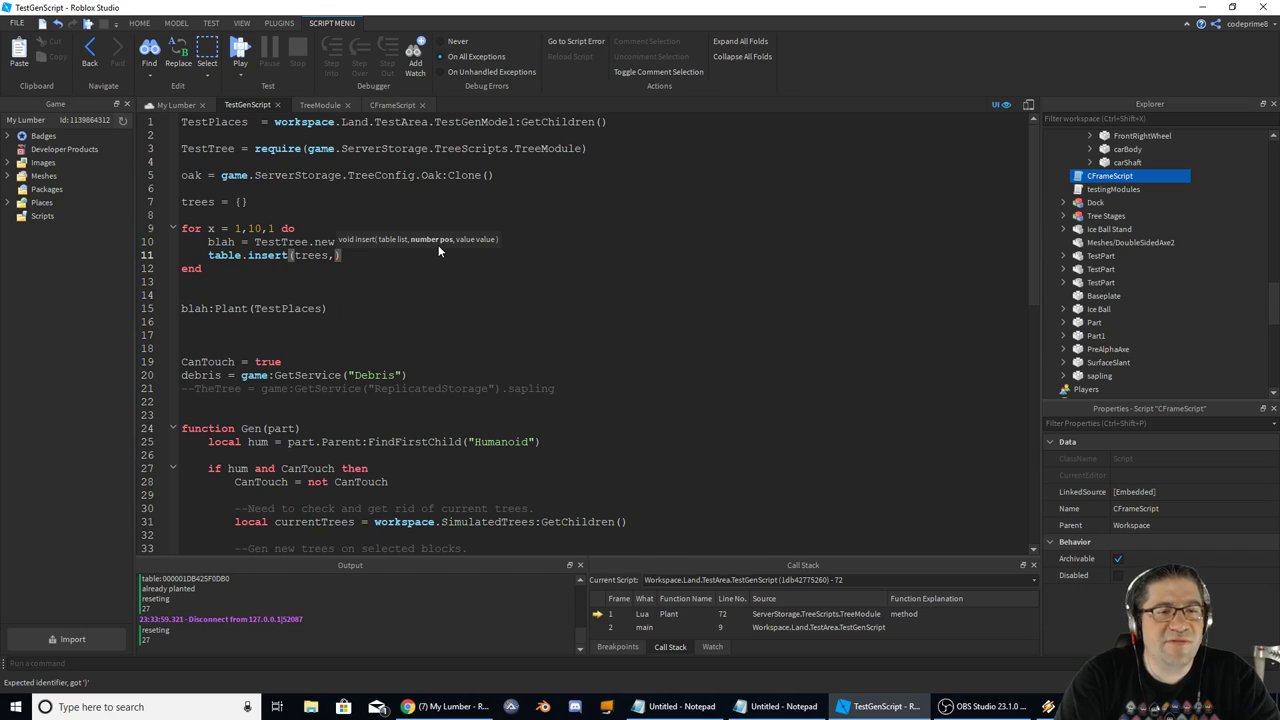
- Rename blah to NewTree = TestTree.new(oak) and insert NewTree into trees each pass
{"action": "type", "text": "NewTree"}
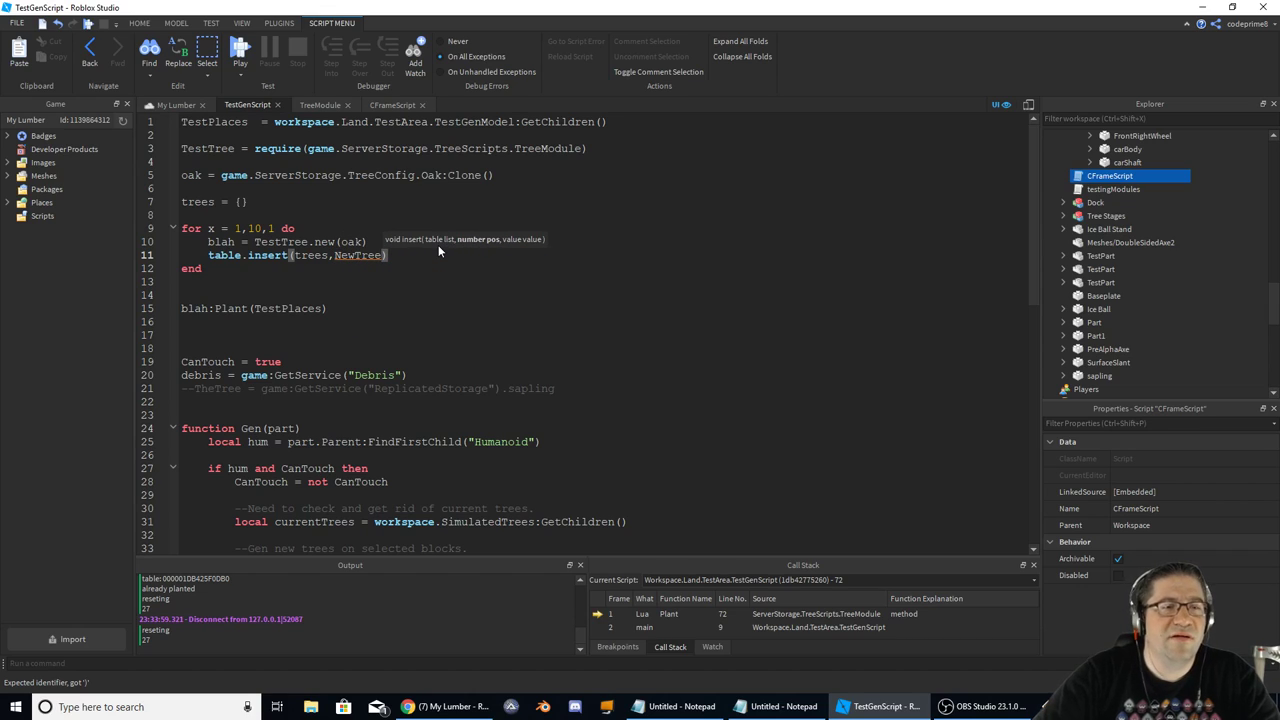
{"action": "double_click", "coordinate": [220, 242]}
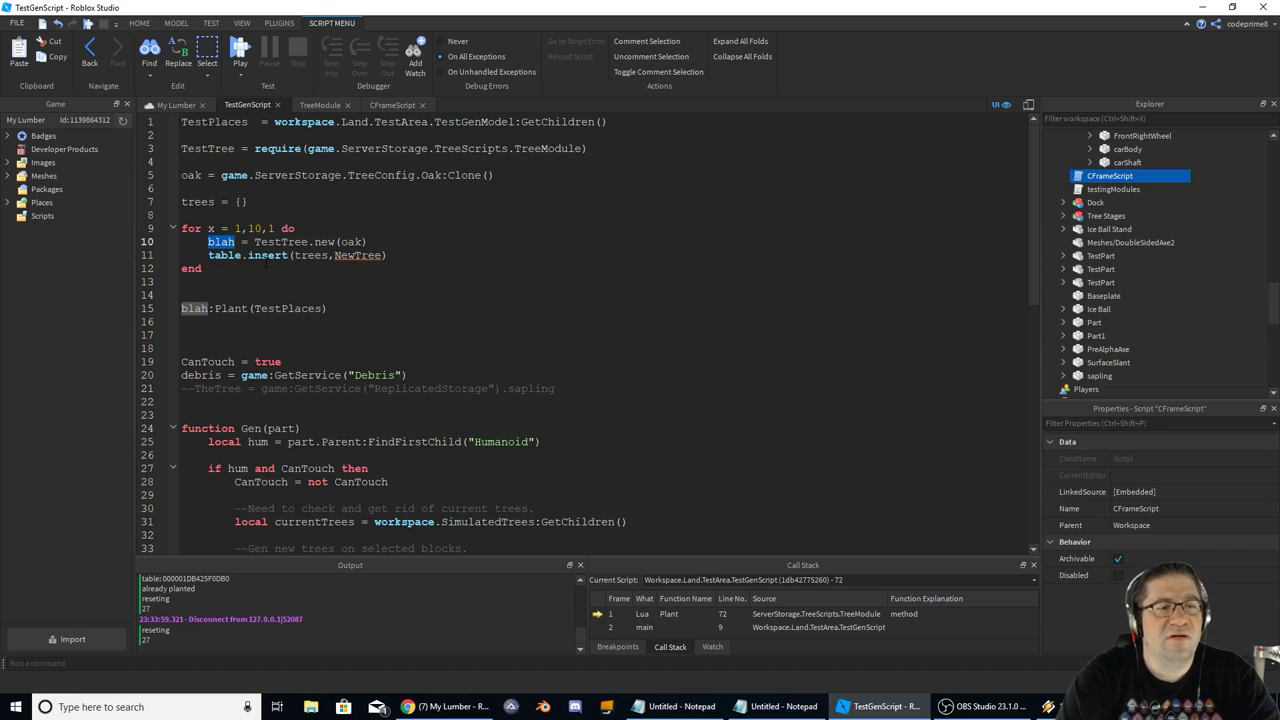
{"action": "type", "text": "NewTree"}
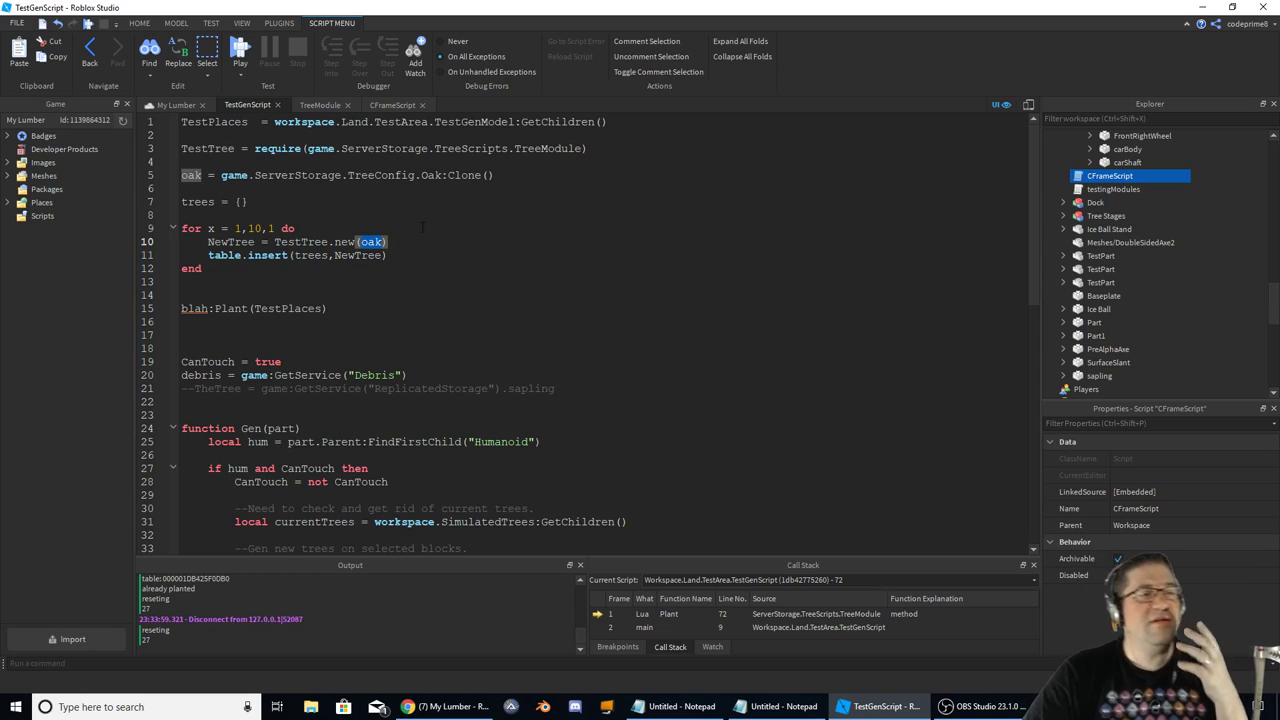
{"action": "double_click", "coordinate": [196, 200]}
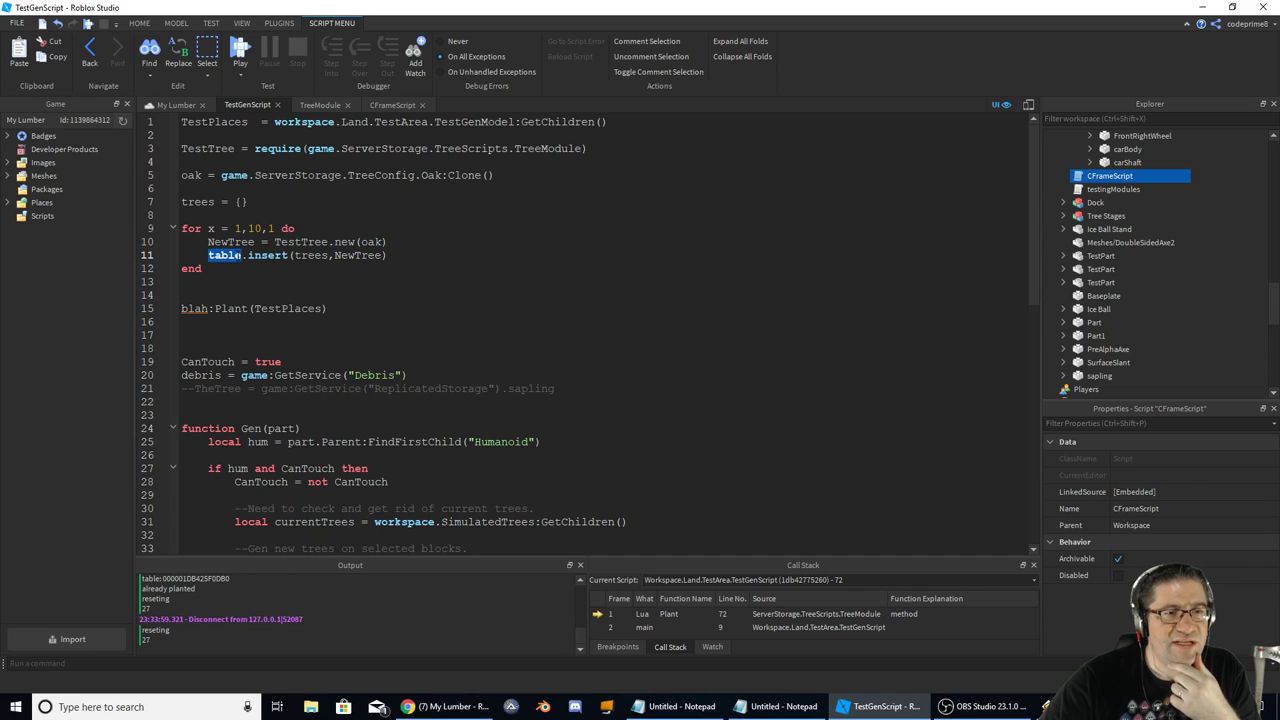
{"action": "double_click", "coordinate": [310, 256]}
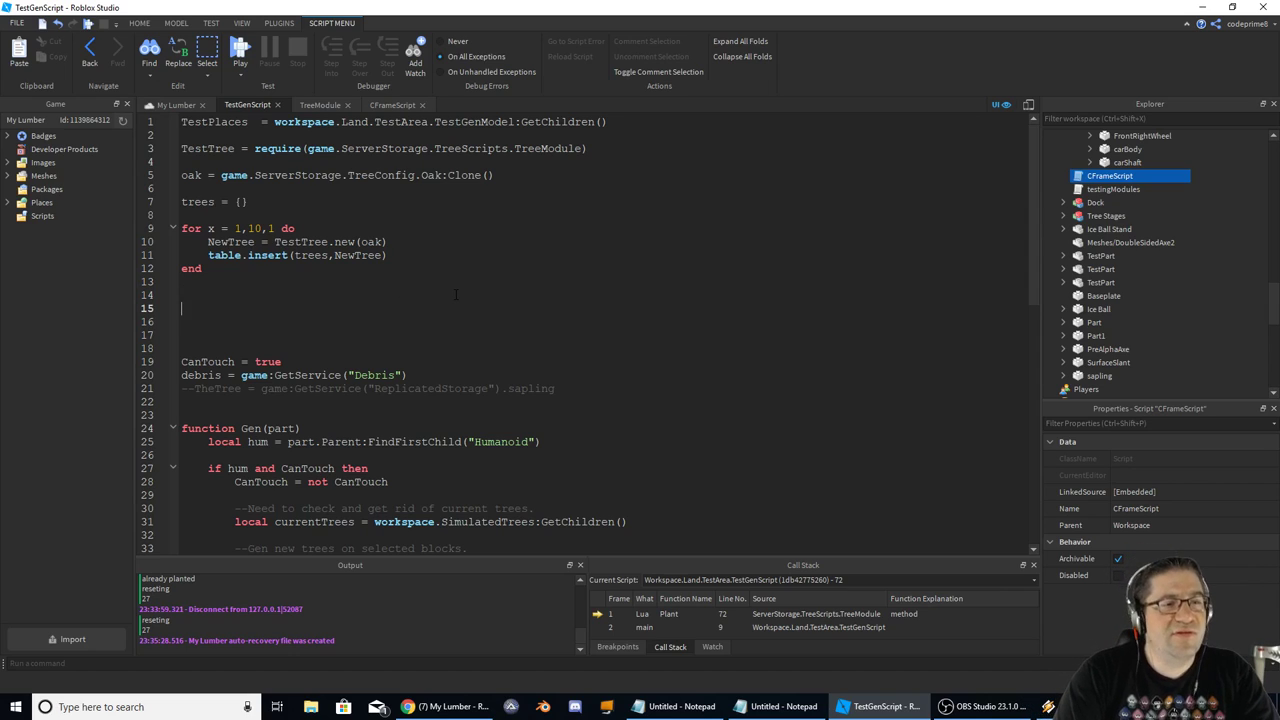
- Add a for i,x in pairs(trees) loop calling x:Plant(); and start a test run
{"action": "type", "text": "for i,x in"}
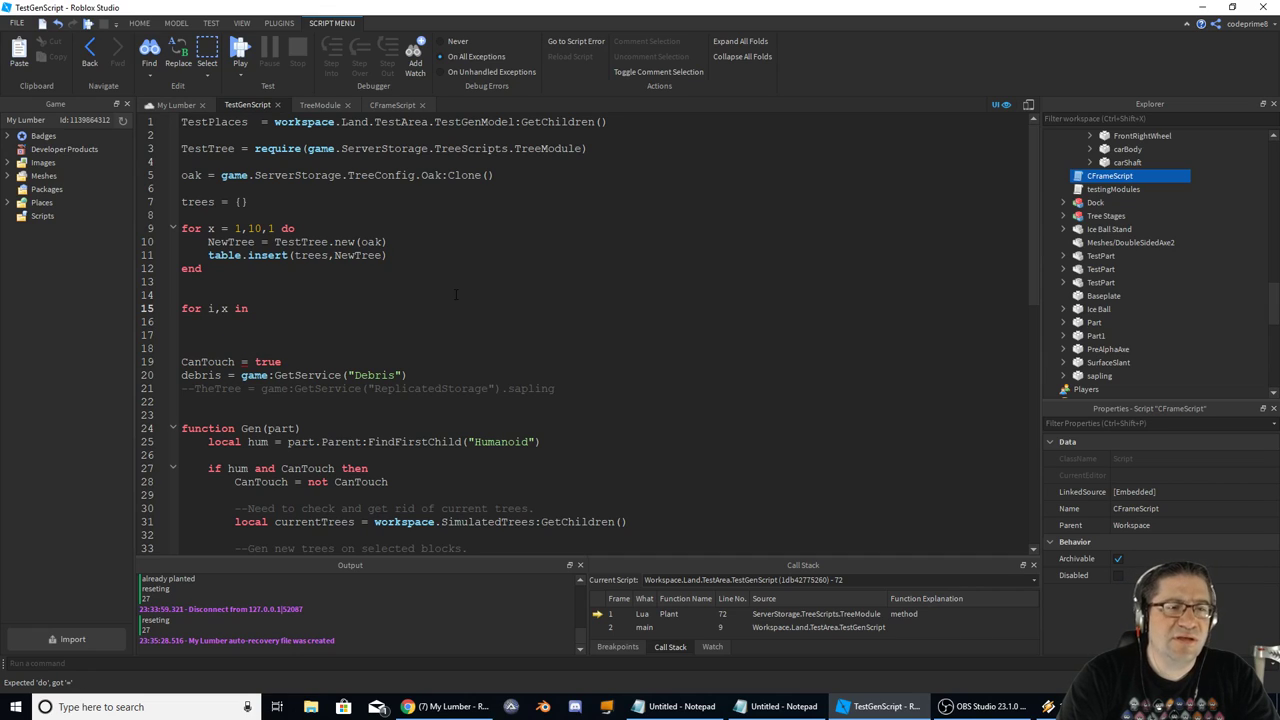
{"action": "type", "text": "pairs()"}
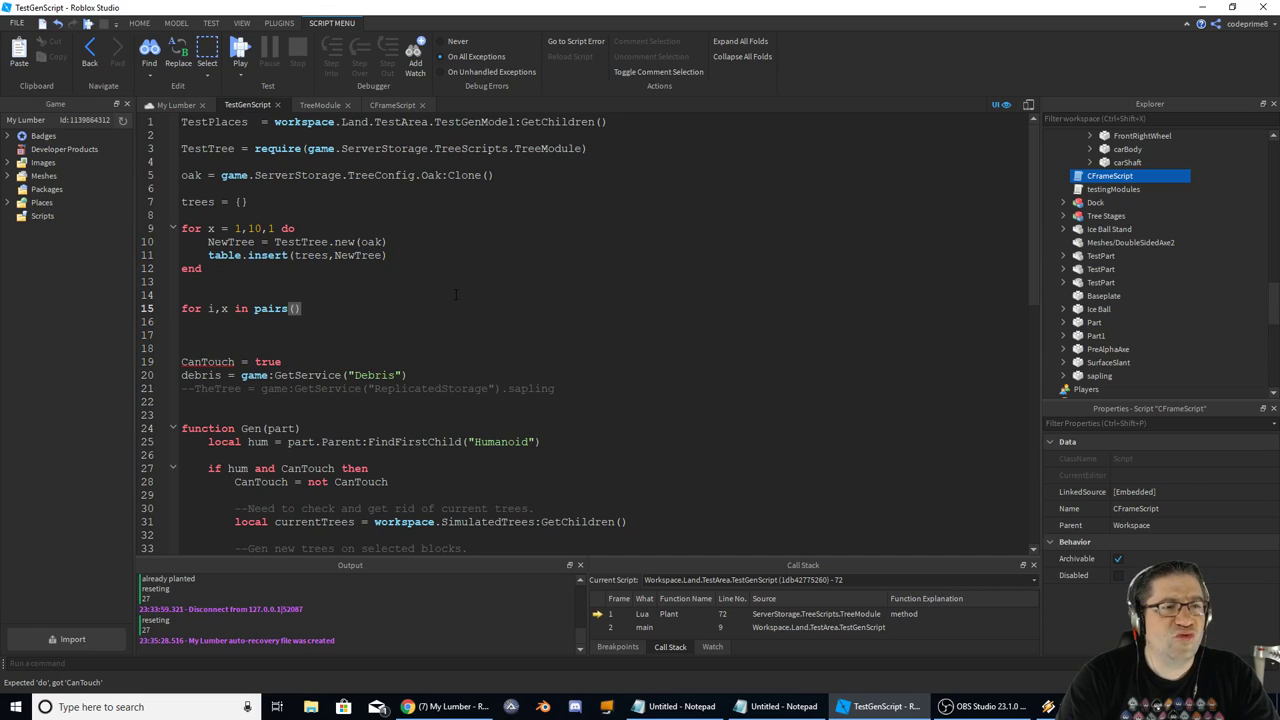
{"action": "type", "text": "trees"}
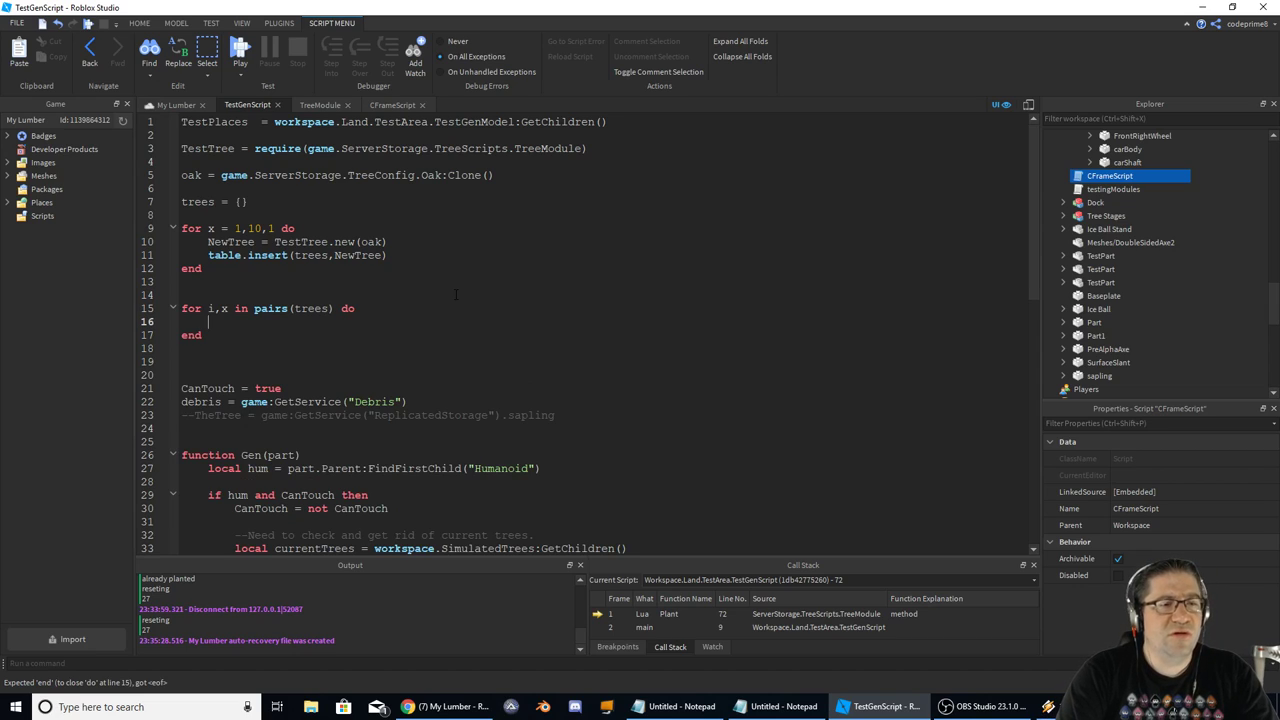
{"action": "type", "text": "x:"}
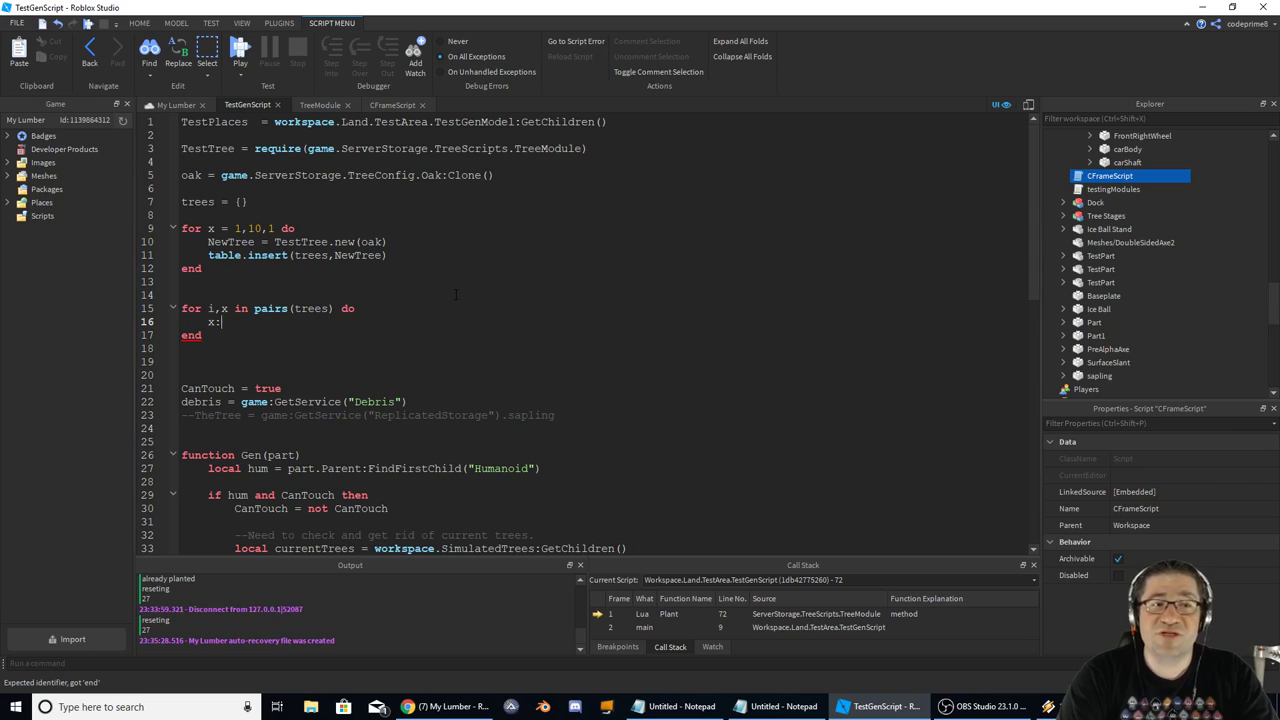
{"action": "type", "text": "Plant"}
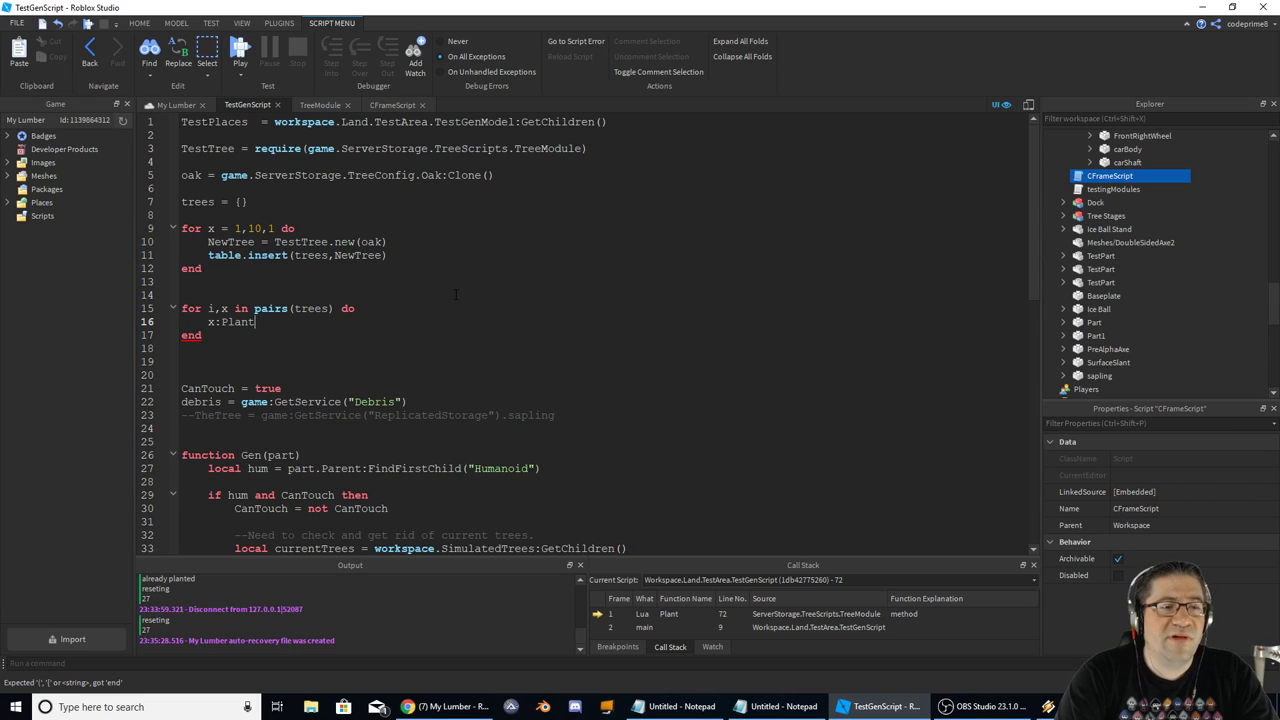
{"action": "type", "text": "();"}
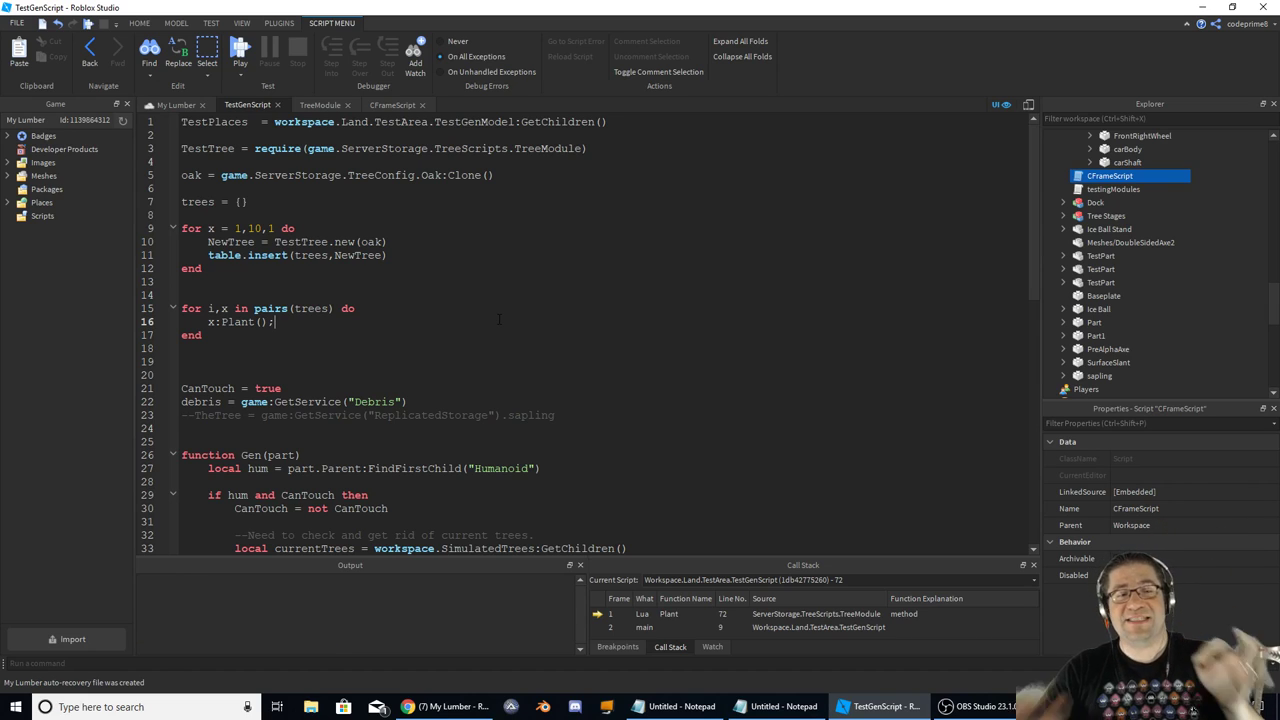
{"action": "left_click", "coordinate": [240, 48]}
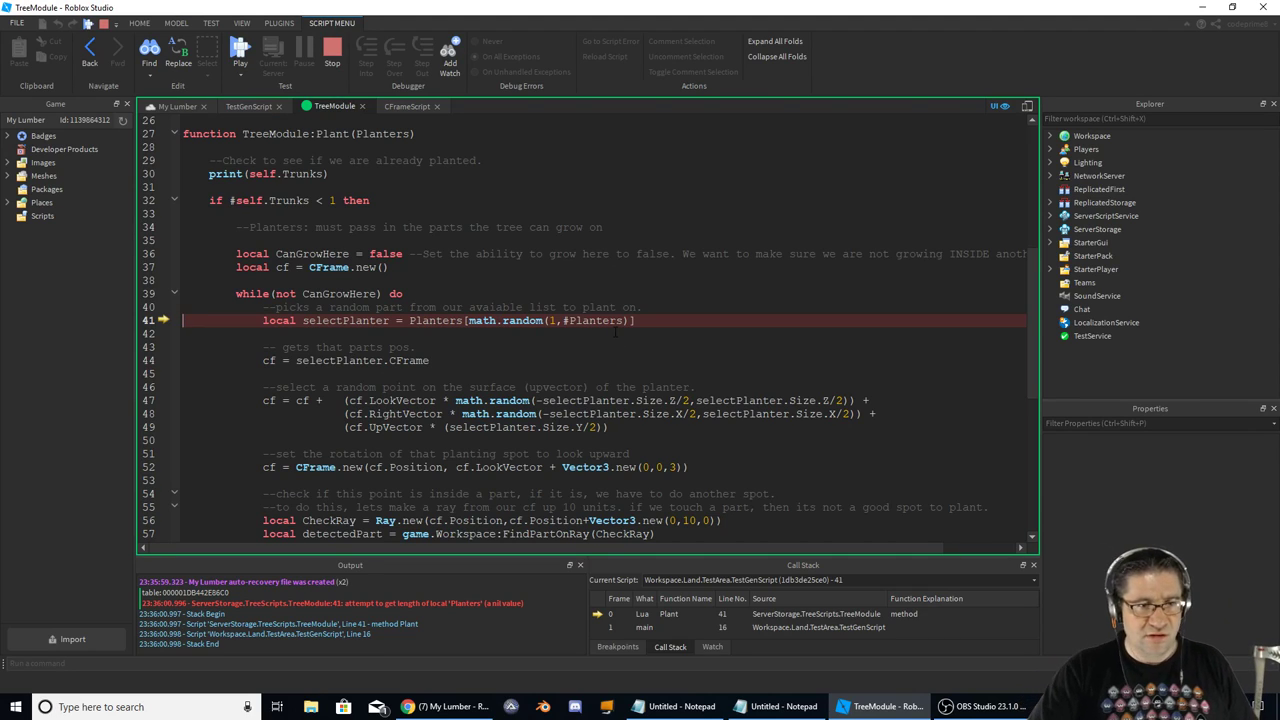
- Stop the failed test, change the call to x:Plant(TestPlaces), and play-test again
{"action": "left_click", "coordinate": [332, 50]}
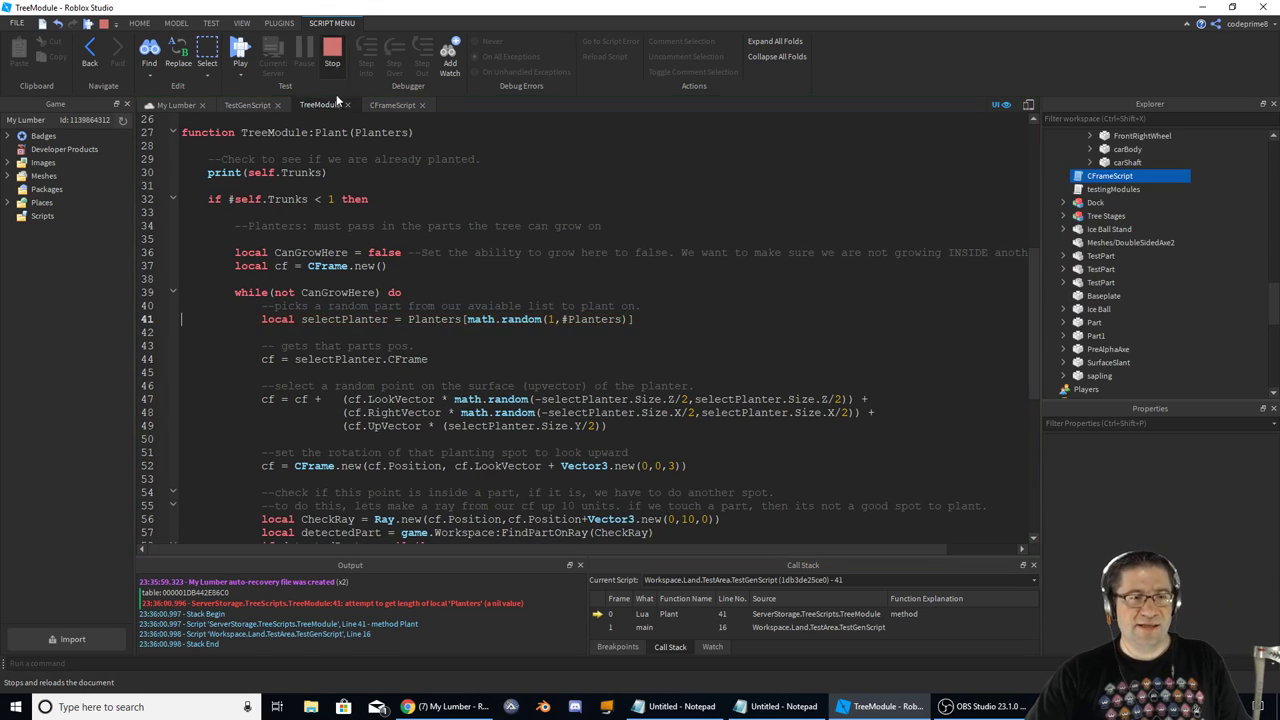
{"action": "left_click", "coordinate": [240, 104]}
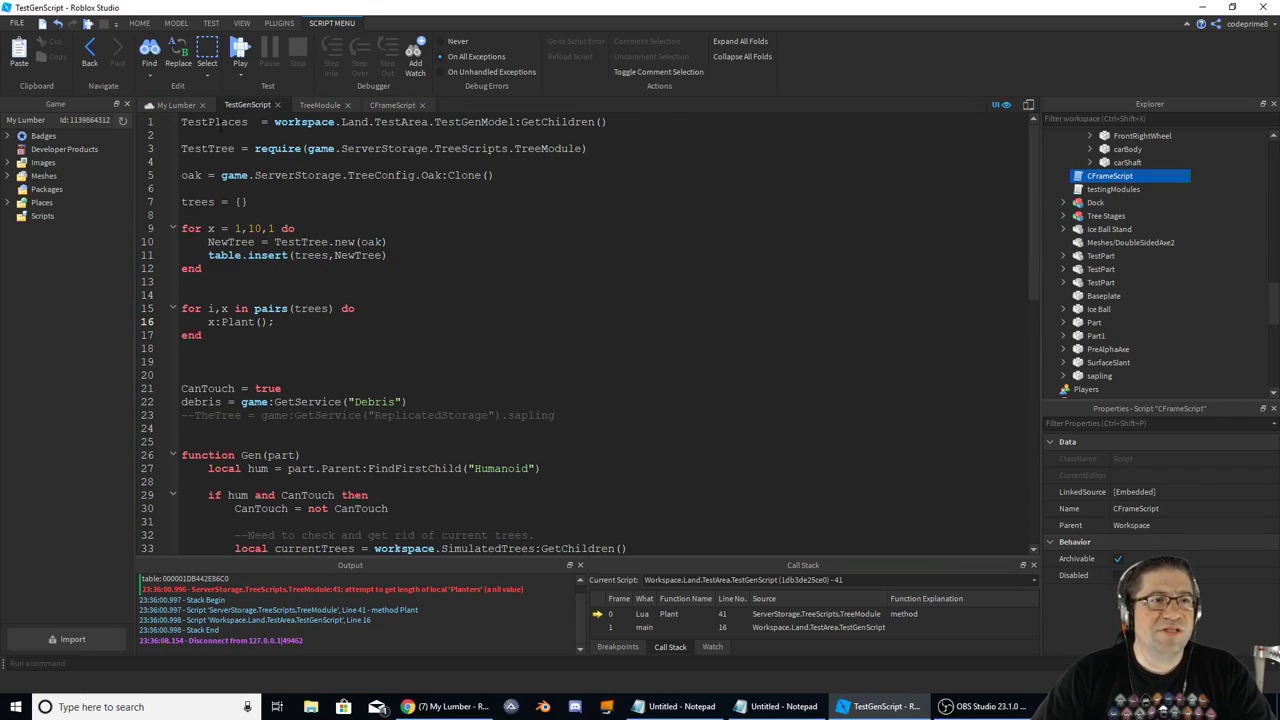
{"action": "double_click", "coordinate": [214, 122]}
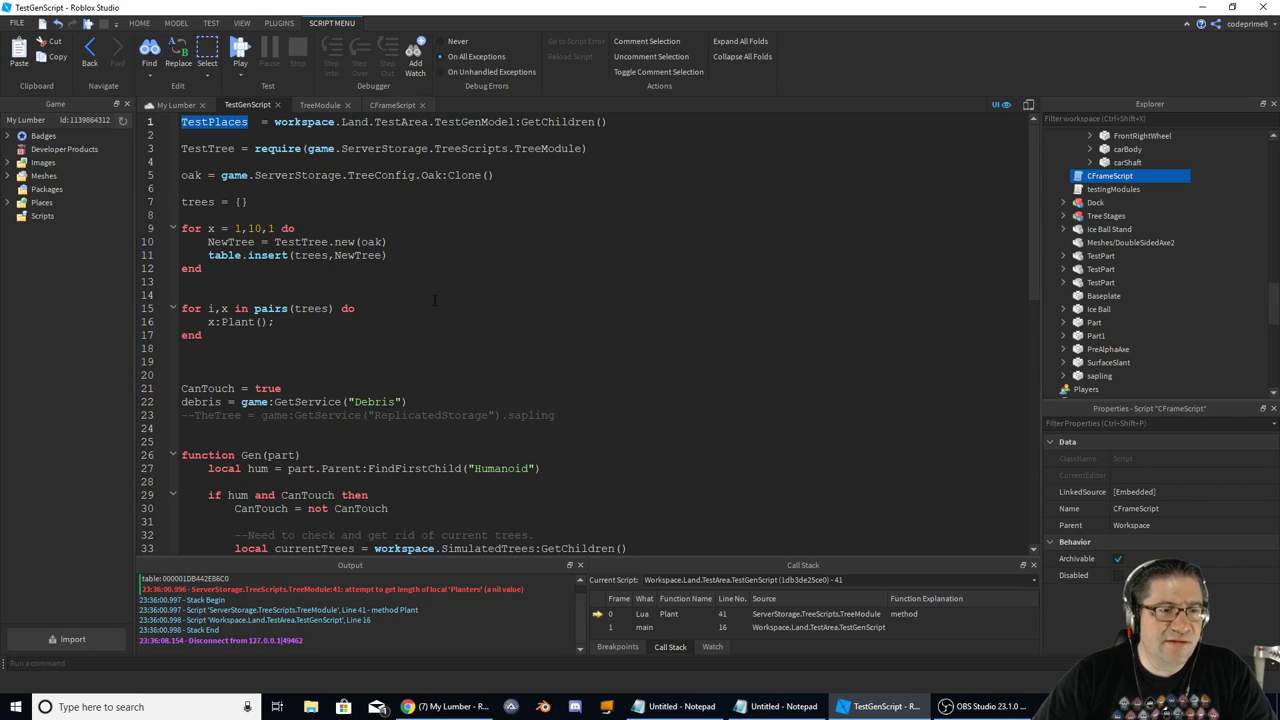
{"action": "type", "text": "TestPlaces"}
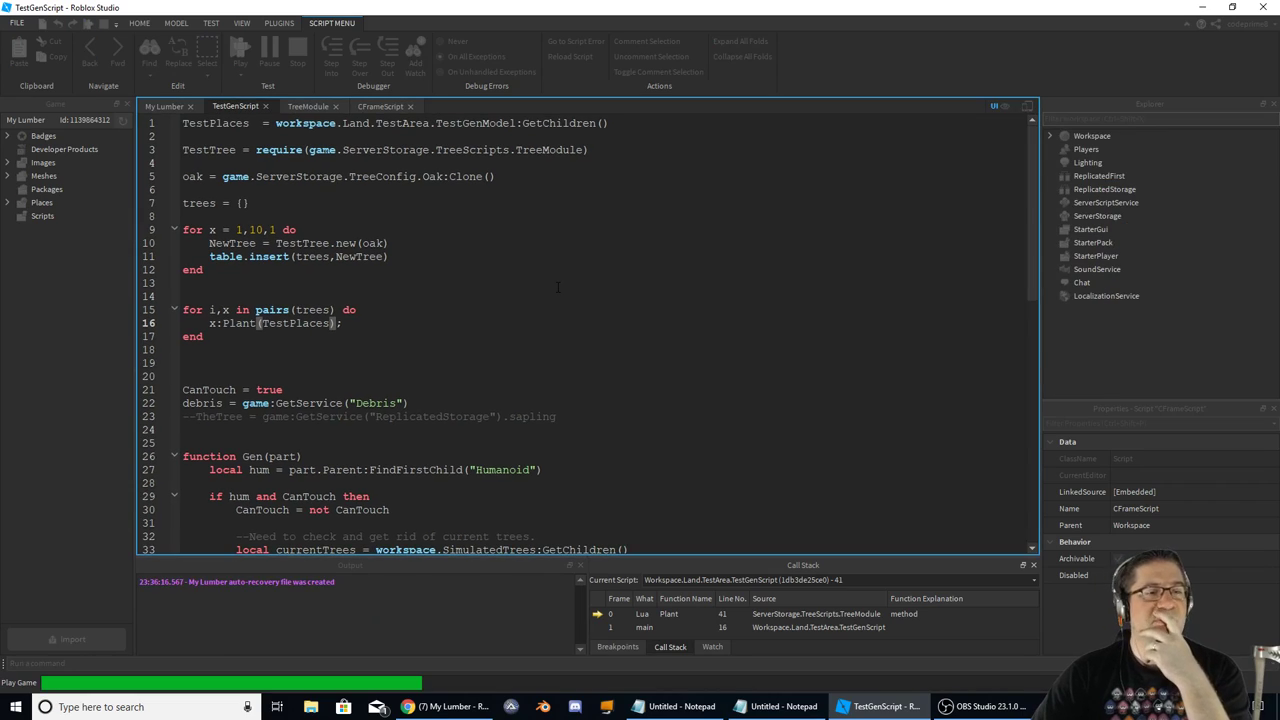
{"action": "left_click", "coordinate": [240, 56]}
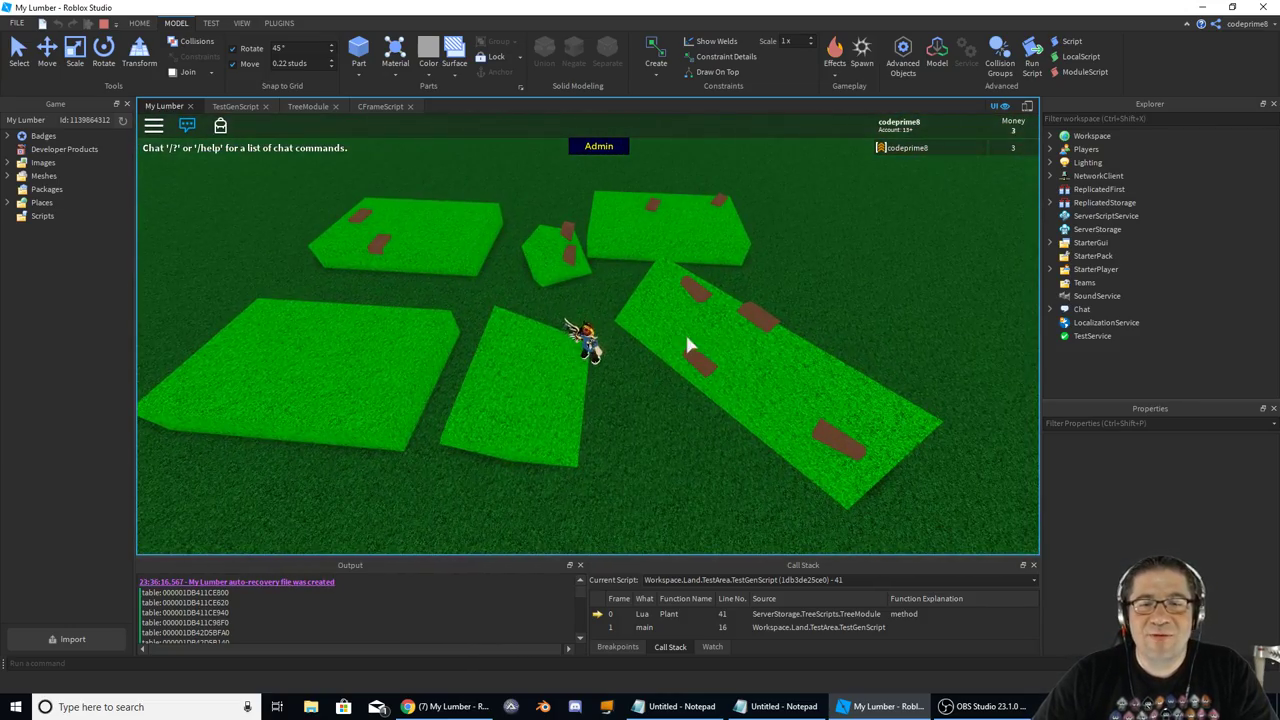
{"action": "mouse_move", "coordinate": [656, 220]}
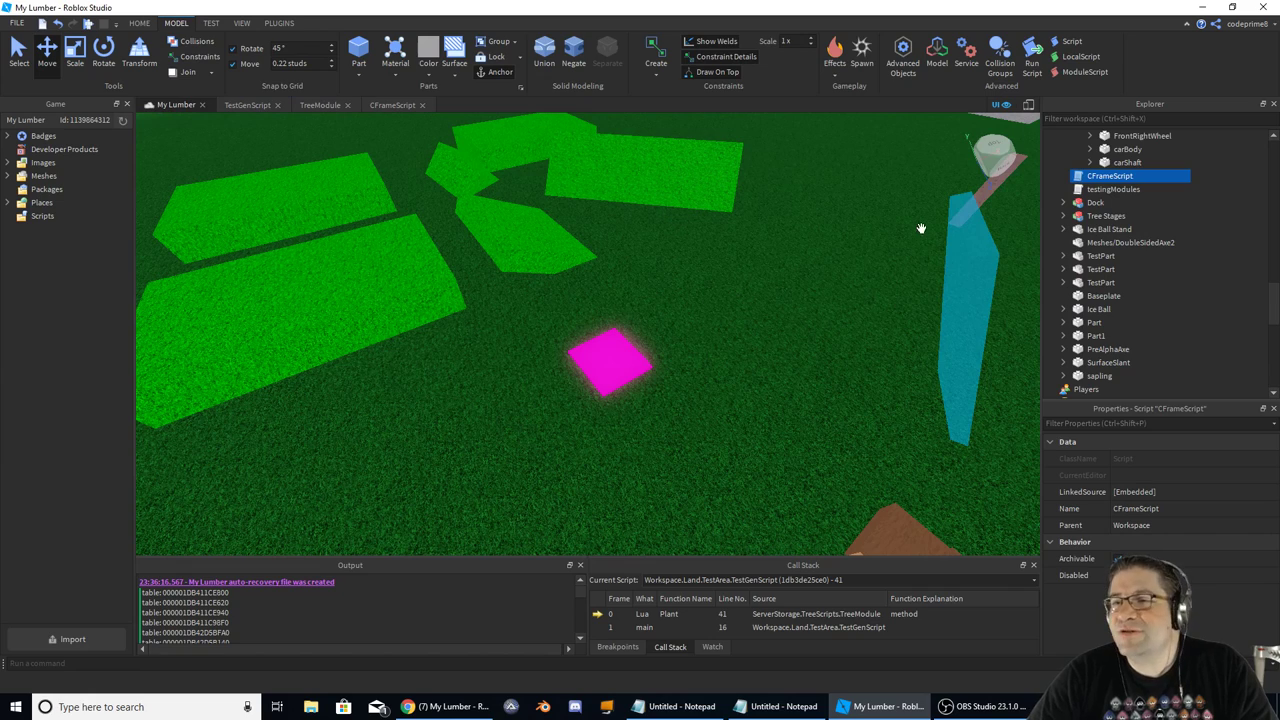
- Expand ServerStorage > TreeConfig > Oak in the Explorer, then switch to the browser
{"action": "left_click", "coordinate": [1064, 216]}
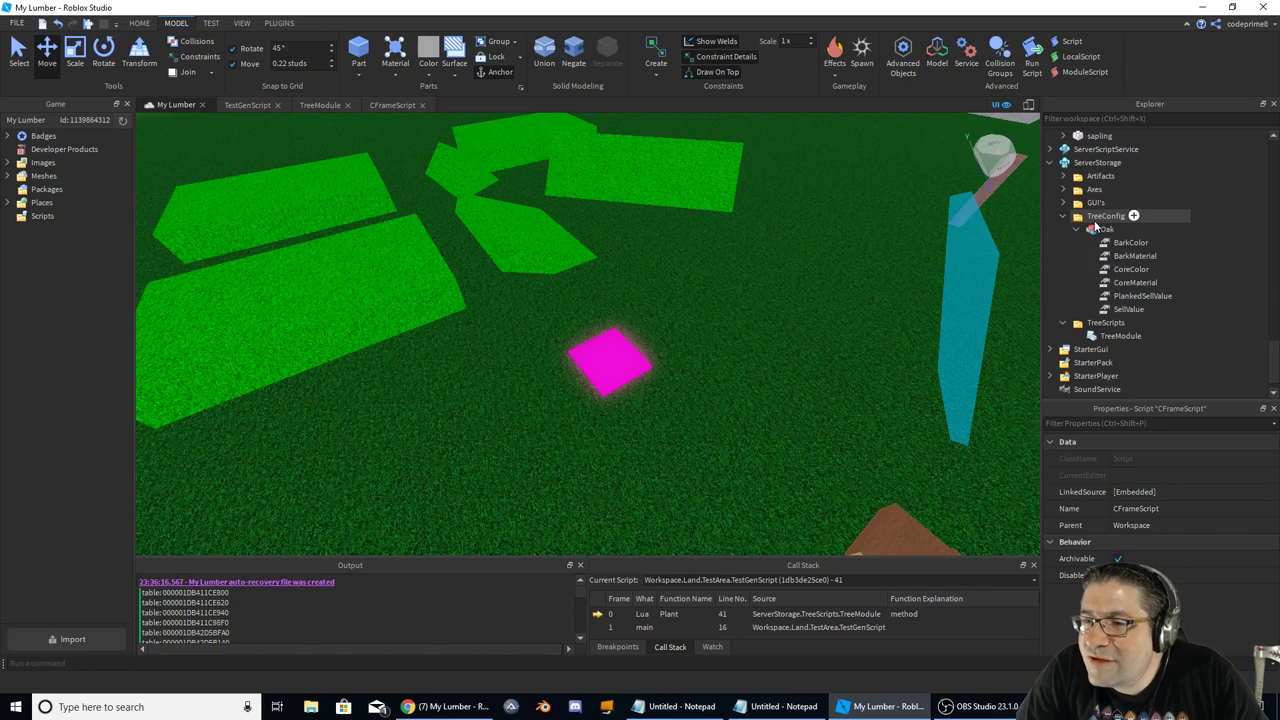
{"action": "left_click", "coordinate": [1108, 228]}
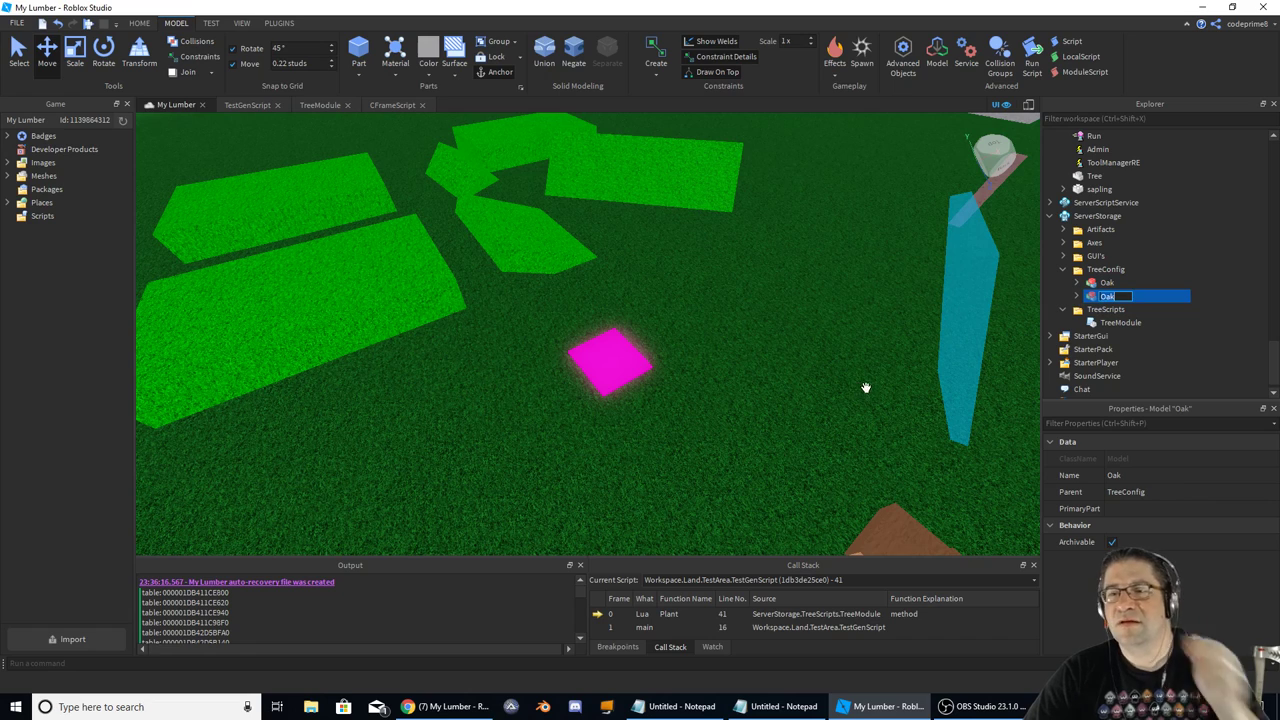
{"action": "mouse_move", "coordinate": [744, 410]}
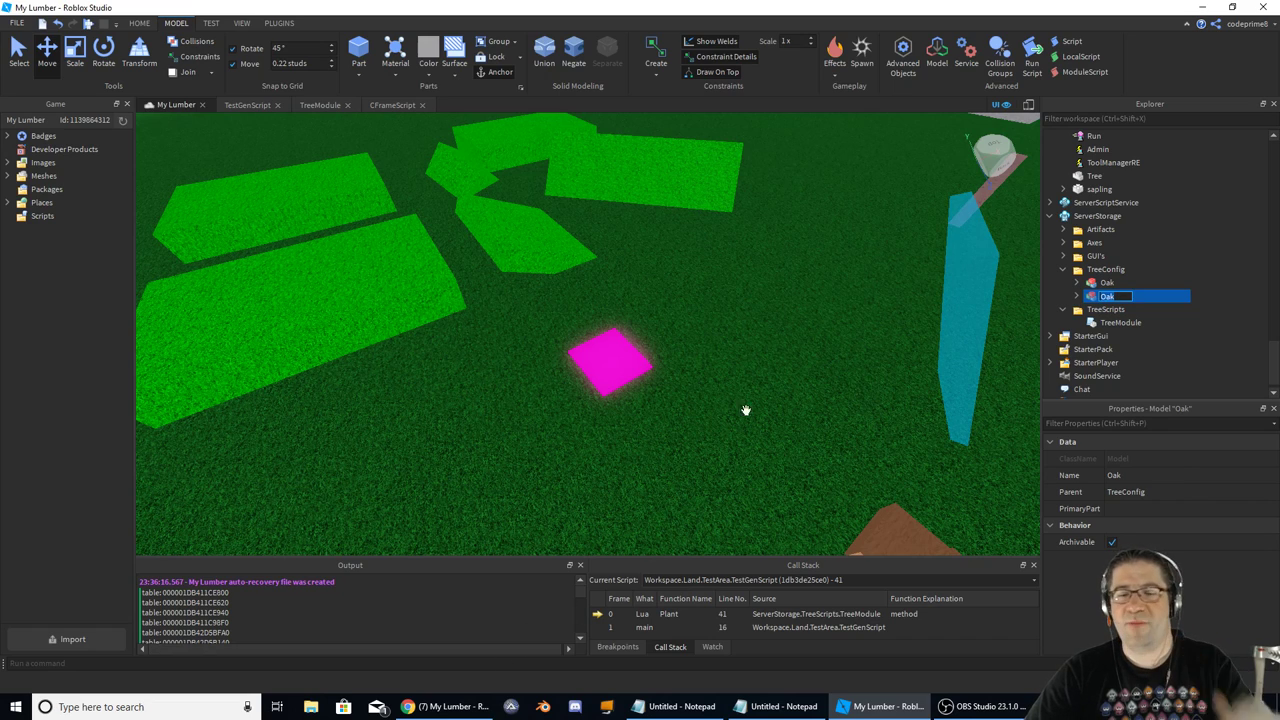
{"action": "left_click", "coordinate": [384, 12]}
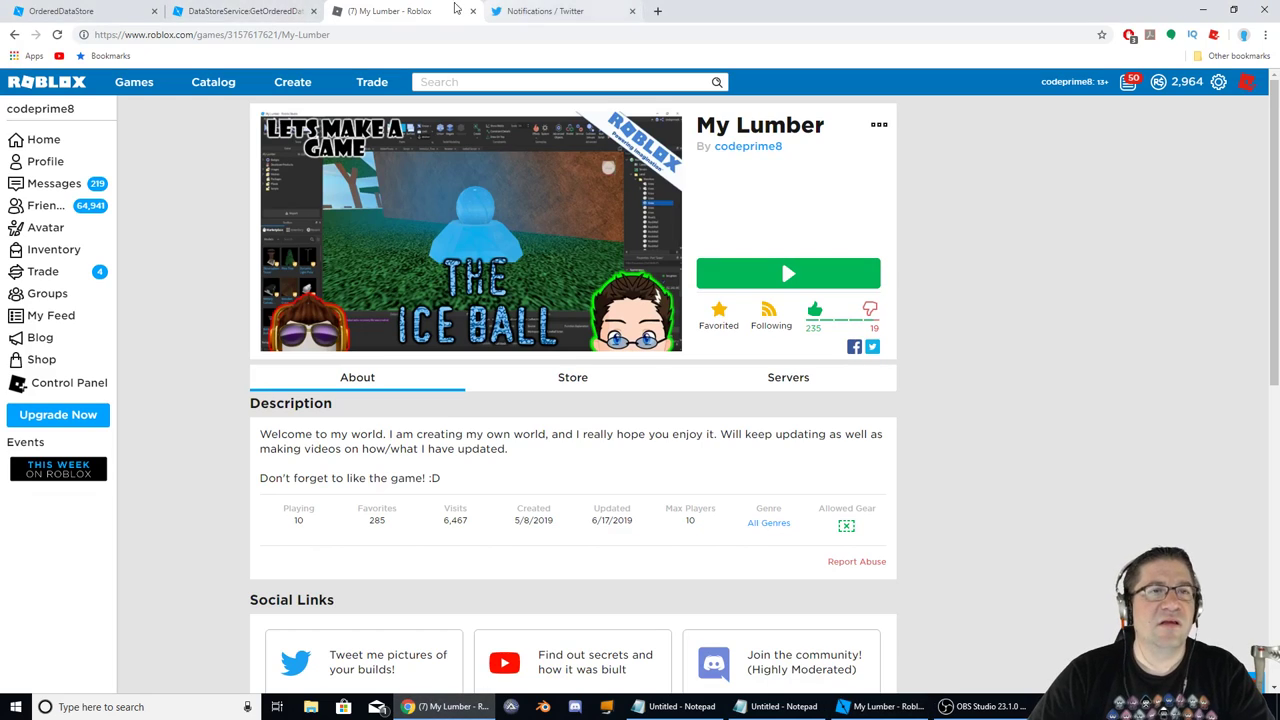
- Search Google for "missouri trees" in a new tab and view silver maple images
{"action": "left_click", "coordinate": [560, 12]}
{"action": "type", "text": "missouri tre"}
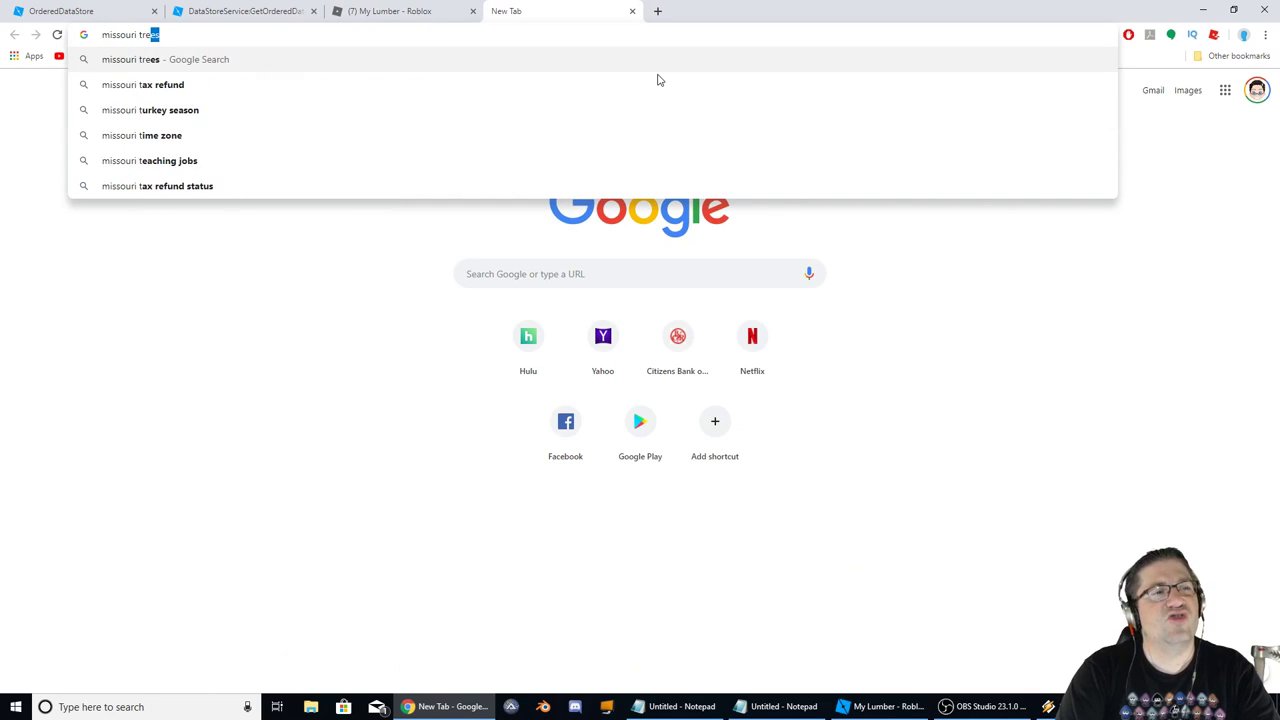
{"action": "key", "text": "Return"}
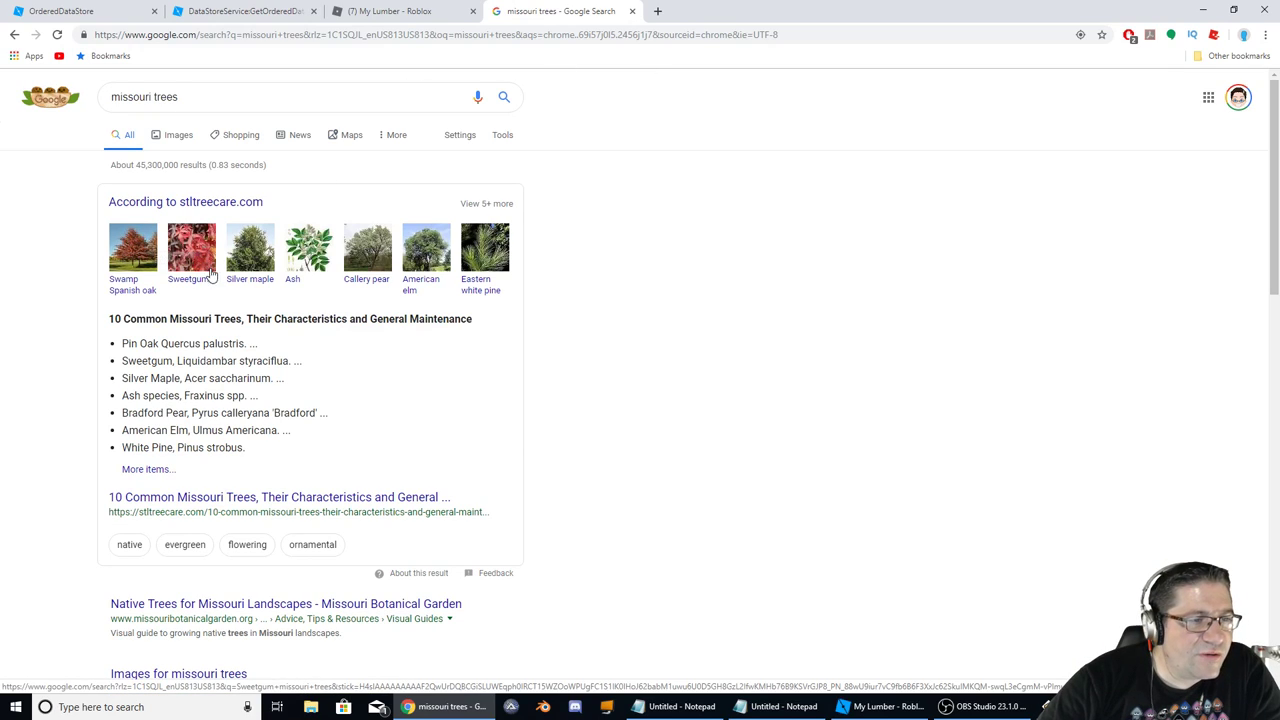
{"action": "mouse_move", "coordinate": [262, 252]}
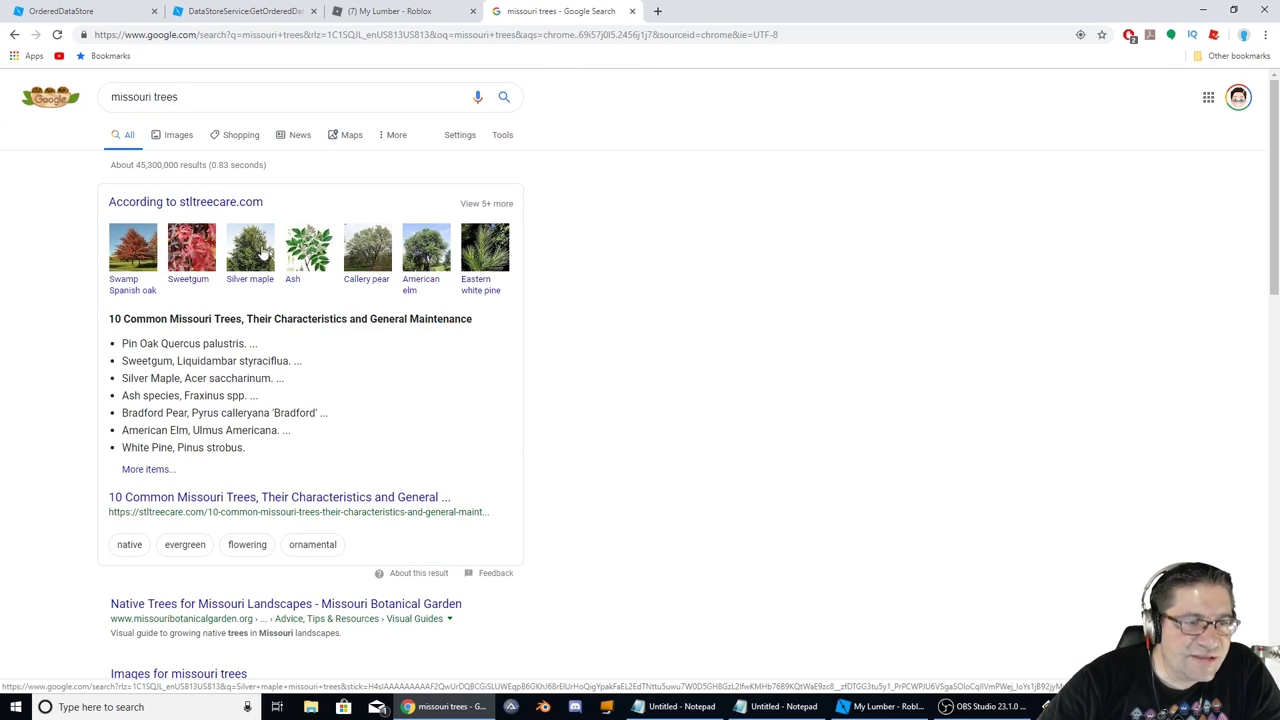
{"action": "left_click", "coordinate": [250, 248]}
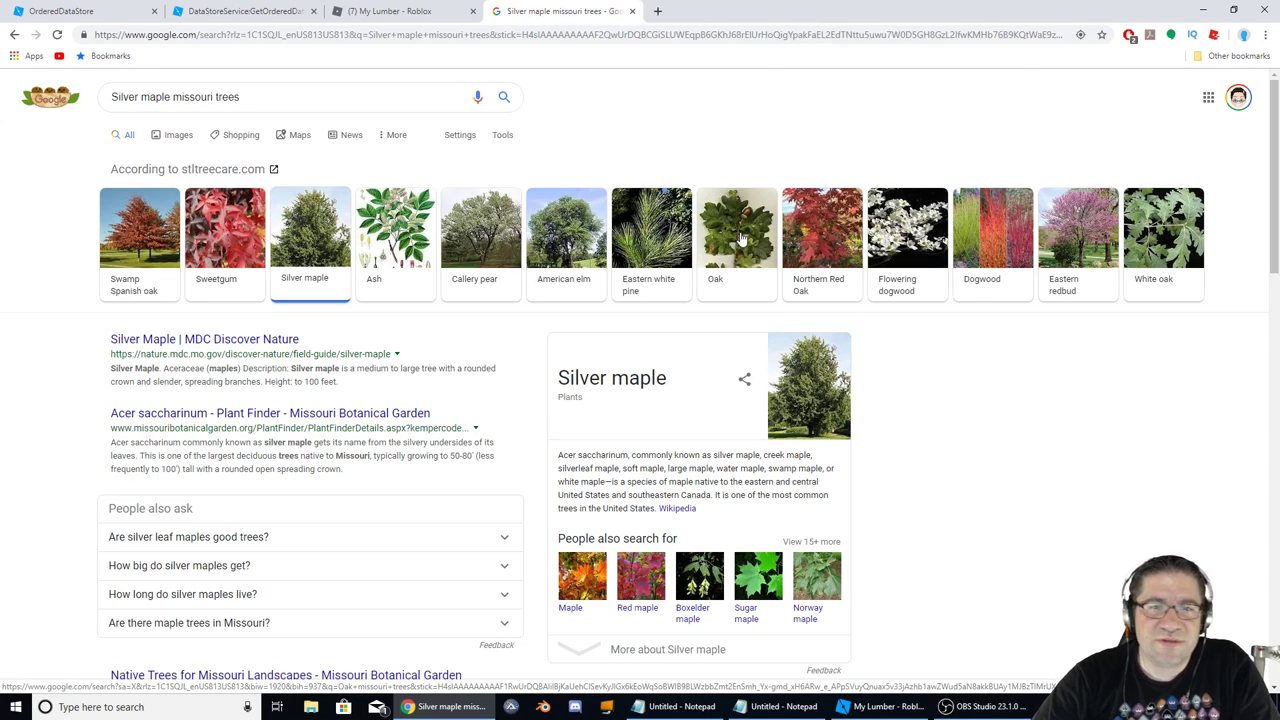
{"action": "mouse_move", "coordinate": [356, 224]}
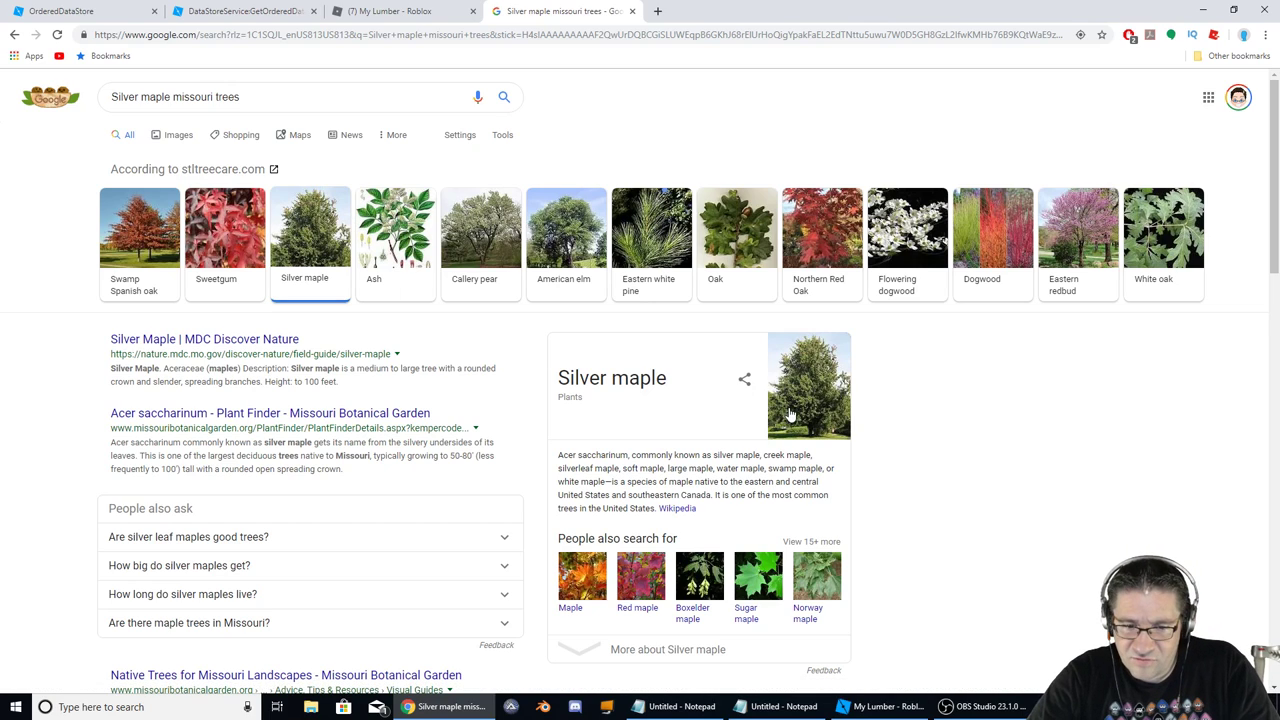
{"action": "left_click", "coordinate": [178, 134]}
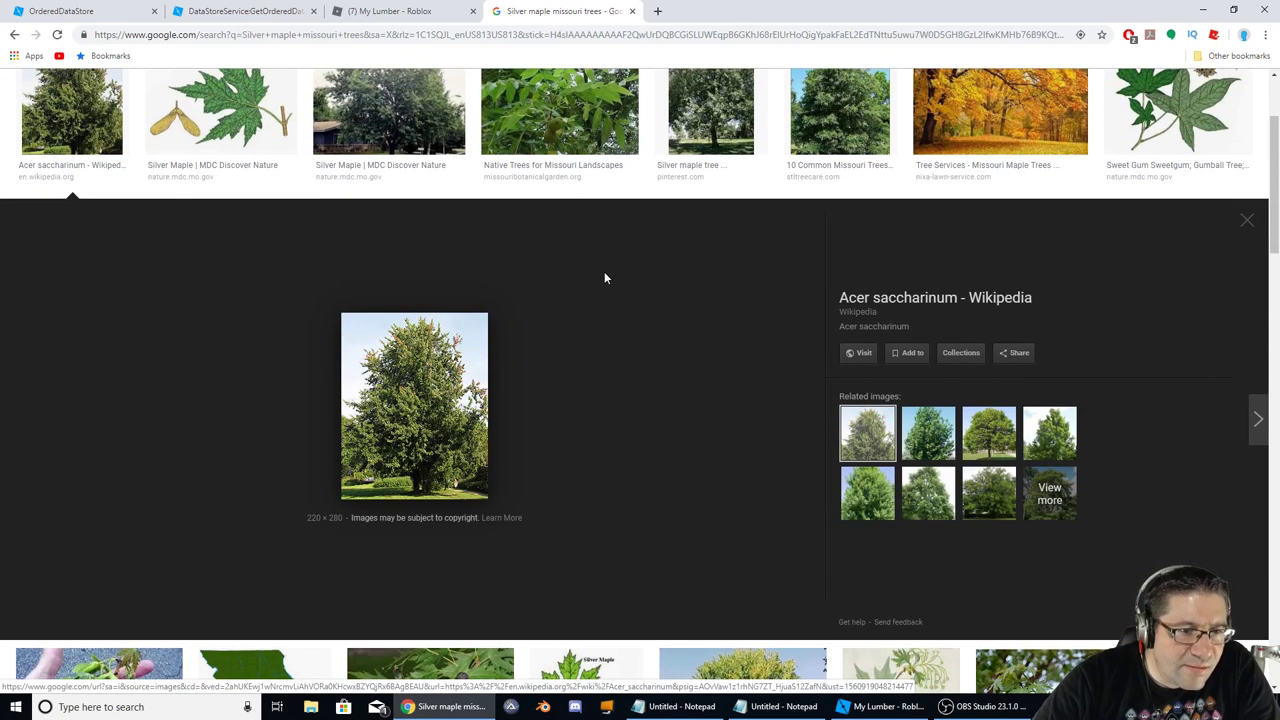
{"action": "mouse_move", "coordinate": [592, 290]}
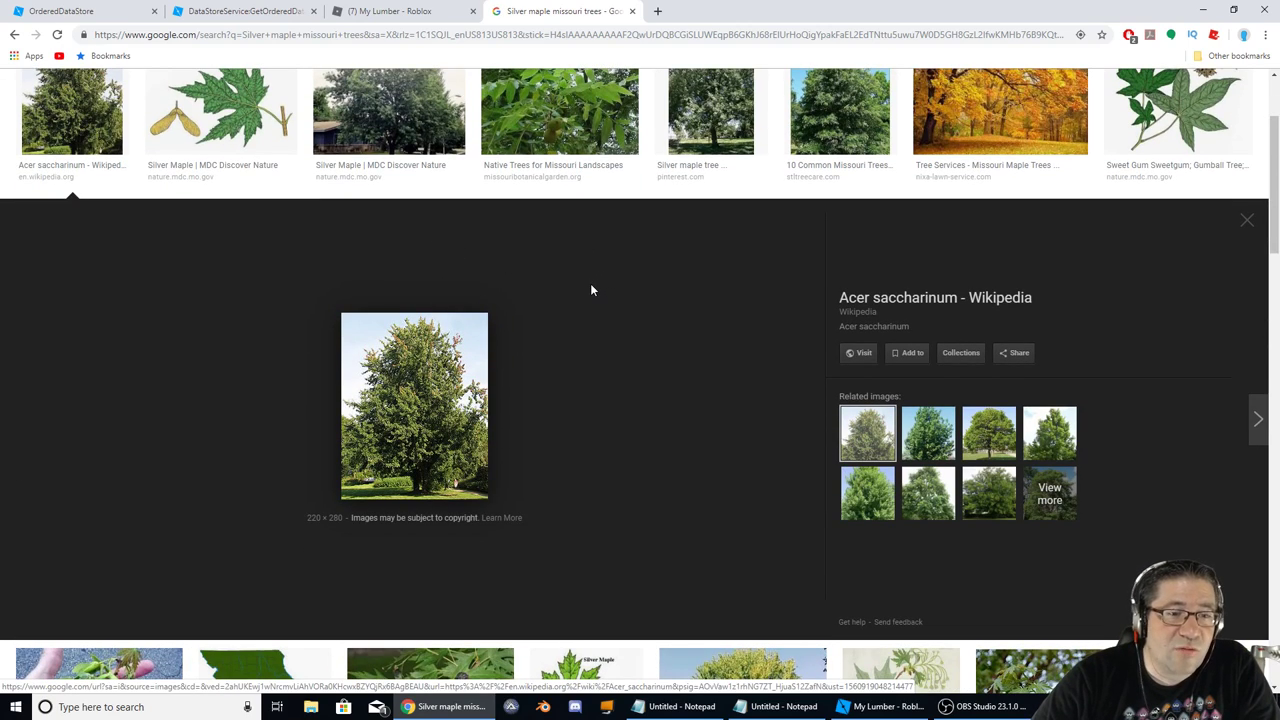
- Browse the silver maple pictures, then bring up the Callery pear results instead
{"action": "scroll", "scroll_direction": "up", "scroll_amount": 3}
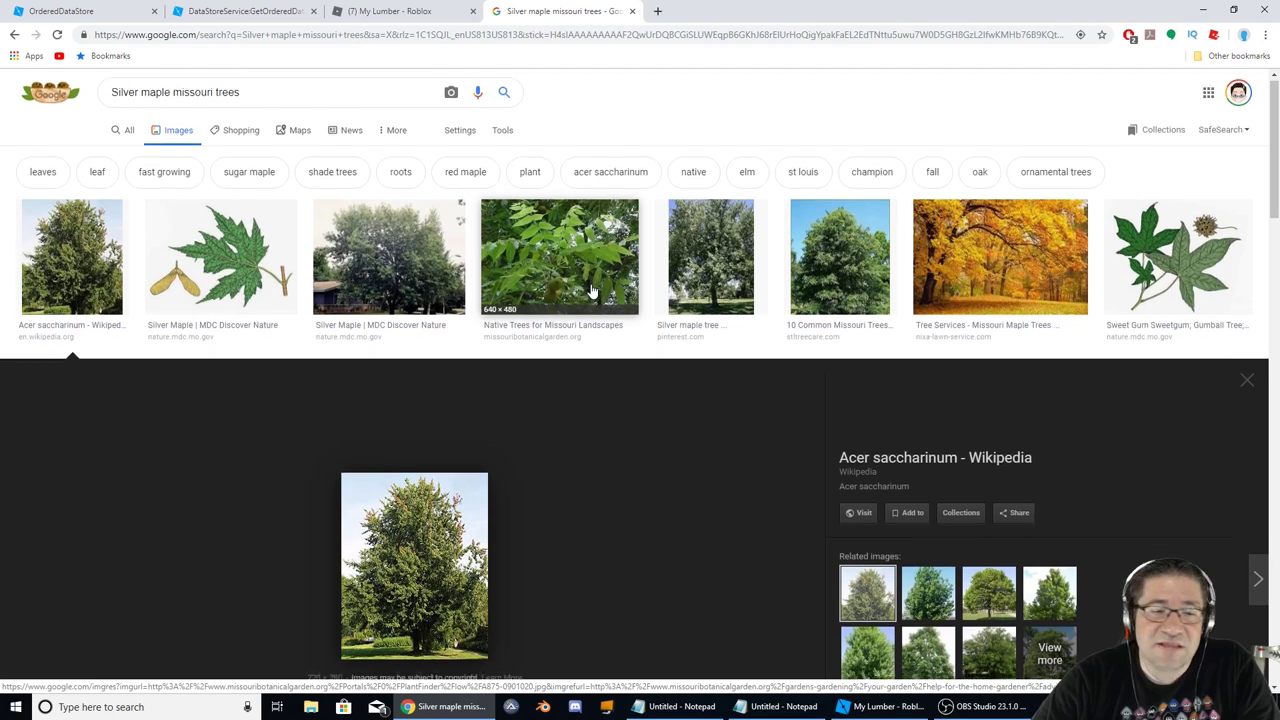
{"action": "scroll", "scroll_direction": "down", "scroll_amount": 3}
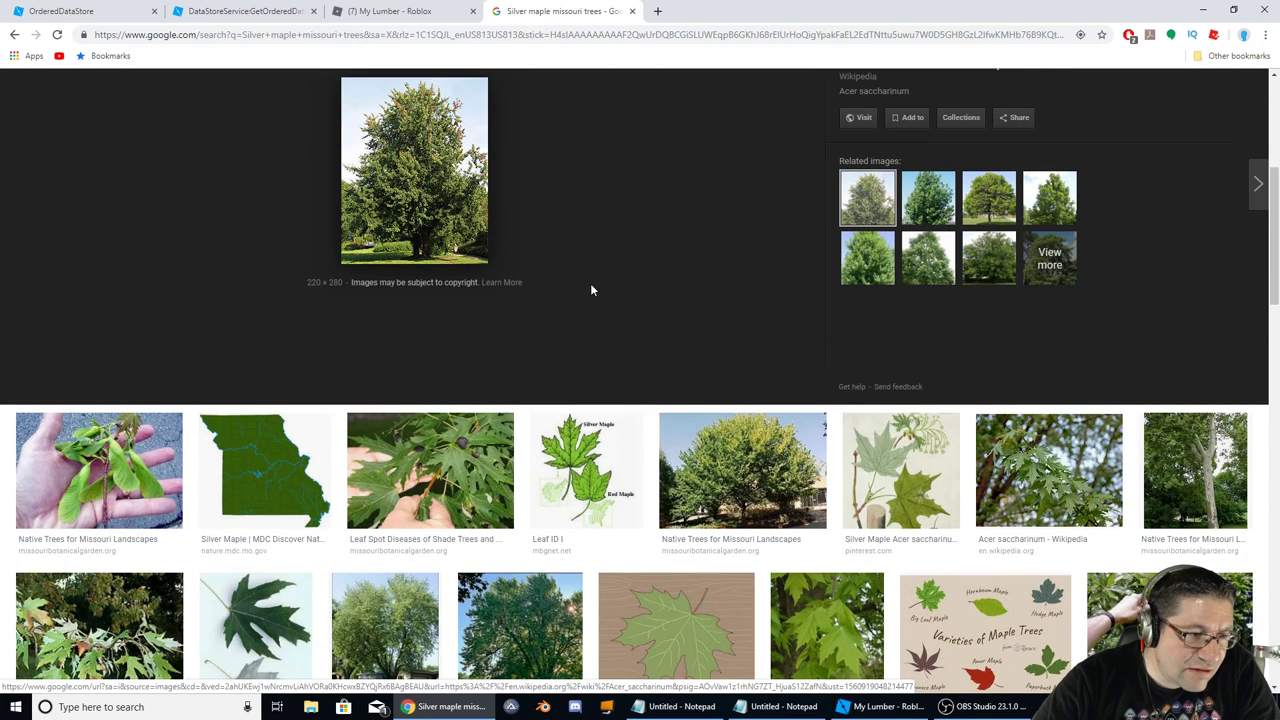
{"action": "scroll", "scroll_direction": "down", "scroll_amount": 3}
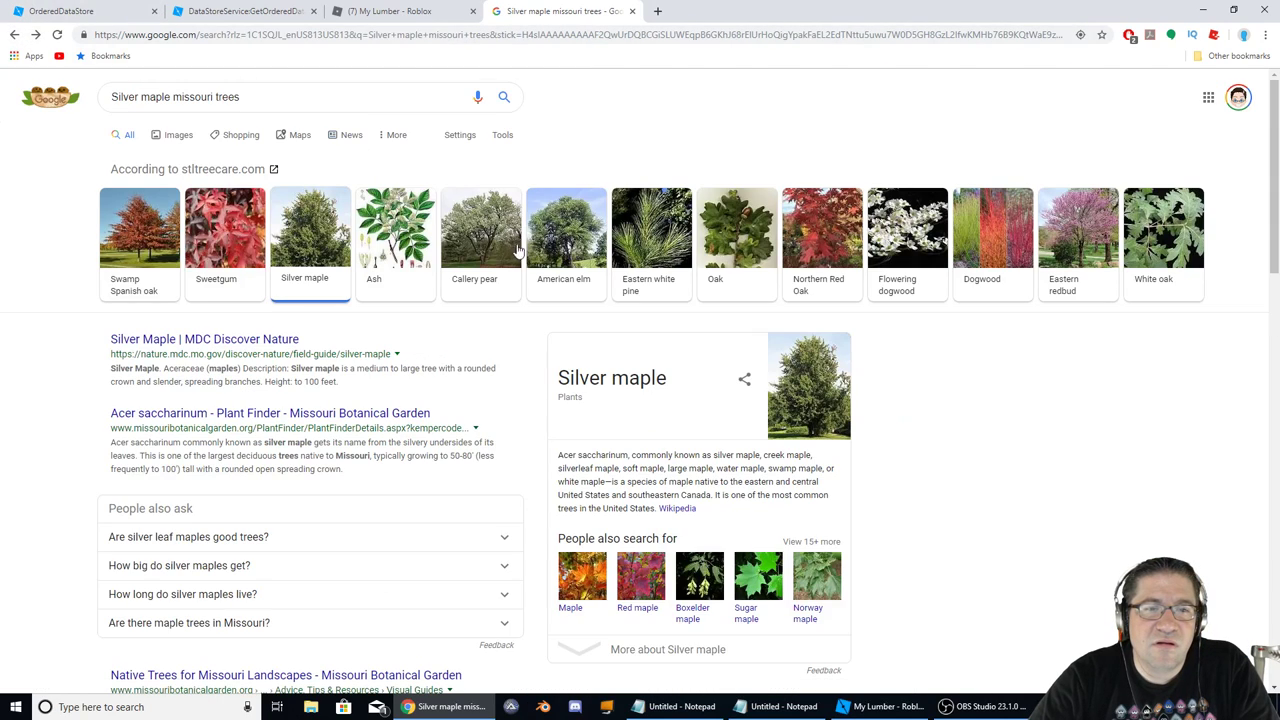
{"action": "left_click", "coordinate": [480, 228]}
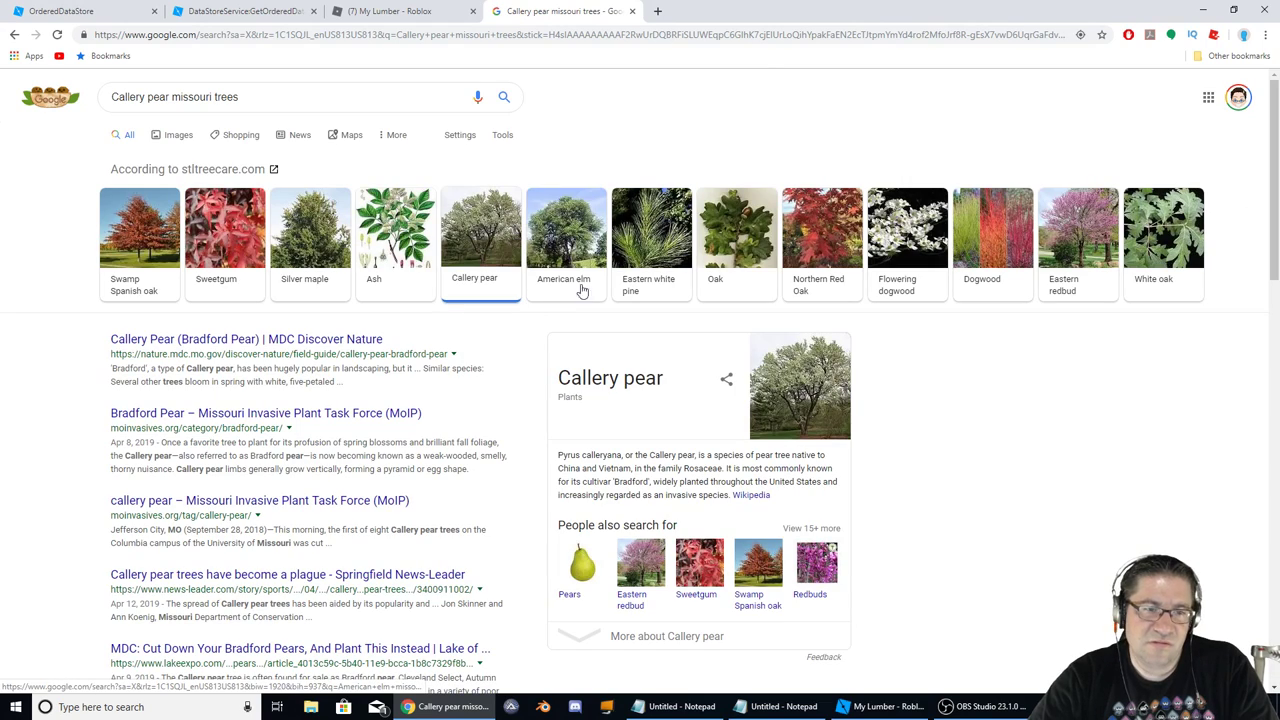
{"action": "mouse_move", "coordinate": [792, 380]}
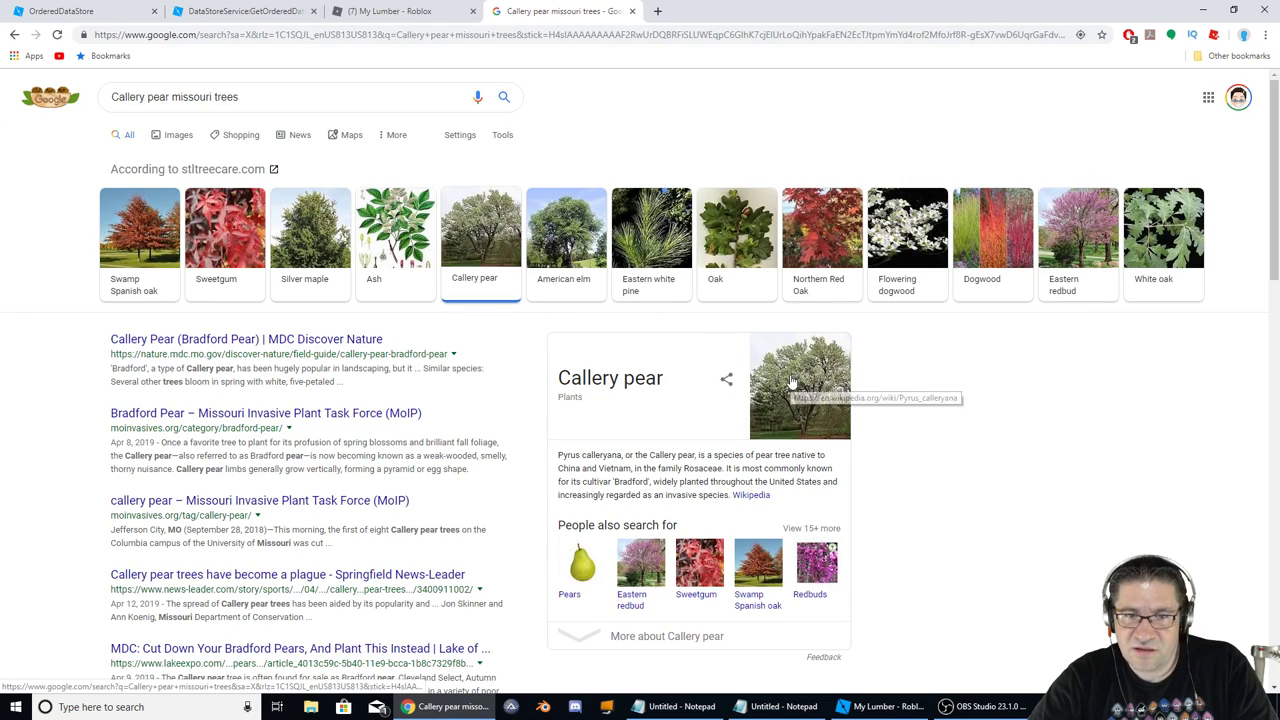
- Browse Callery pear images, preview a Wikipedia photo, and go back to the missouri trees results
{"action": "left_click", "coordinate": [800, 384]}
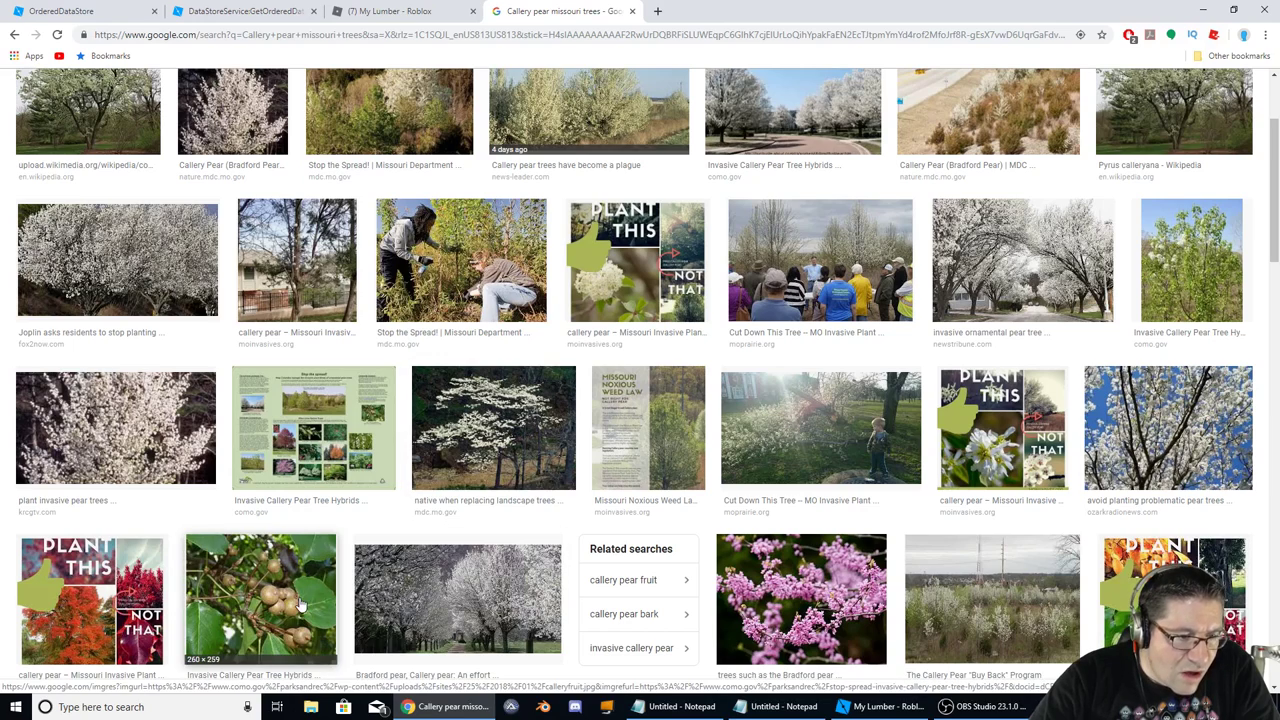
{"action": "scroll", "scroll_direction": "down", "scroll_amount": 3}
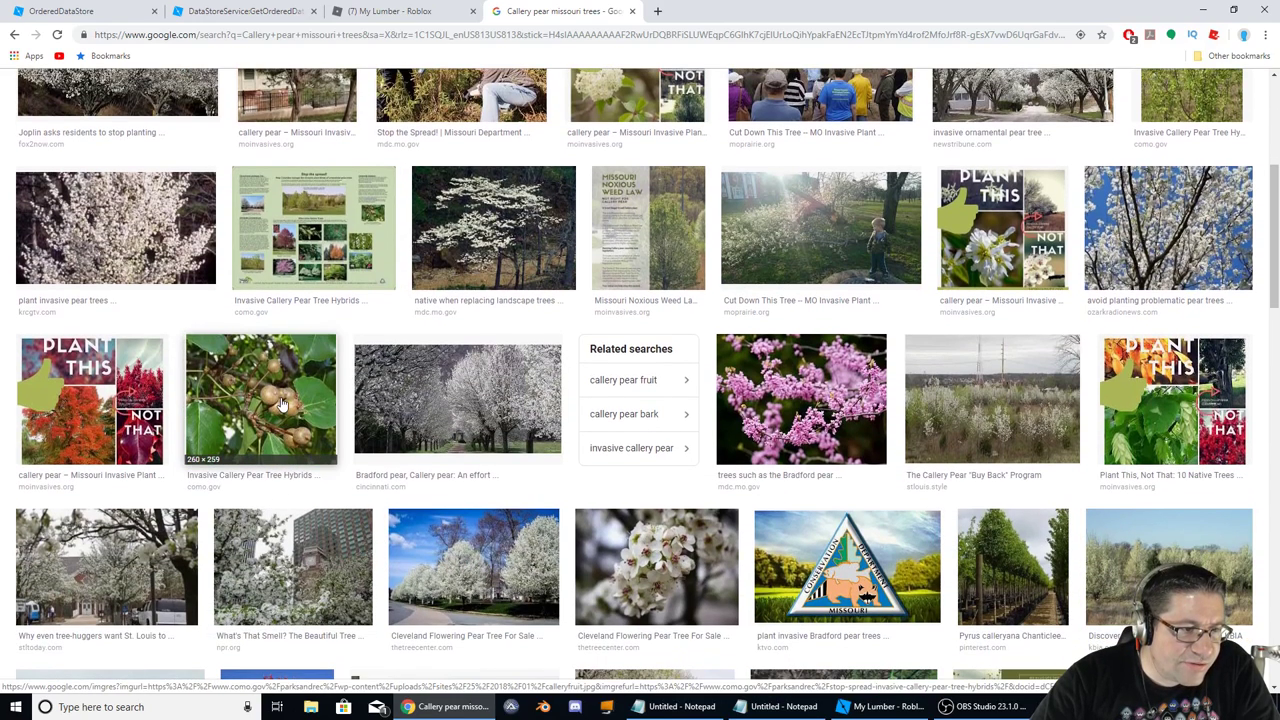
{"action": "mouse_move", "coordinate": [288, 402]}
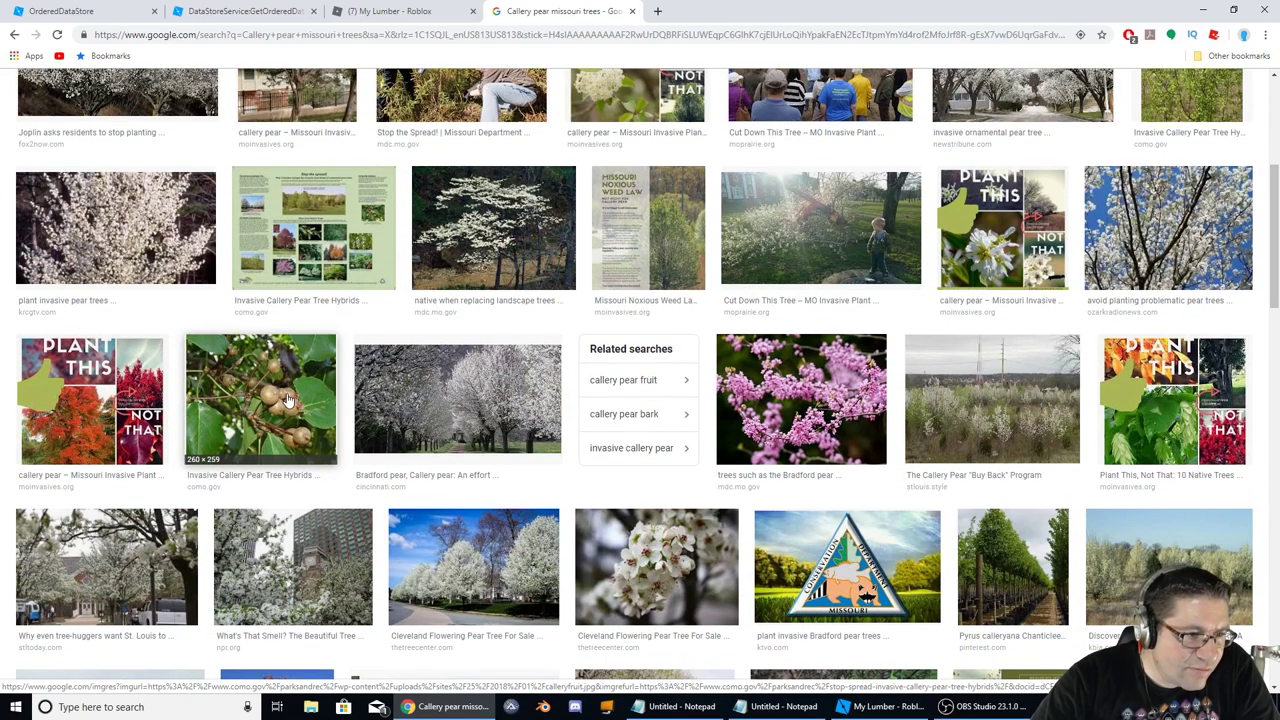
{"action": "mouse_move", "coordinate": [310, 398]}
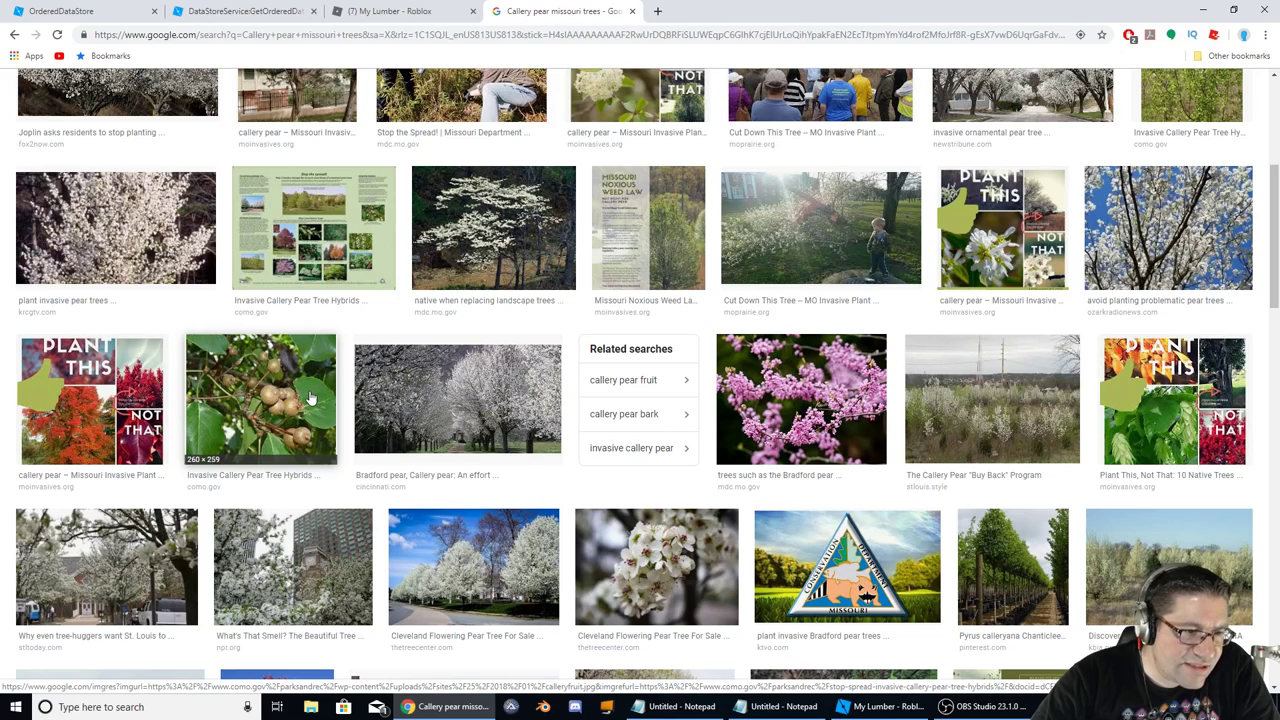
{"action": "mouse_move", "coordinate": [316, 384]}
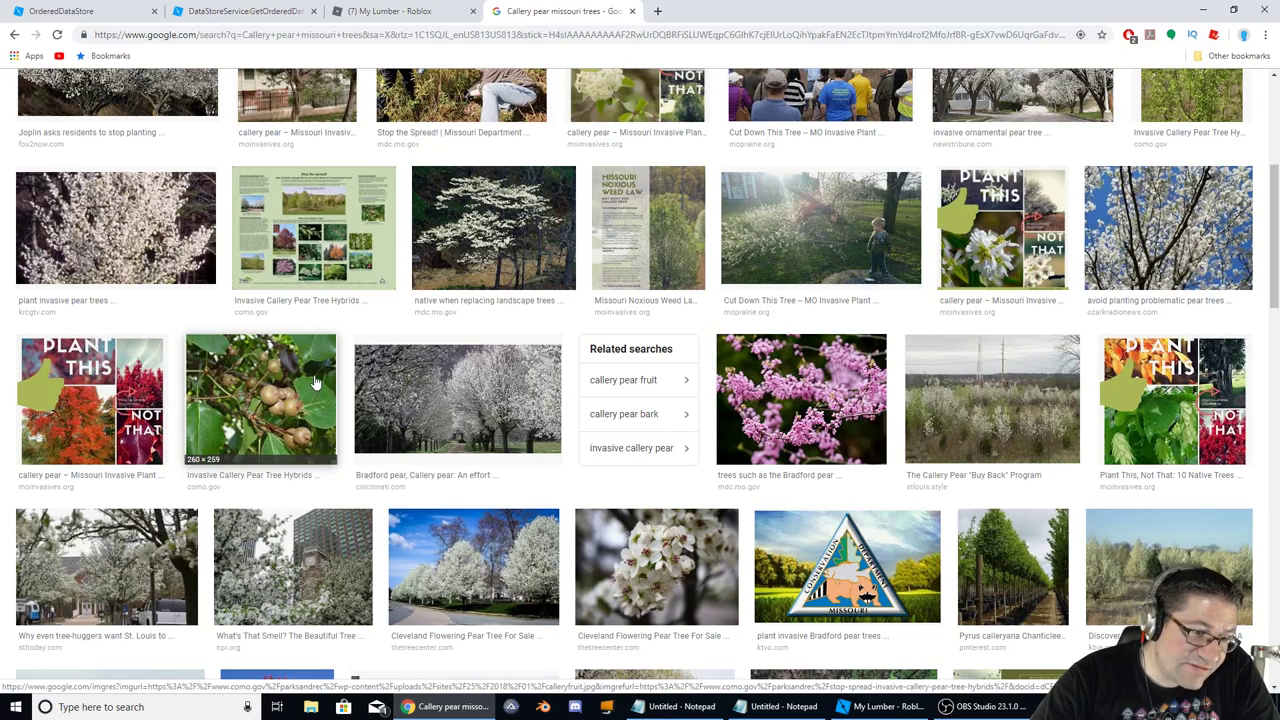
{"action": "mouse_move", "coordinate": [312, 380]}
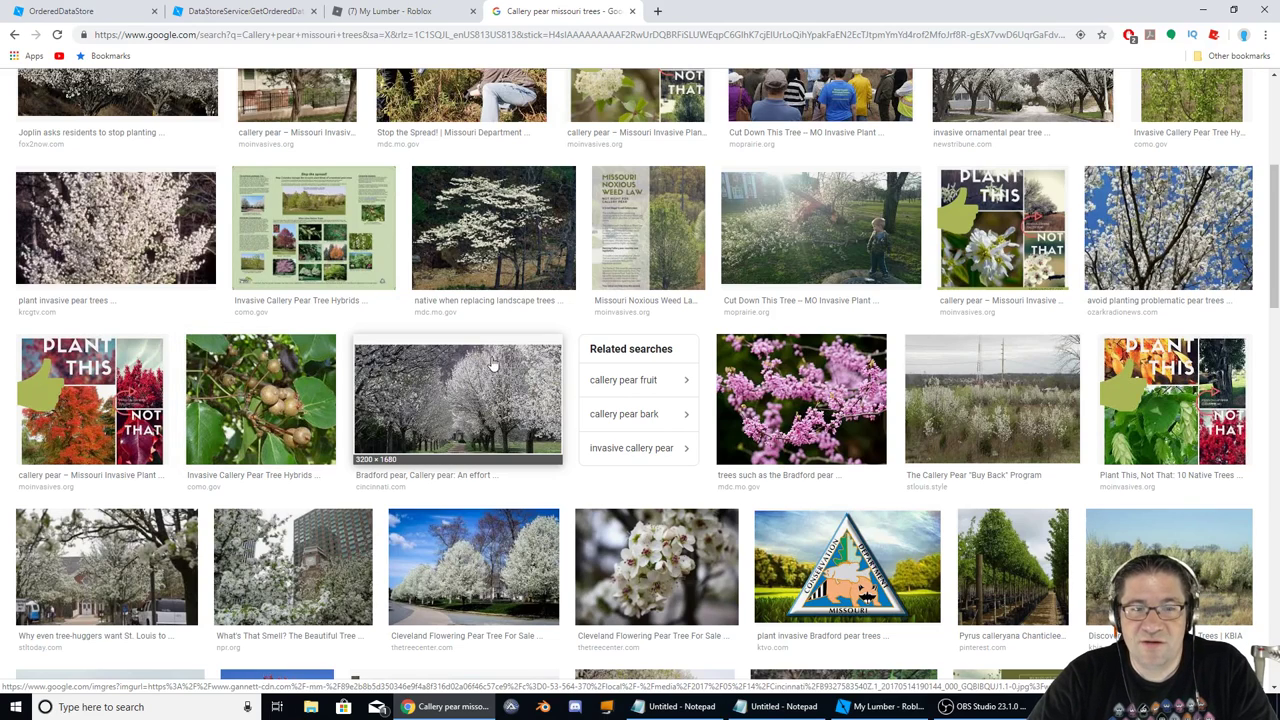
{"action": "mouse_move", "coordinate": [448, 380]}
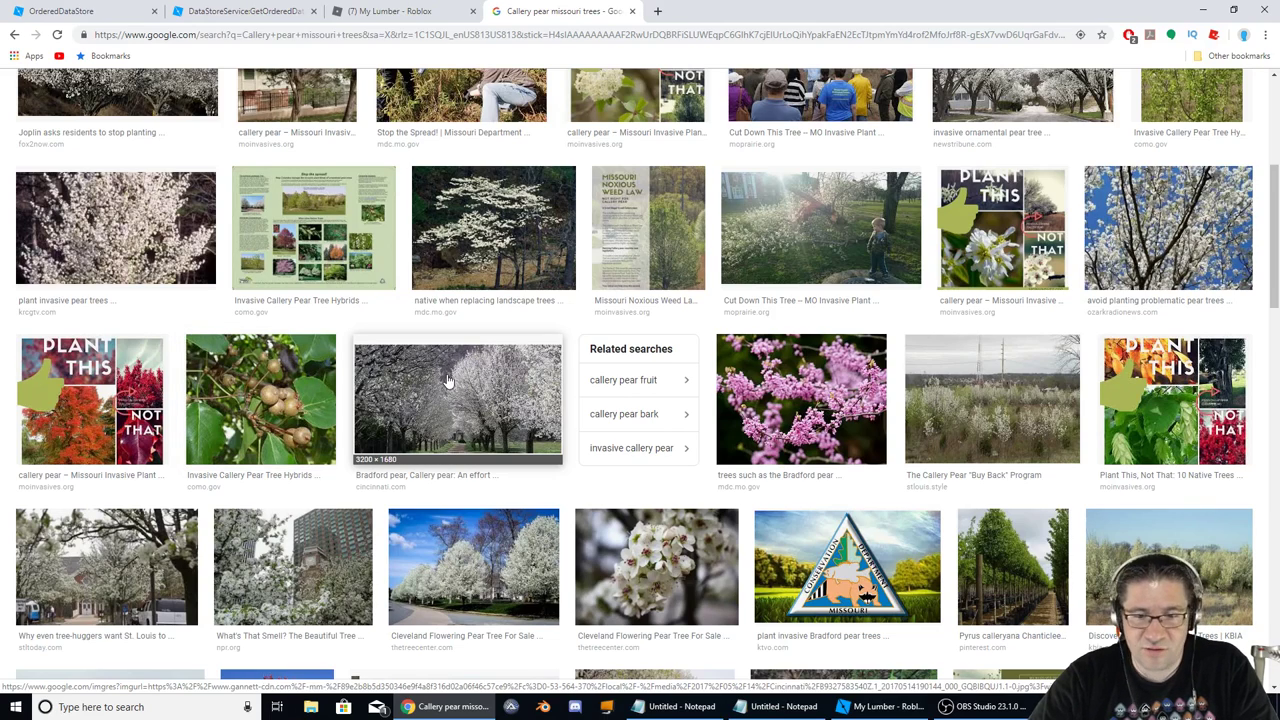
{"action": "mouse_move", "coordinate": [656, 566]}
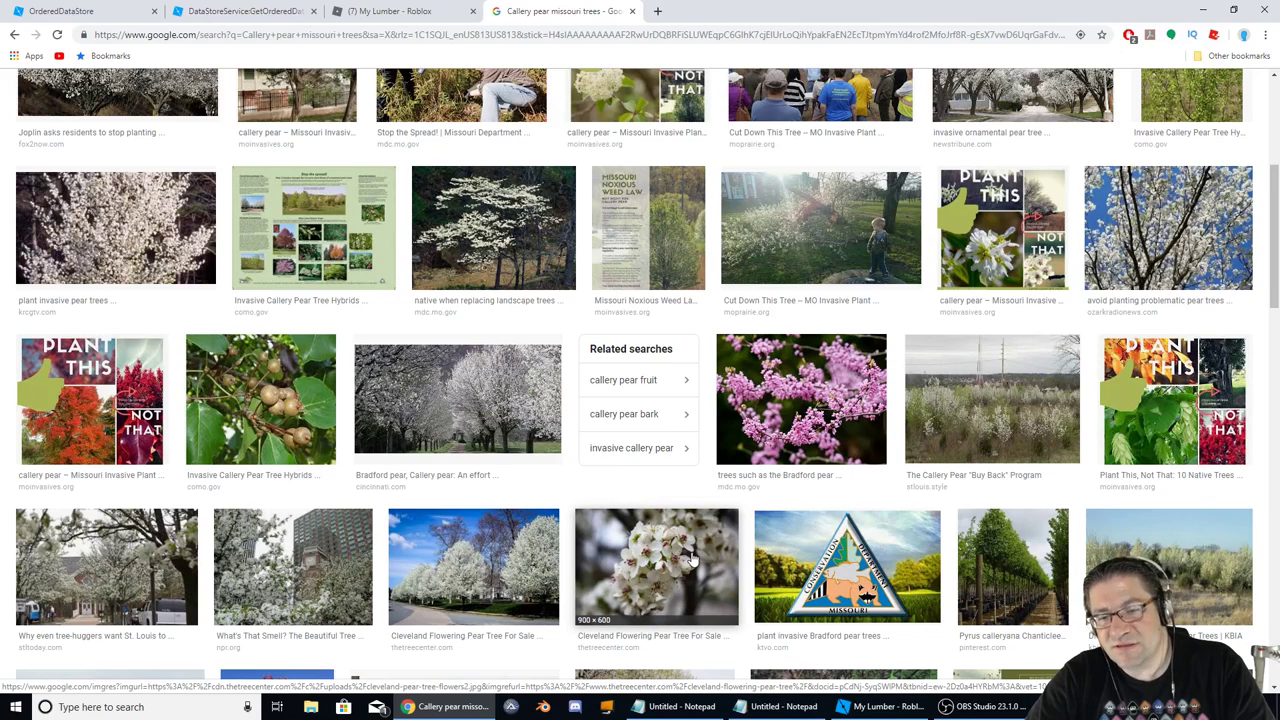
{"action": "mouse_move", "coordinate": [676, 544]}
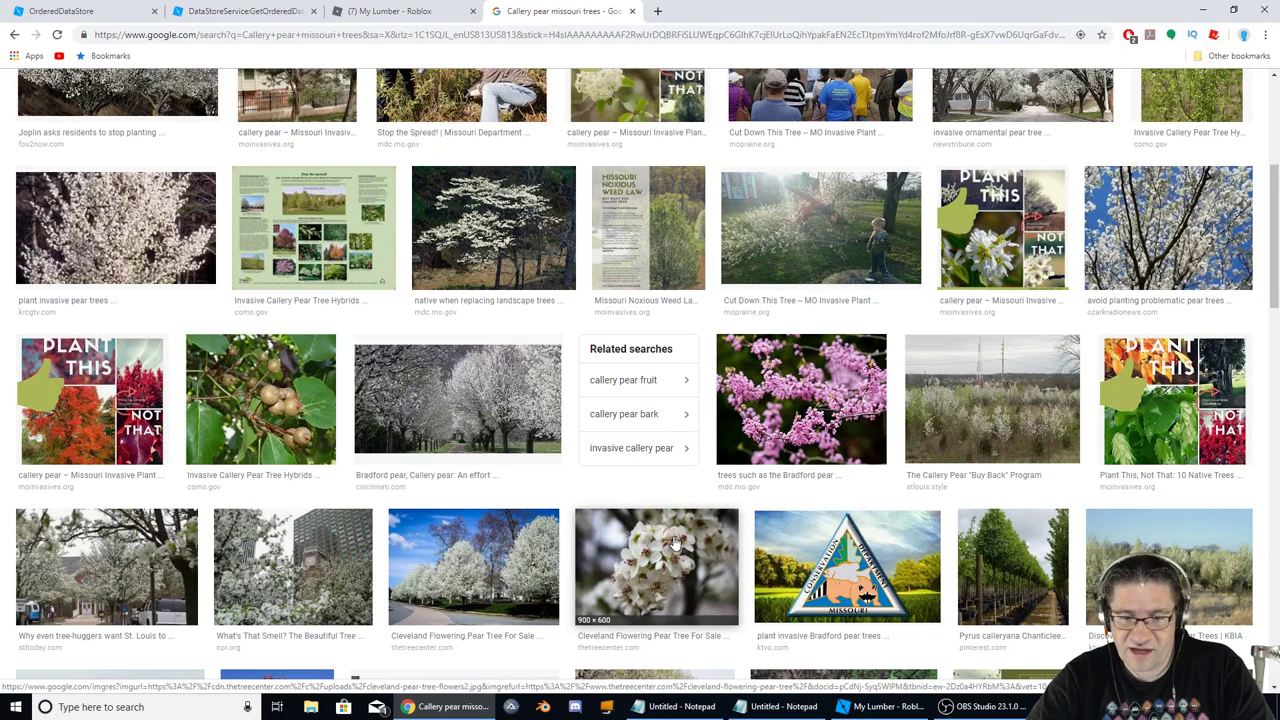
{"action": "mouse_move", "coordinate": [800, 396]}
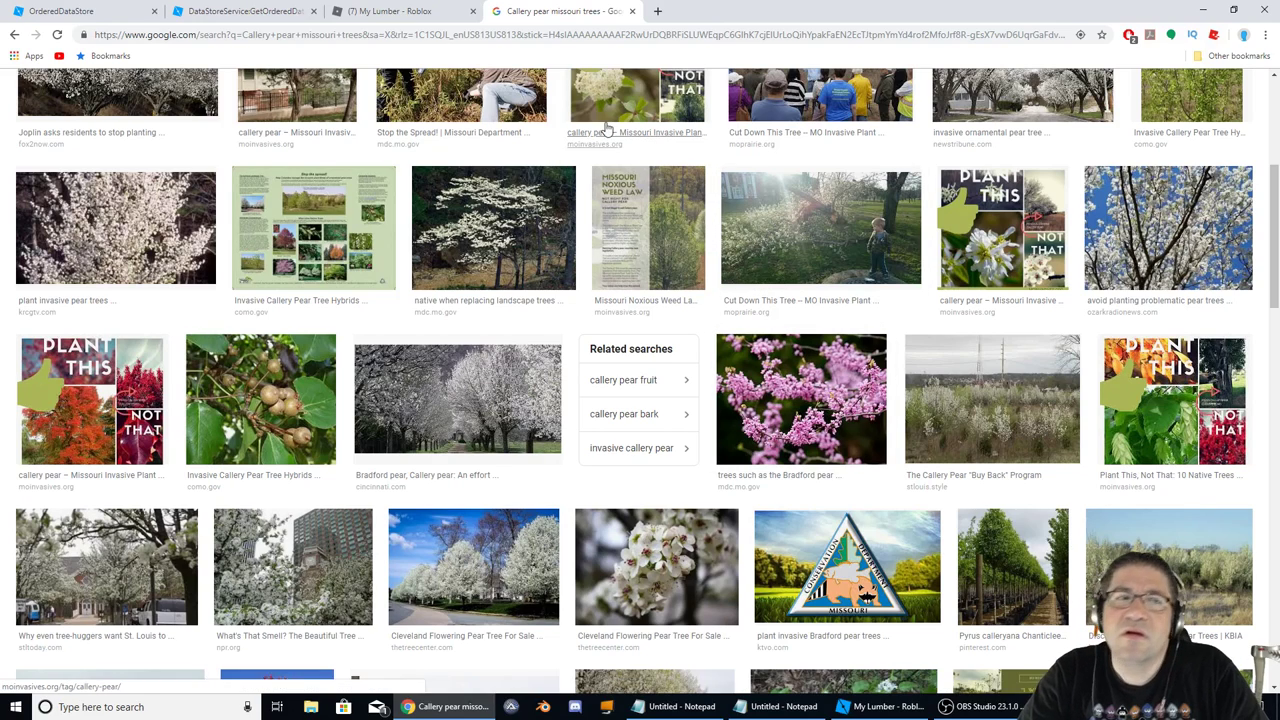
{"action": "left_click", "coordinate": [884, 708]}
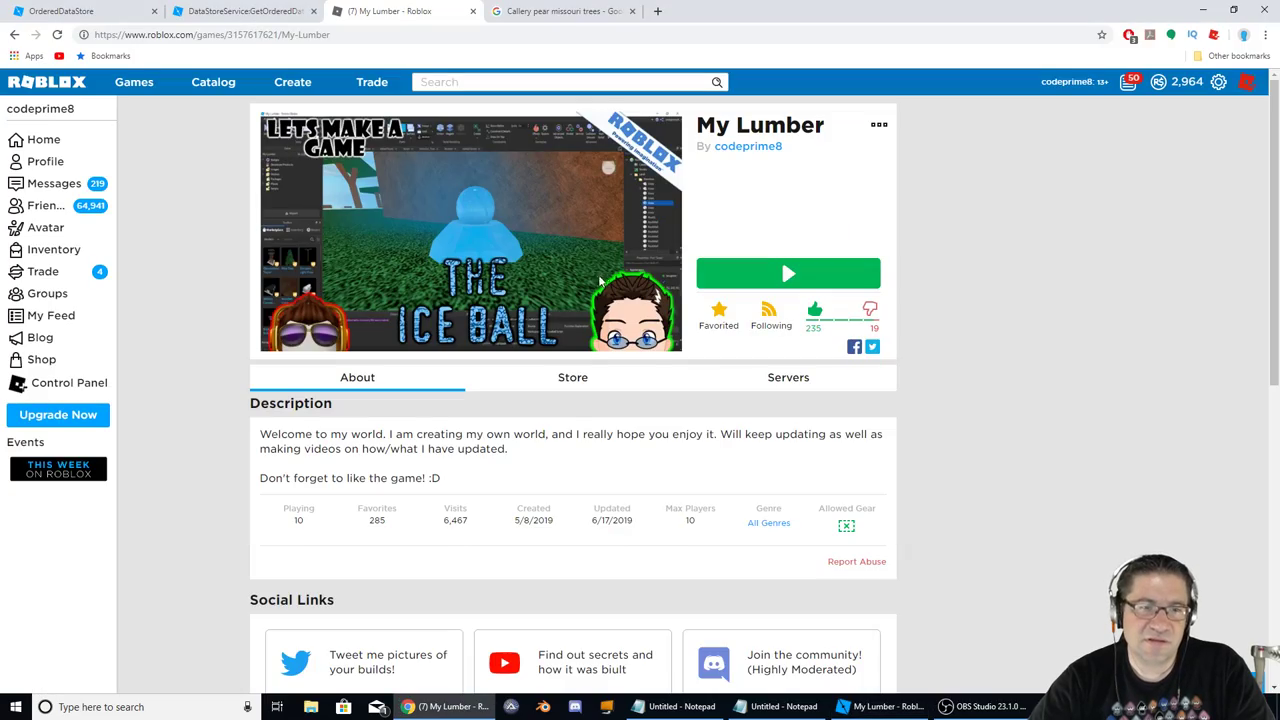
{"action": "left_click", "coordinate": [560, 12]}
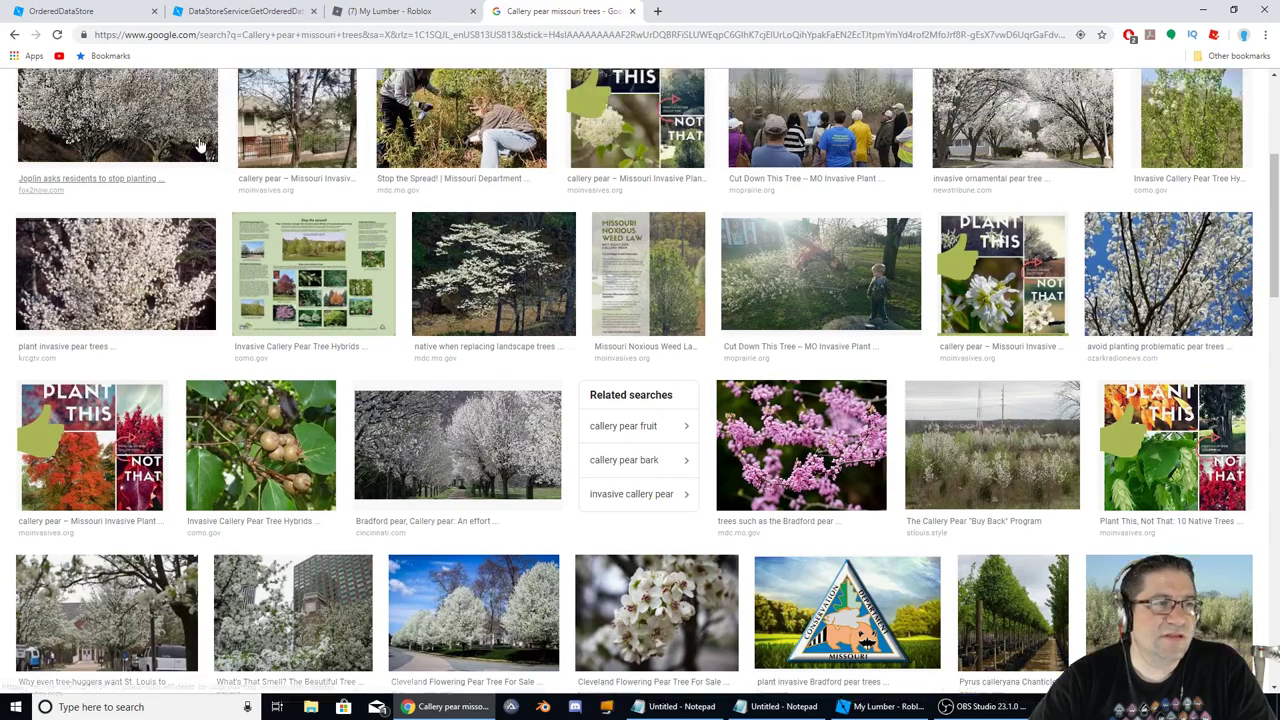
{"action": "left_click", "coordinate": [116, 116]}
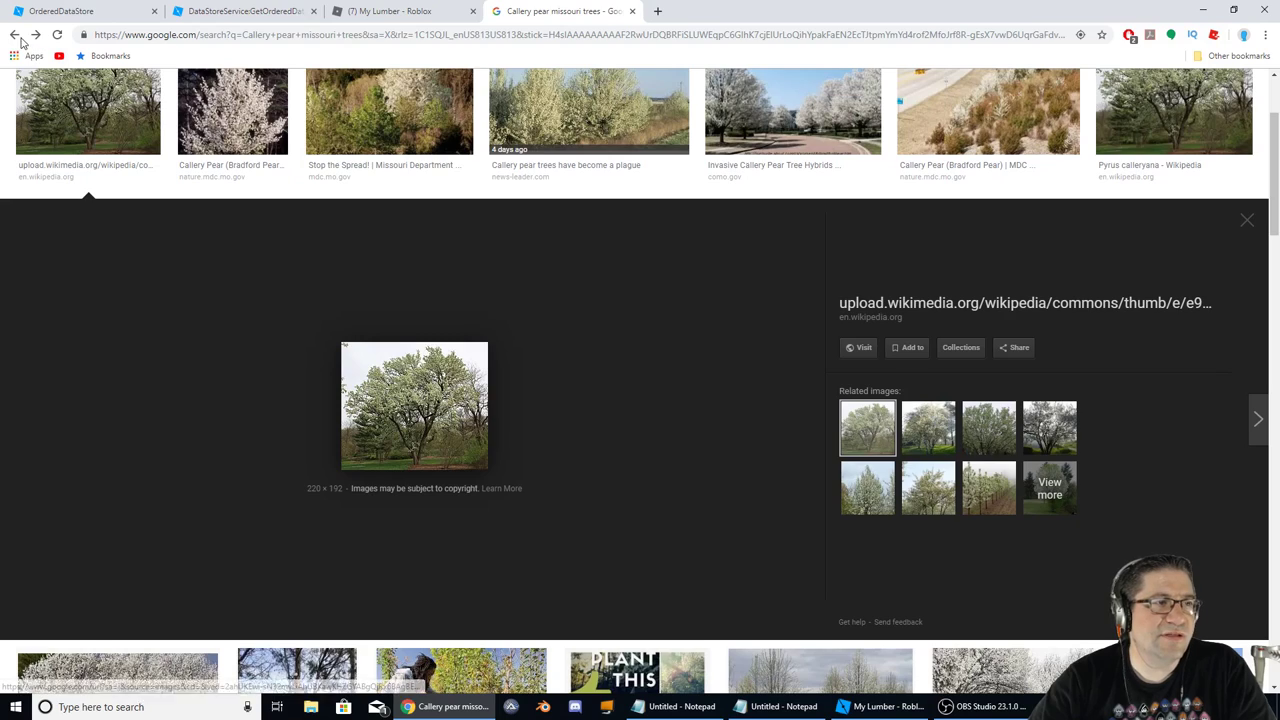
{"action": "left_click", "coordinate": [14, 34]}
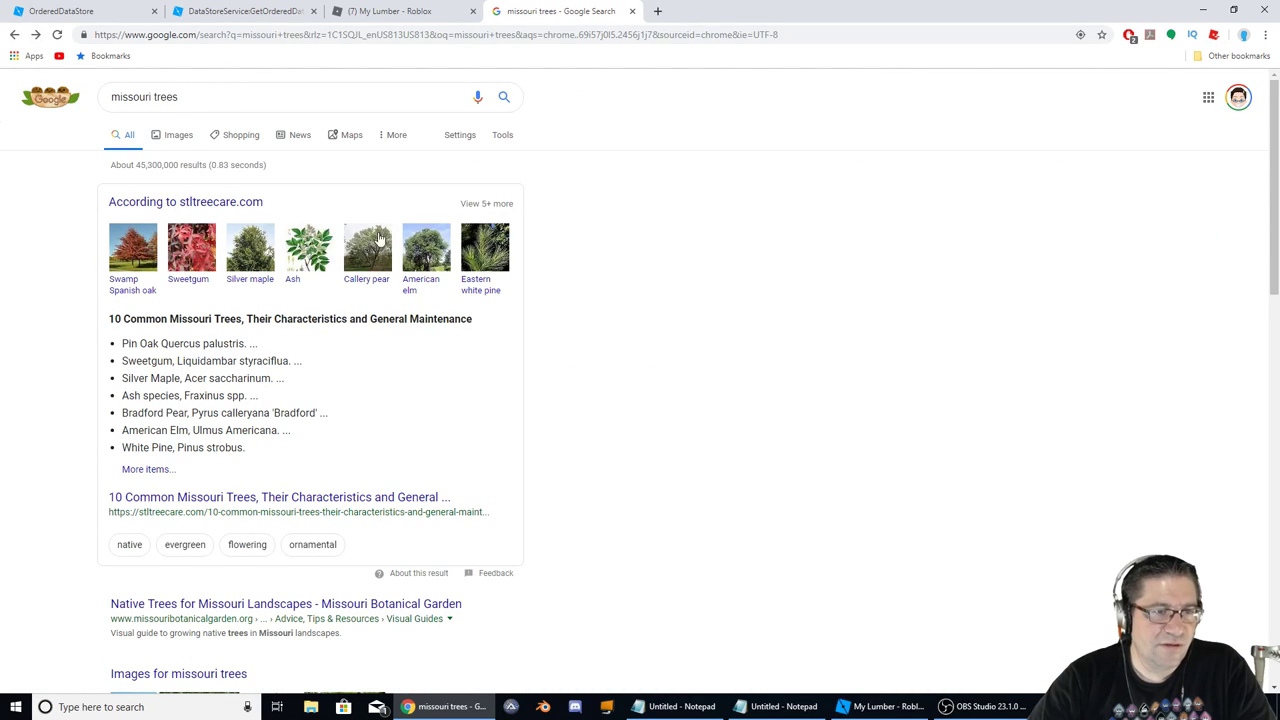
{"action": "mouse_move", "coordinate": [424, 250]}
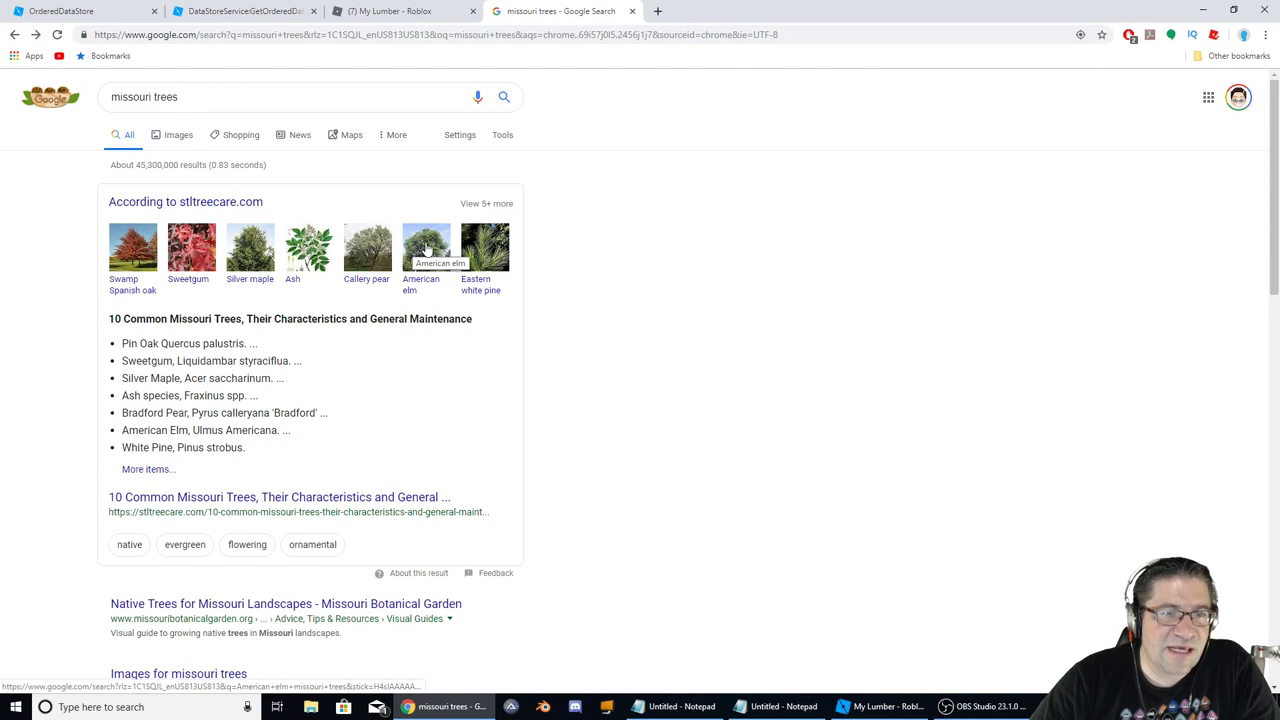
- View American elm images, preview two photos, and visit the MDC Discover Nature page behind one
{"action": "left_click", "coordinate": [426, 248]}
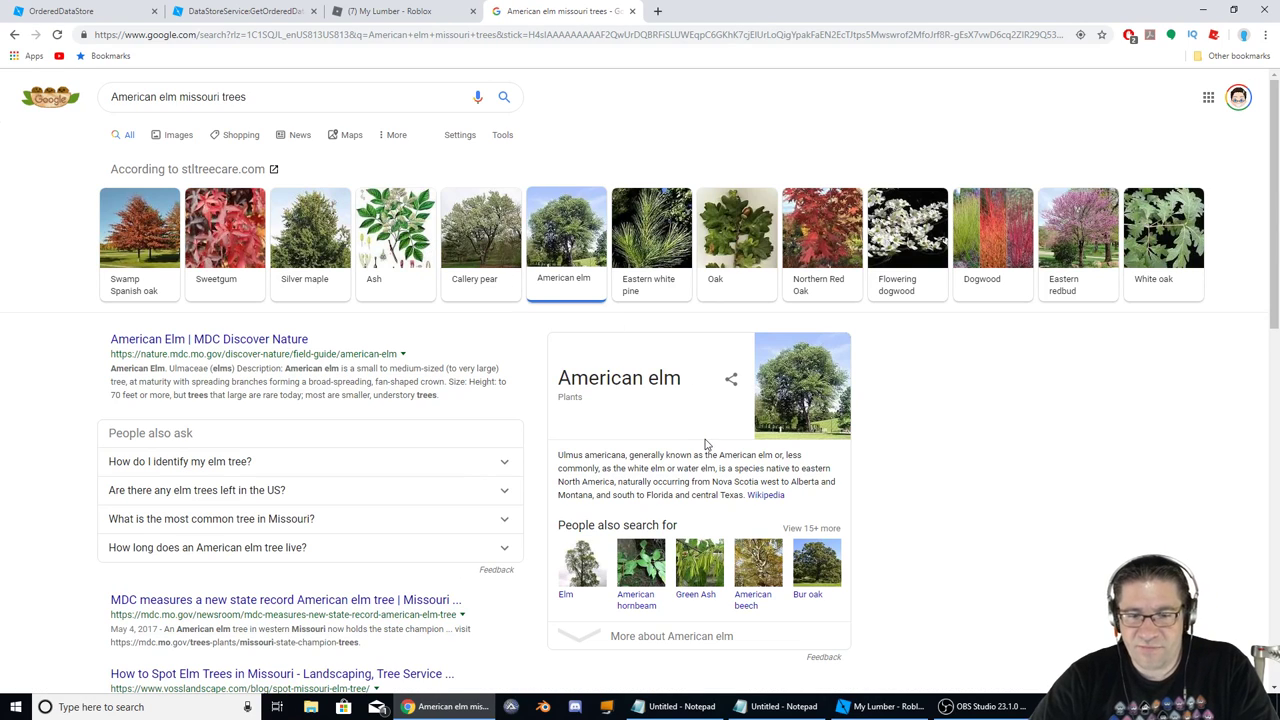
{"action": "left_click", "coordinate": [178, 136]}
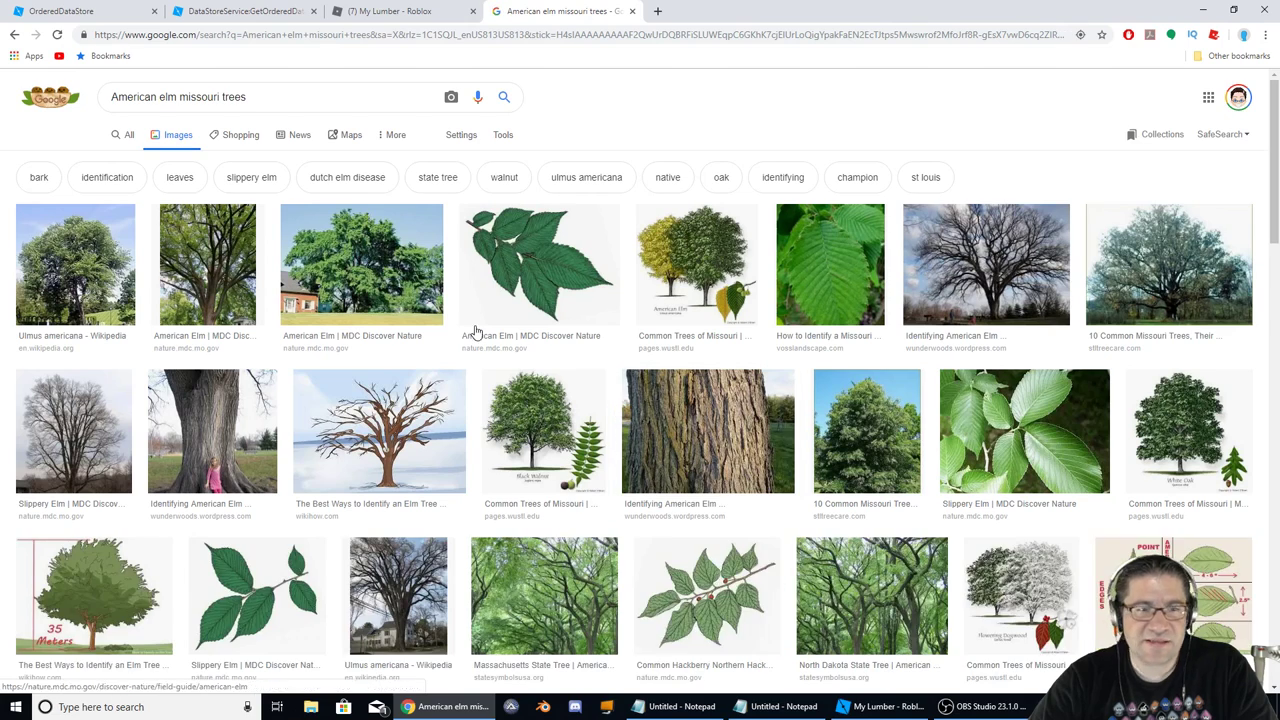
{"action": "left_click", "coordinate": [76, 264]}
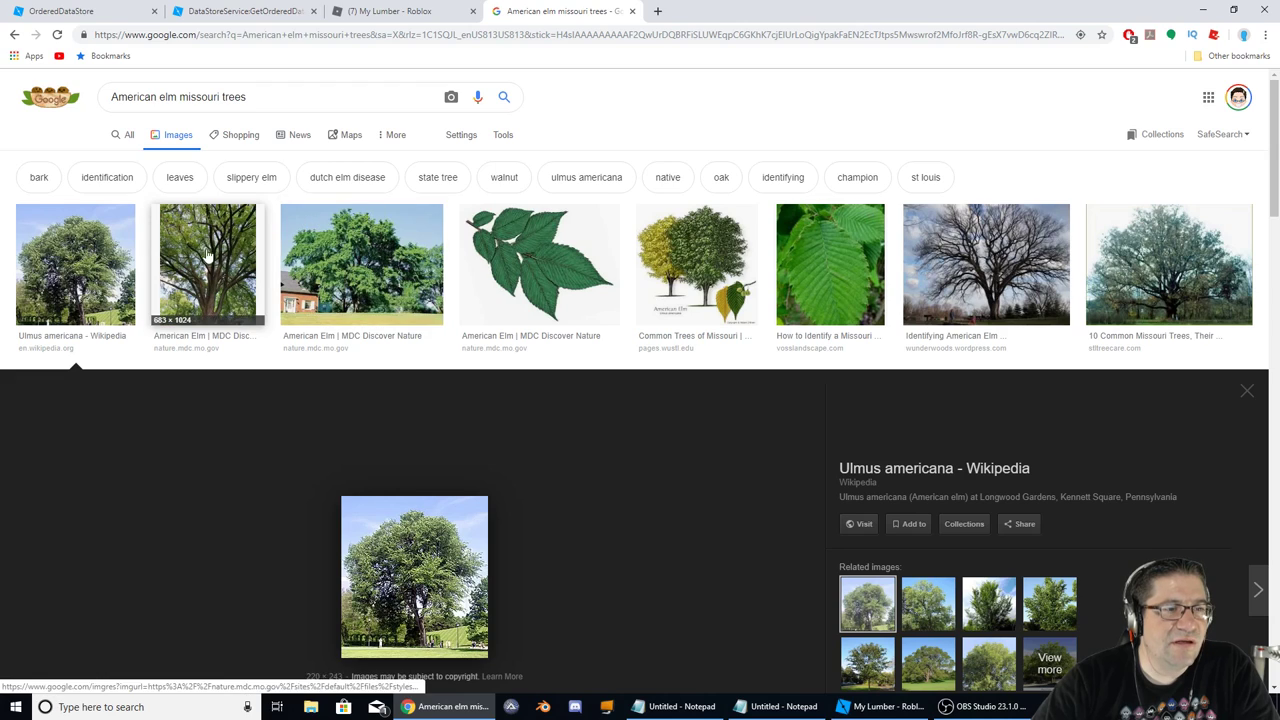
{"action": "left_click", "coordinate": [208, 264]}
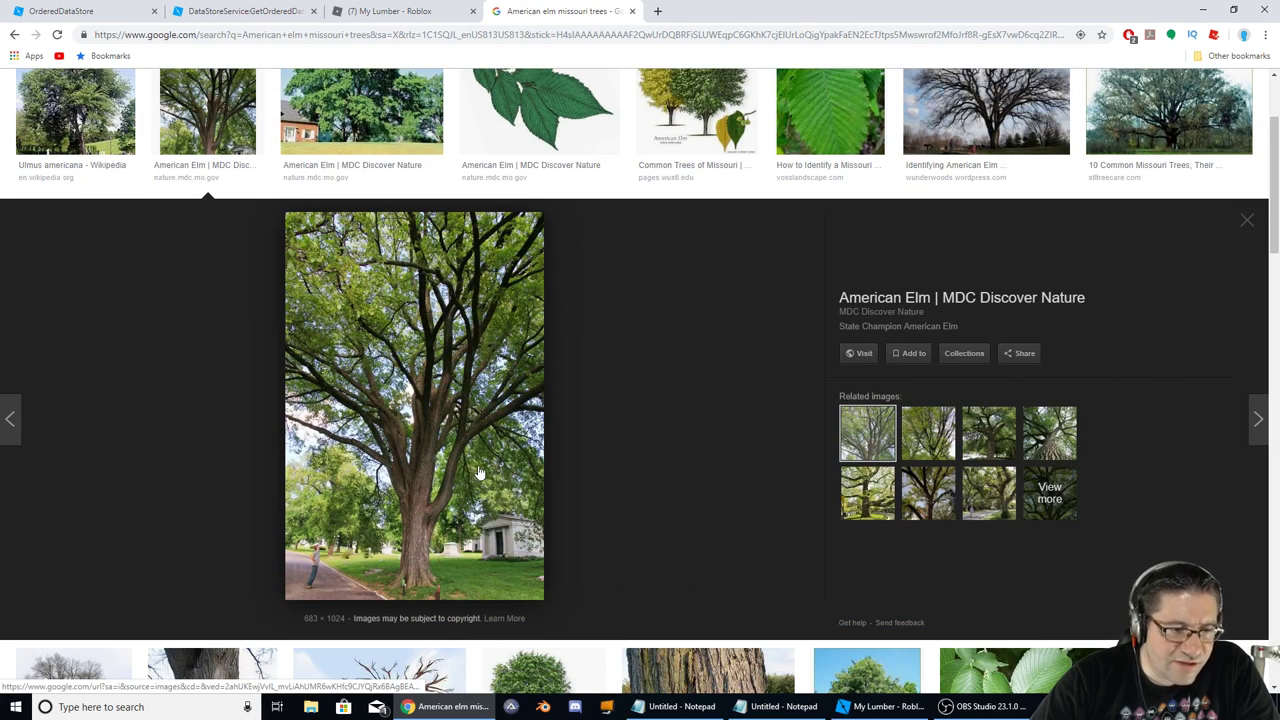
{"action": "mouse_move", "coordinate": [446, 424]}
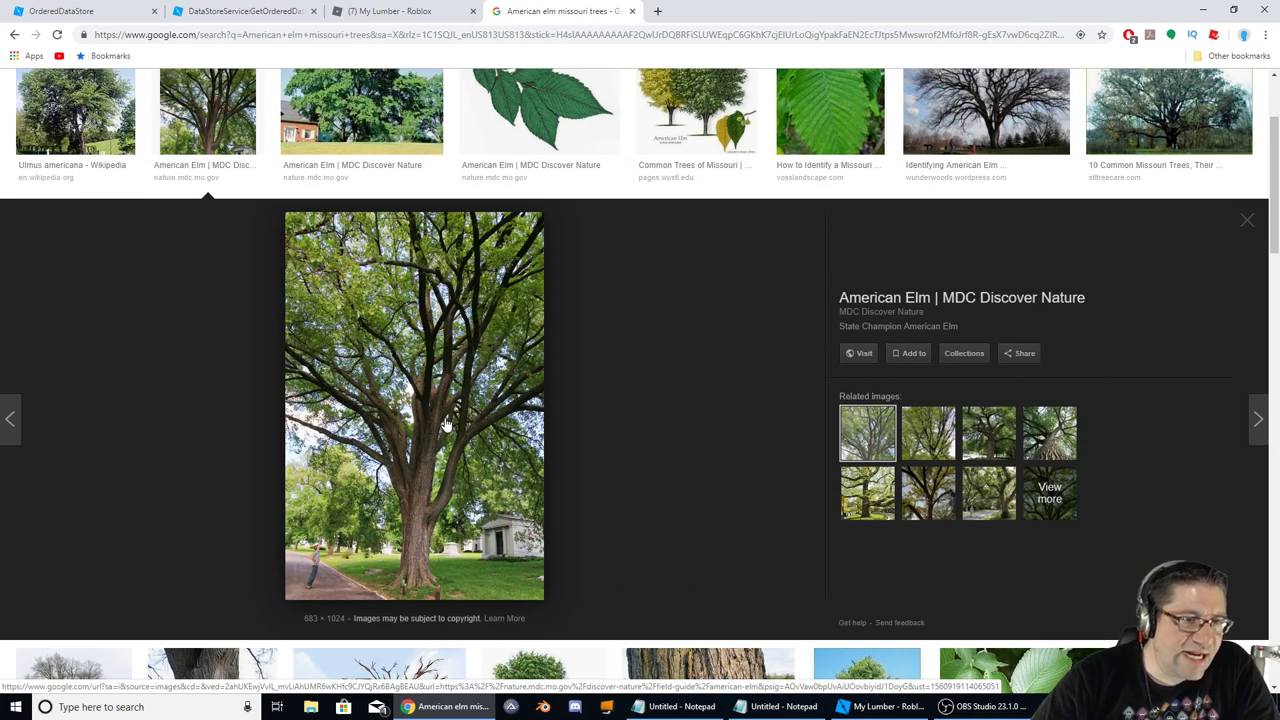
{"action": "left_click", "coordinate": [858, 352]}
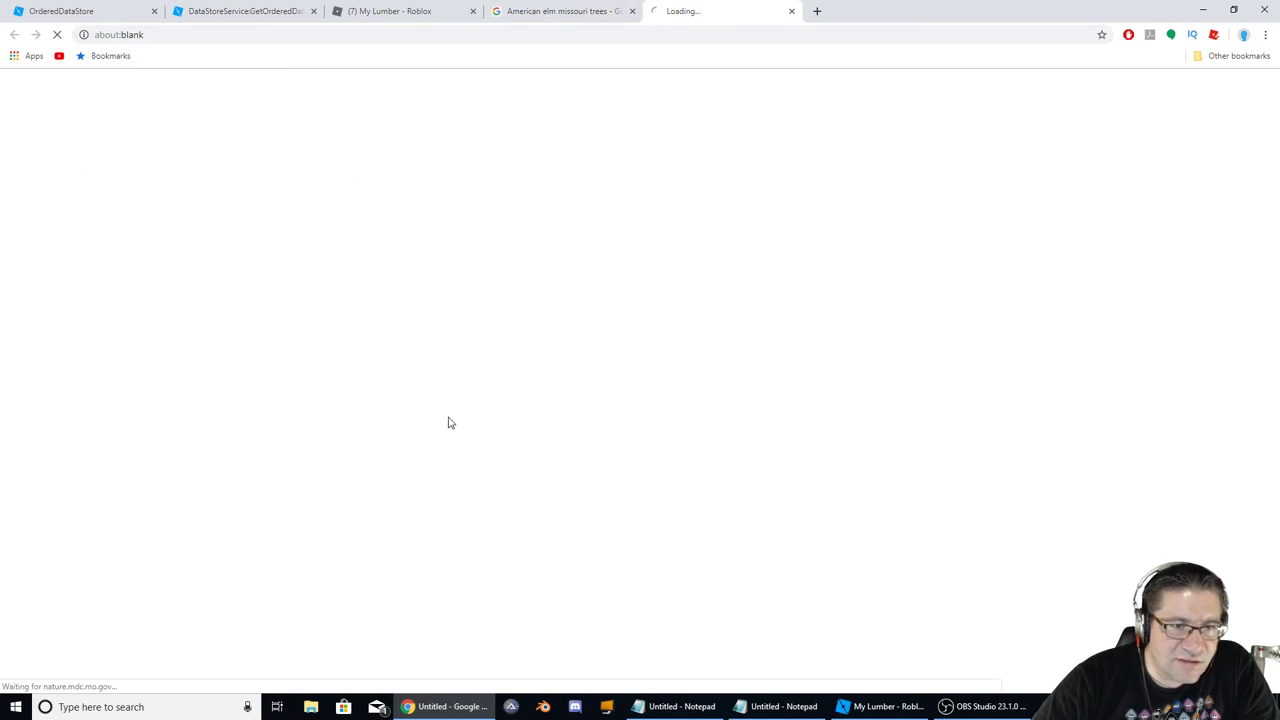
{"action": "mouse_move", "coordinate": [546, 232]}
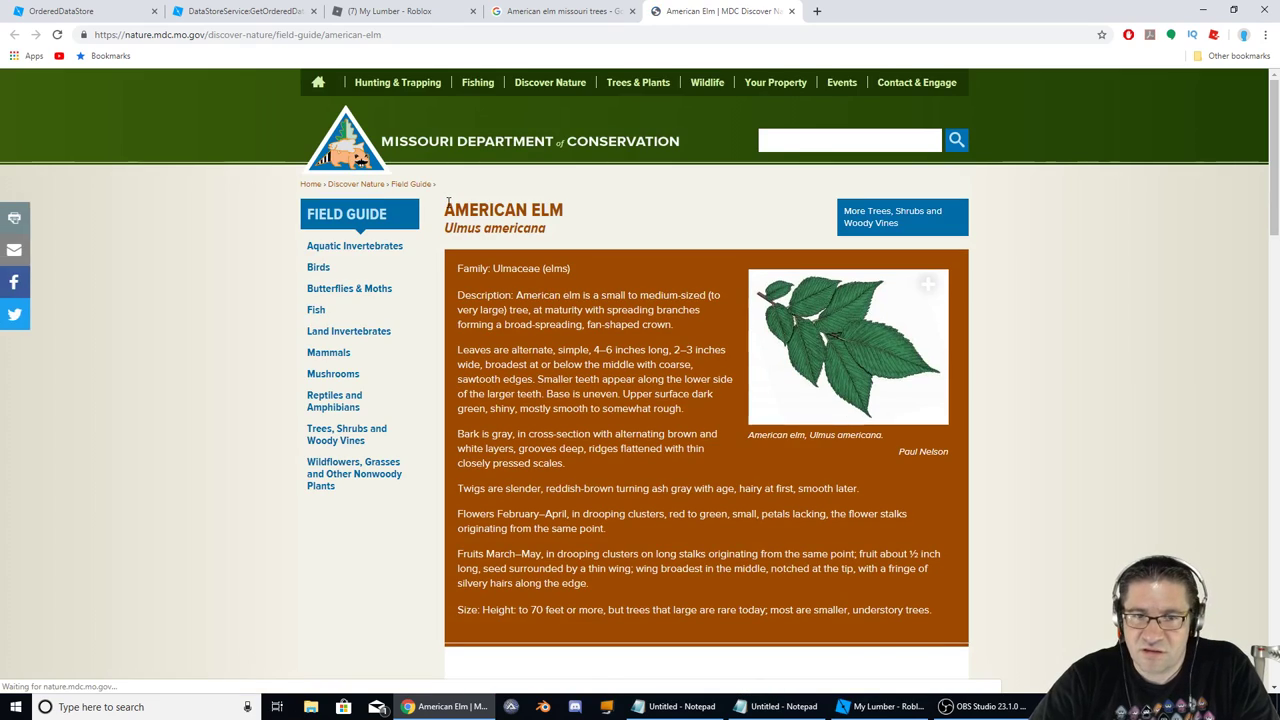
- Enlarge the State Champion American Elm photo on the MDC guide, then switch back to Roblox Studio
{"action": "scroll", "scroll_direction": "down", "scroll_amount": 3}
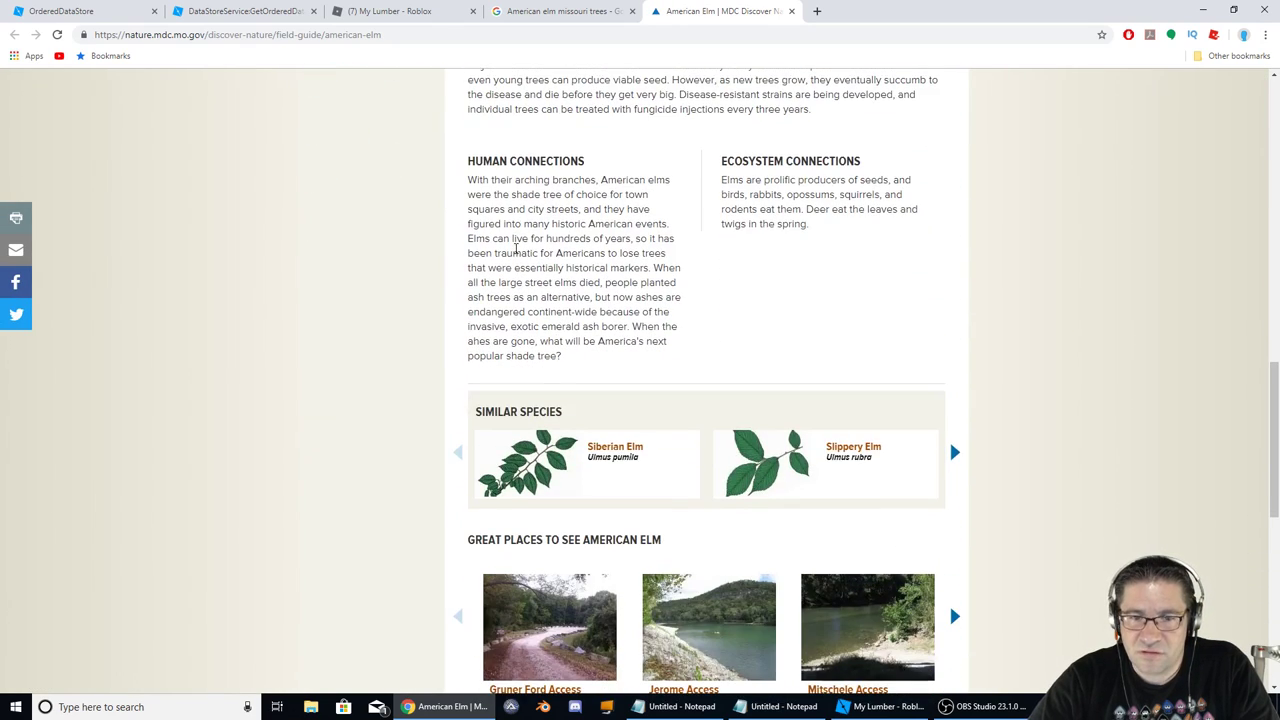
{"action": "scroll", "scroll_direction": "up", "scroll_amount": 3}
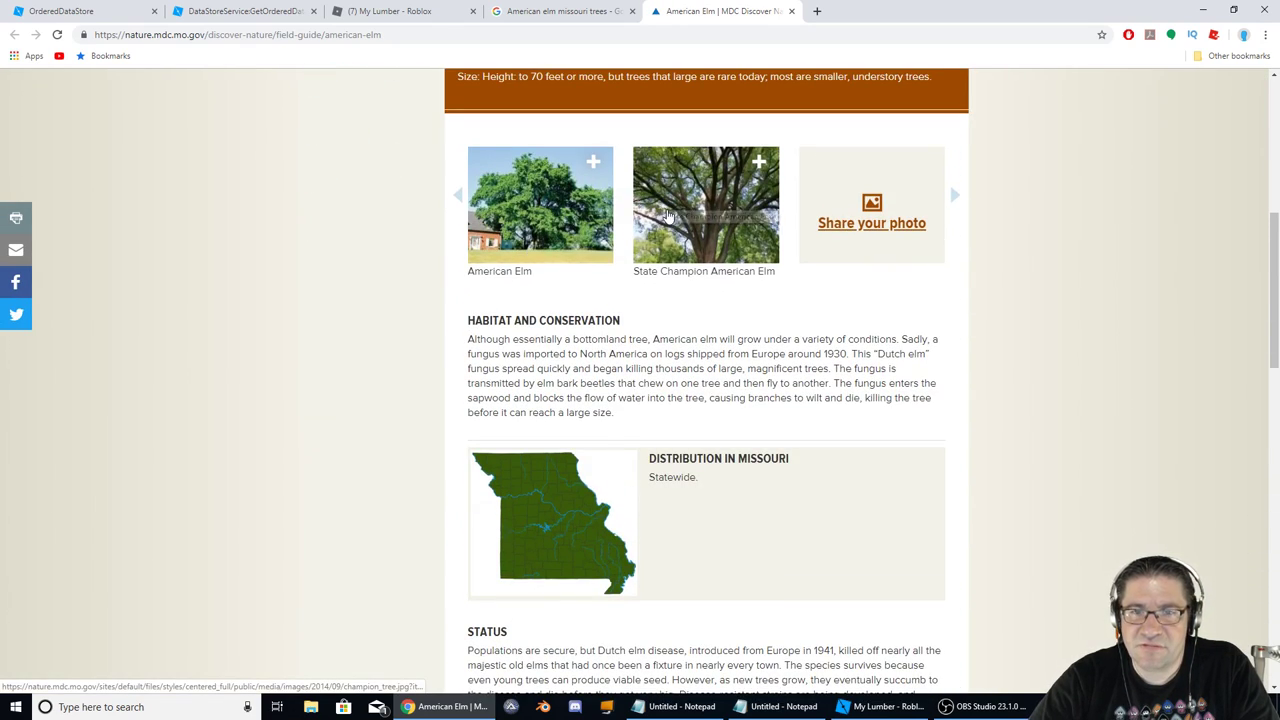
{"action": "left_click", "coordinate": [704, 204]}
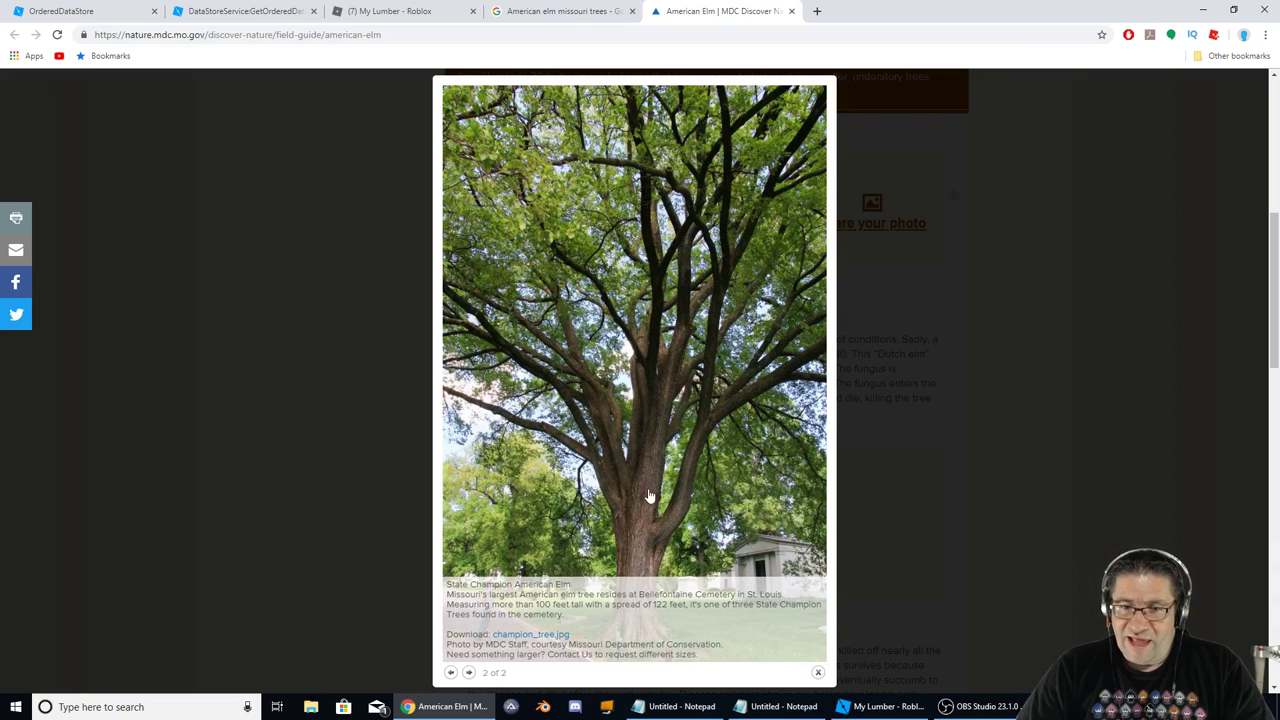
{"action": "mouse_move", "coordinate": [544, 184]}
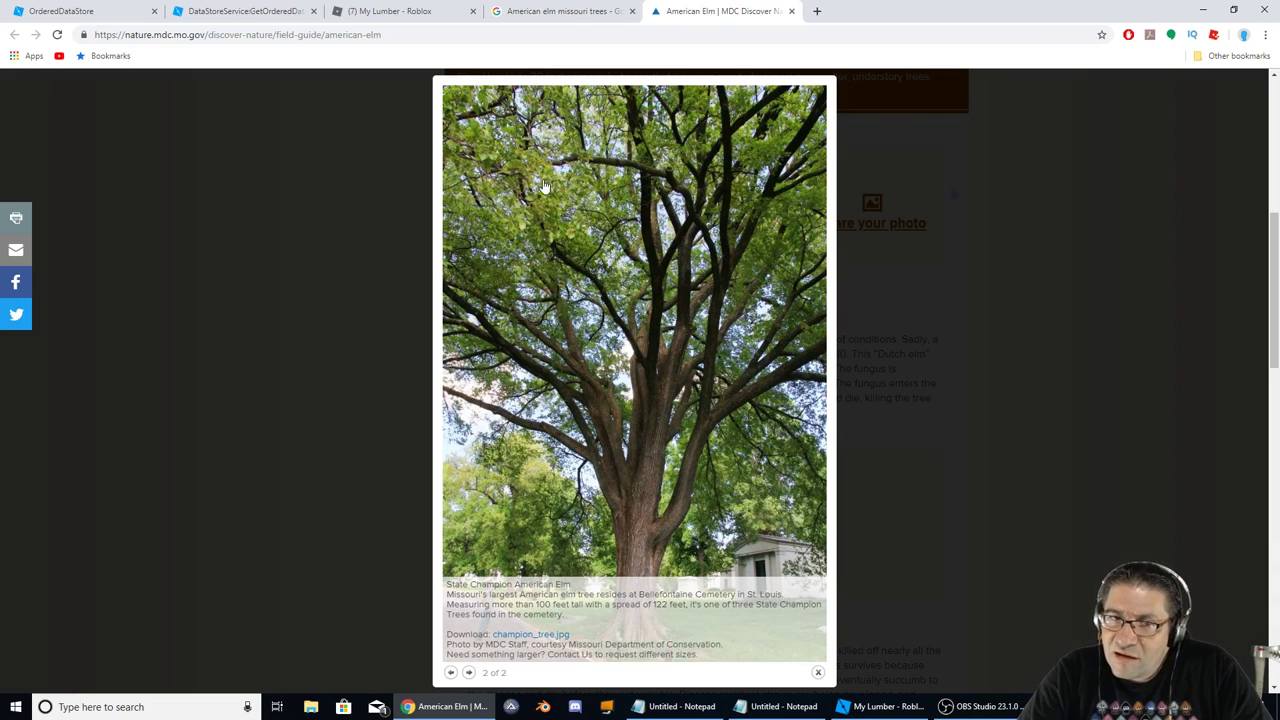
{"action": "mouse_move", "coordinate": [636, 284]}
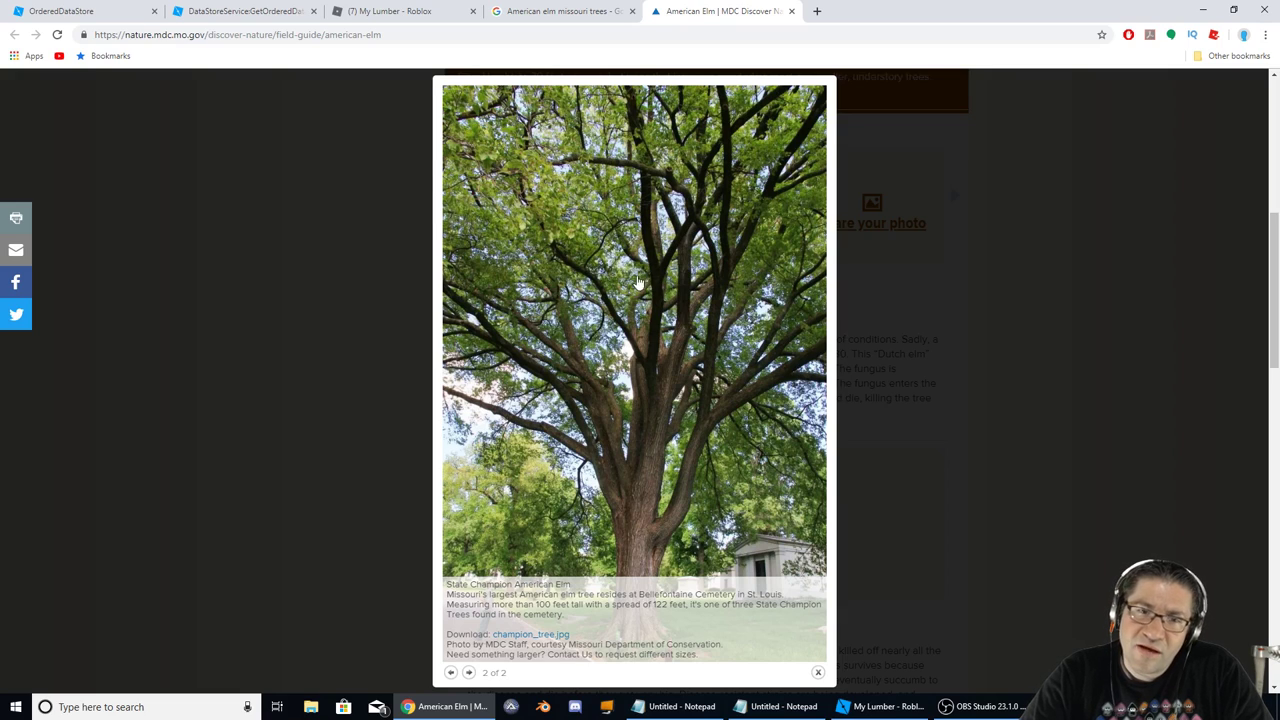
{"action": "left_click", "coordinate": [884, 708]}
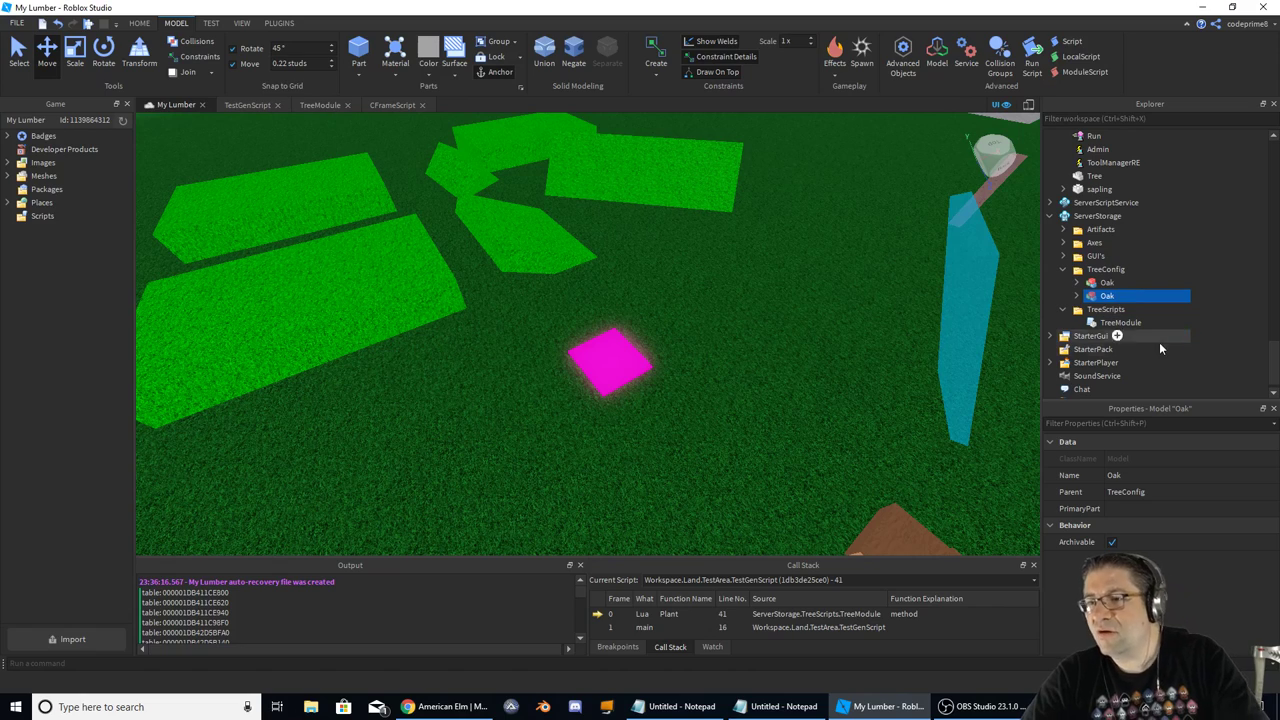
{"action": "double_click", "coordinate": [1108, 296]}
{"action": "type", "text": "Elm"}
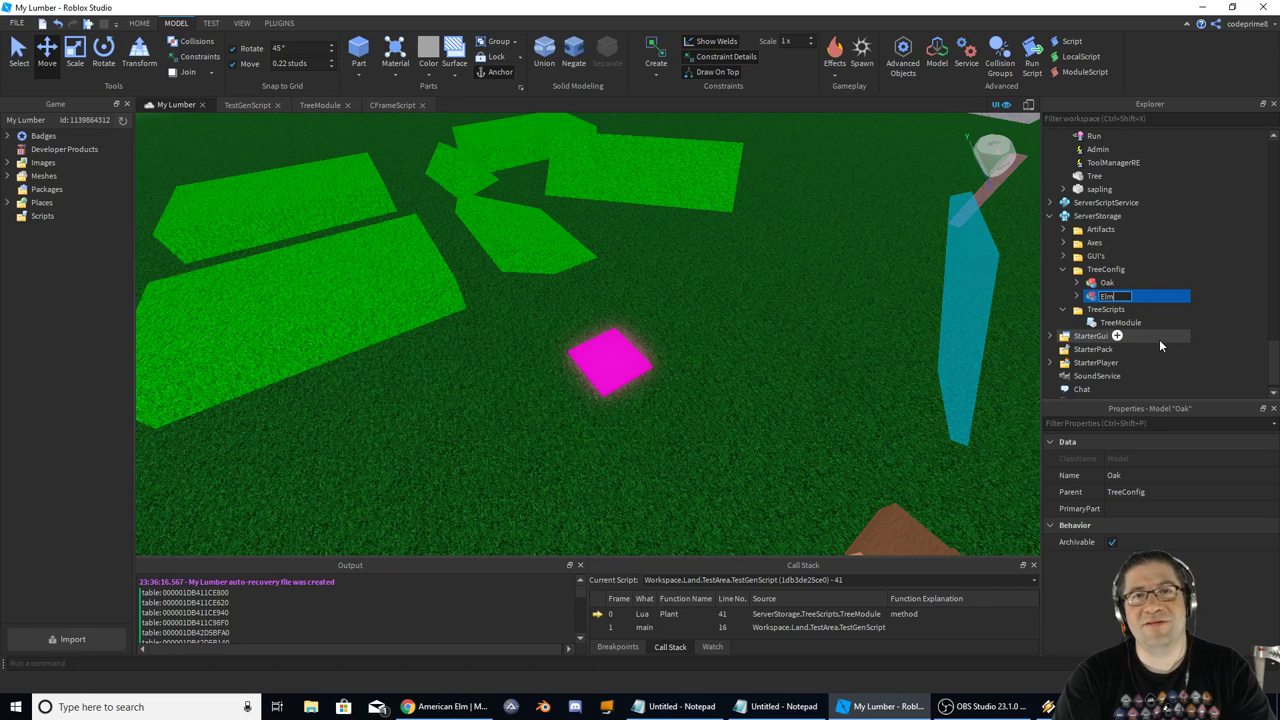
- Close the MDC elm tab, return to All results, and look up Flowering dogwood Missouri trees
{"action": "left_click", "coordinate": [408, 708]}
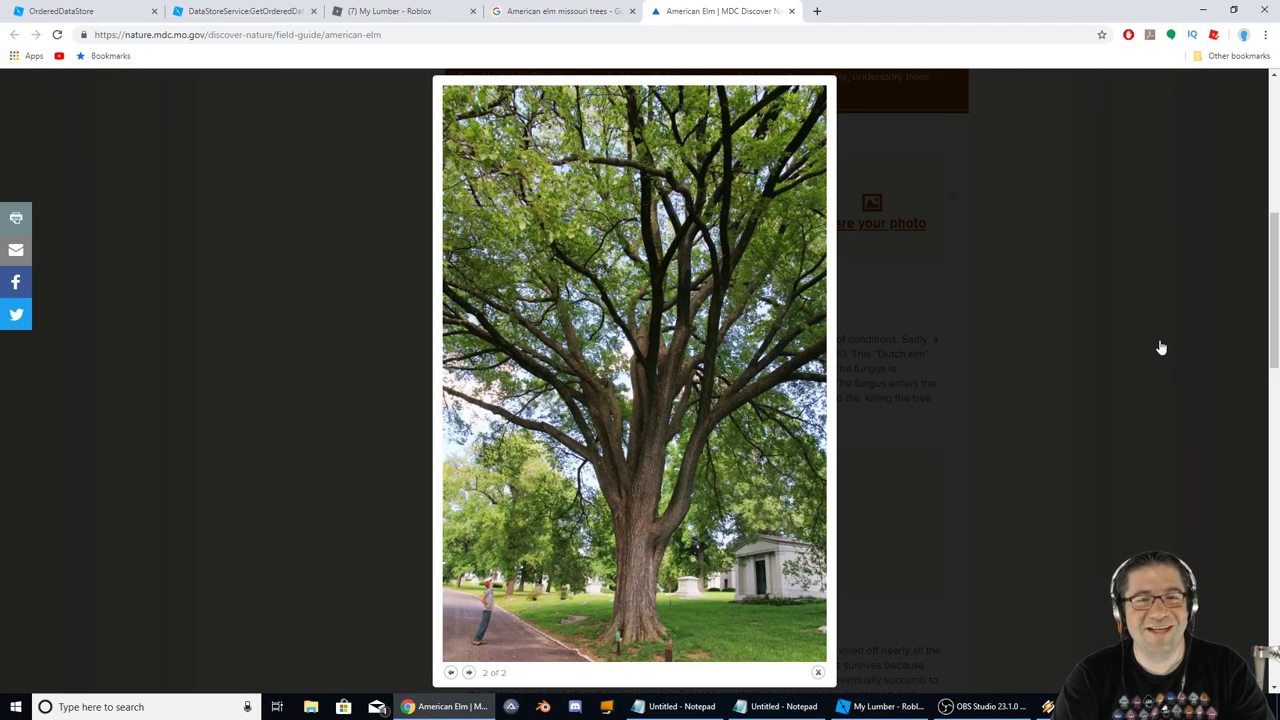
{"action": "mouse_move", "coordinate": [770, 8]}
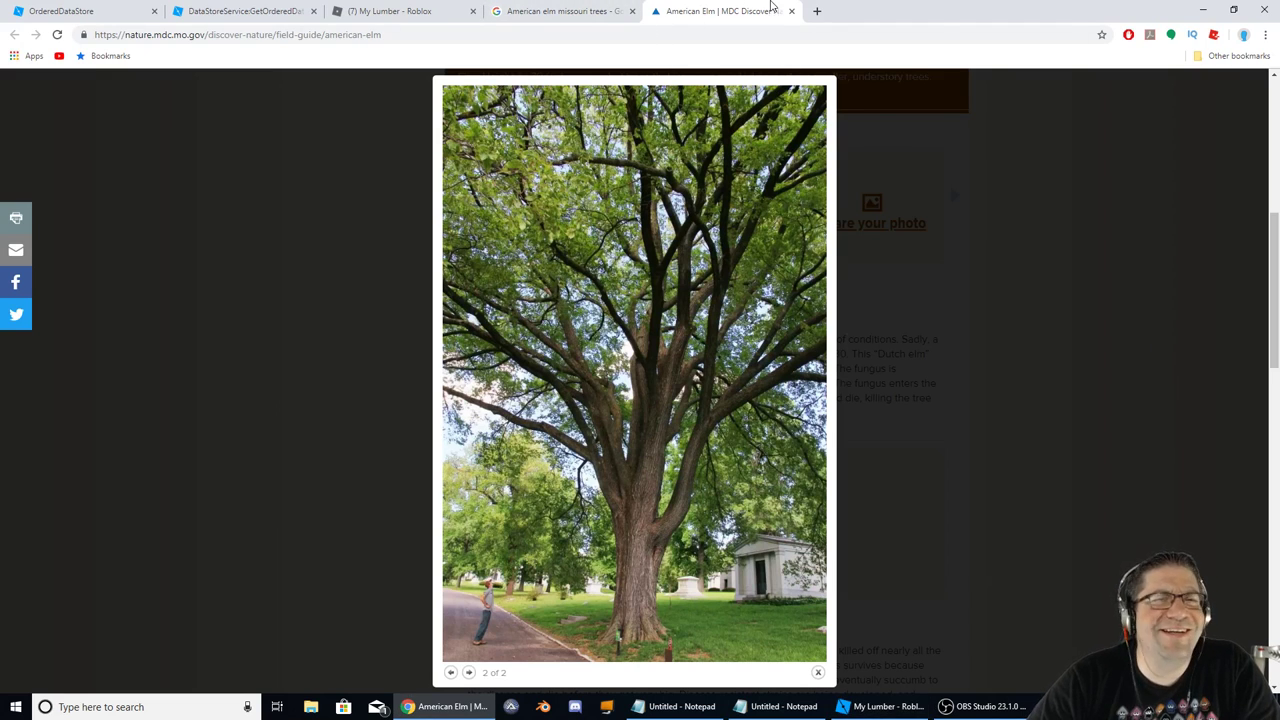
{"action": "mouse_move", "coordinate": [792, 12]}
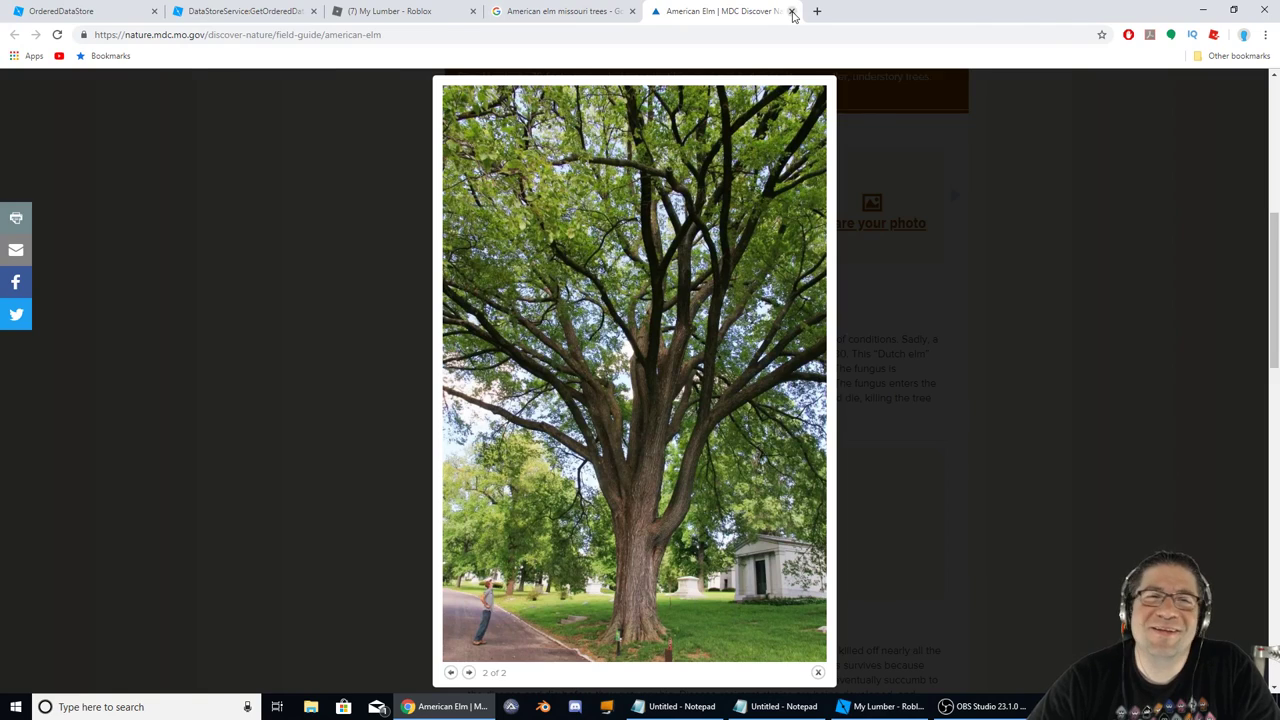
{"action": "left_click", "coordinate": [792, 12]}
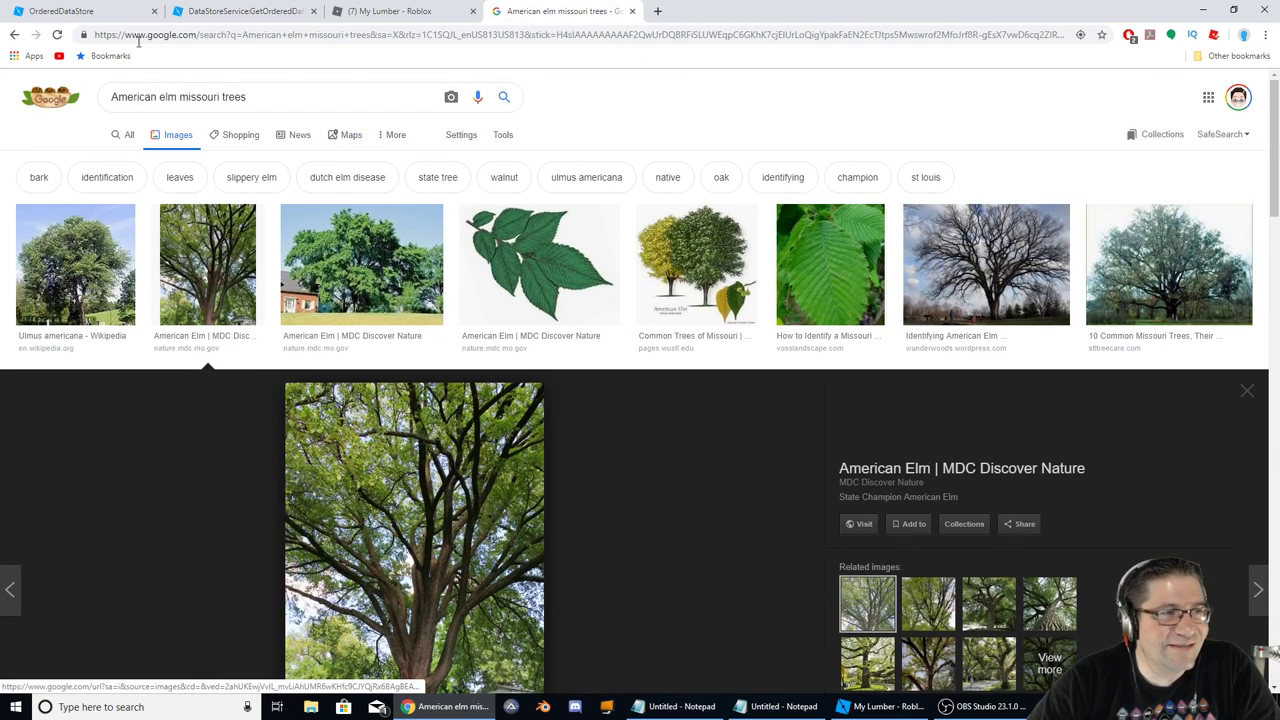
{"action": "left_click", "coordinate": [128, 134]}
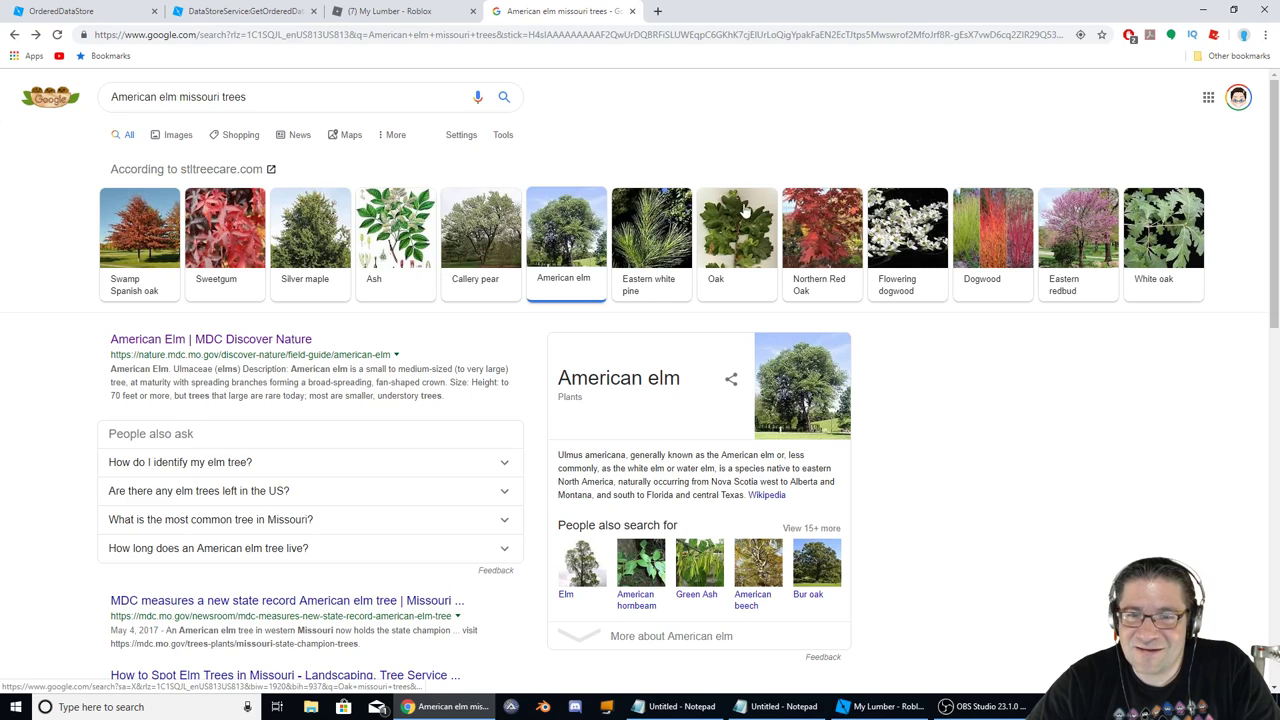
{"action": "mouse_move", "coordinate": [840, 228]}
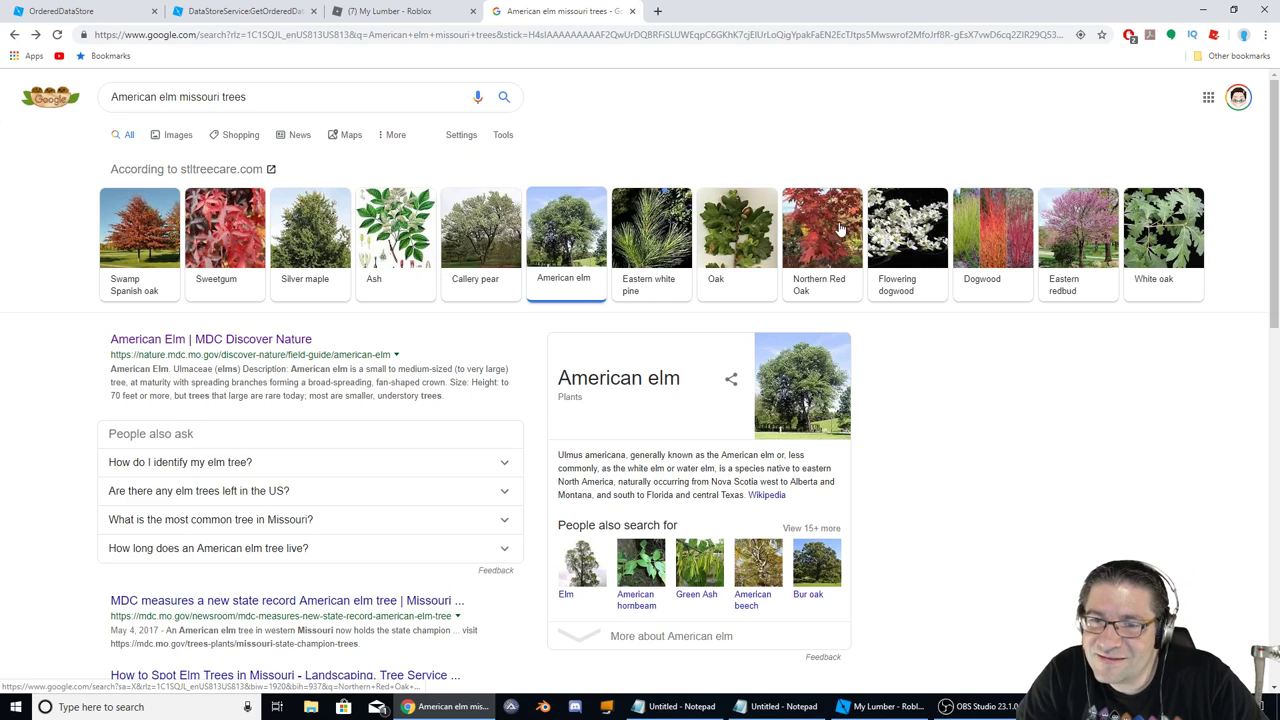
{"action": "mouse_move", "coordinate": [822, 288]}
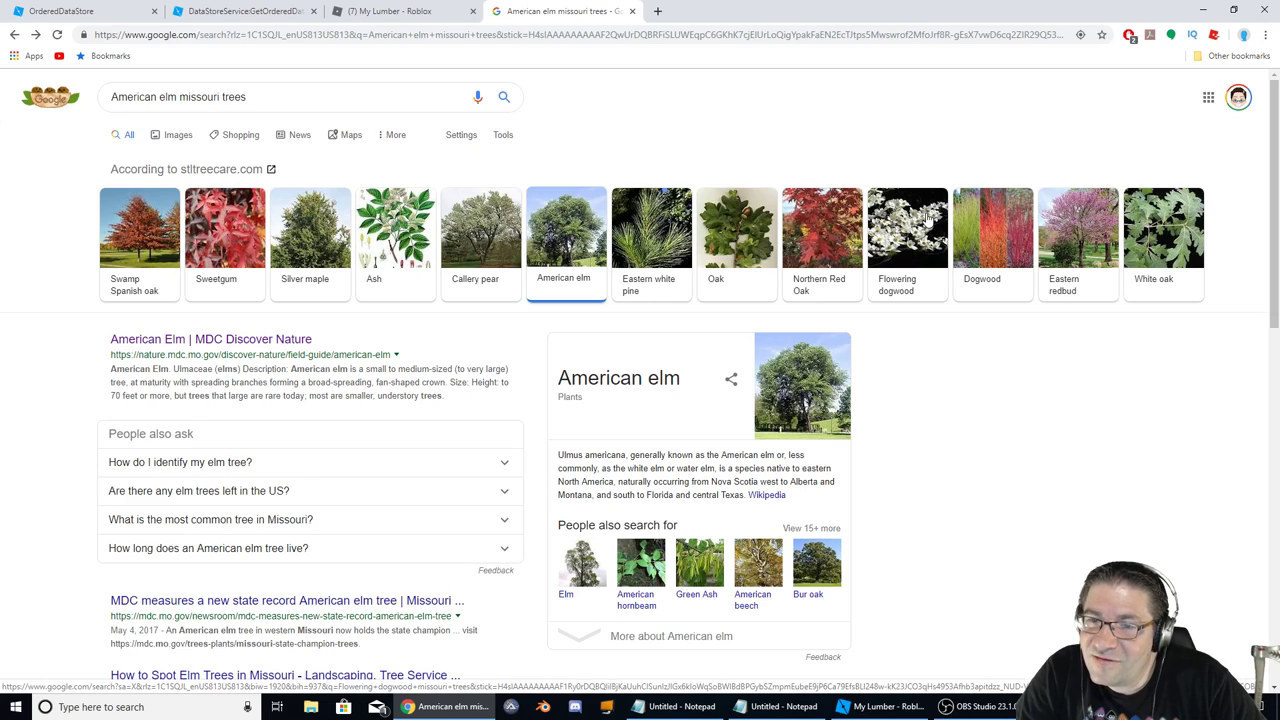
{"action": "left_click", "coordinate": [906, 228]}
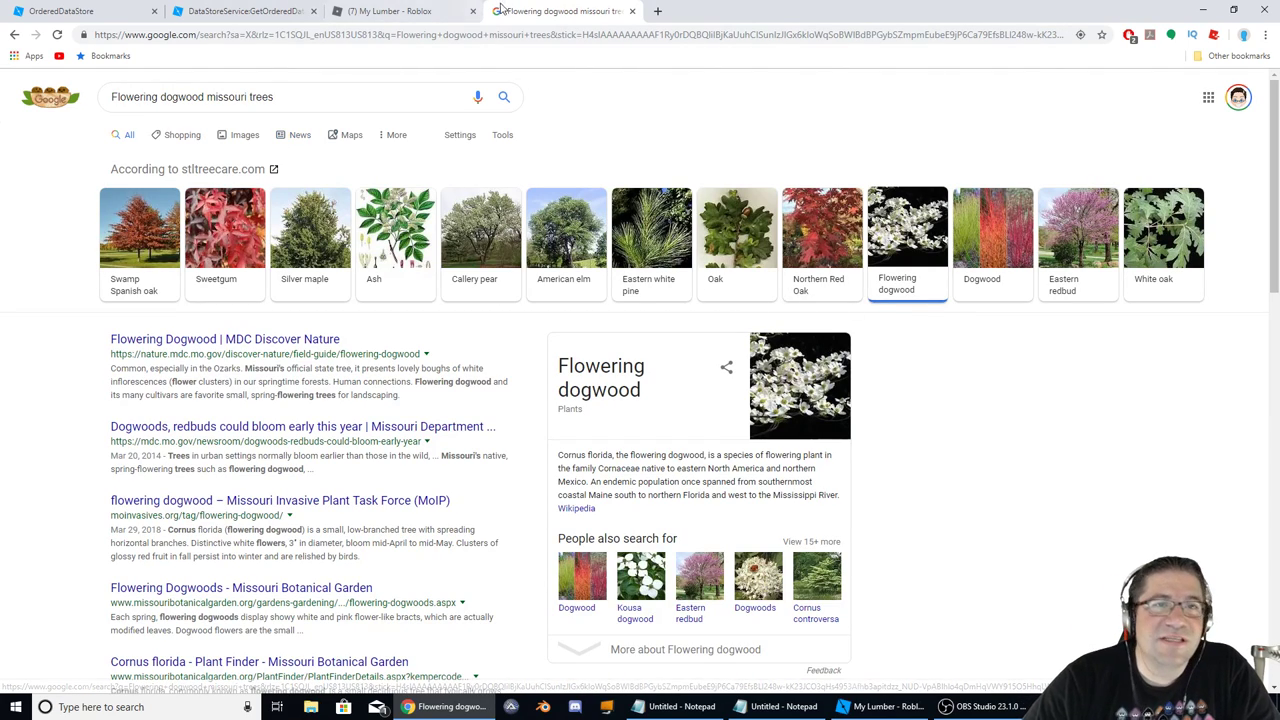
{"action": "mouse_move", "coordinate": [400, 12]}
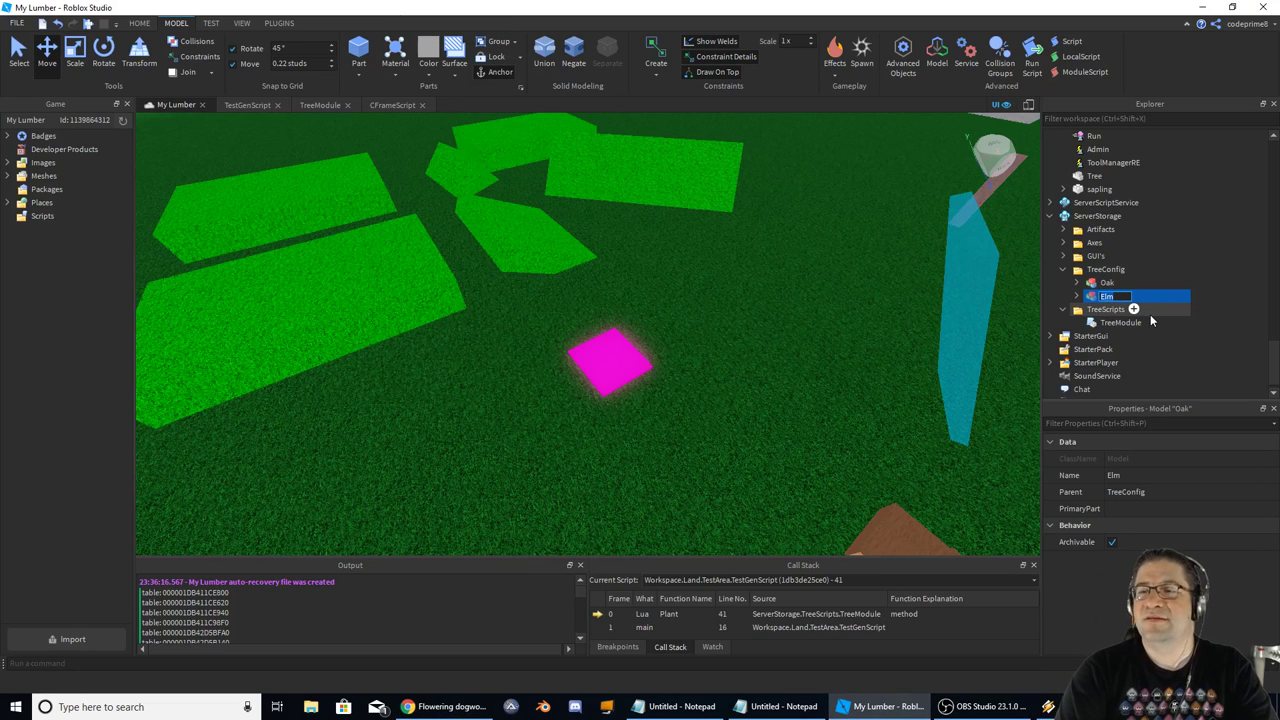
- Rename the Elm config under TreeConfig to DogWood and expand its value objects
{"action": "type", "text": "DogWood"}
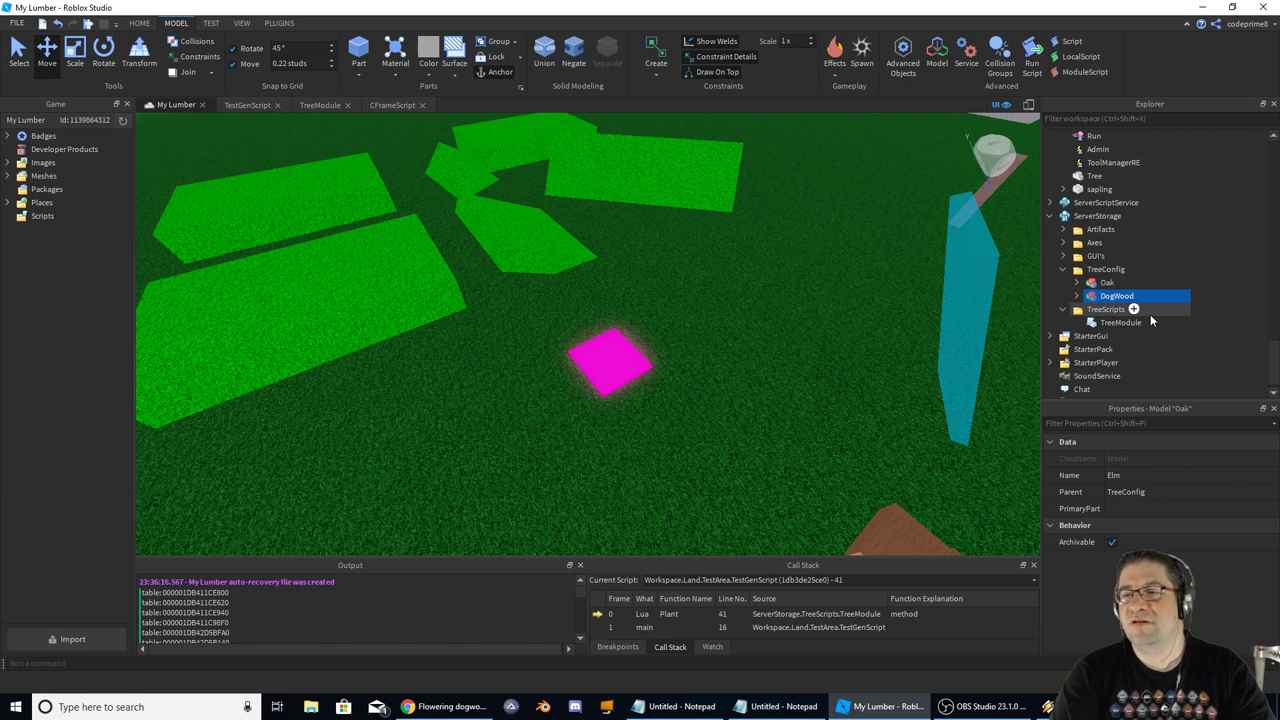
{"action": "left_click", "coordinate": [1076, 296]}
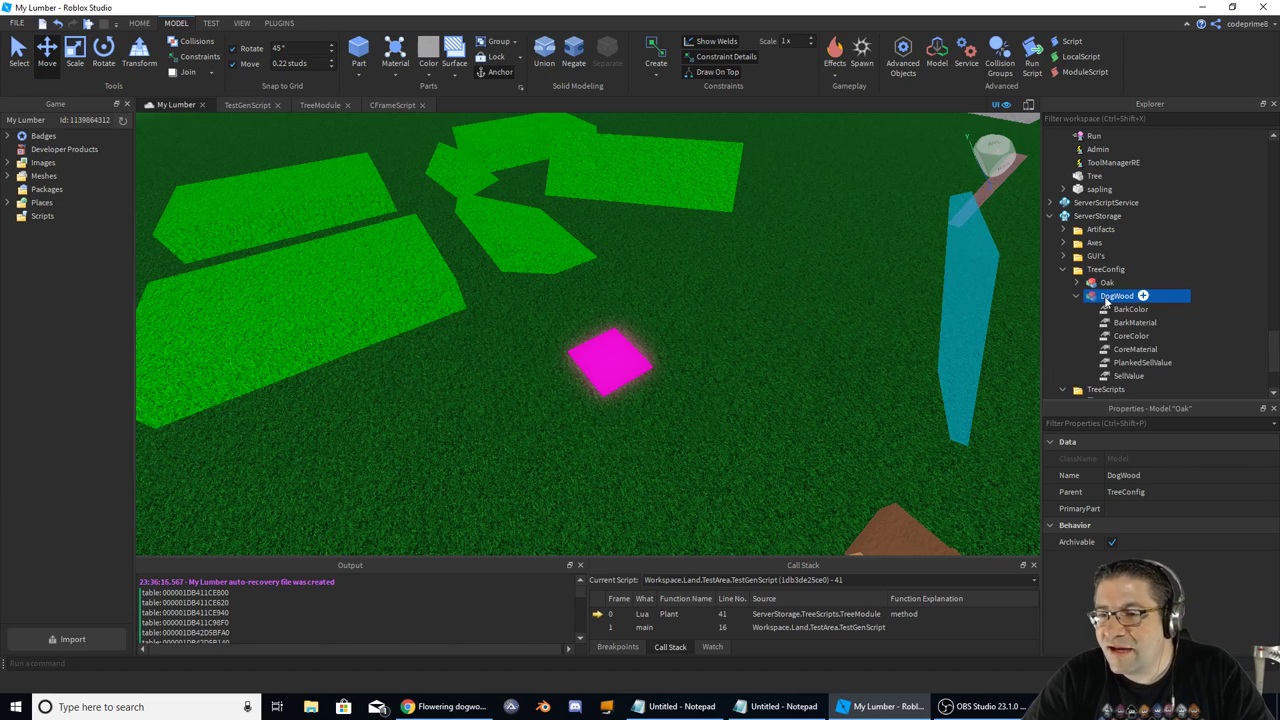
{"action": "left_click", "coordinate": [1130, 308]}
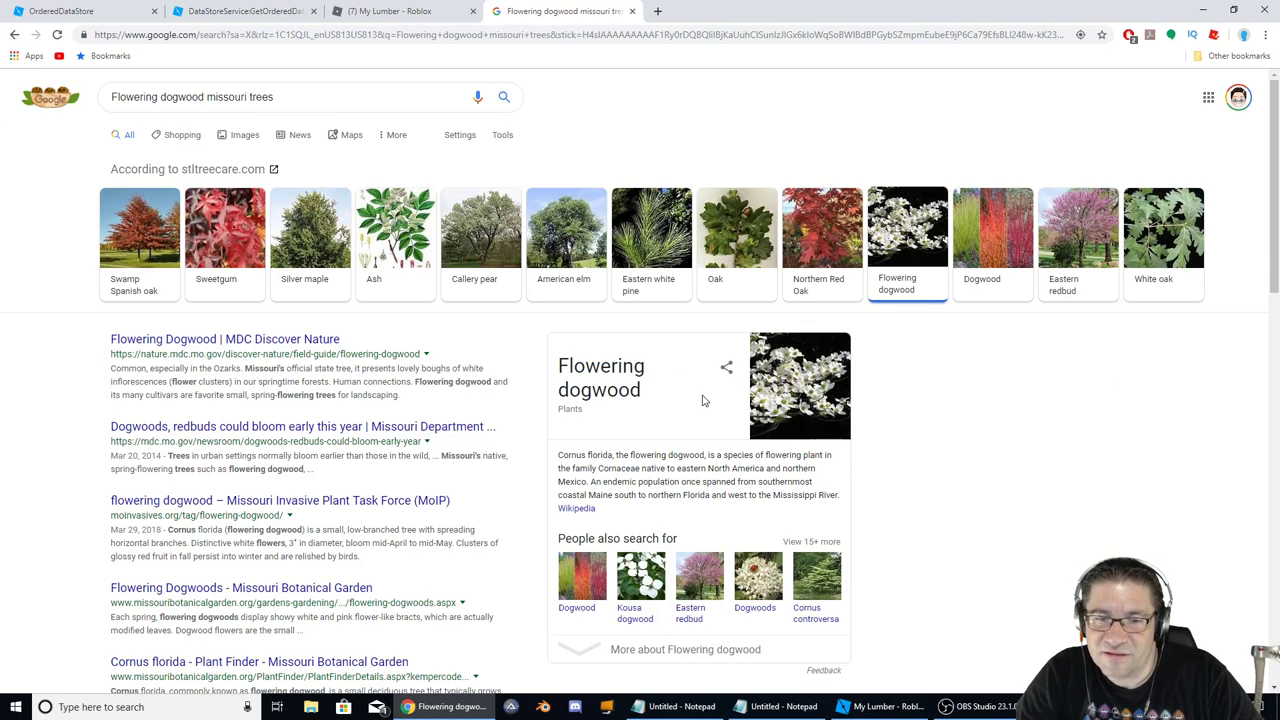
- Enlarge a flowering dogwood blossom photo in the Google results, then return to the project
{"action": "left_click", "coordinate": [178, 76]}
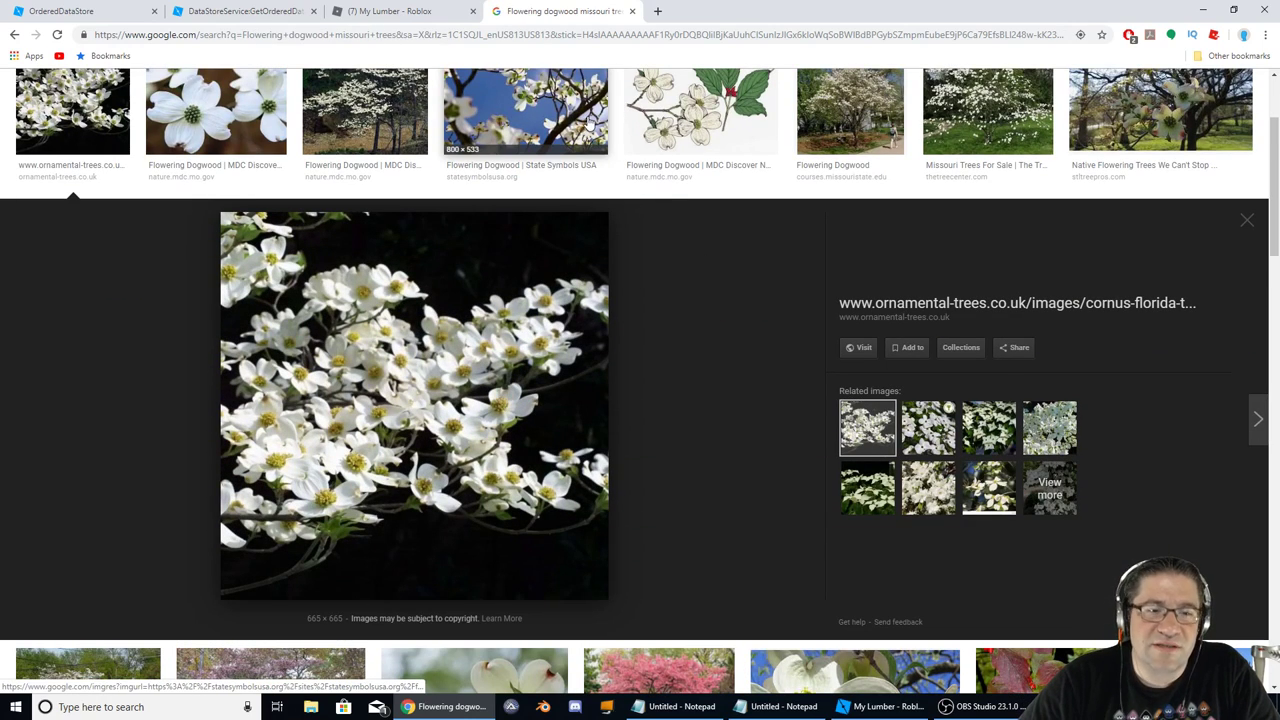
{"action": "mouse_move", "coordinate": [484, 536]}
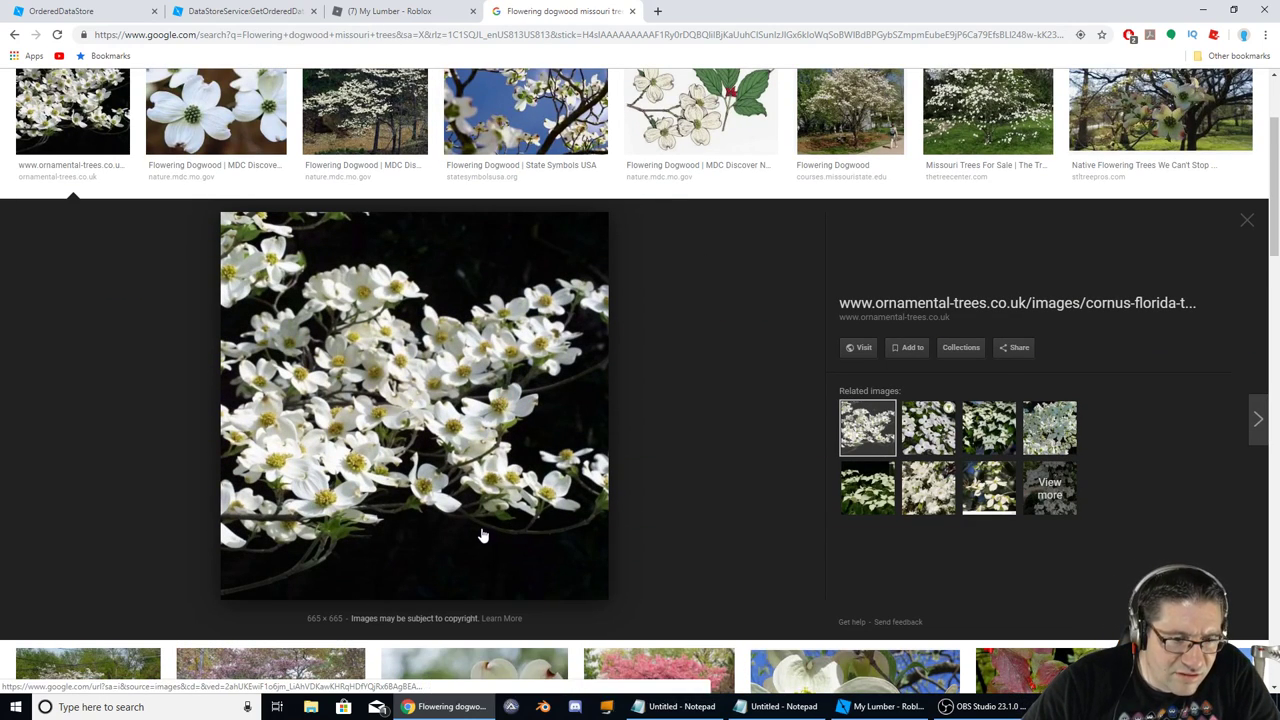
{"action": "left_click", "coordinate": [880, 708]}
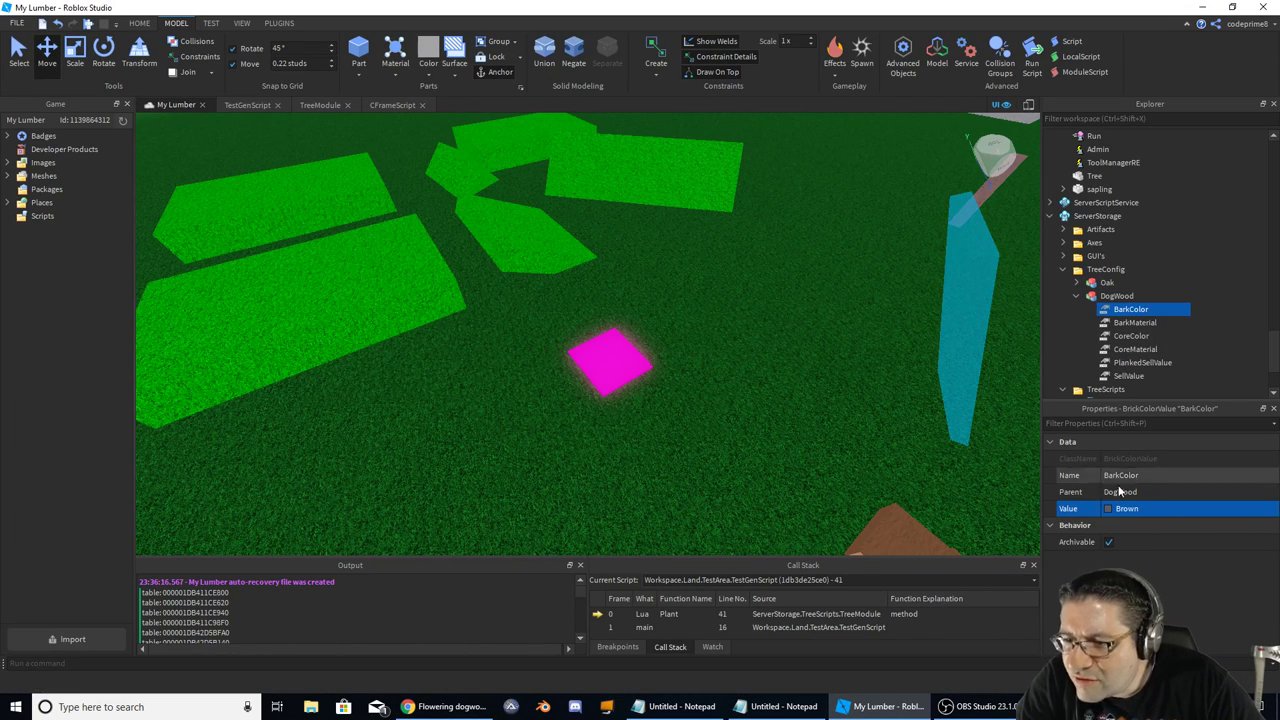
- Set DogWood's BarkColor to Earth green and review its BarkMaterial value, Concrete
{"action": "left_click", "coordinate": [1108, 508]}
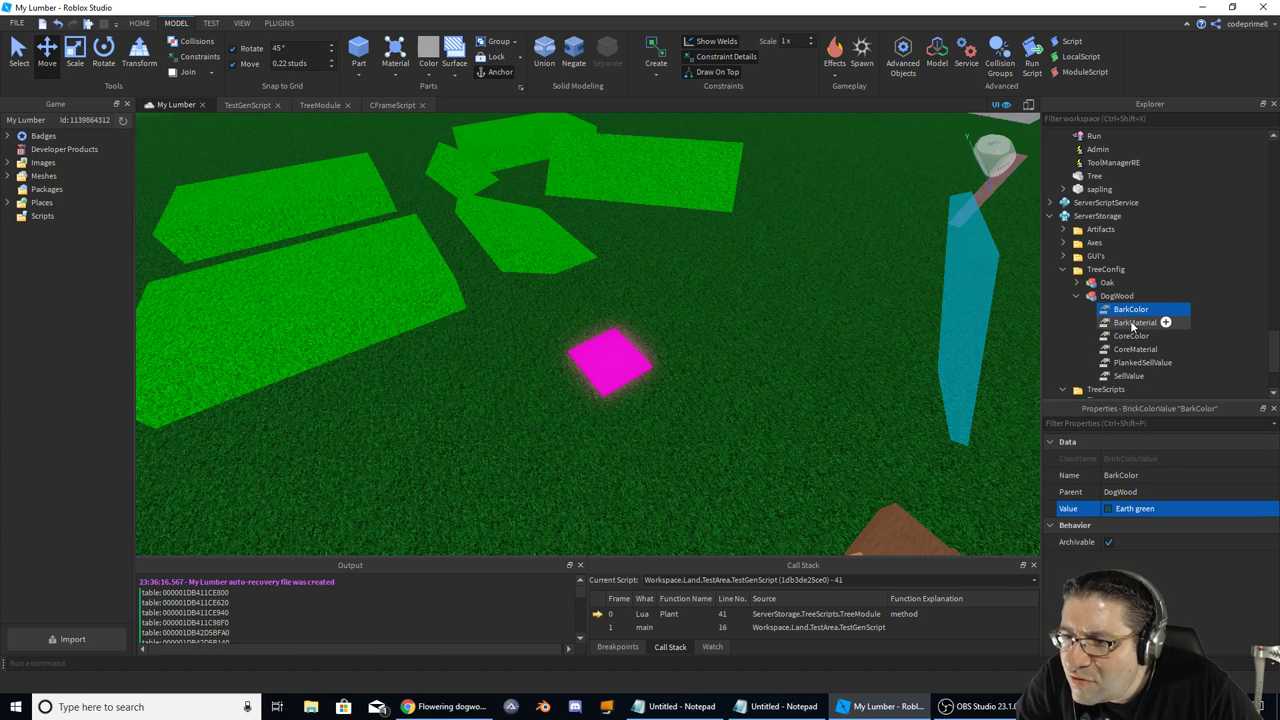
{"action": "left_click", "coordinate": [1136, 322]}
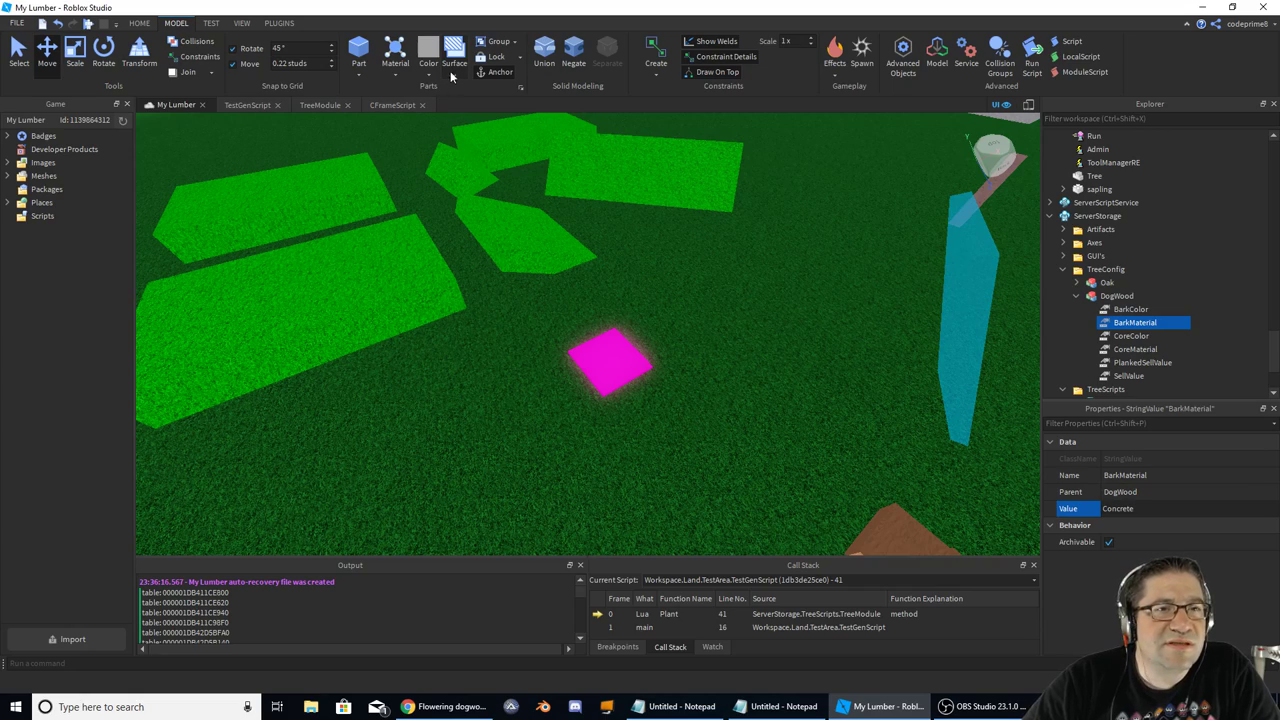
{"action": "left_click", "coordinate": [394, 50]}
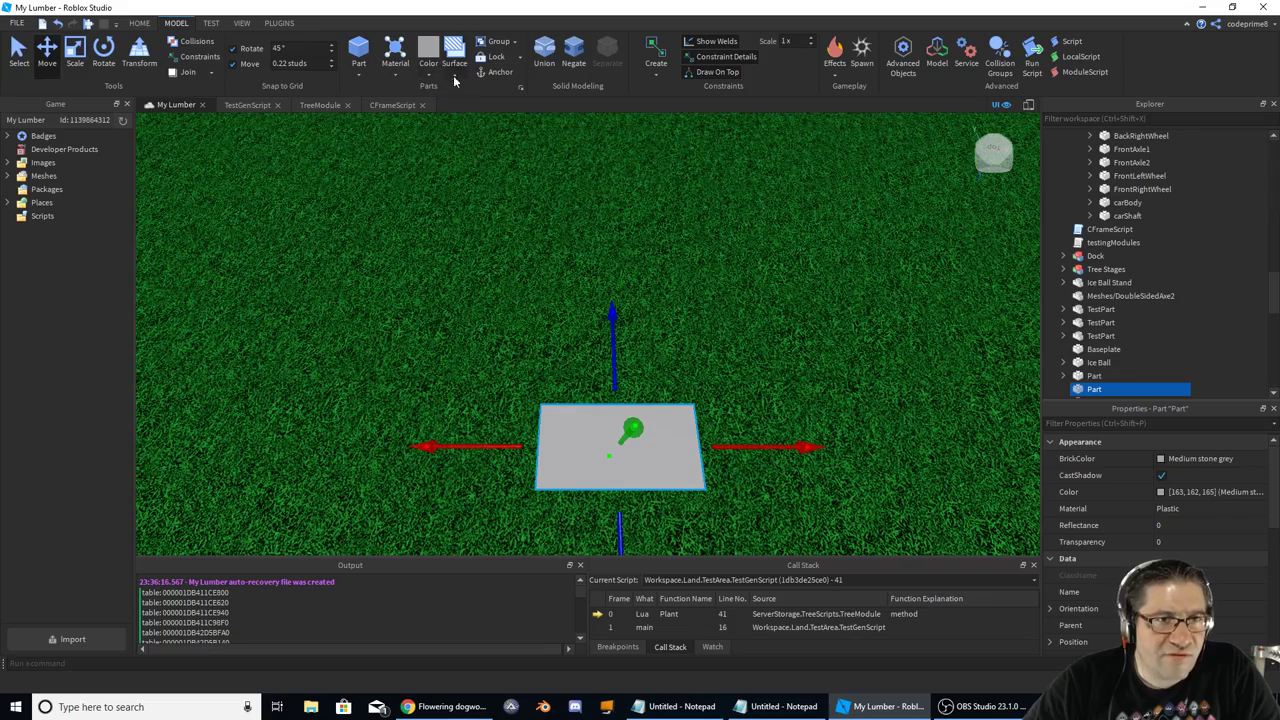
- Insert an Earth green test Part and try Sand, Glass, Cobblestone and Fabric materials on it
{"action": "left_click", "coordinate": [428, 48]}
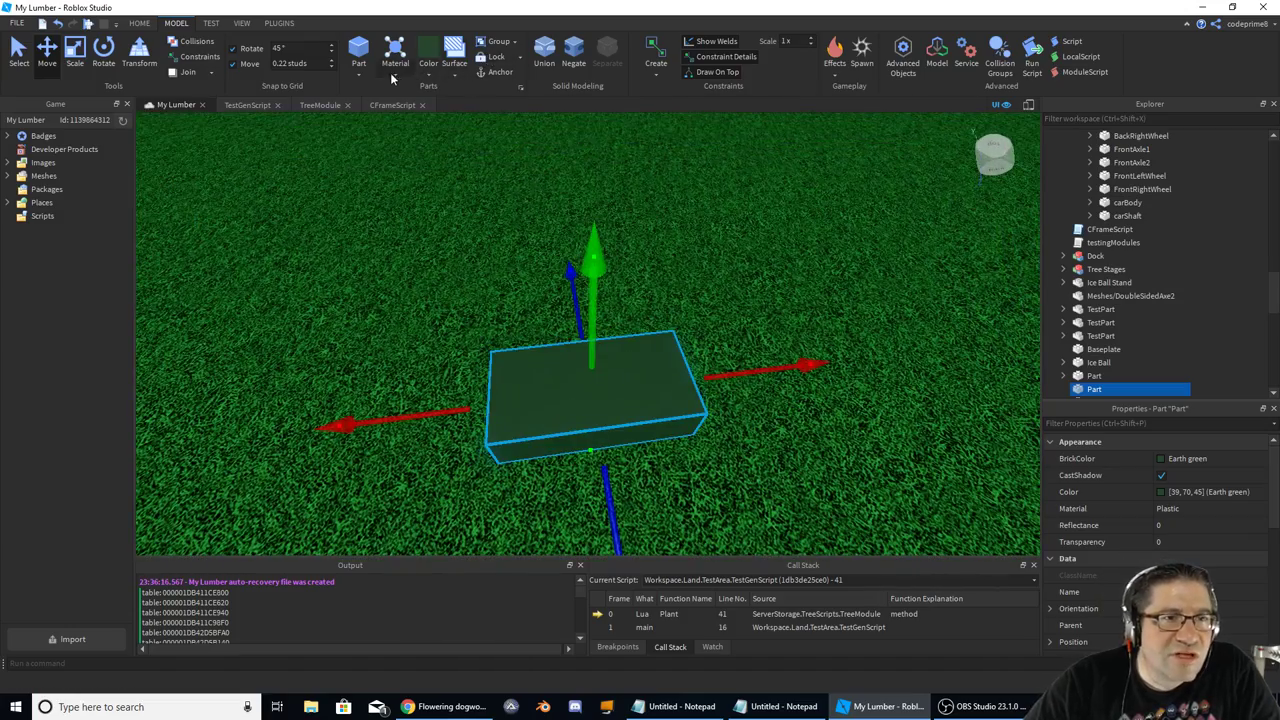
{"action": "left_click", "coordinate": [396, 56]}
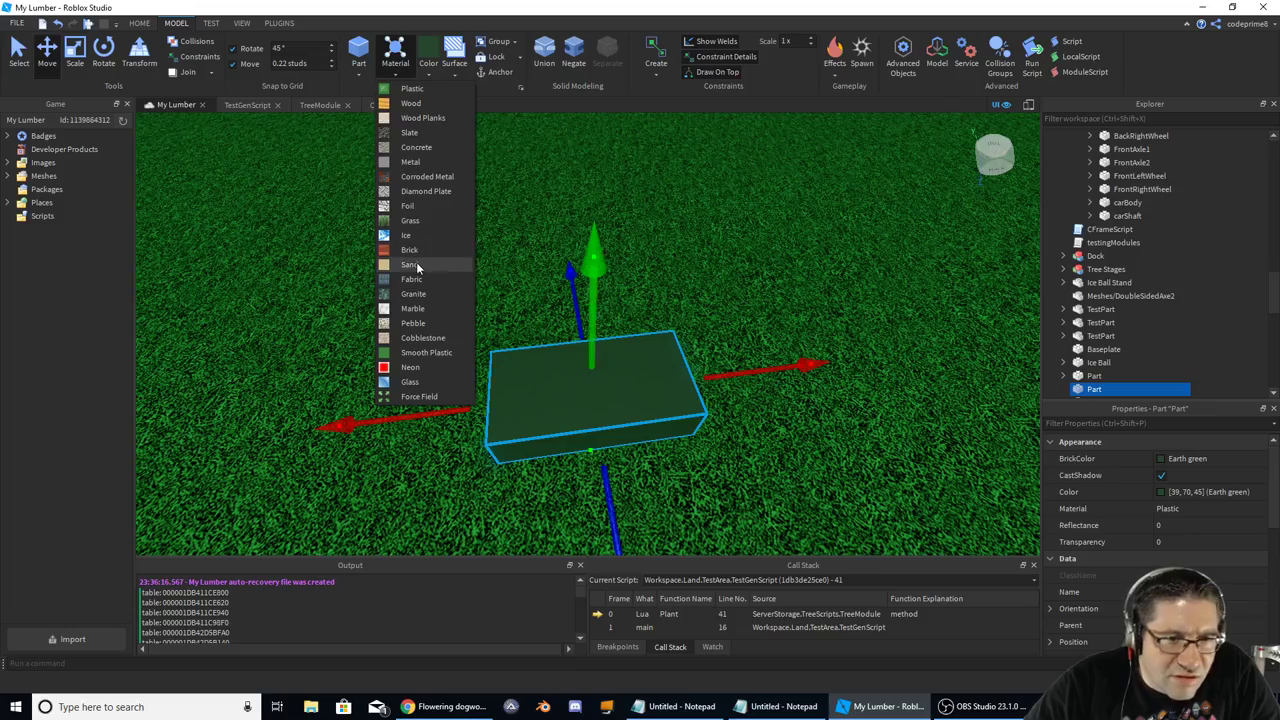
{"action": "left_click", "coordinate": [410, 264]}
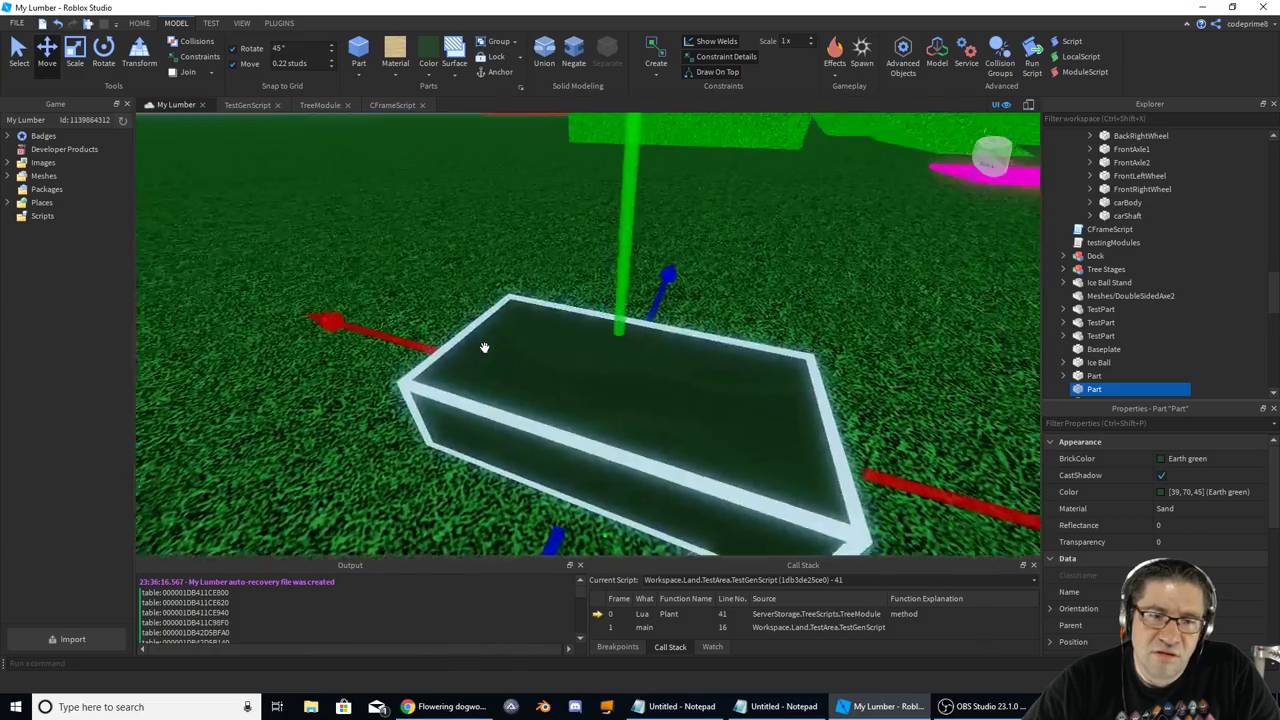
{"action": "left_click", "coordinate": [396, 52]}
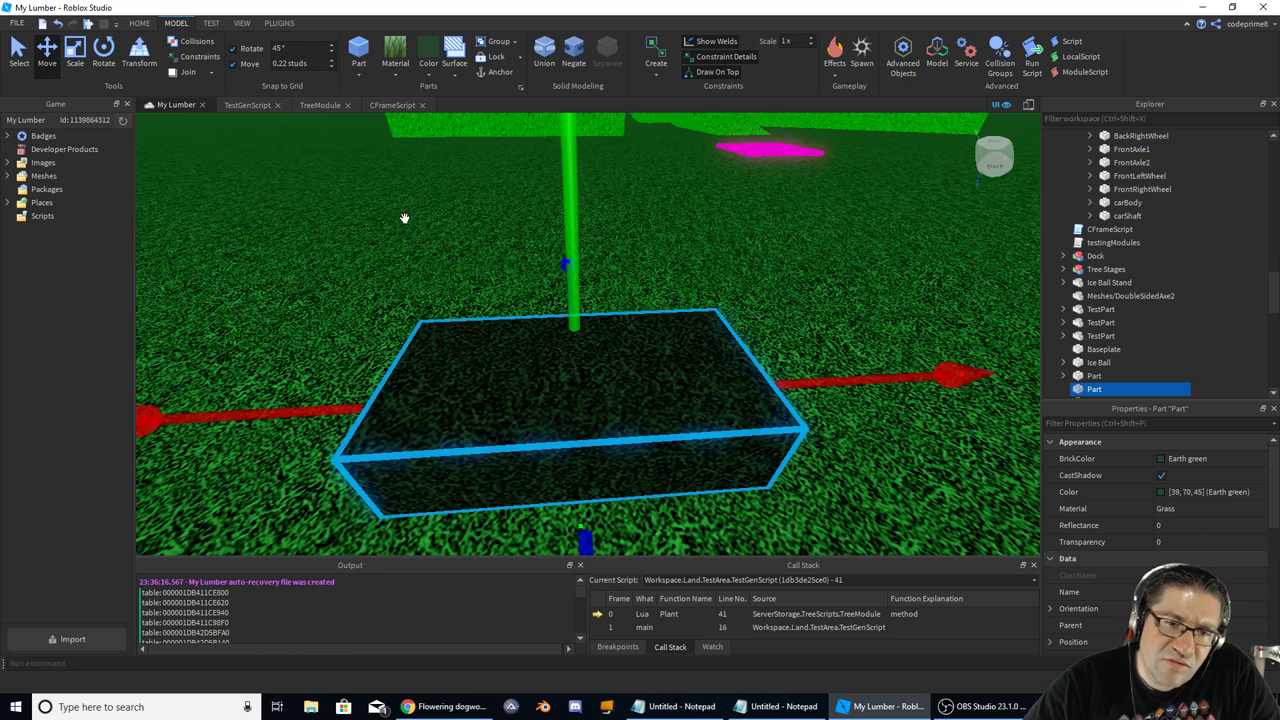
{"action": "left_click", "coordinate": [394, 50]}
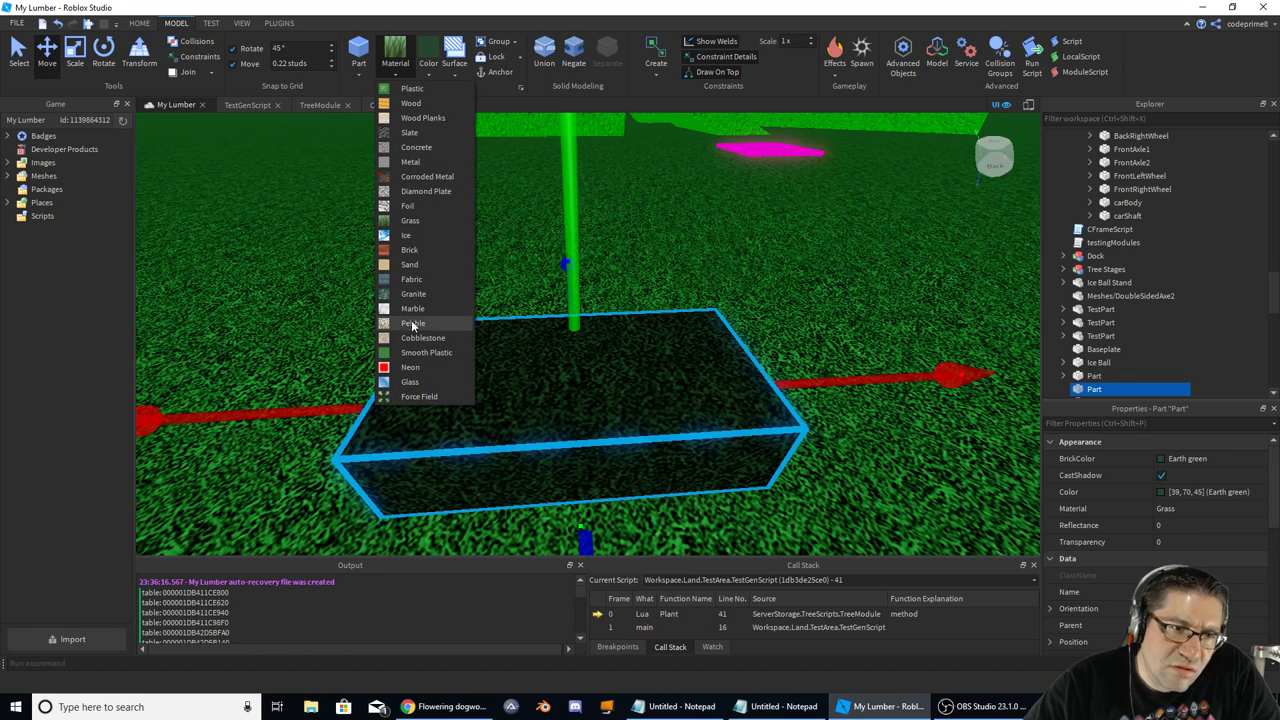
{"action": "left_click", "coordinate": [422, 336]}
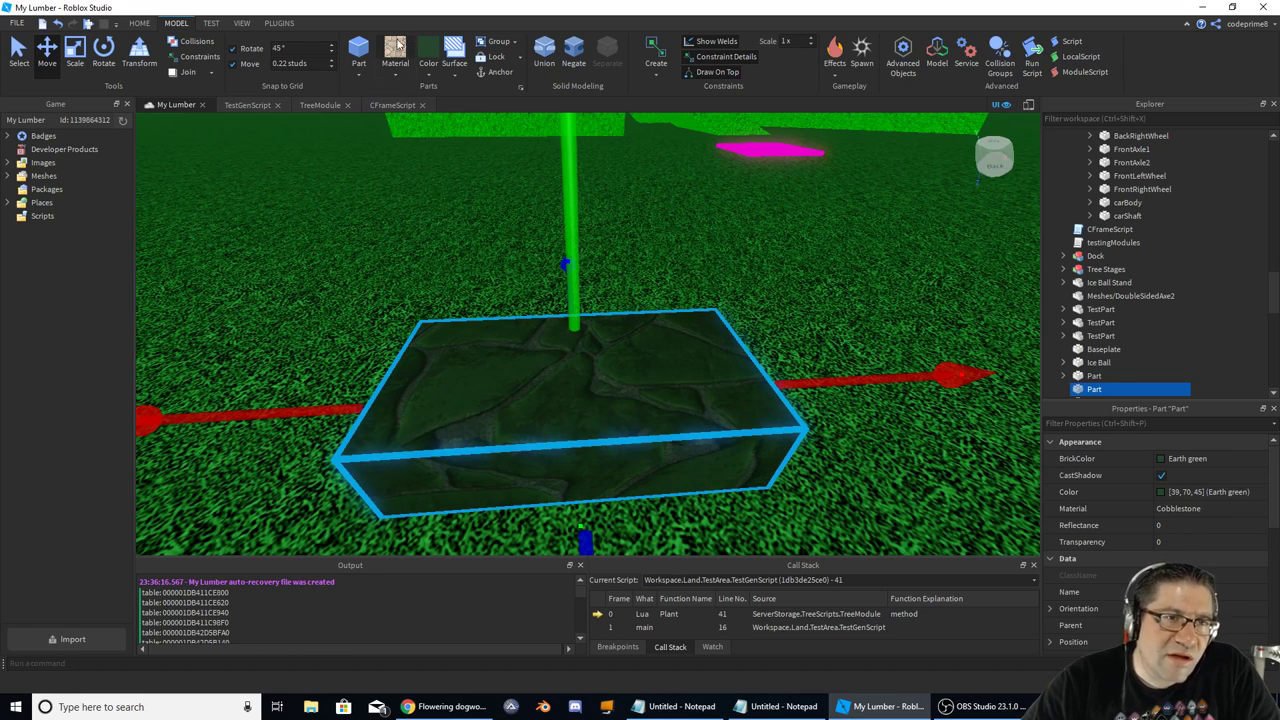
{"action": "left_click", "coordinate": [396, 50]}
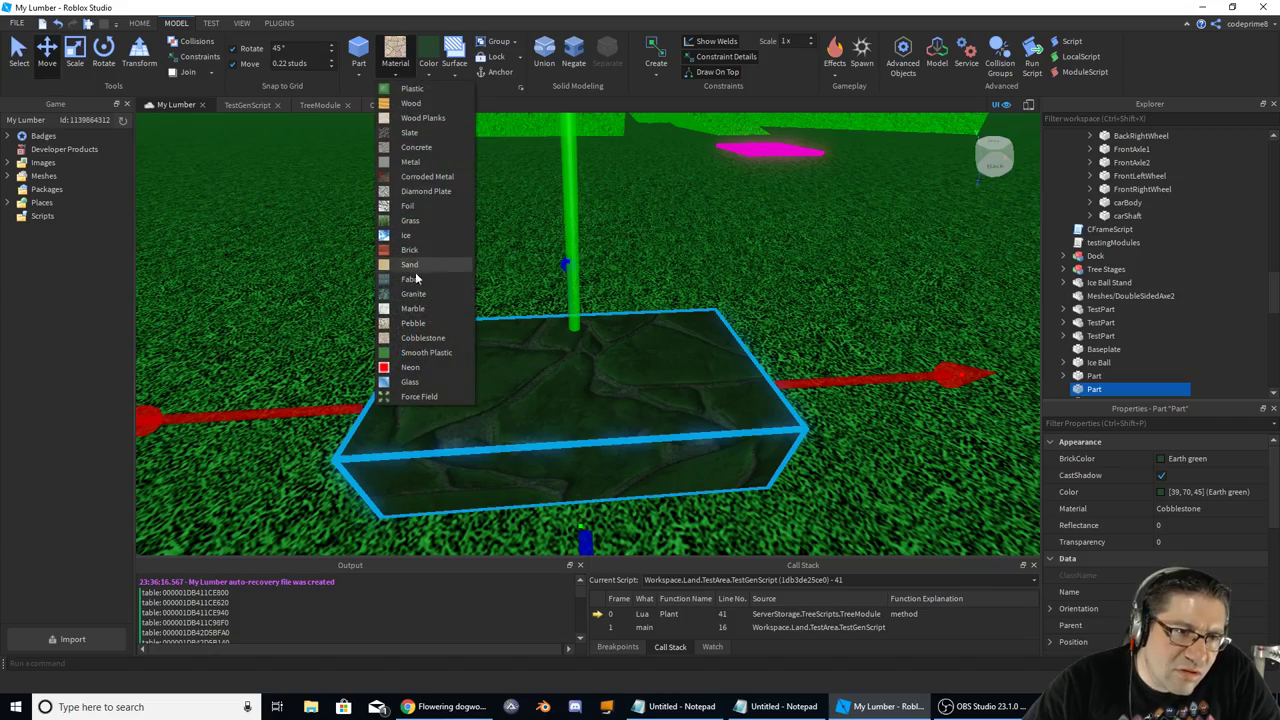
{"action": "left_click", "coordinate": [412, 278]}
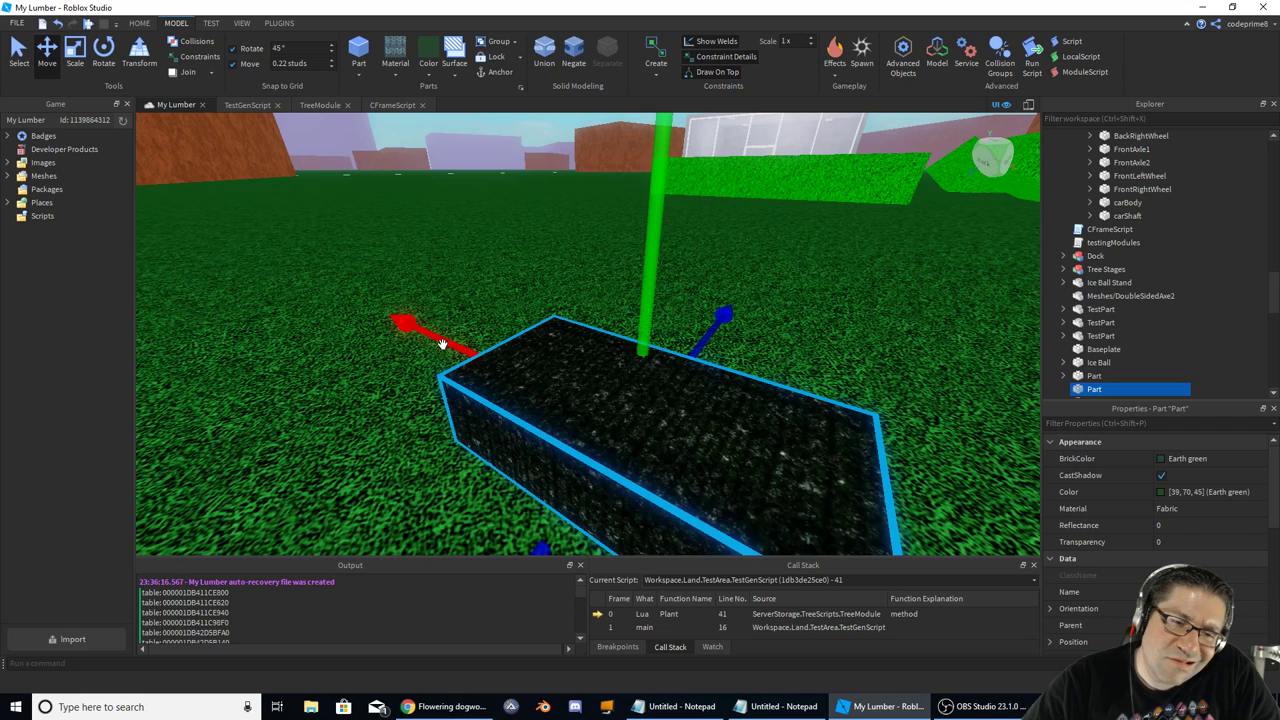
- Try Cobblestone, SmoothPlastic and WoodPlanks on the block, leaving it as plain Wood
{"action": "left_click", "coordinate": [394, 56]}
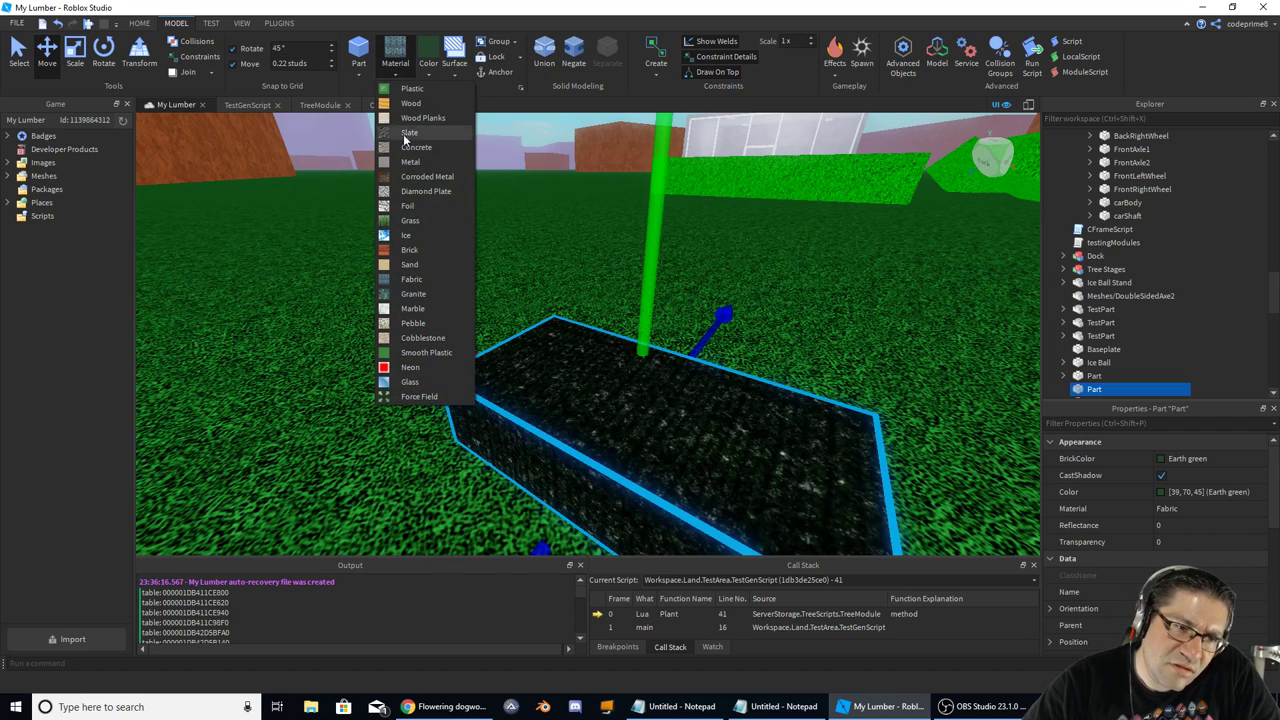
{"action": "left_click", "coordinate": [422, 336]}
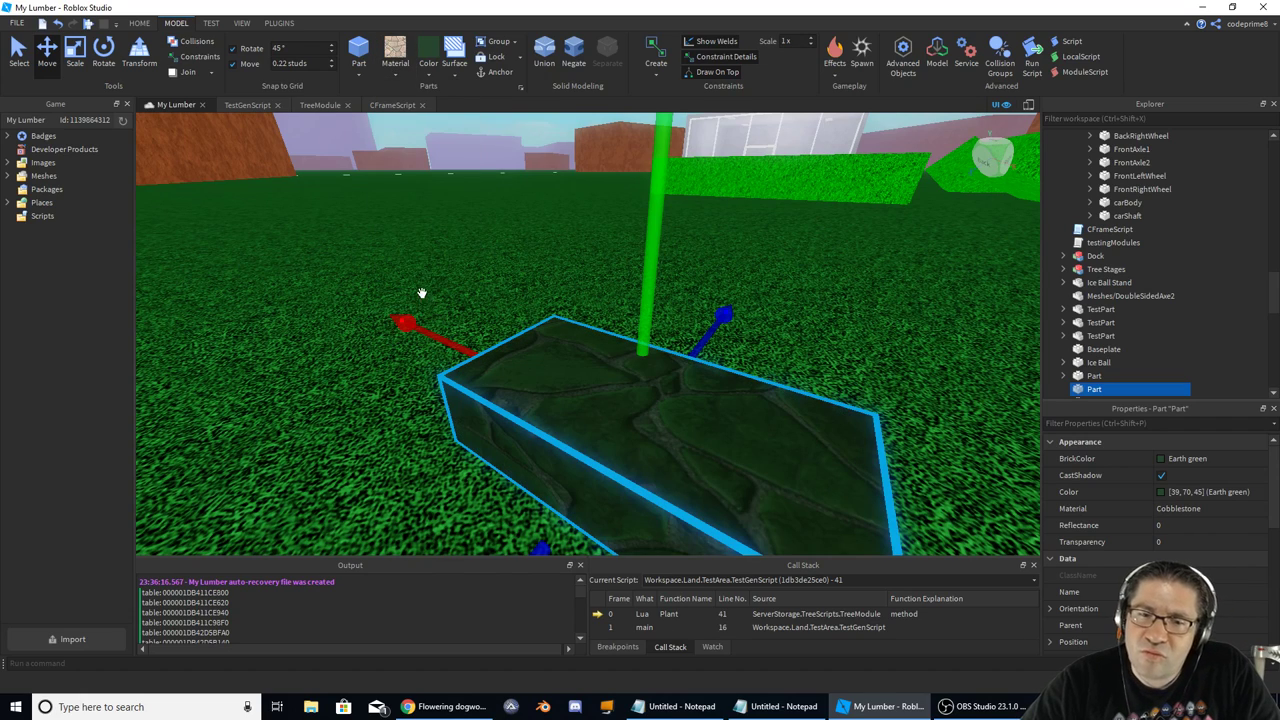
{"action": "left_click", "coordinate": [396, 50]}
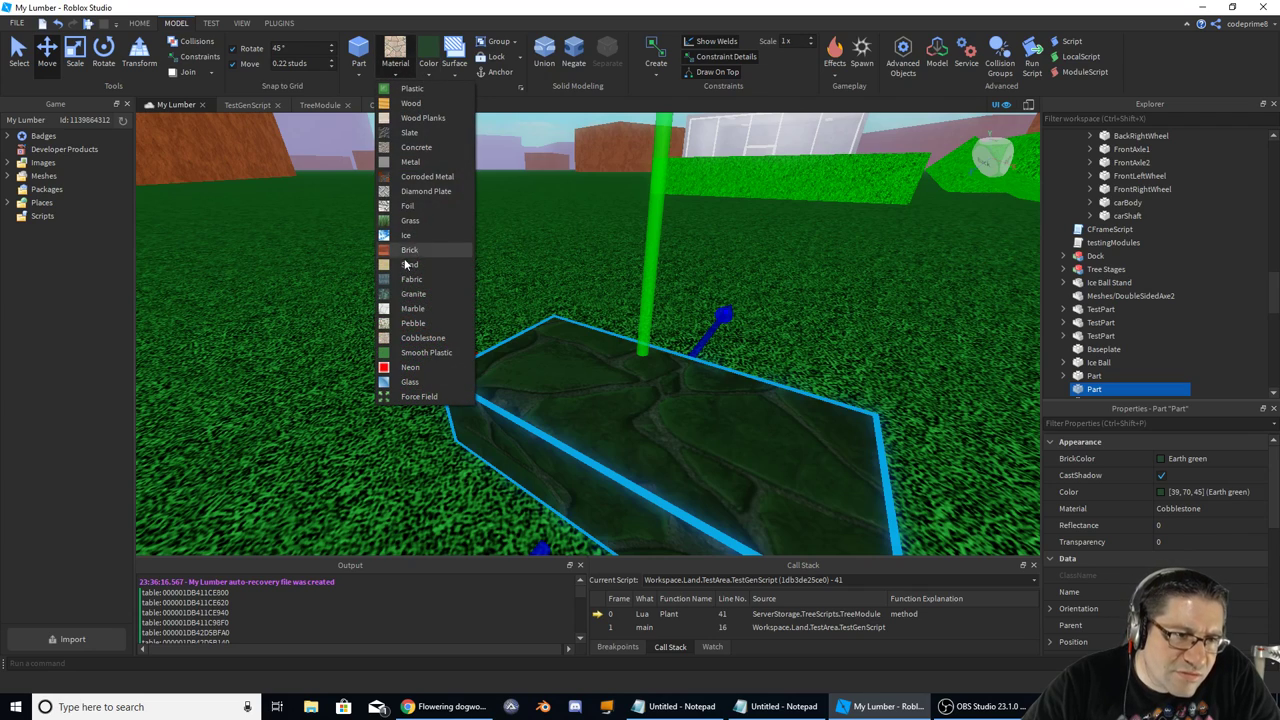
{"action": "left_click", "coordinate": [426, 352]}
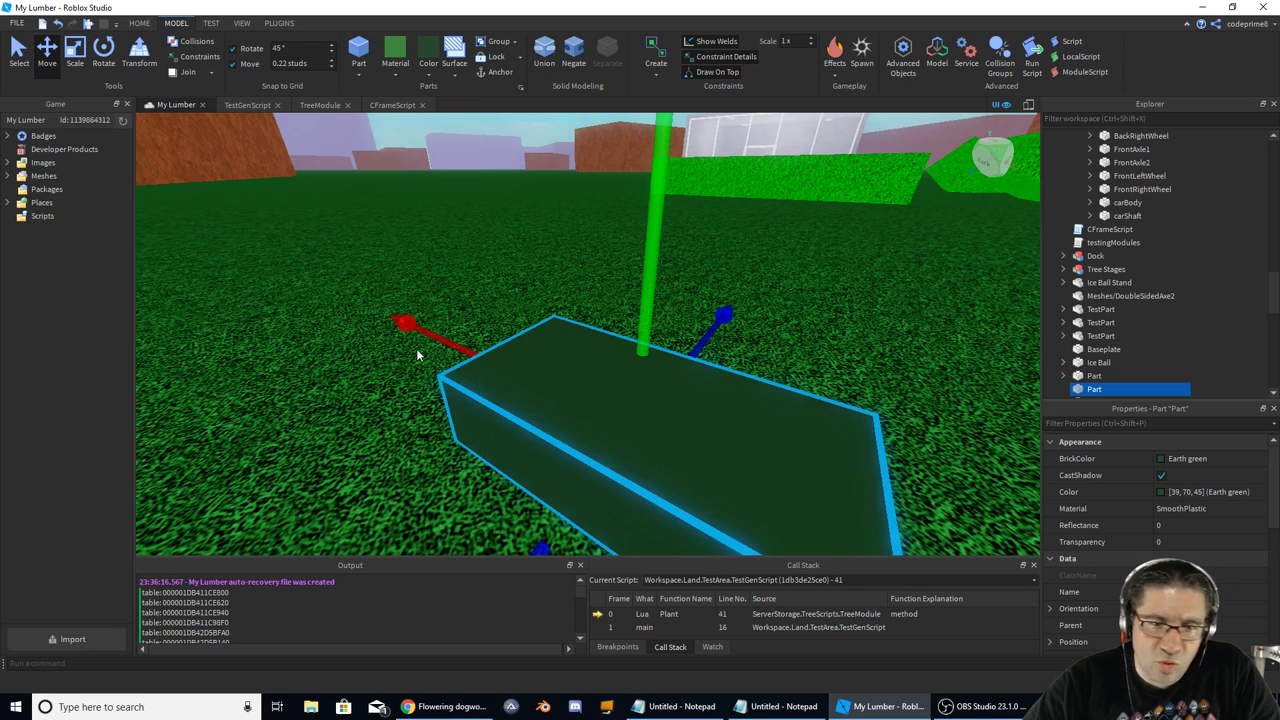
{"action": "left_click", "coordinate": [396, 50]}
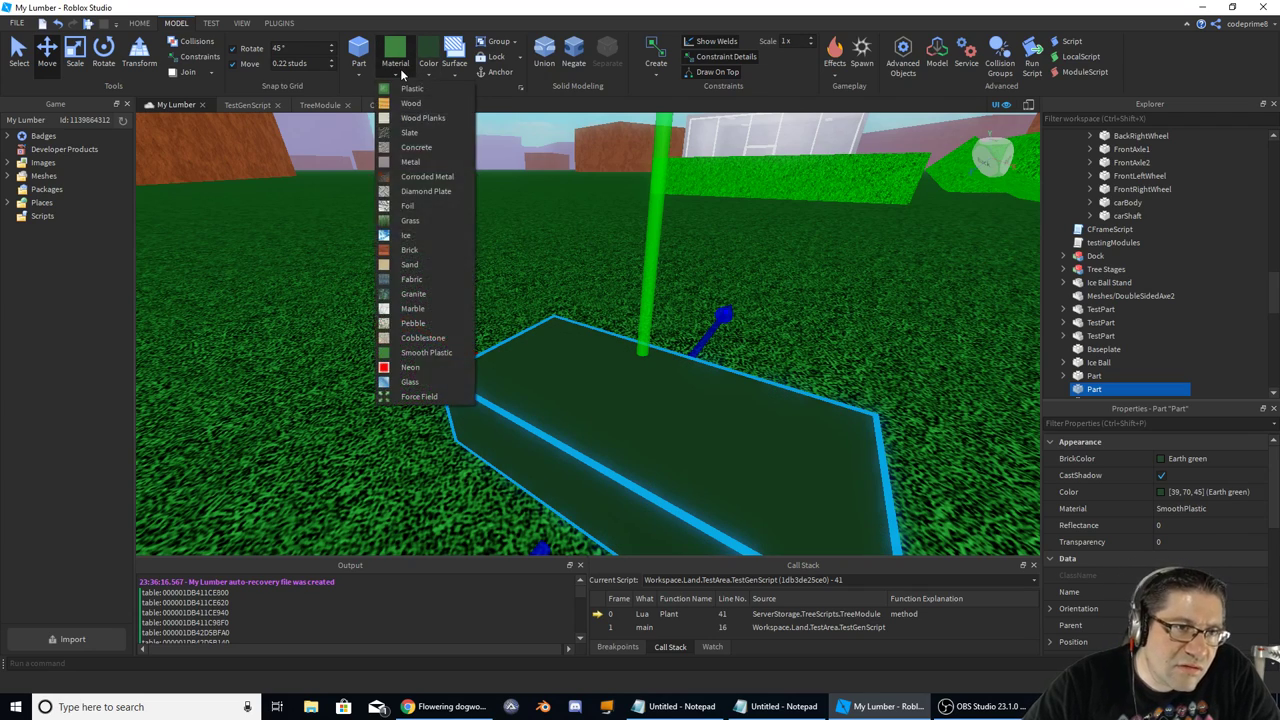
{"action": "left_click", "coordinate": [422, 116]}
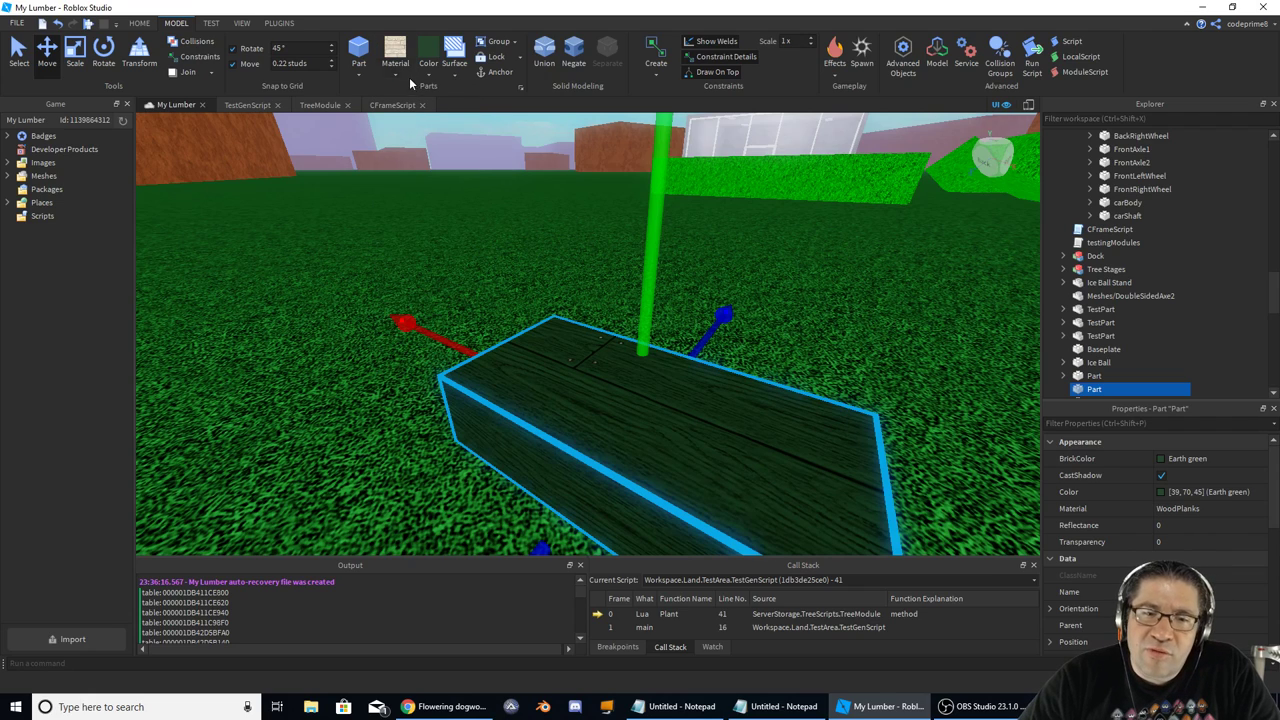
{"action": "left_click", "coordinate": [394, 56]}
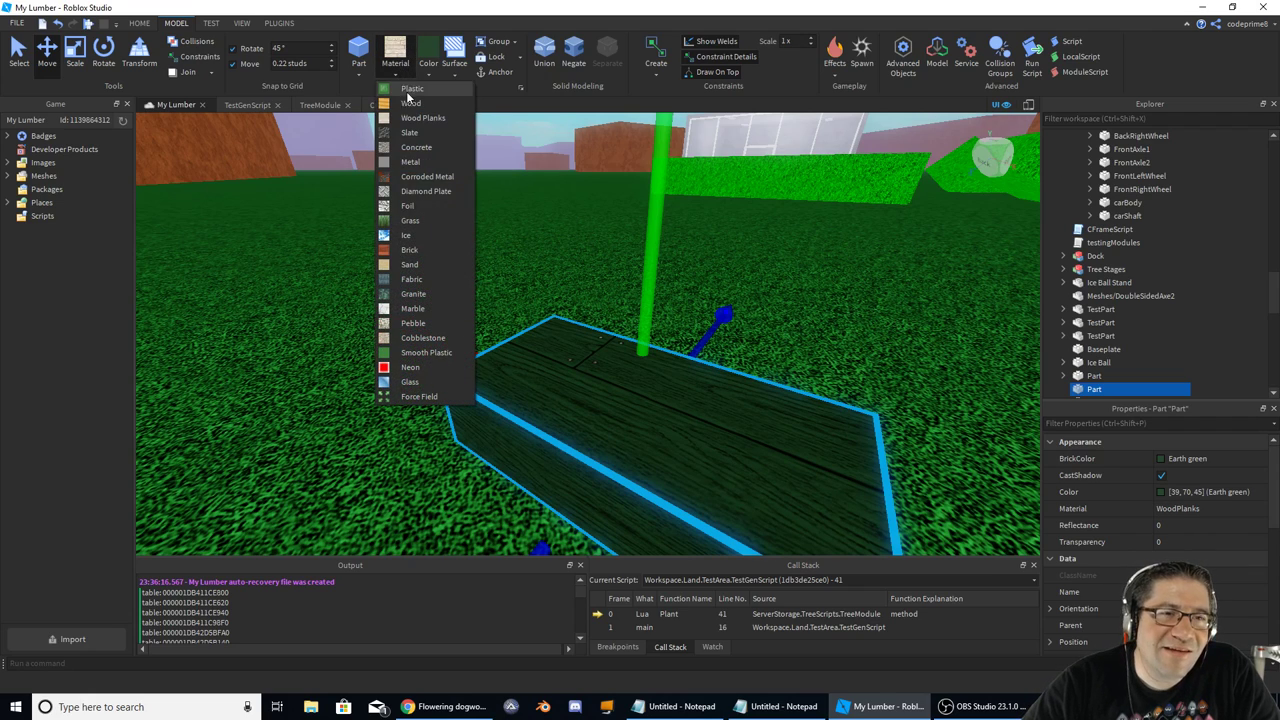
{"action": "left_click", "coordinate": [410, 102]}
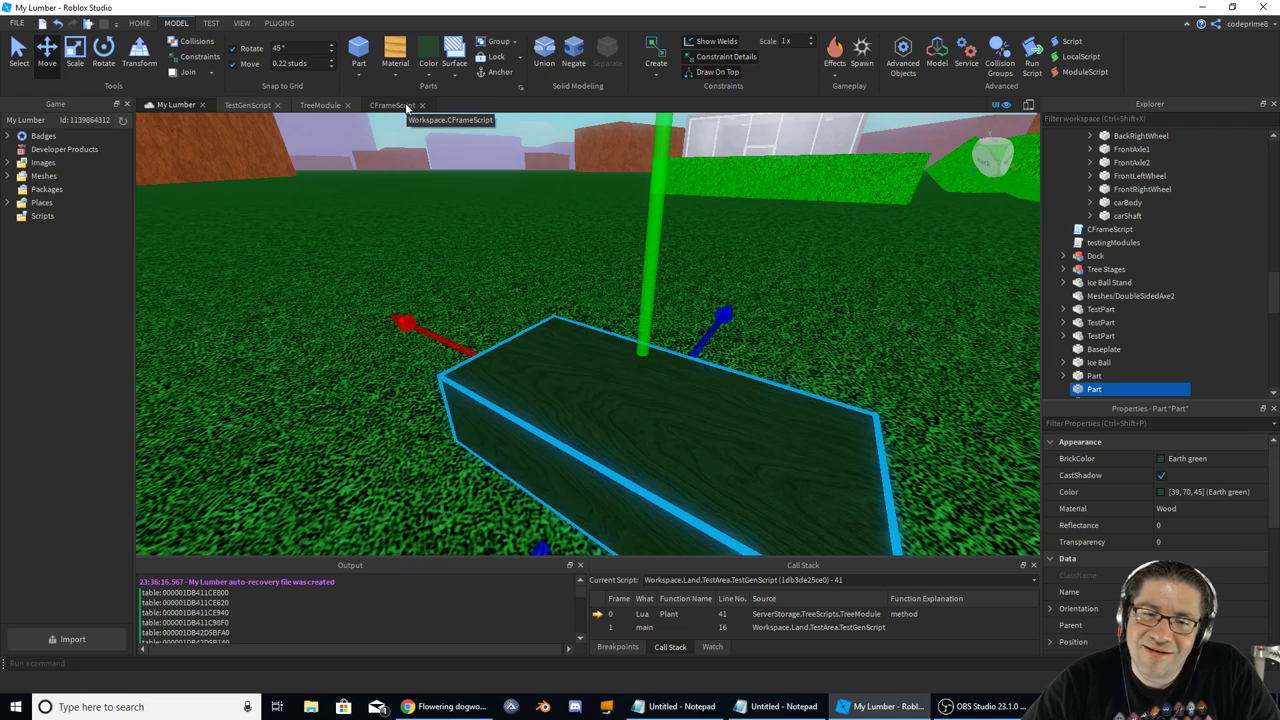
{"action": "left_click", "coordinate": [394, 56]}
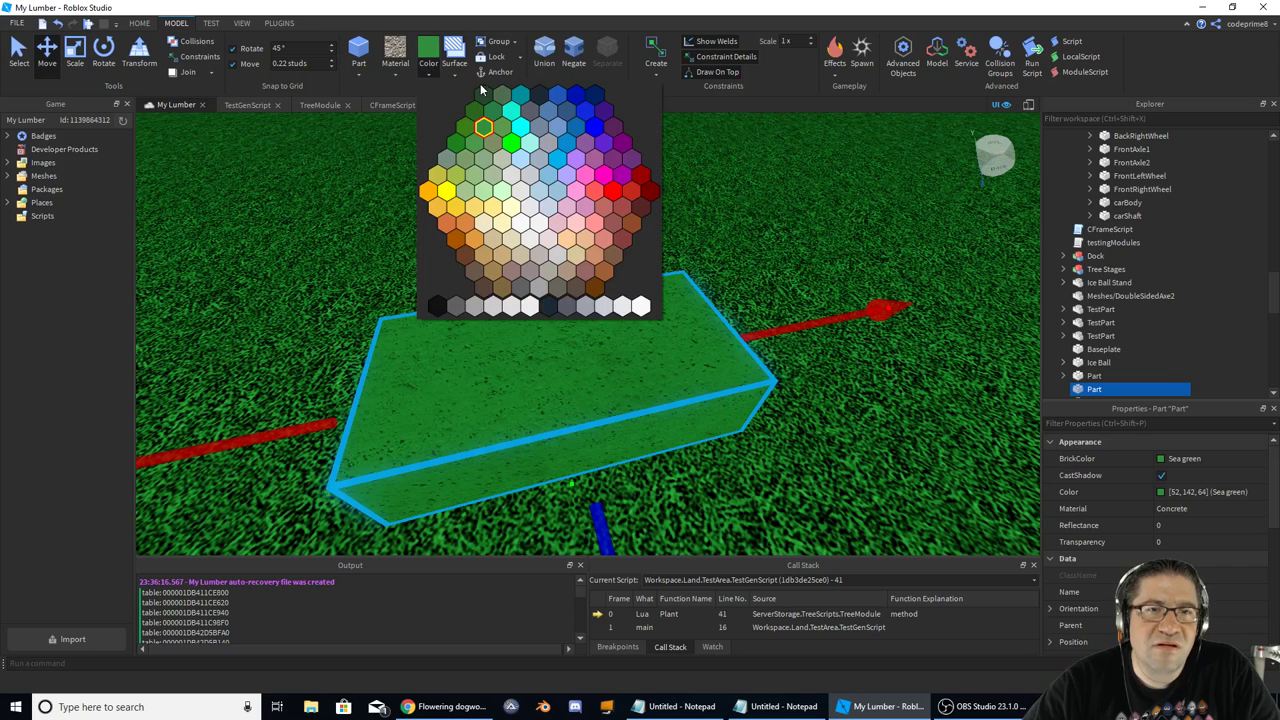
- Recolor the test block Seagreen from the Model tab color palette
{"action": "left_click", "coordinate": [508, 130]}
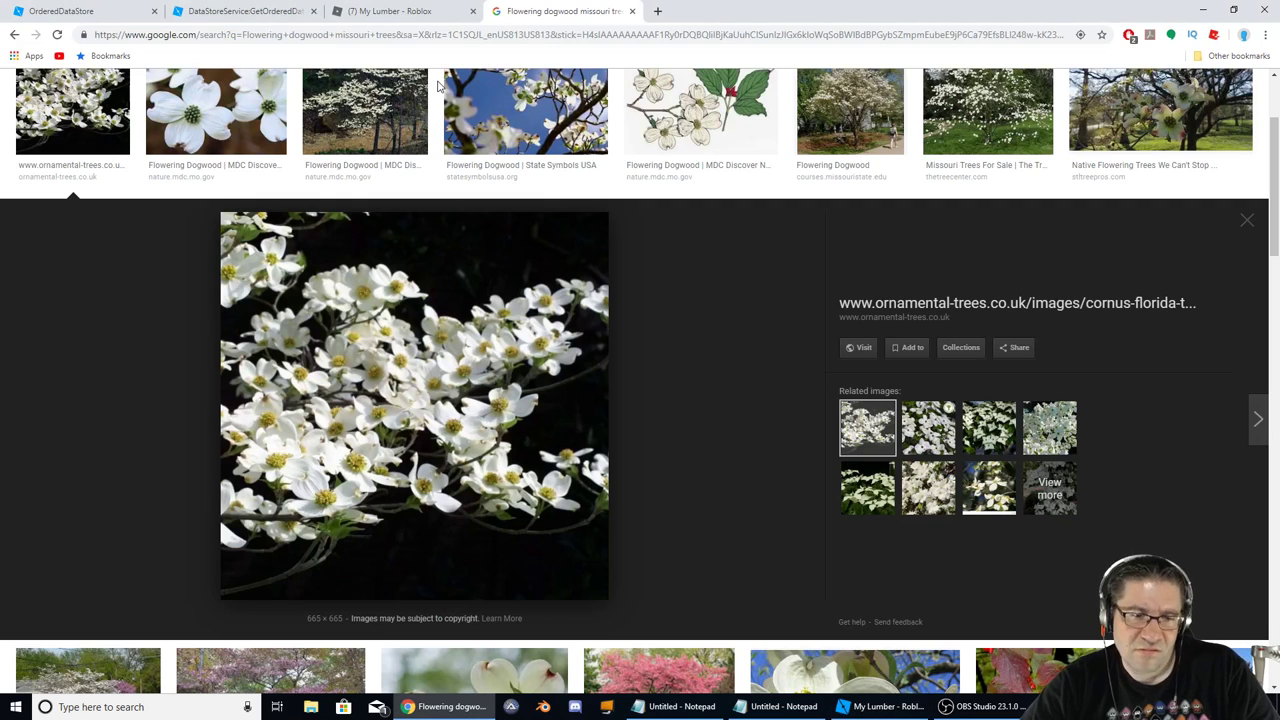
{"action": "mouse_move", "coordinate": [320, 548]}
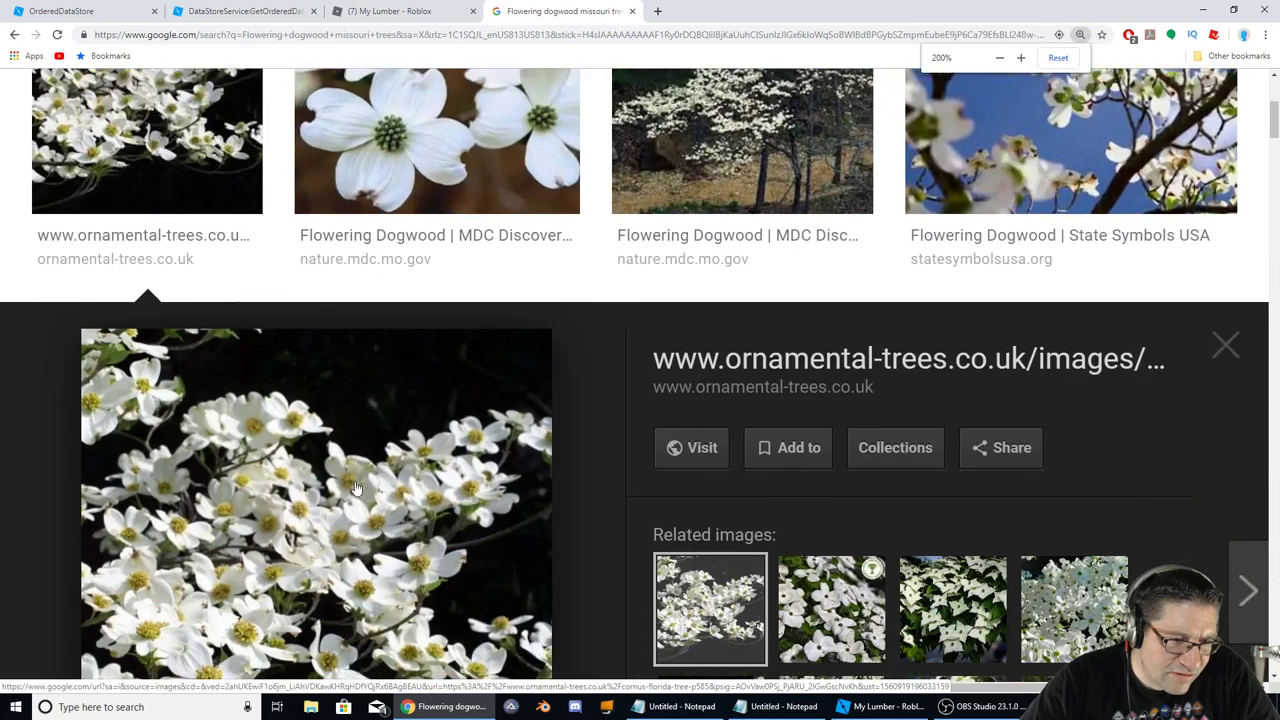
- Magnify the flowering dogwood blossom photo in Chrome, then return to the game editor
{"action": "left_click", "coordinate": [1020, 56]}
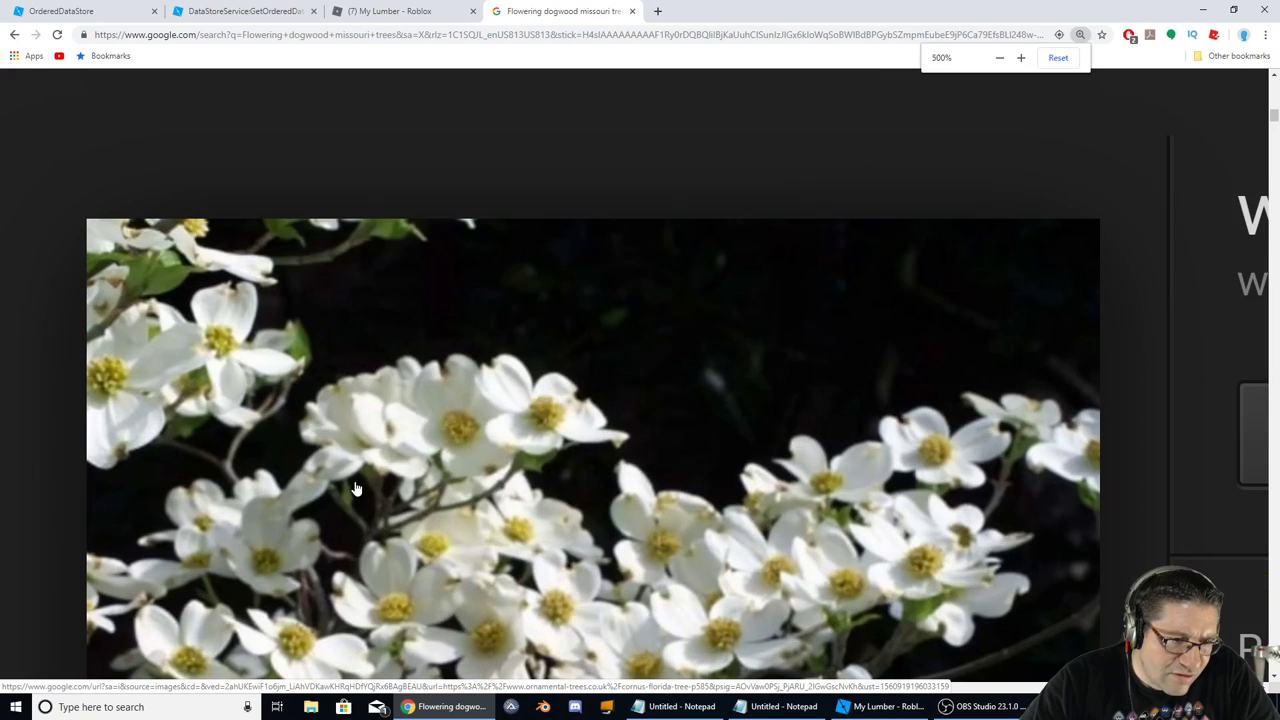
{"action": "scroll", "scroll_direction": "down", "scroll_amount": 3}
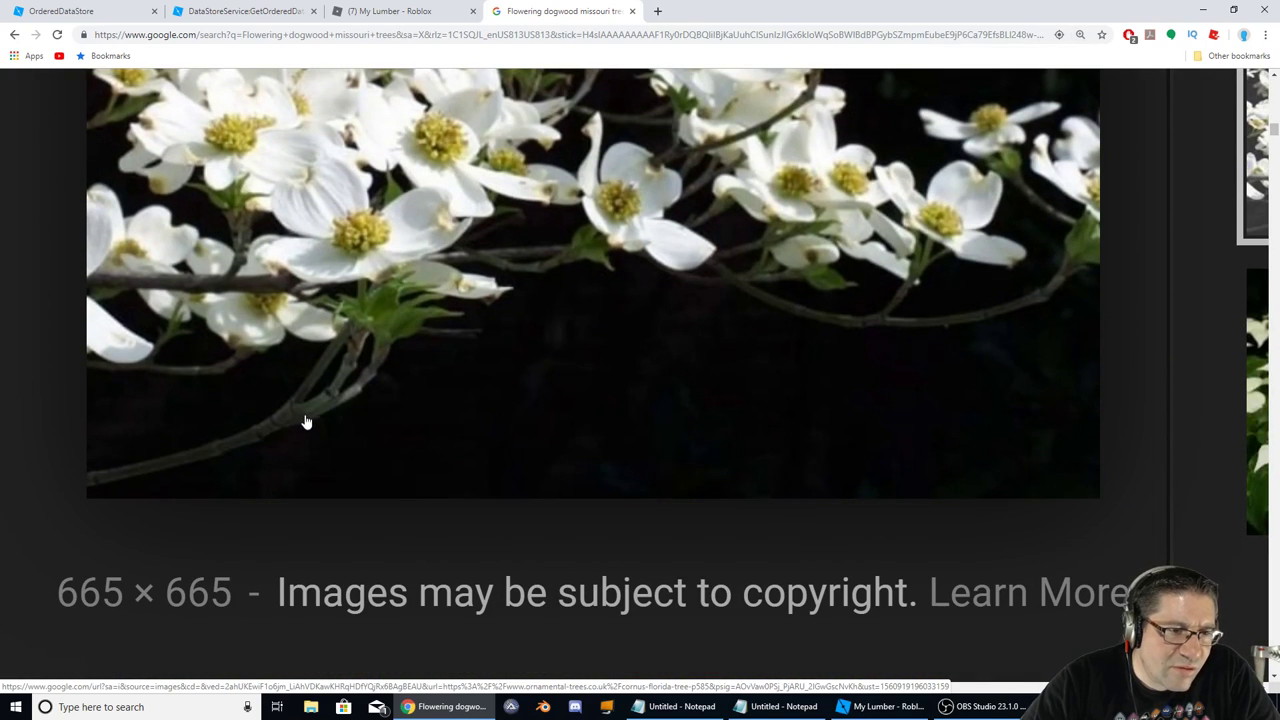
{"action": "mouse_move", "coordinate": [332, 402]}
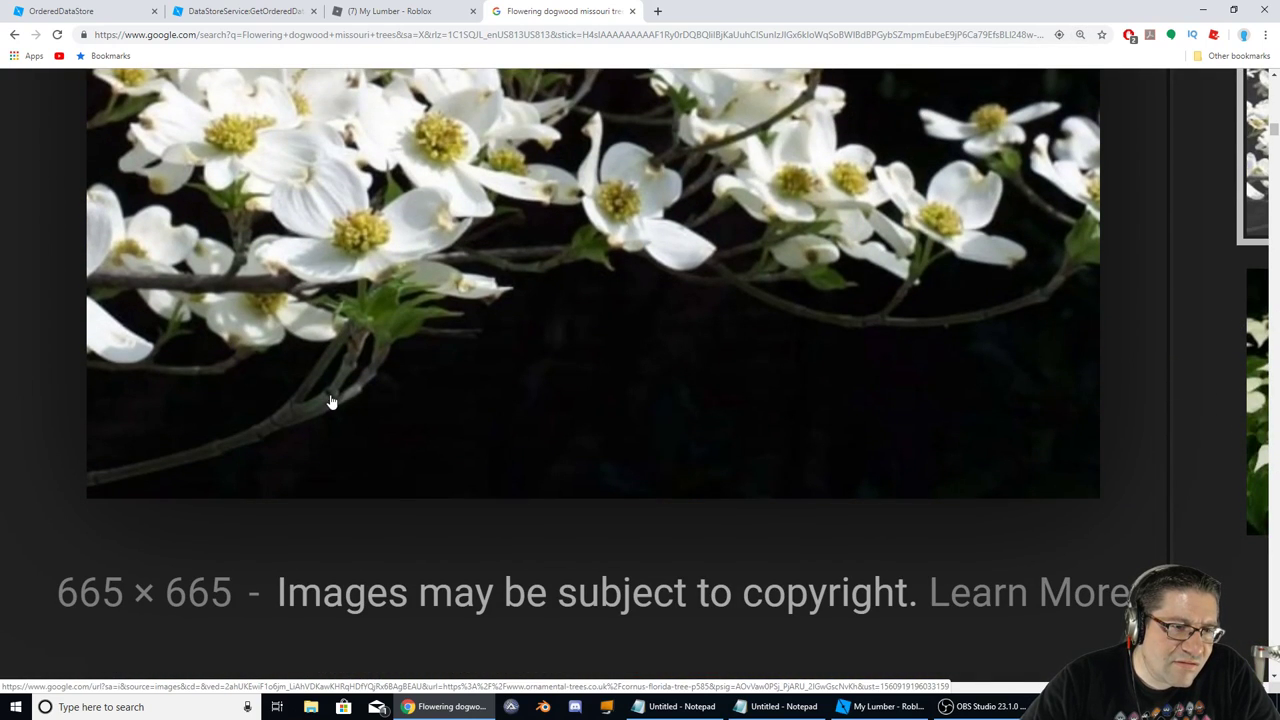
{"action": "mouse_move", "coordinate": [838, 302]}
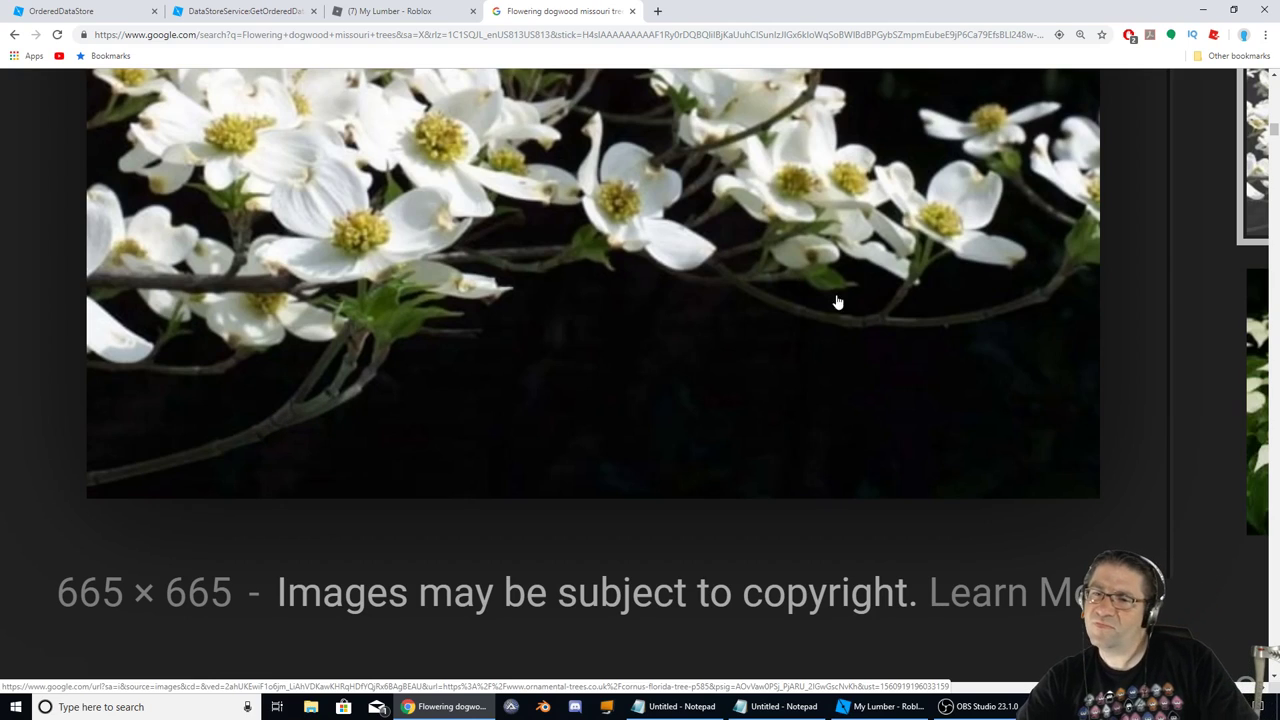
{"action": "mouse_move", "coordinate": [996, 320]}
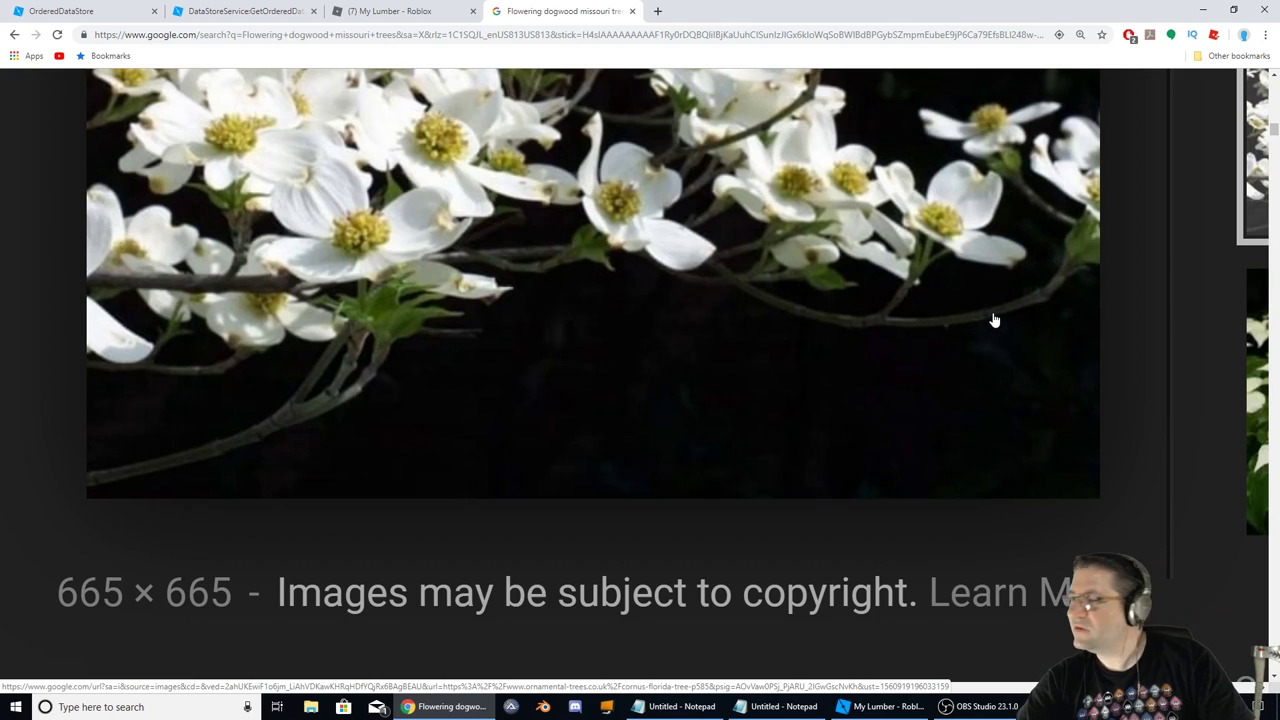
{"action": "left_click", "coordinate": [884, 708]}
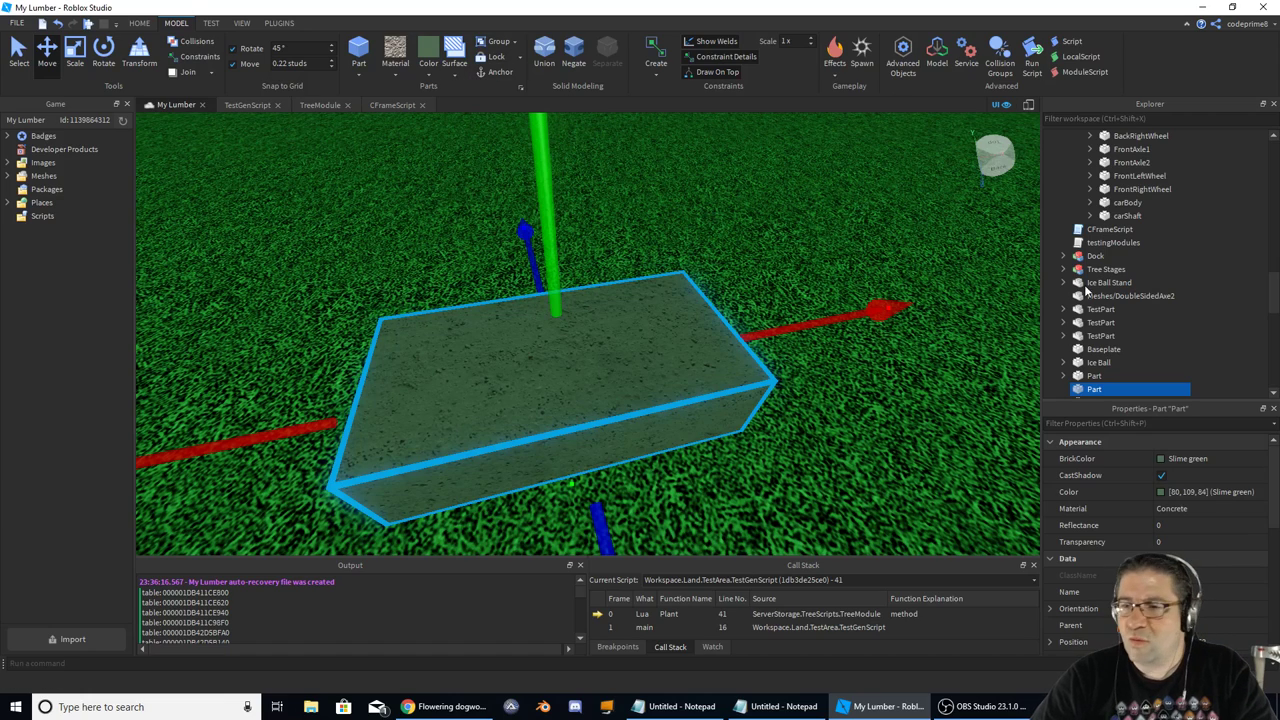
- Set DogWood's CoreColor to Slime green, check its BarkColor, and select the test part to recolor it
{"action": "scroll", "scroll_direction": "down", "scroll_amount": 3}
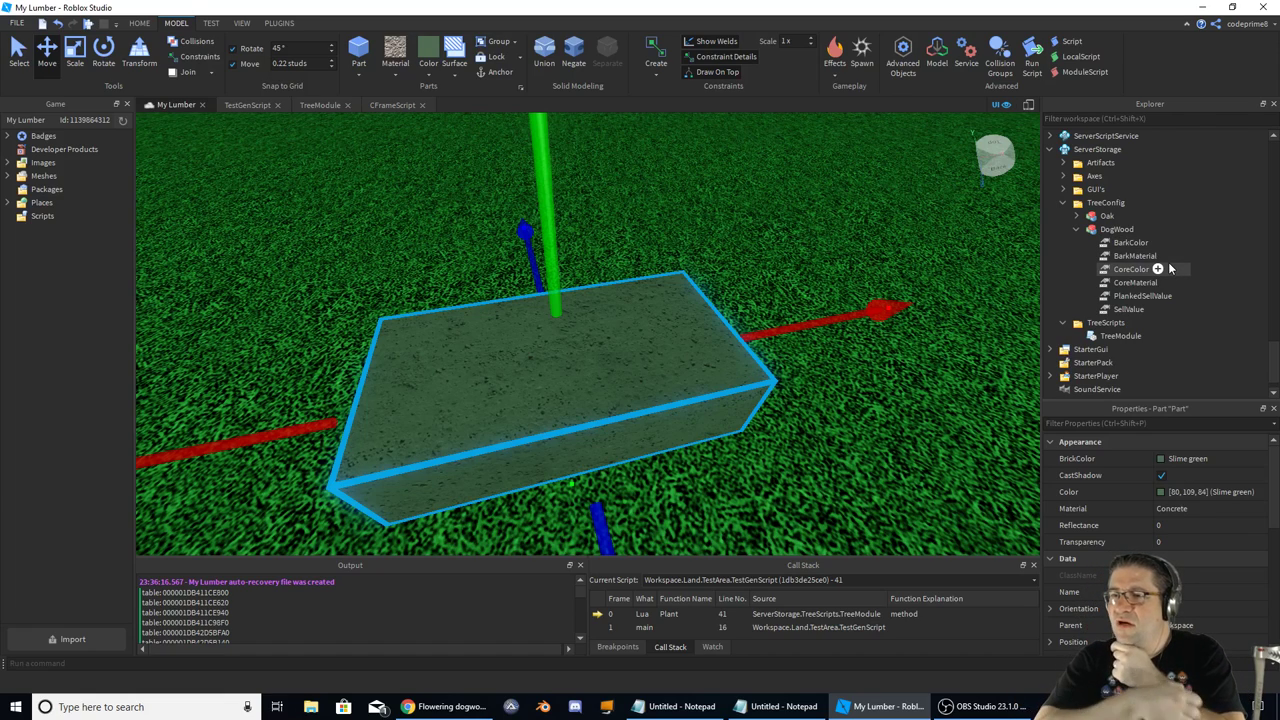
{"action": "mouse_move", "coordinate": [856, 302]}
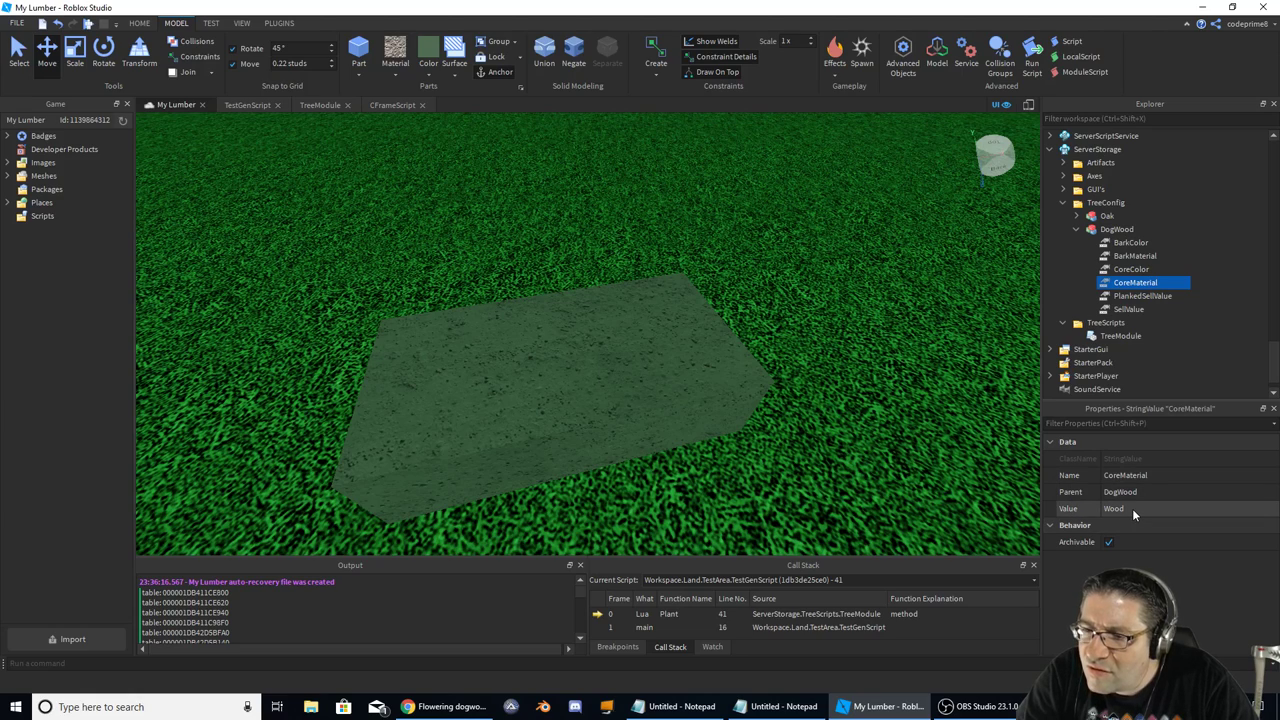
{"action": "left_click", "coordinate": [1132, 268]}
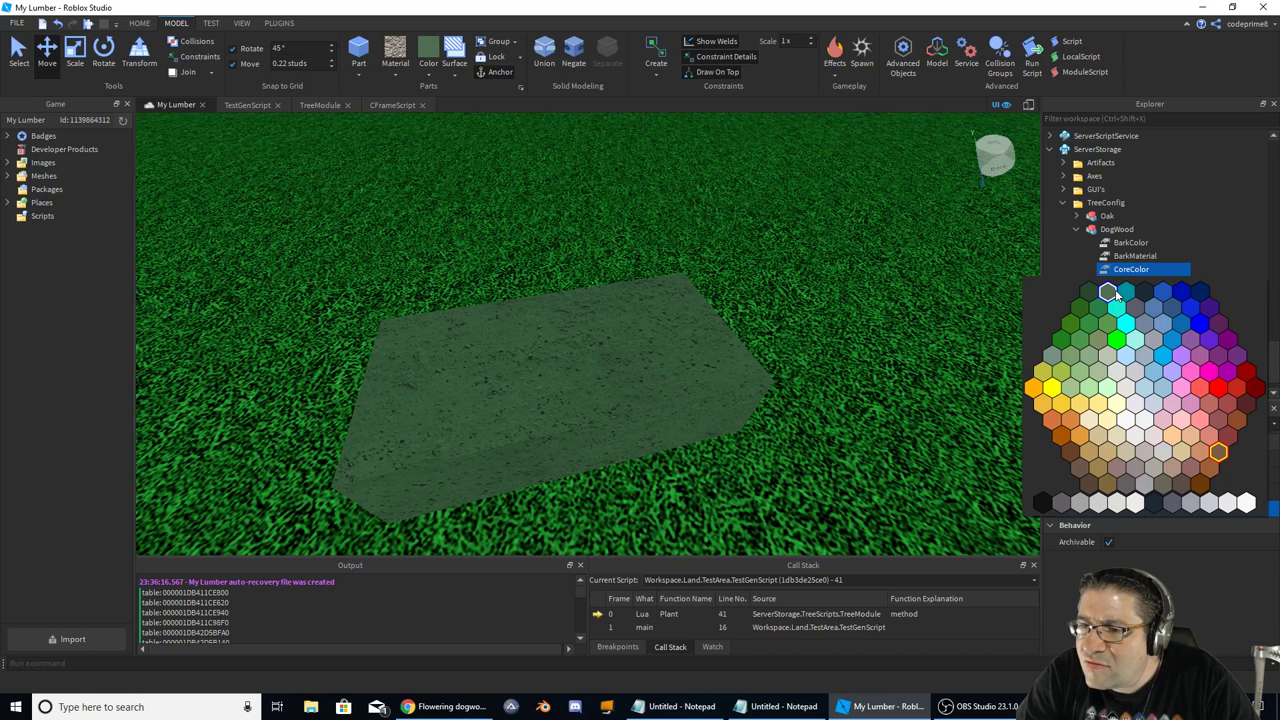
{"action": "left_click", "coordinate": [1096, 308]}
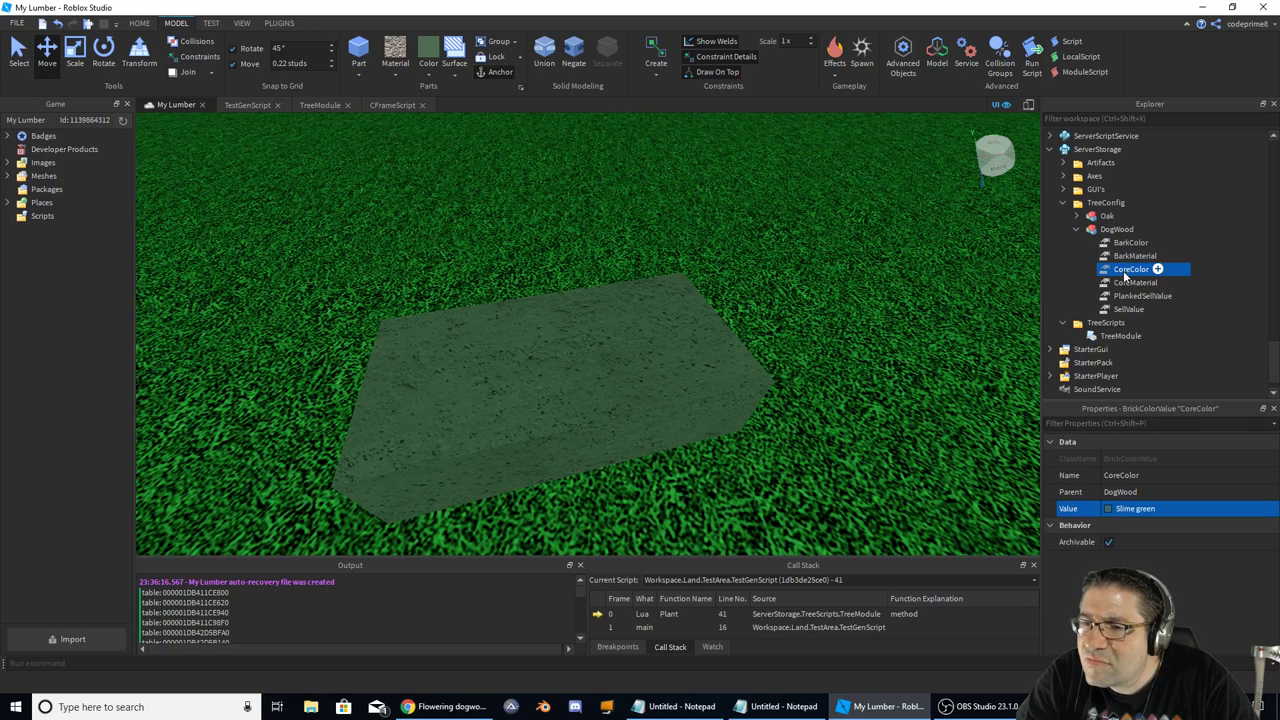
{"action": "left_click", "coordinate": [1132, 242]}
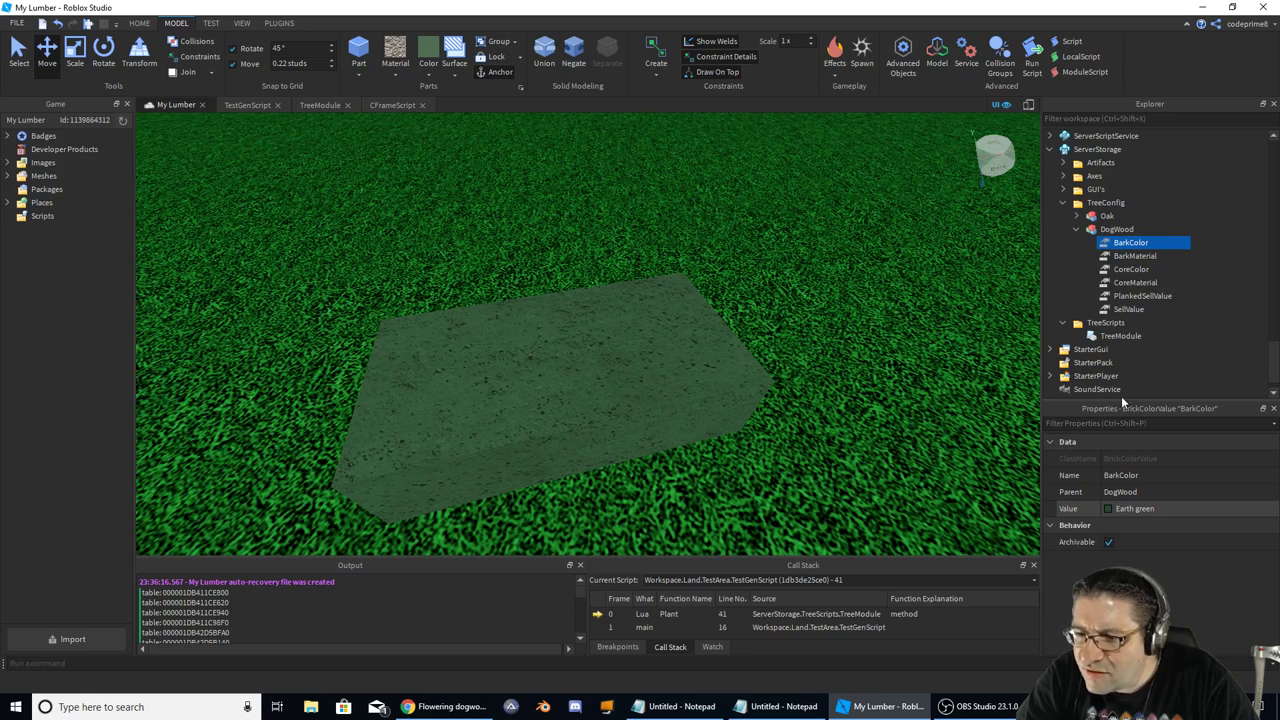
{"action": "left_click", "coordinate": [540, 368]}
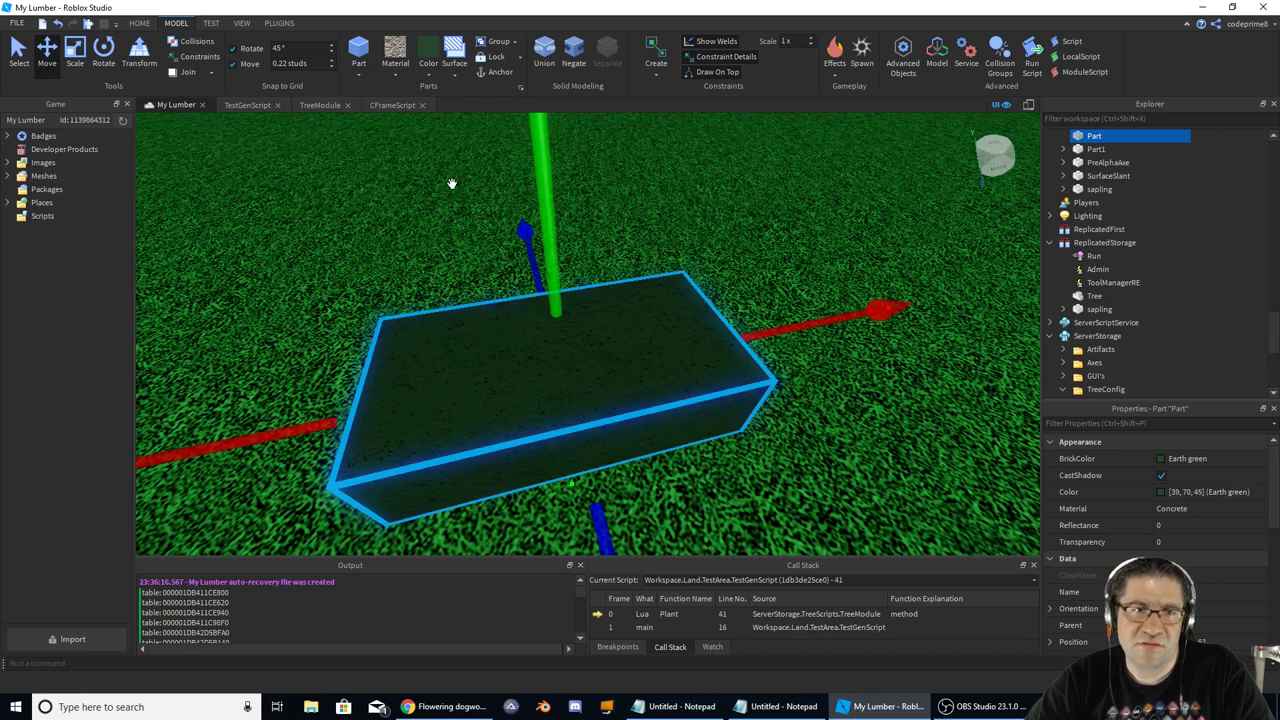
- Make a second small test part in Slime green with Wood material beside the Earth green block
{"action": "left_click", "coordinate": [428, 50]}
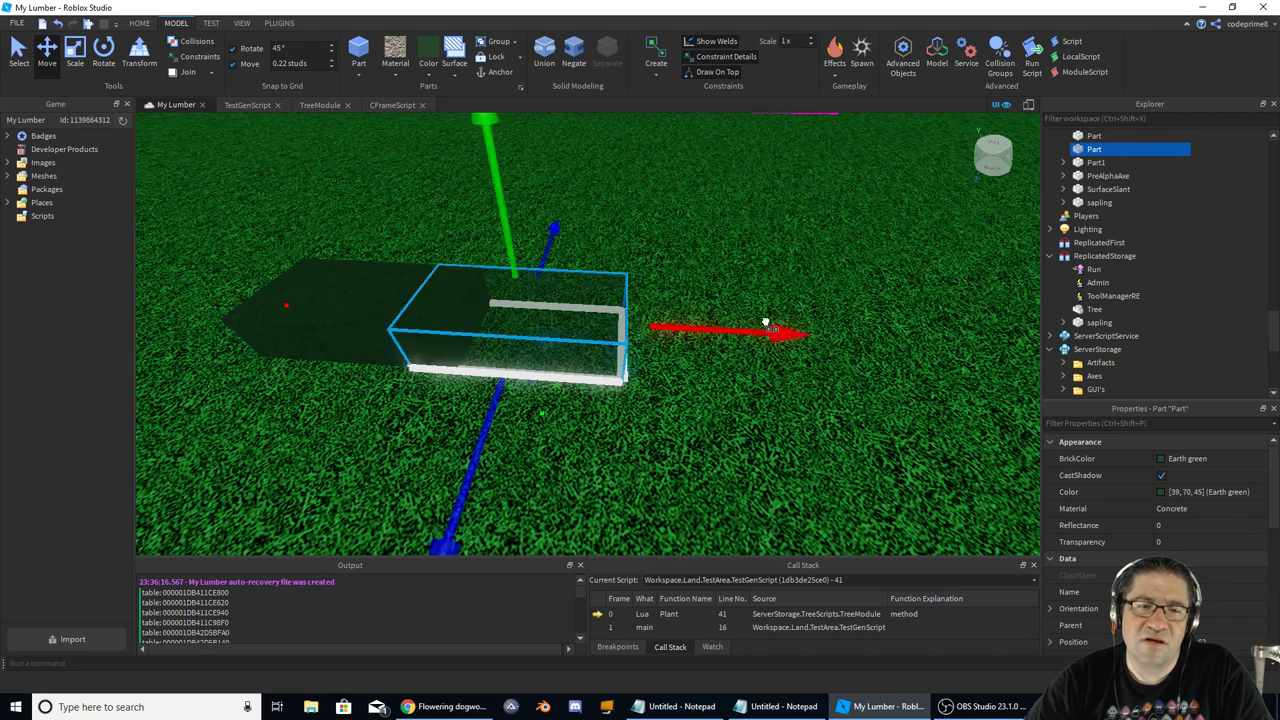
{"action": "left_click", "coordinate": [394, 56]}
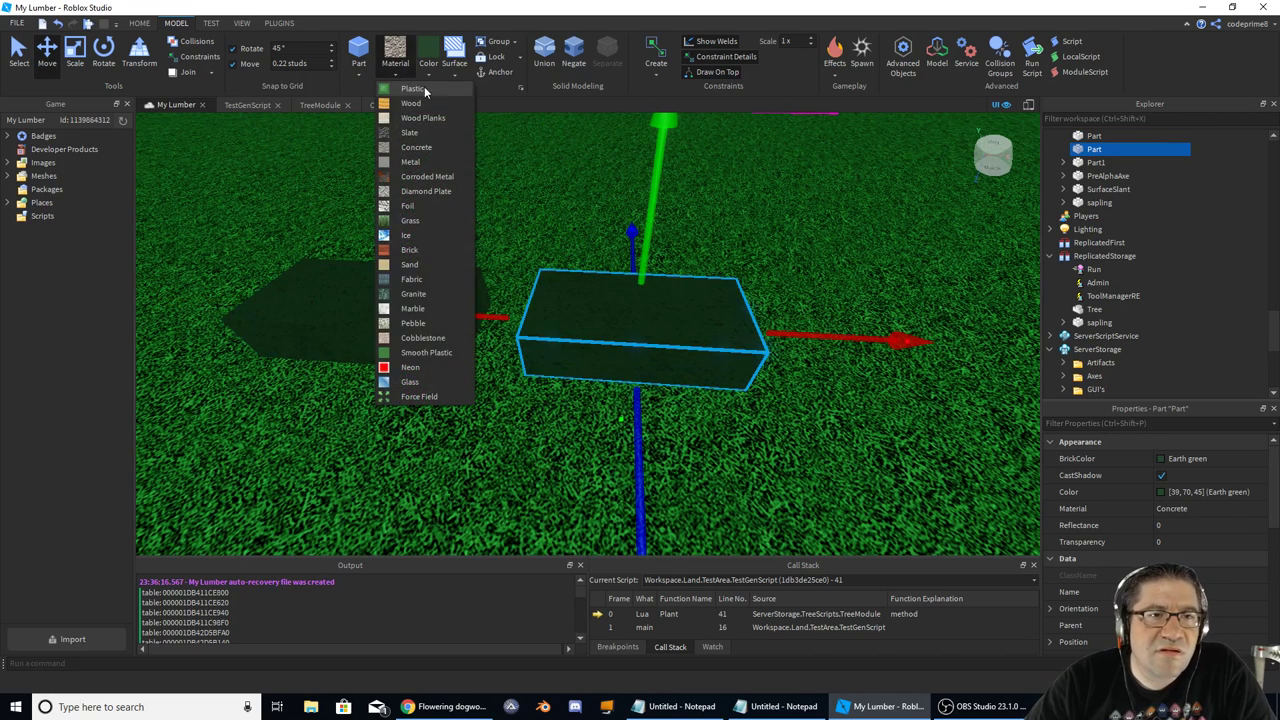
{"action": "left_click", "coordinate": [412, 104]}
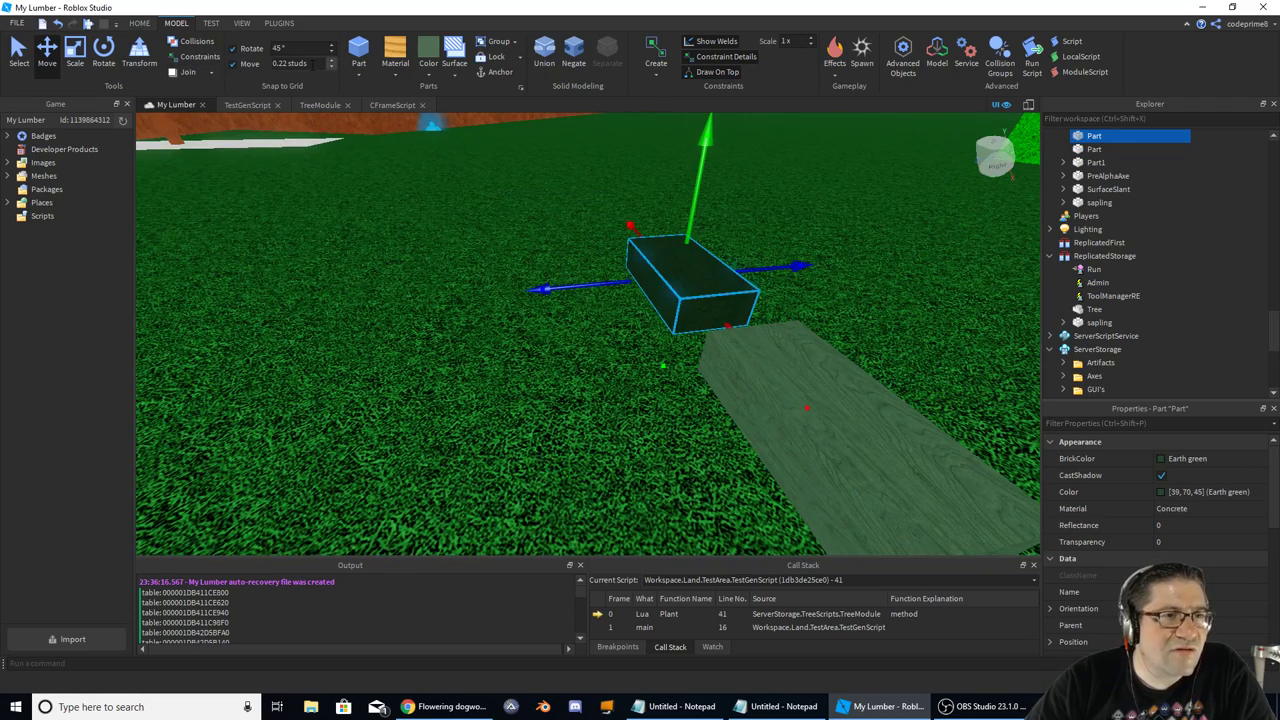
{"action": "triple_click", "coordinate": [290, 48]}
{"action": "type", "text": "1"}
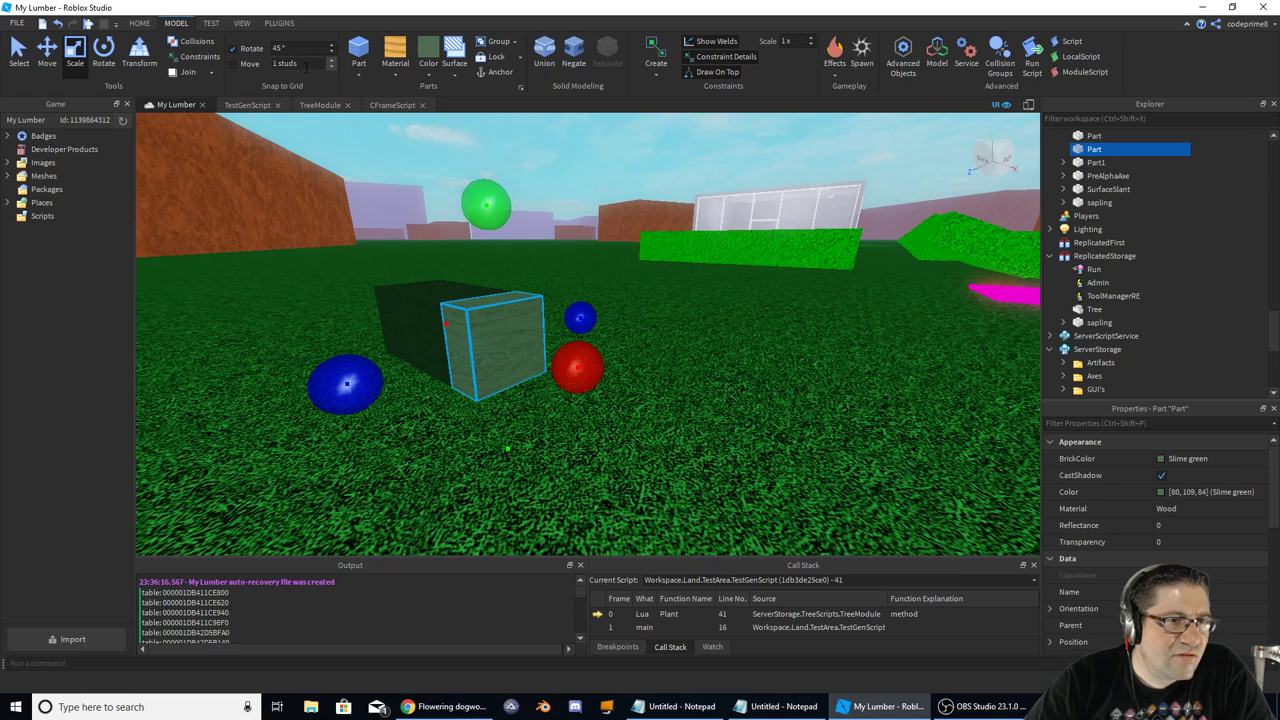
{"action": "left_click", "coordinate": [576, 364]}
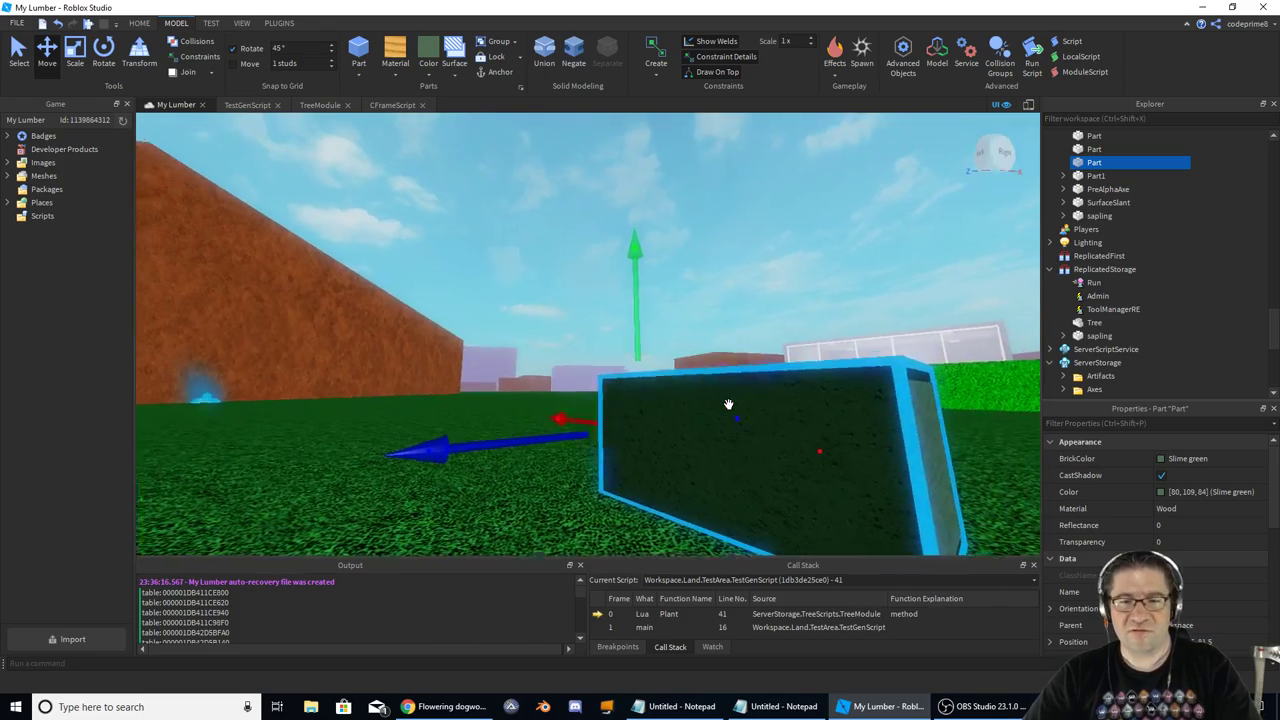
- Select the three small parts of the green block and merge them into one Union
{"action": "left_click_drag", "start_coordinate": [728, 404], "coordinate": [540, 416]}
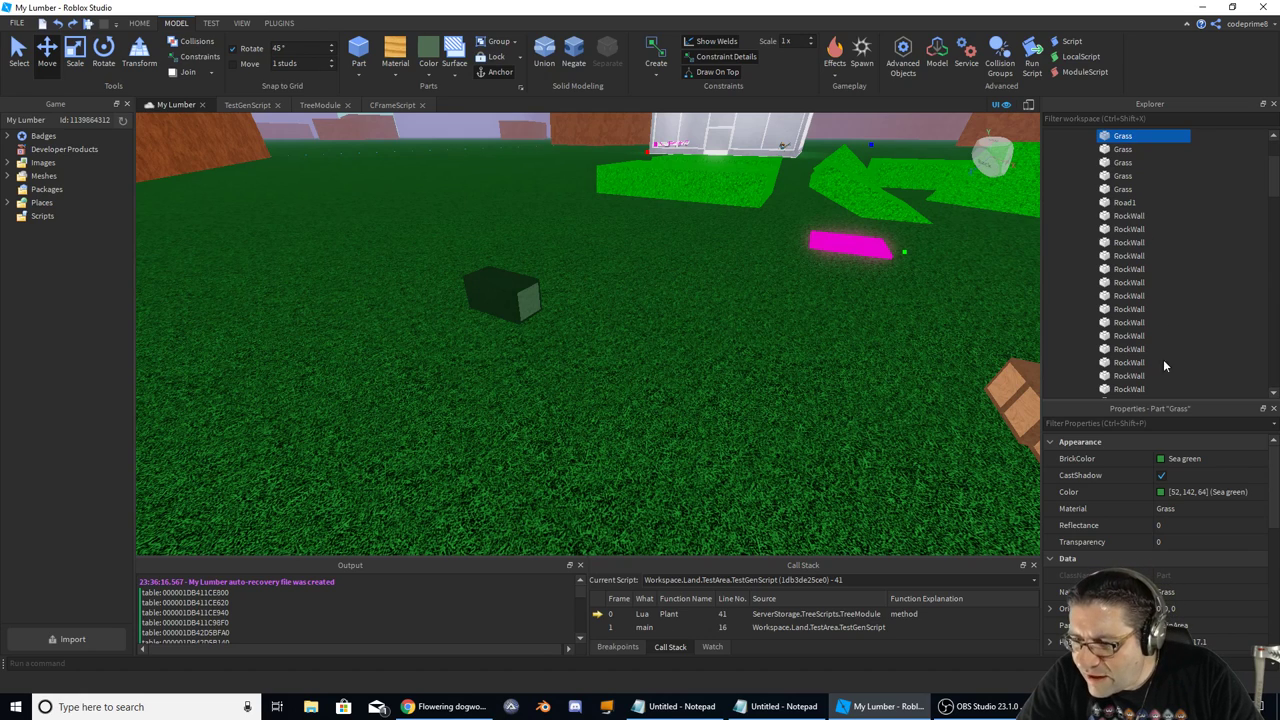
{"action": "scroll", "scroll_direction": "down", "scroll_amount": 3}
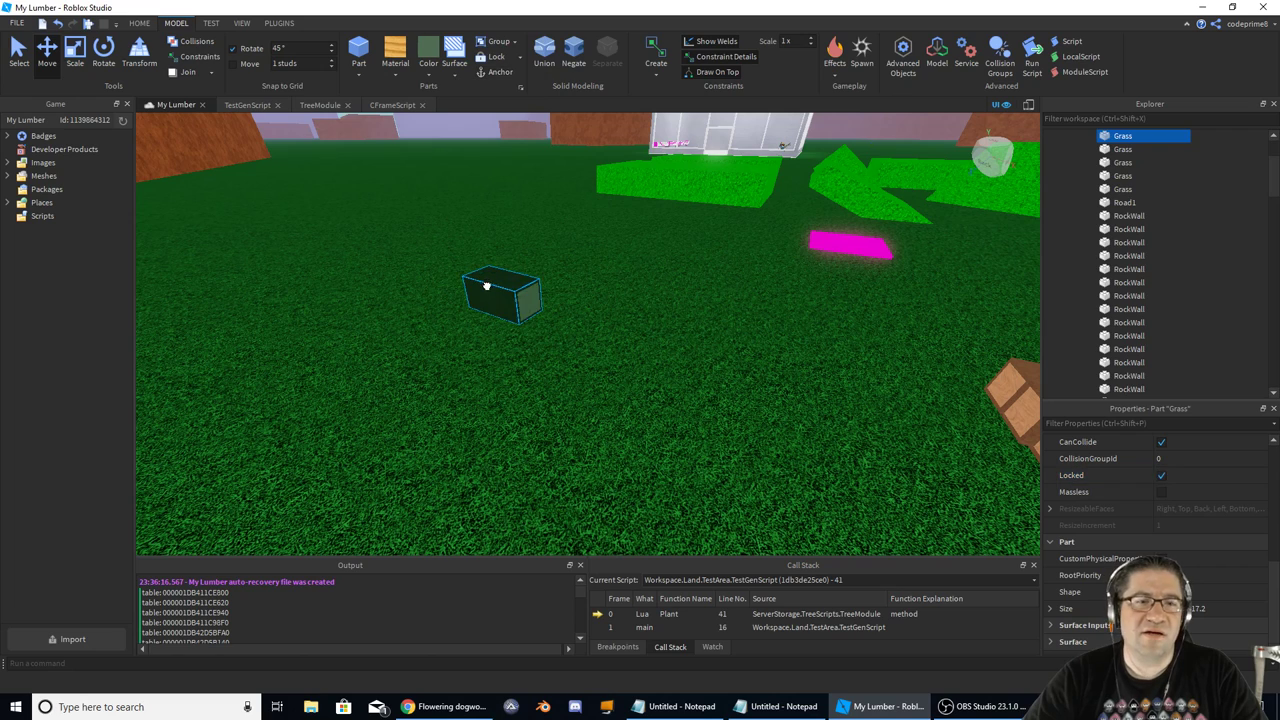
{"action": "left_click", "coordinate": [500, 296]}
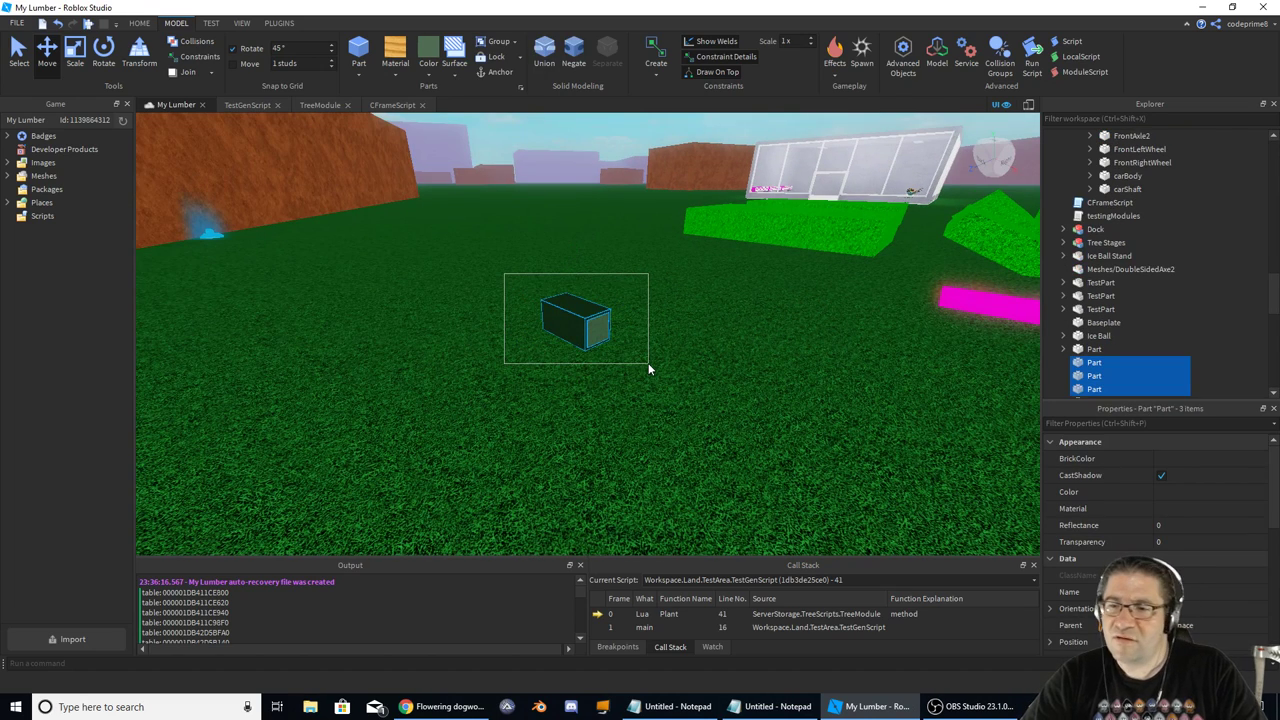
{"action": "left_click", "coordinate": [576, 318]}
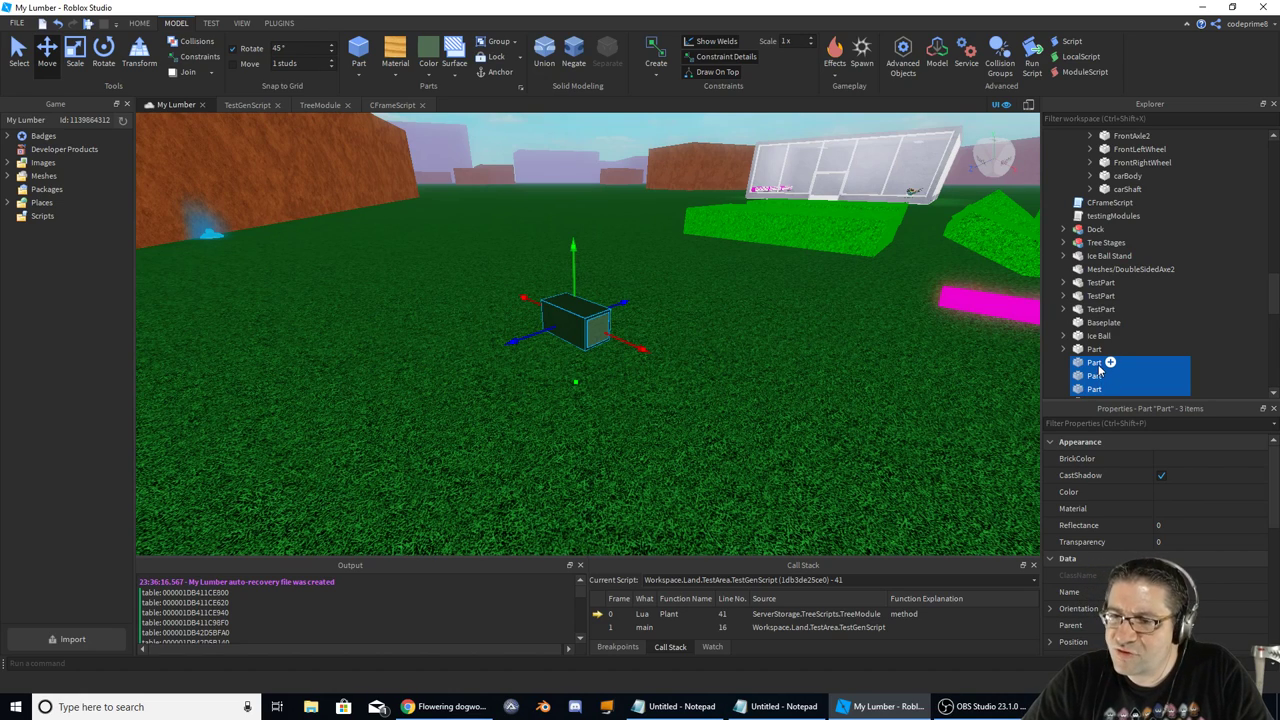
{"action": "mouse_move", "coordinate": [1096, 368]}
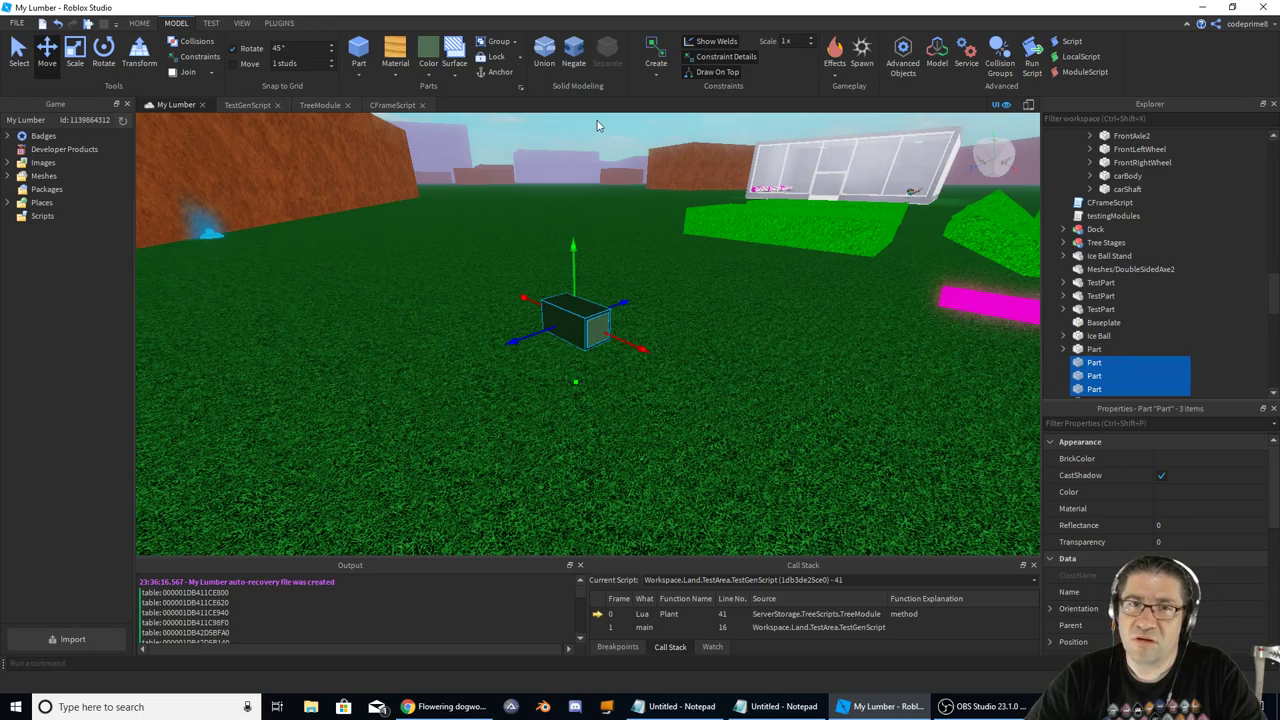
{"action": "left_click", "coordinate": [544, 56]}
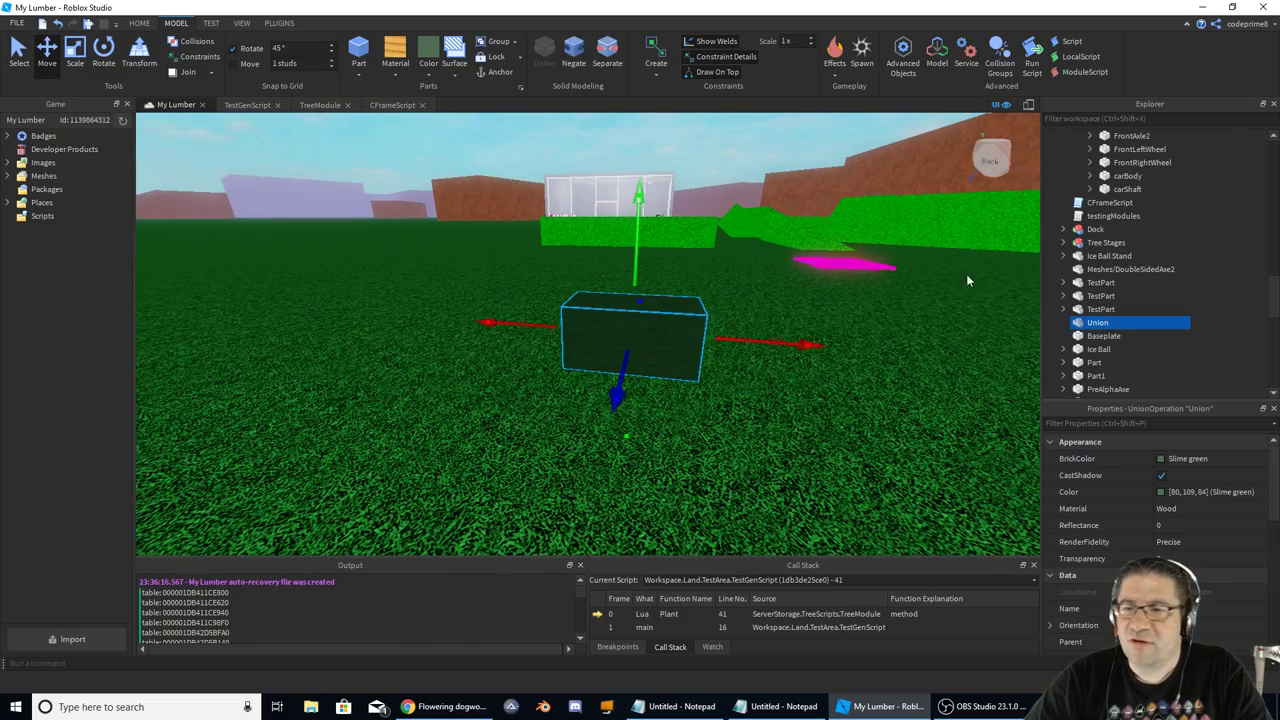
- Rename the union DogWood and add a StringValue child named CanGrab
{"action": "double_click", "coordinate": [1098, 322]}
{"action": "type", "text": "DogWood"}
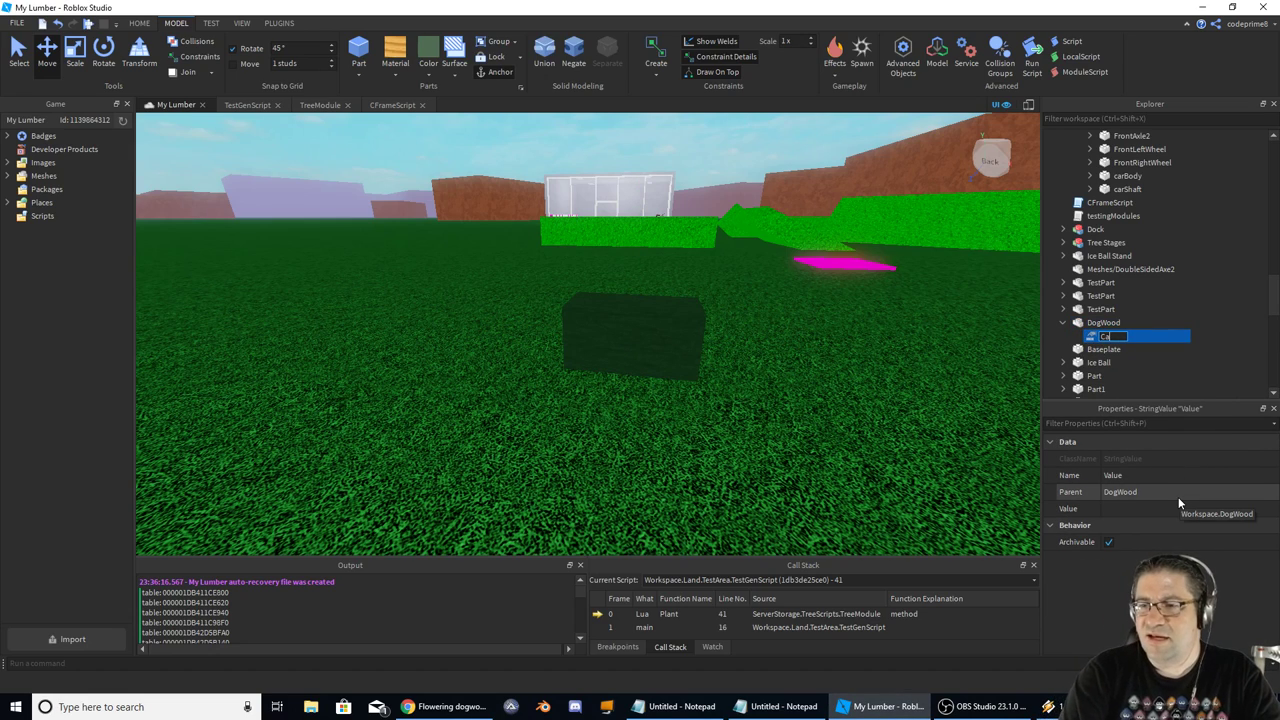
{"action": "type", "text": "CanGrab"}
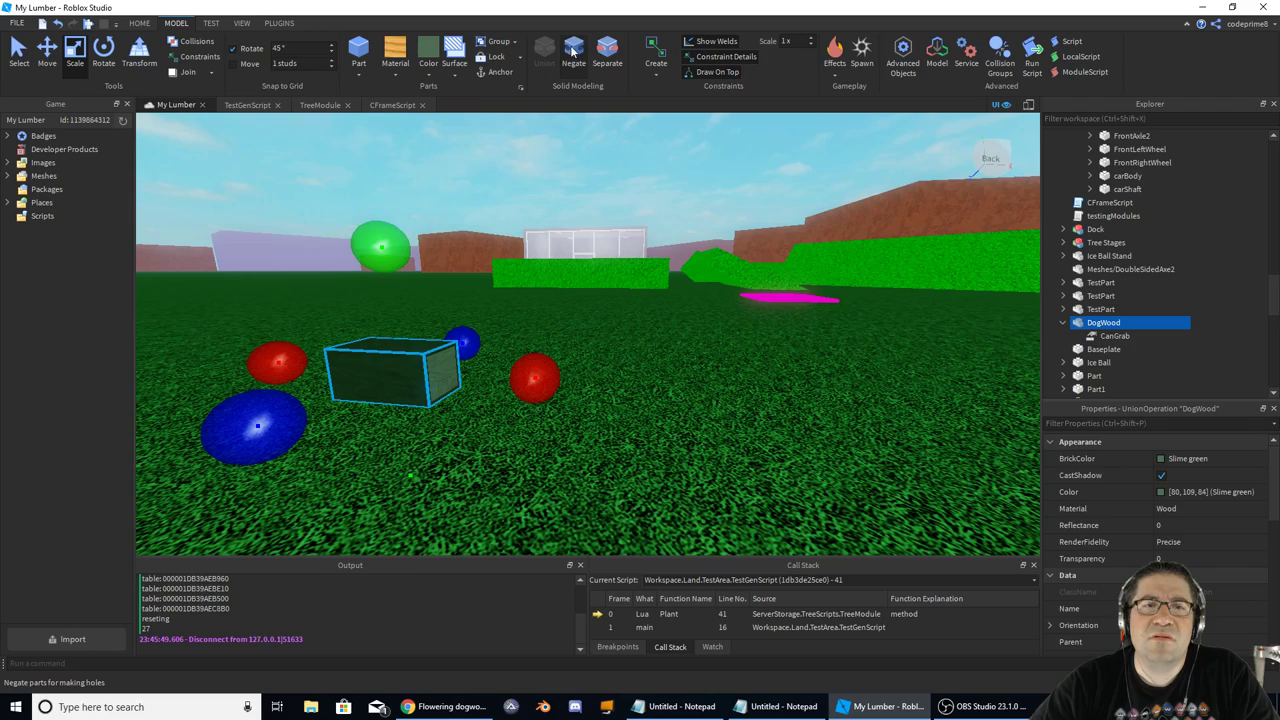
- Separate the DogWood union, scale the parts into a long log, and union them again
{"action": "left_click", "coordinate": [572, 56]}
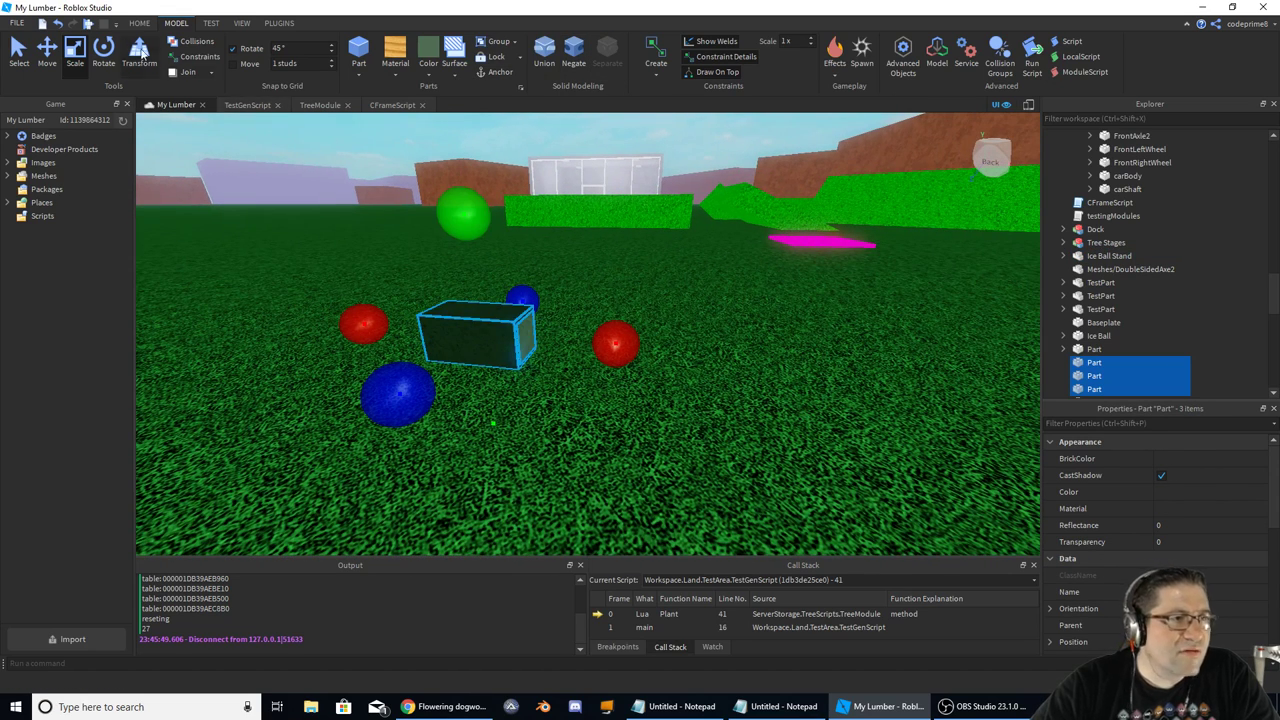
{"action": "left_click", "coordinate": [46, 50]}
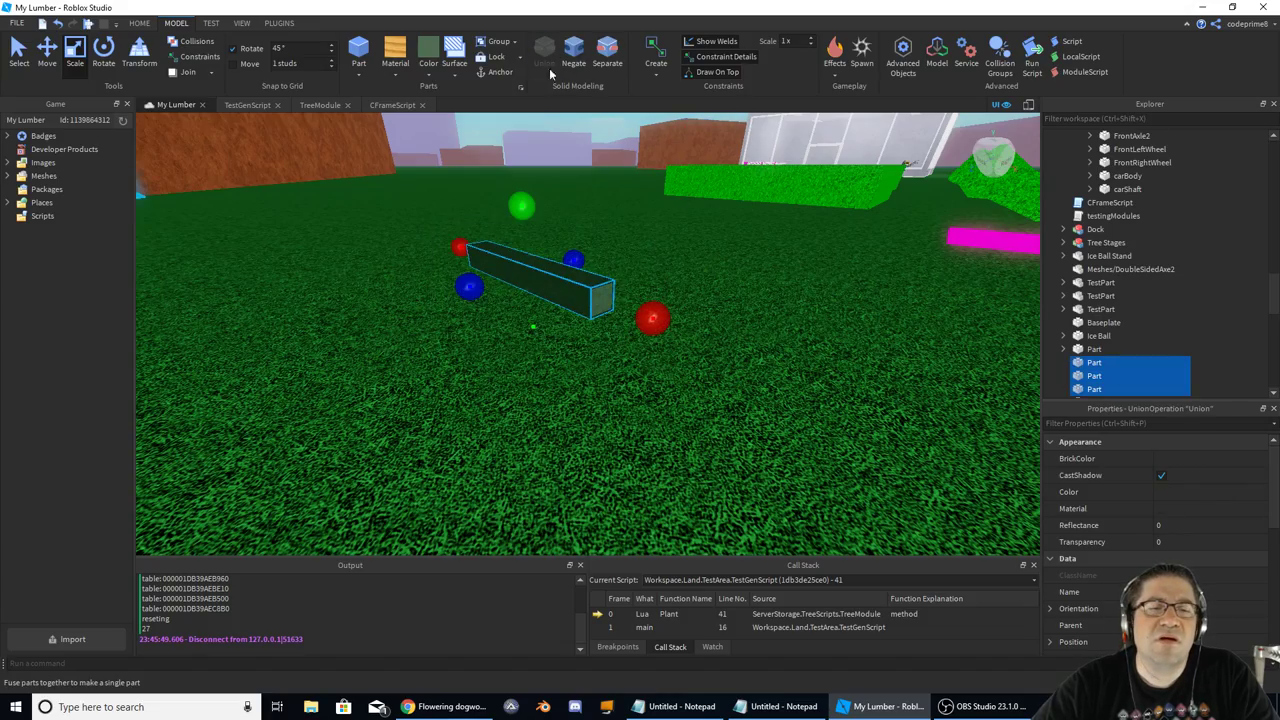
{"action": "left_click", "coordinate": [544, 48]}
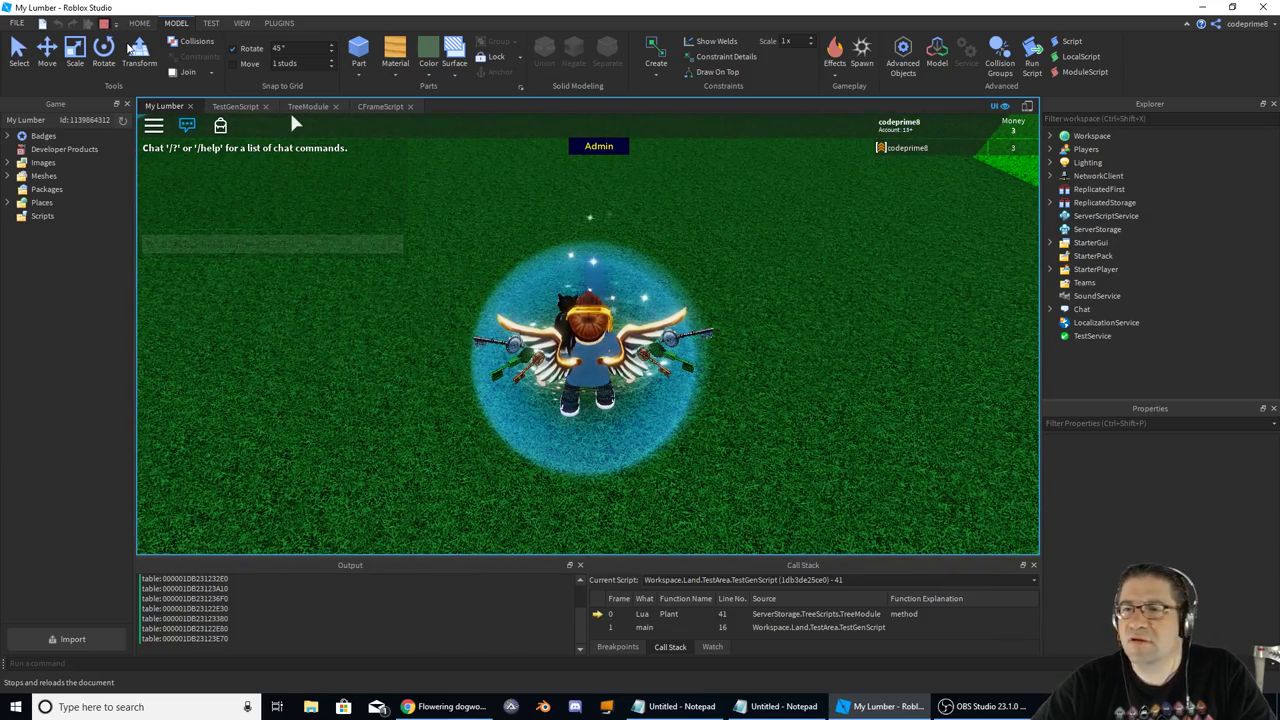
- Stop the playtest and rename the lengthened union to DogWood
{"action": "left_click", "coordinate": [1032, 48]}
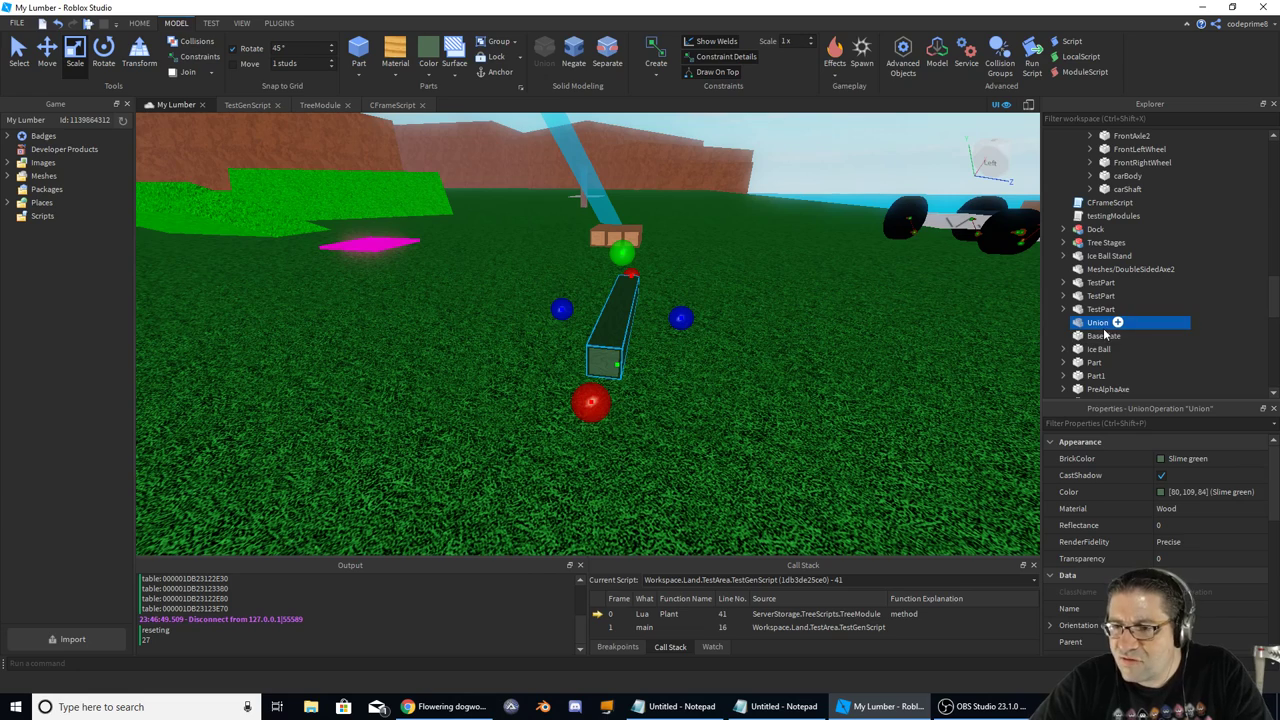
{"action": "double_click", "coordinate": [1096, 322]}
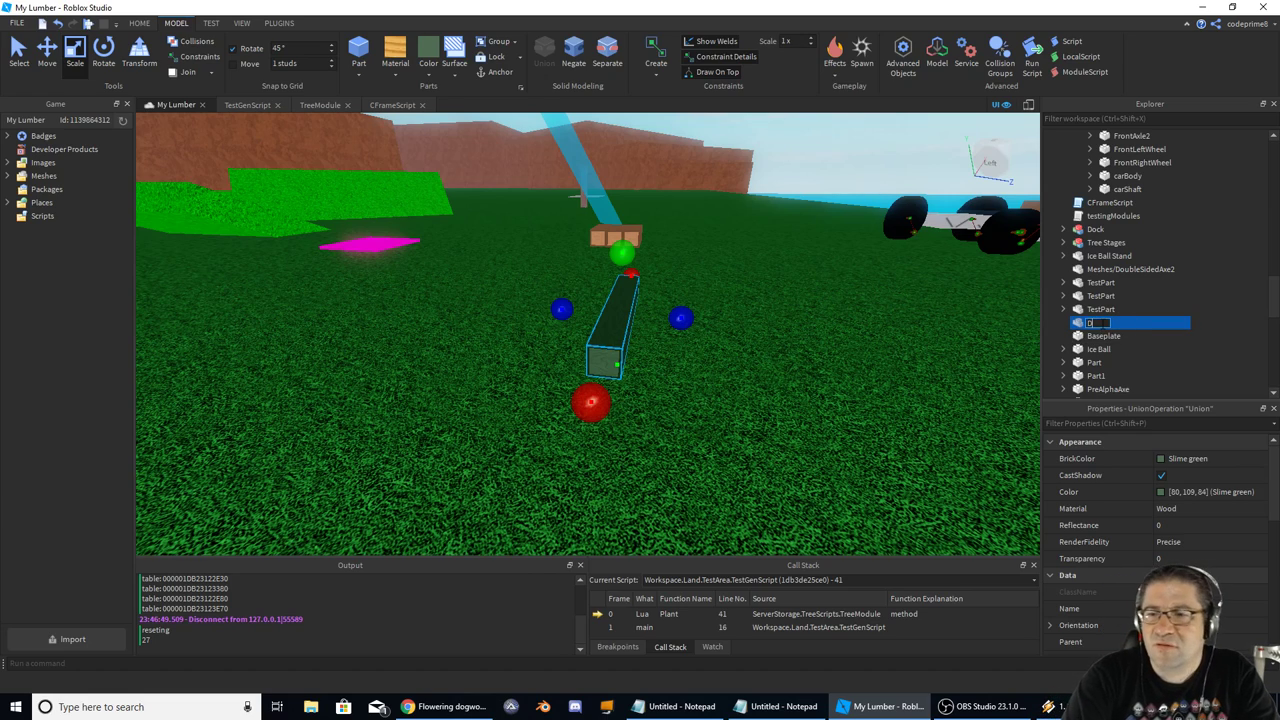
{"action": "type", "text": "DogWood"}
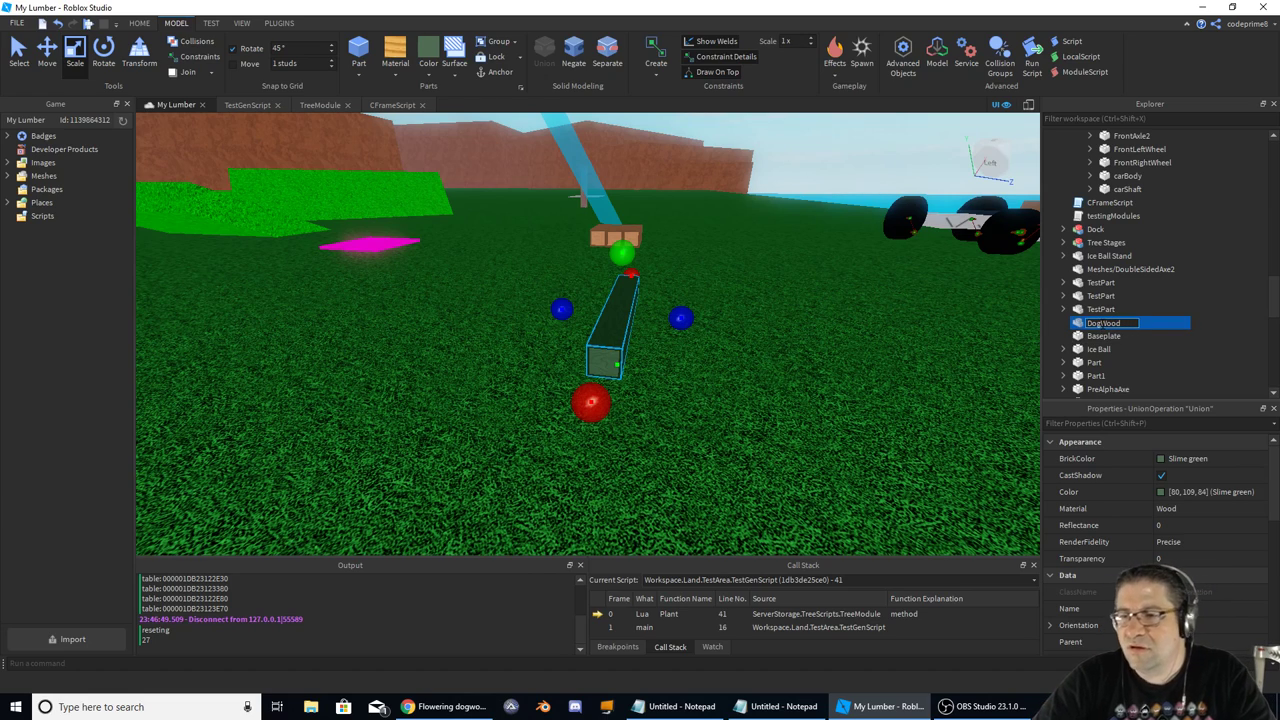
- Add a CanGrab string value under DogWood and label the test button 'Dogwood Test'
{"action": "right_click", "coordinate": [1104, 322]}
{"action": "type", "text": "CanGra"}
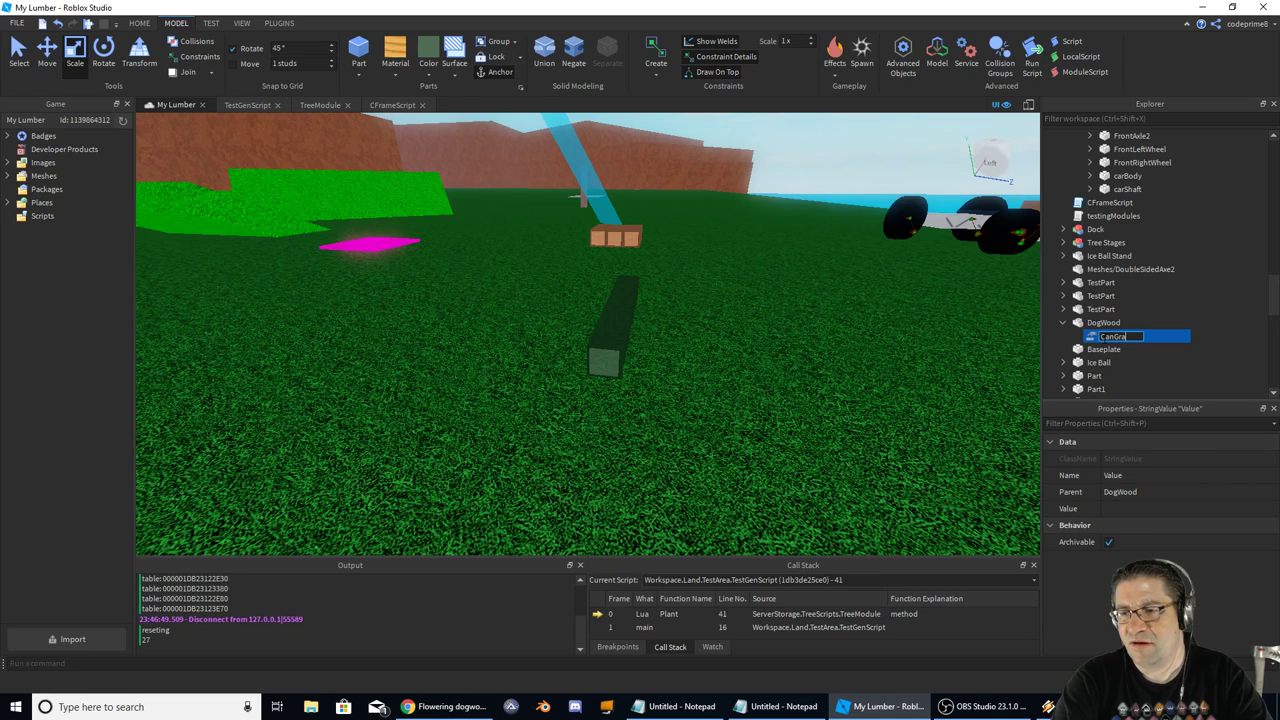
{"action": "key", "text": "Return"}
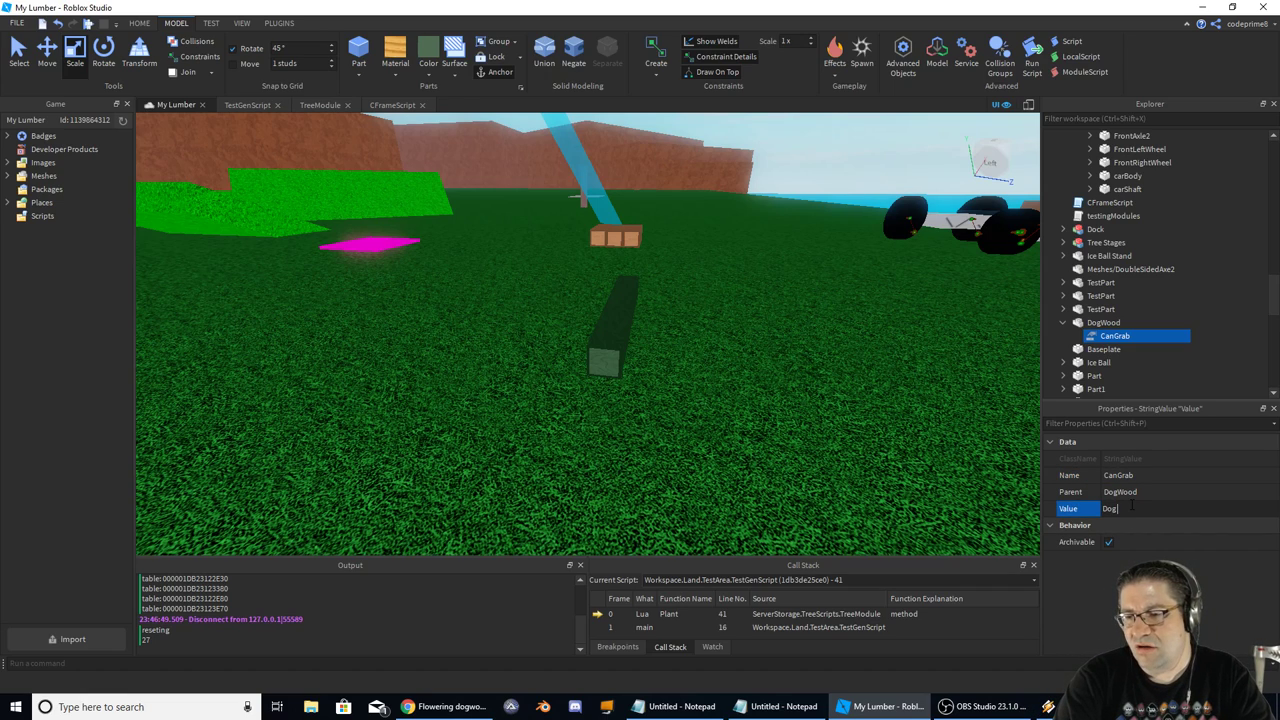
{"action": "type", "text": "Dogwood Te"}
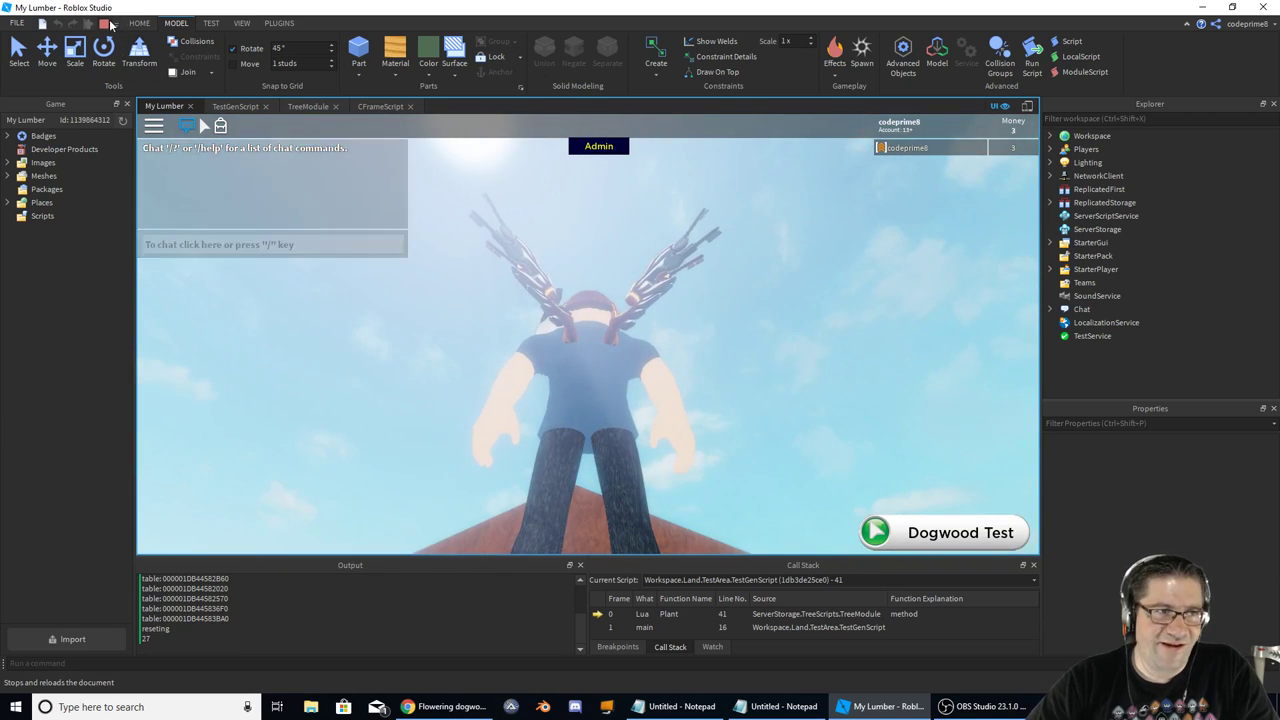
- Stop the Dogwood playtest and look around the scene in the editor
{"action": "left_click", "coordinate": [104, 24]}
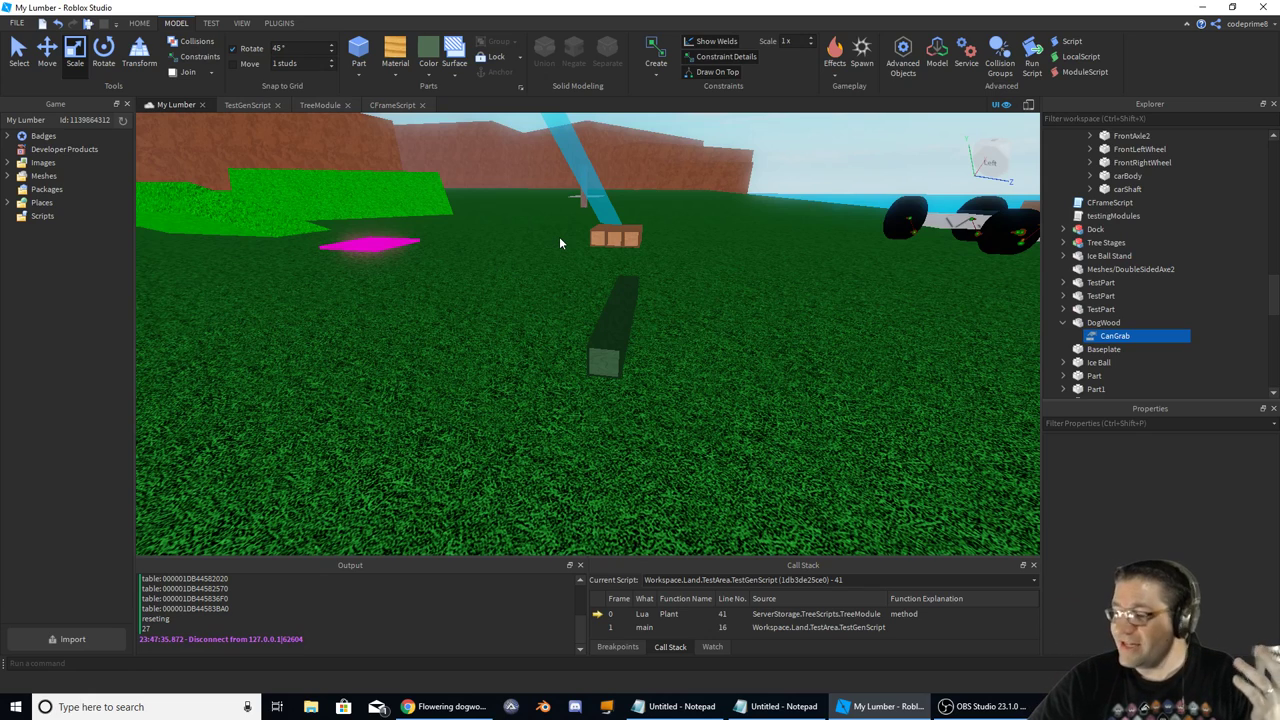
{"action": "left_click_drag", "start_coordinate": [560, 244], "coordinate": [684, 276]}
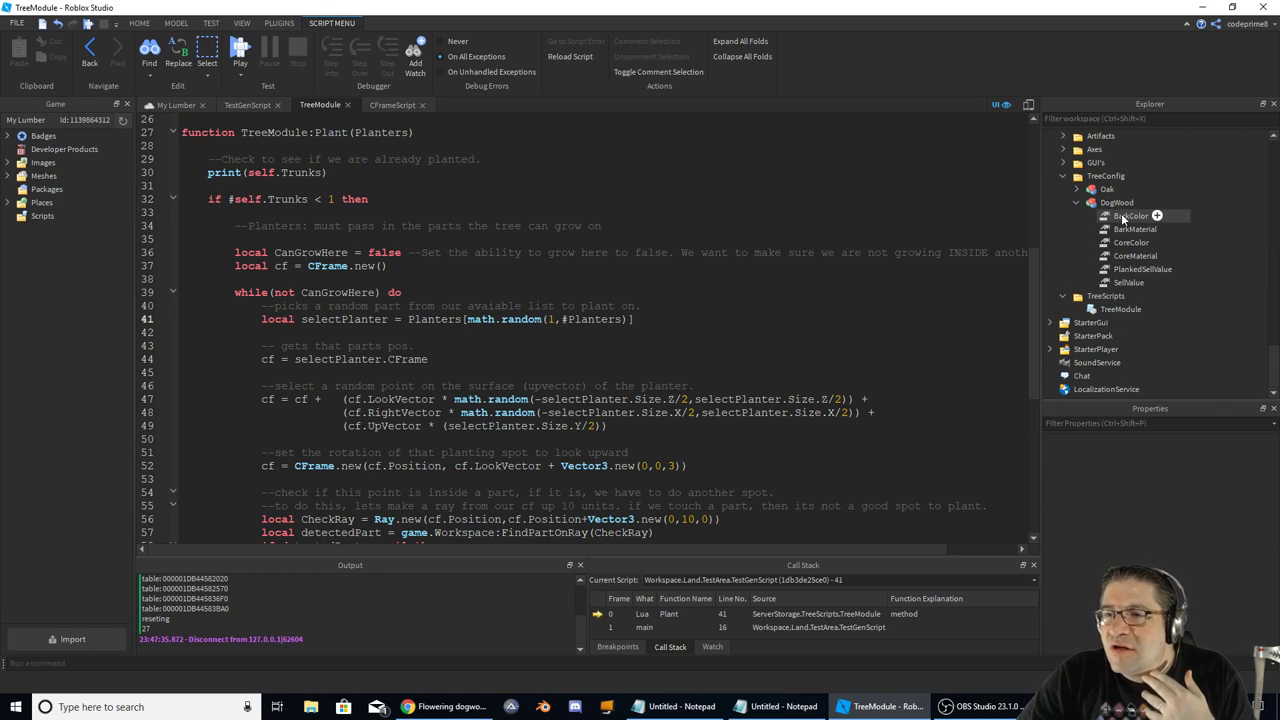
- Review DogWood's BarkMaterial, CoreColor and SellValue config values
{"action": "left_click", "coordinate": [1134, 228]}
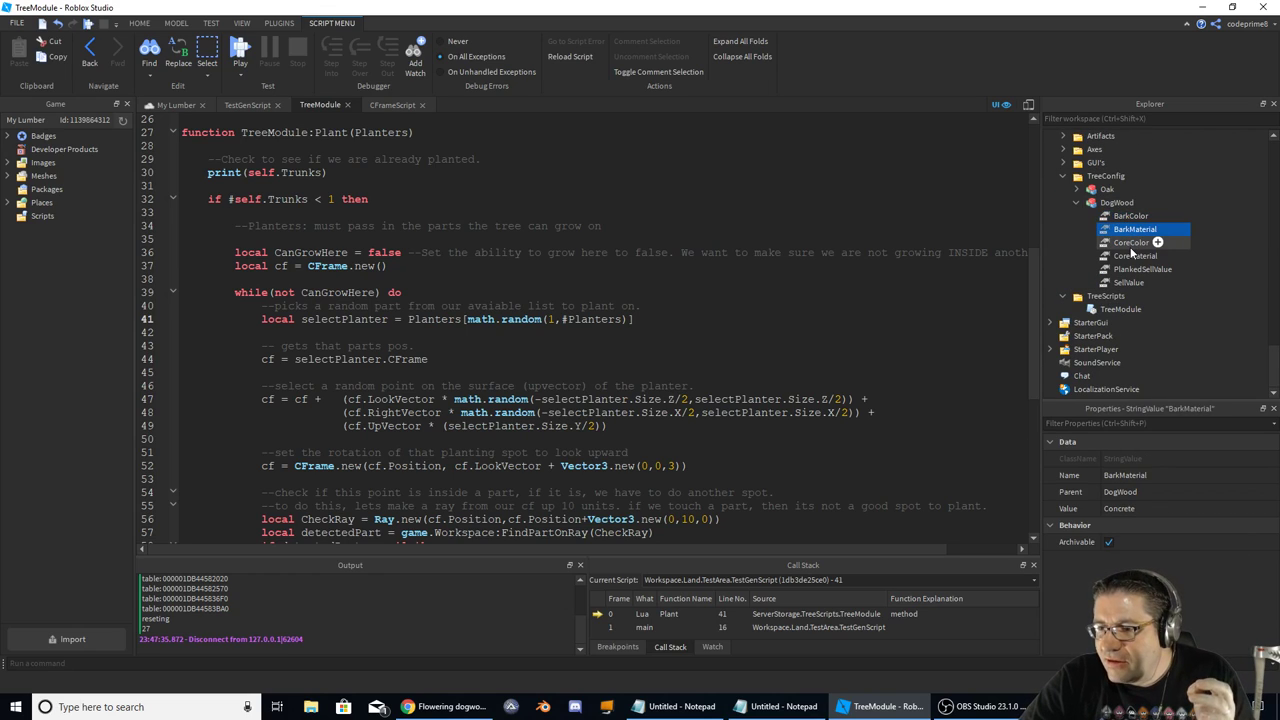
{"action": "left_click", "coordinate": [1130, 242]}
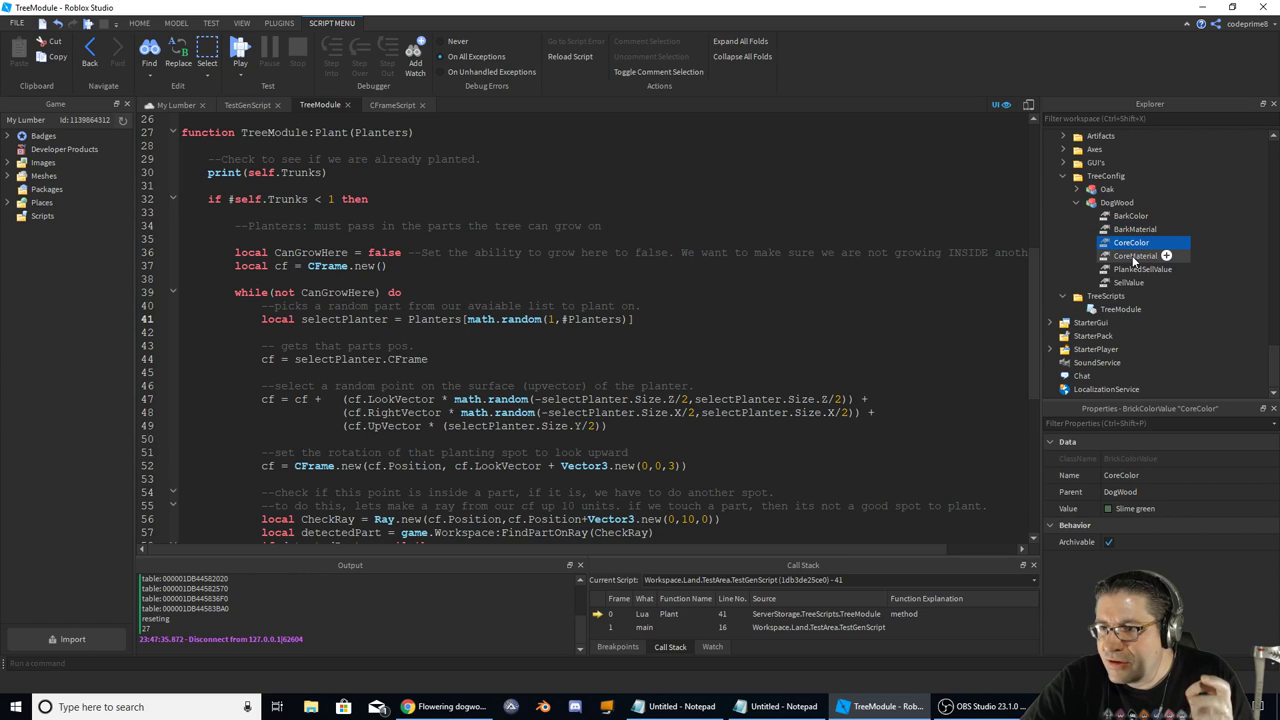
{"action": "left_click", "coordinate": [1142, 268]}
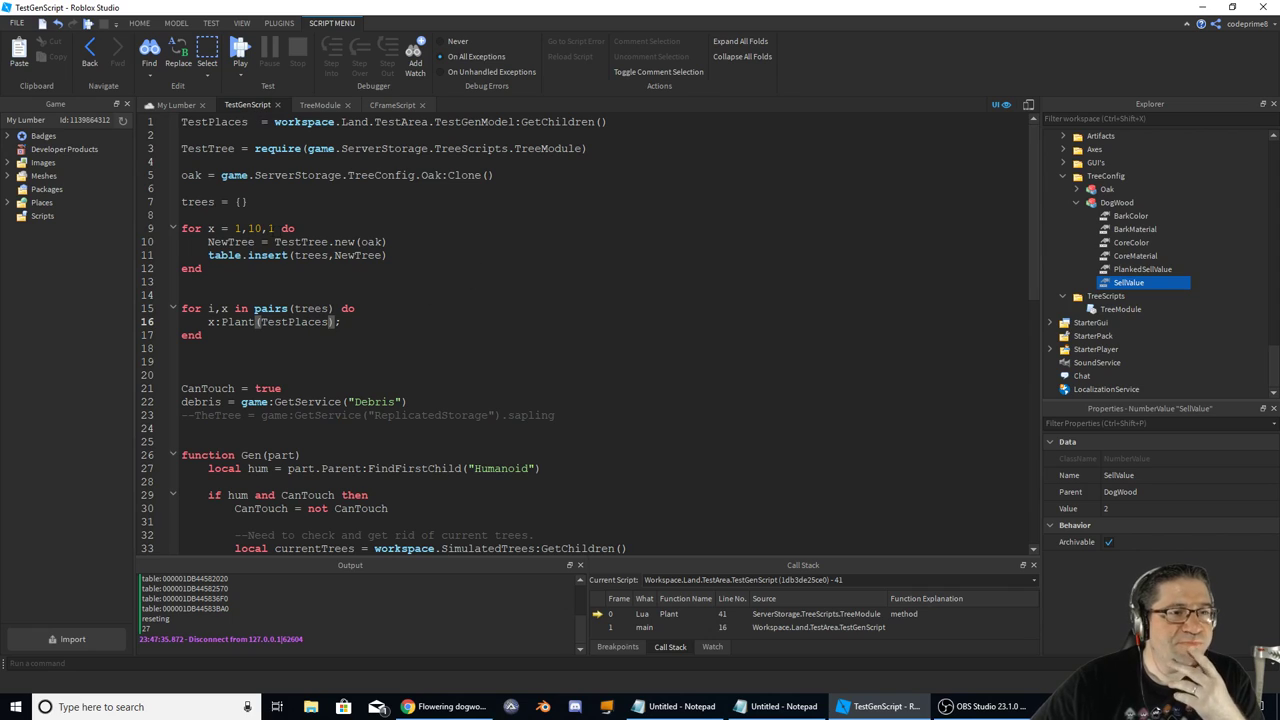
- Rename trees to oaktrees, add a dogwoods table, and remove :Clone() from the Oak reference
{"action": "double_click", "coordinate": [196, 200]}
{"action": "type", "text": "oak"}
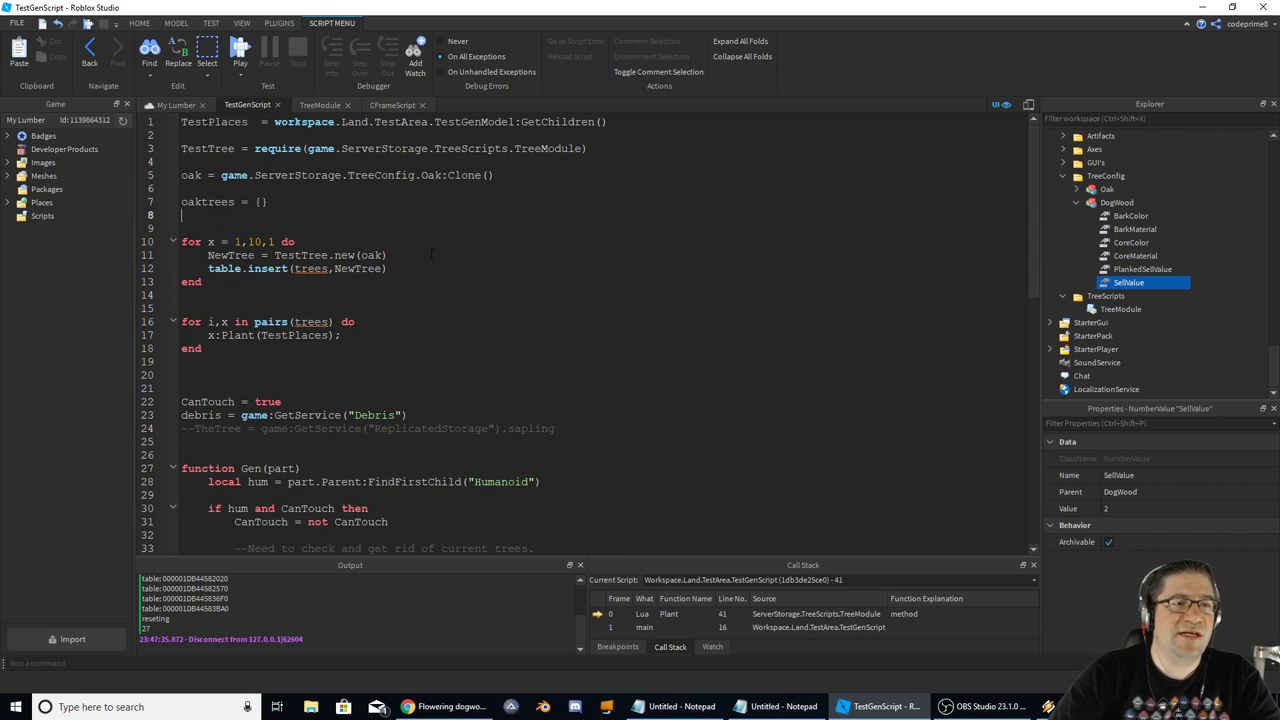
{"action": "type", "text": "dogwoods = {"}
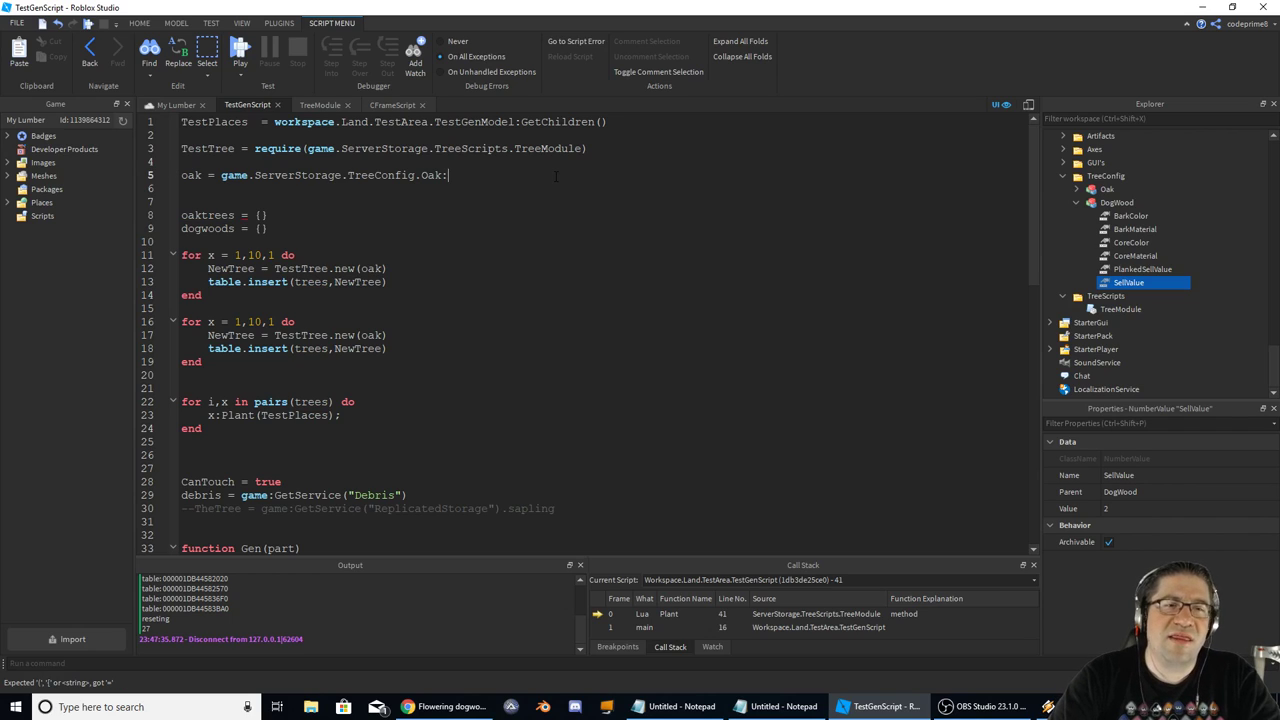
{"action": "key", "text": "Backspace"}
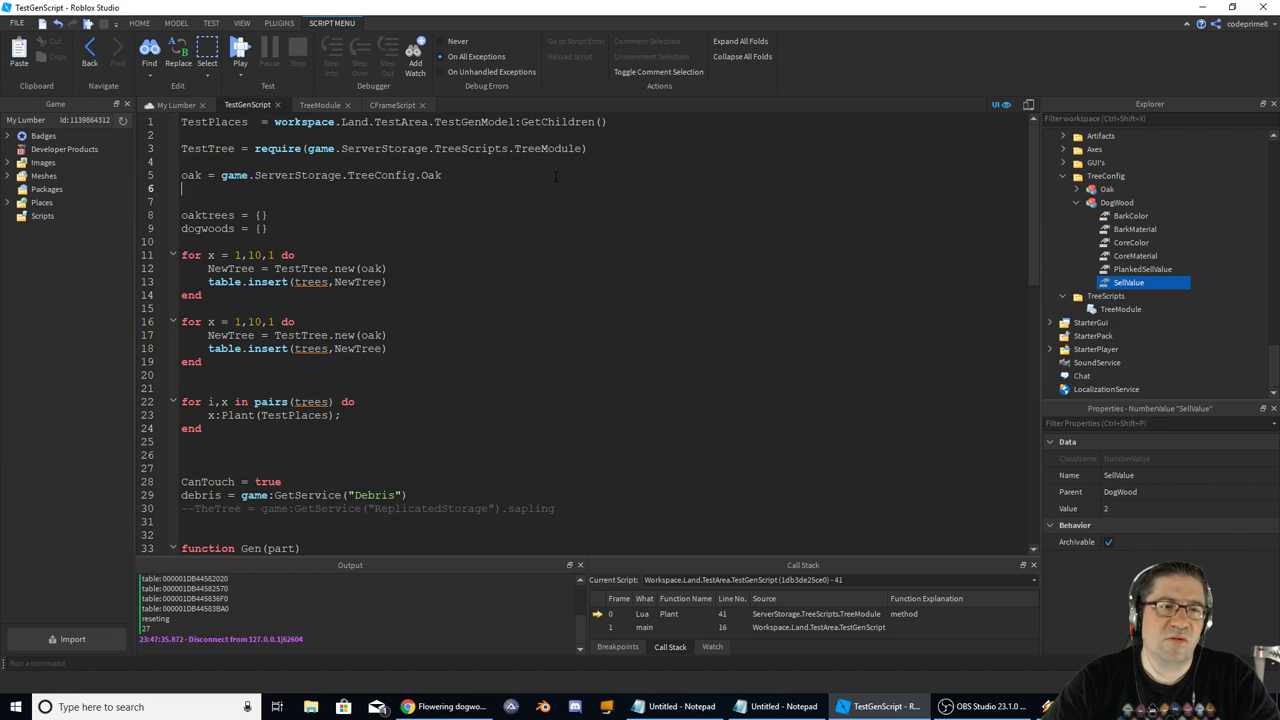
- Insert into oaktrees and define dogwood as game.ServerStorage.TreeConfig.DogWood
{"action": "double_click", "coordinate": [208, 216]}
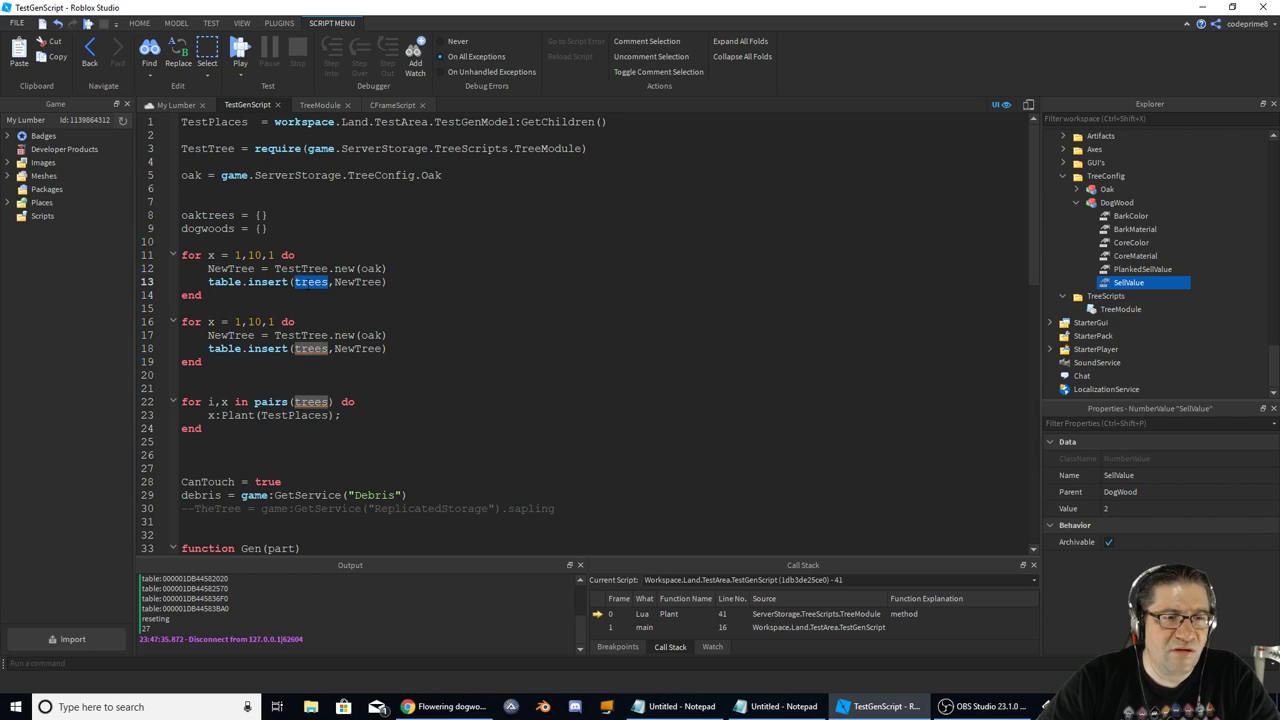
{"action": "type", "text": "oaktrees"}
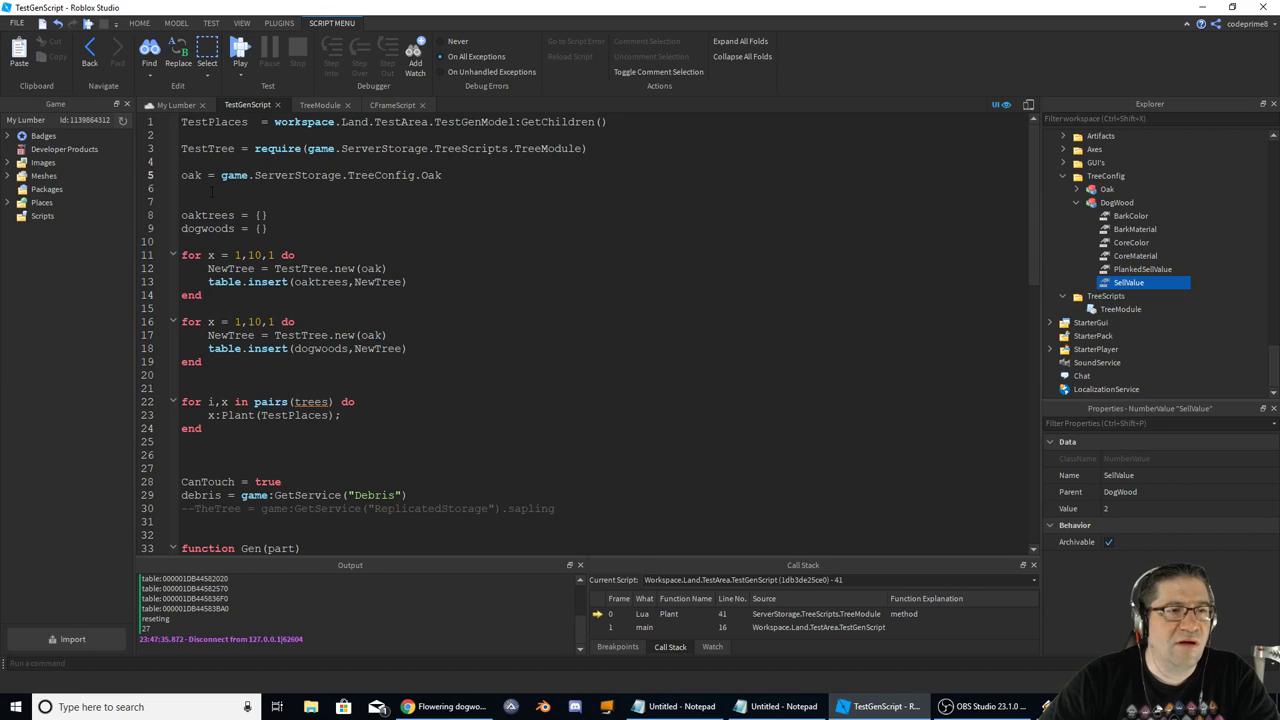
{"action": "type", "text": "dogwood ="}
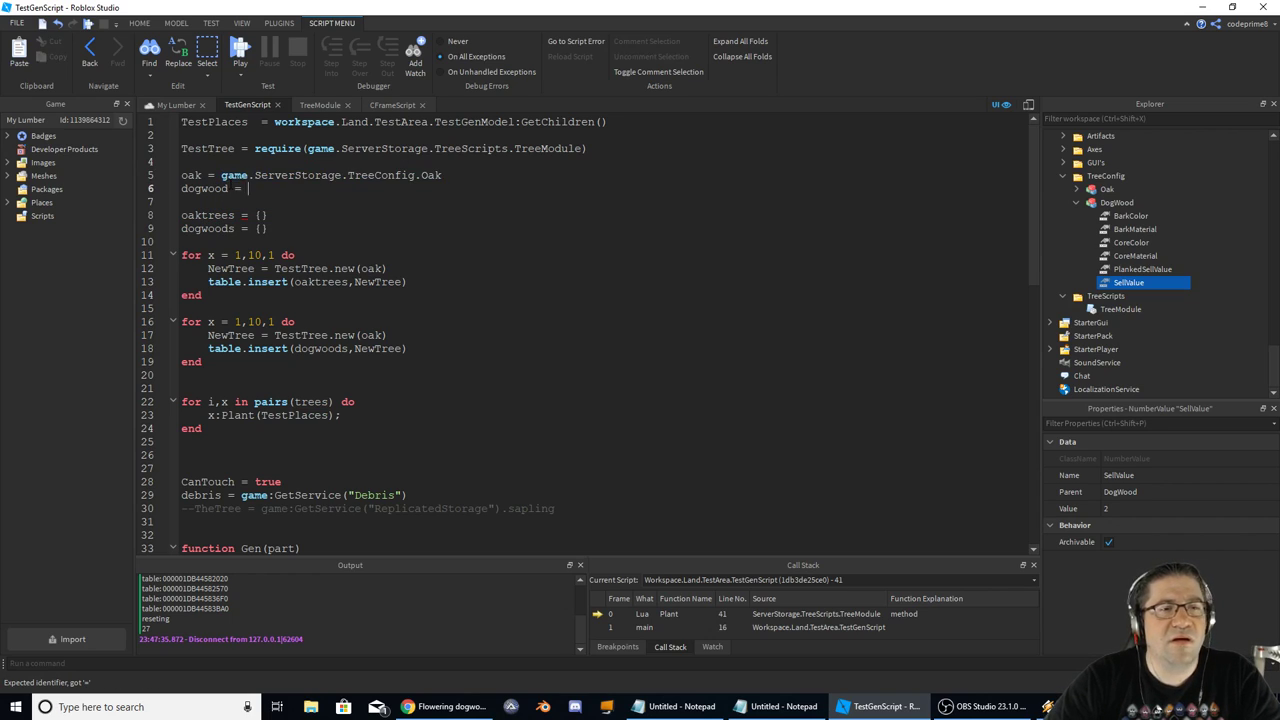
{"action": "type", "text": "game.ServerStorage.TreeConfig"}
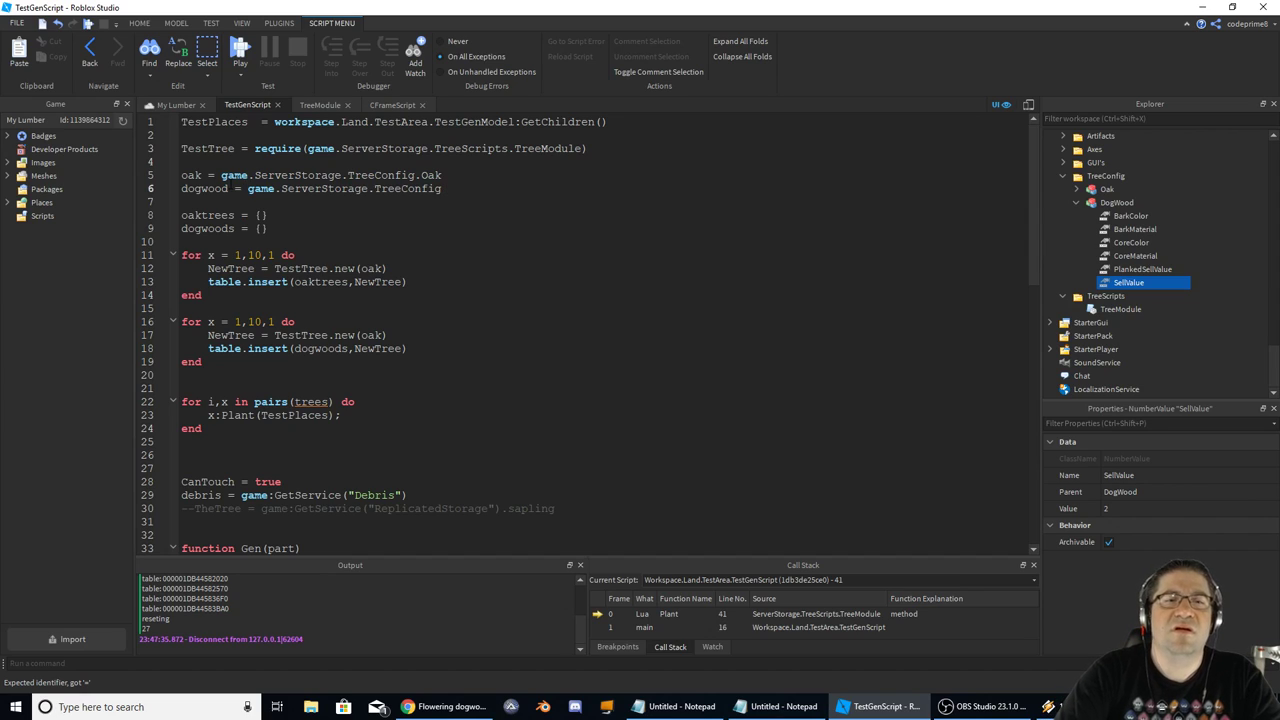
{"action": "type", "text": ".DogWood"}
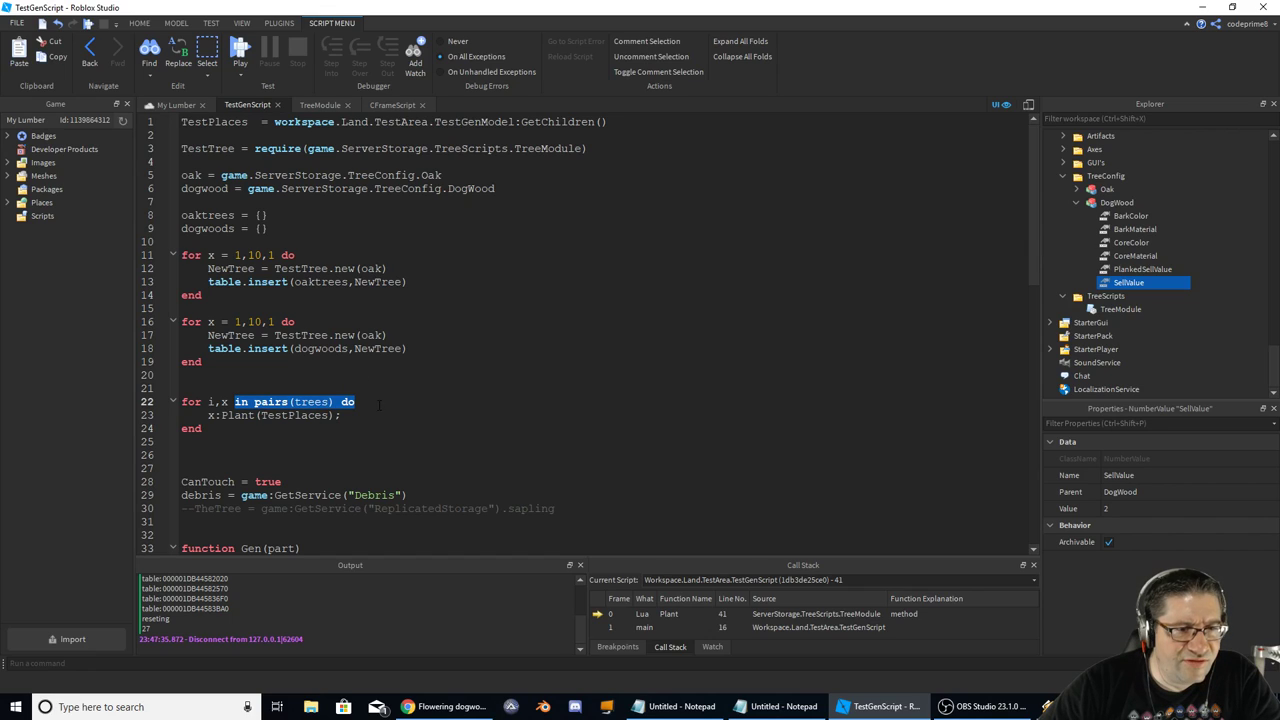
- Make the planting loops iterate over oaktrees and set up the second loop's table
{"action": "double_click", "coordinate": [208, 216]}
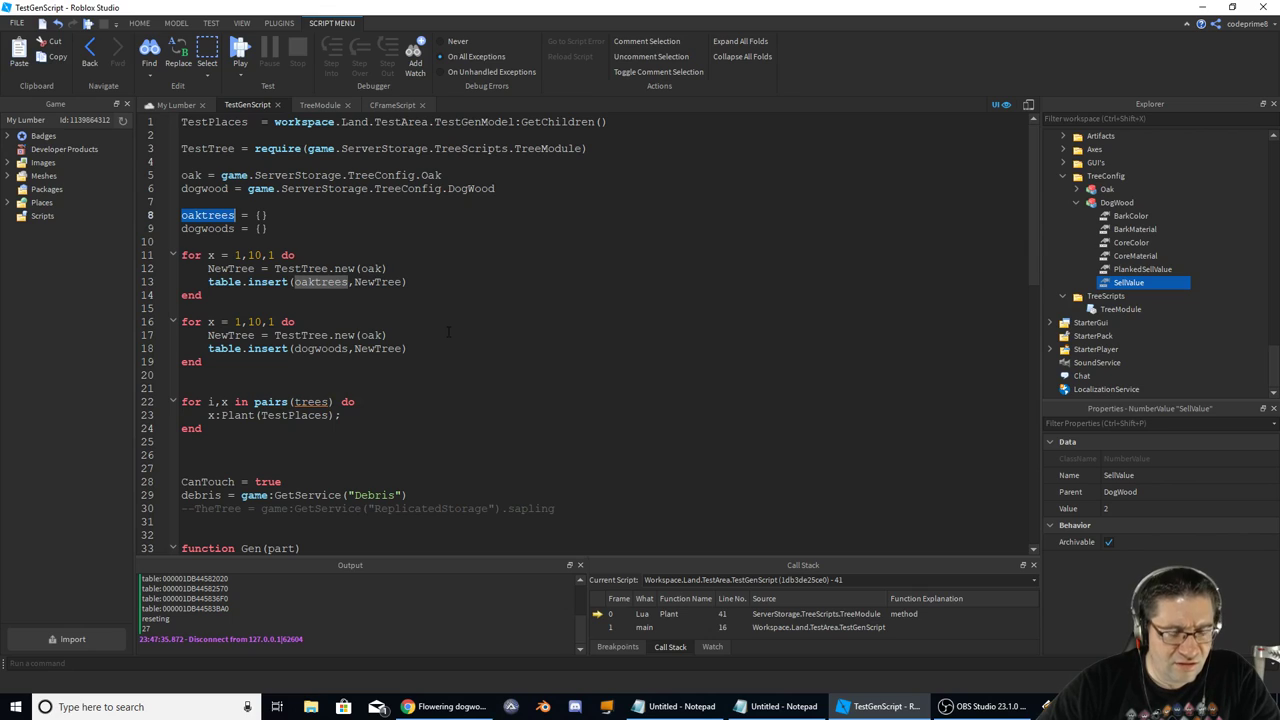
{"action": "left_click", "coordinate": [310, 400]}
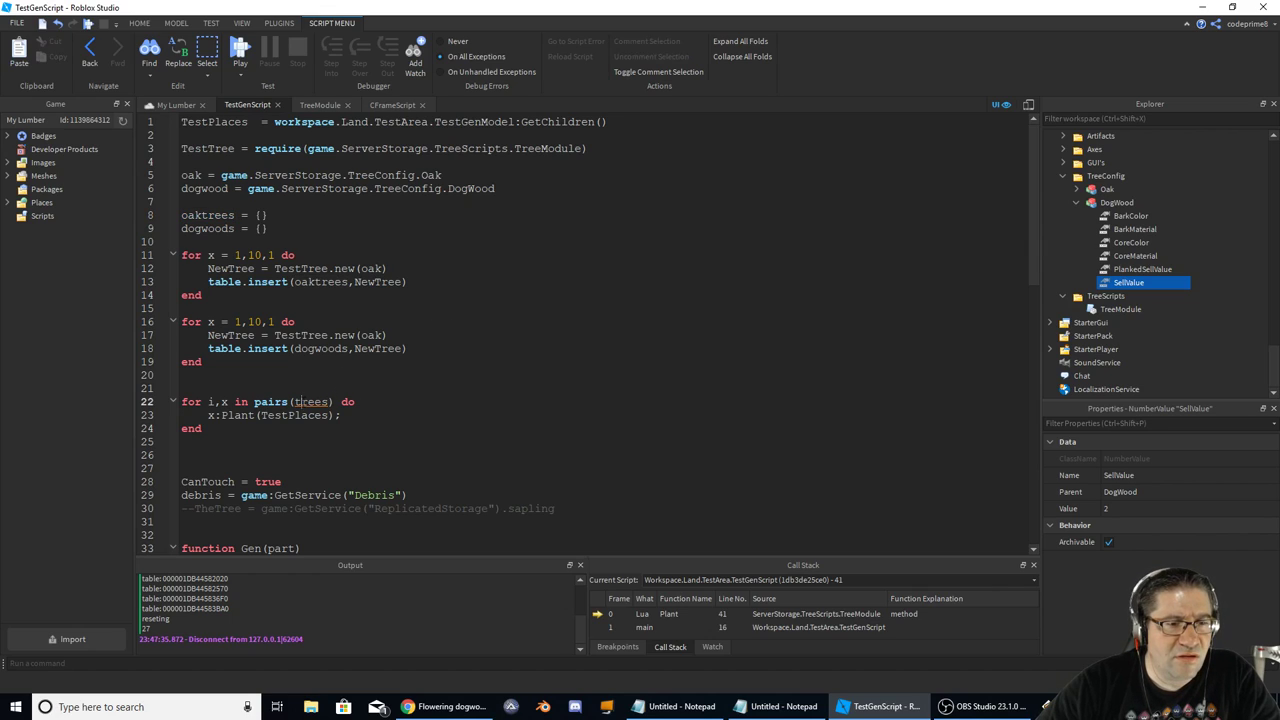
{"action": "type", "text": "oaktrees"}
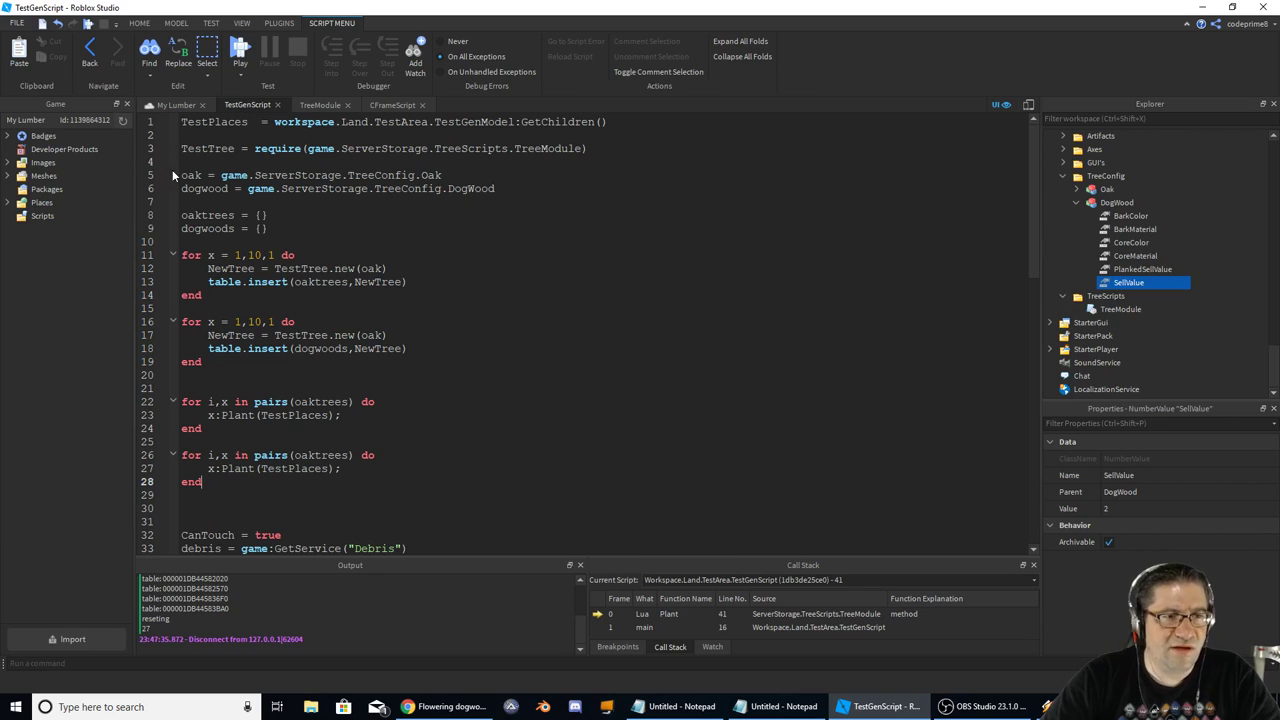
{"action": "double_click", "coordinate": [208, 228]}
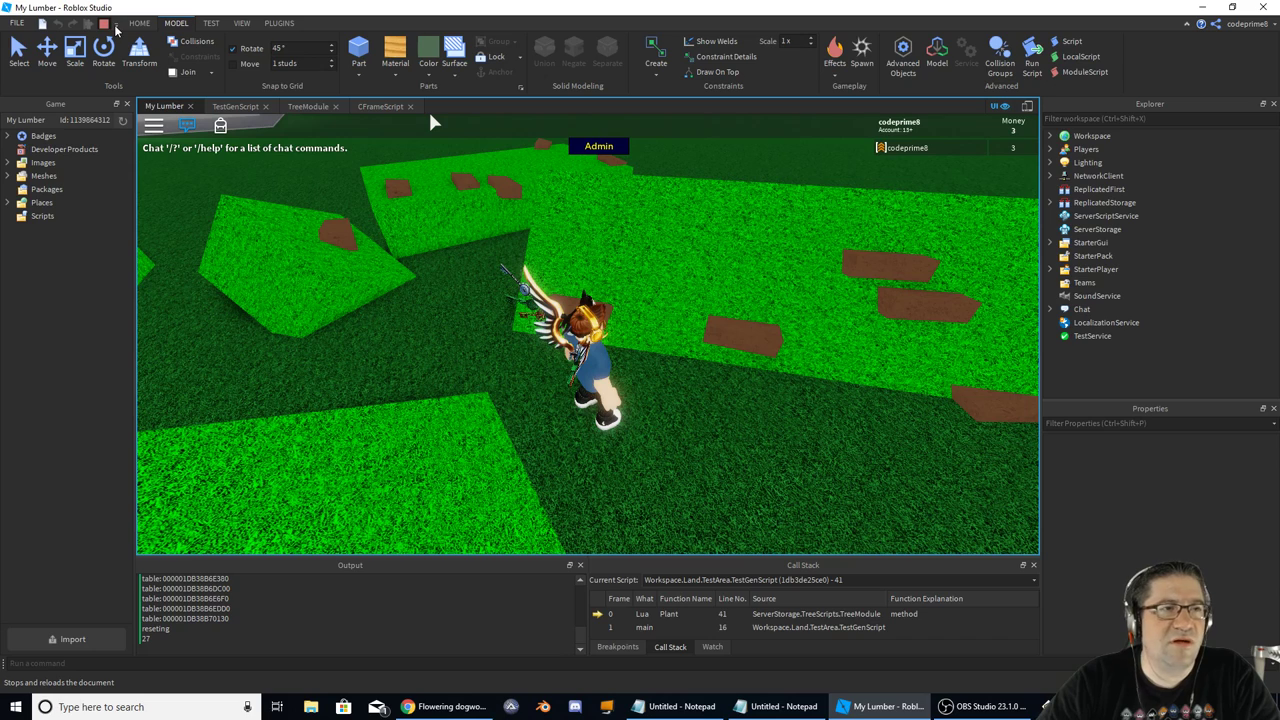
- Stop the playtest and return to TestGenScript to switch the second loops to dogwood
{"action": "left_click", "coordinate": [104, 24]}
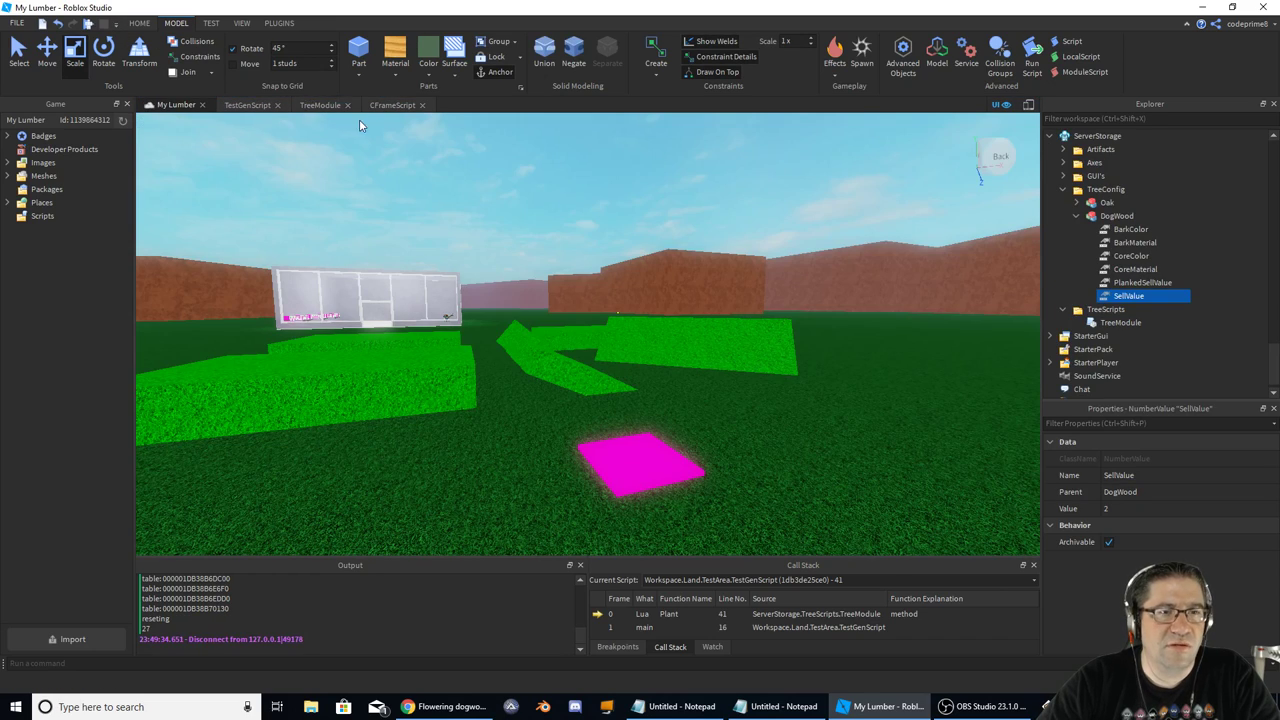
{"action": "left_click", "coordinate": [248, 104]}
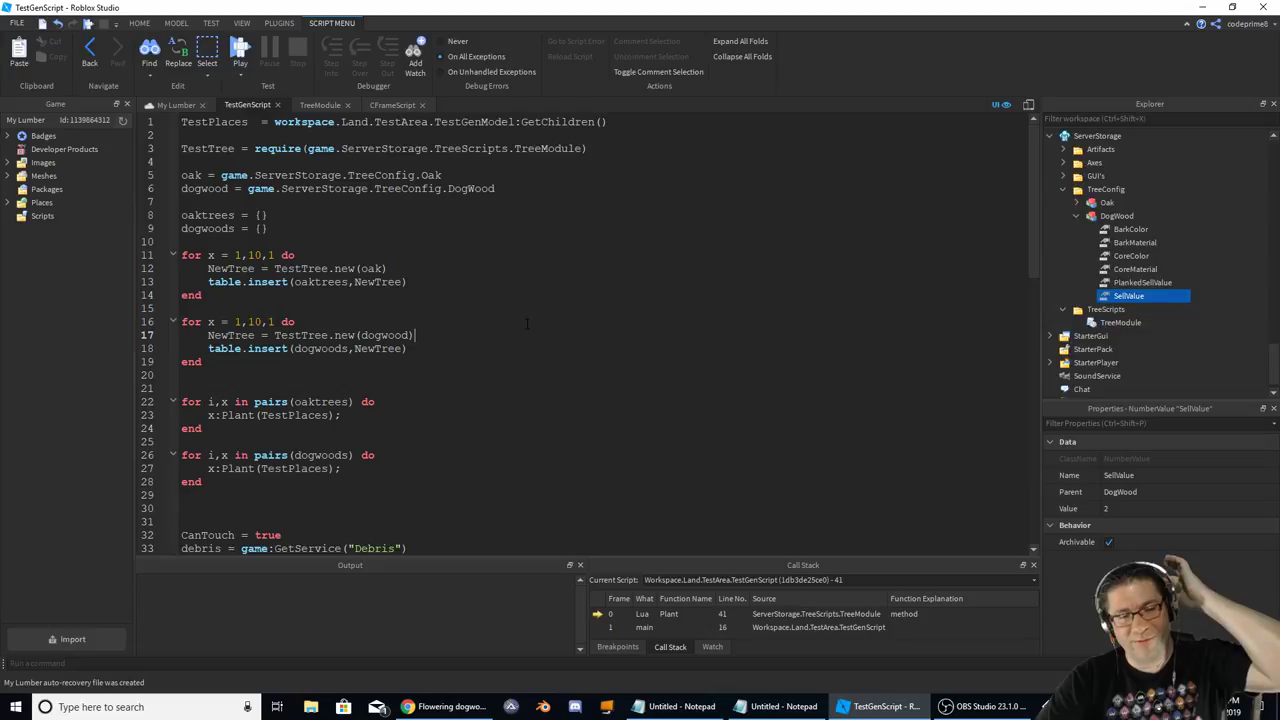
{"action": "left_click", "coordinate": [240, 56]}
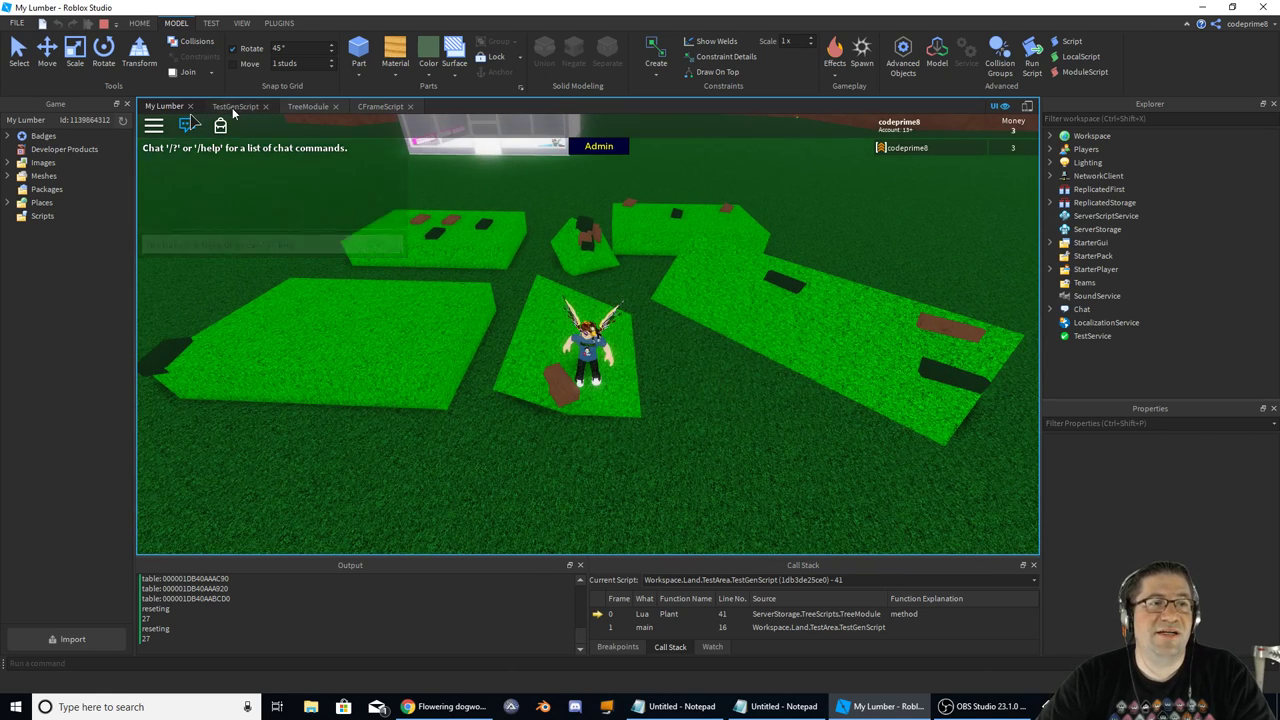
{"action": "left_click", "coordinate": [236, 104]}
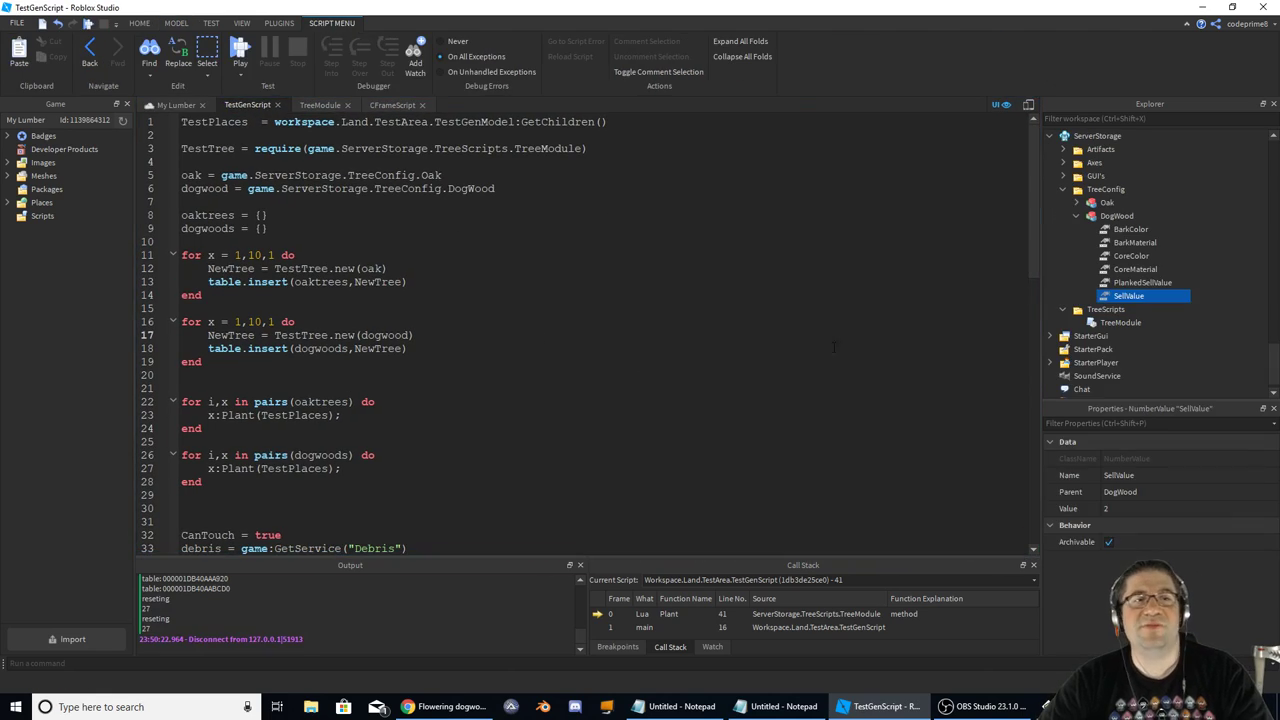
- Scroll through TestGenScript's Gen function to review its code
{"action": "scroll", "scroll_direction": "up", "scroll_amount": 3}
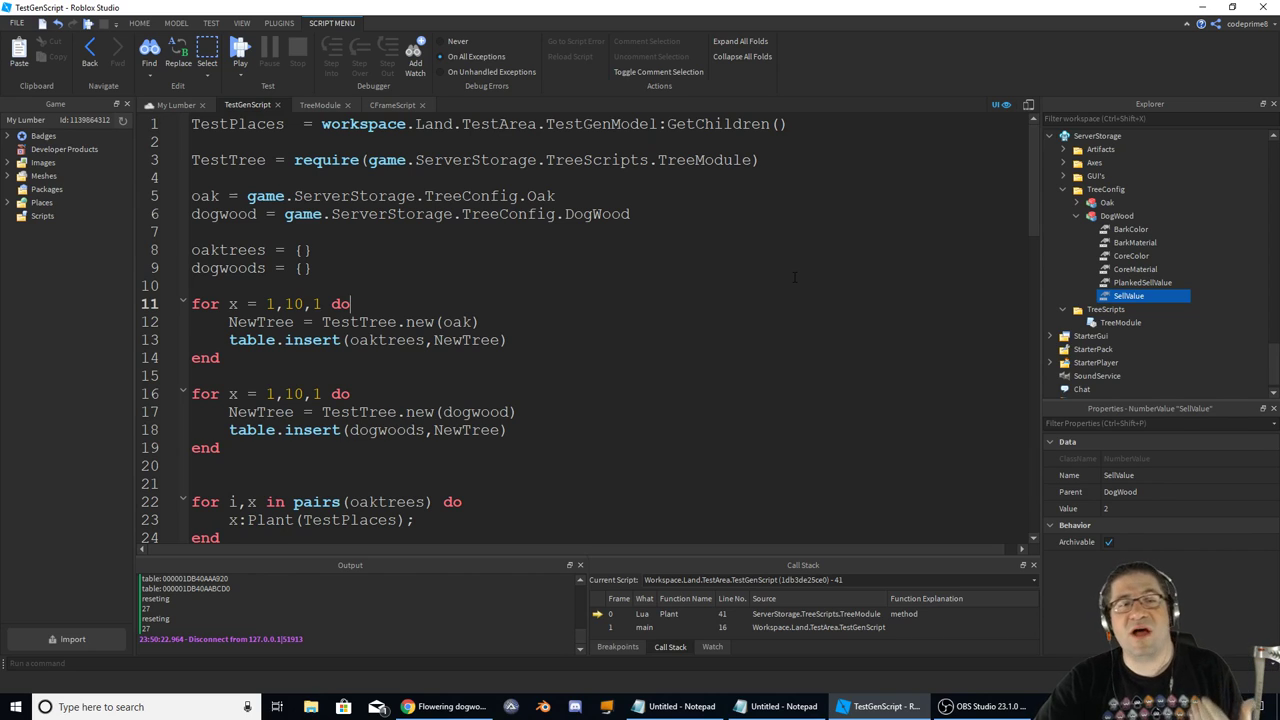
{"action": "scroll", "scroll_direction": "down", "scroll_amount": 3}
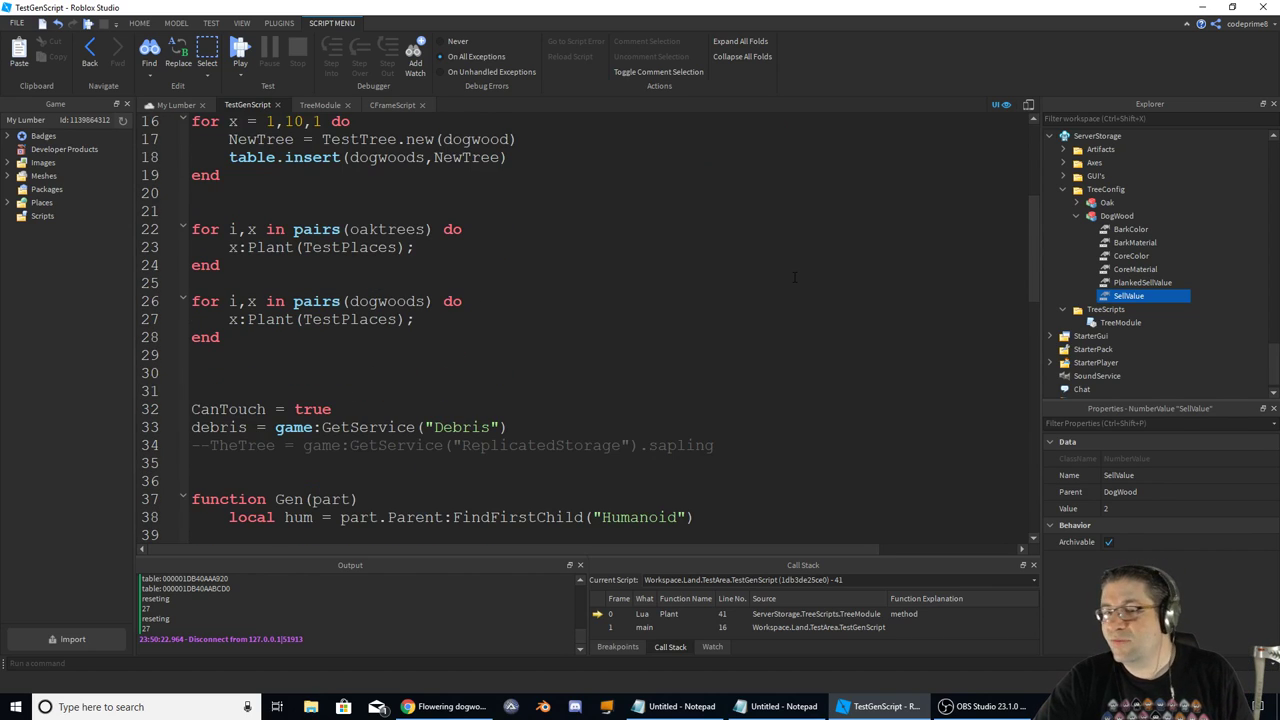
{"action": "scroll", "scroll_direction": "down", "scroll_amount": 3}
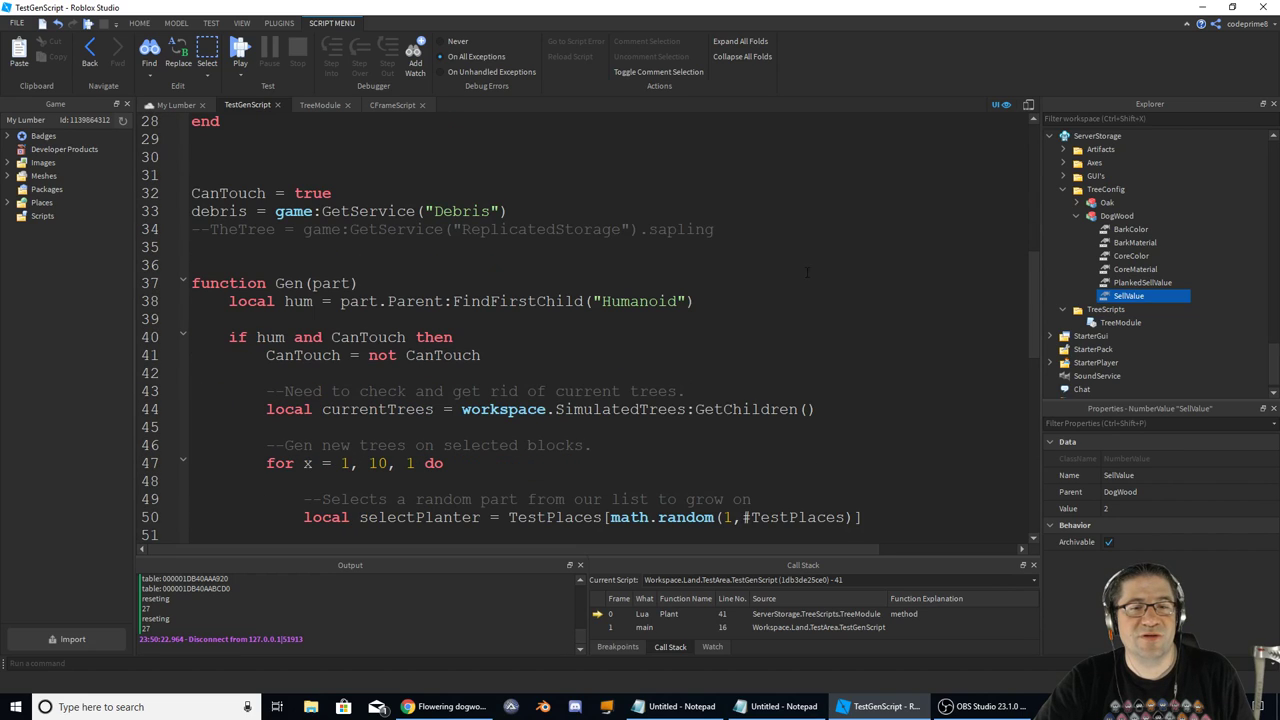
{"action": "scroll", "scroll_direction": "down", "scroll_amount": 3}
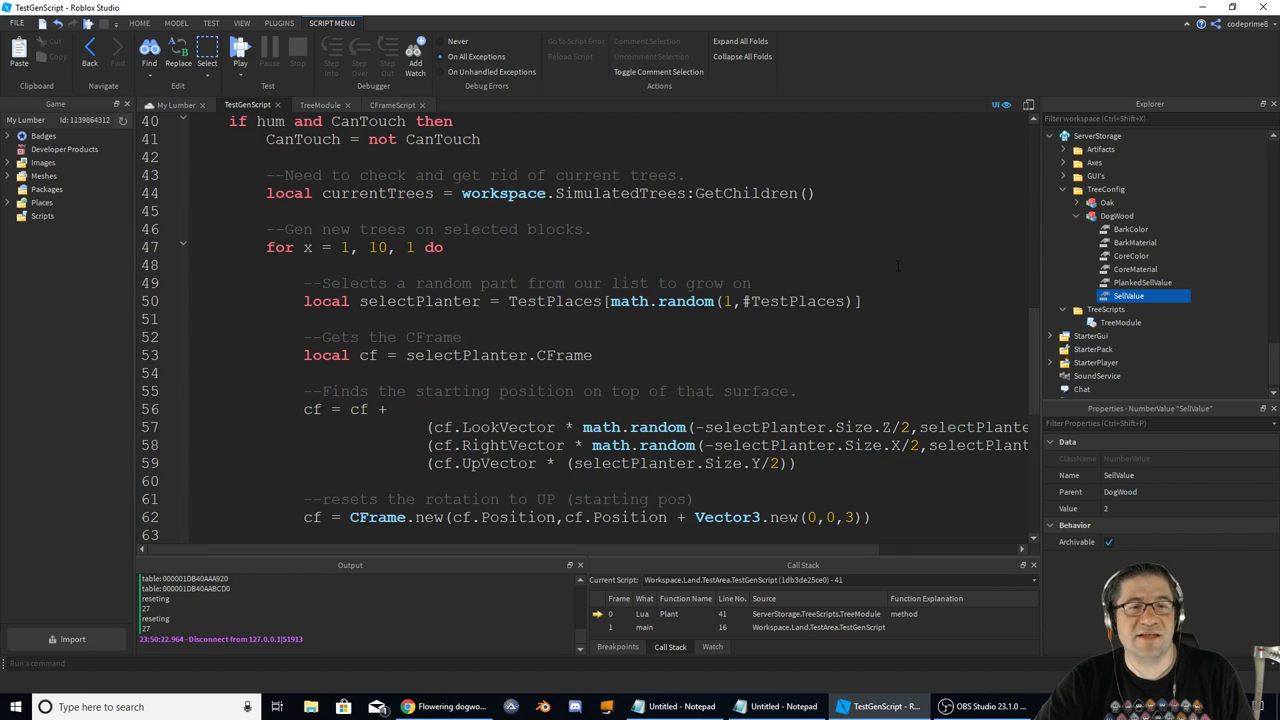
{"action": "scroll", "scroll_direction": "down", "scroll_amount": 3}
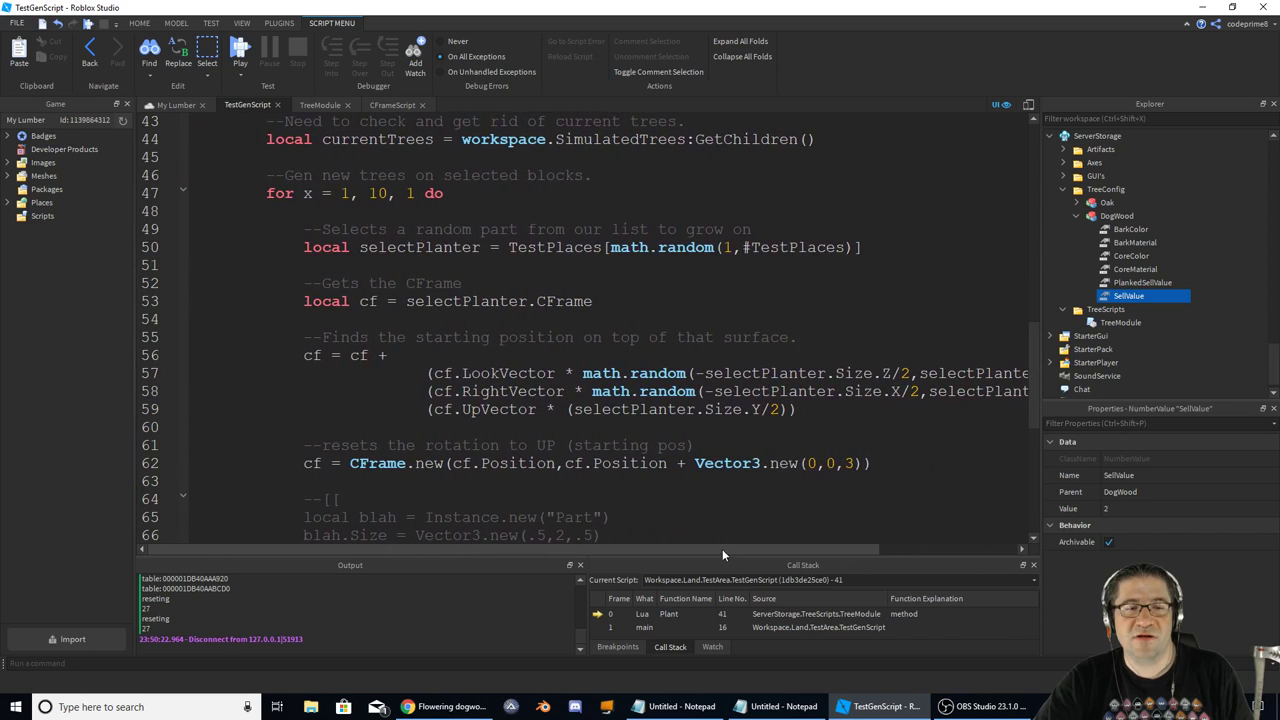
{"action": "scroll", "scroll_direction": "down", "scroll_amount": 3}
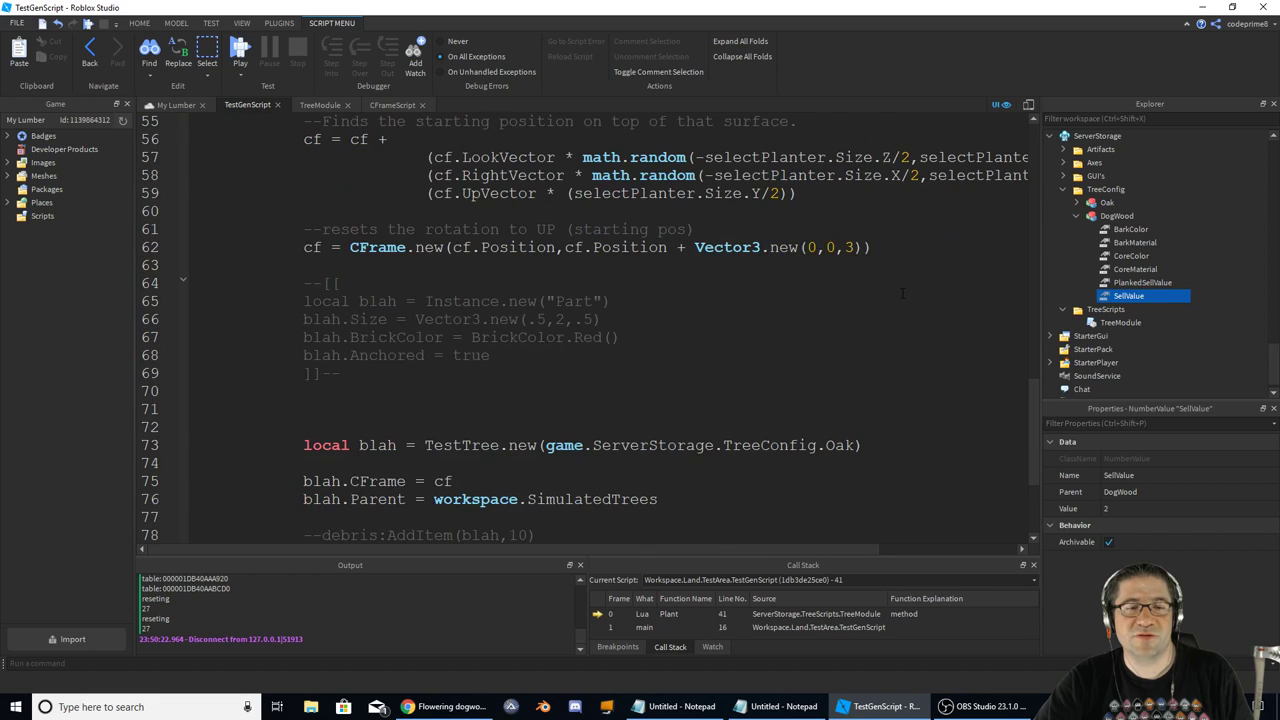
{"action": "scroll", "scroll_direction": "down", "scroll_amount": 3}
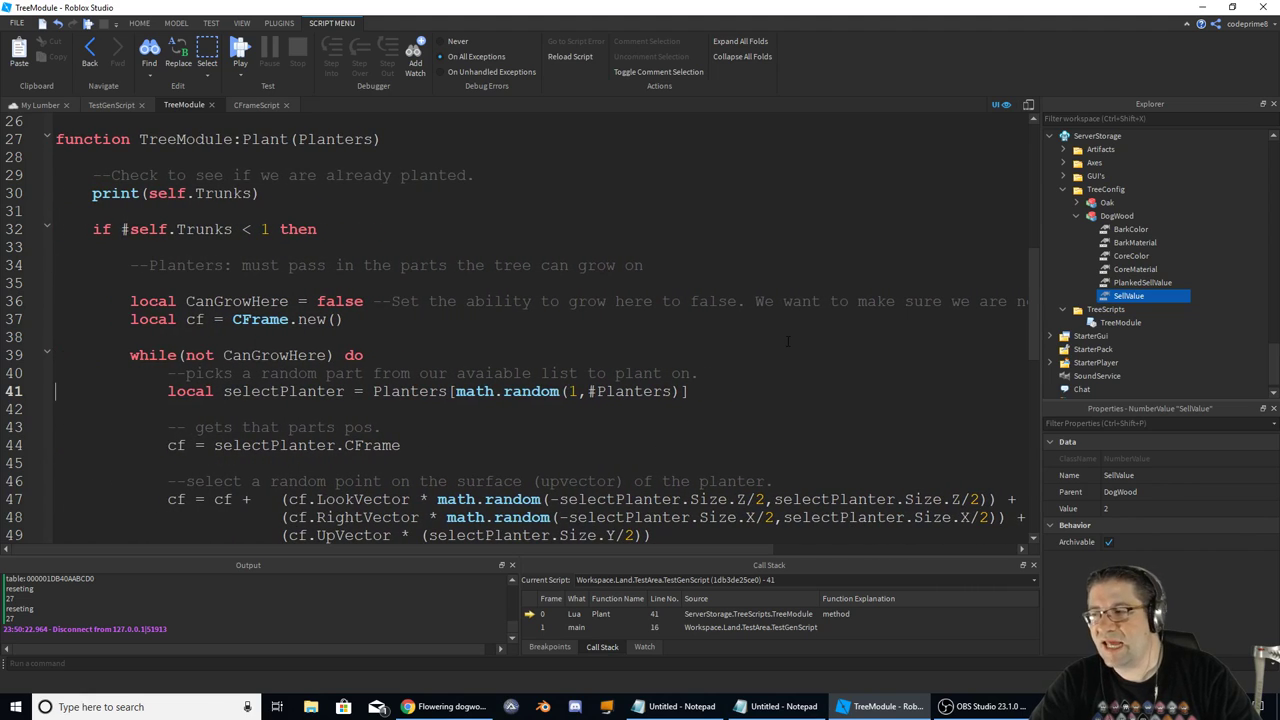
{"action": "scroll", "scroll_direction": "down", "scroll_amount": 3}
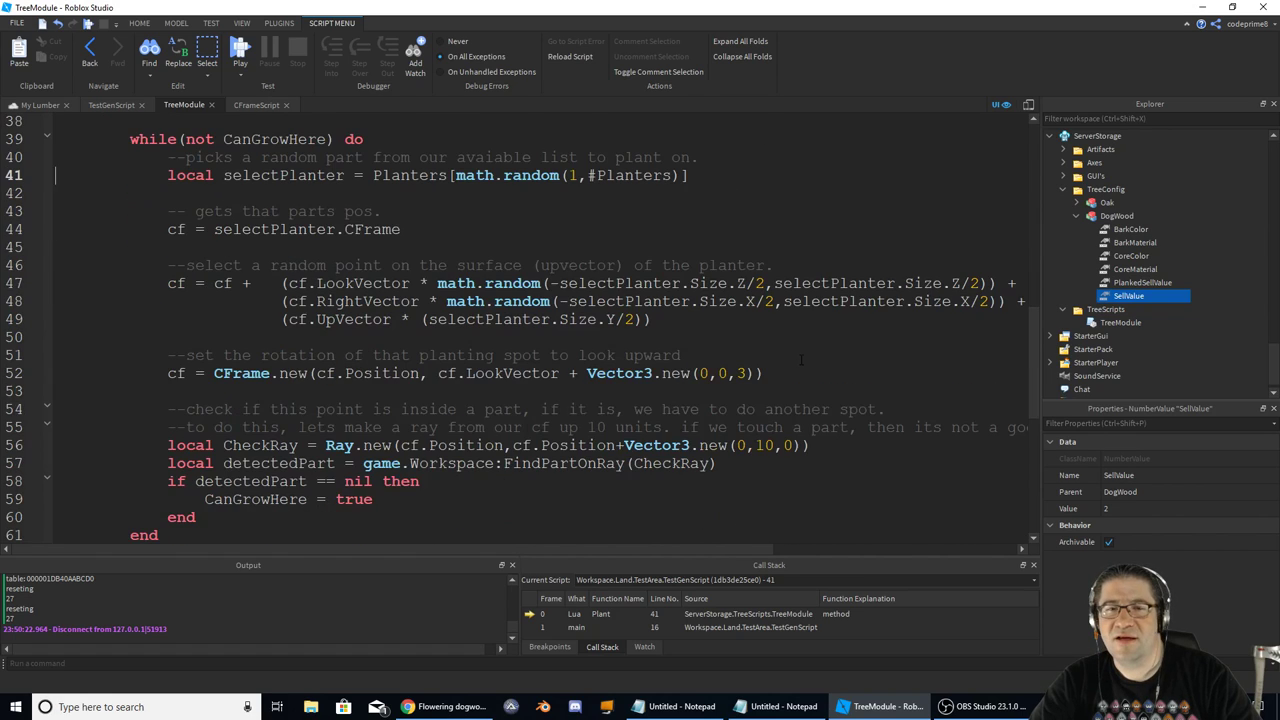
{"action": "scroll", "scroll_direction": "down", "scroll_amount": 3}
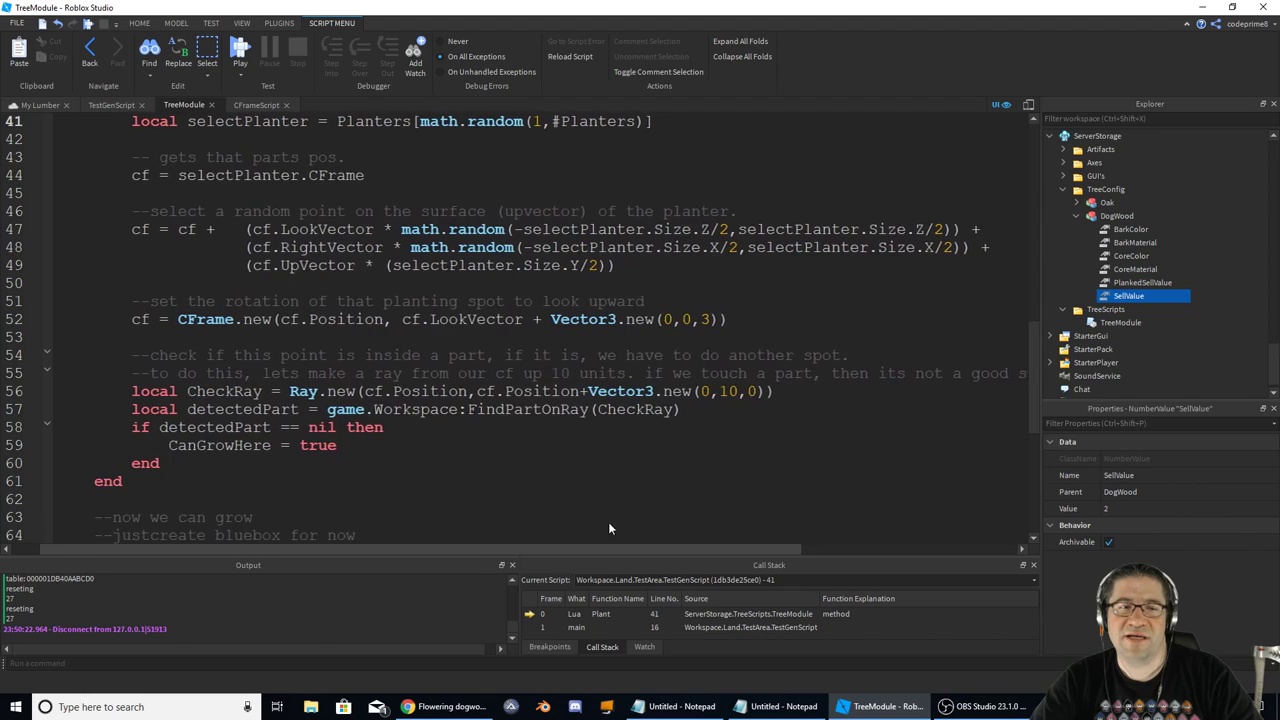
{"action": "scroll", "scroll_direction": "down", "scroll_amount": 3}
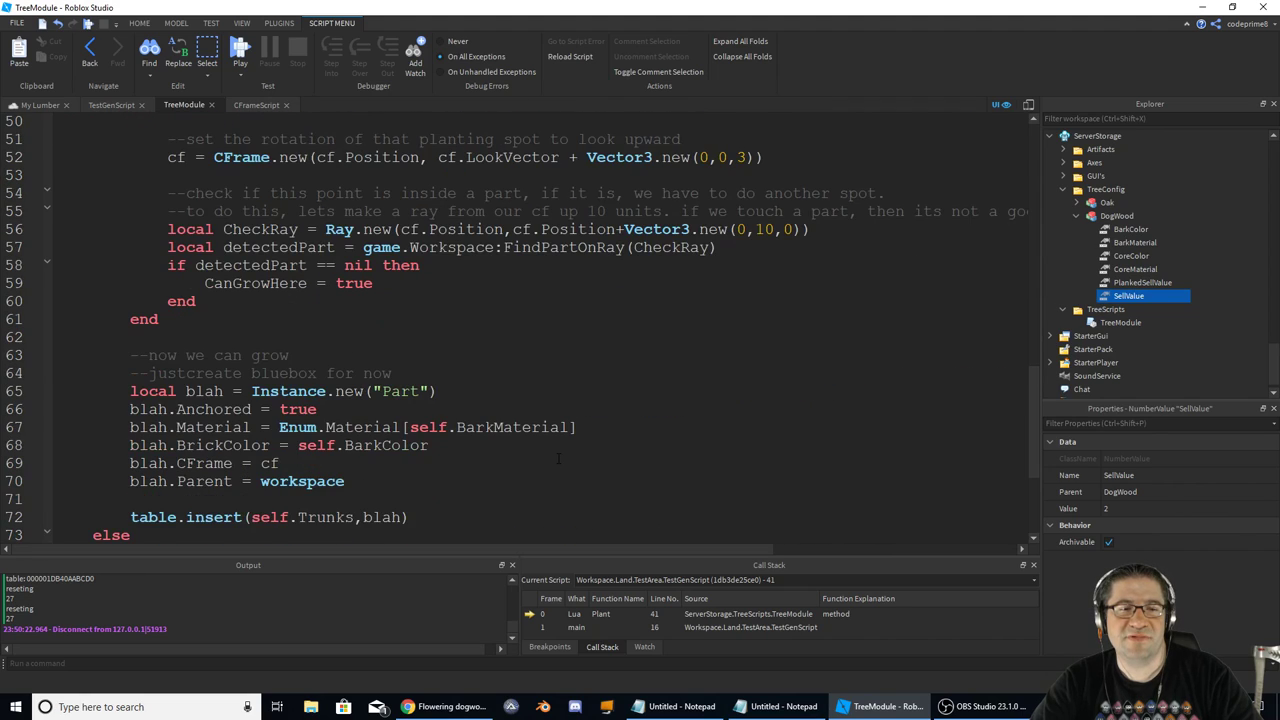
{"action": "scroll", "scroll_direction": "down", "scroll_amount": 3}
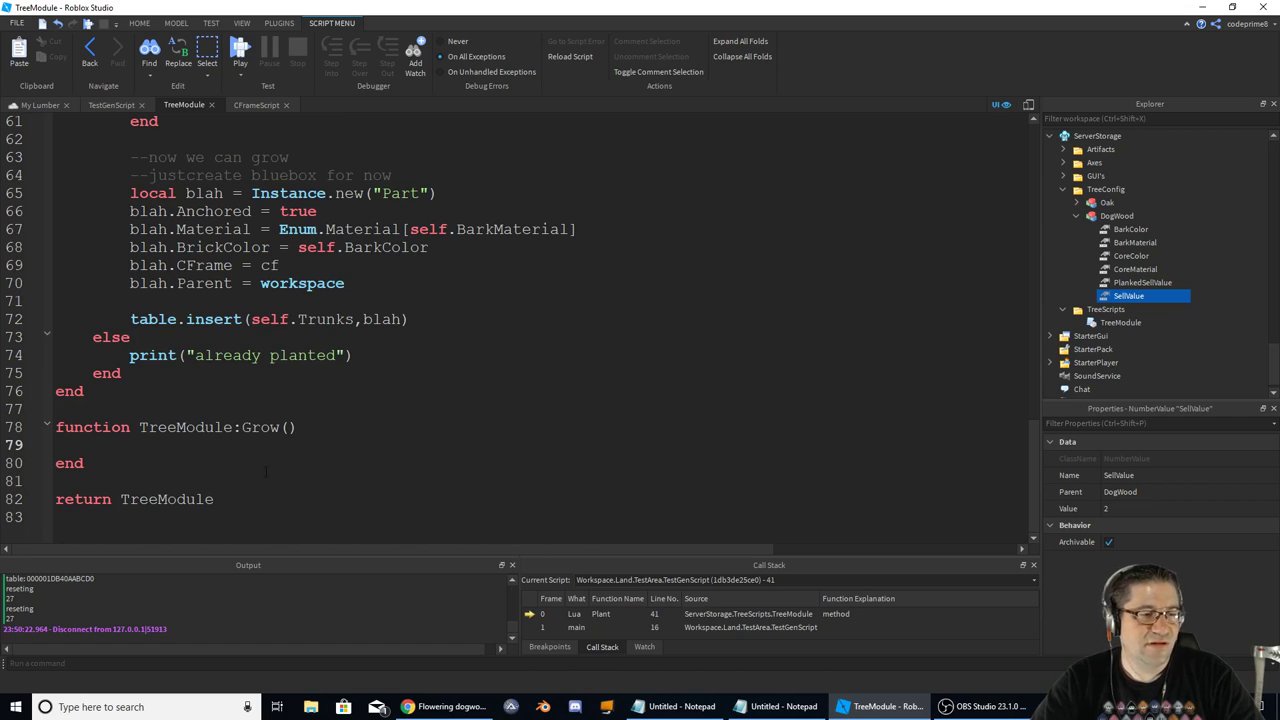
{"action": "double_click", "coordinate": [184, 428]}
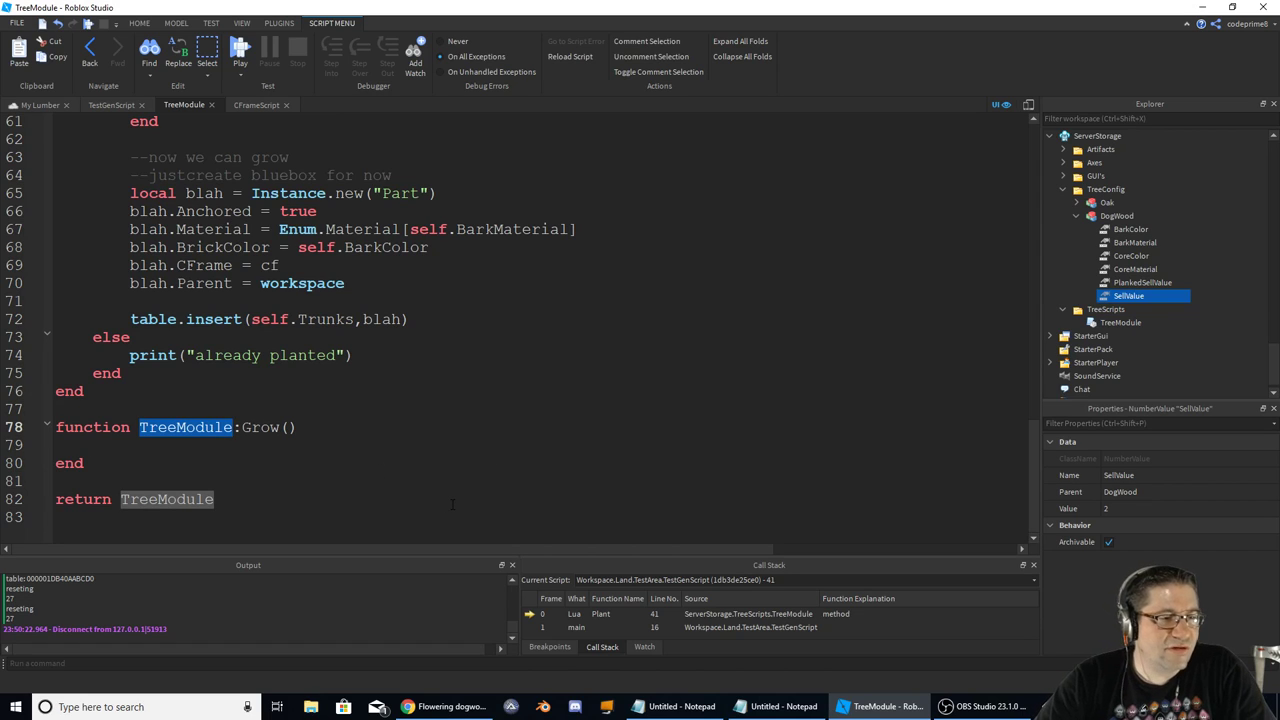
{"action": "scroll", "scroll_direction": "up", "scroll_amount": 3}
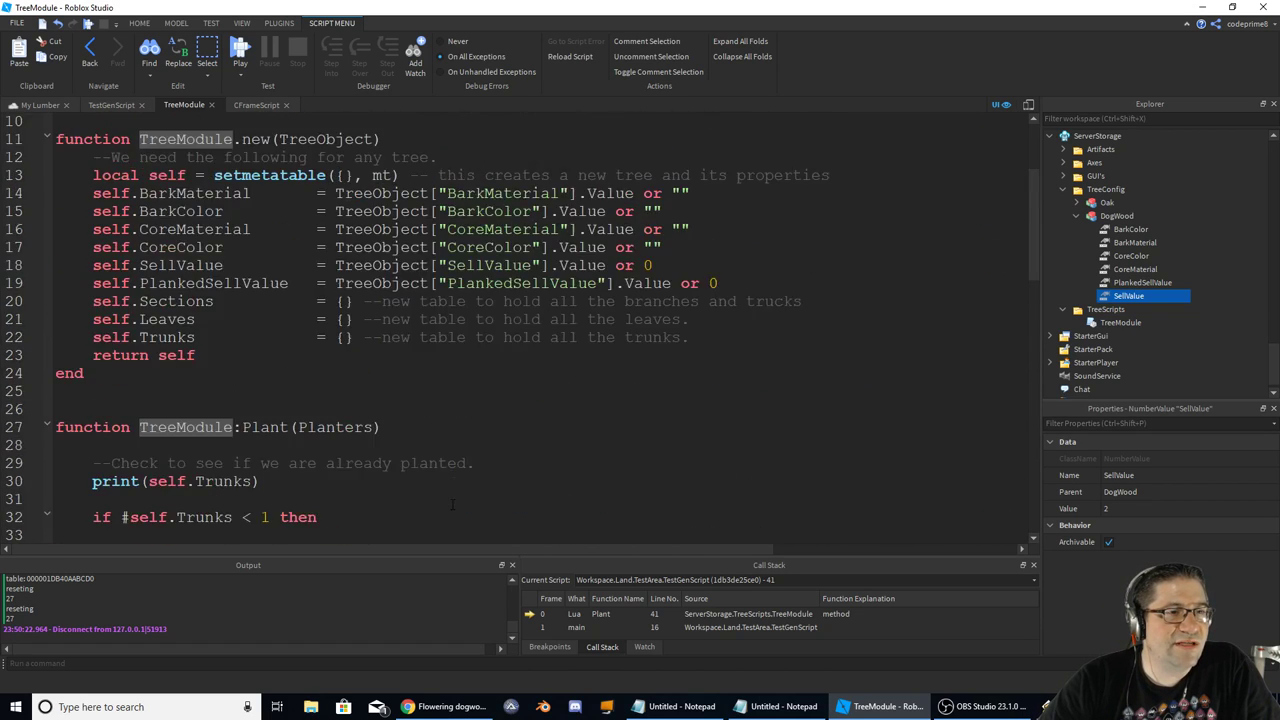
{"action": "scroll", "scroll_direction": "down", "scroll_amount": 3}
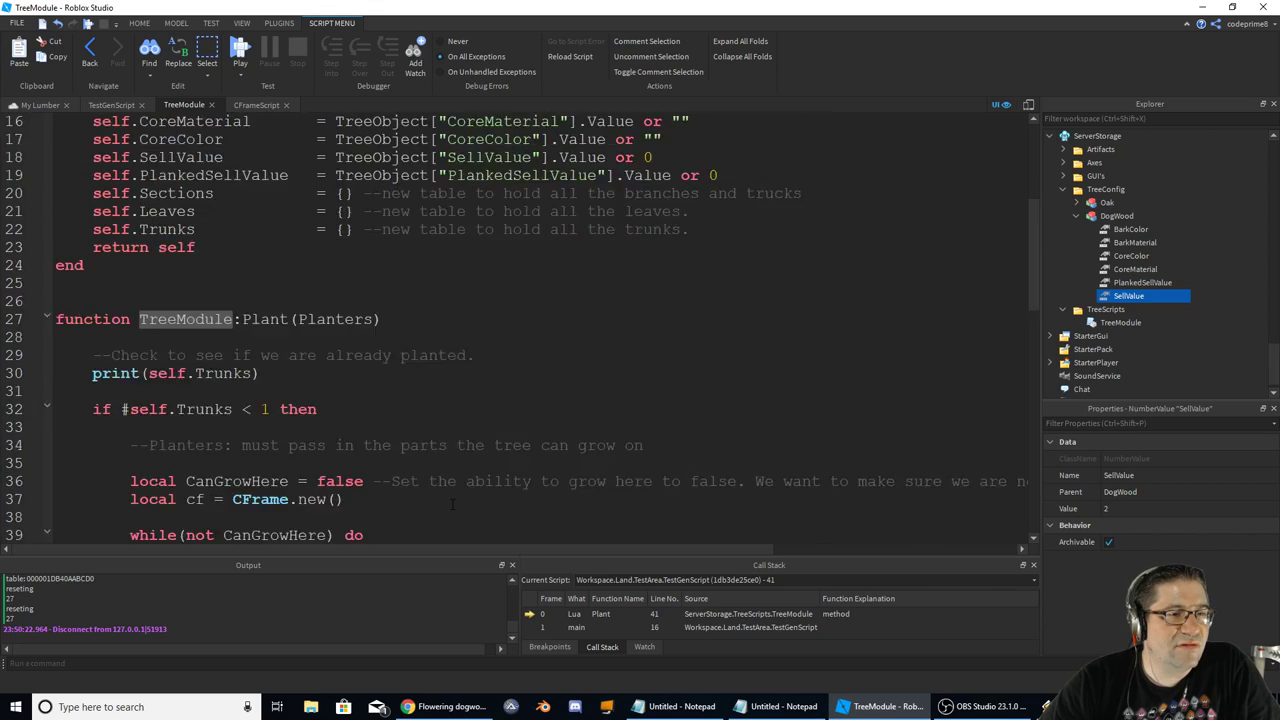
{"action": "scroll", "scroll_direction": "down", "scroll_amount": 3}
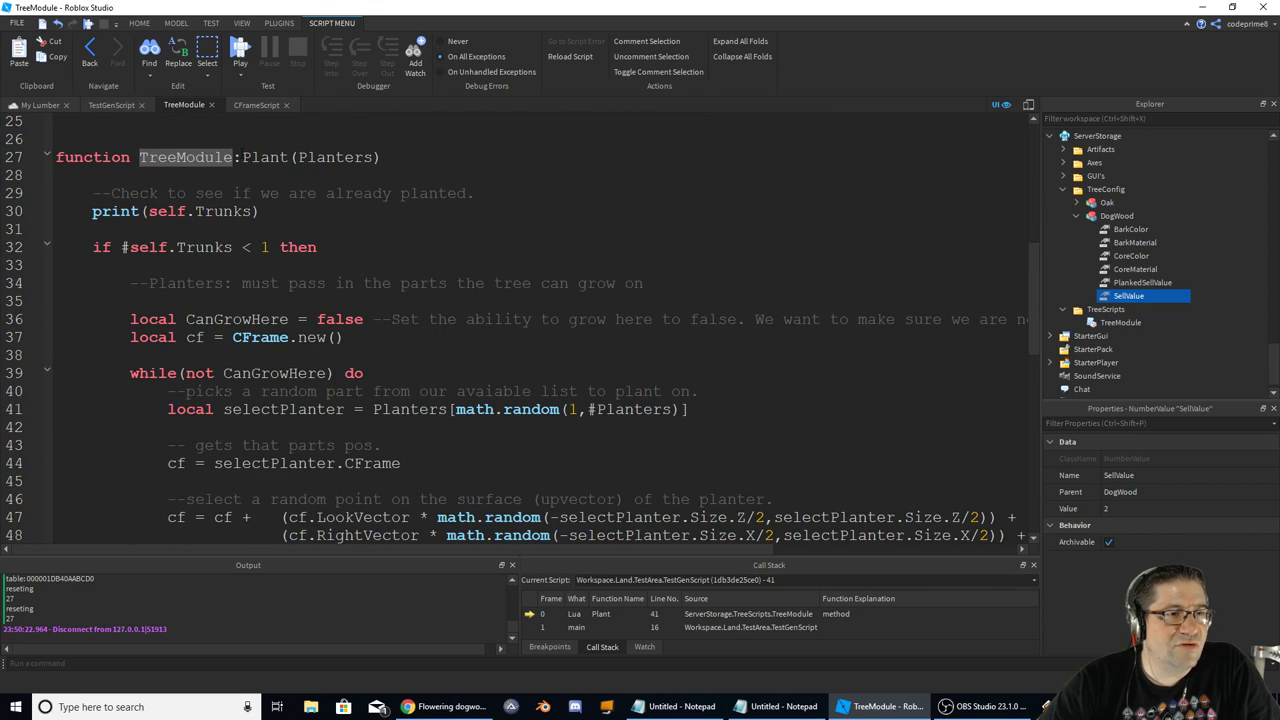
{"action": "scroll", "scroll_direction": "down", "scroll_amount": 3}
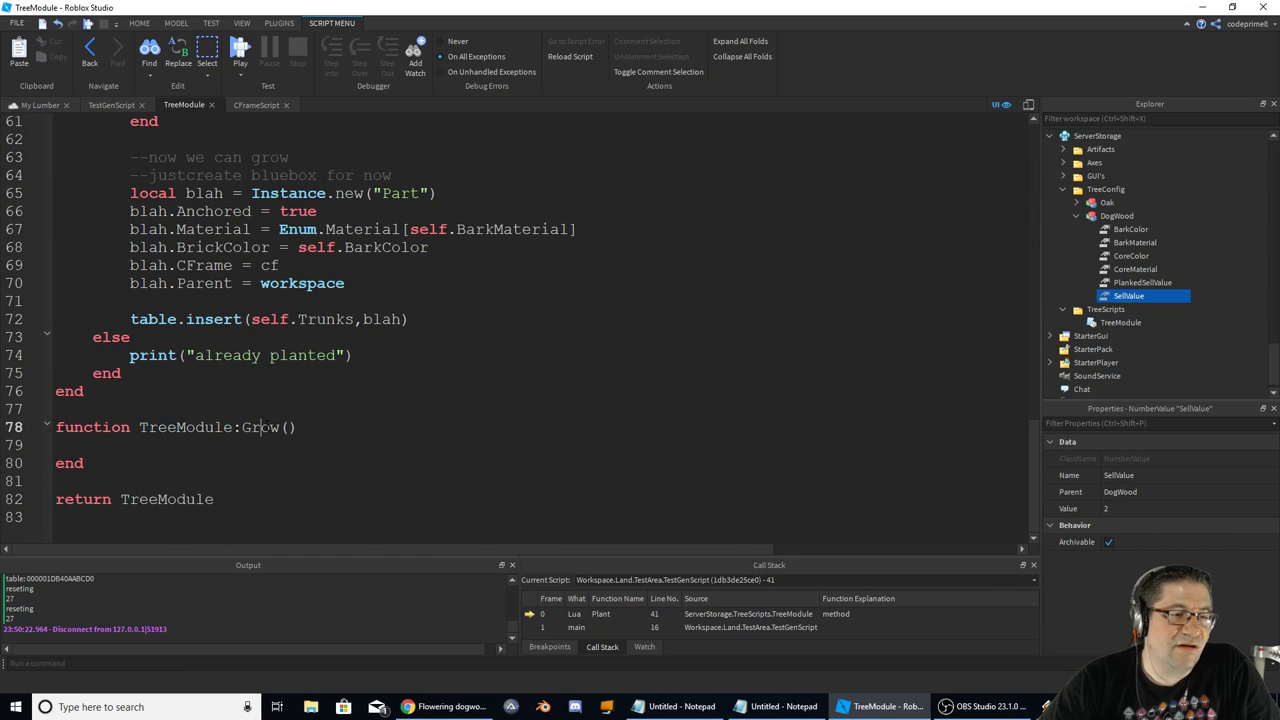
{"action": "scroll", "scroll_direction": "up", "scroll_amount": 3}
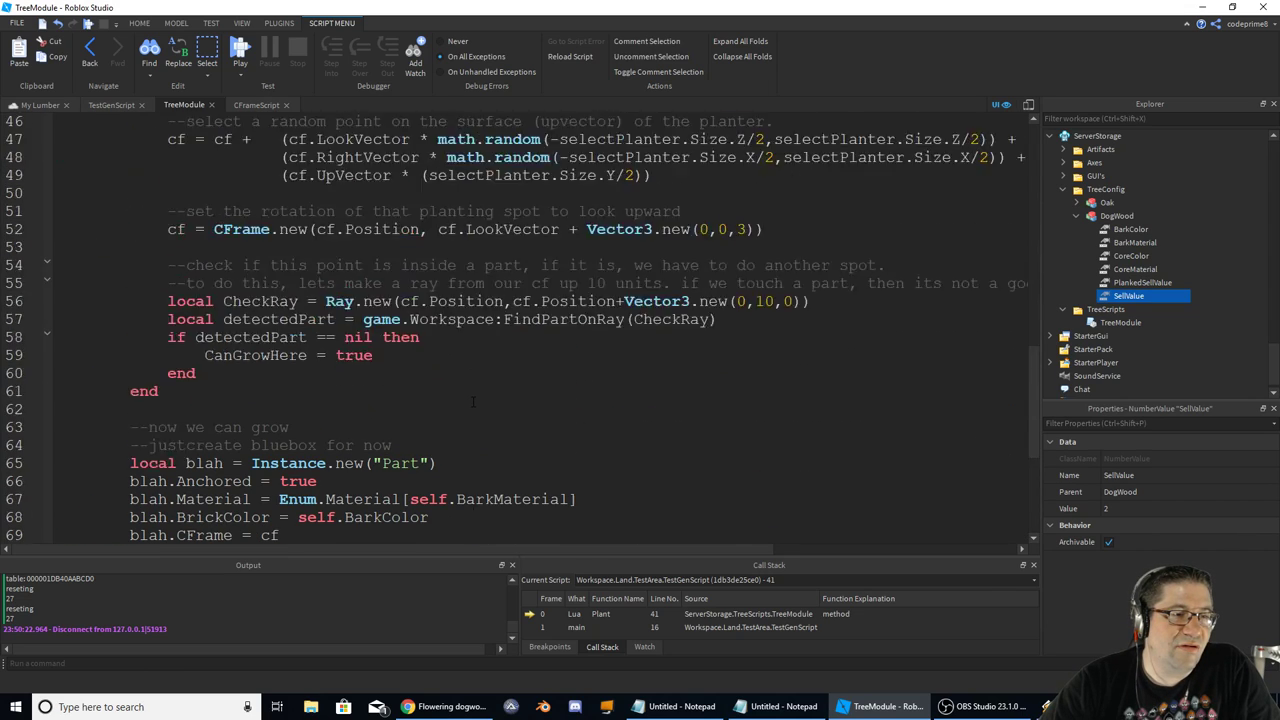
{"action": "scroll", "scroll_direction": "up", "scroll_amount": 3}
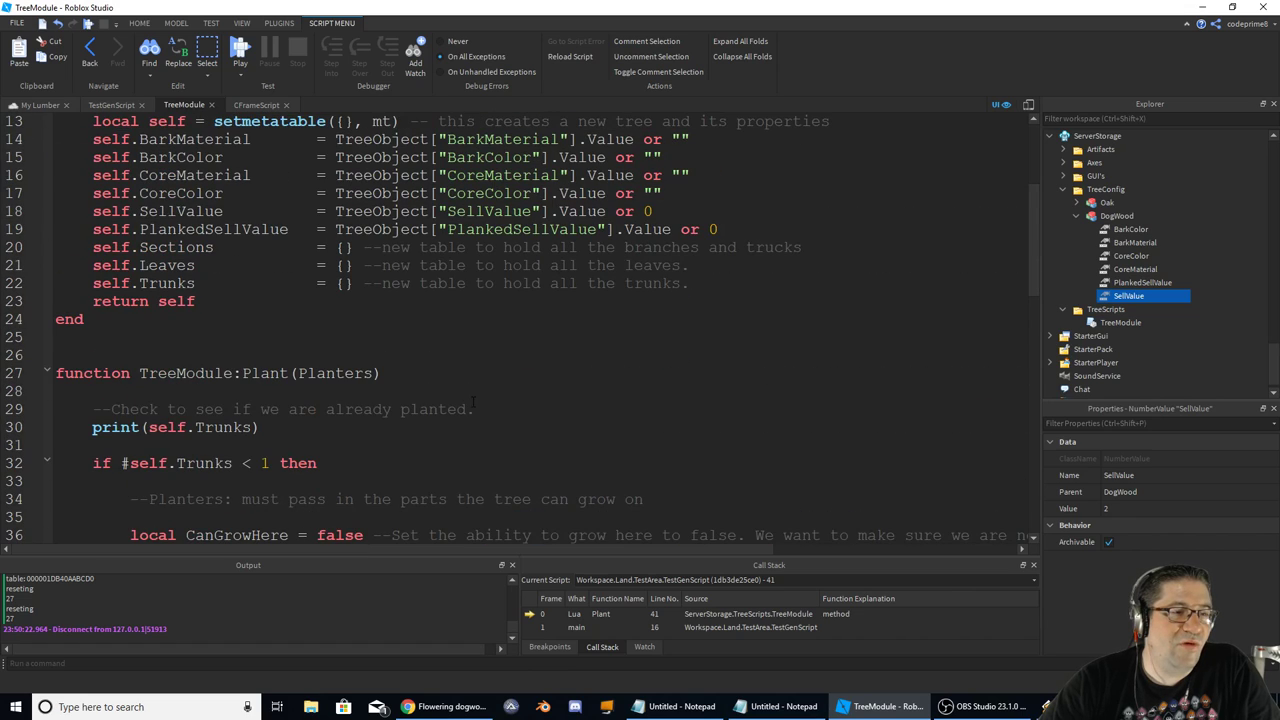
{"action": "scroll", "scroll_direction": "down", "scroll_amount": 3}
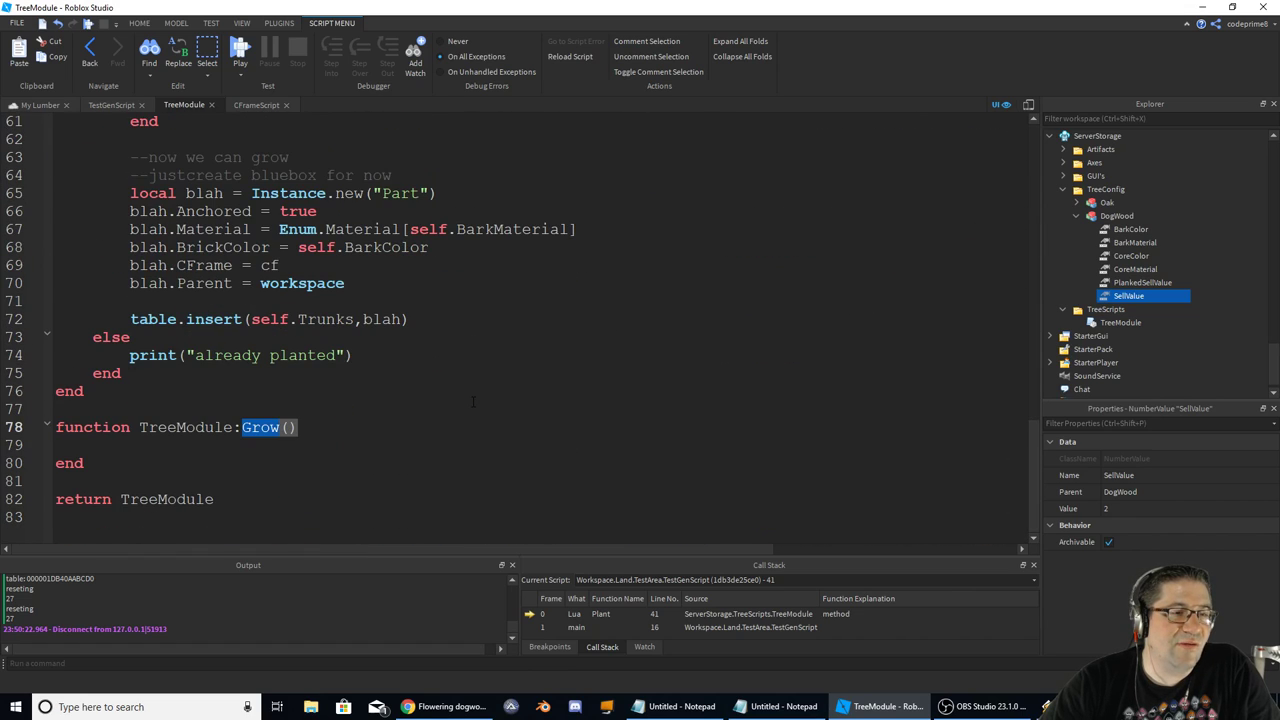
{"action": "scroll", "scroll_direction": "up", "scroll_amount": 3}
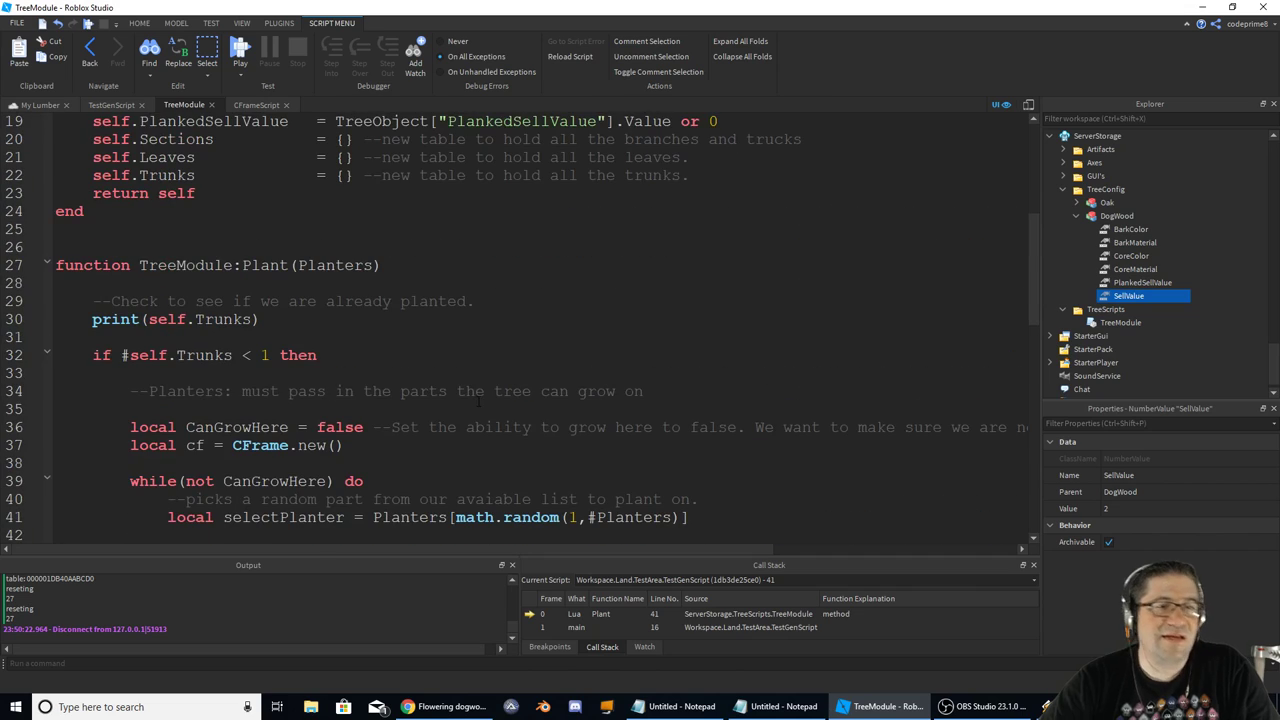
{"action": "scroll", "scroll_direction": "down", "scroll_amount": 3}
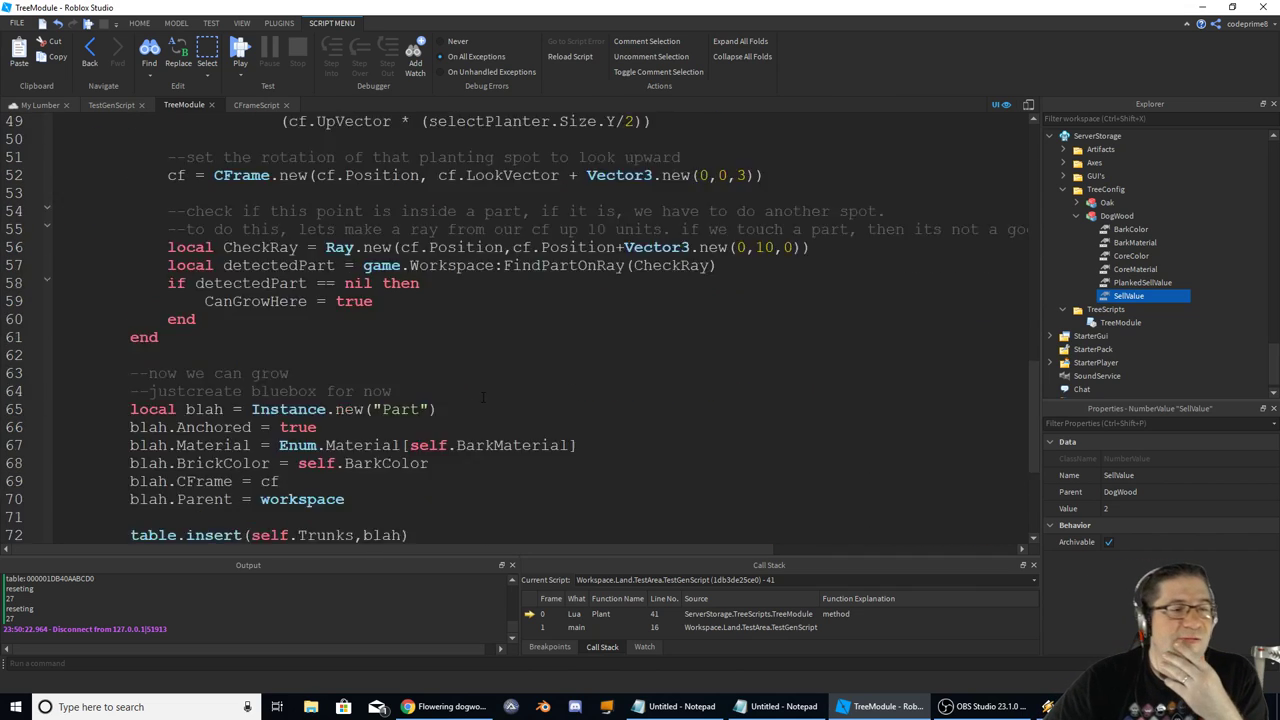
{"action": "scroll", "scroll_direction": "down", "scroll_amount": 3}
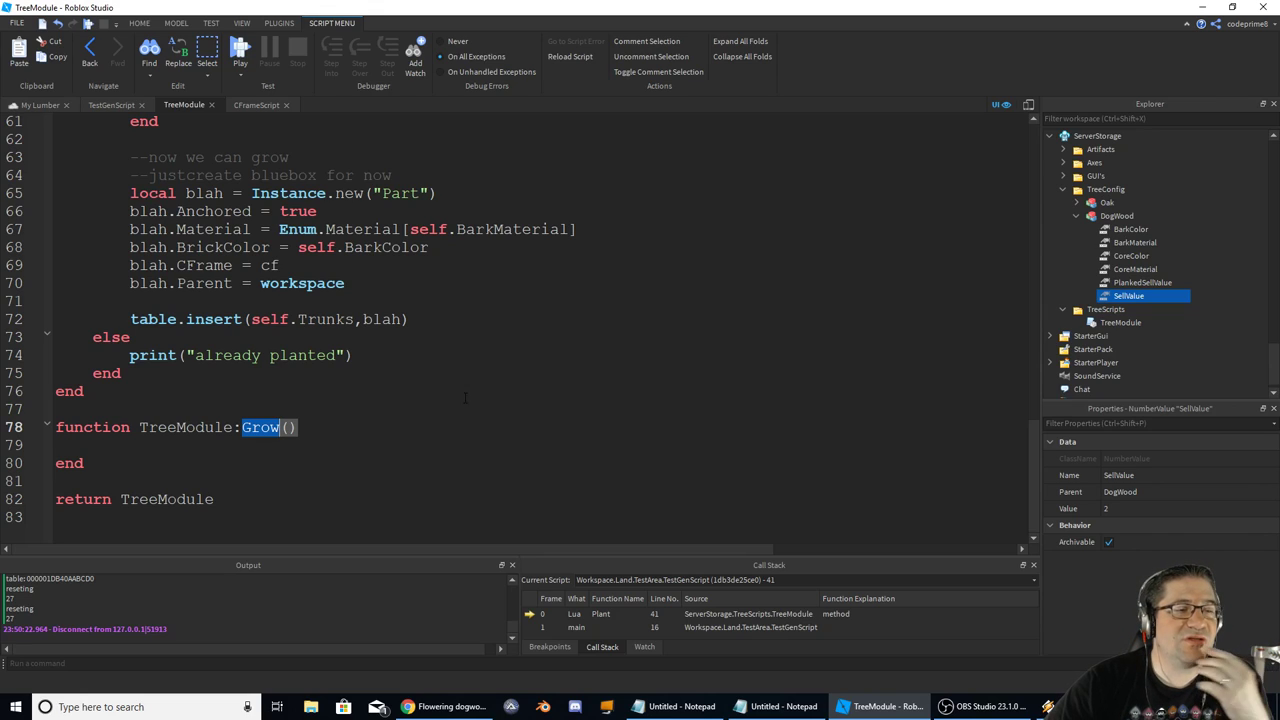
{"action": "left_click", "coordinate": [56, 480]}
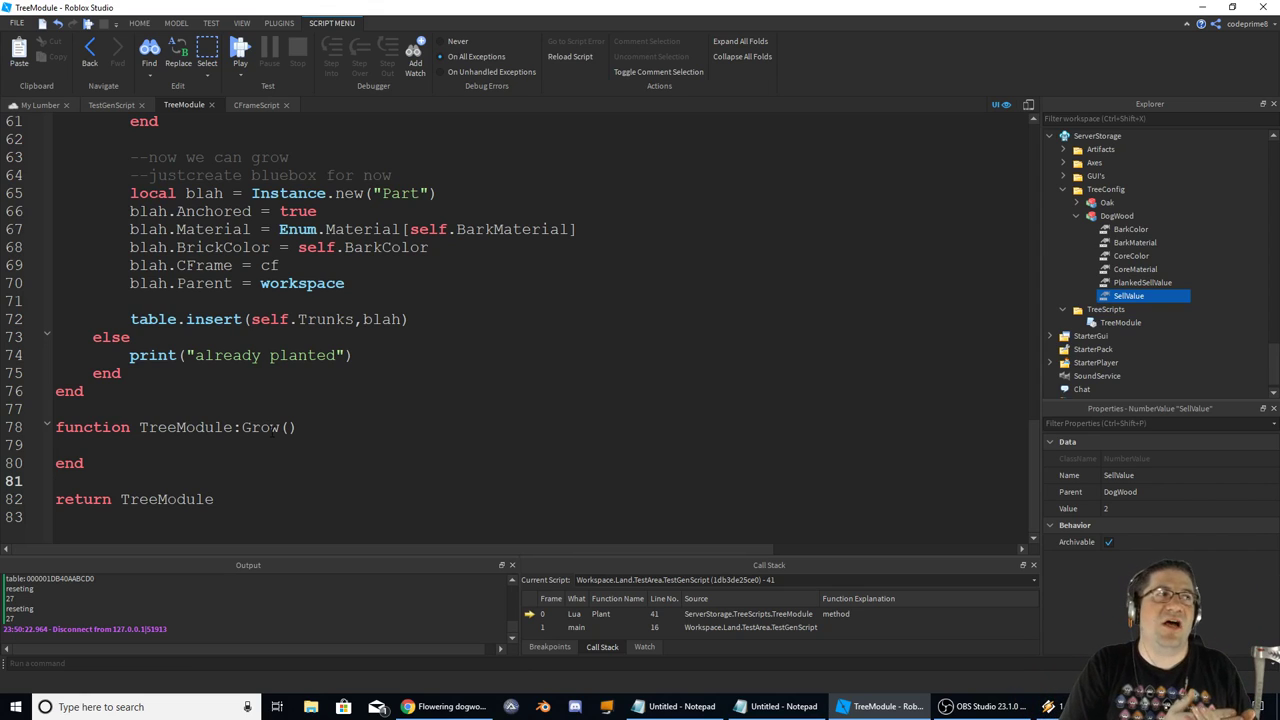
{"action": "left_click", "coordinate": [56, 480]}
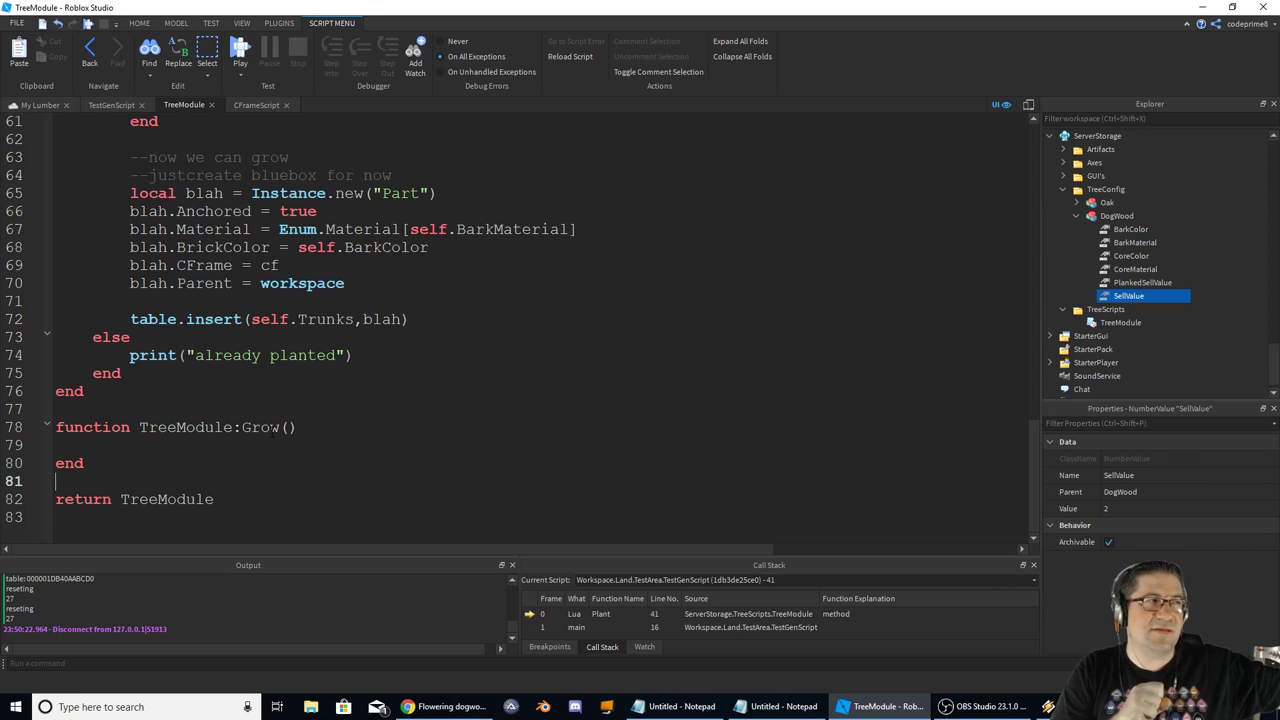
{"action": "left_click", "coordinate": [56, 480]}
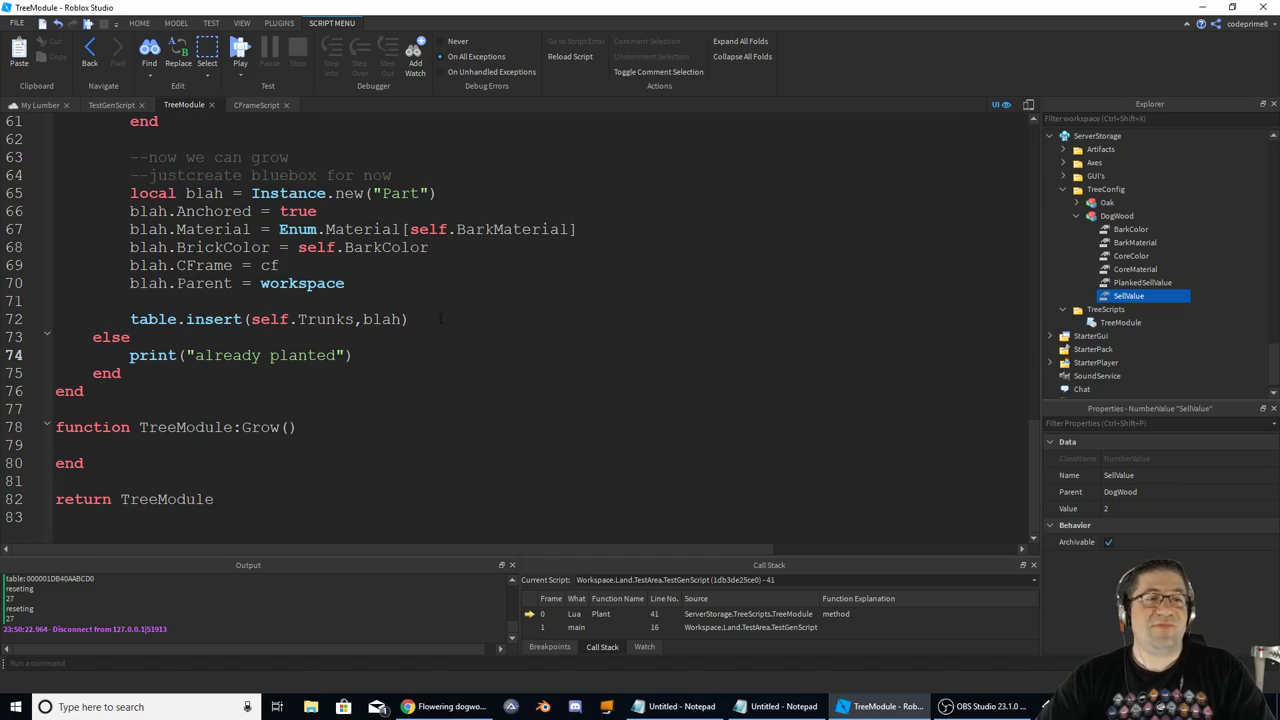
{"action": "left_click", "coordinate": [36, 104]}
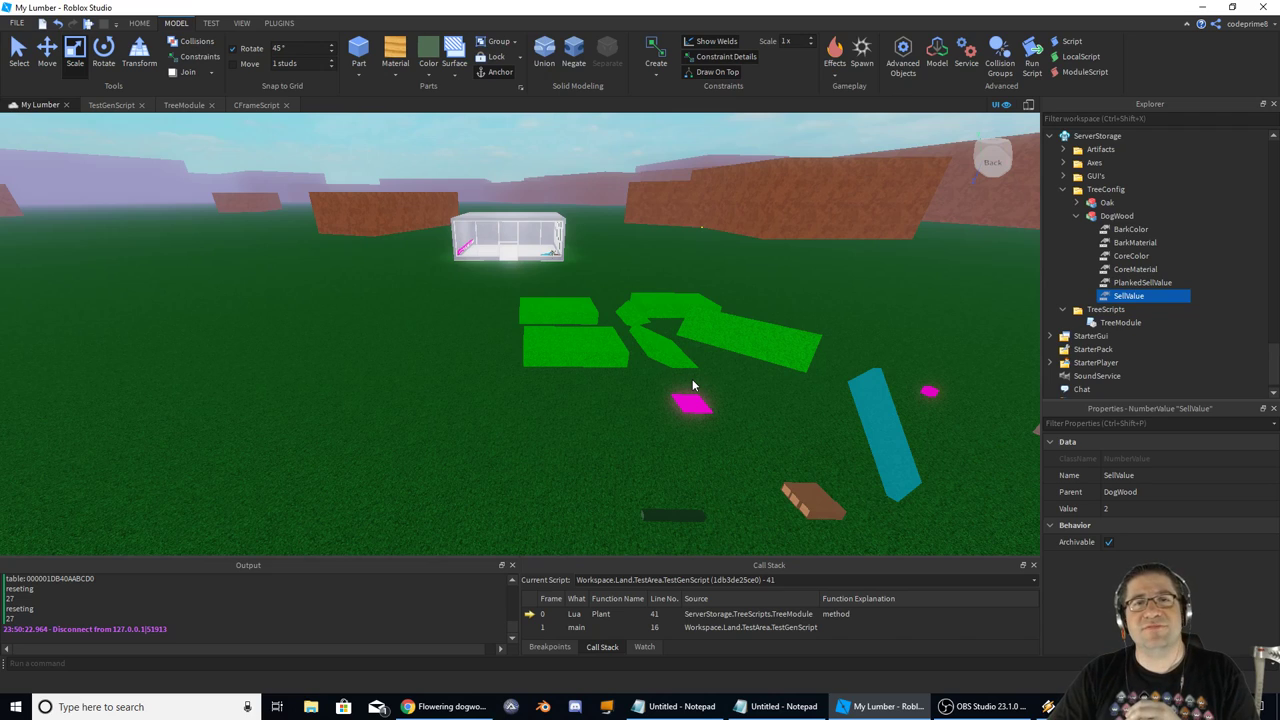
{"action": "mouse_move", "coordinate": [1272, 260]}
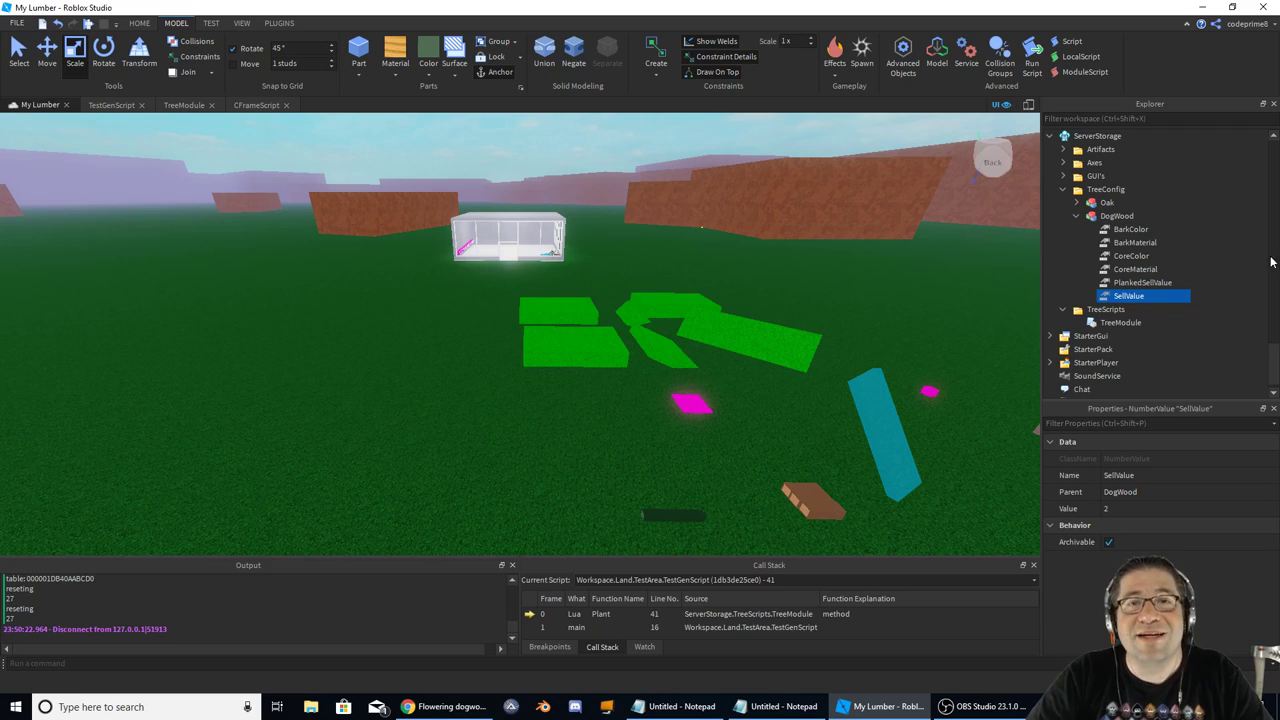